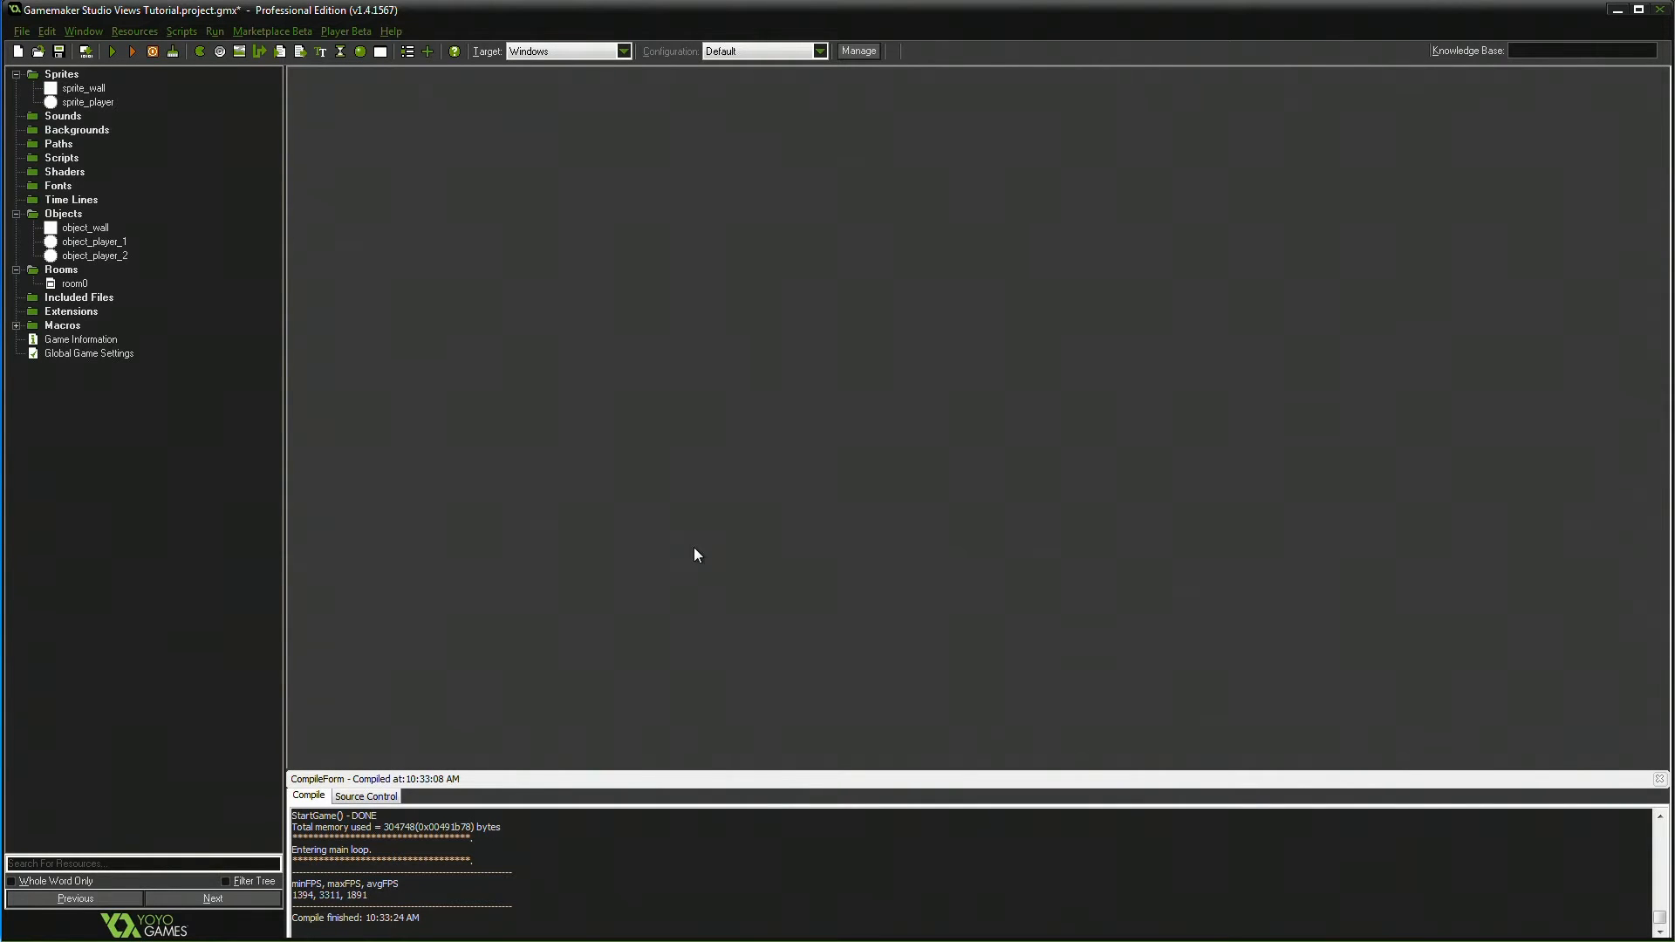
mouse_move(683, 553)
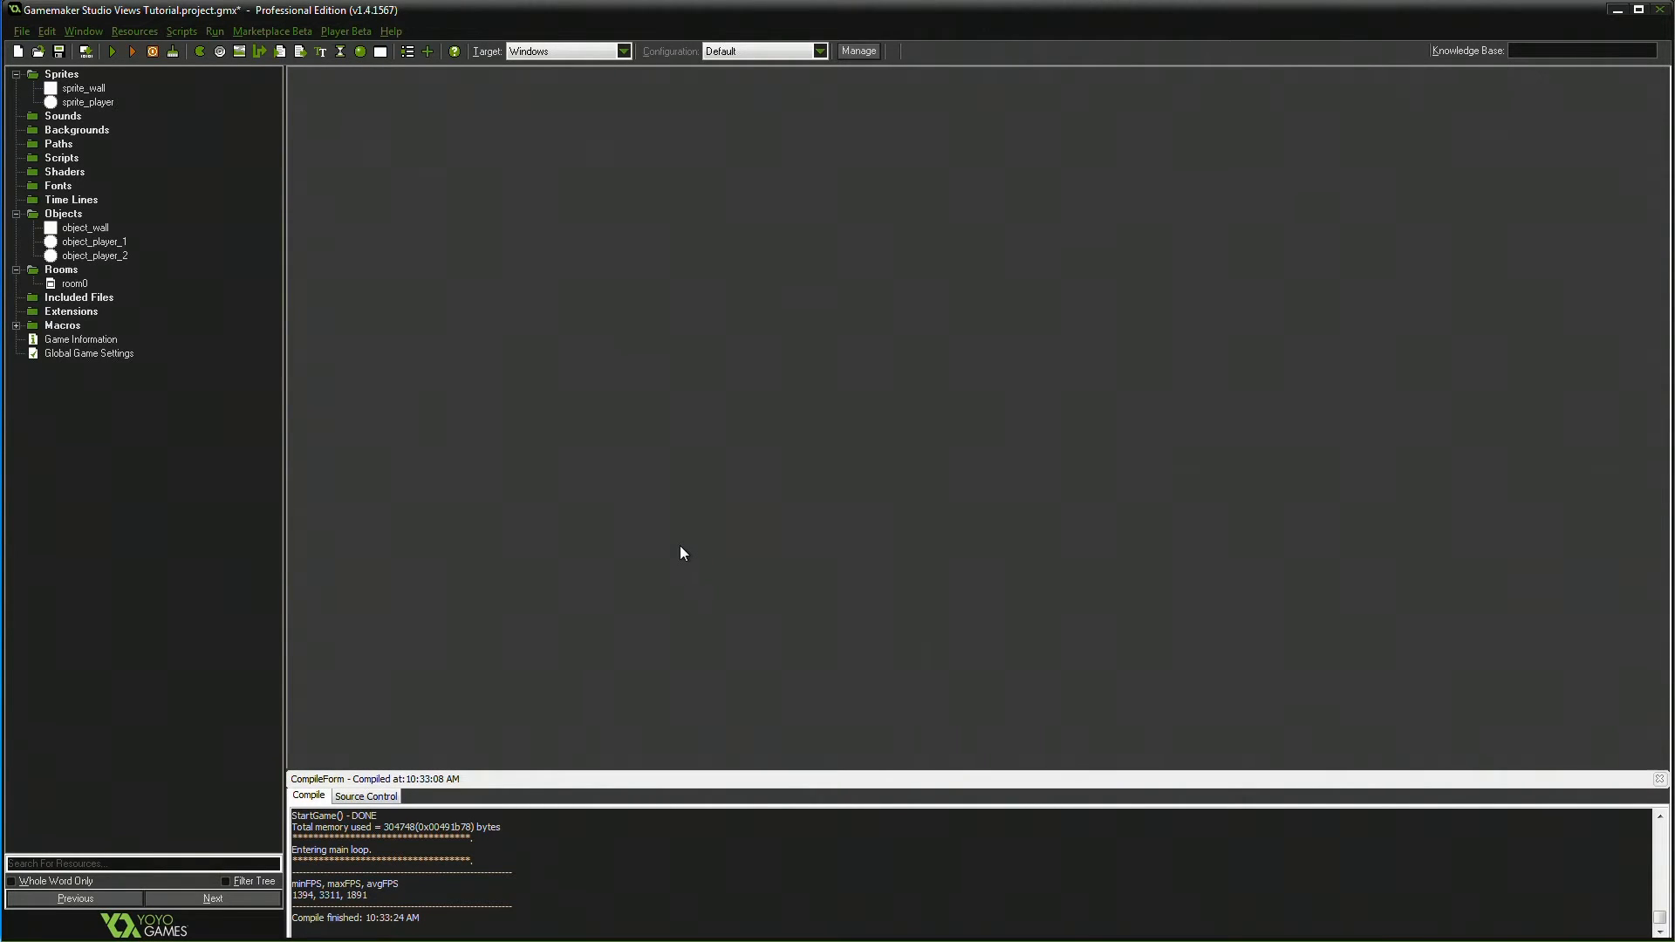
mouse_move(405, 655)
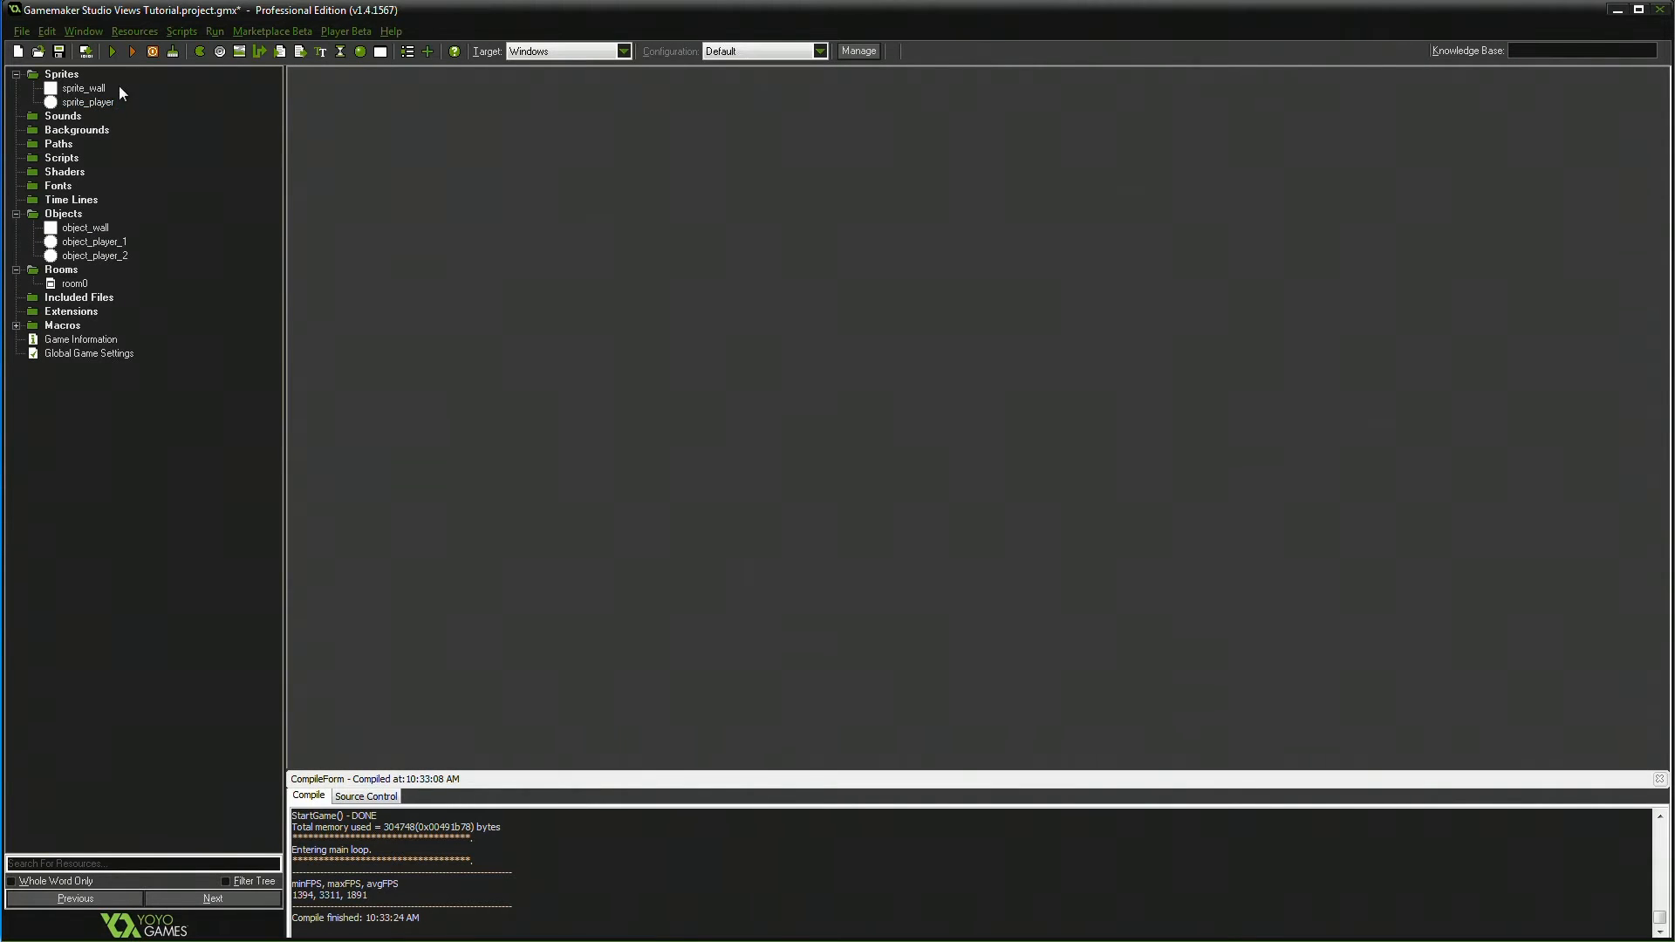
mouse_move(93, 211)
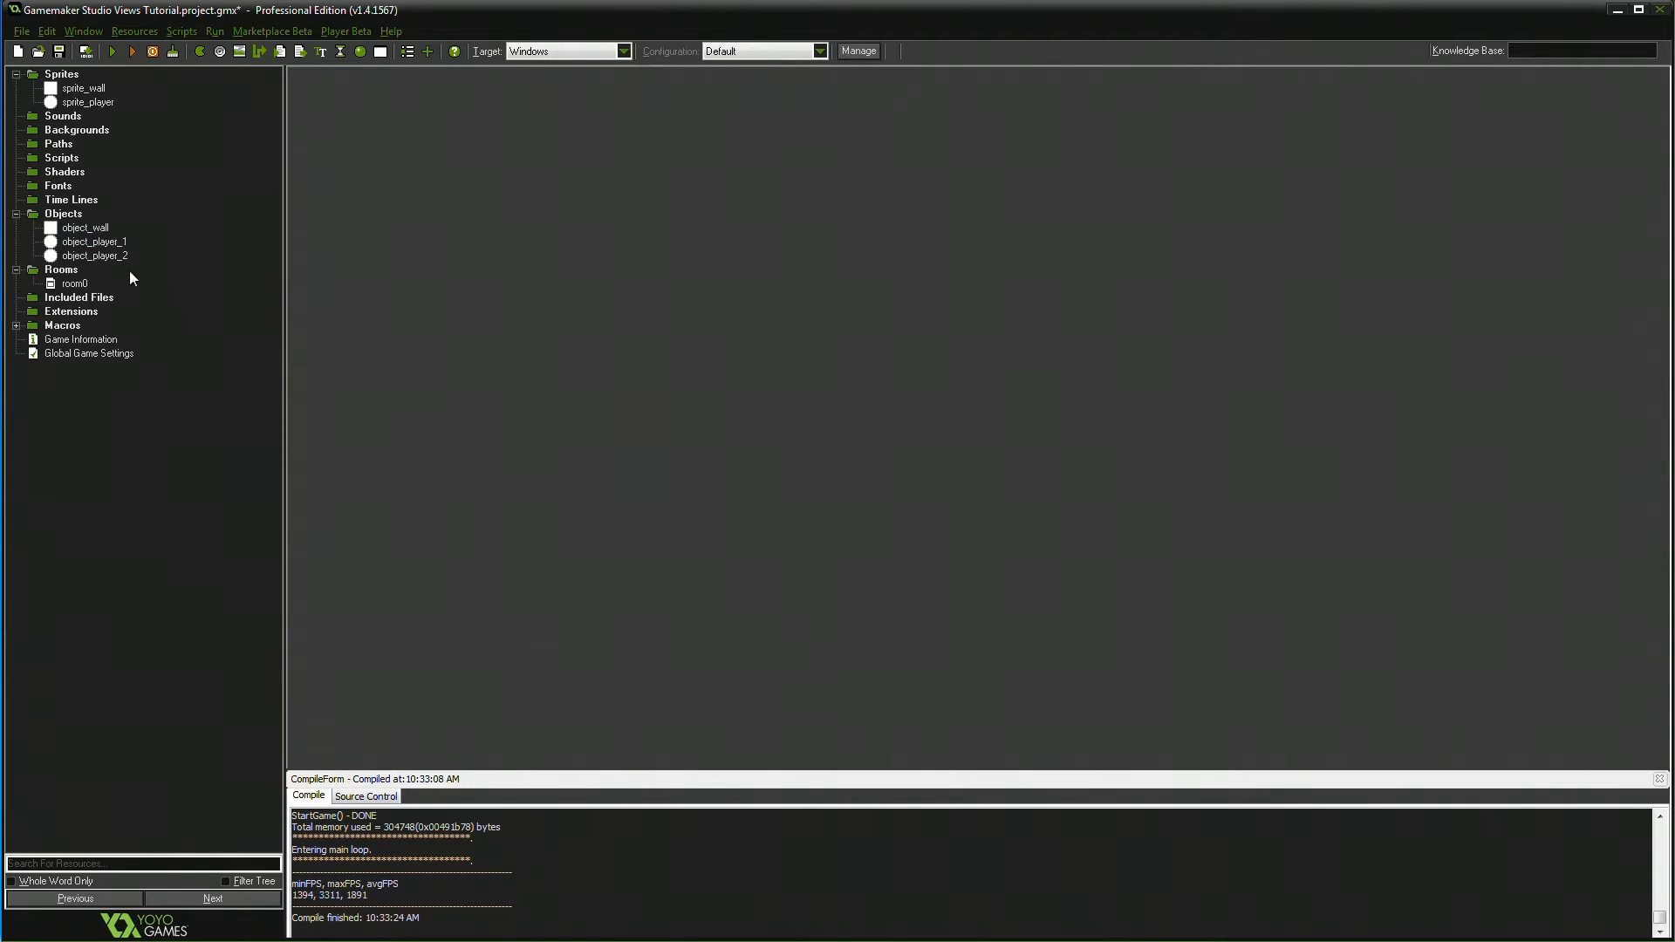
- Review object_player_1's Begin Step movement code, then bring up room0's settings
double_click(94, 241)
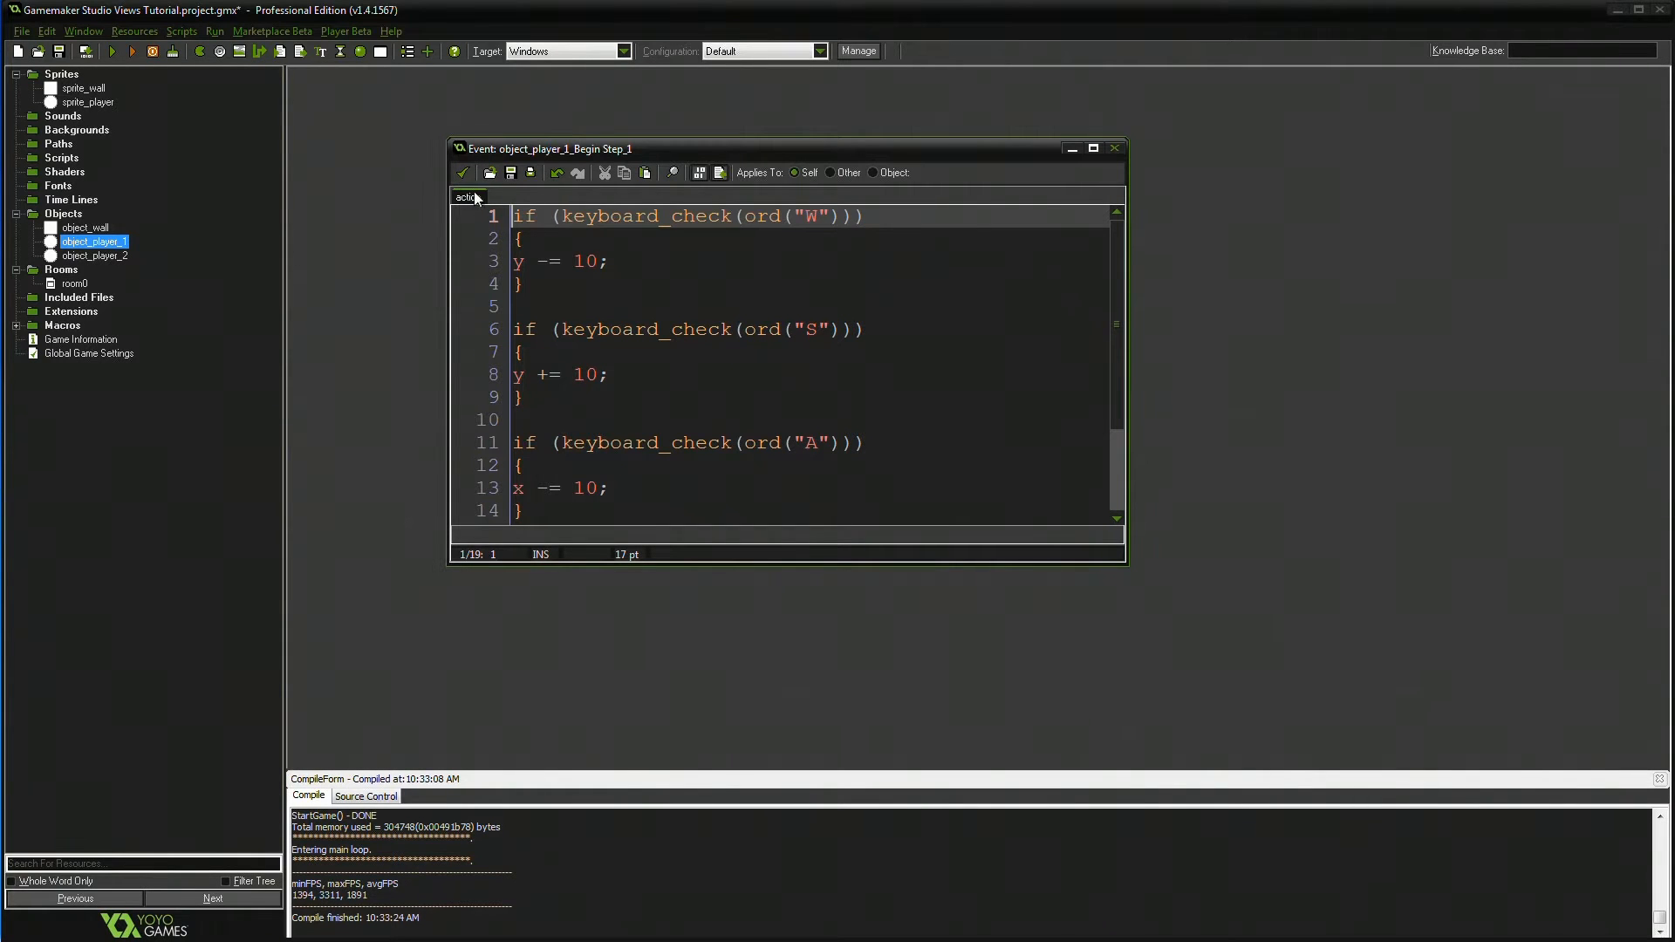
click(1115, 146)
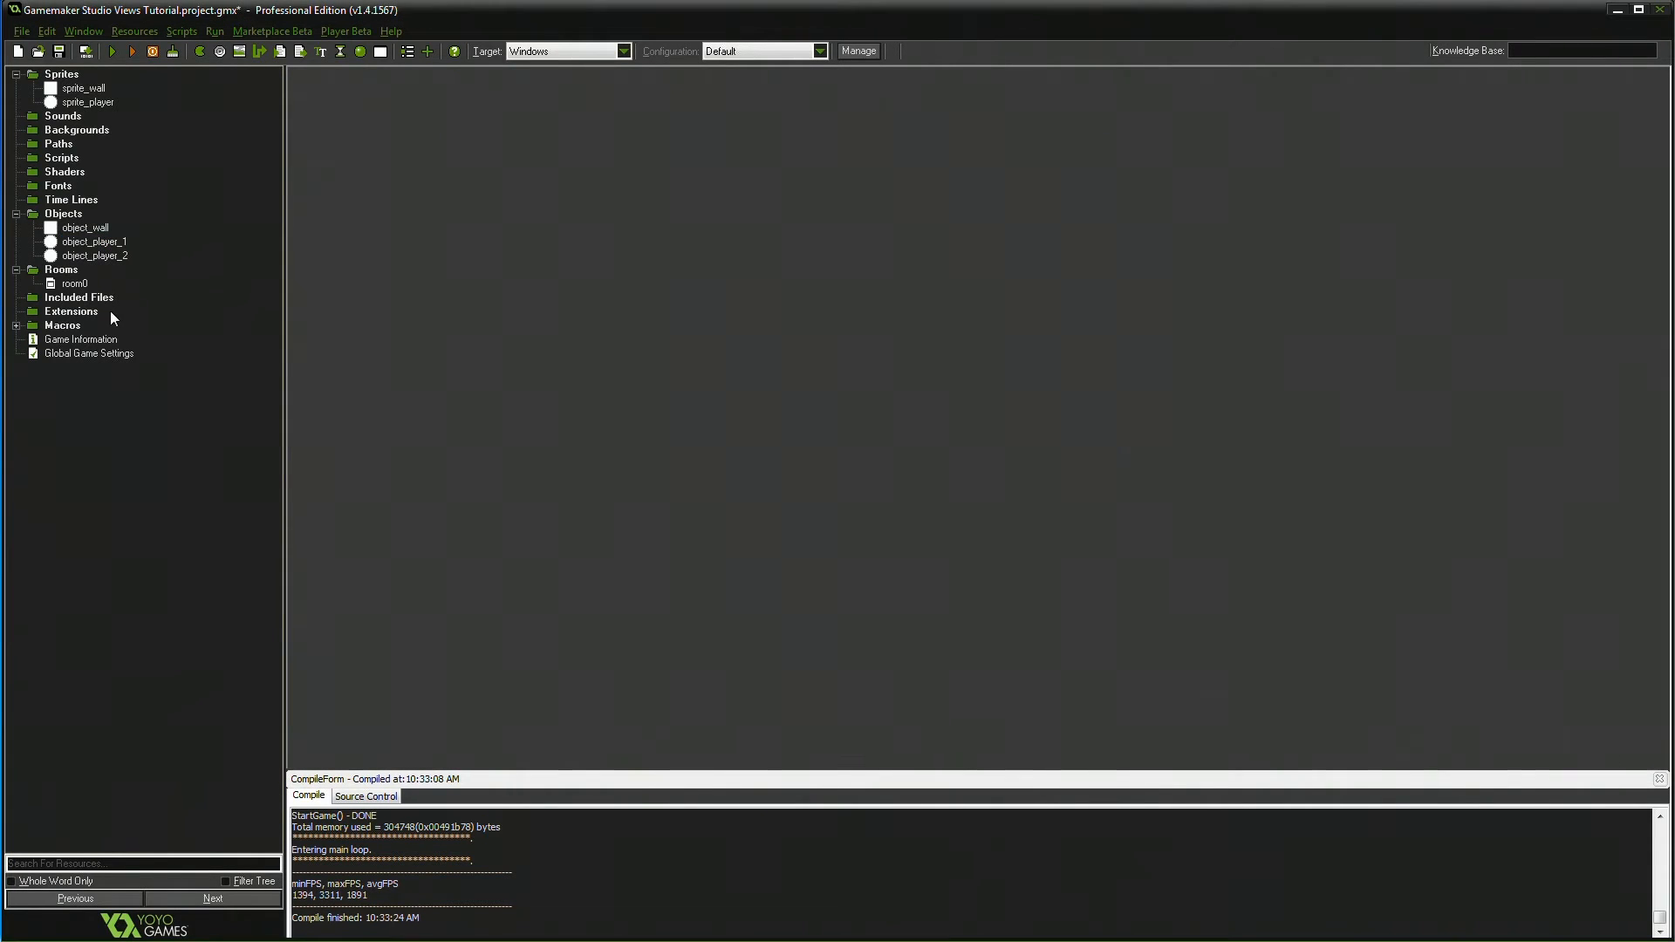
double_click(73, 283)
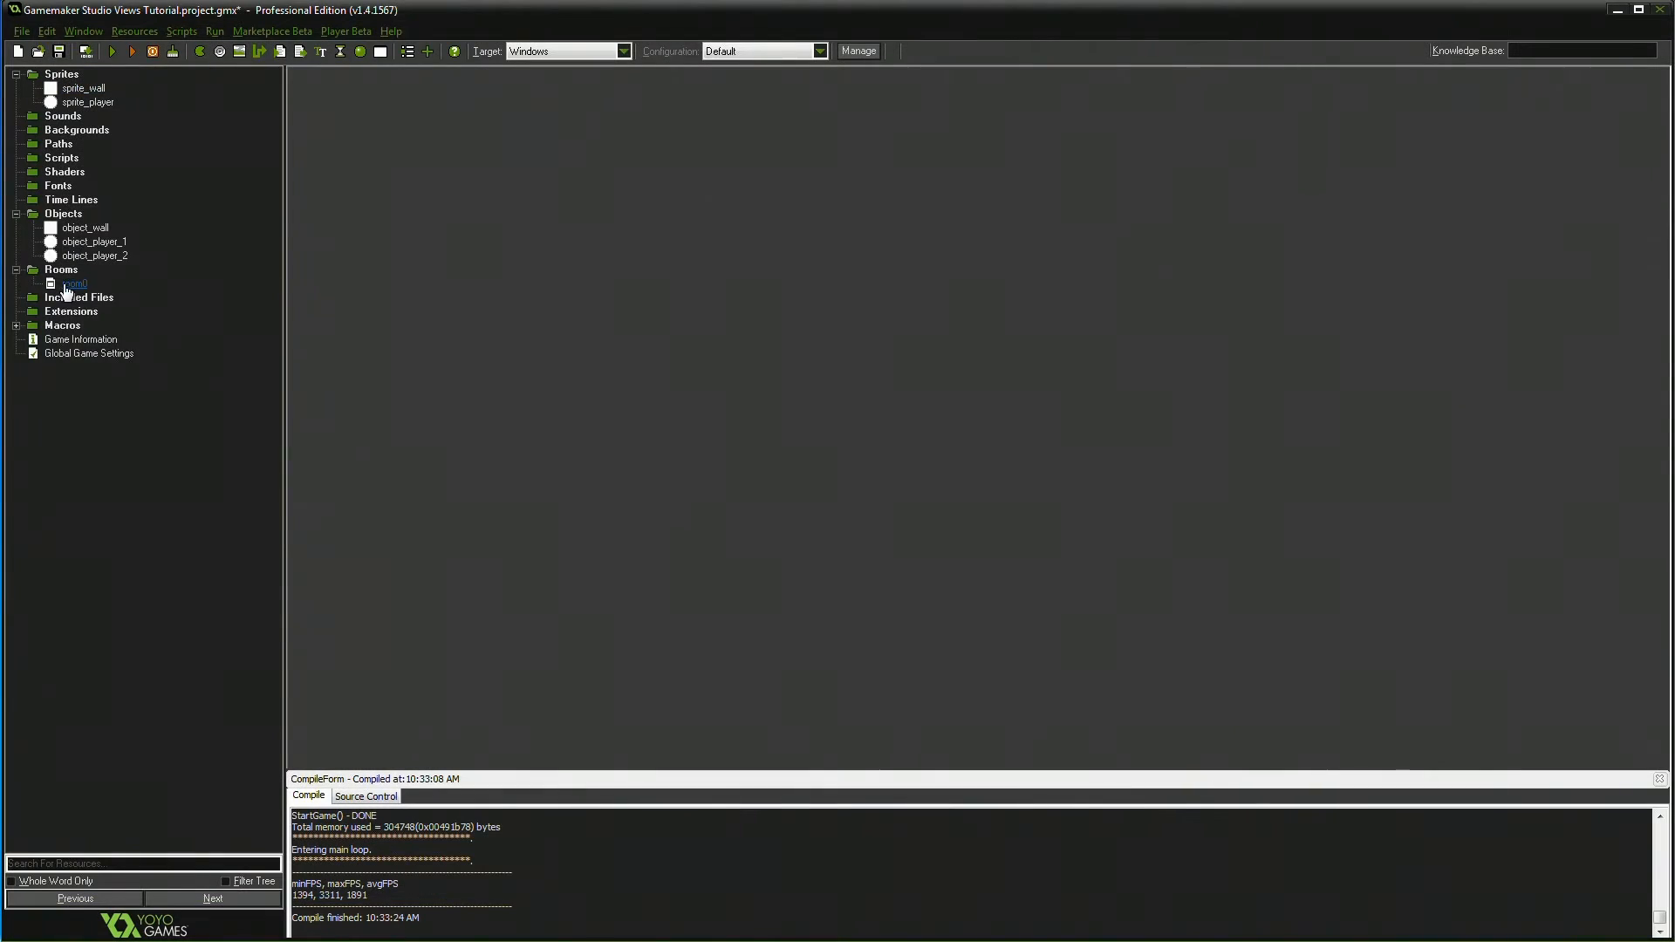
double_click(74, 283)
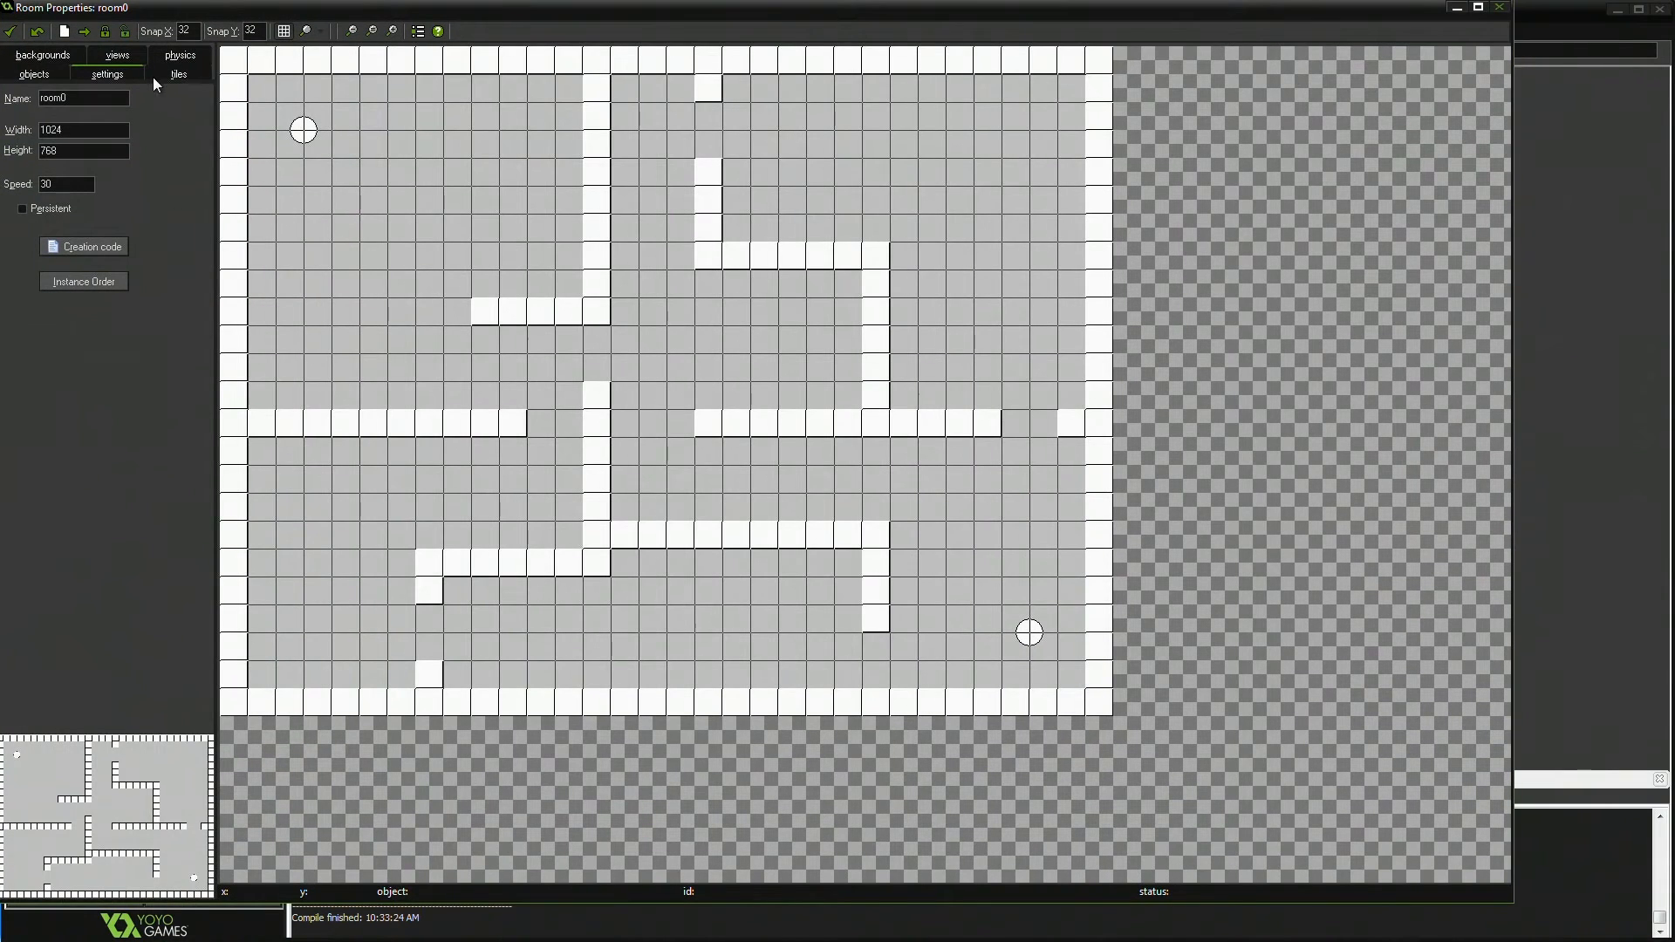
click(117, 74)
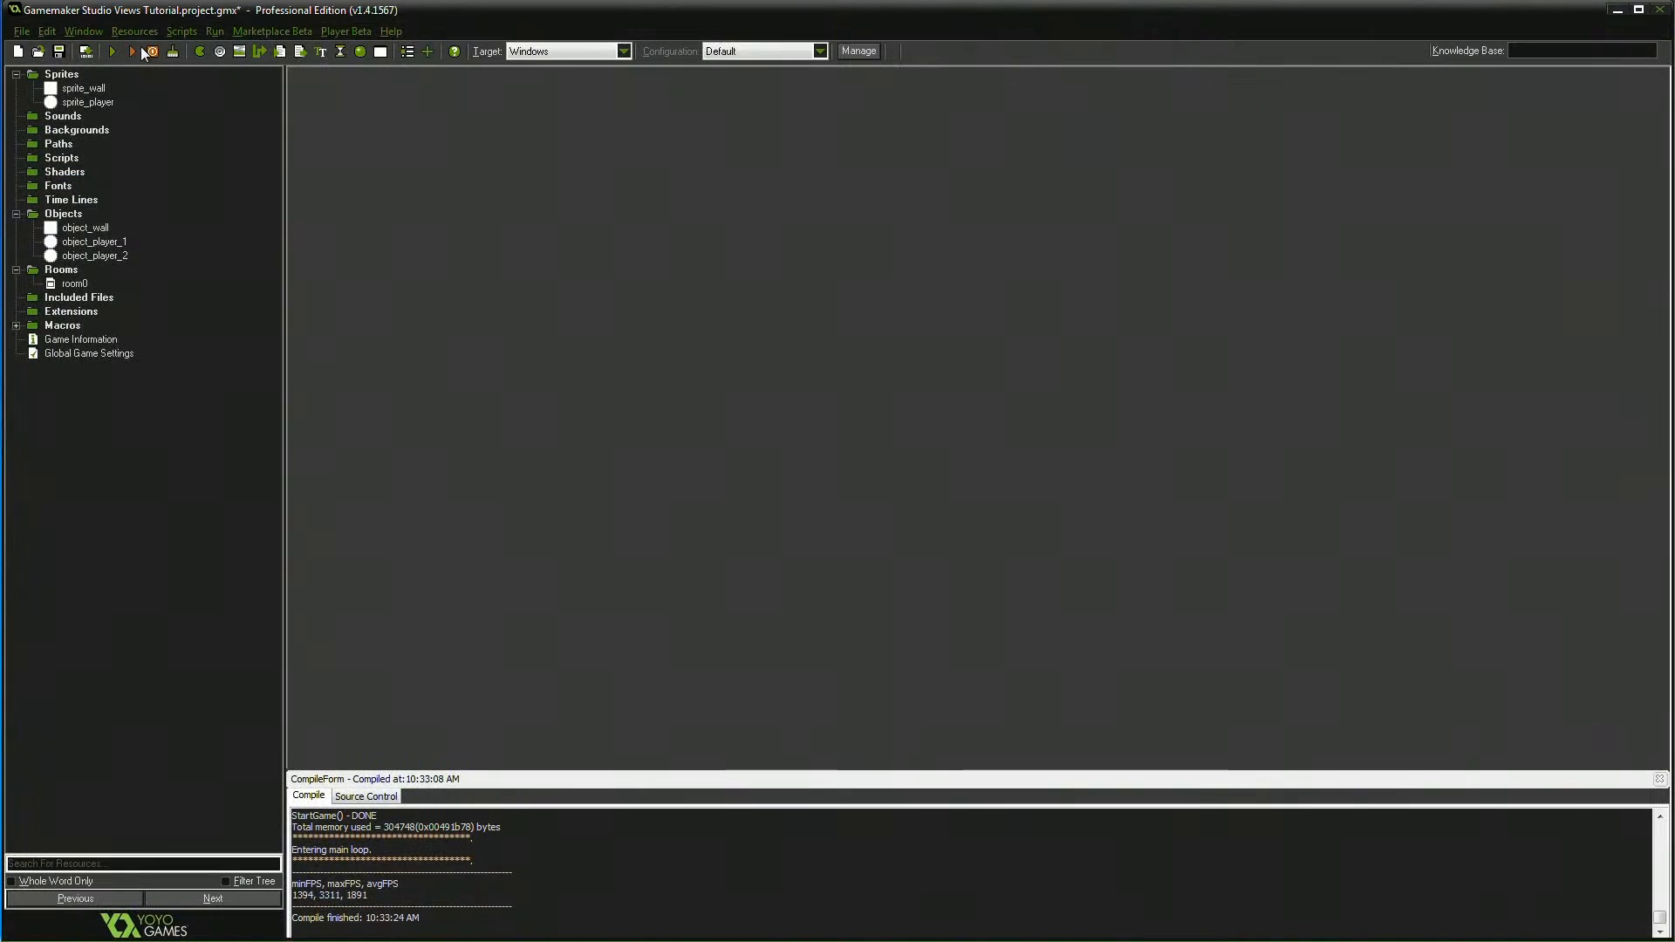
- Run the game to test the maze room and close the game window afterwards
click(112, 51)
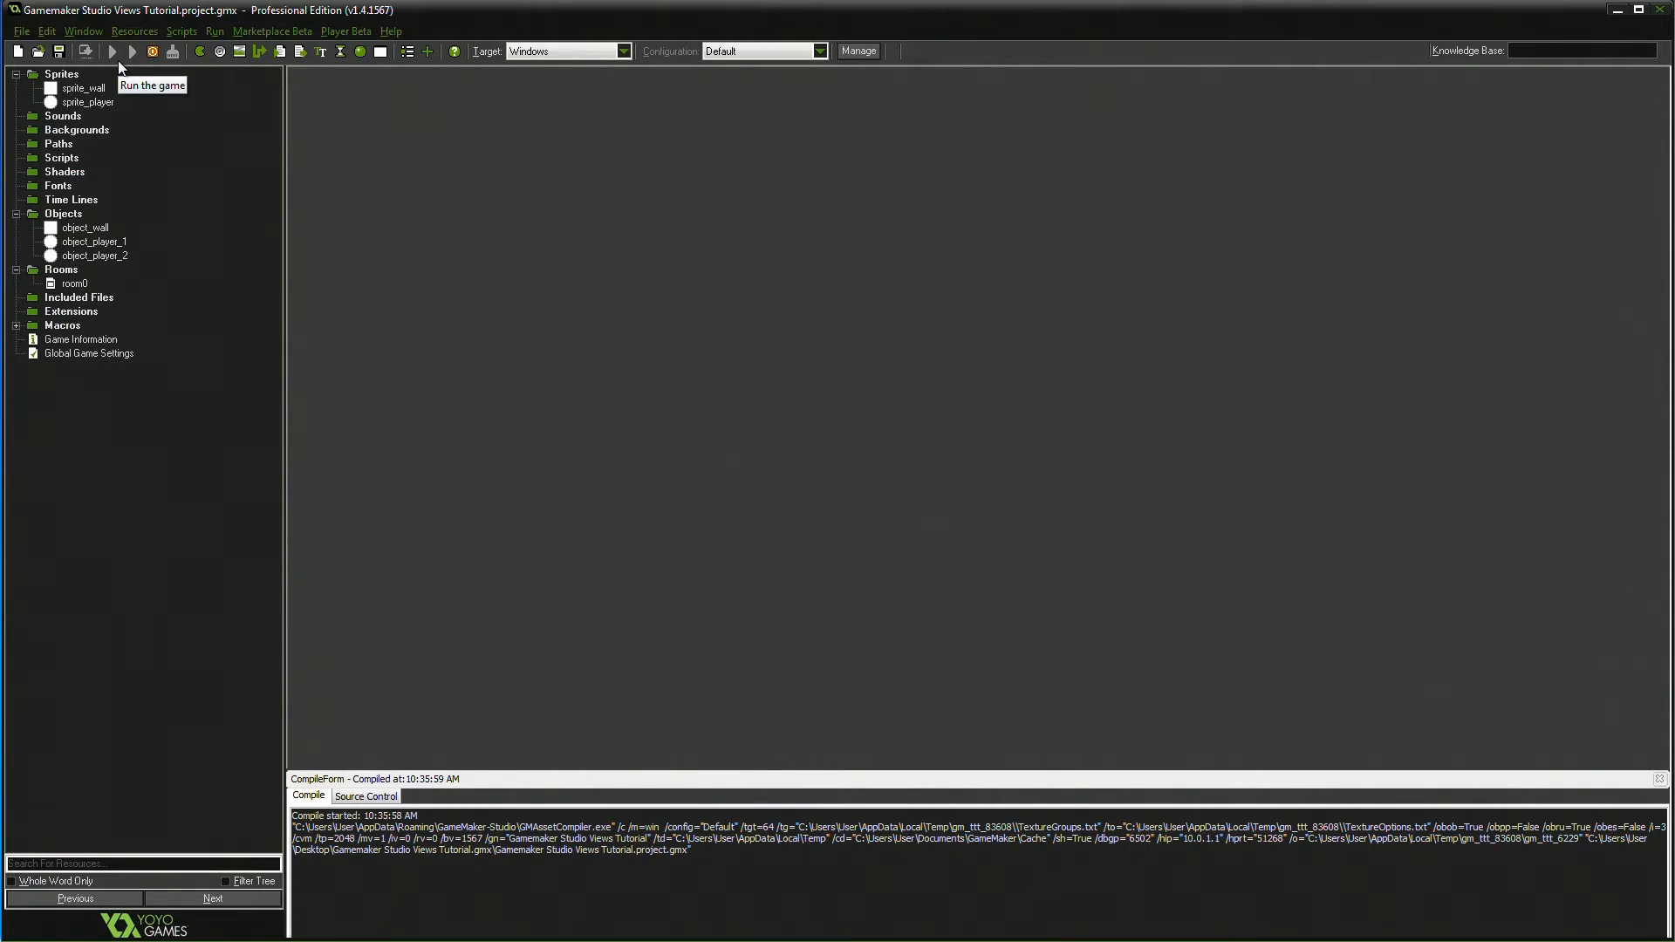
click(131, 50)
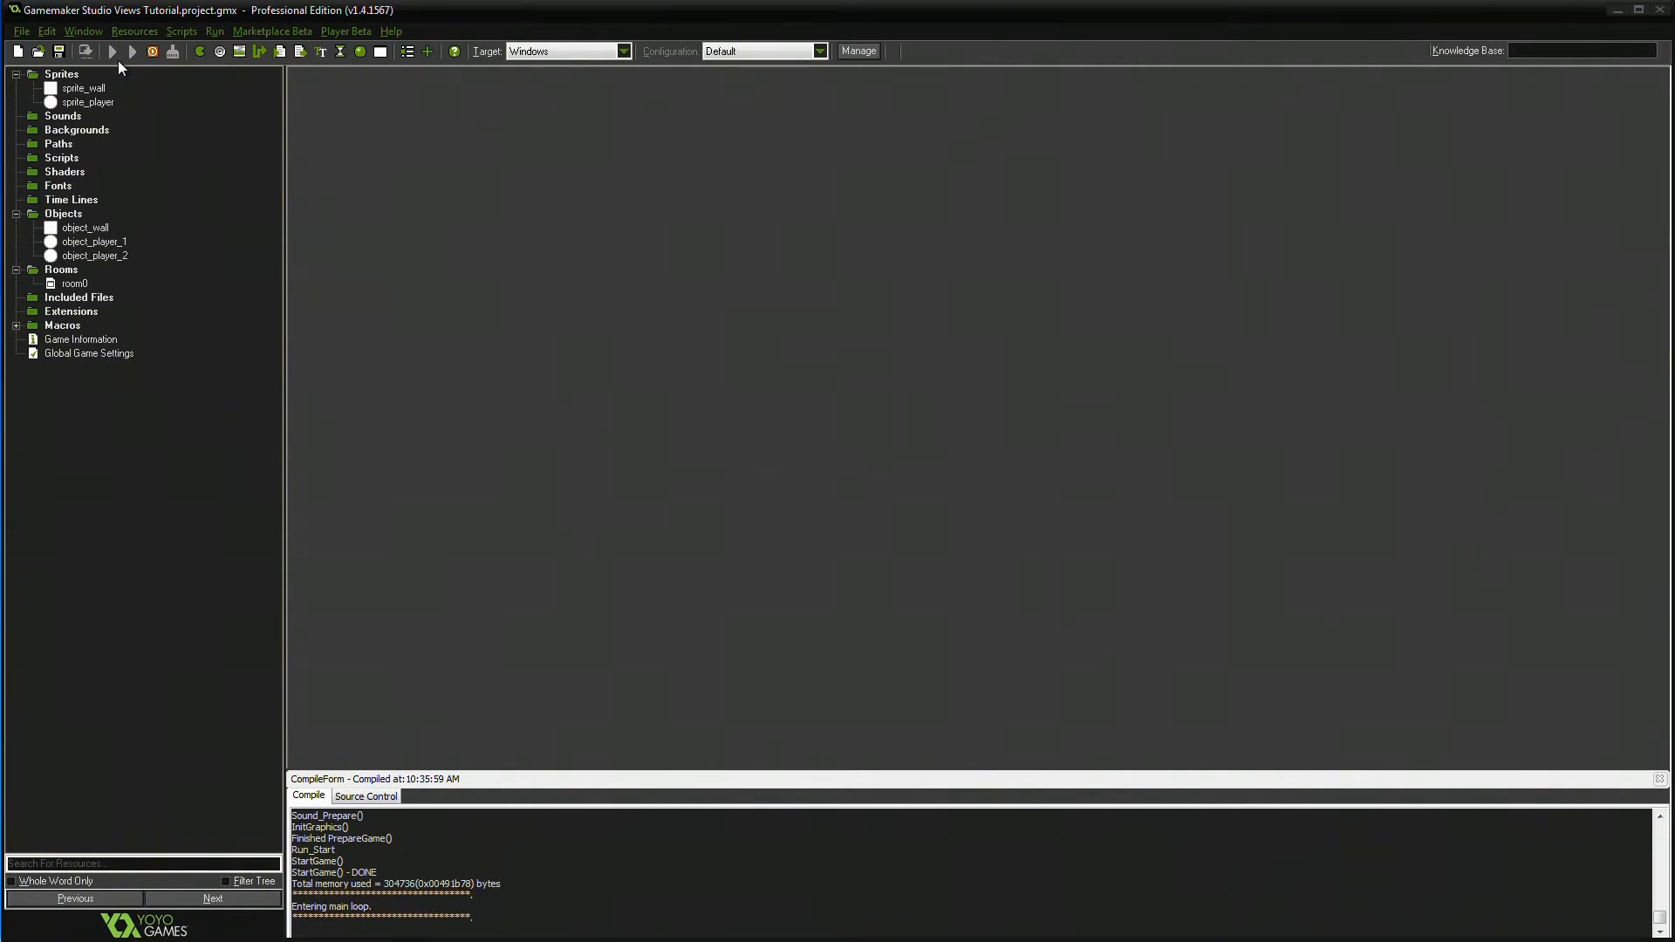
click(112, 51)
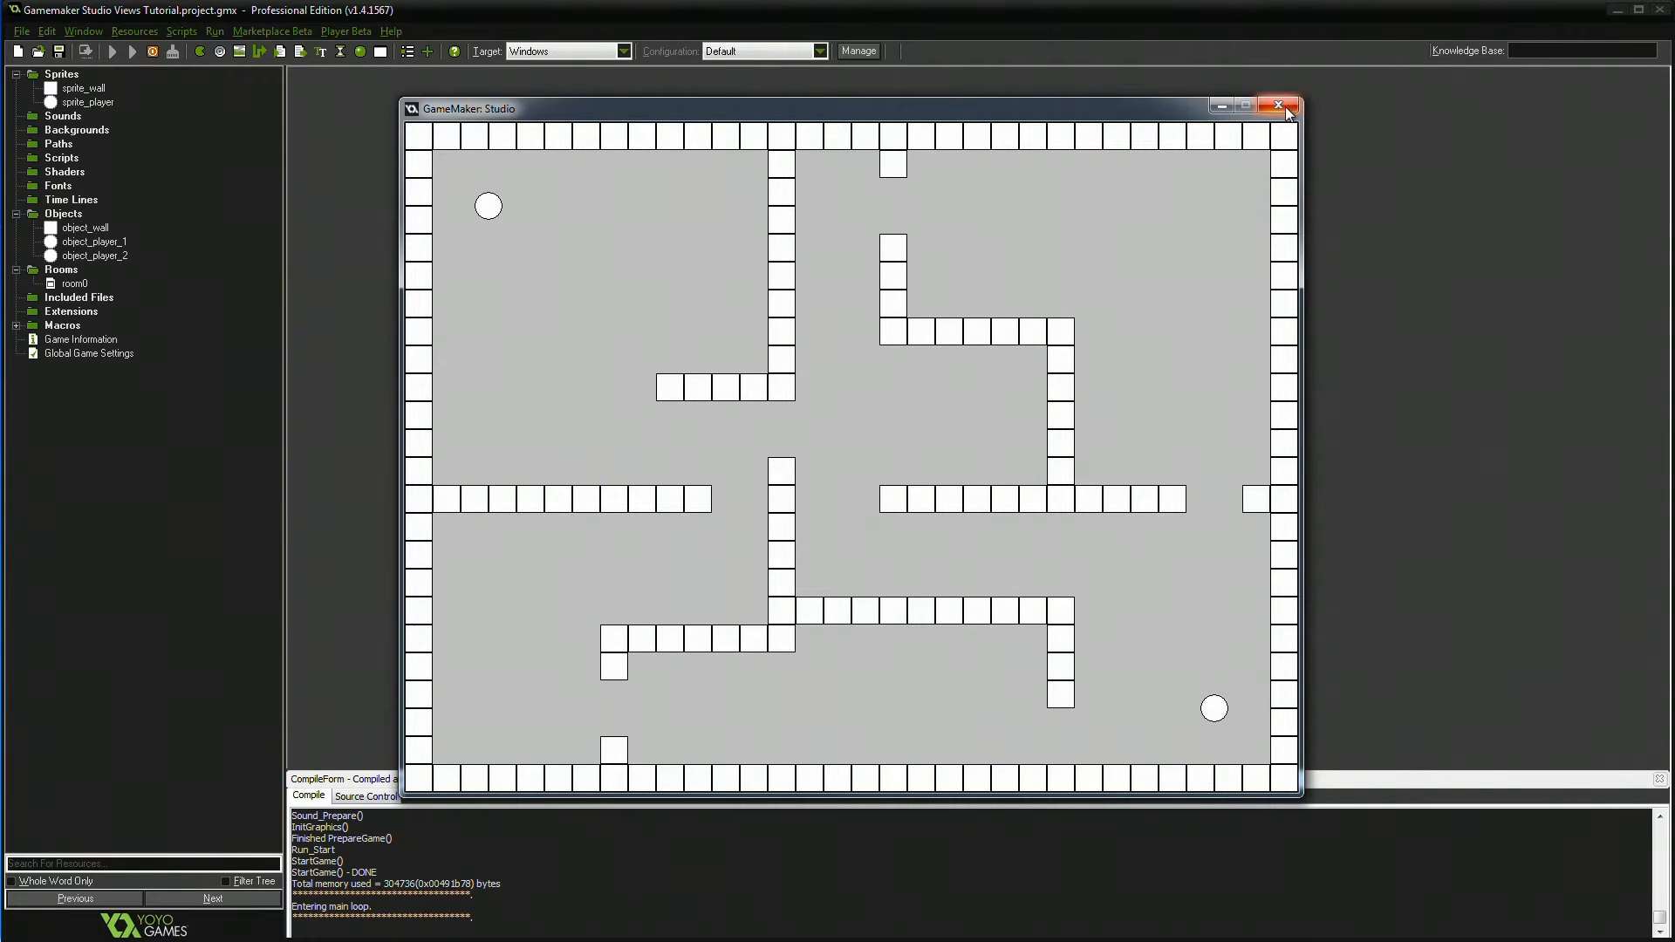
mouse_move(1289, 127)
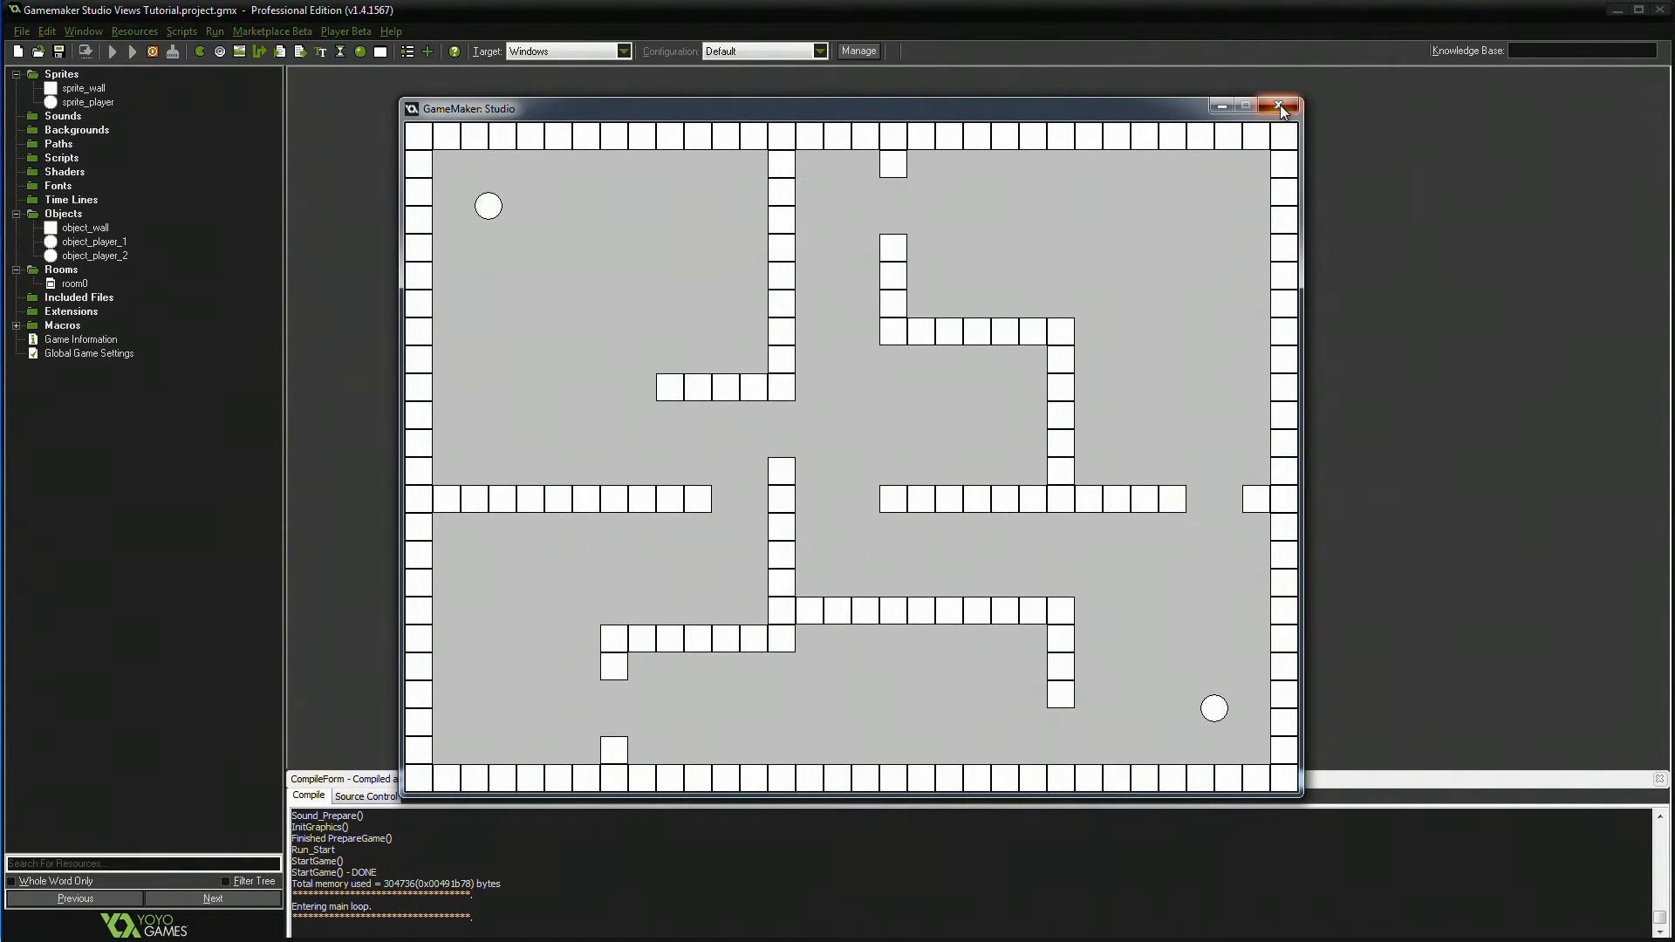
click(1279, 106)
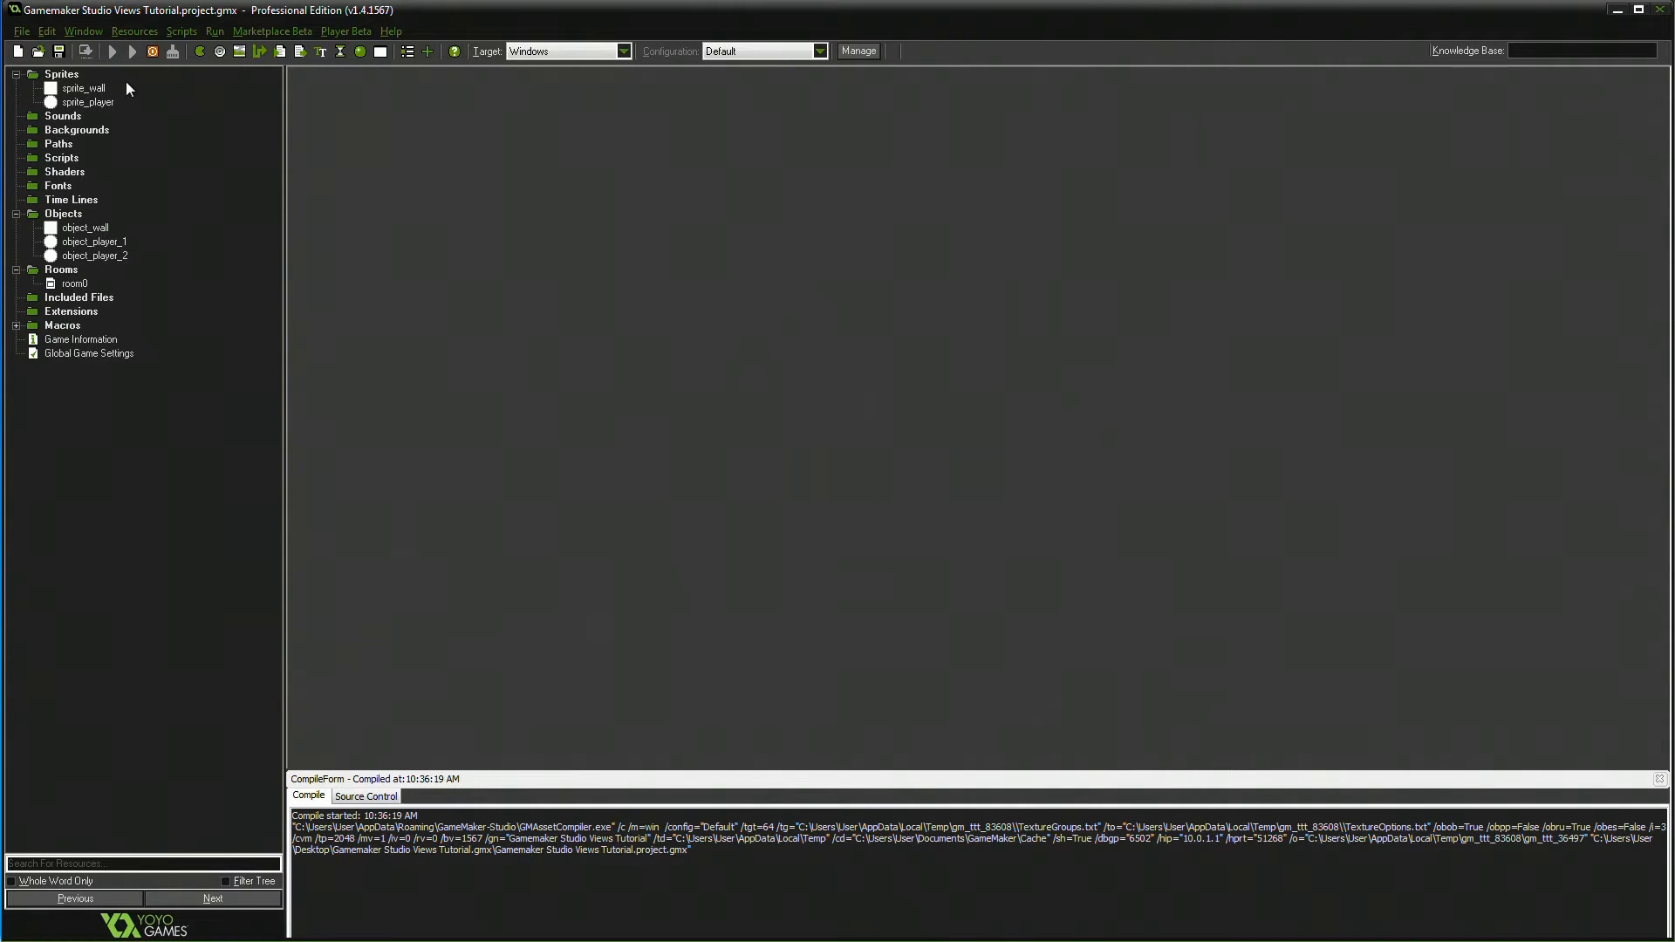
click(131, 51)
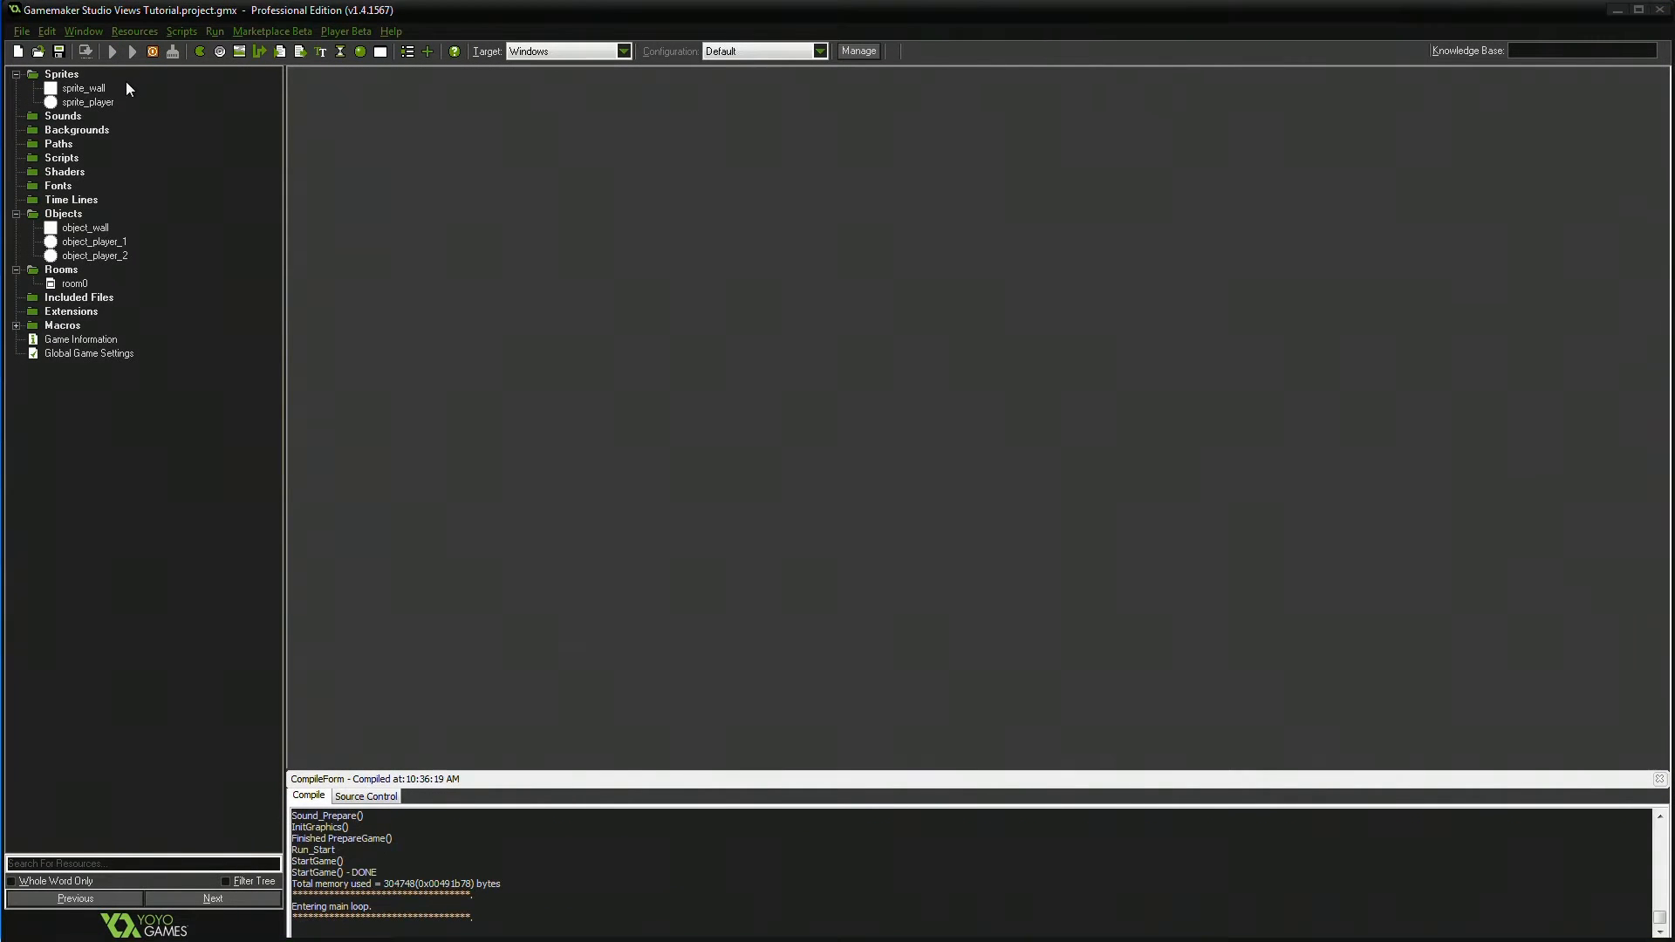
mouse_move(236, 152)
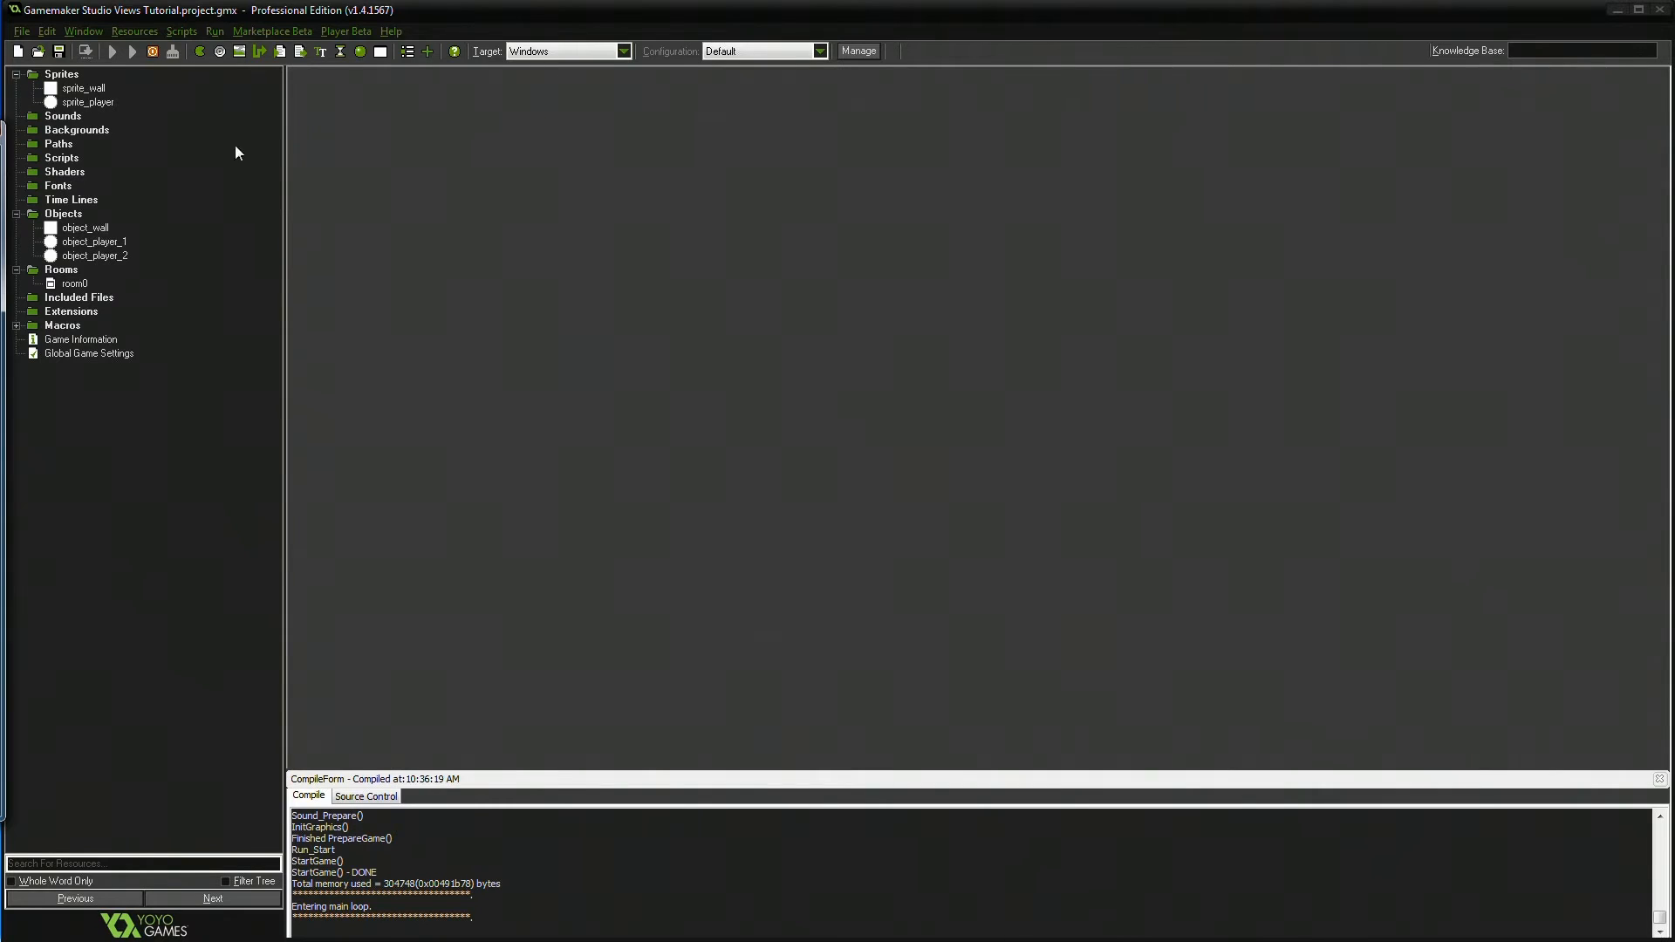
click(112, 51)
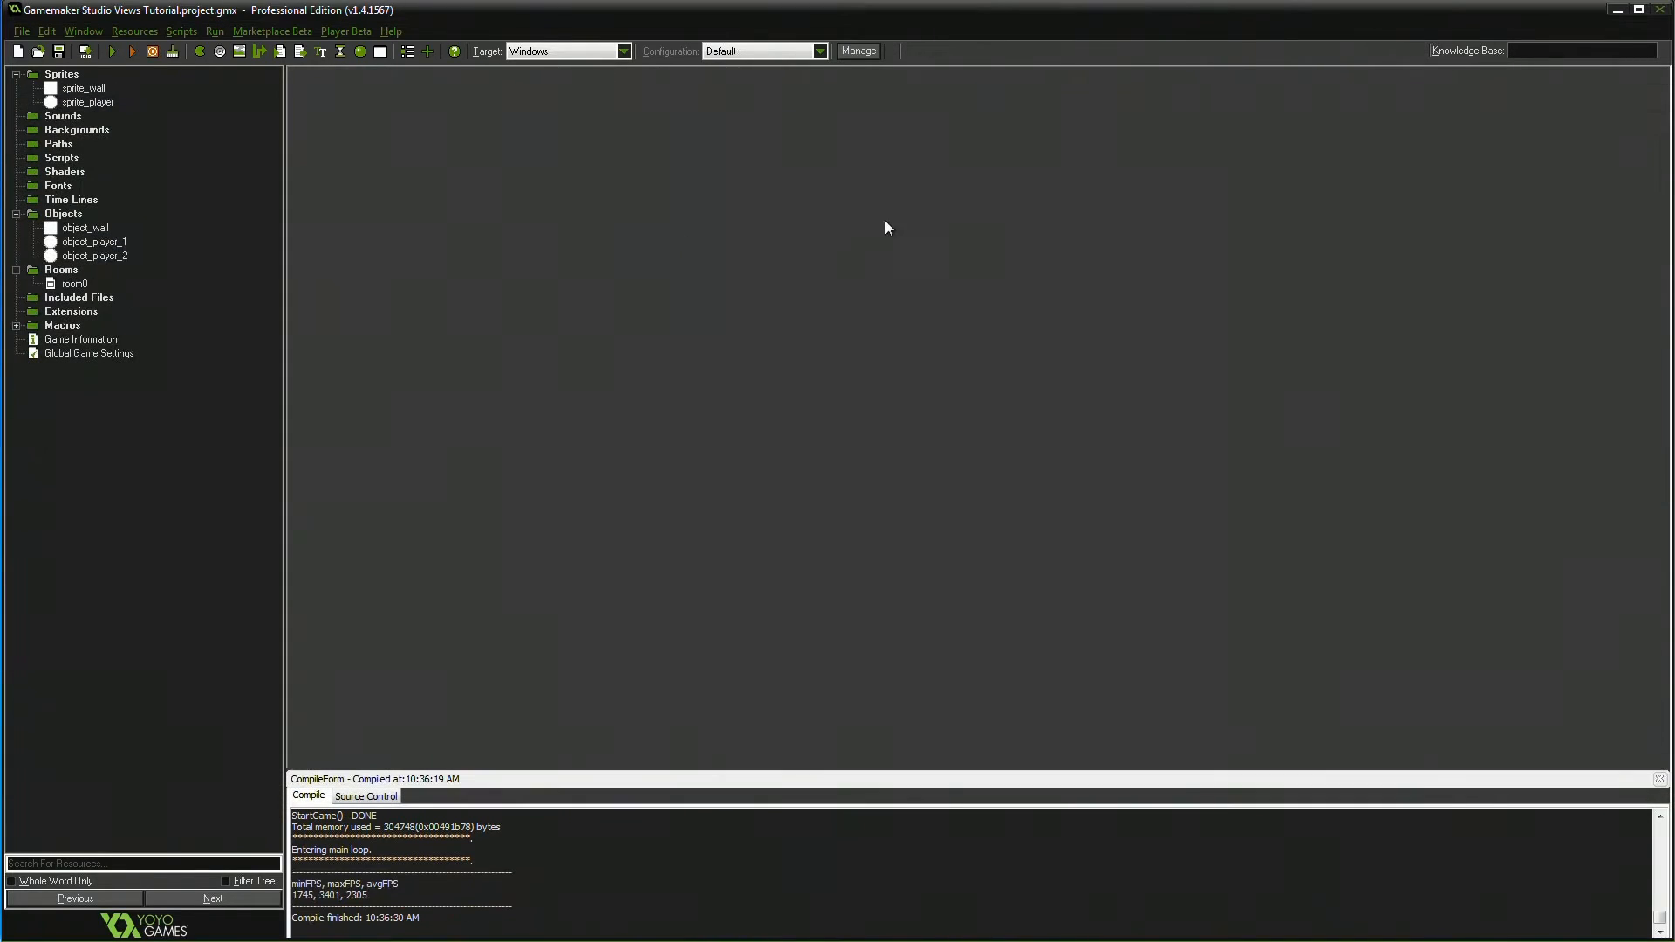
- Reopen room0, set its width to 1024 and show its view settings
double_click(73, 282)
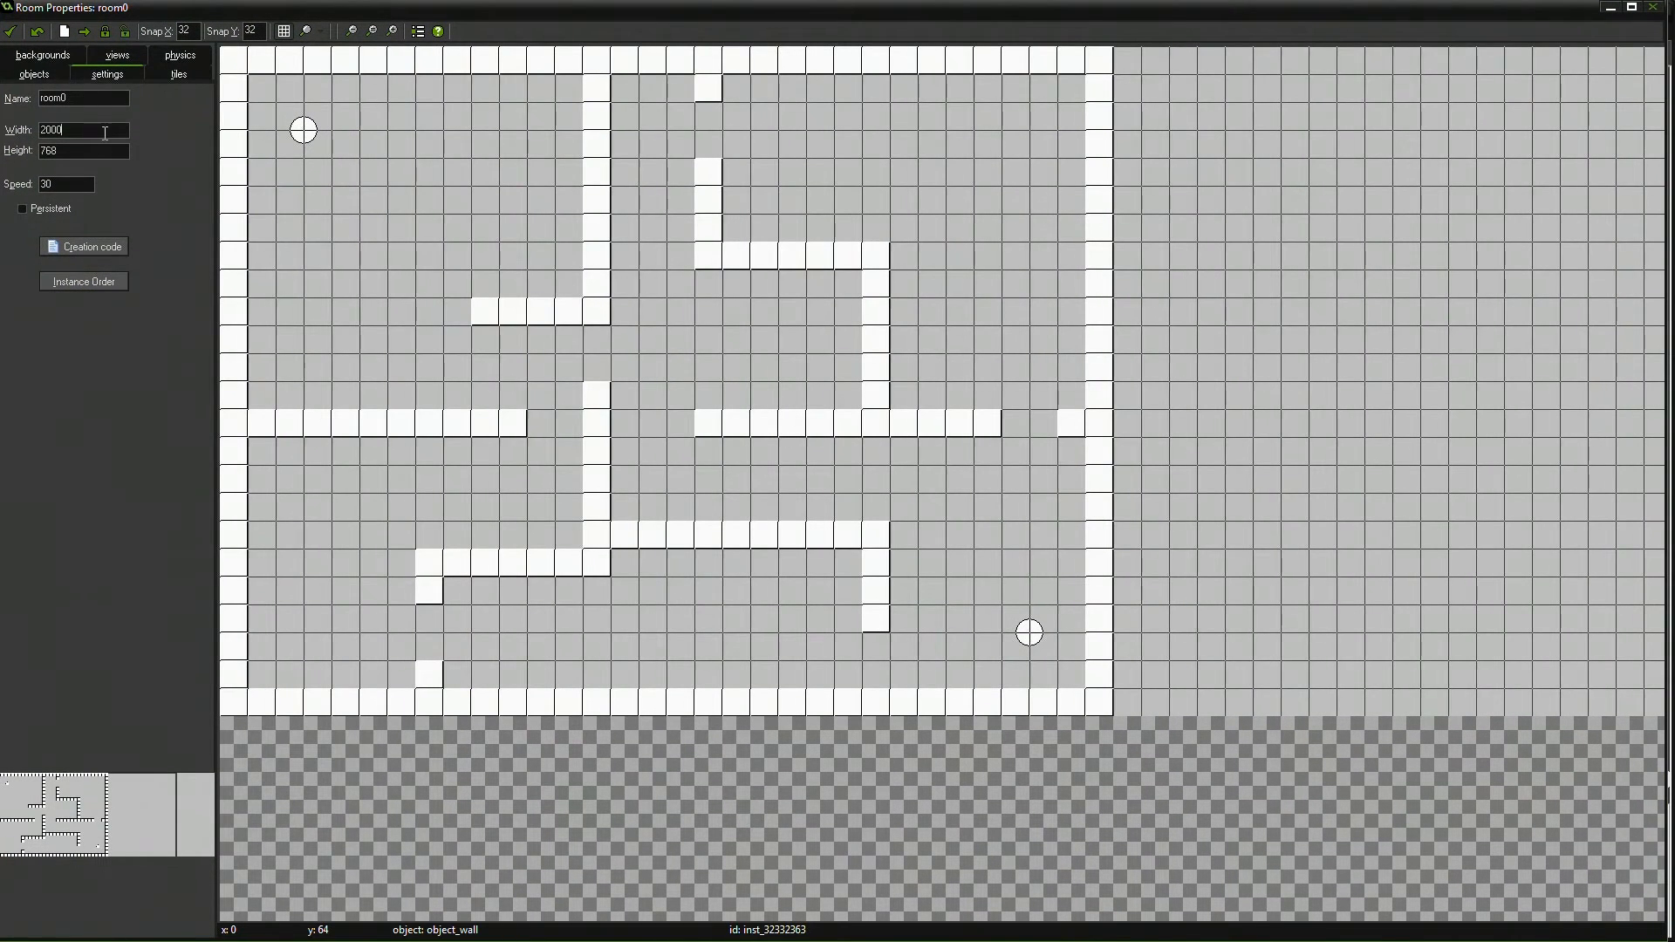
text(1024)
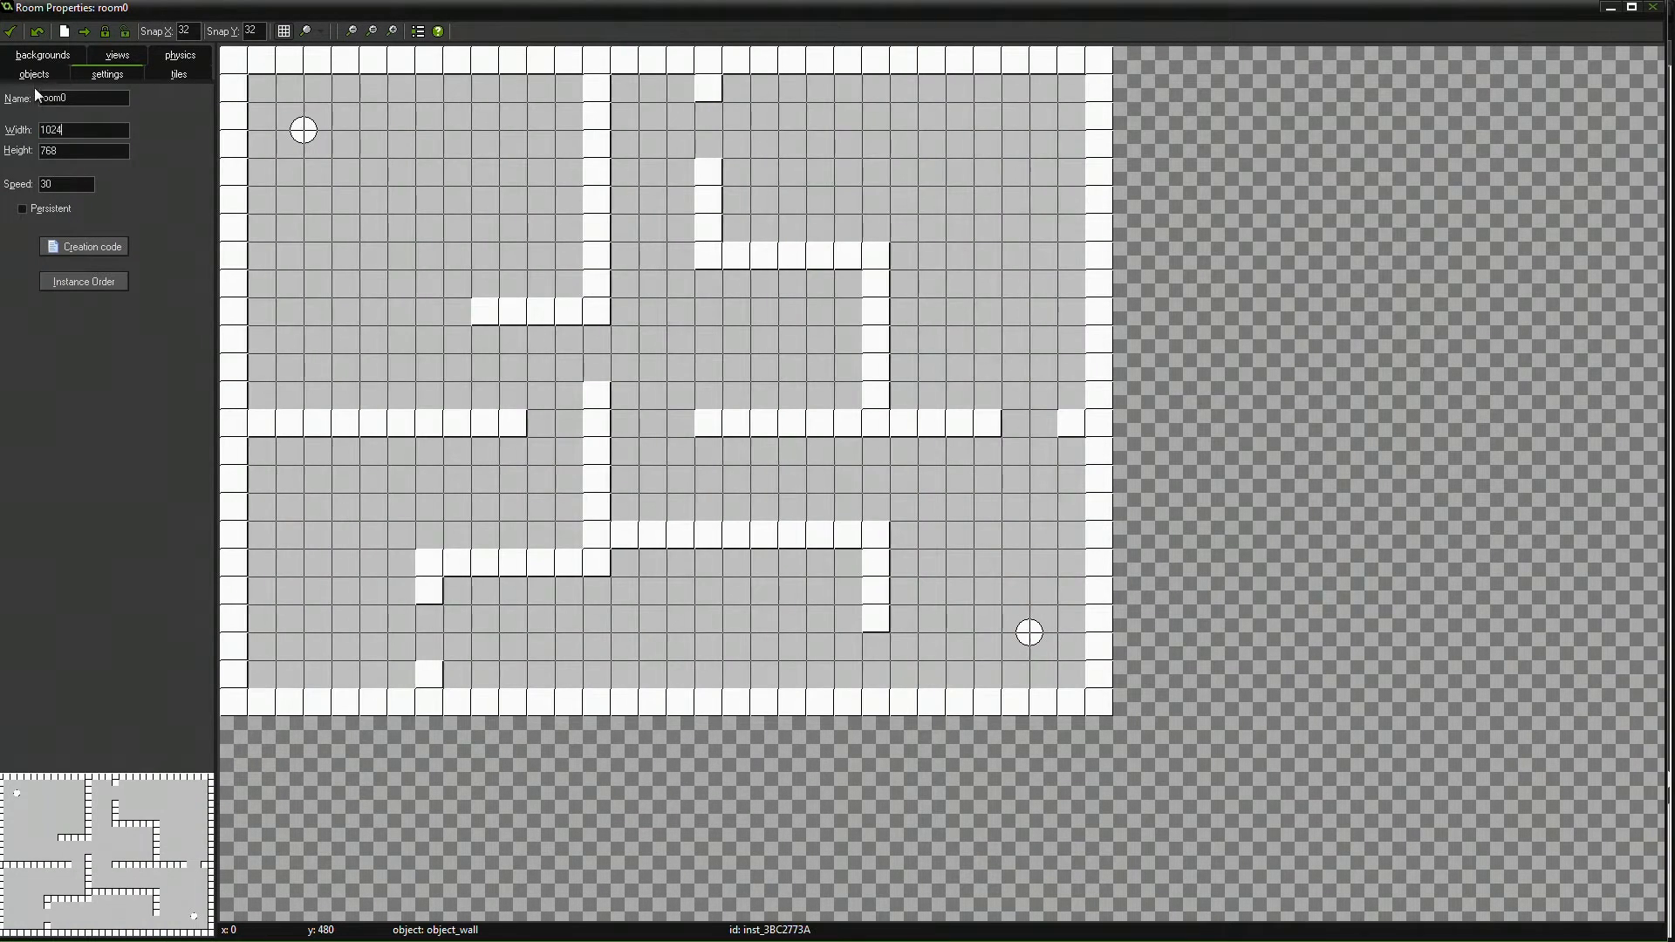
click(115, 54)
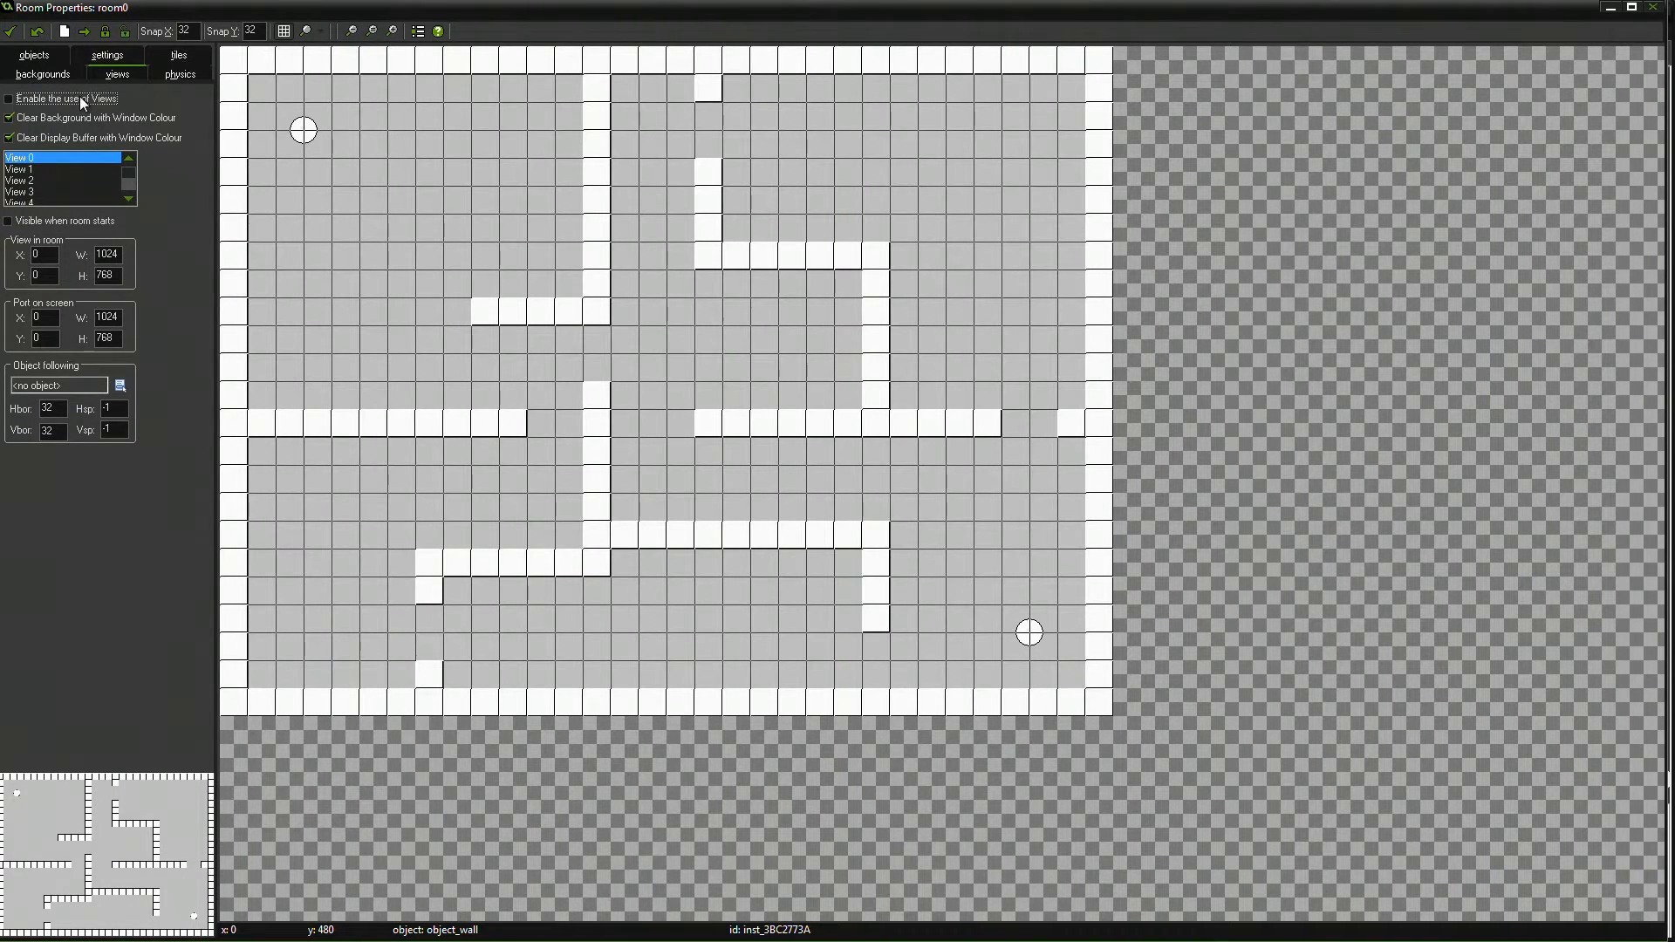
- Enable the use of views in room0 and check the room width on the settings tab
click(11, 98)
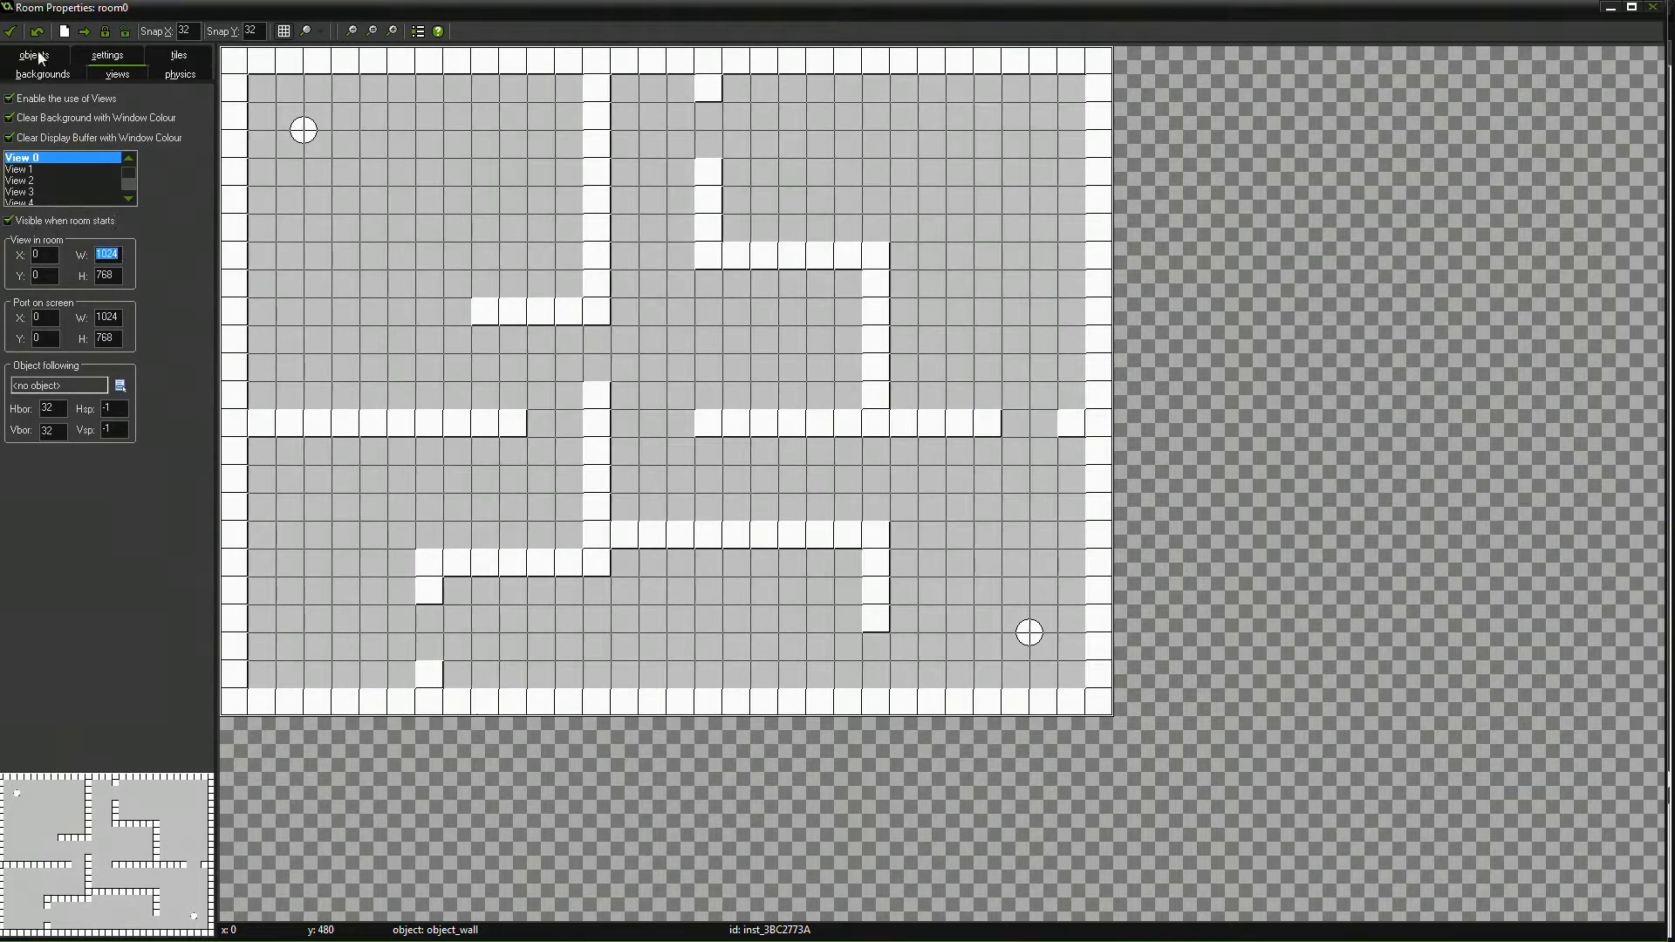
click(107, 73)
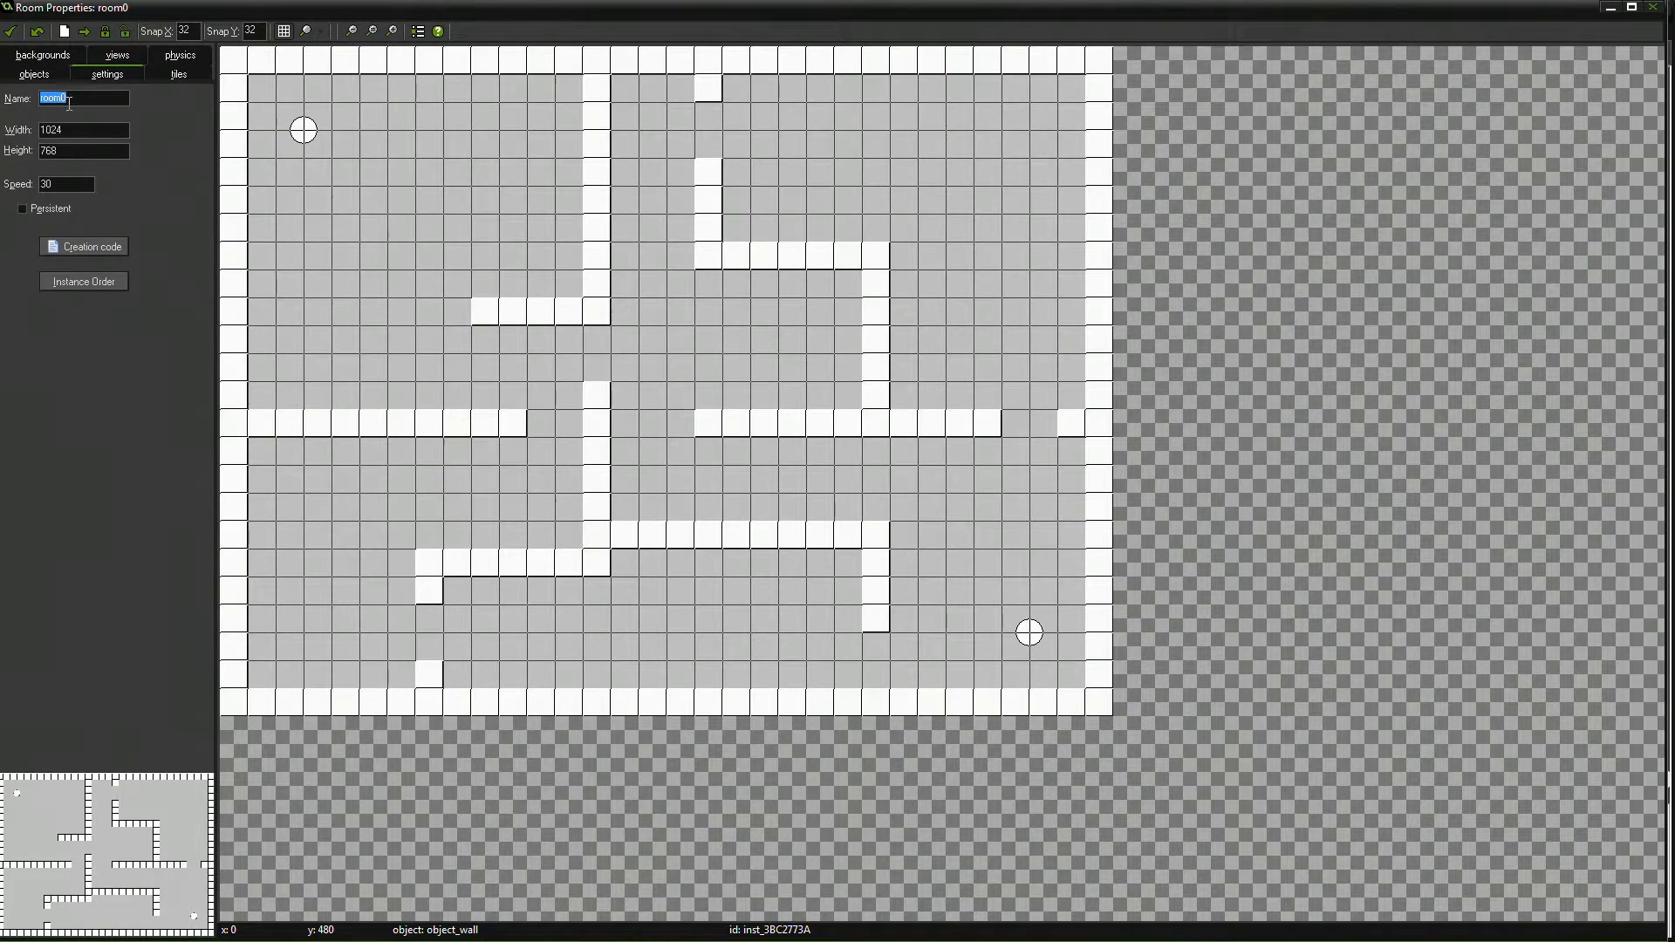
click(82, 129)
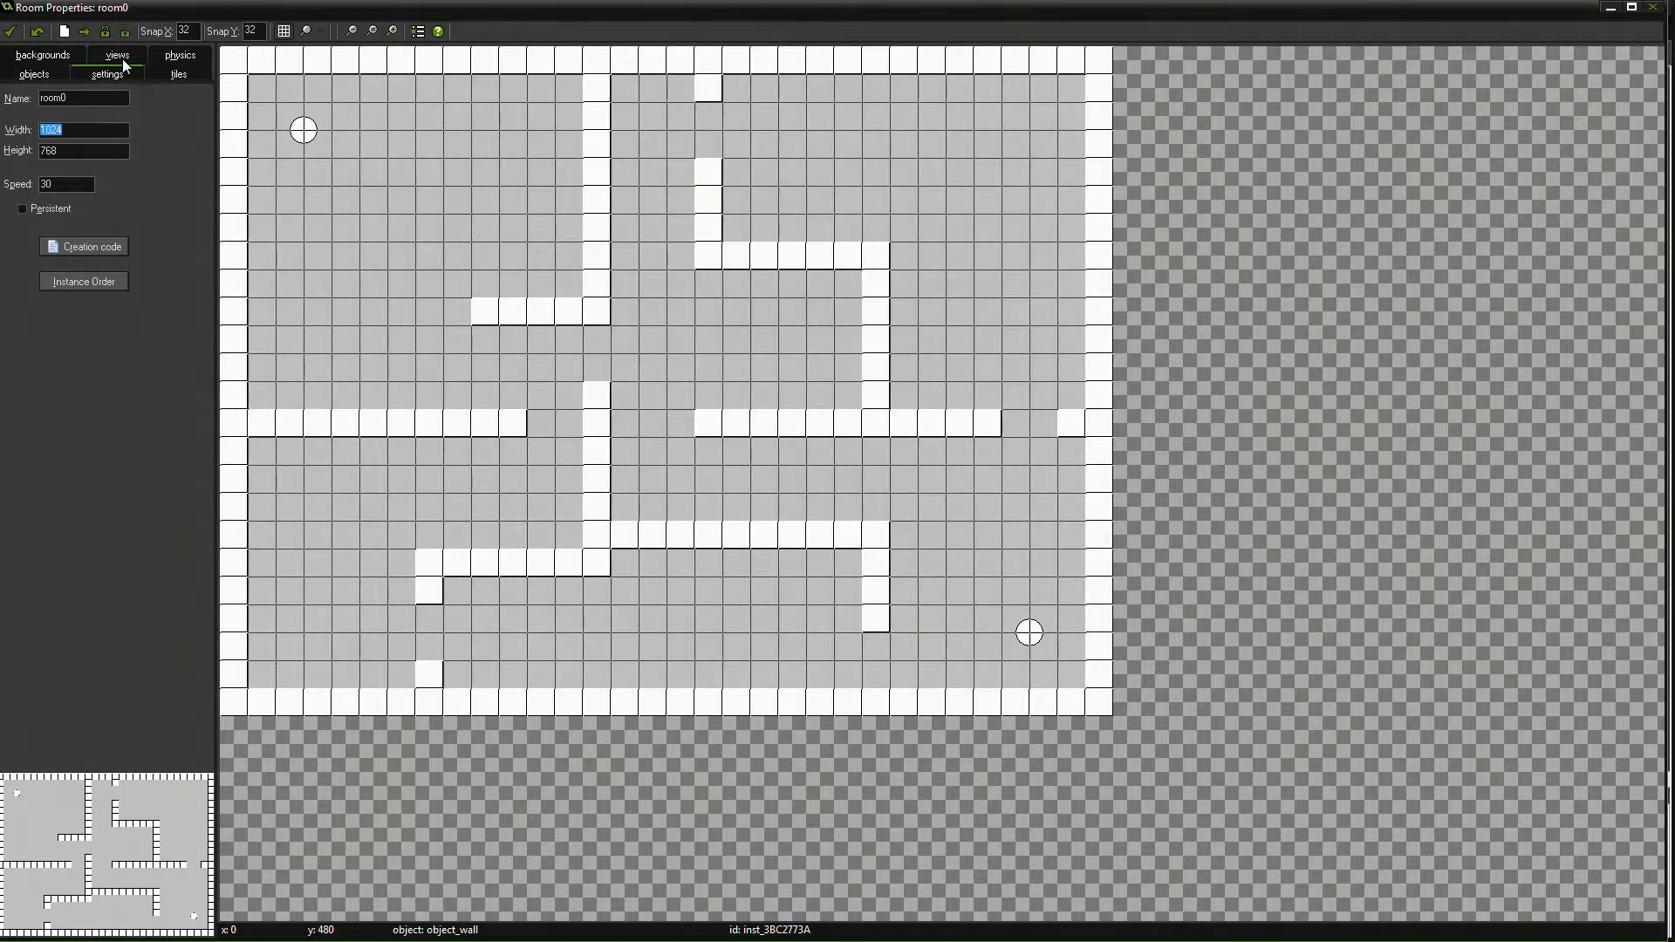
click(117, 54)
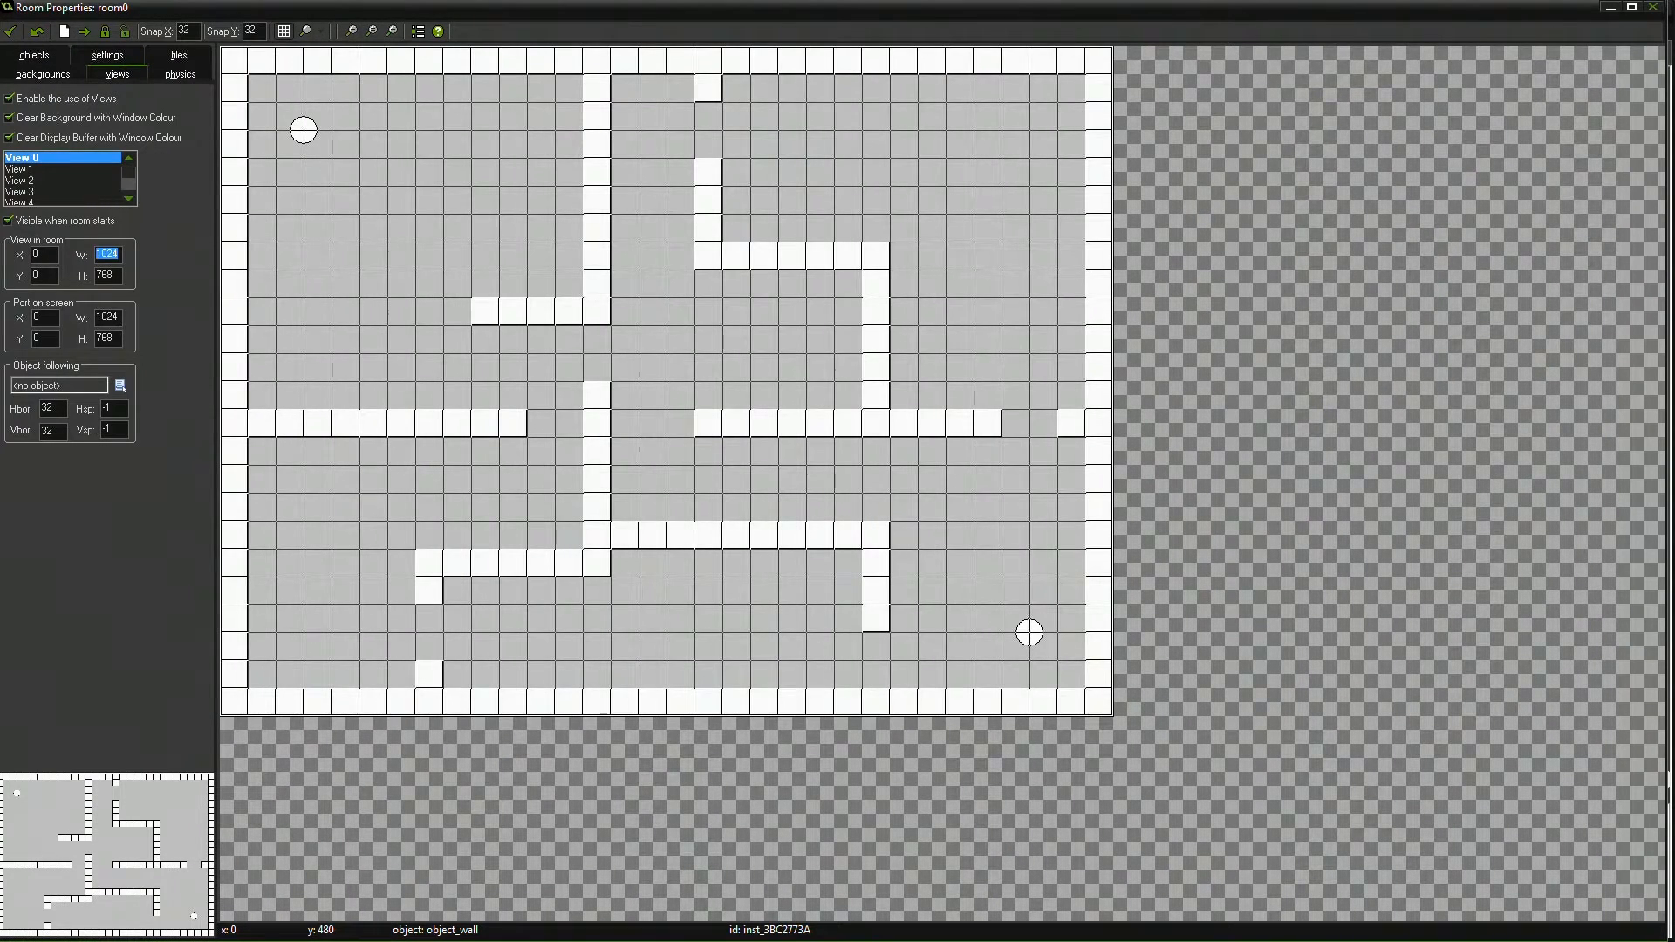
- Size View 0 to 640 in room and make it follow object_player_1
text(640)
click(112, 339)
text(480)
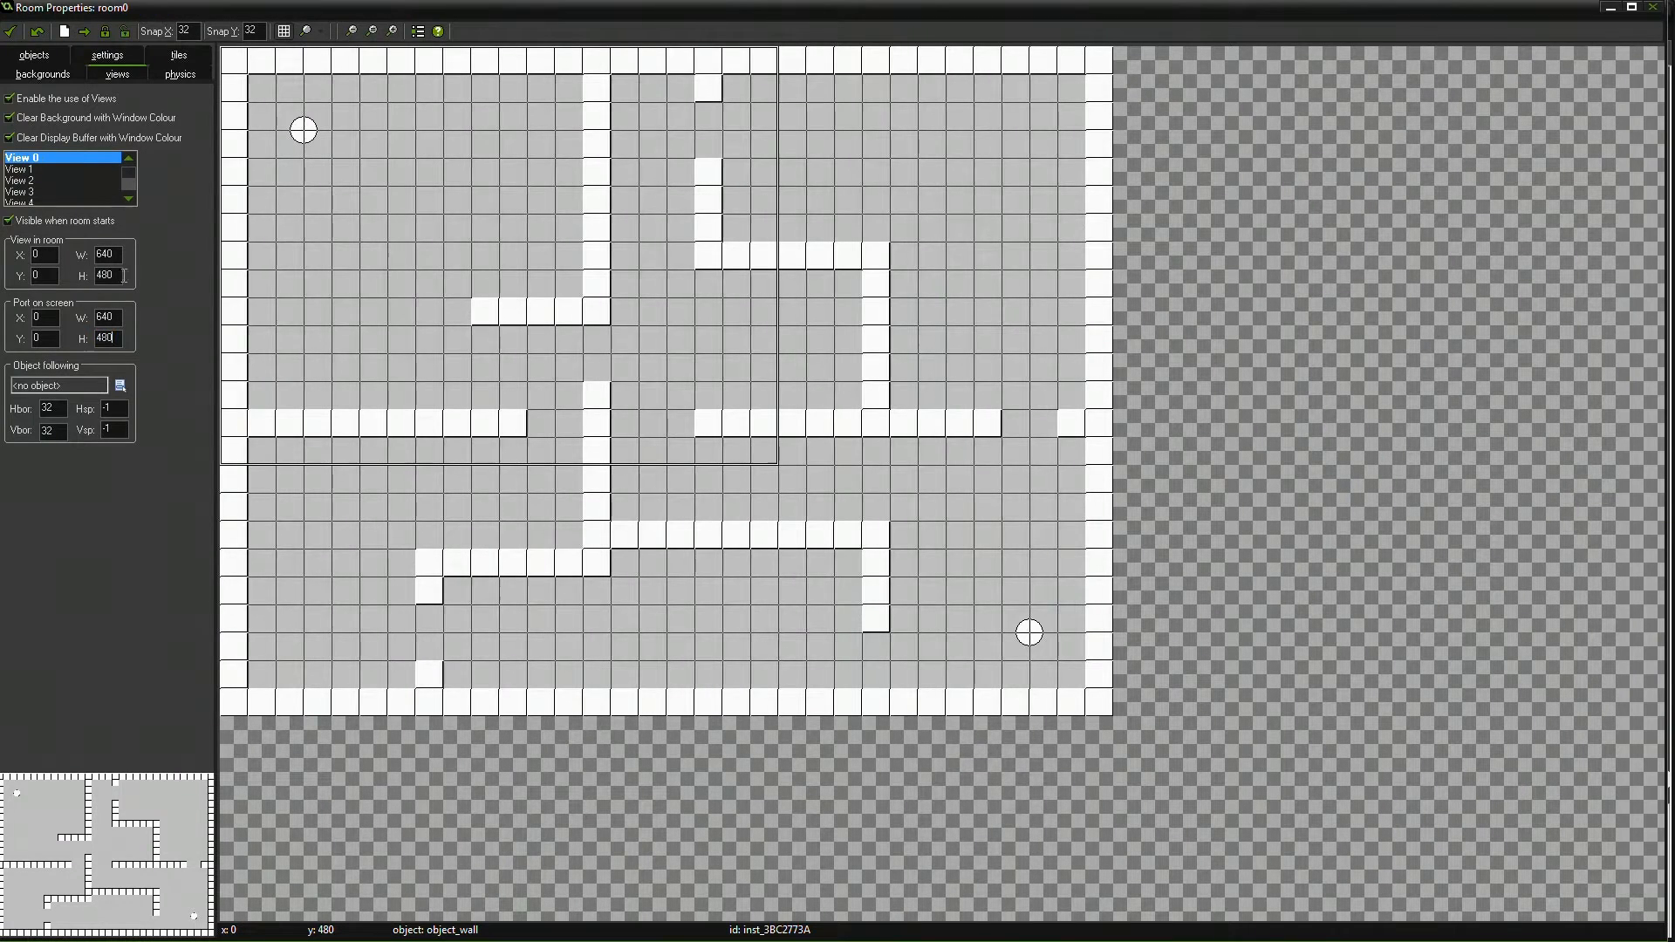
click(121, 384)
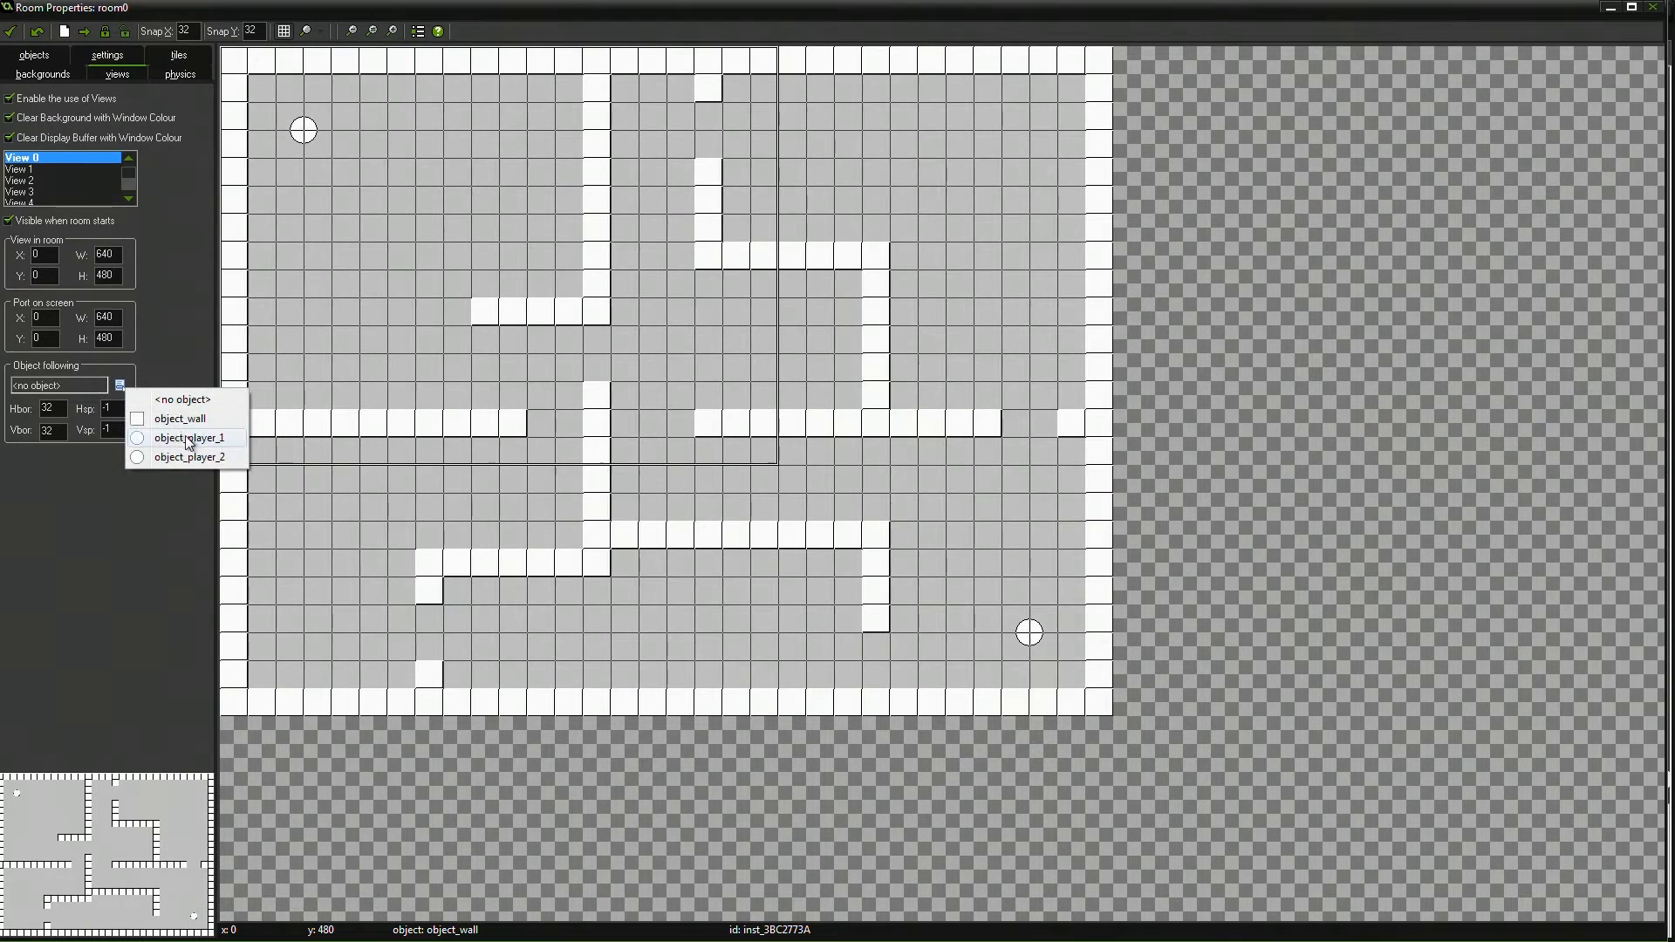
click(187, 438)
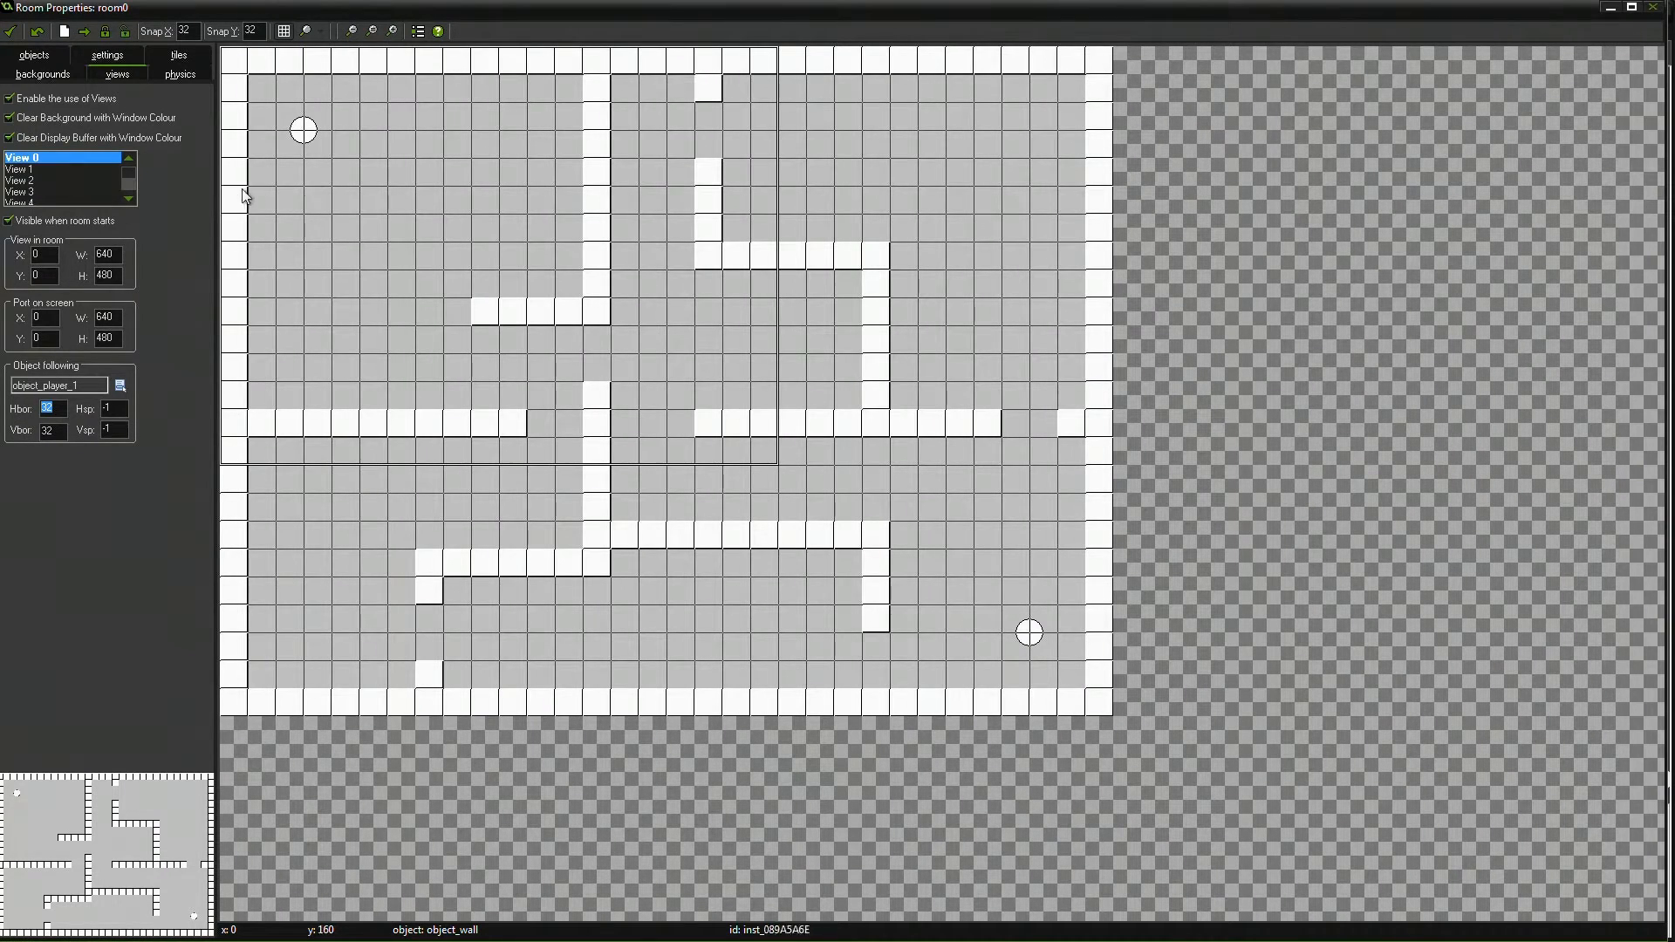
mouse_move(45, 347)
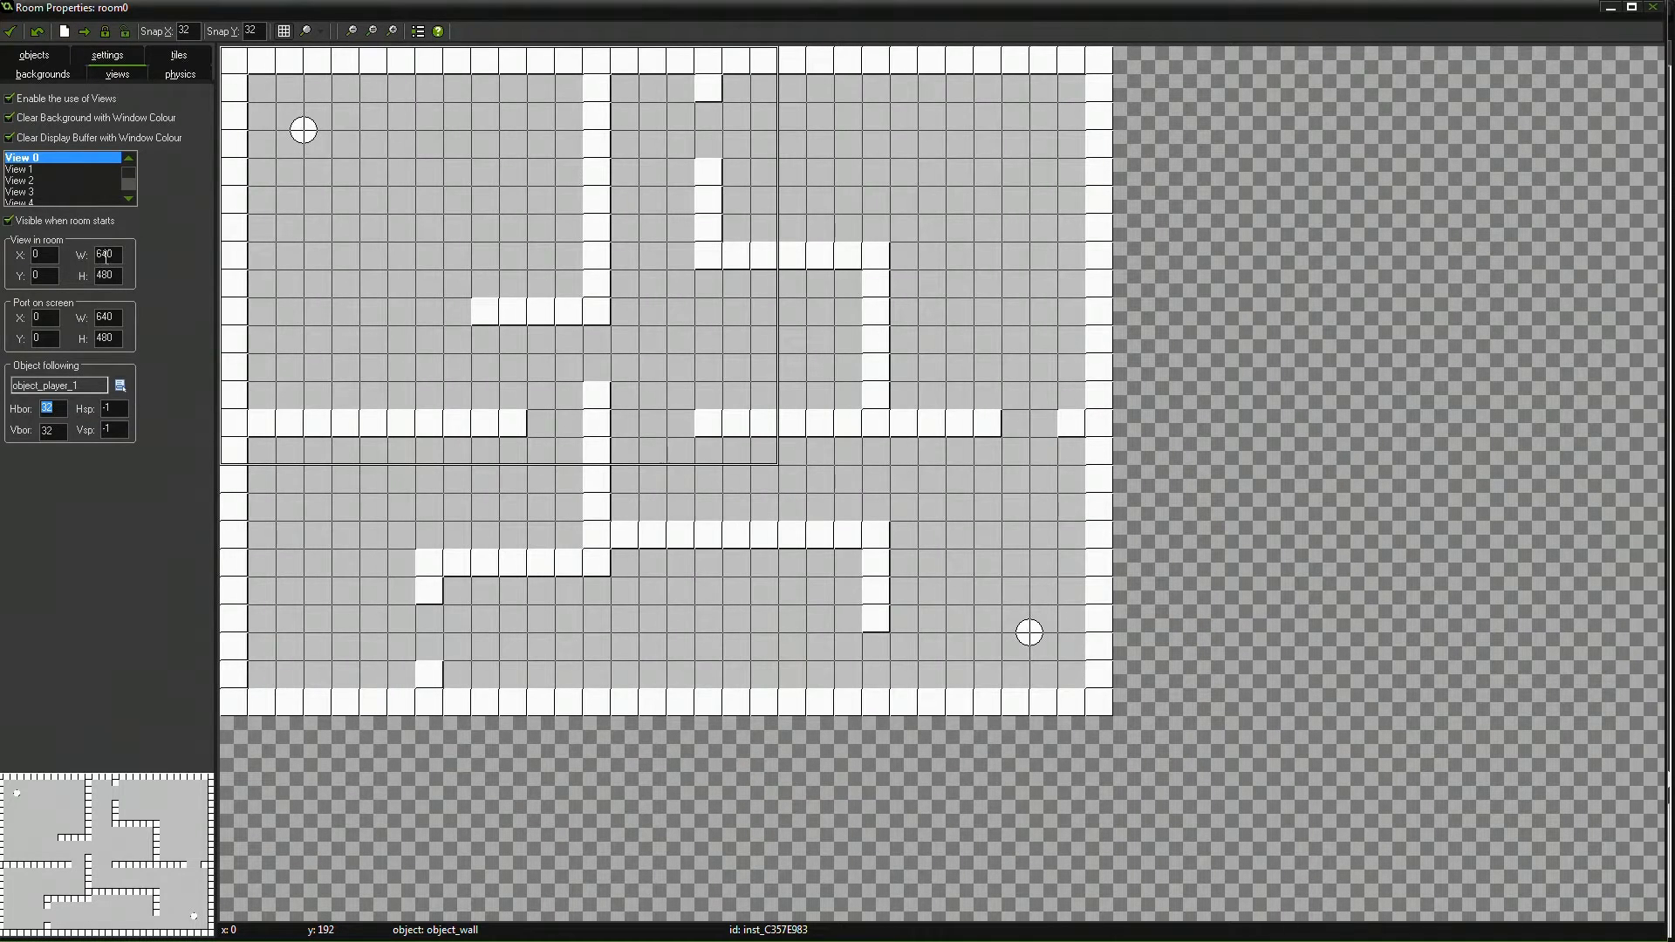
mouse_move(50, 250)
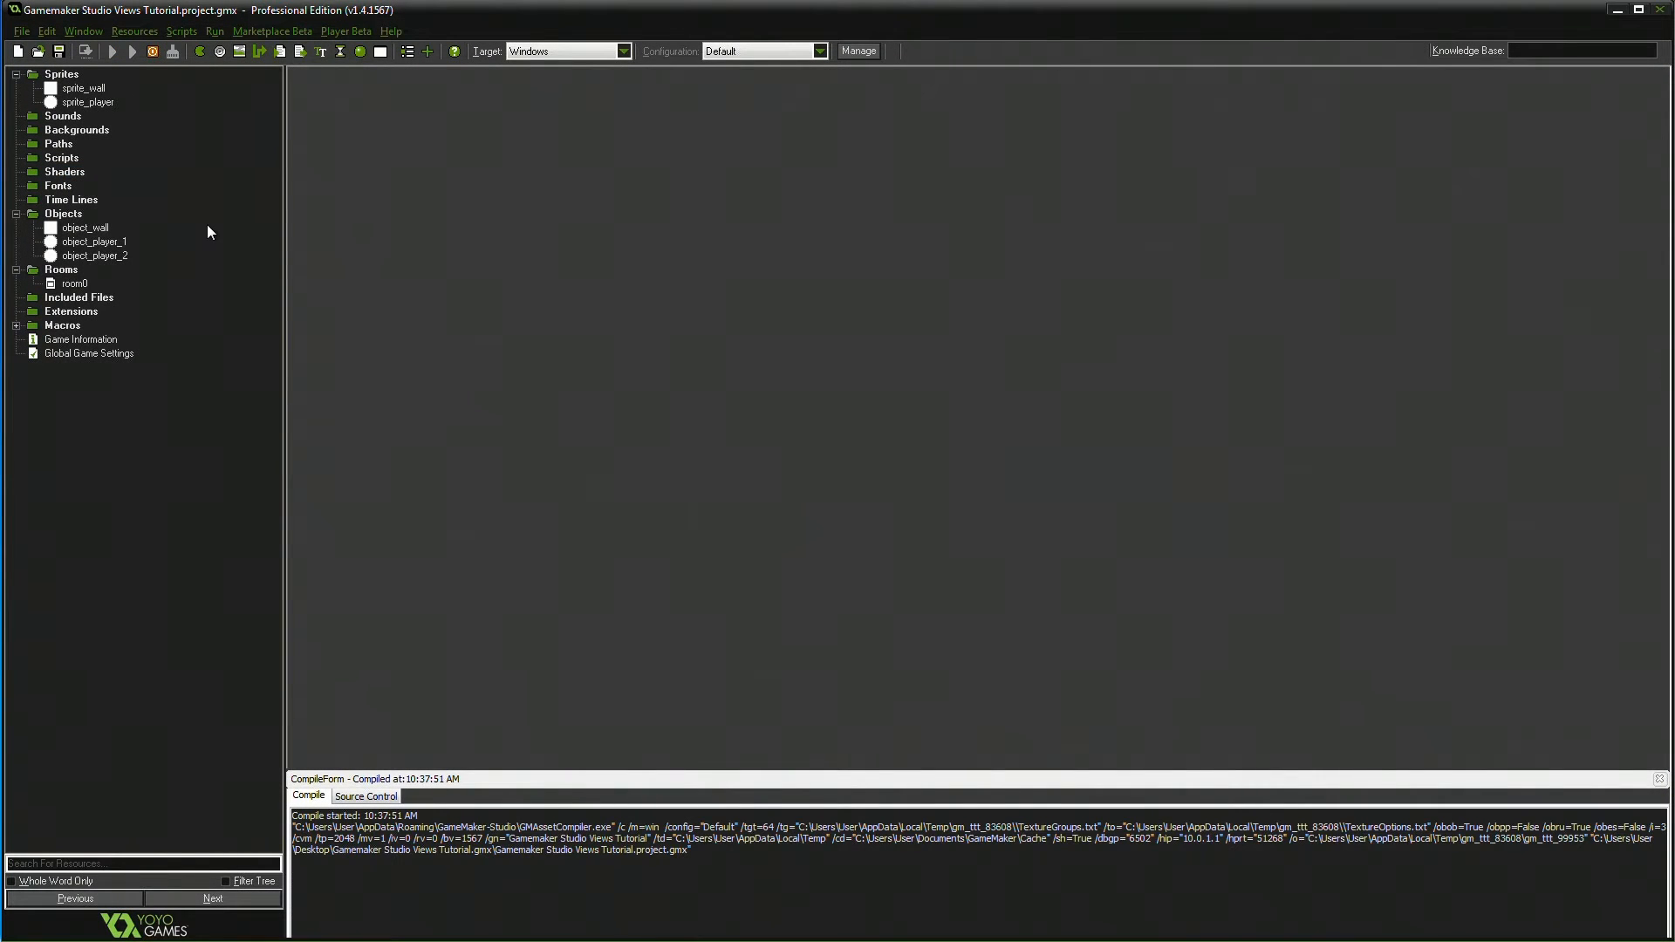
click(131, 50)
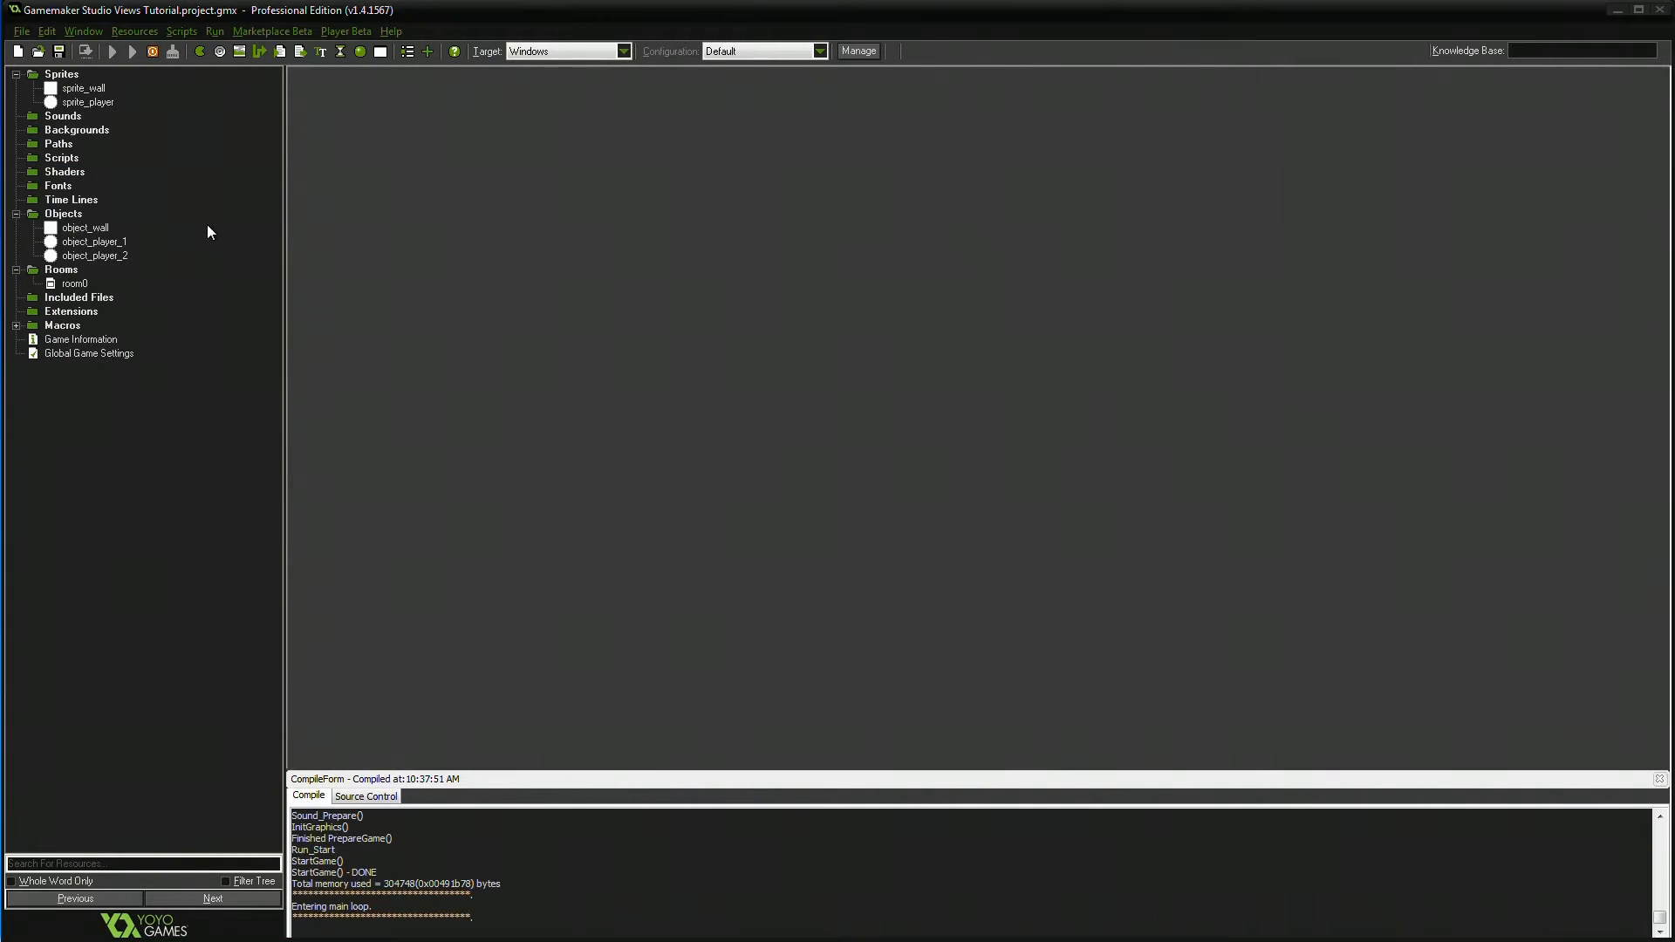
click(130, 50)
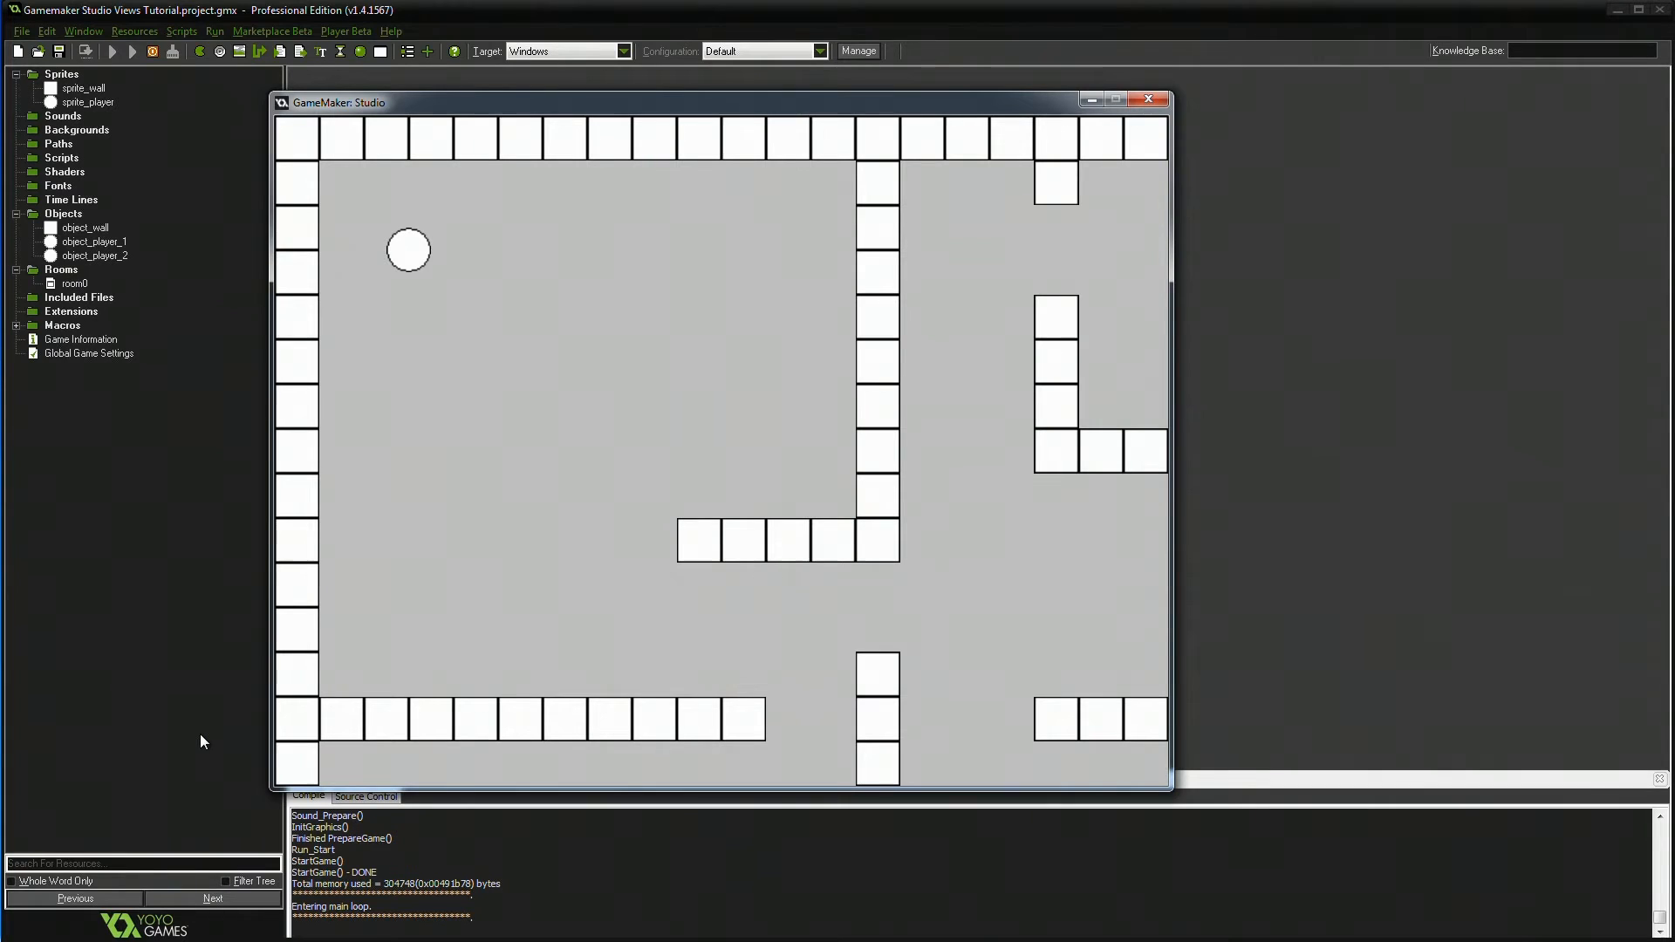
mouse_move(564, 598)
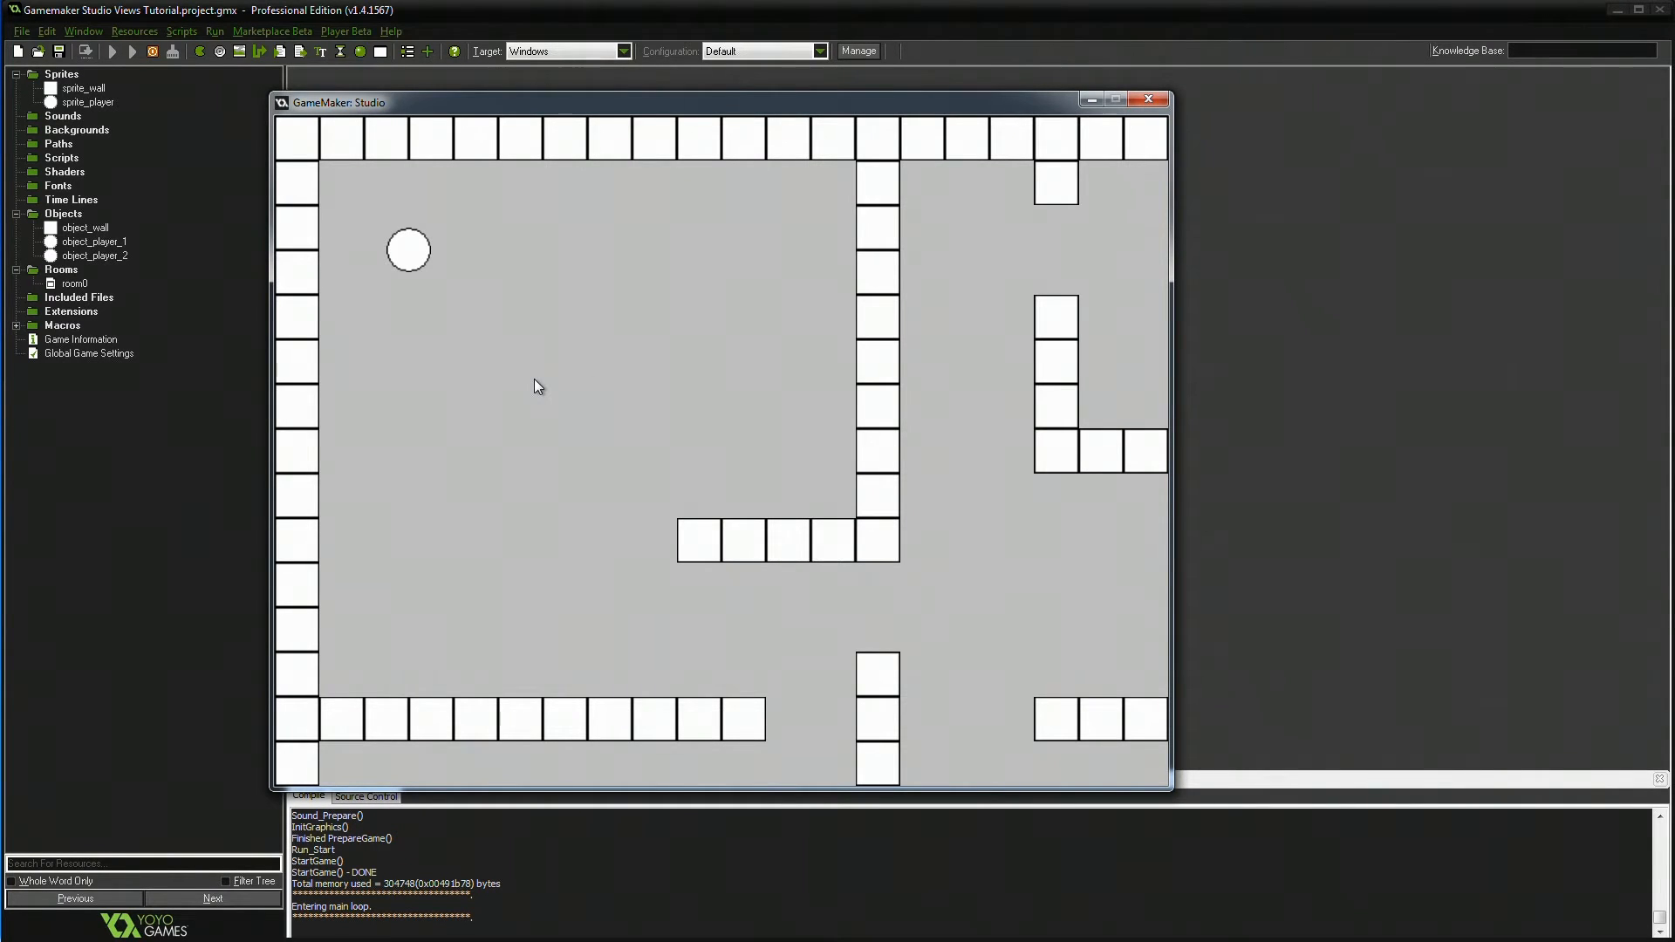
mouse_move(931, 393)
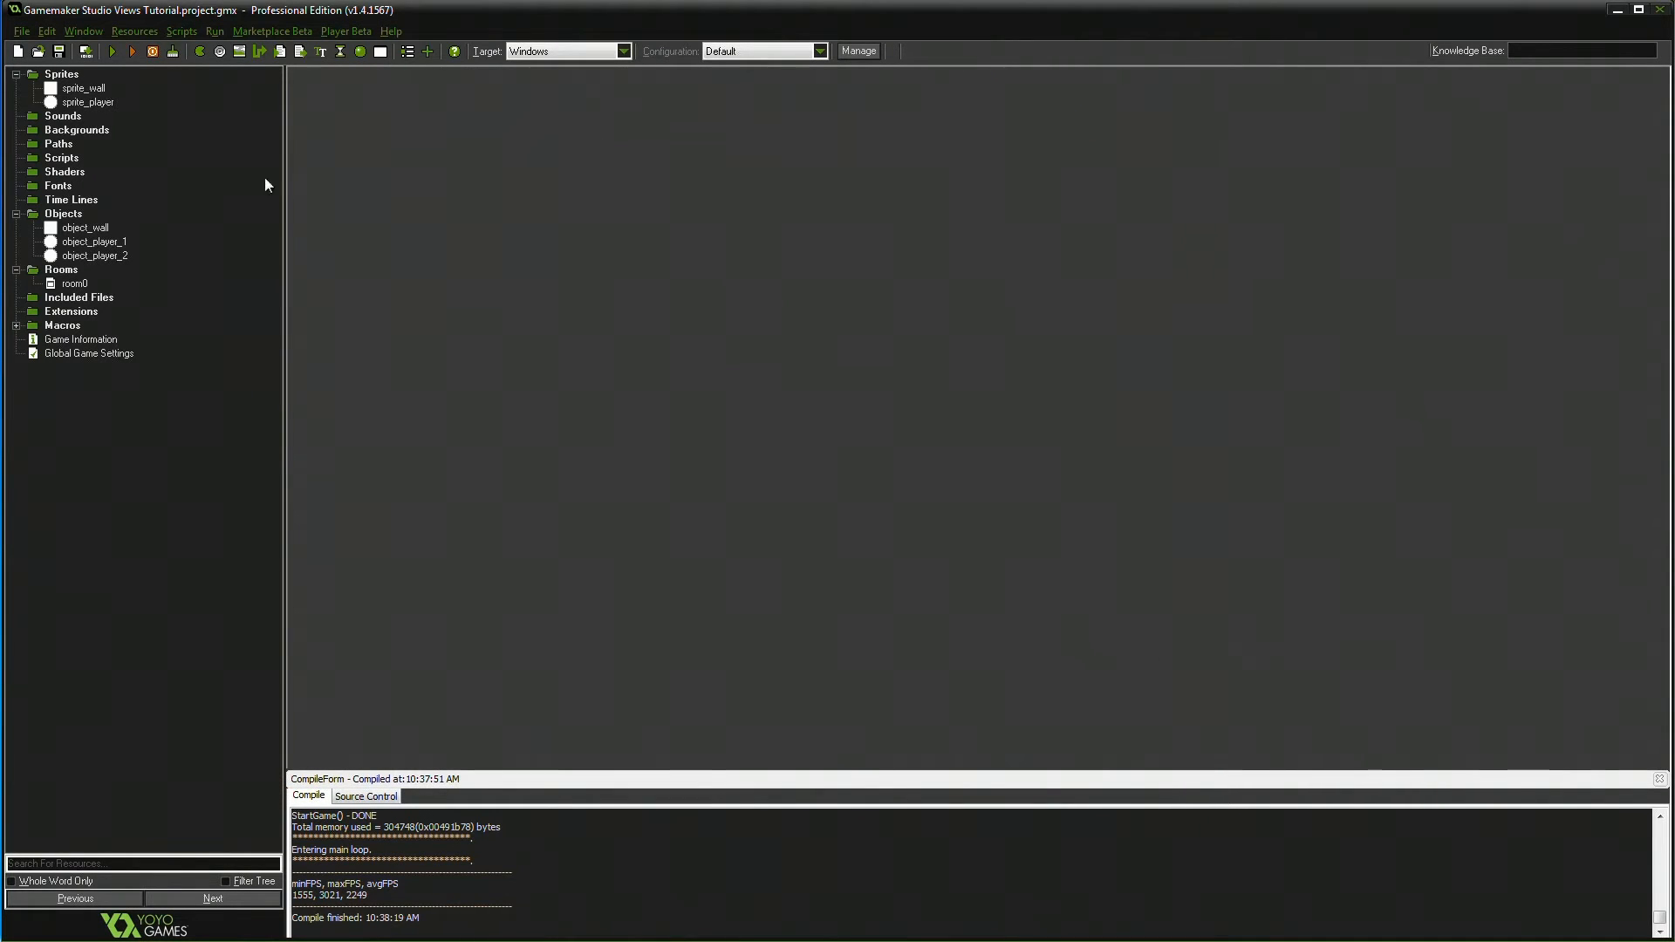
- Set View 0's on-screen port in room0 to 640 by 480
double_click(75, 283)
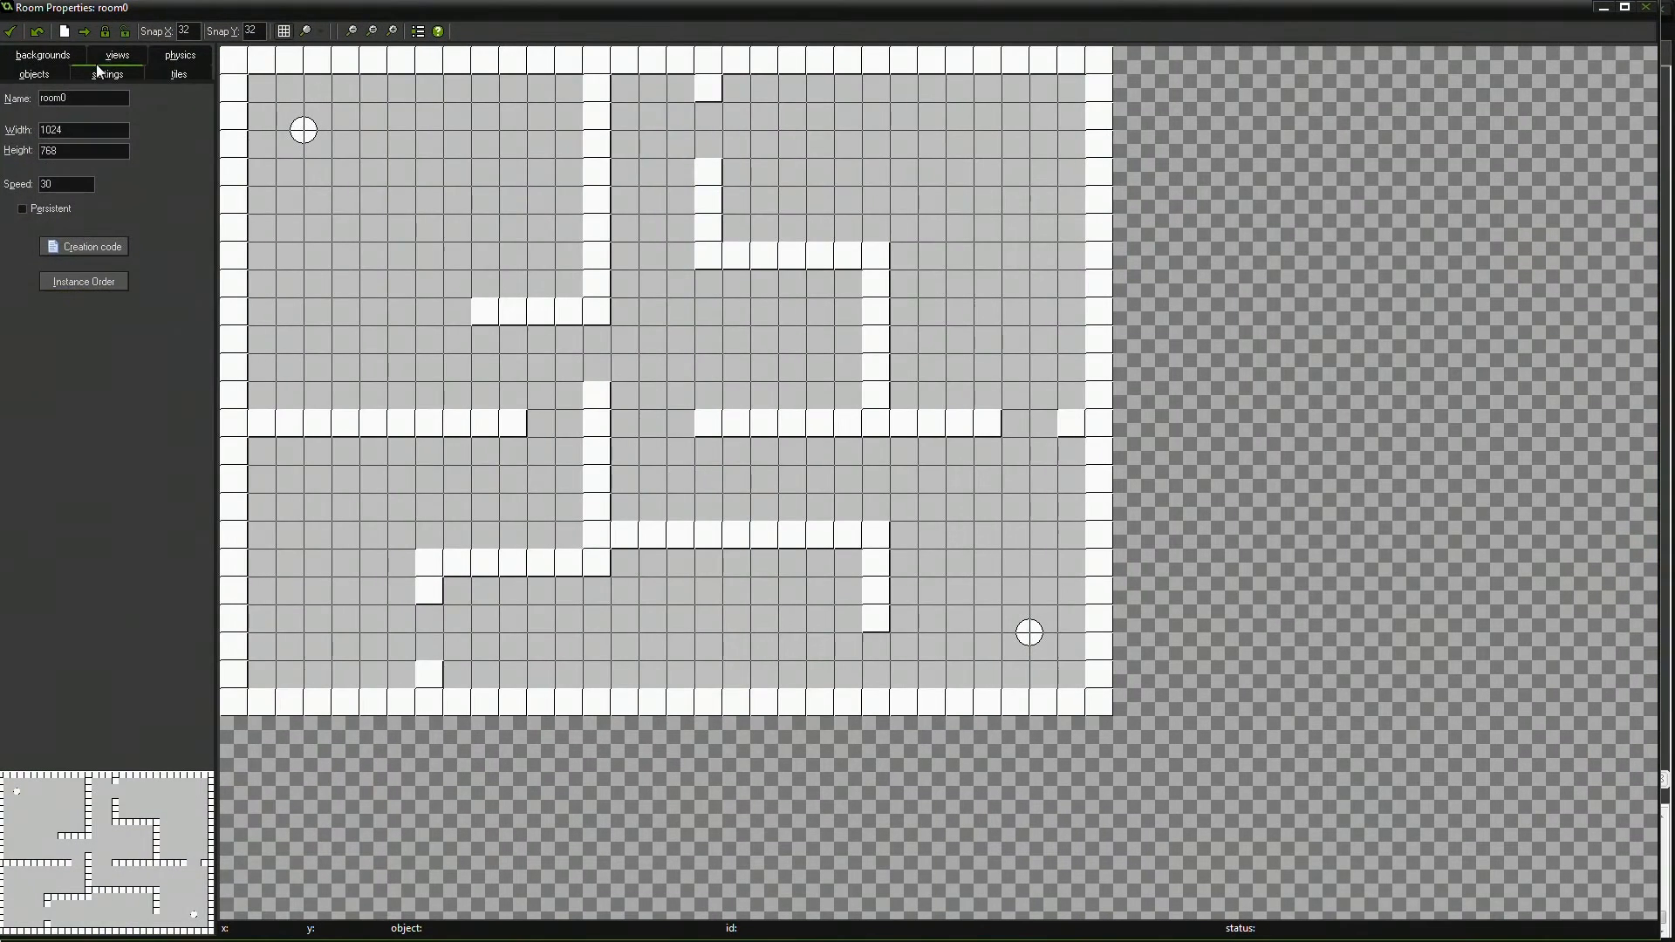
click(115, 54)
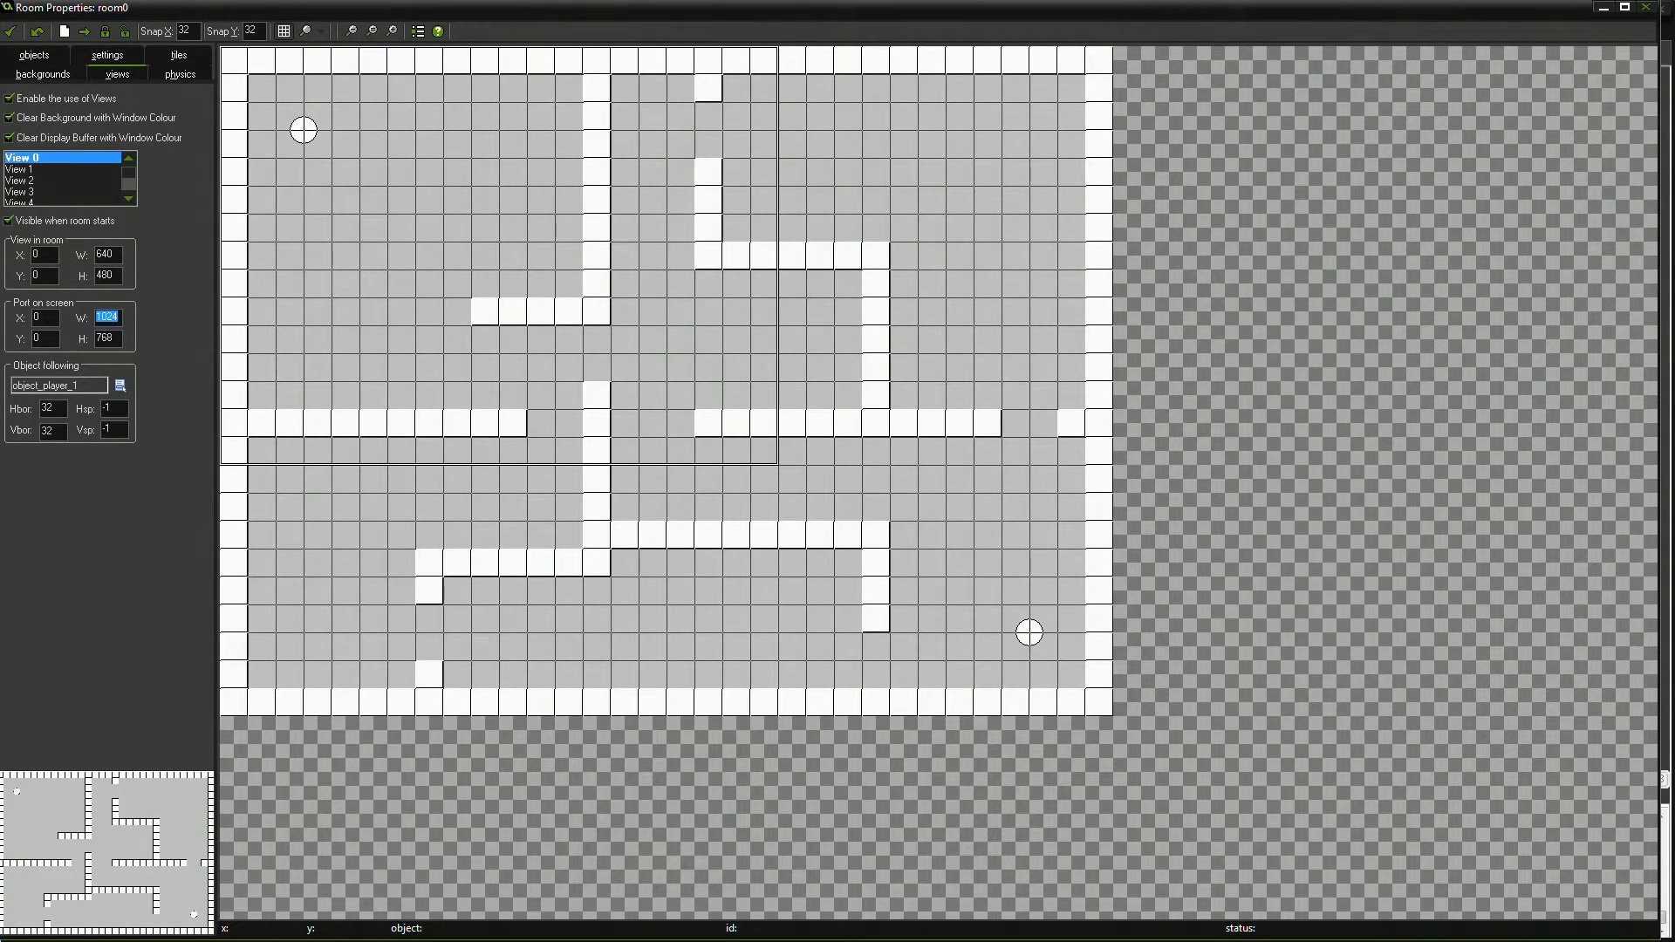
text(640)
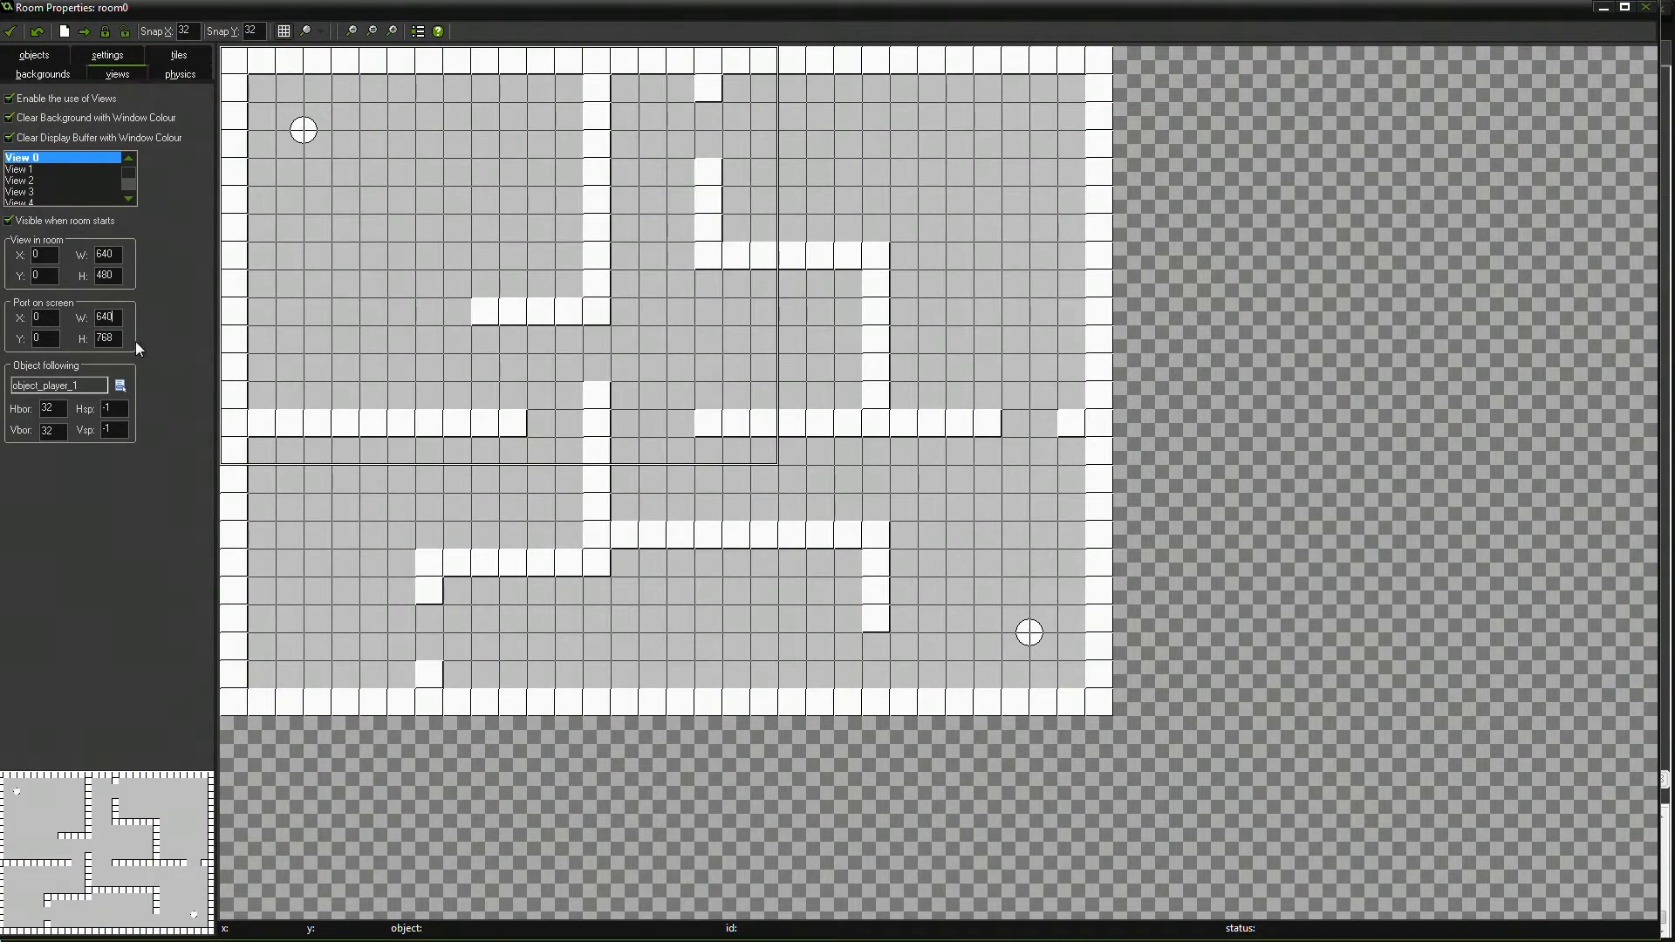
text(480)
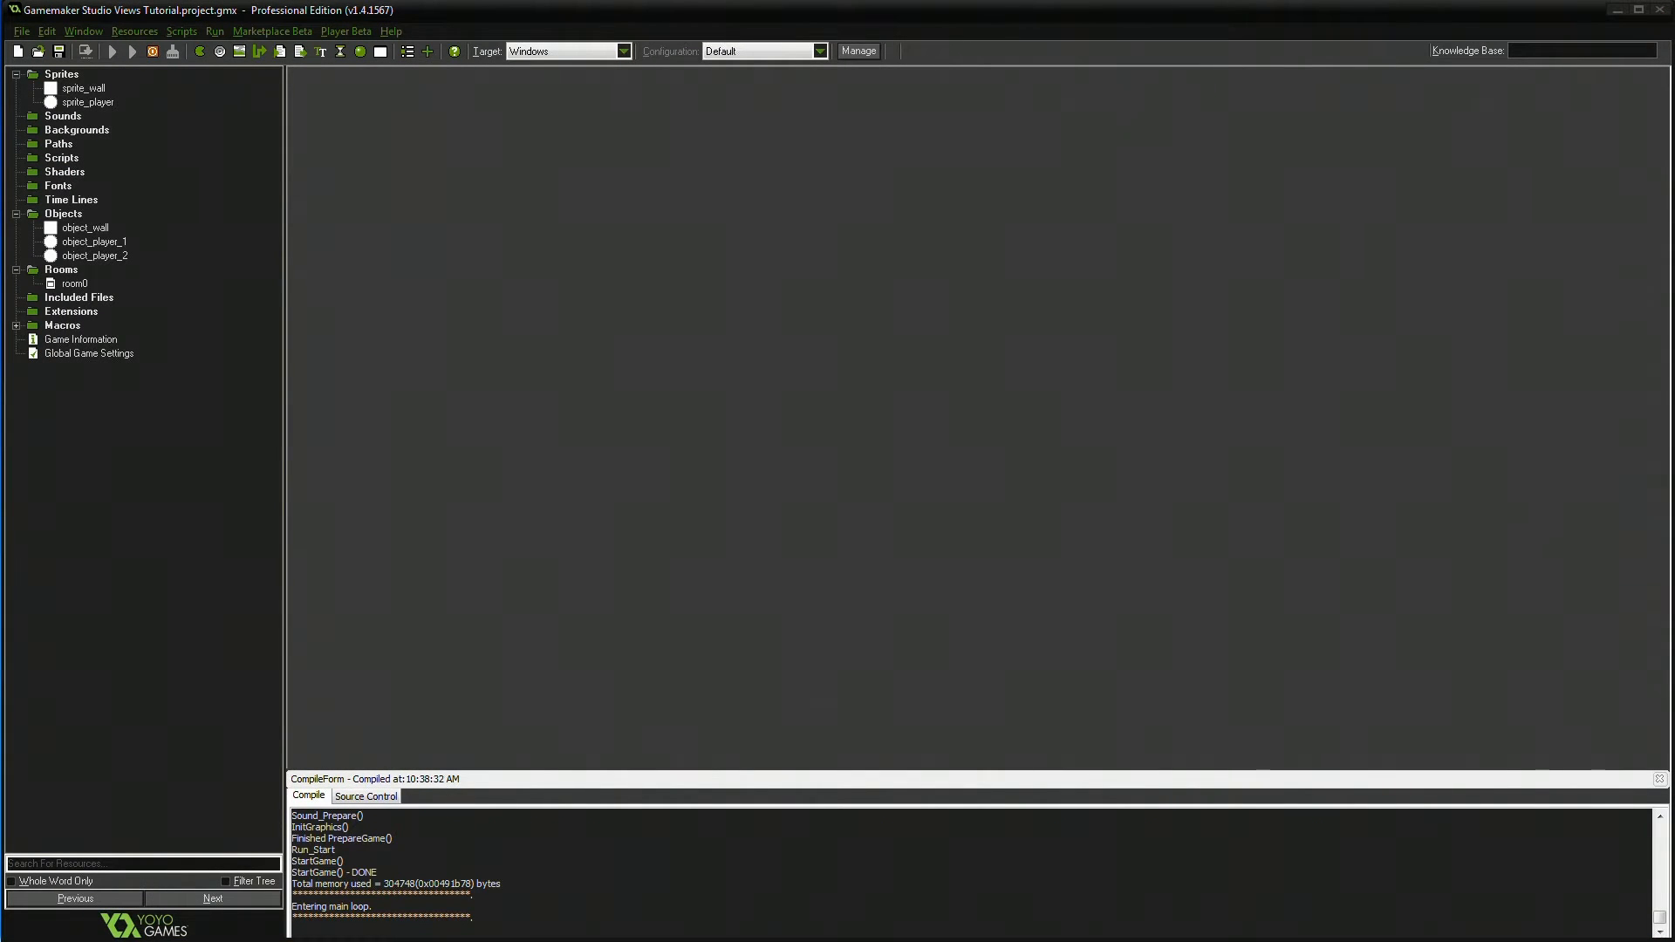
click(132, 50)
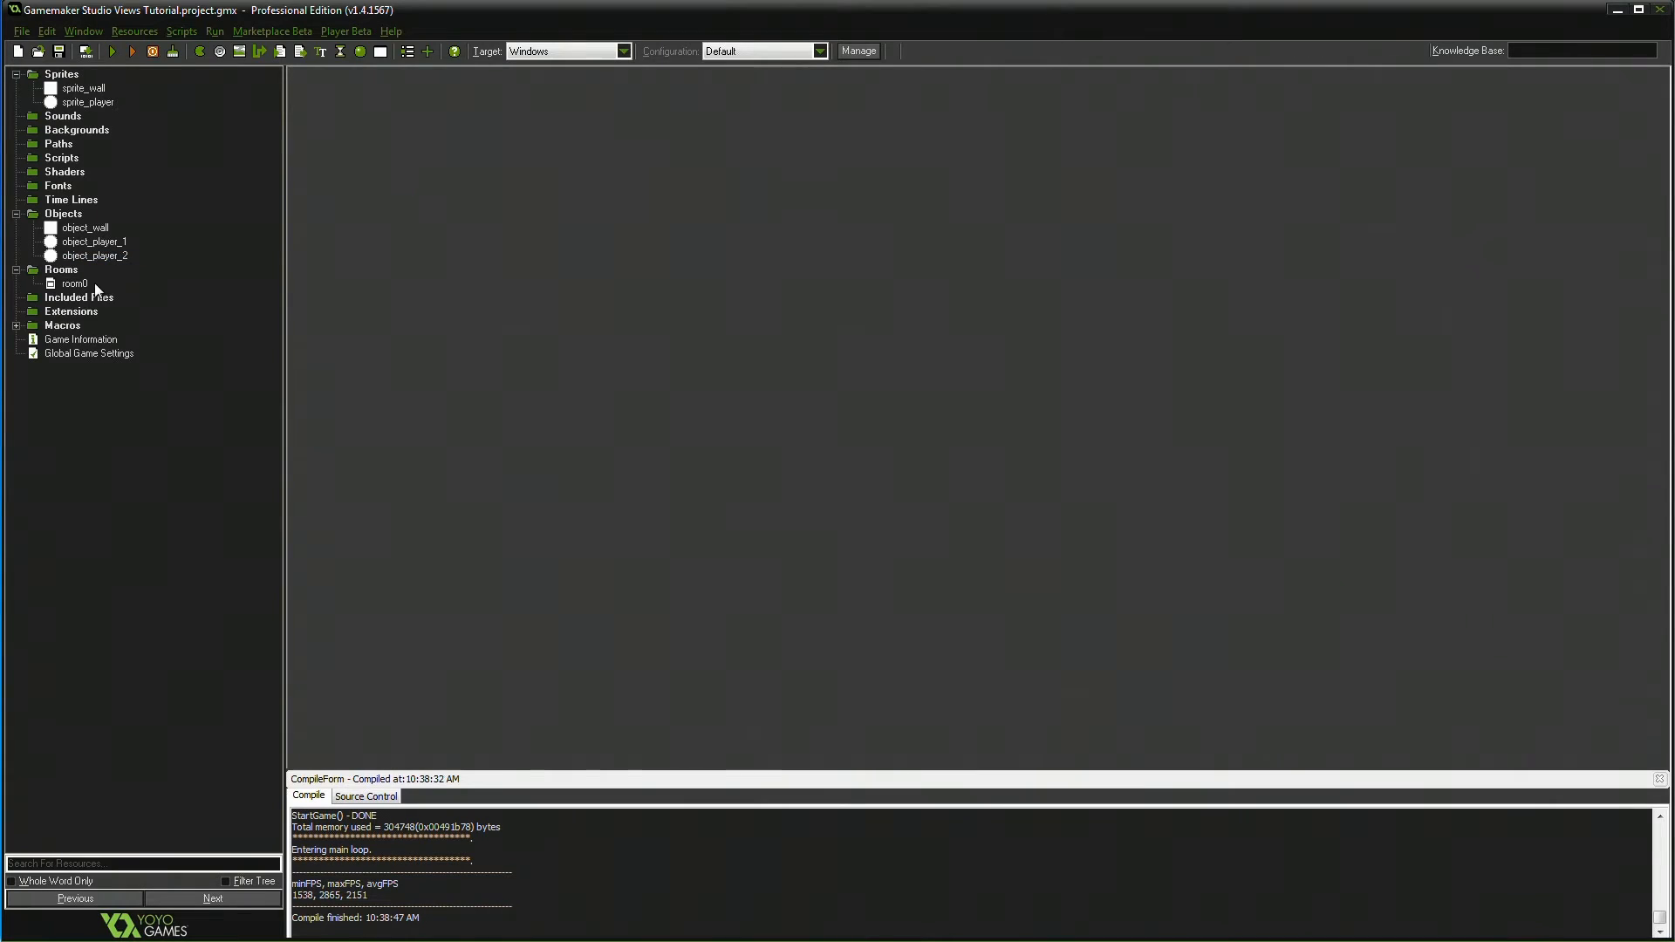
- Set View 0's follow borders to Hbor 320 and Vbor 240
double_click(73, 283)
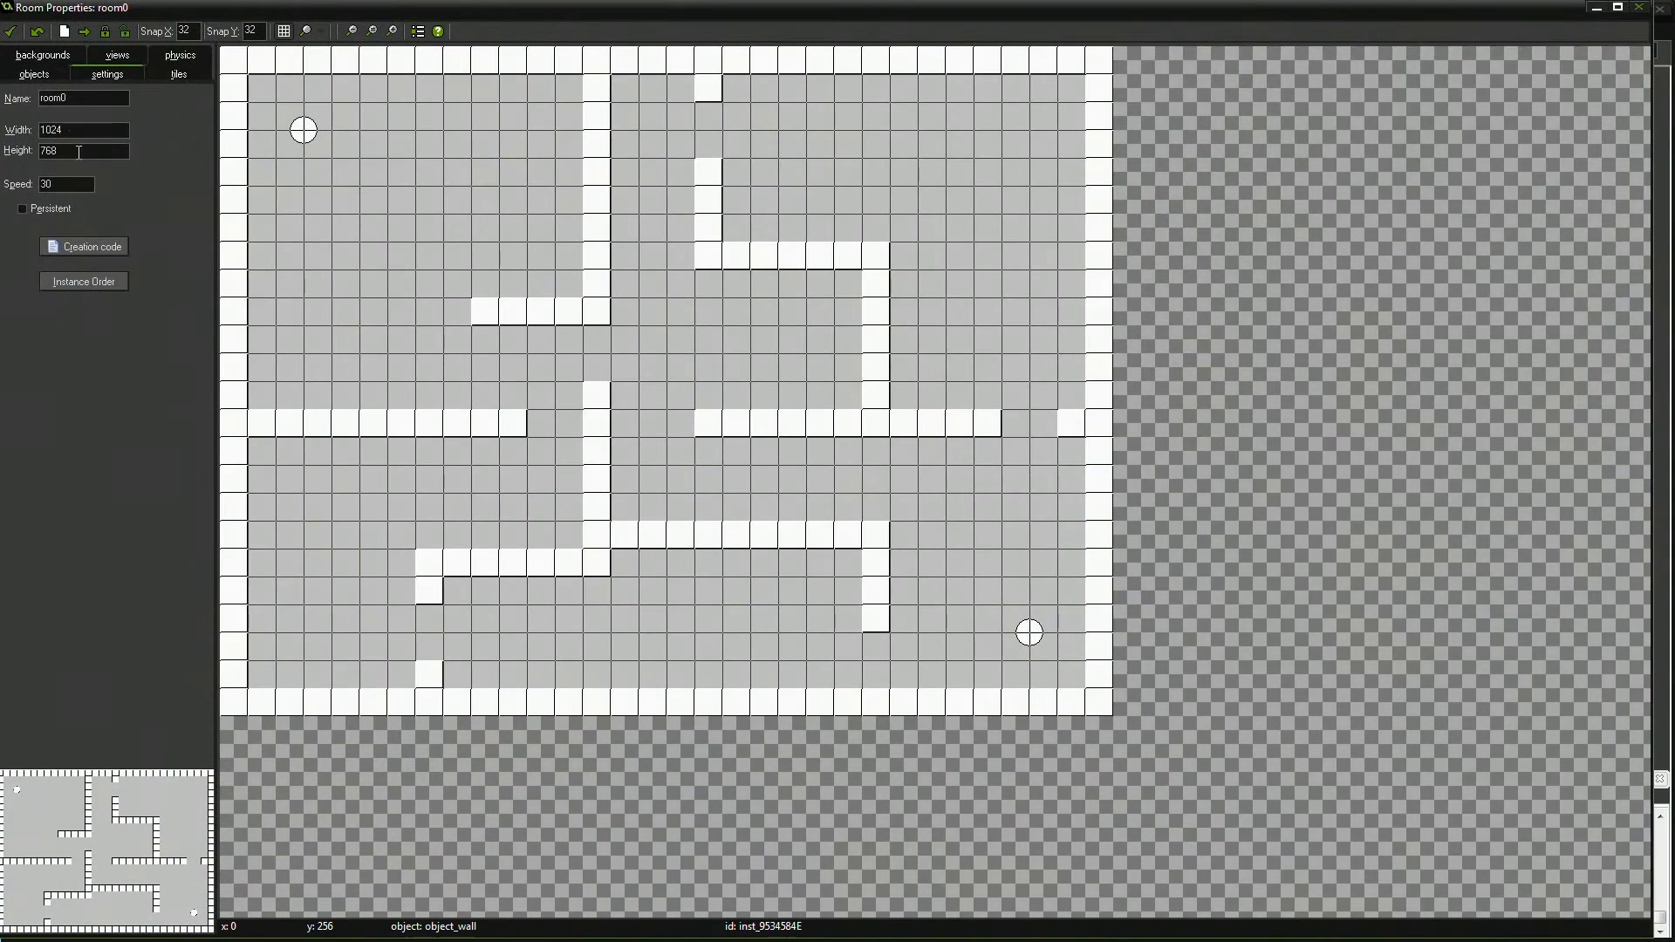
click(115, 54)
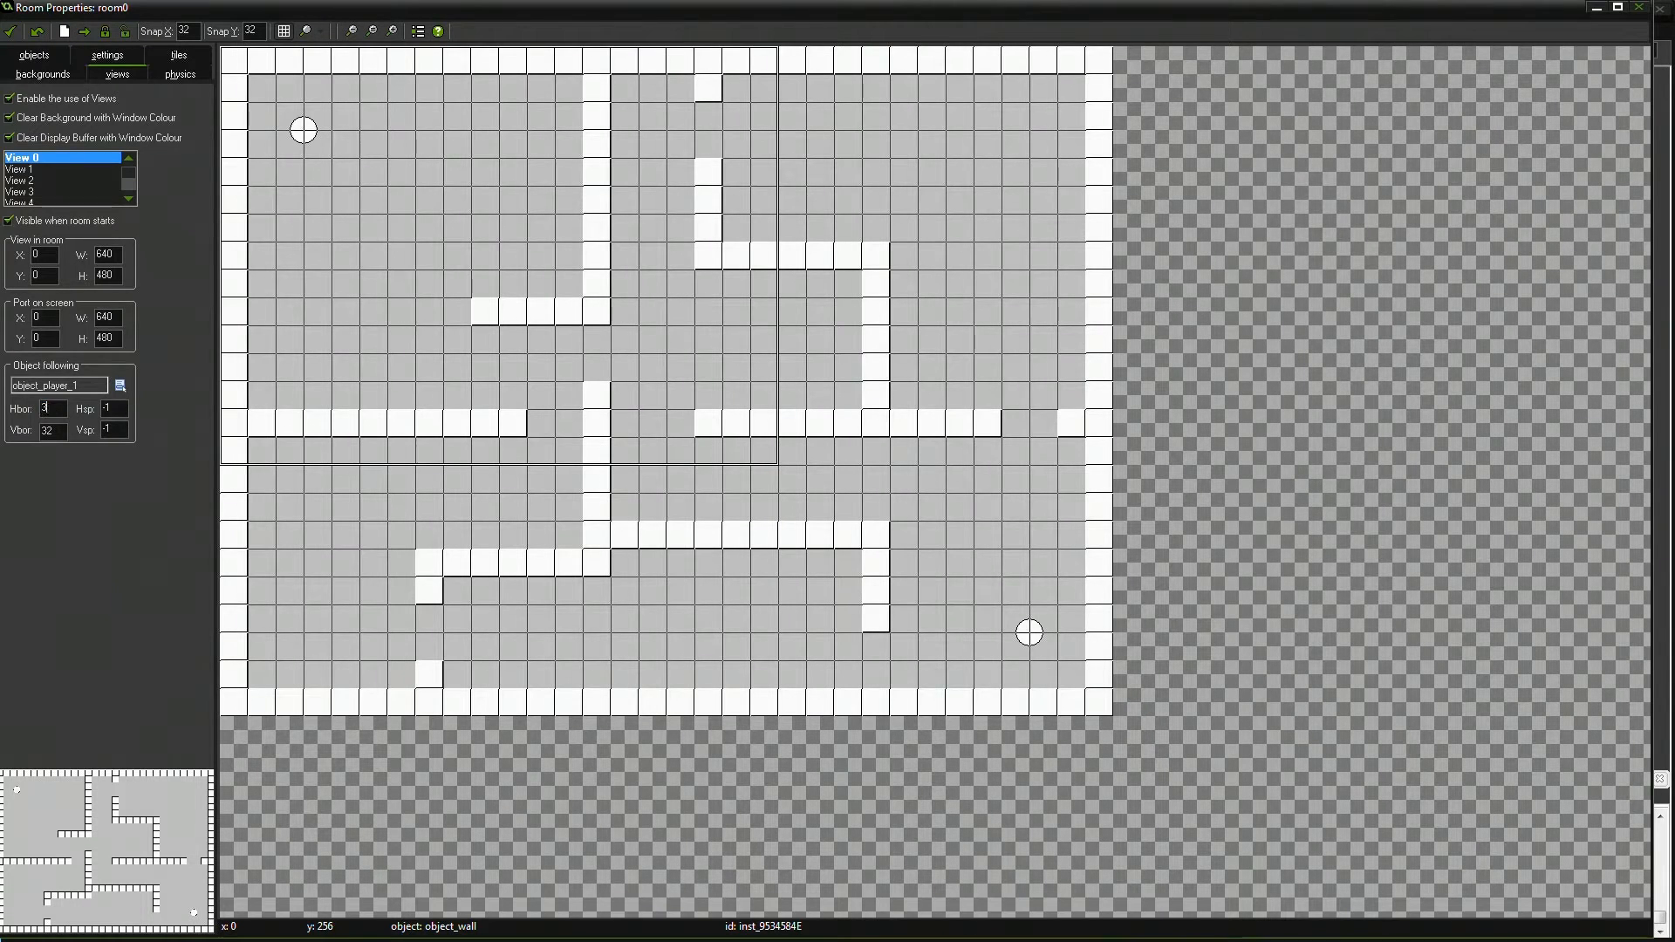
text(320)
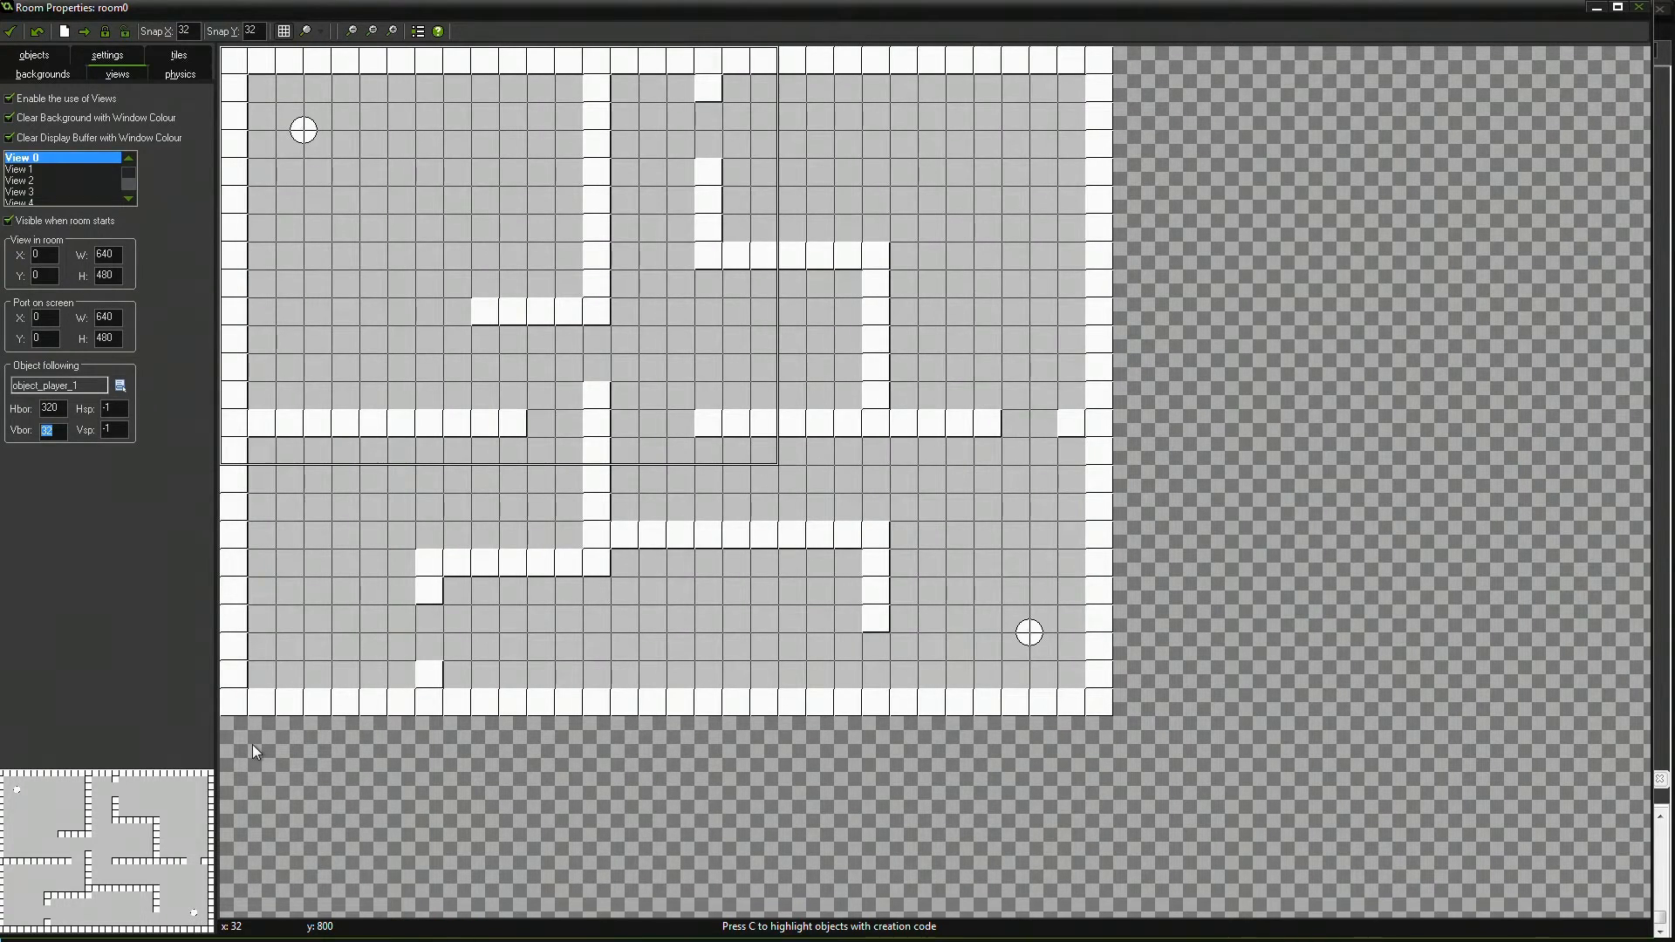
text(240)
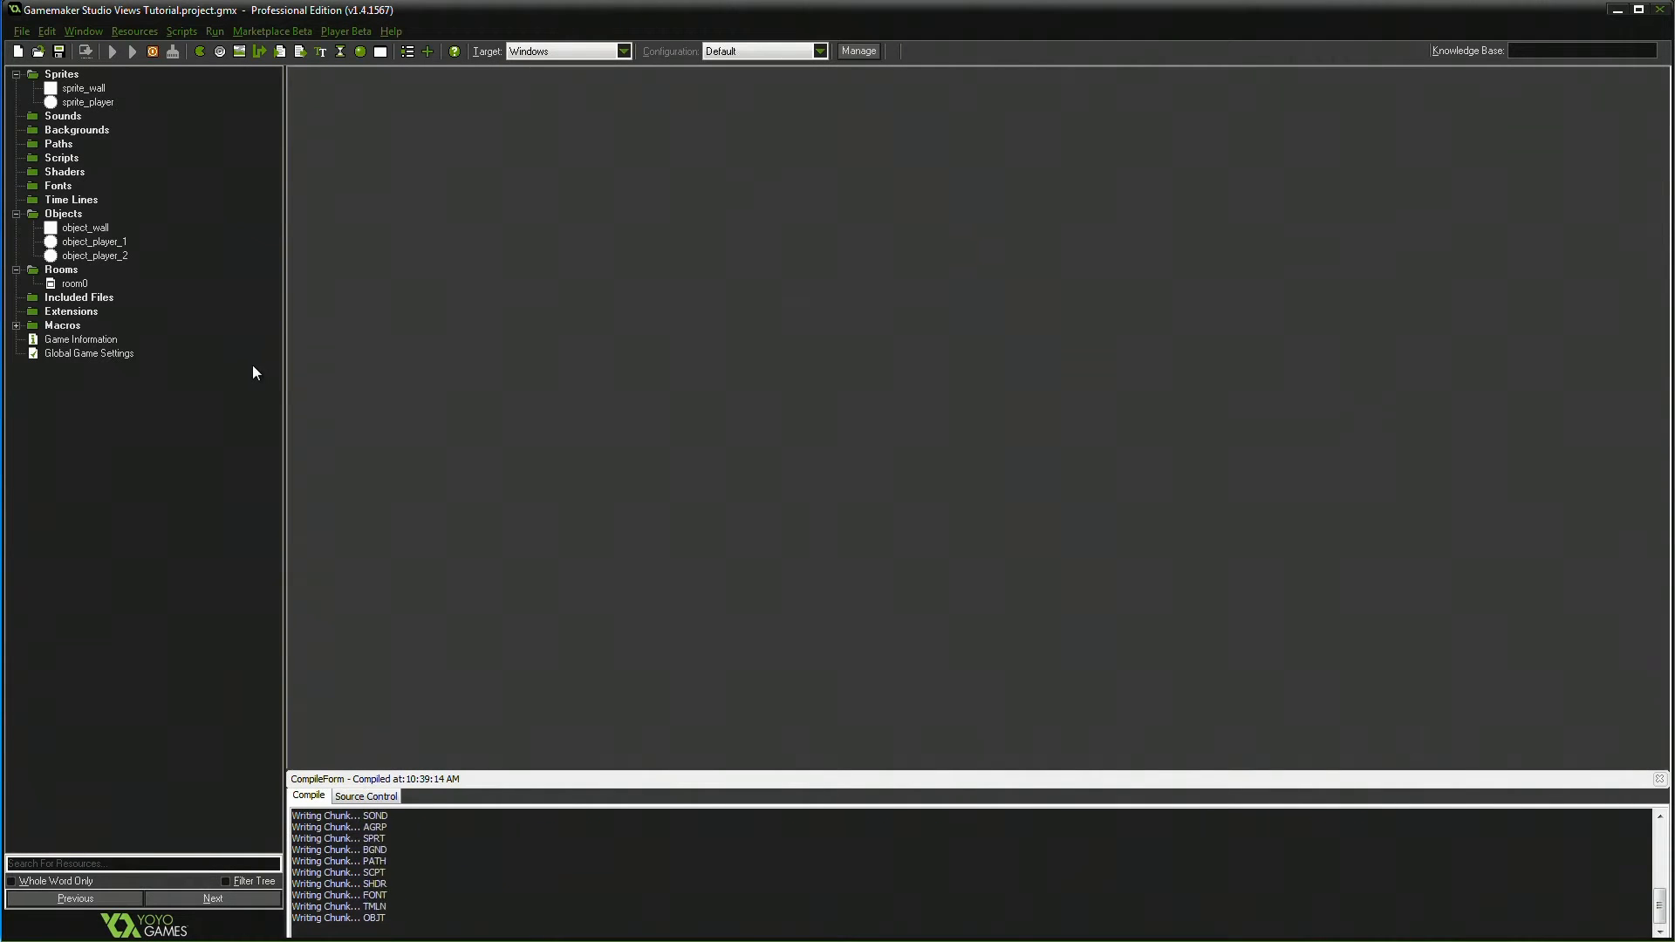
- Run the follow-border test, then reopen room0 at its view settings
click(112, 51)
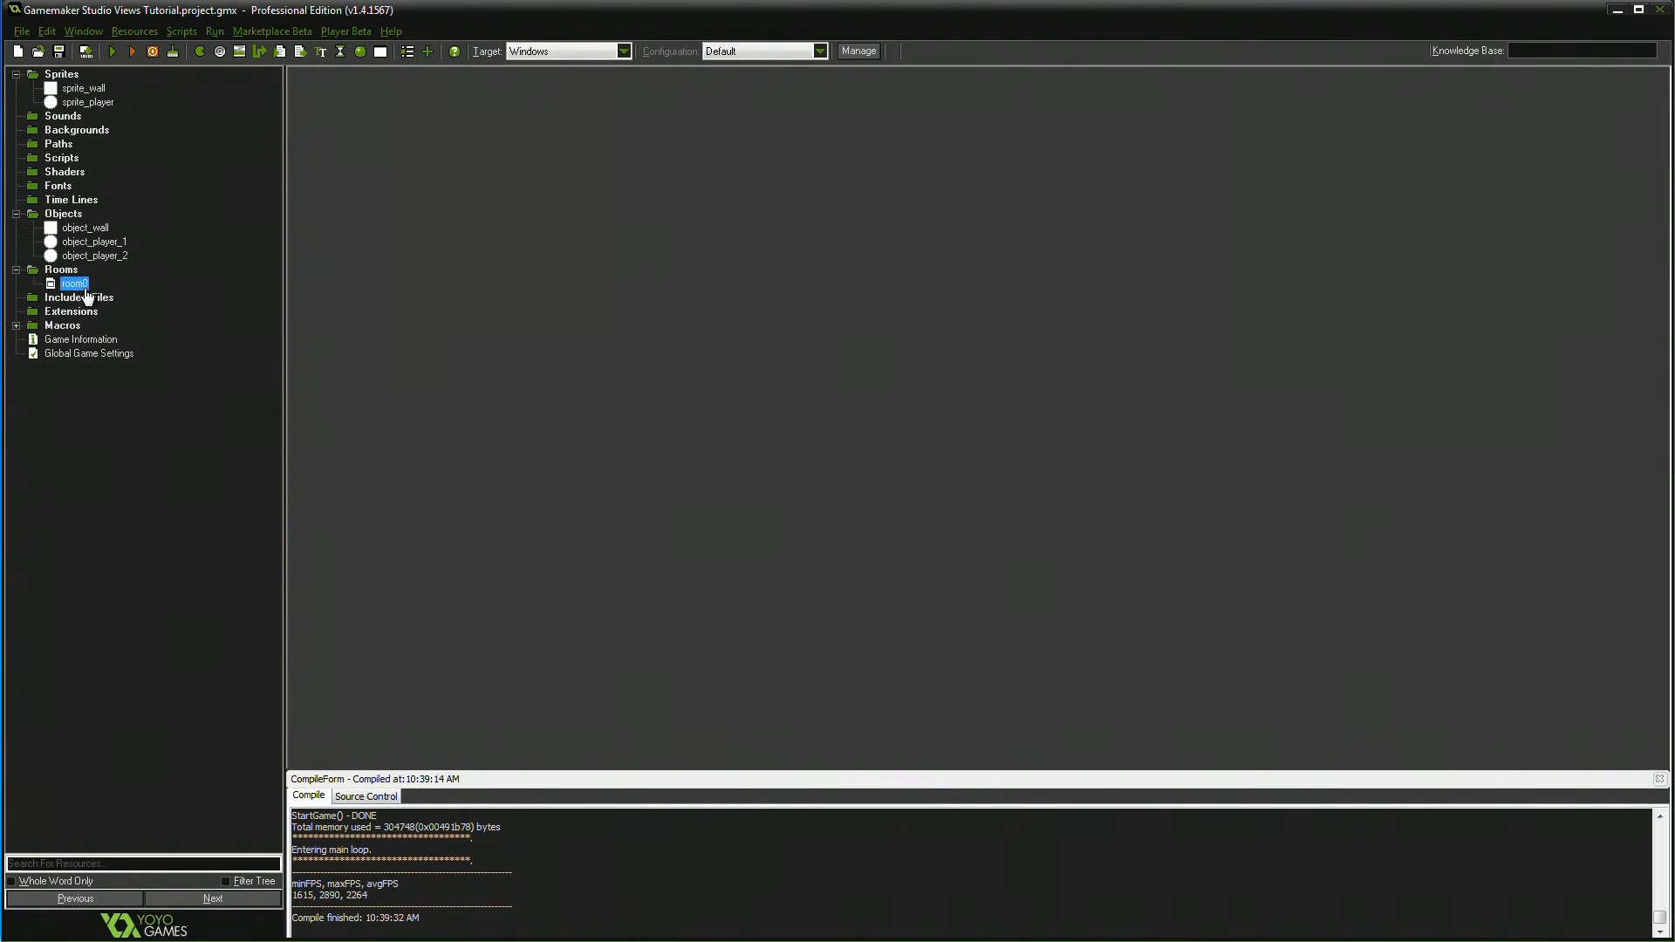
double_click(73, 283)
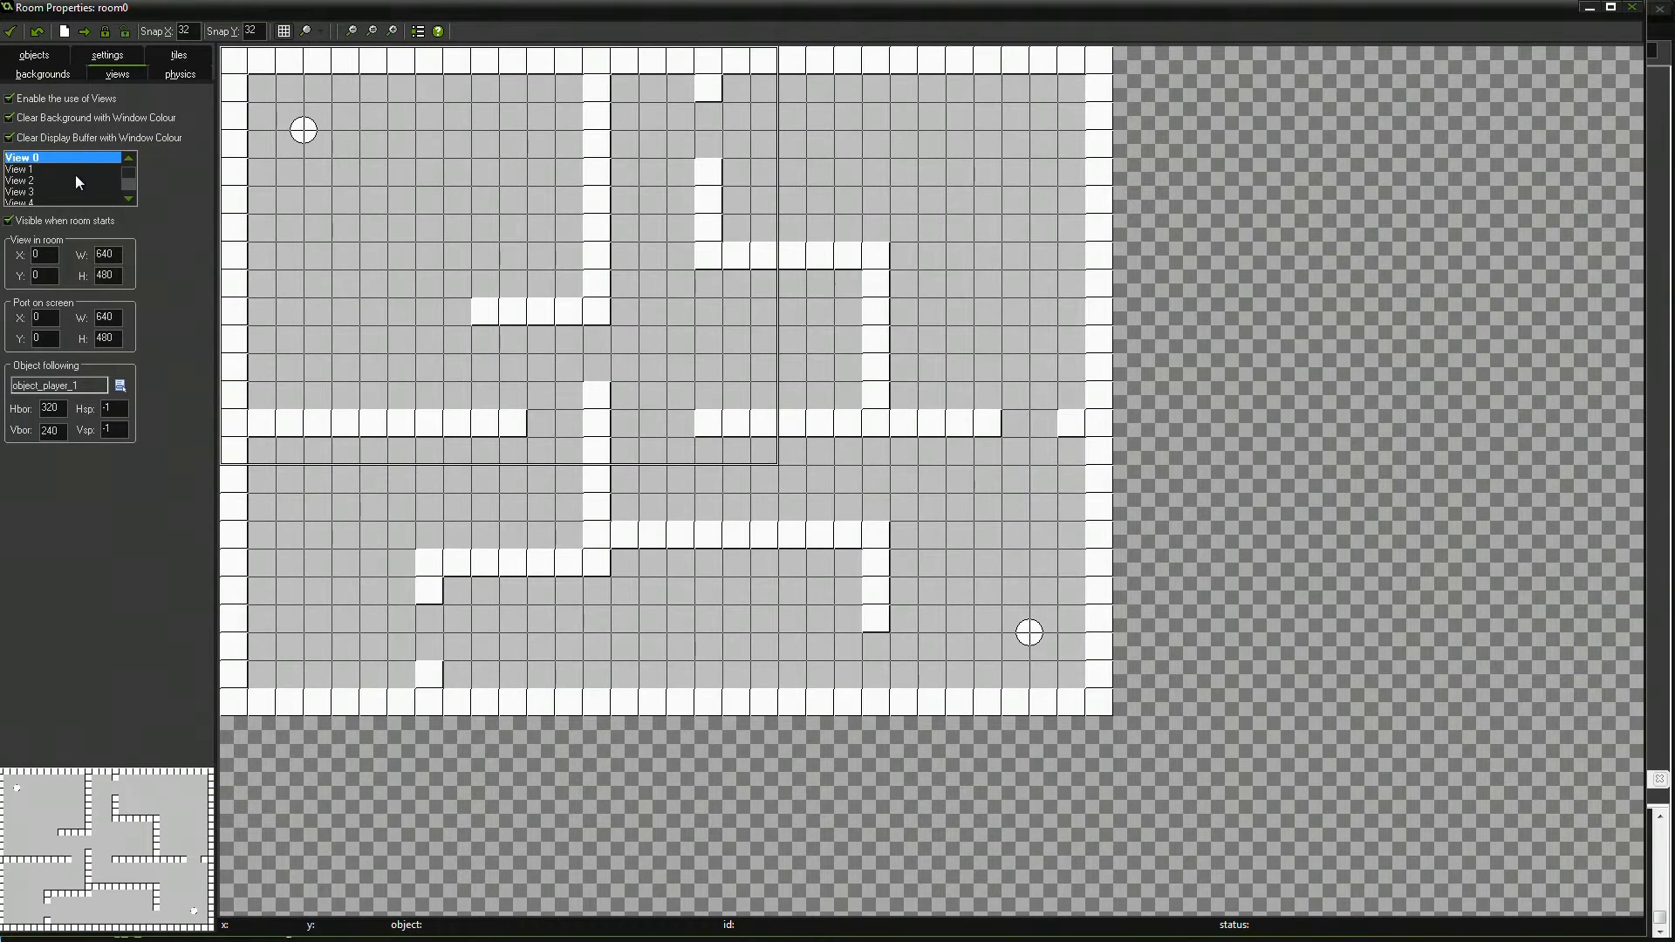
- Give View 1 a 640 view and port and make it follow object_player_2
click(21, 169)
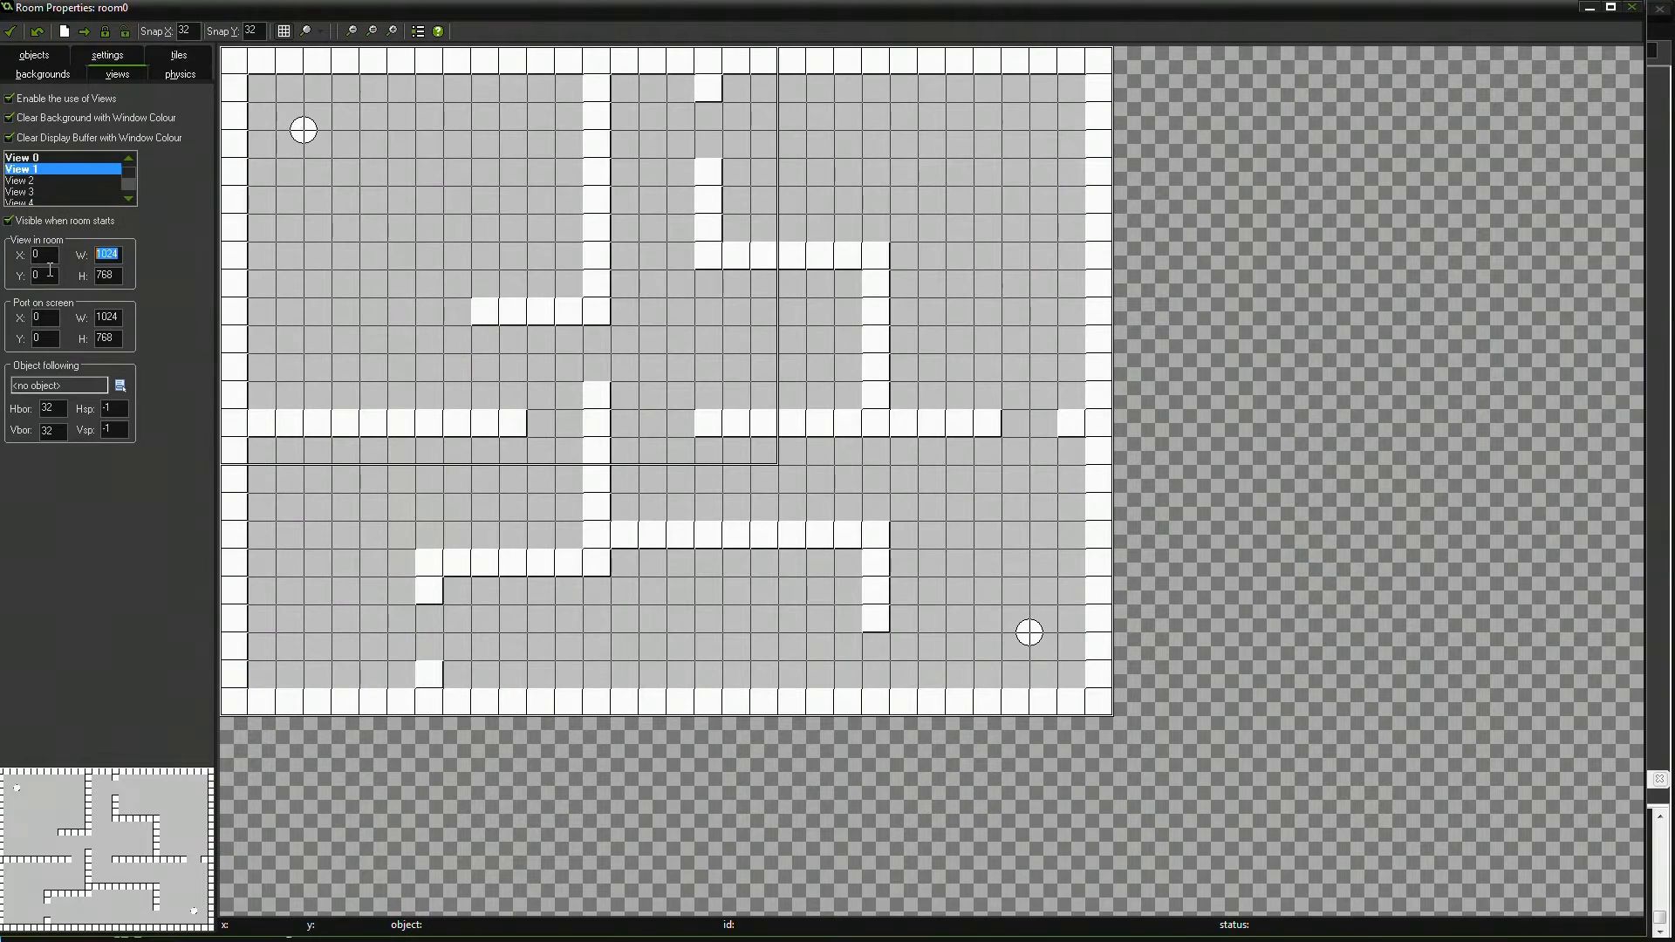
text(640)
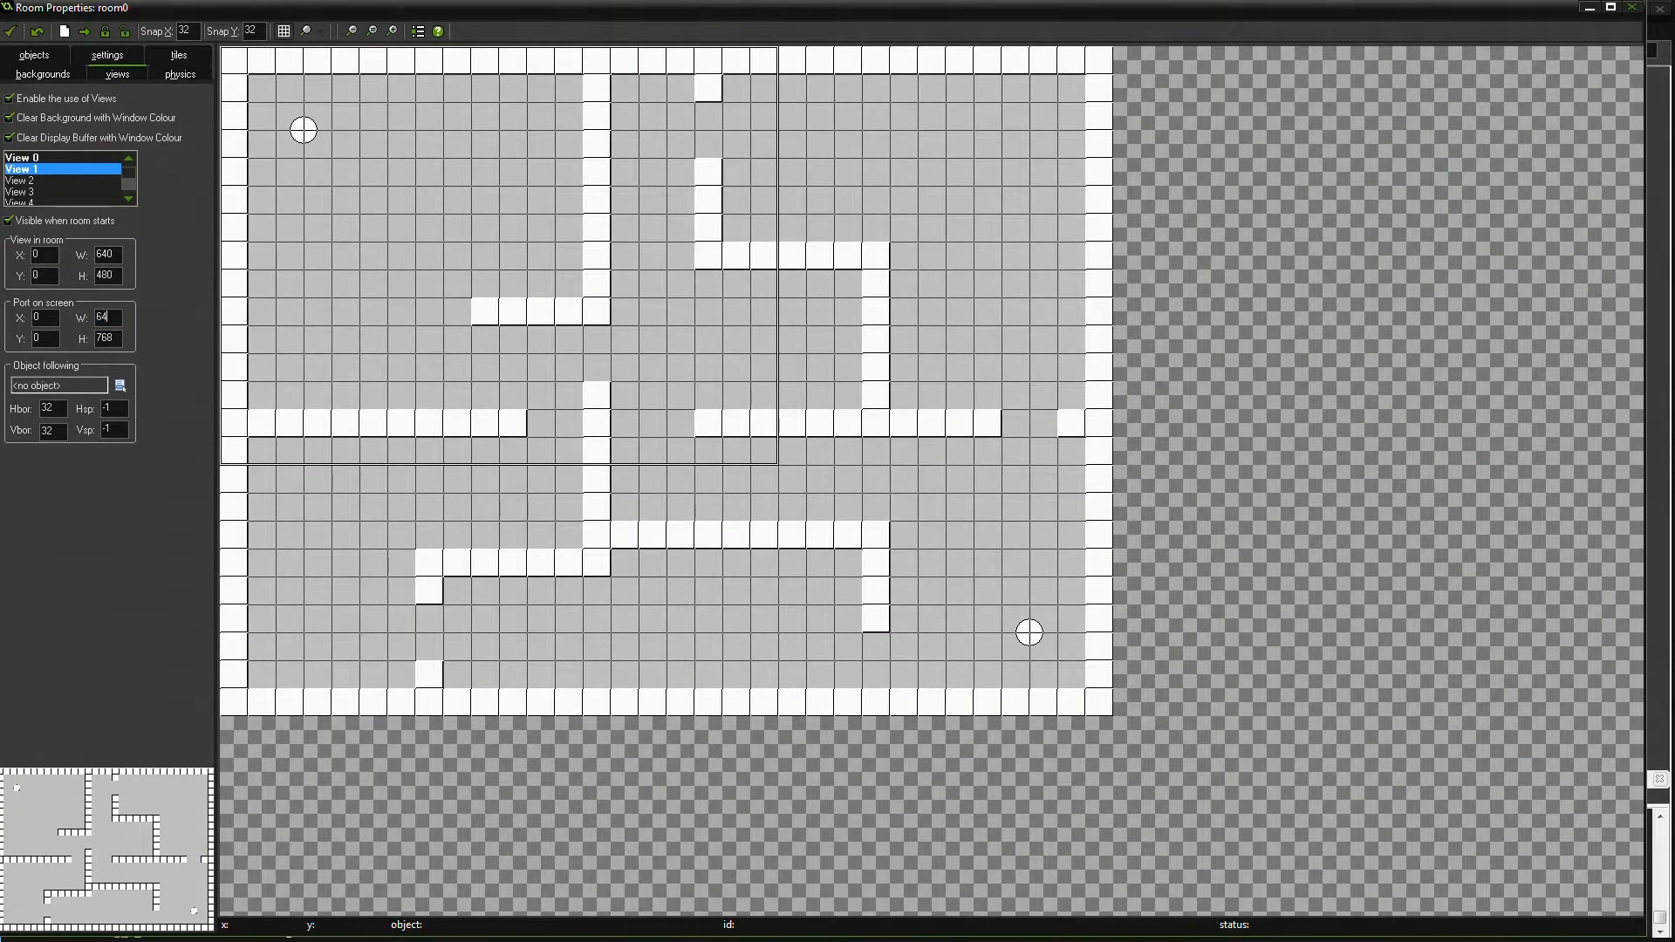
click(104, 316)
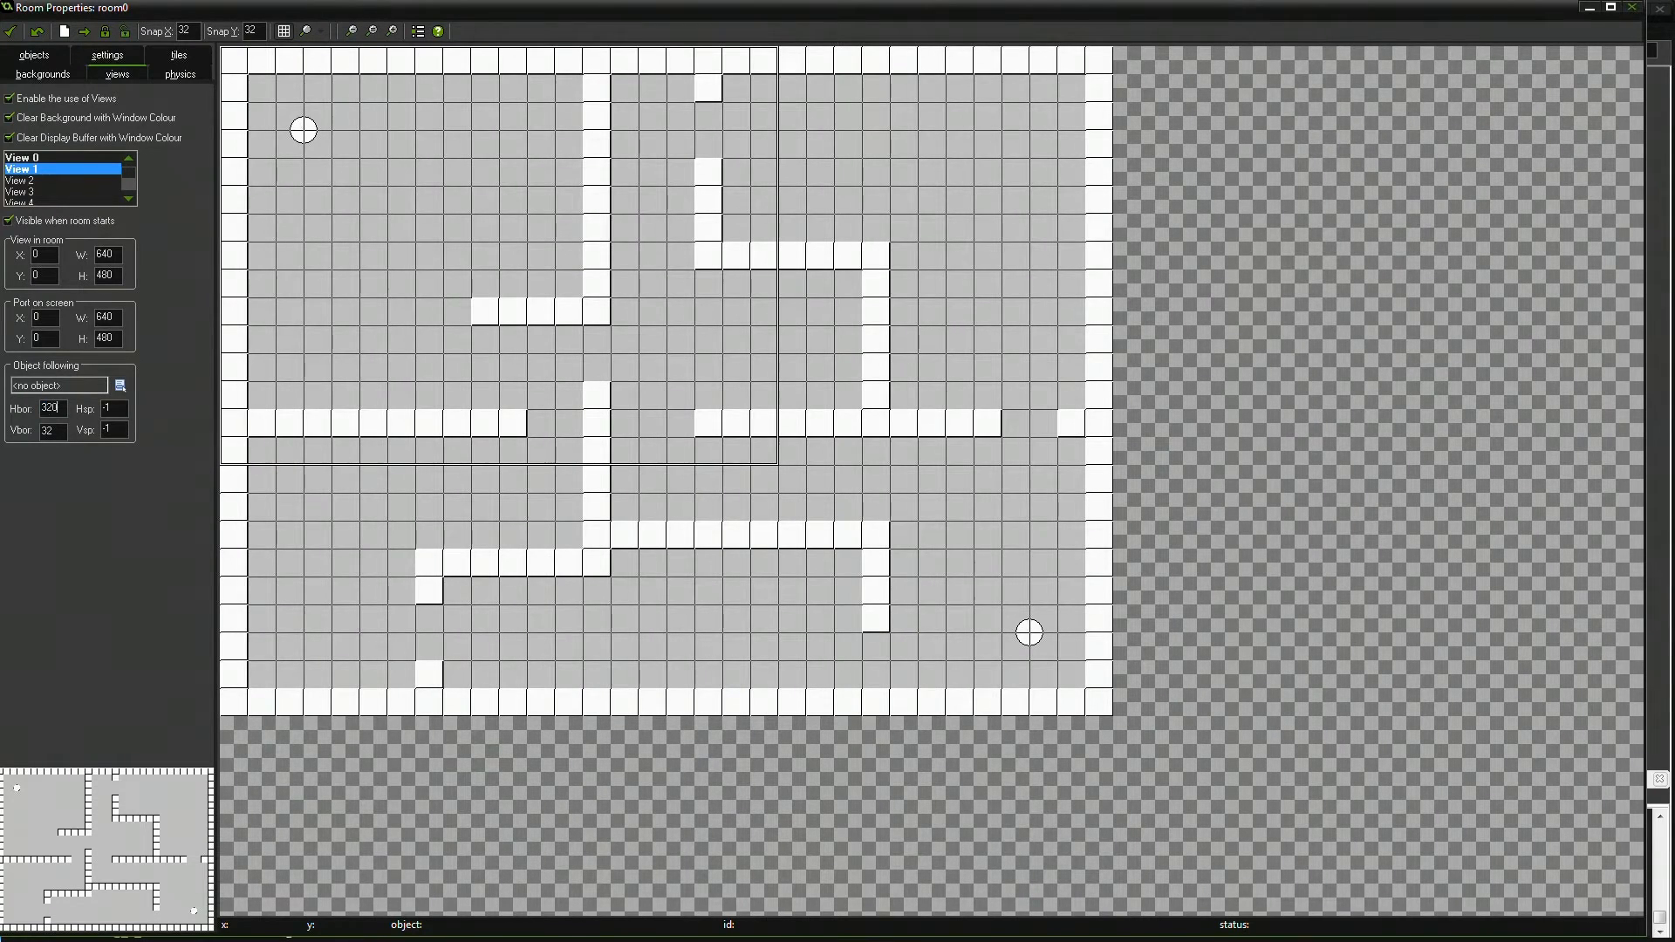
text(2)
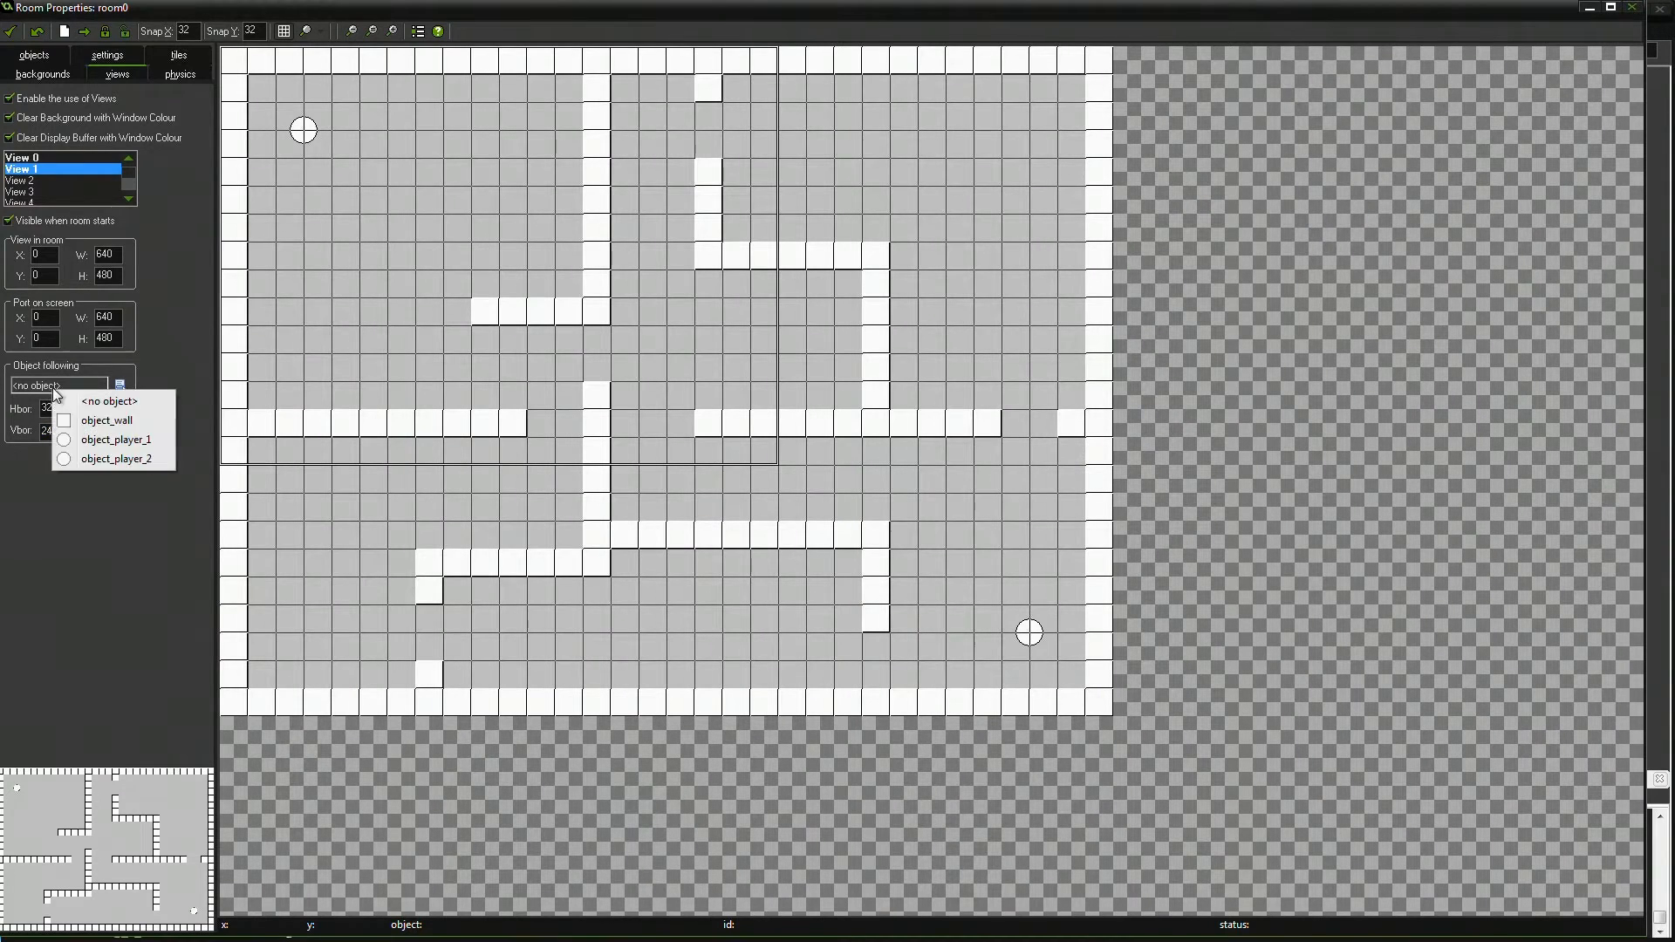
click(115, 459)
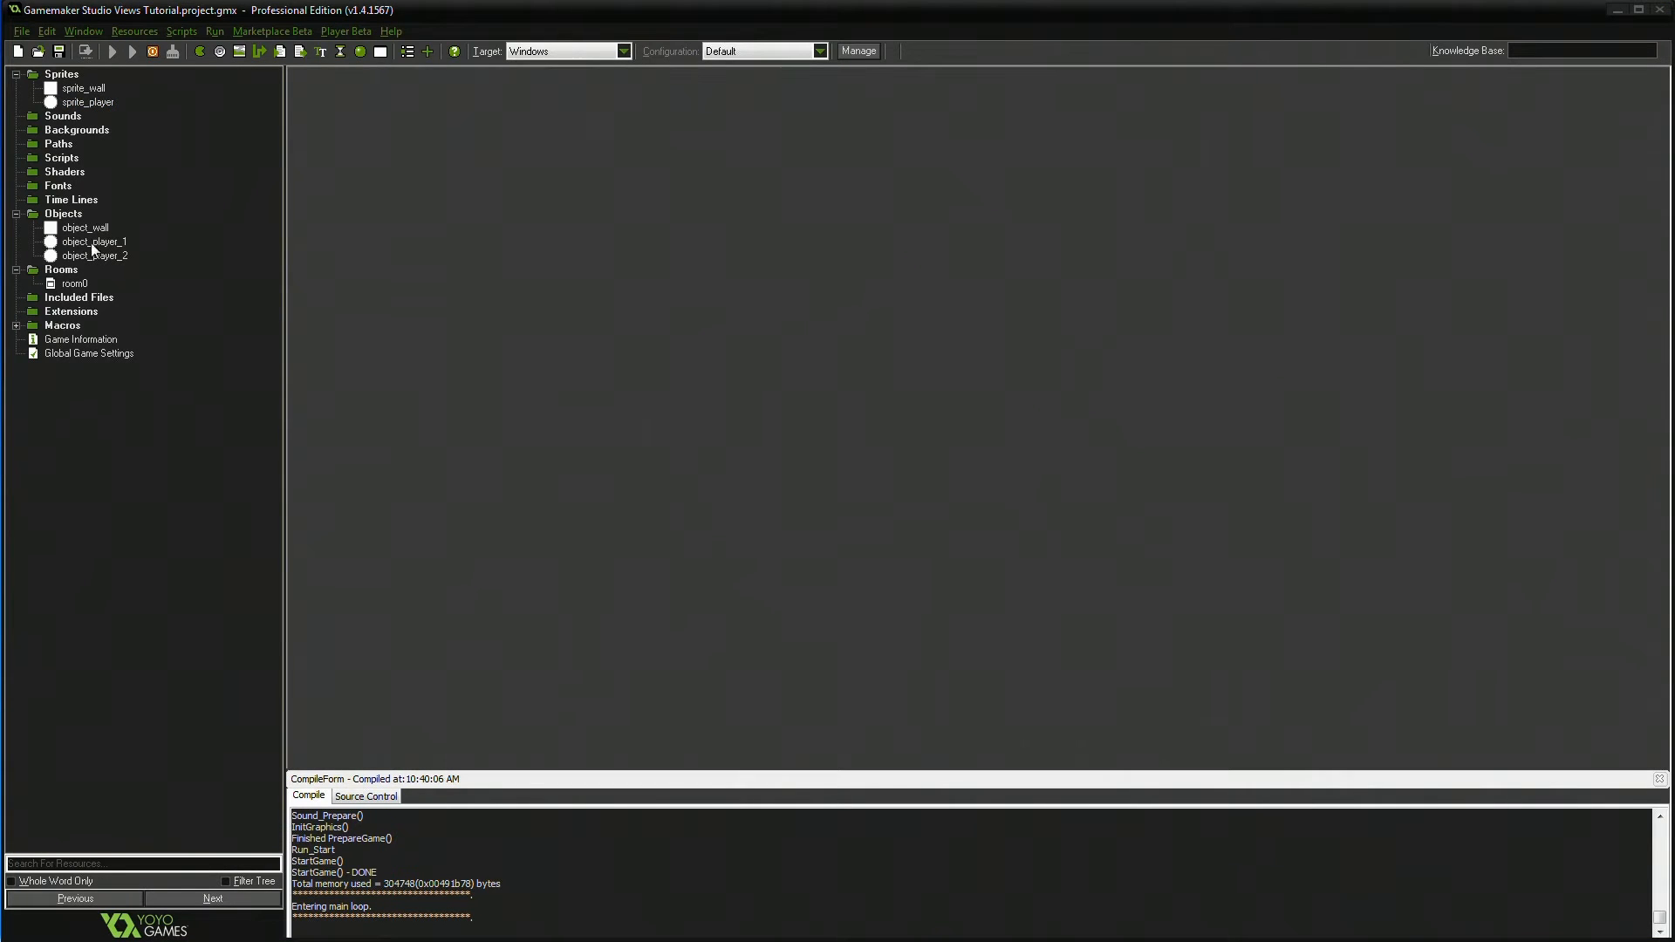
- Run the two-player test and close the running game window
click(112, 50)
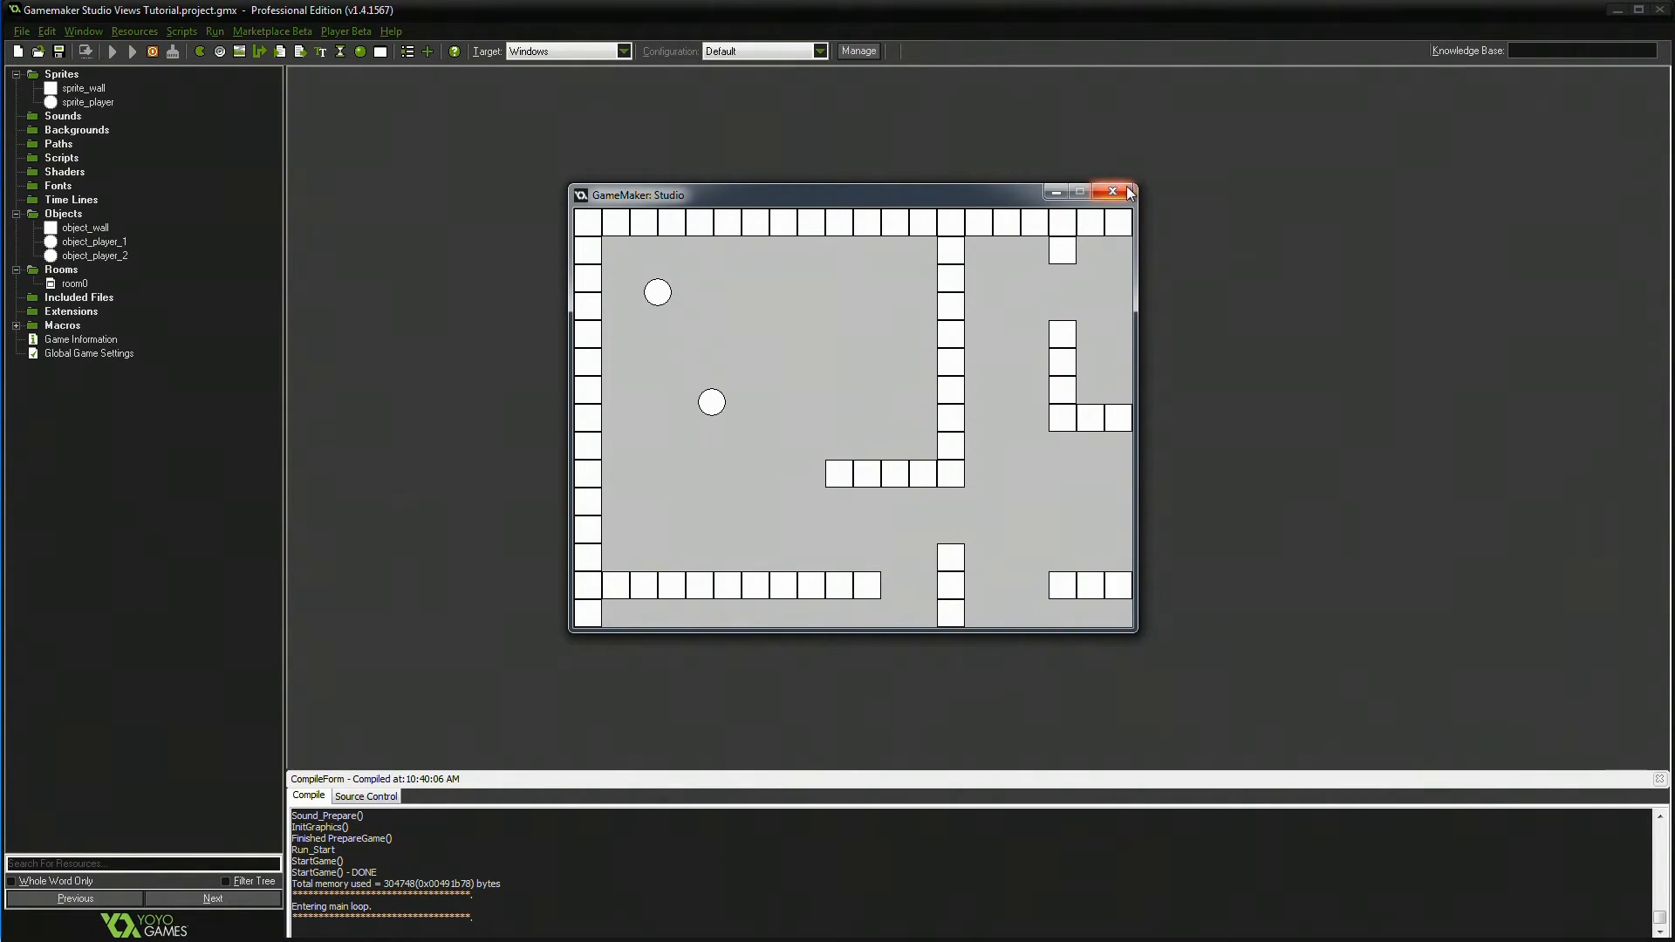
click(1112, 192)
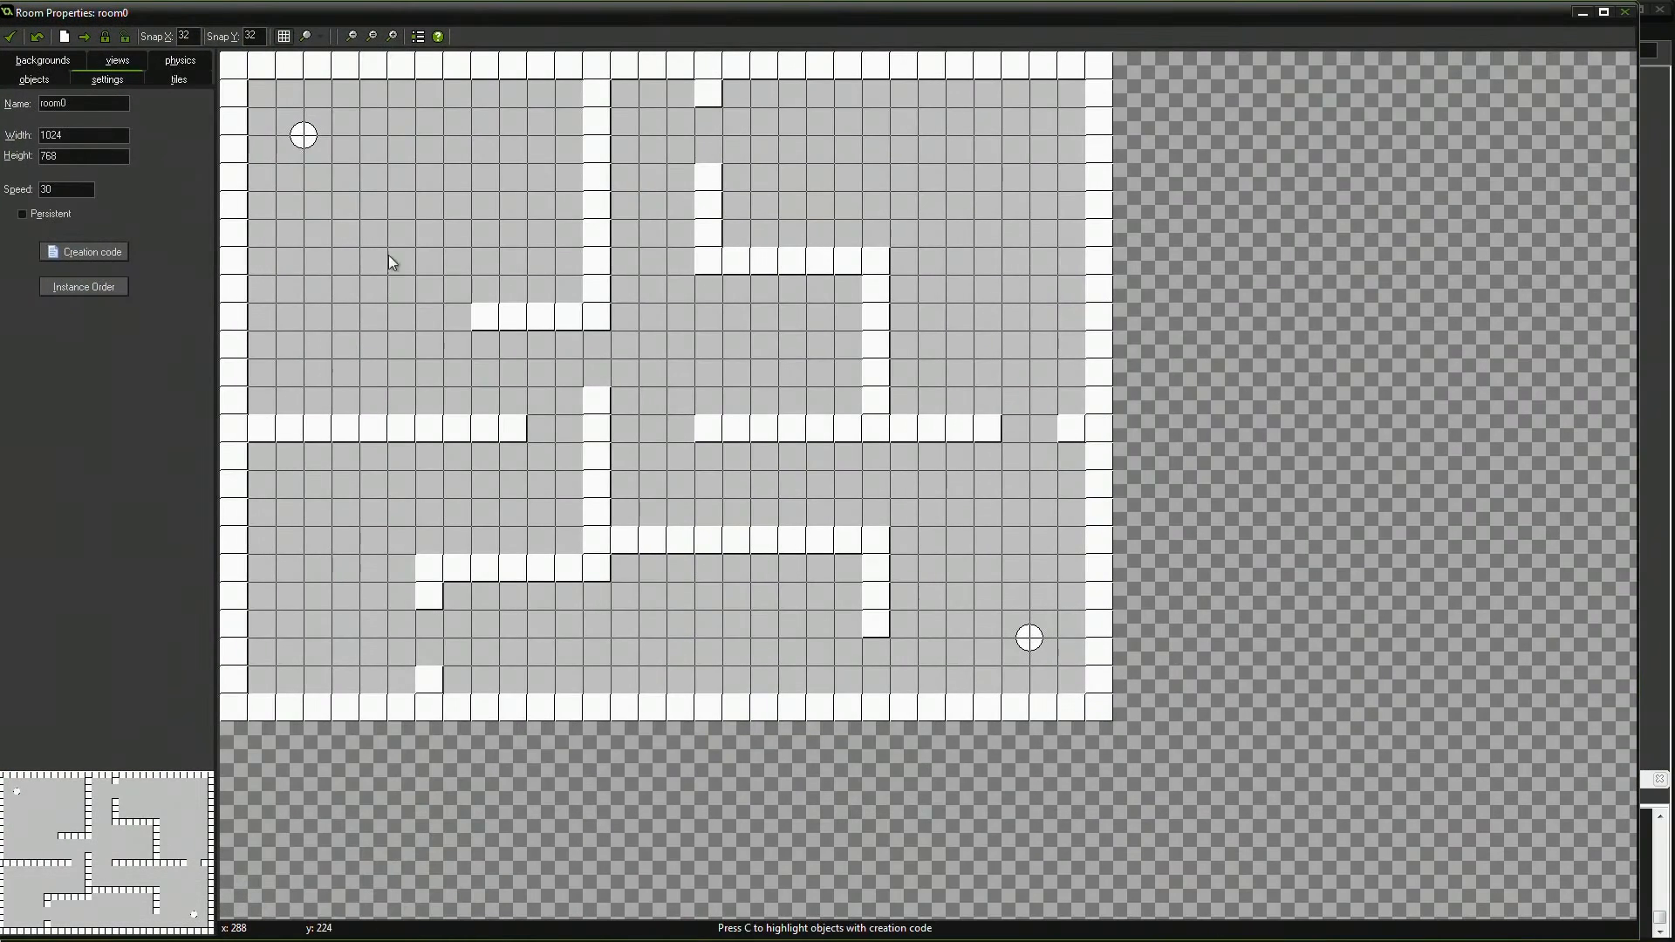
- Close room0's properties to start another test run
click(117, 60)
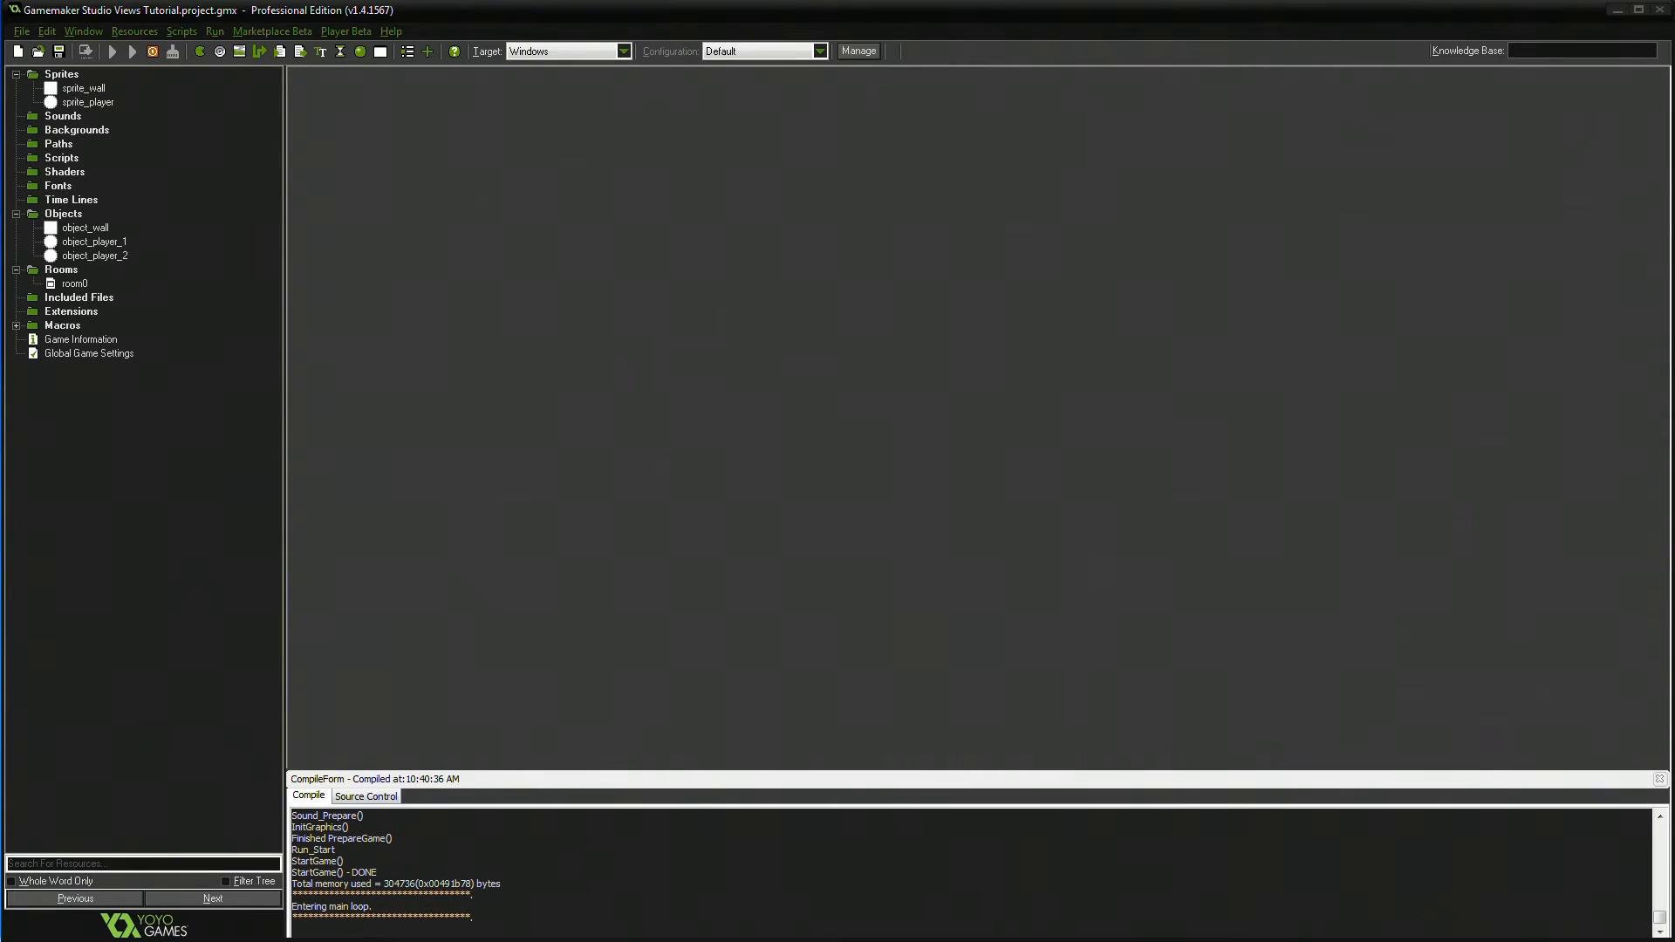
- Run the split-screen game showing two side-by-side maze sections
click(111, 51)
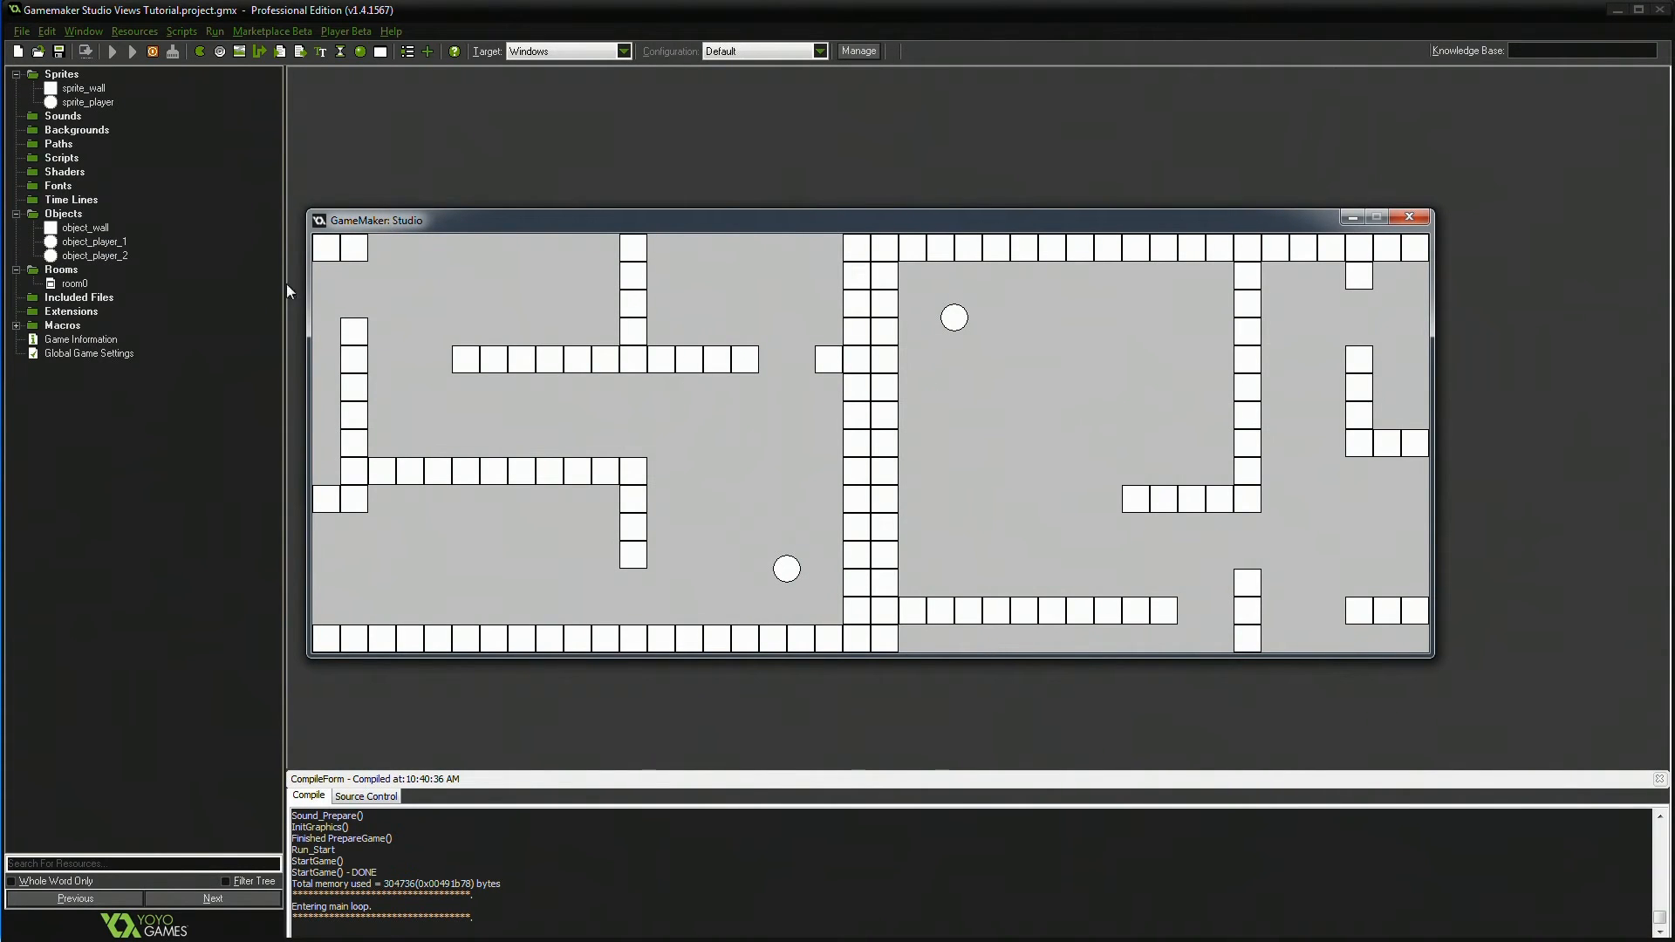
mouse_move(325, 296)
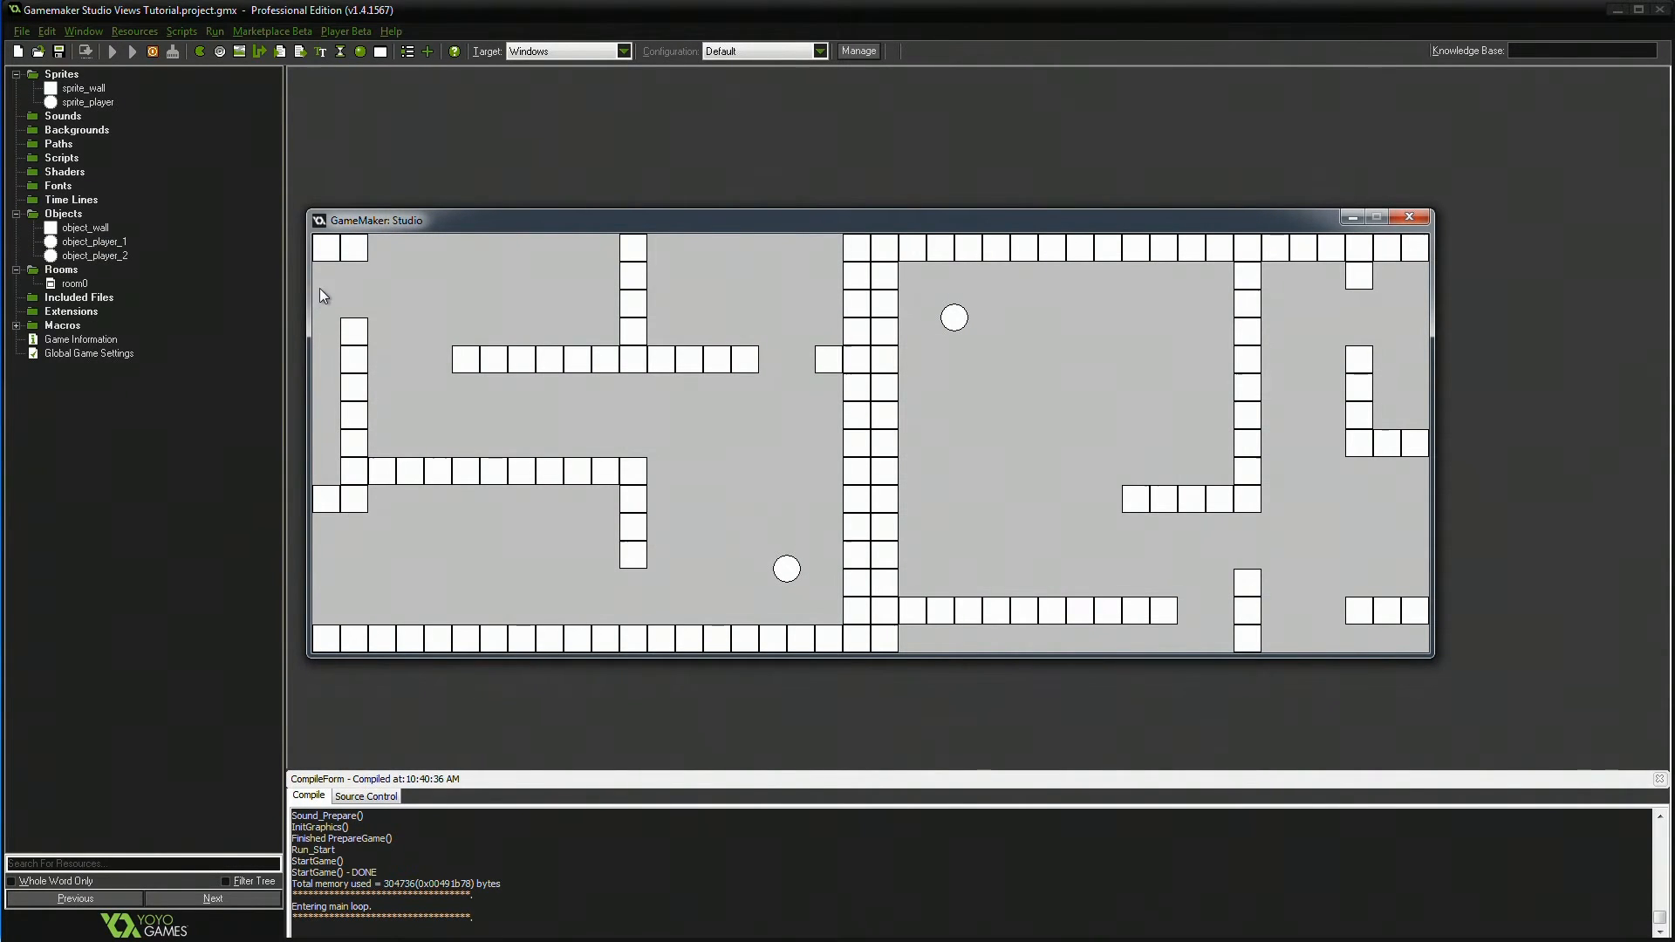
mouse_move(876, 370)
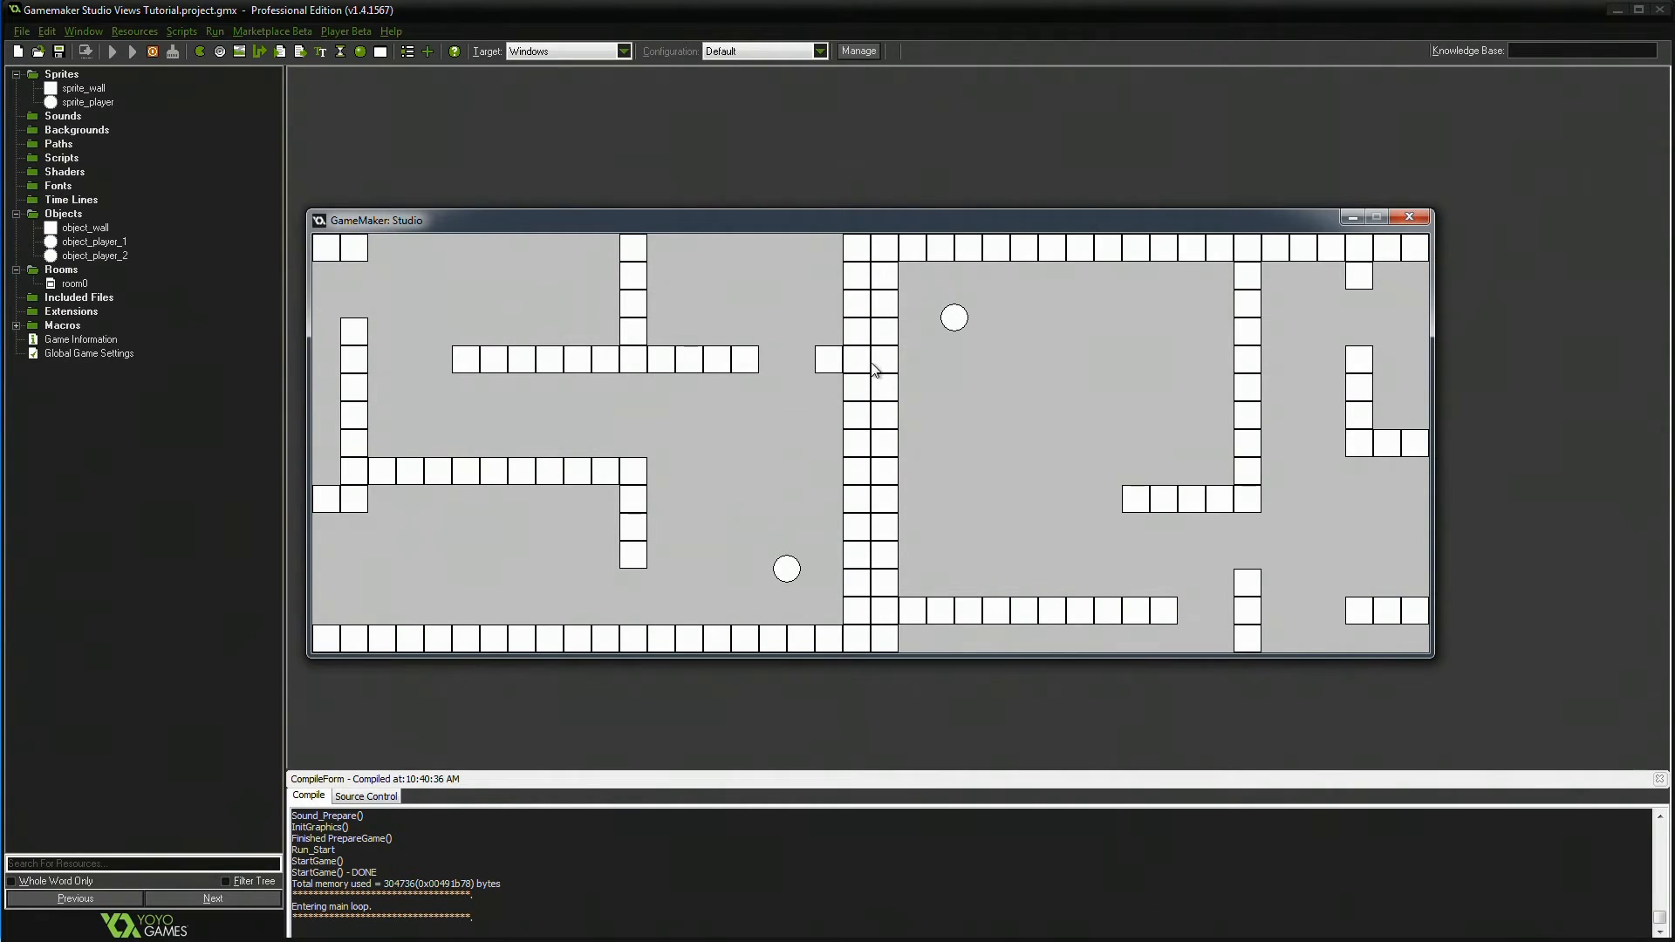
mouse_move(337, 269)
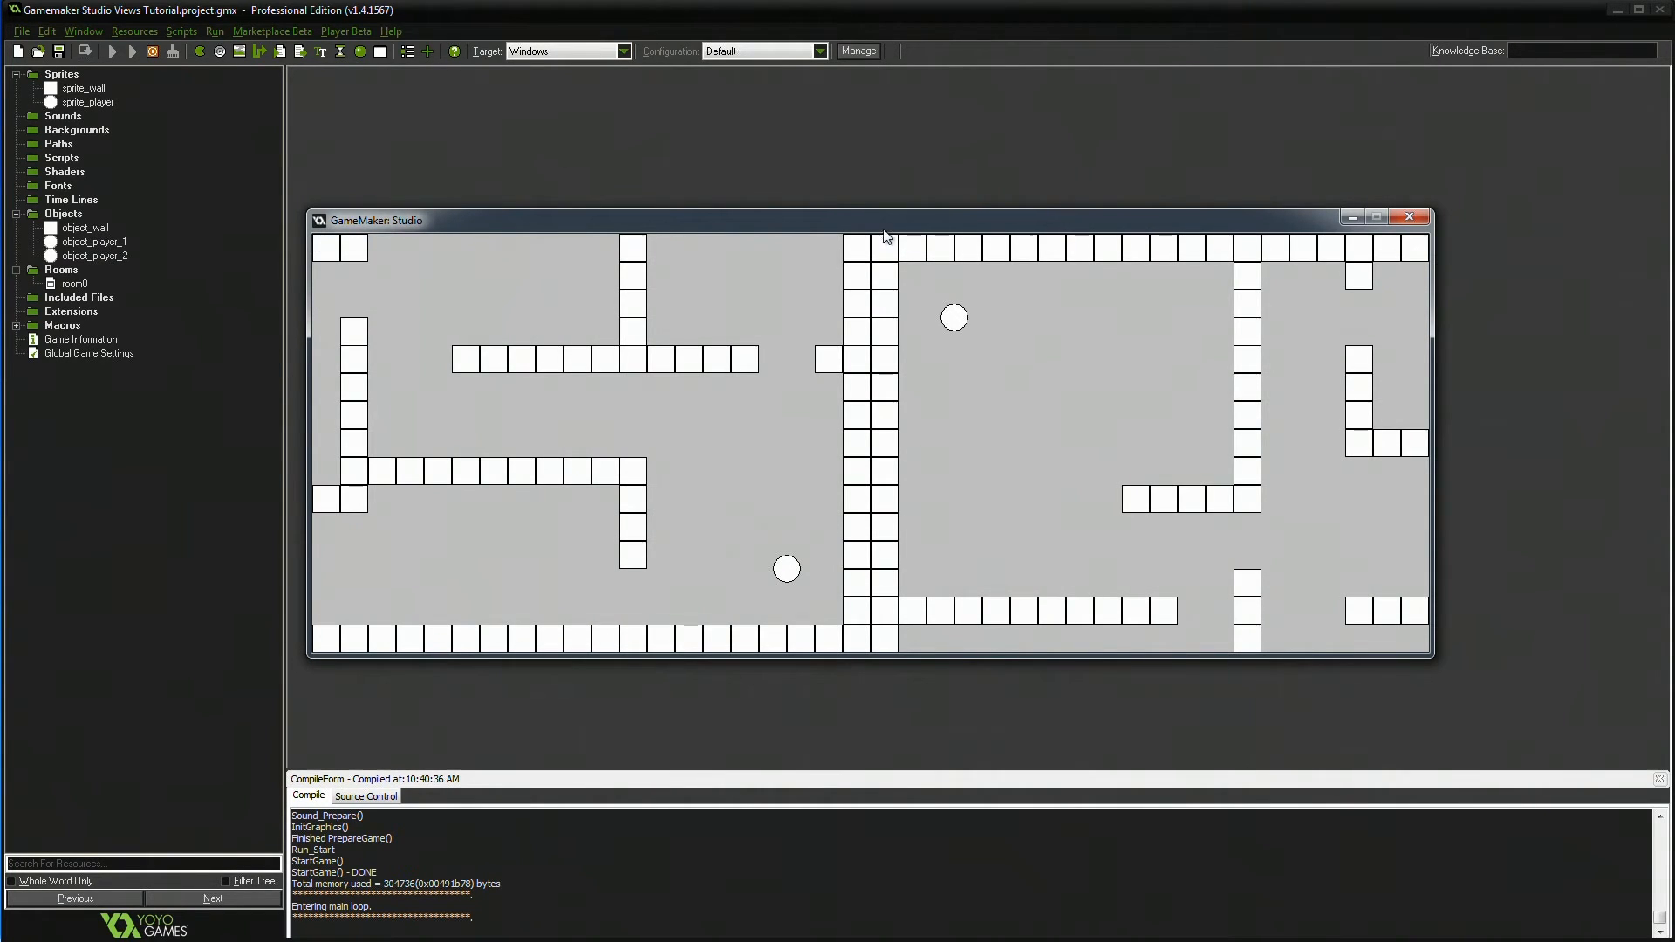
mouse_move(1131, 419)
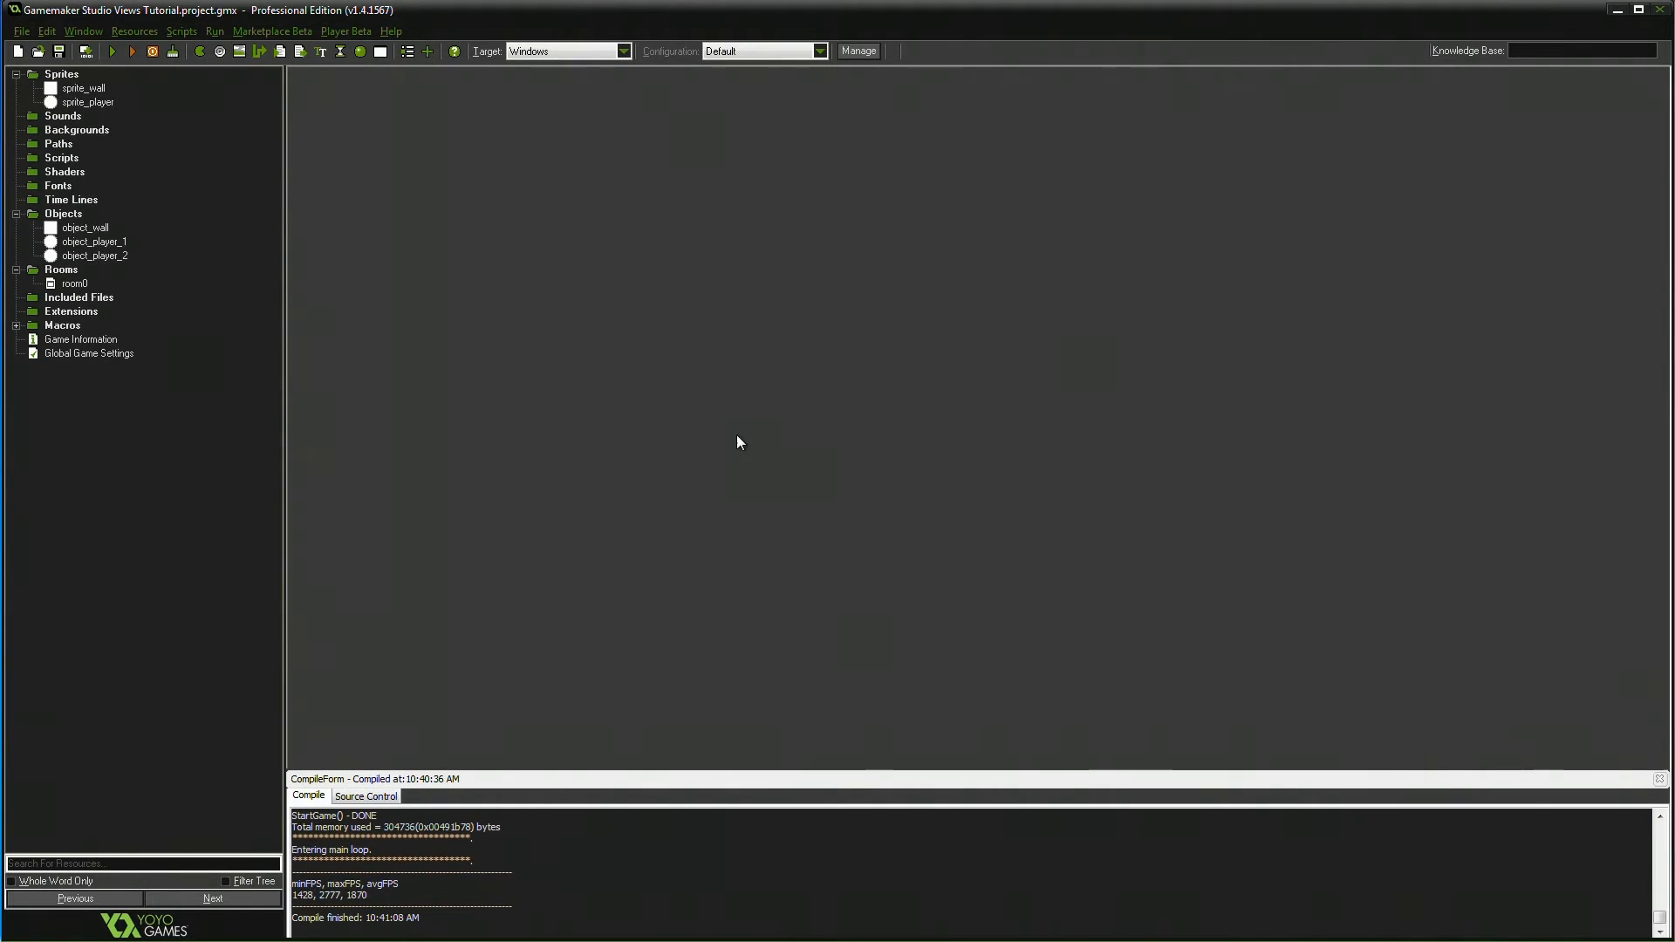
- Check View 0's and View 1's port positions in room0, then select View 2 for the minimap
double_click(74, 283)
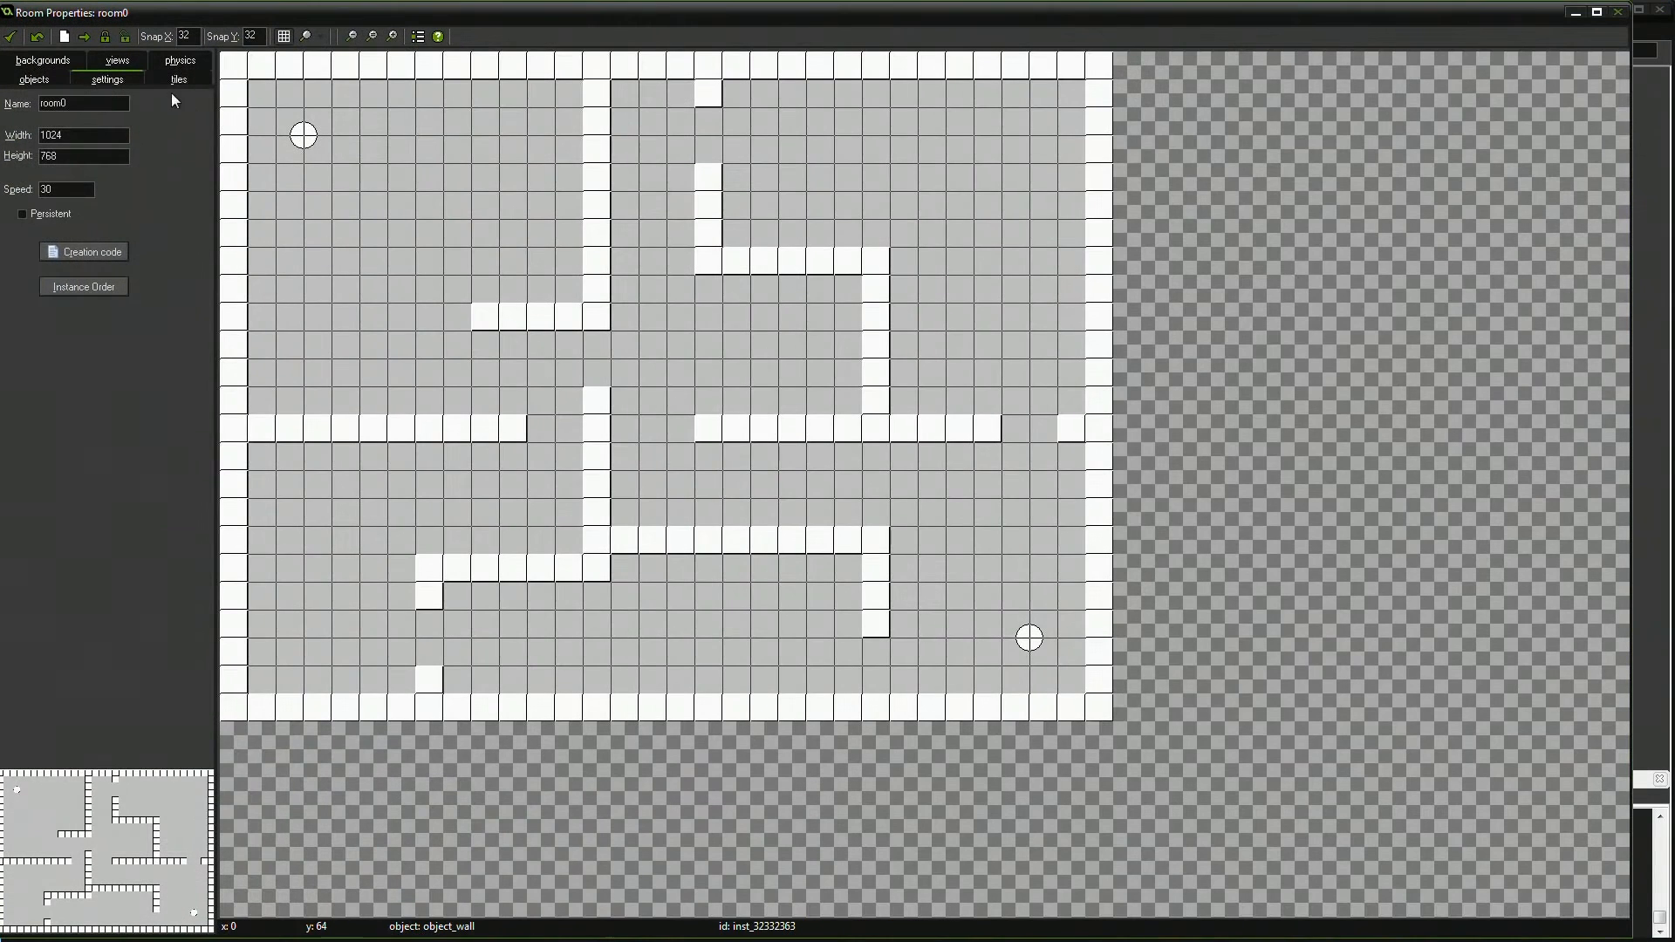
click(117, 60)
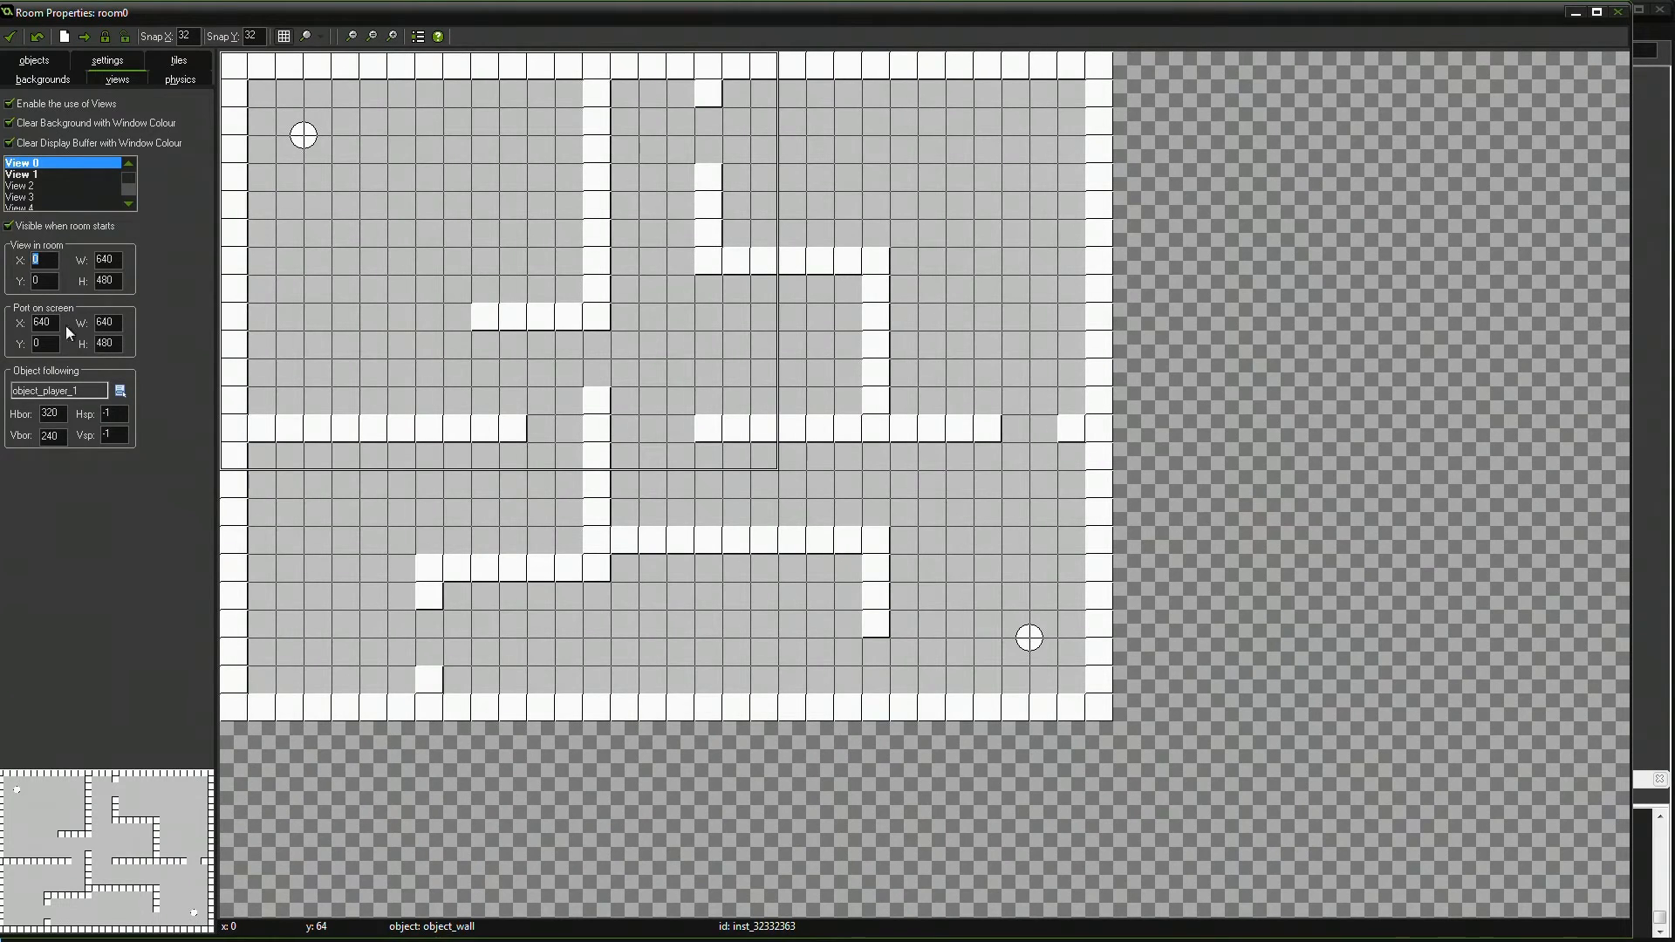
click(21, 174)
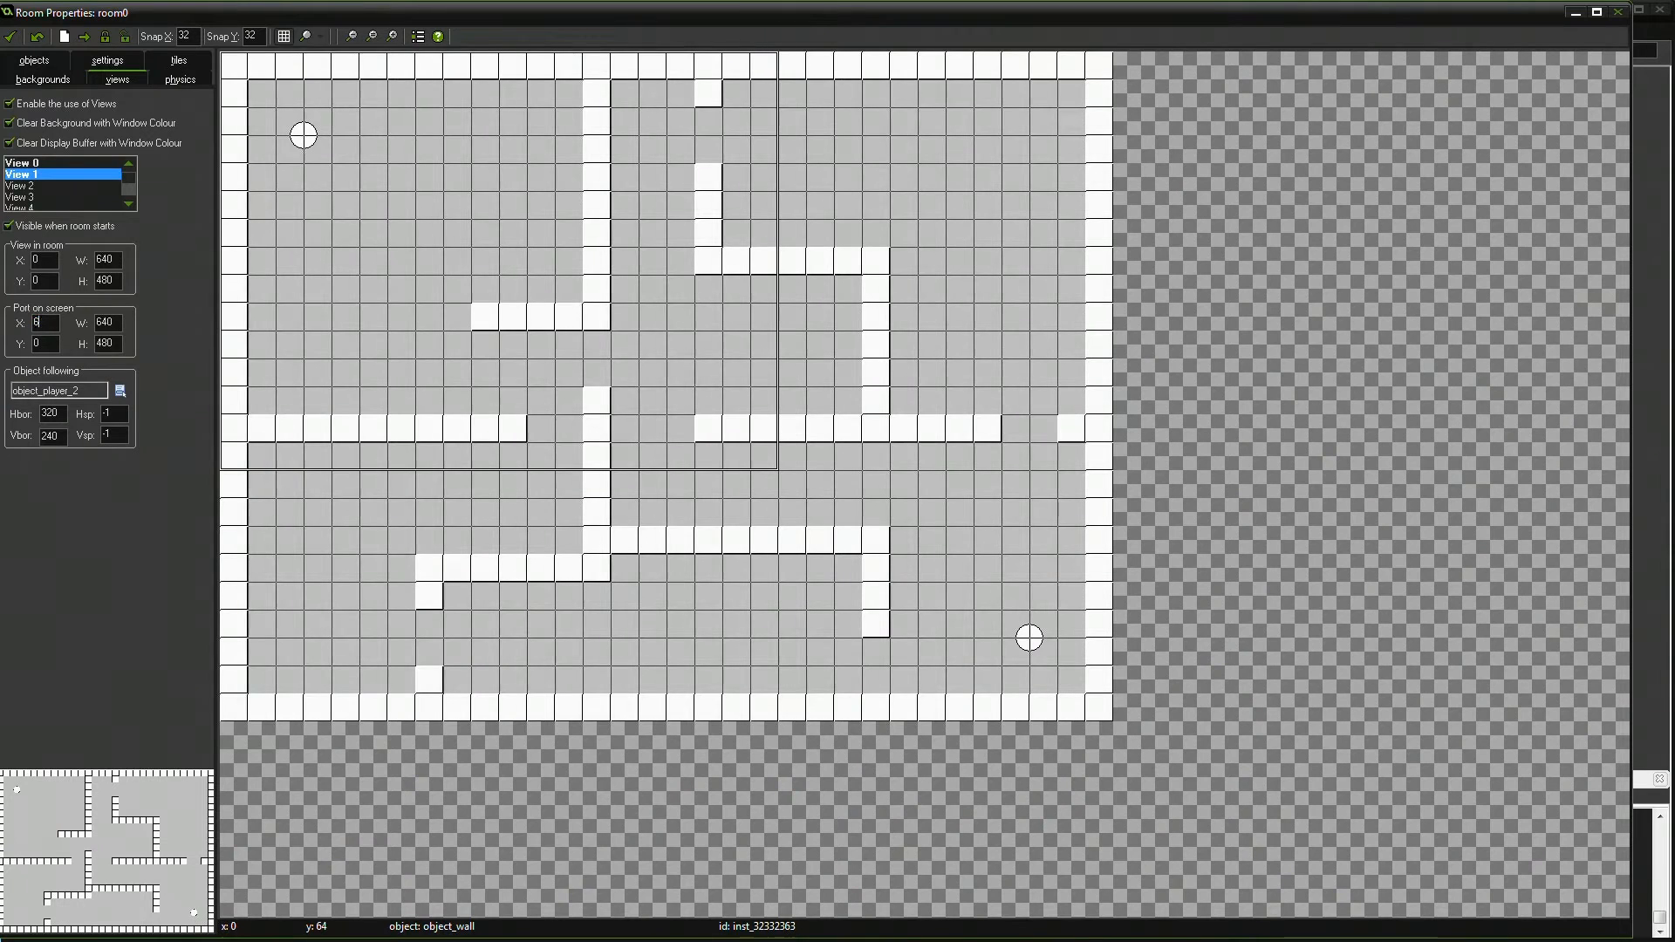
click(21, 163)
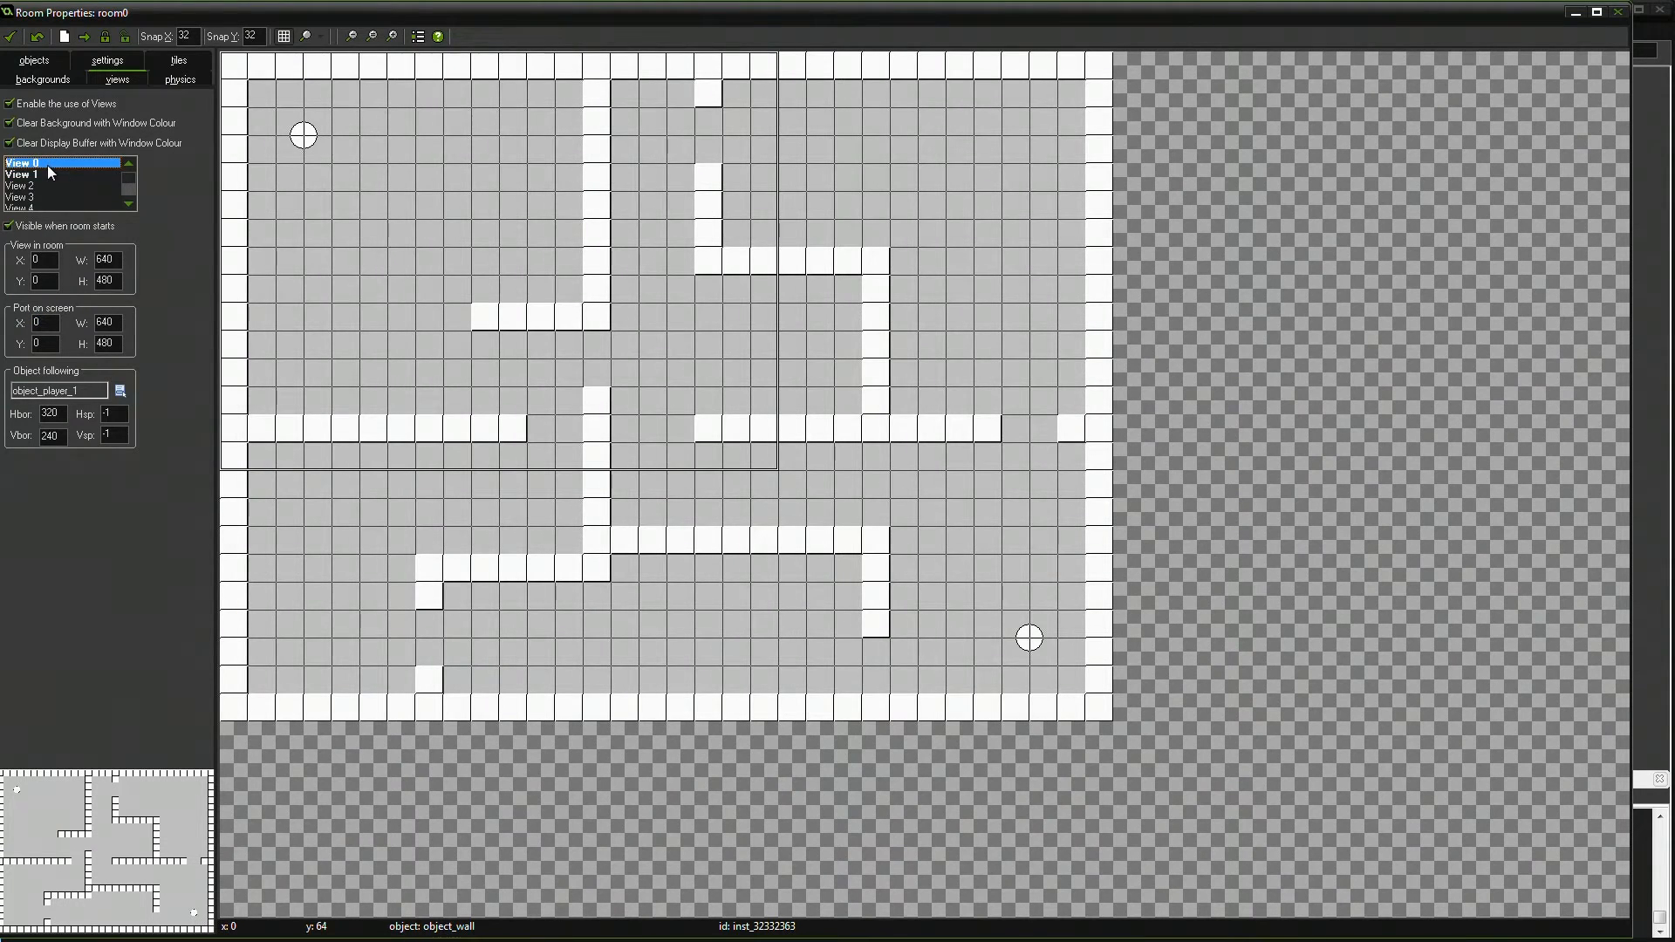
click(21, 175)
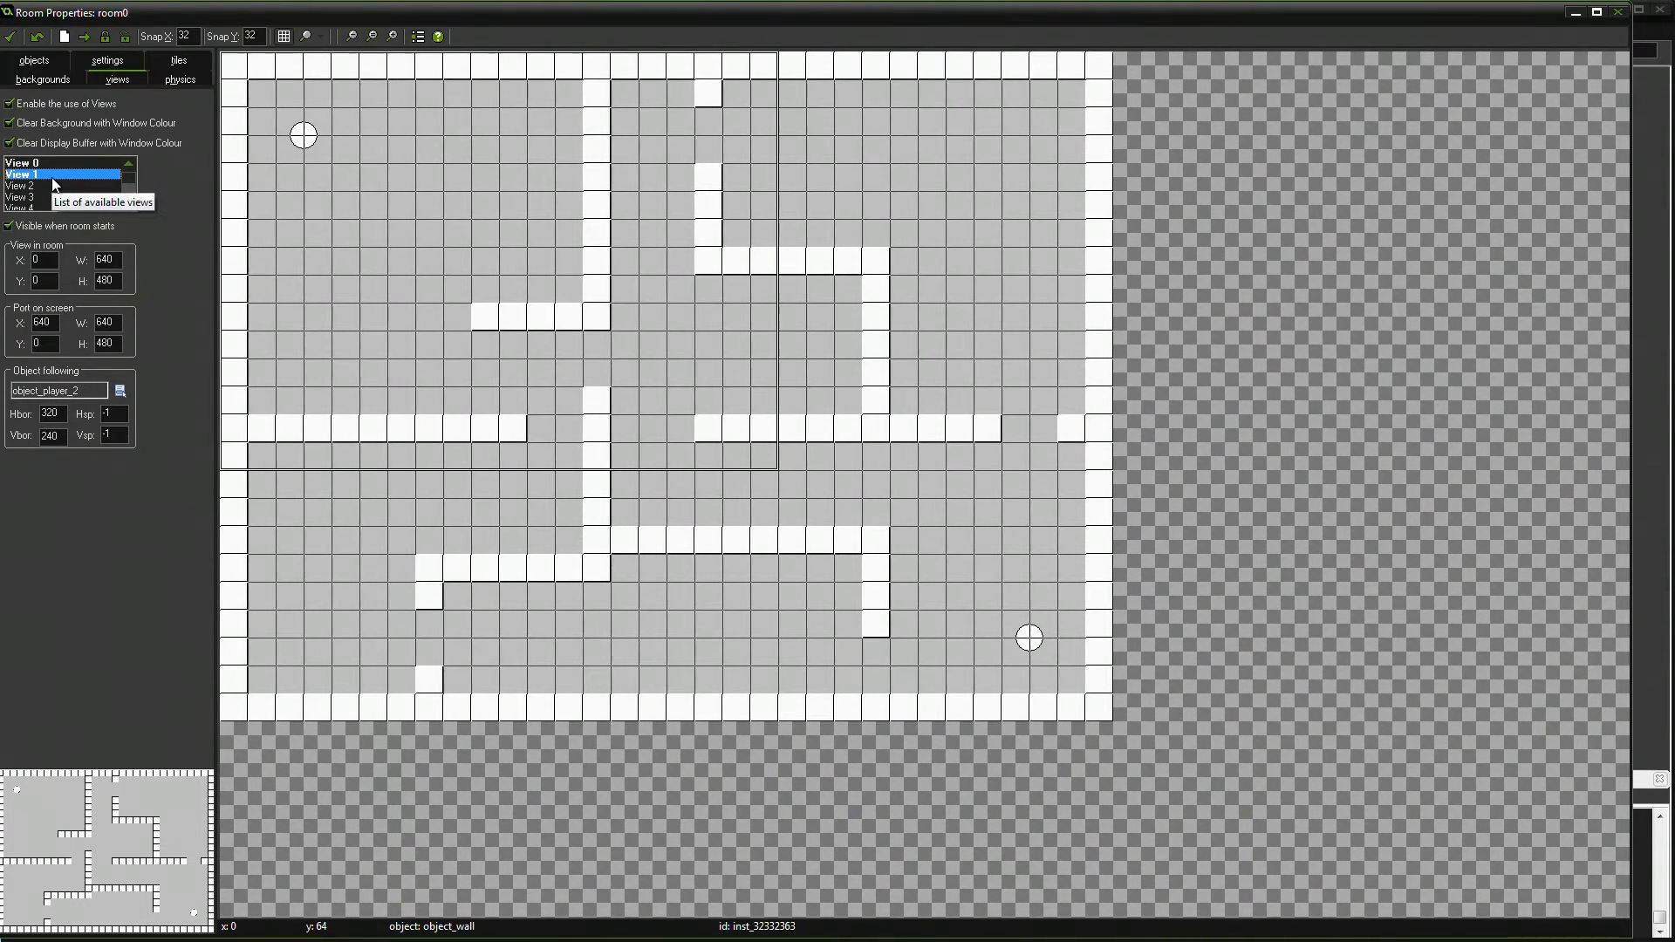
click(41, 185)
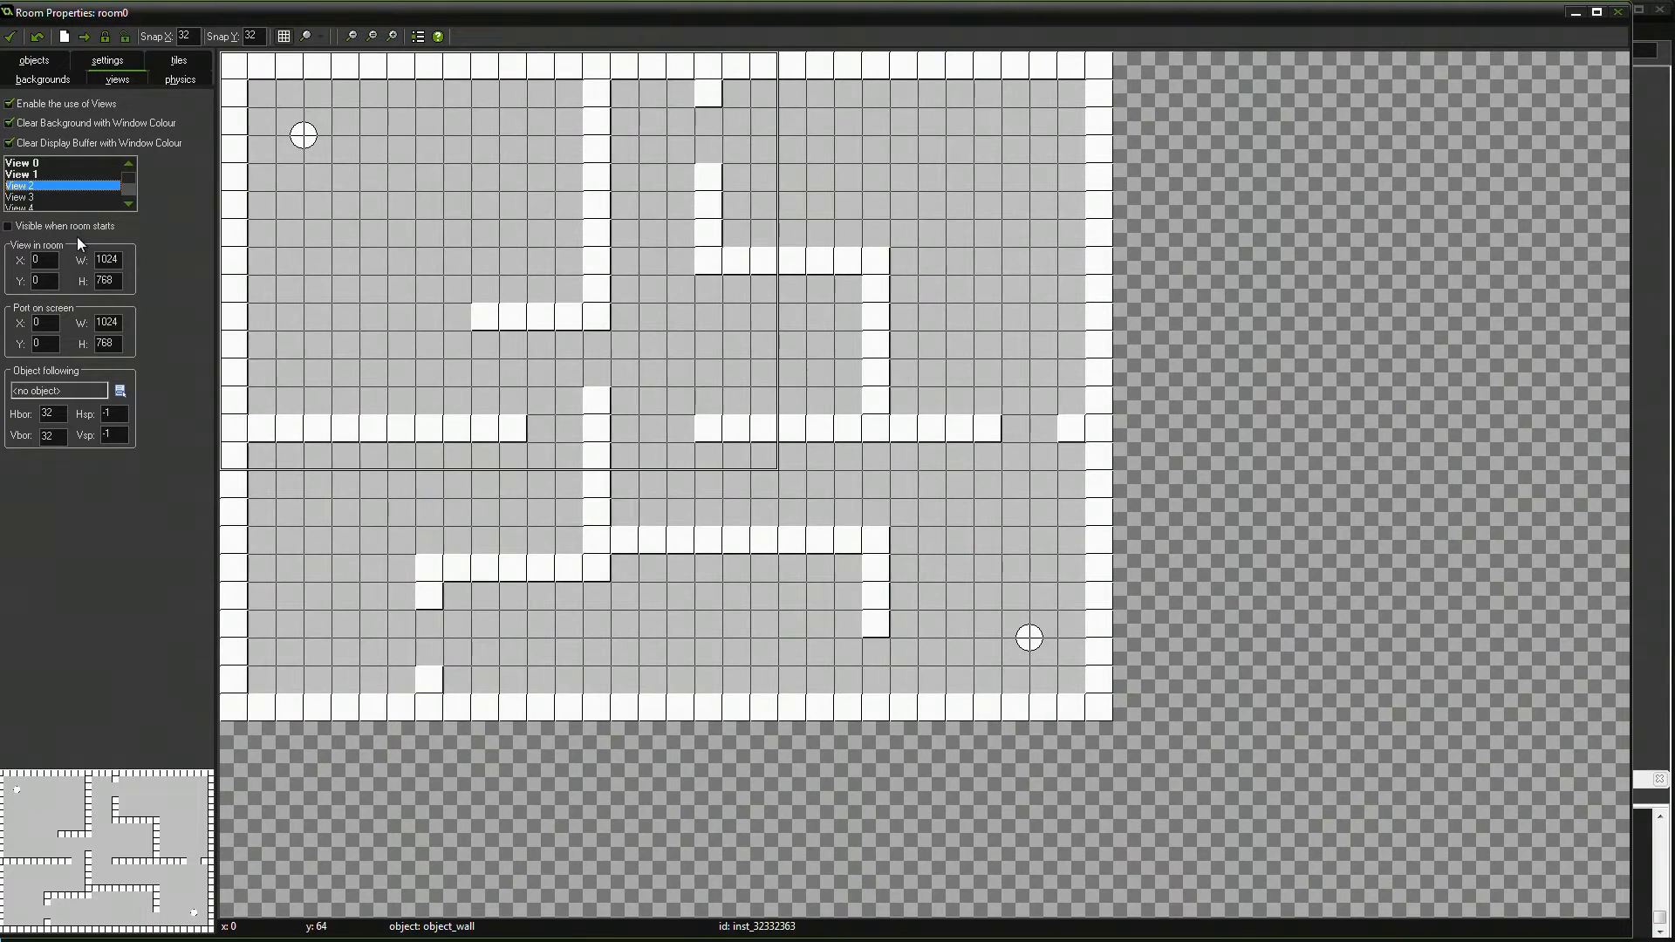
mouse_move(68, 225)
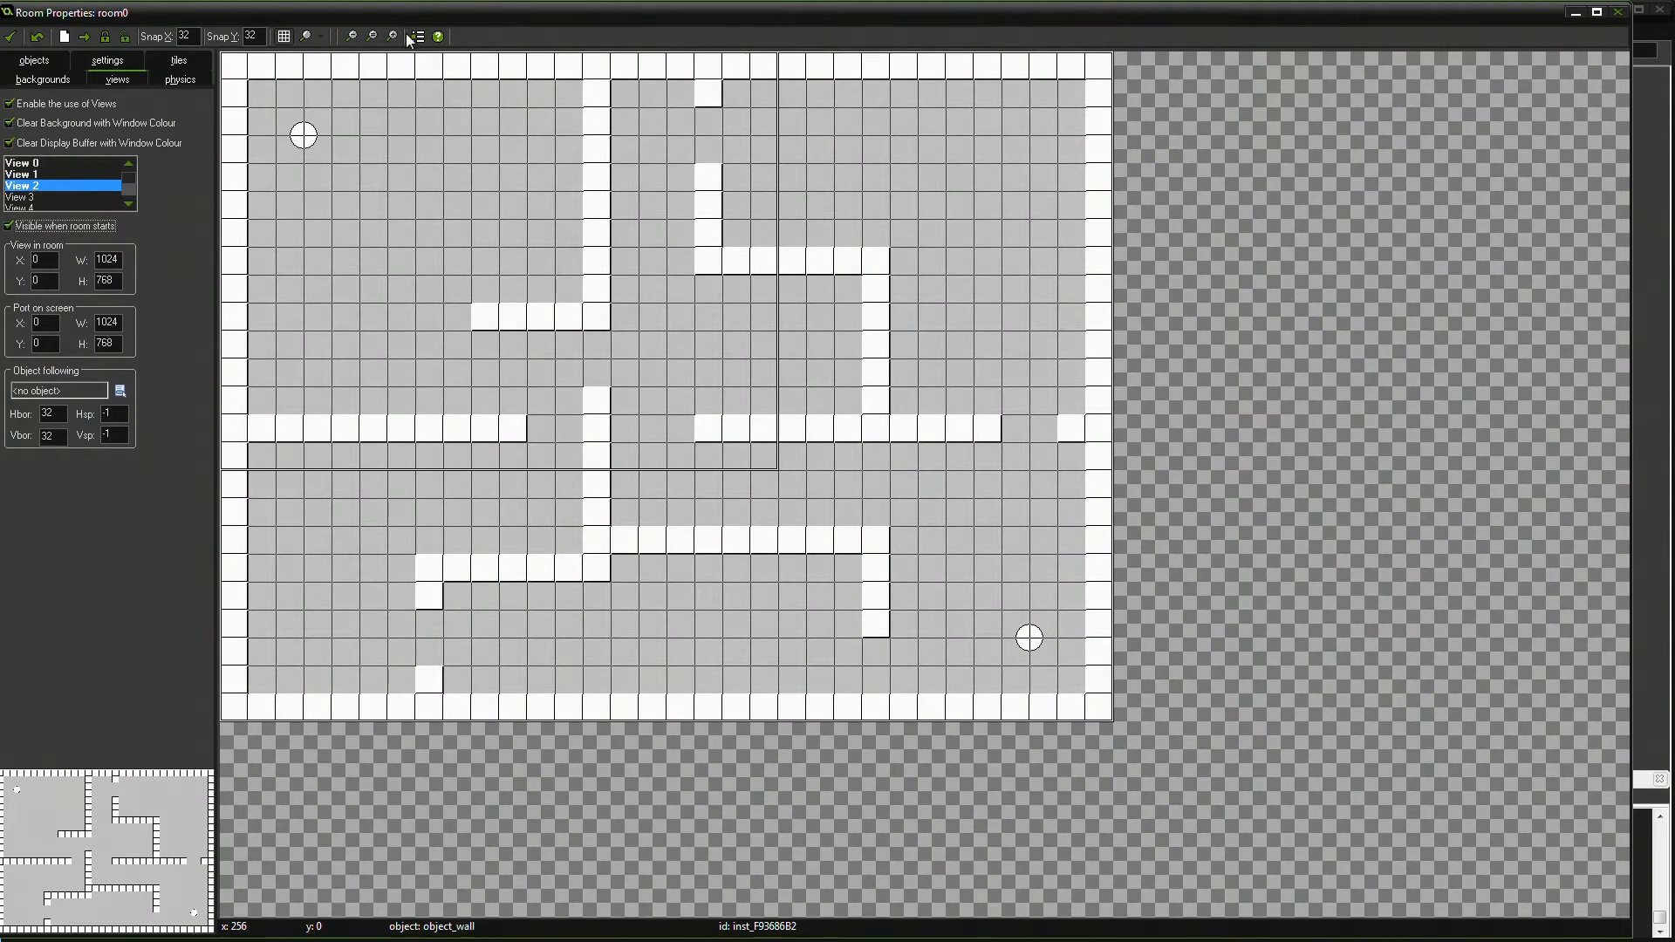
- Hide the grid lines over room0 after making View 2 visible at room start
click(283, 35)
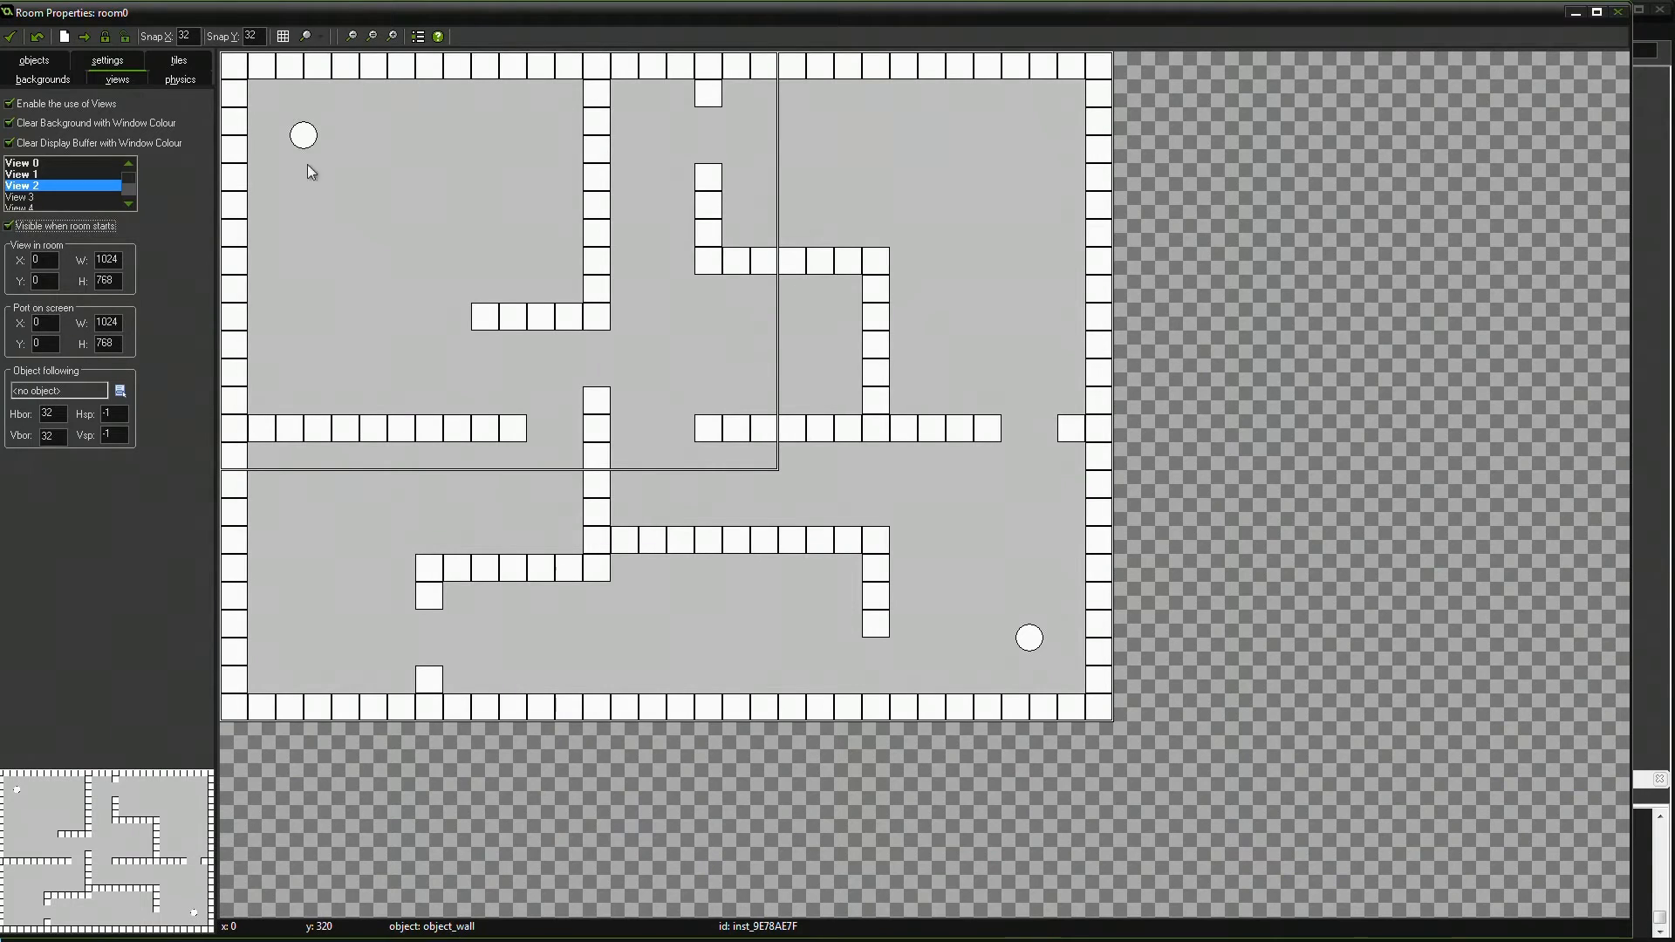
mouse_move(91, 317)
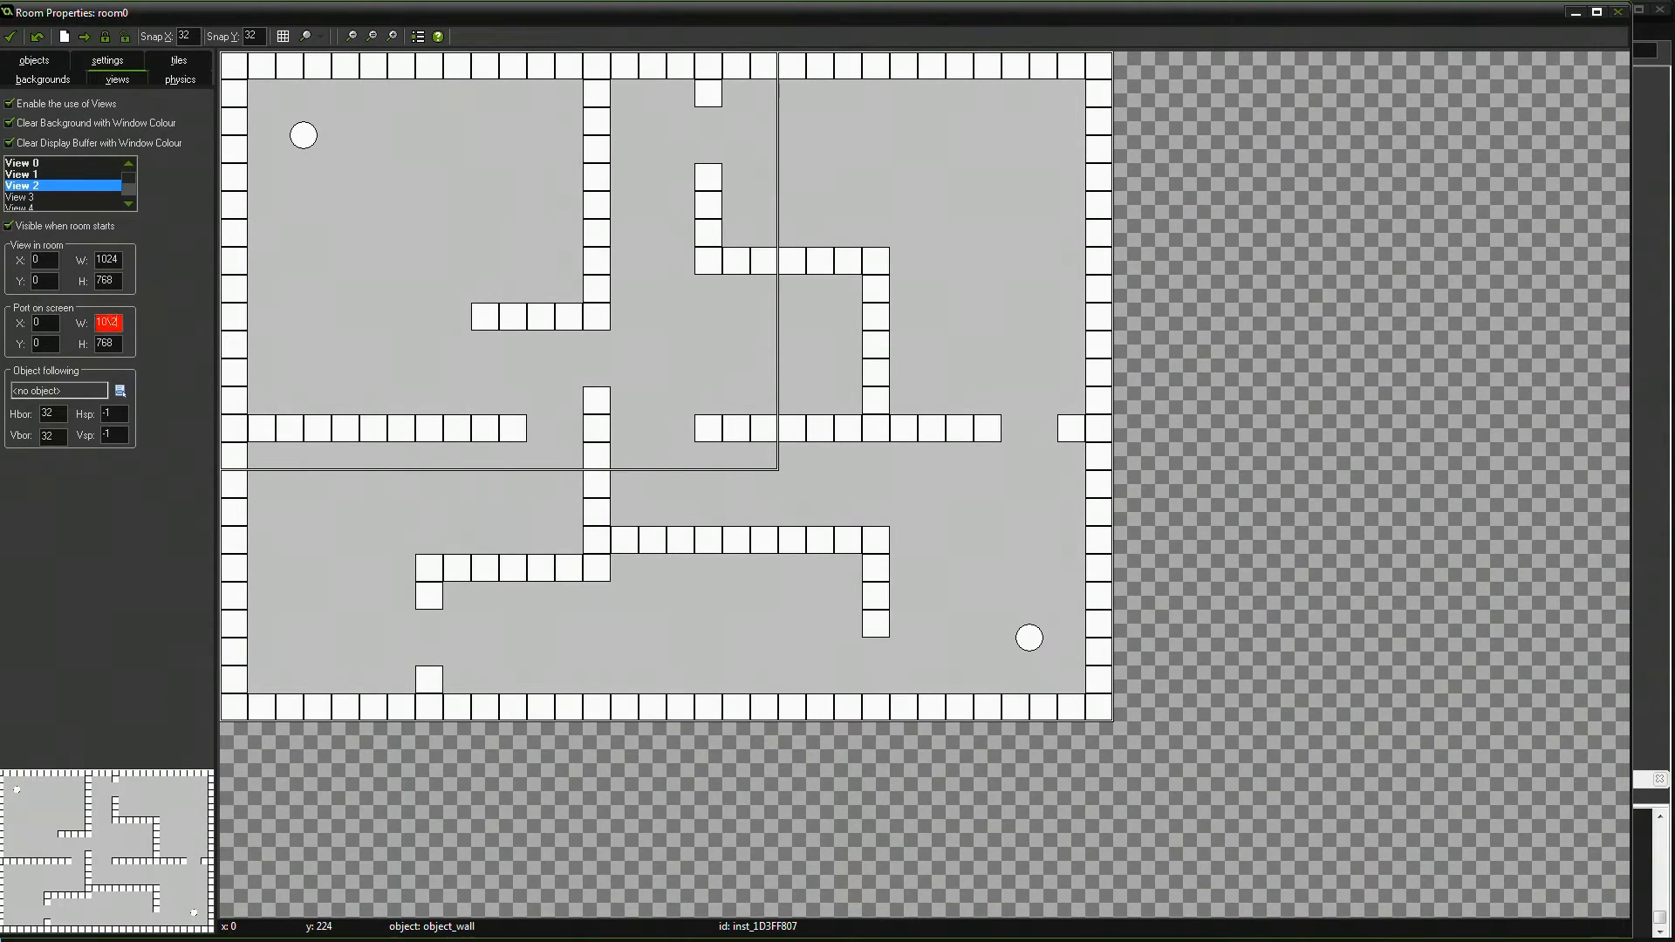
- Set View 2's screen port to 120×120 at X 260, Y 480 as a minimap
text(120)
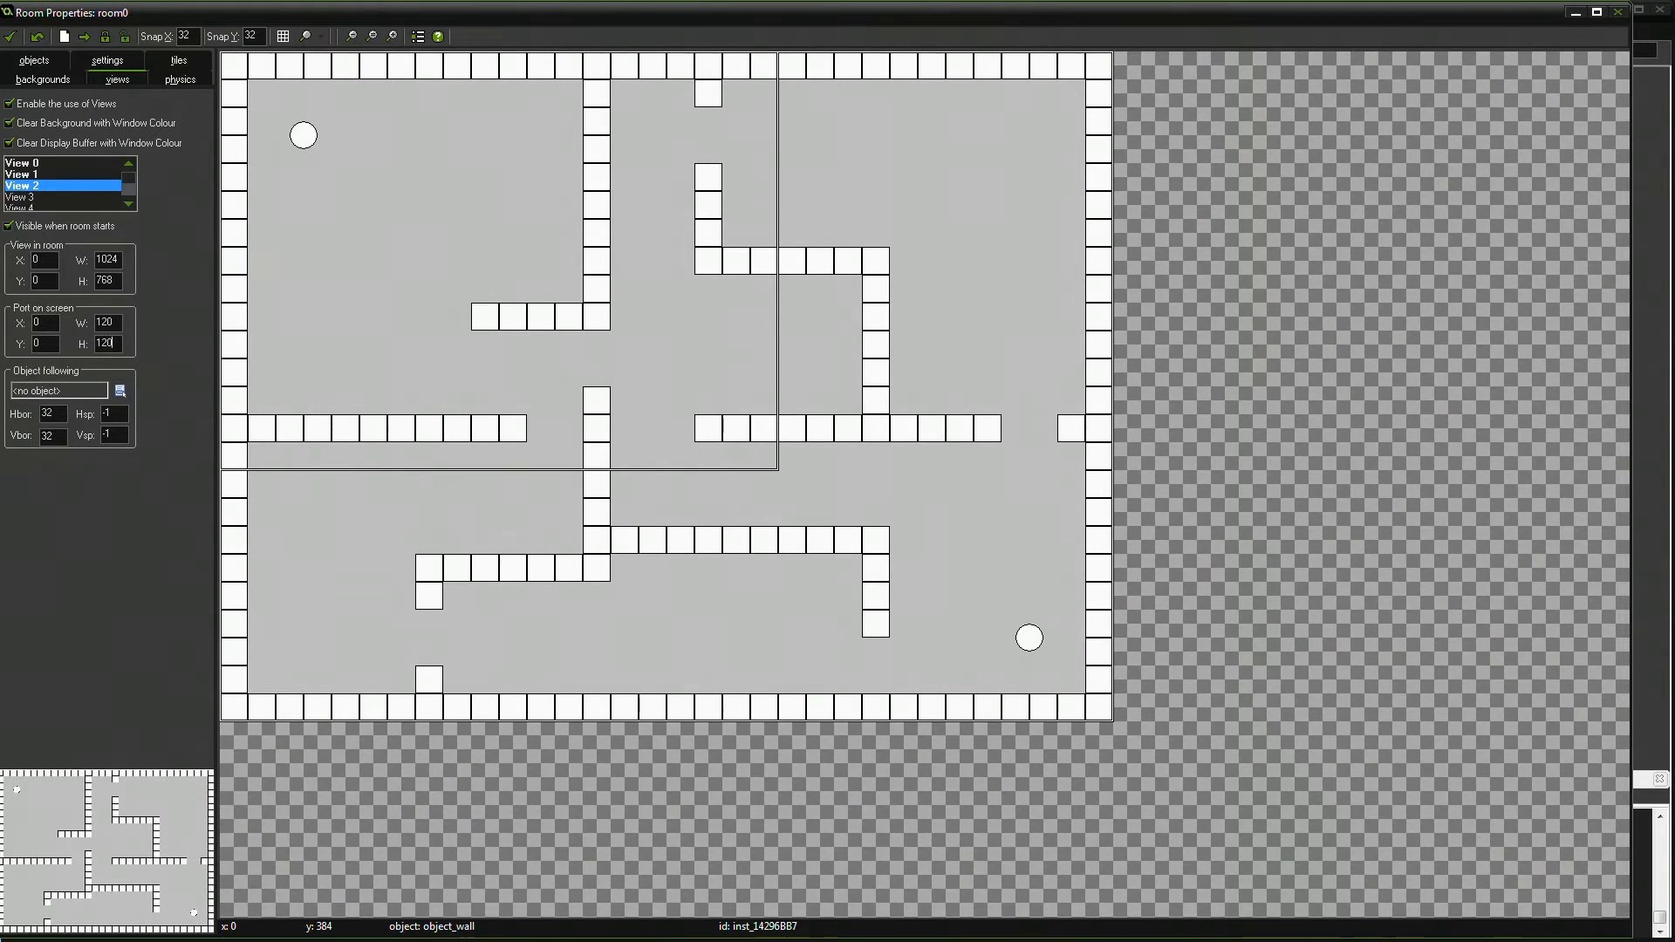
click(42, 343)
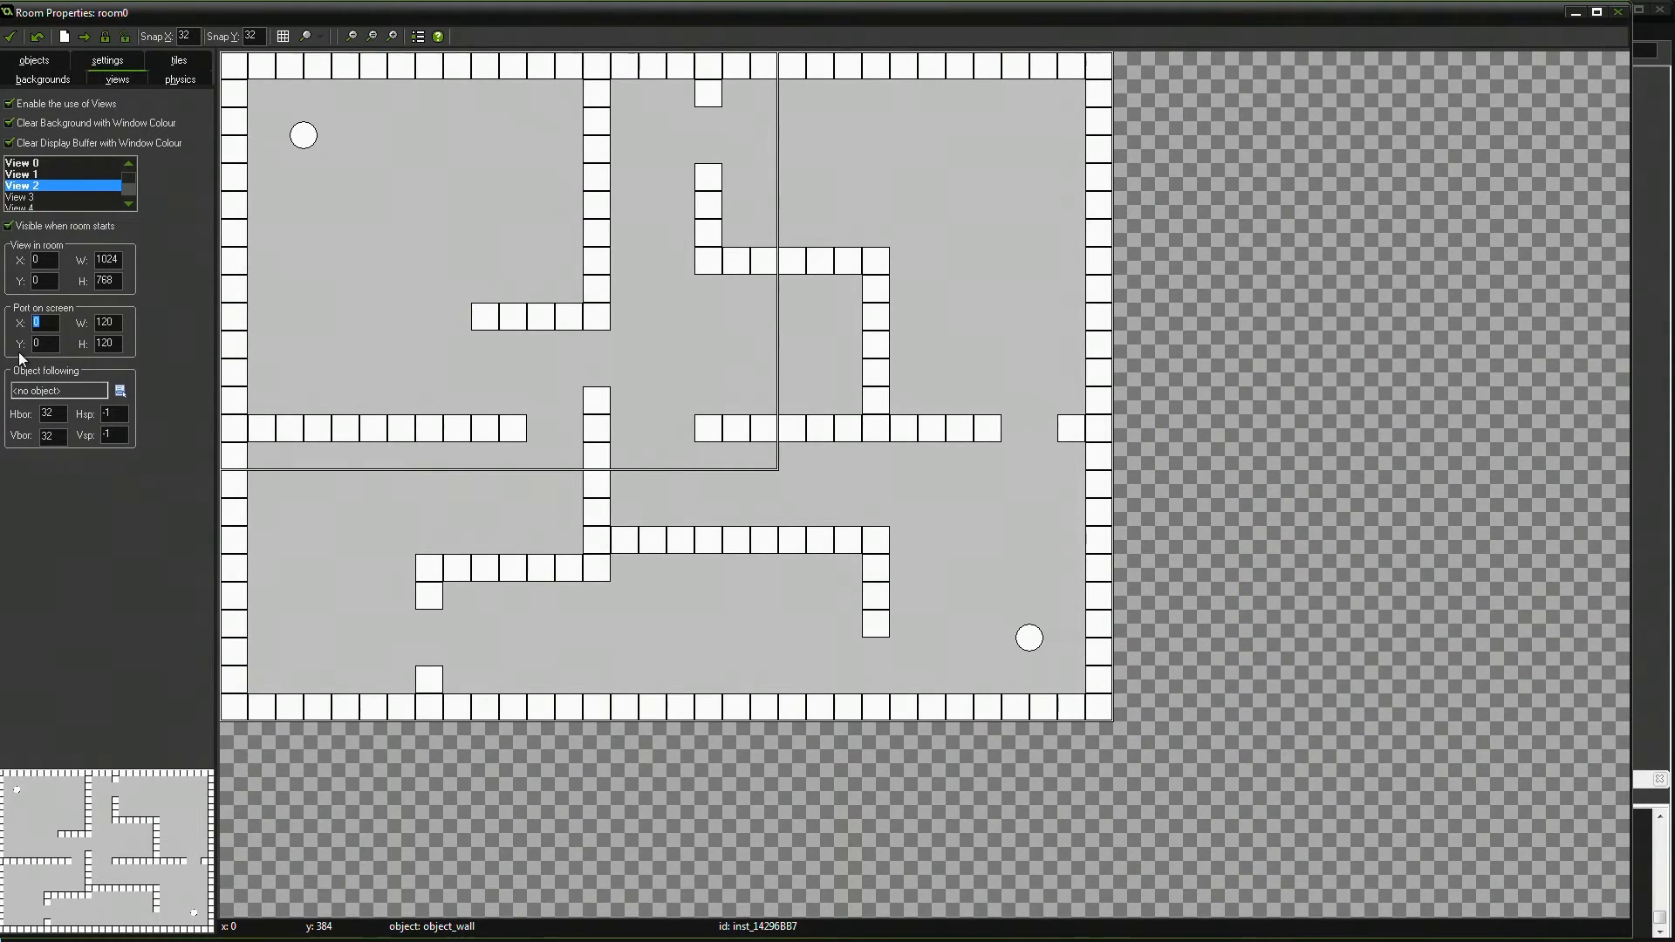
text(320)
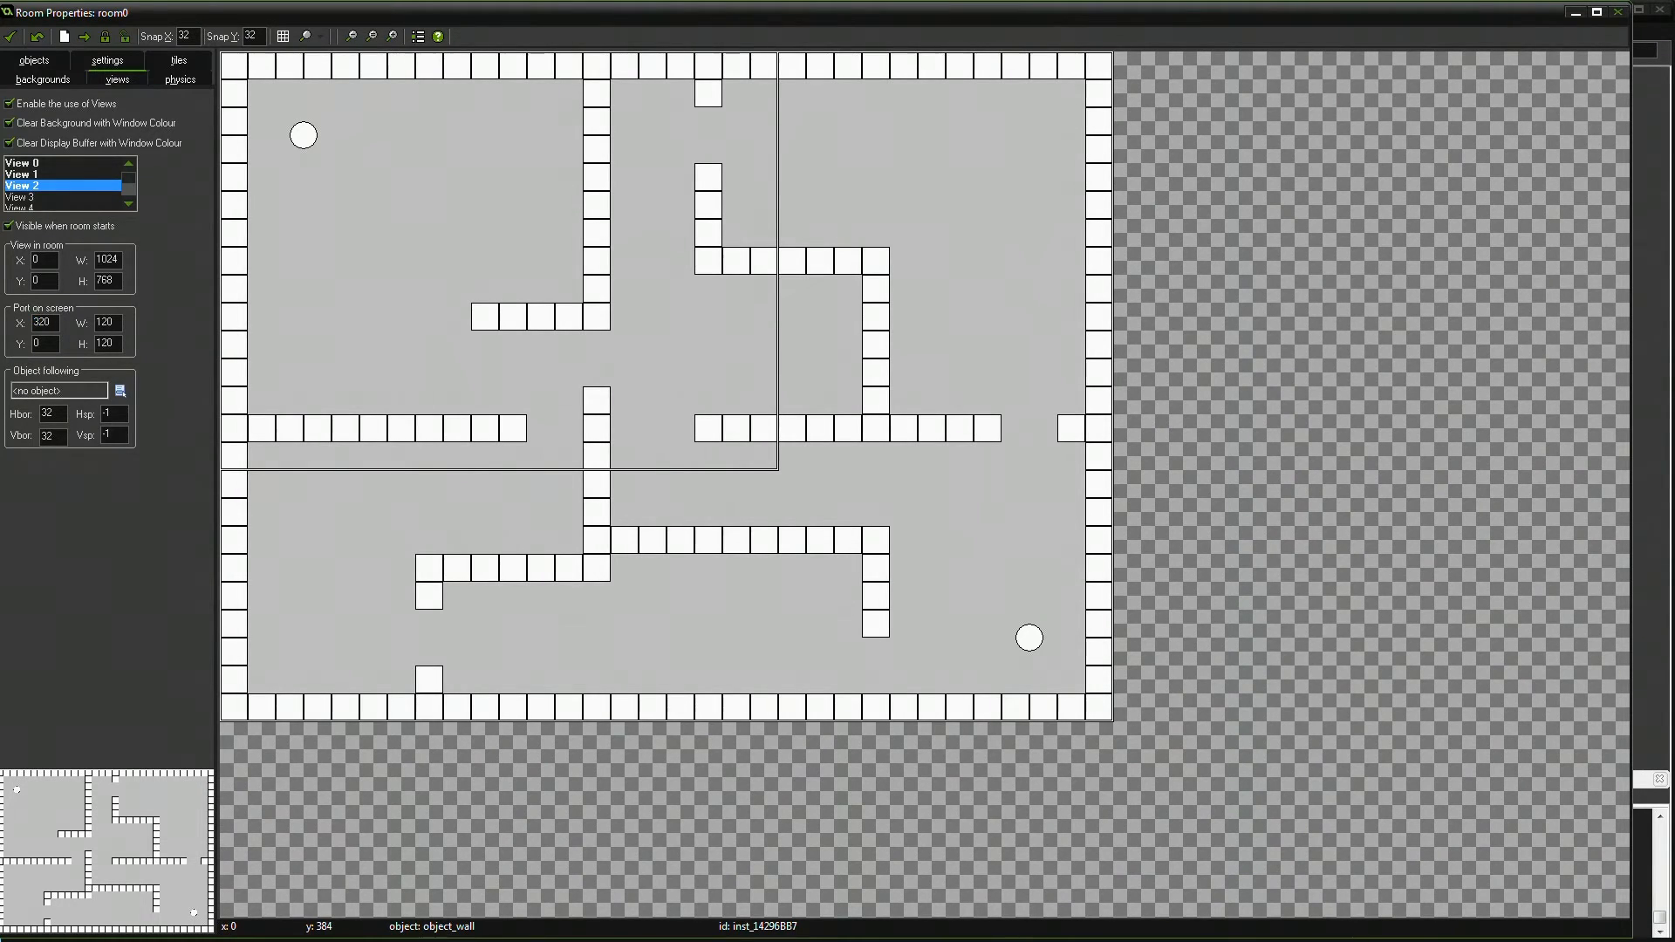
click(40, 321)
text(260)
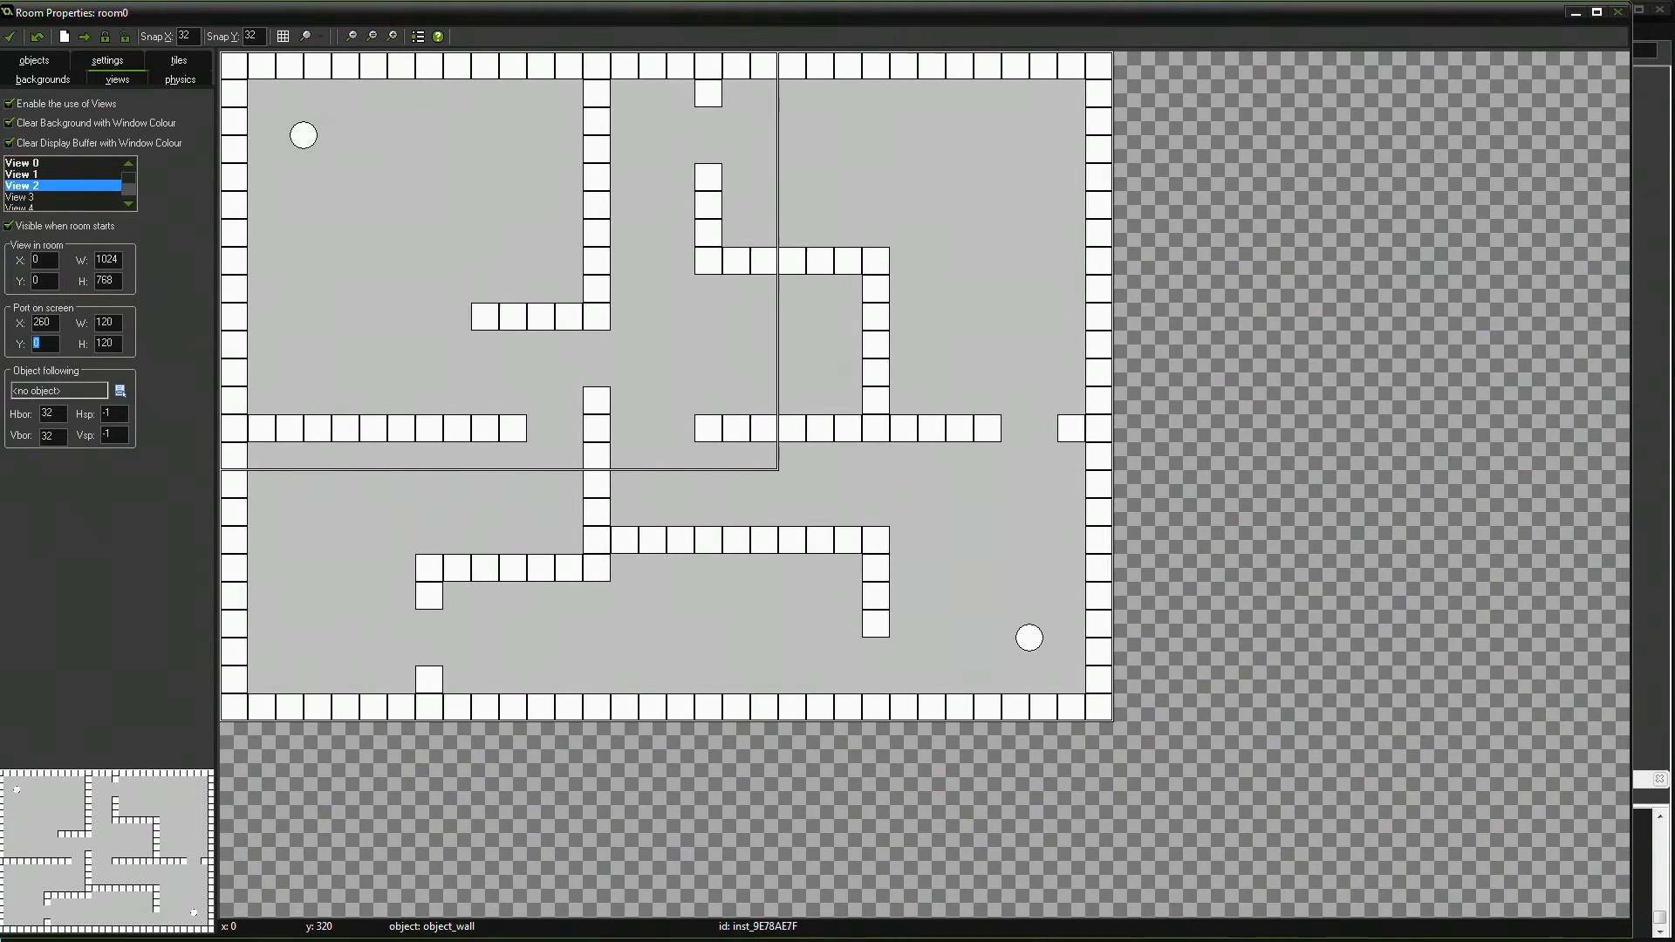
text(24)
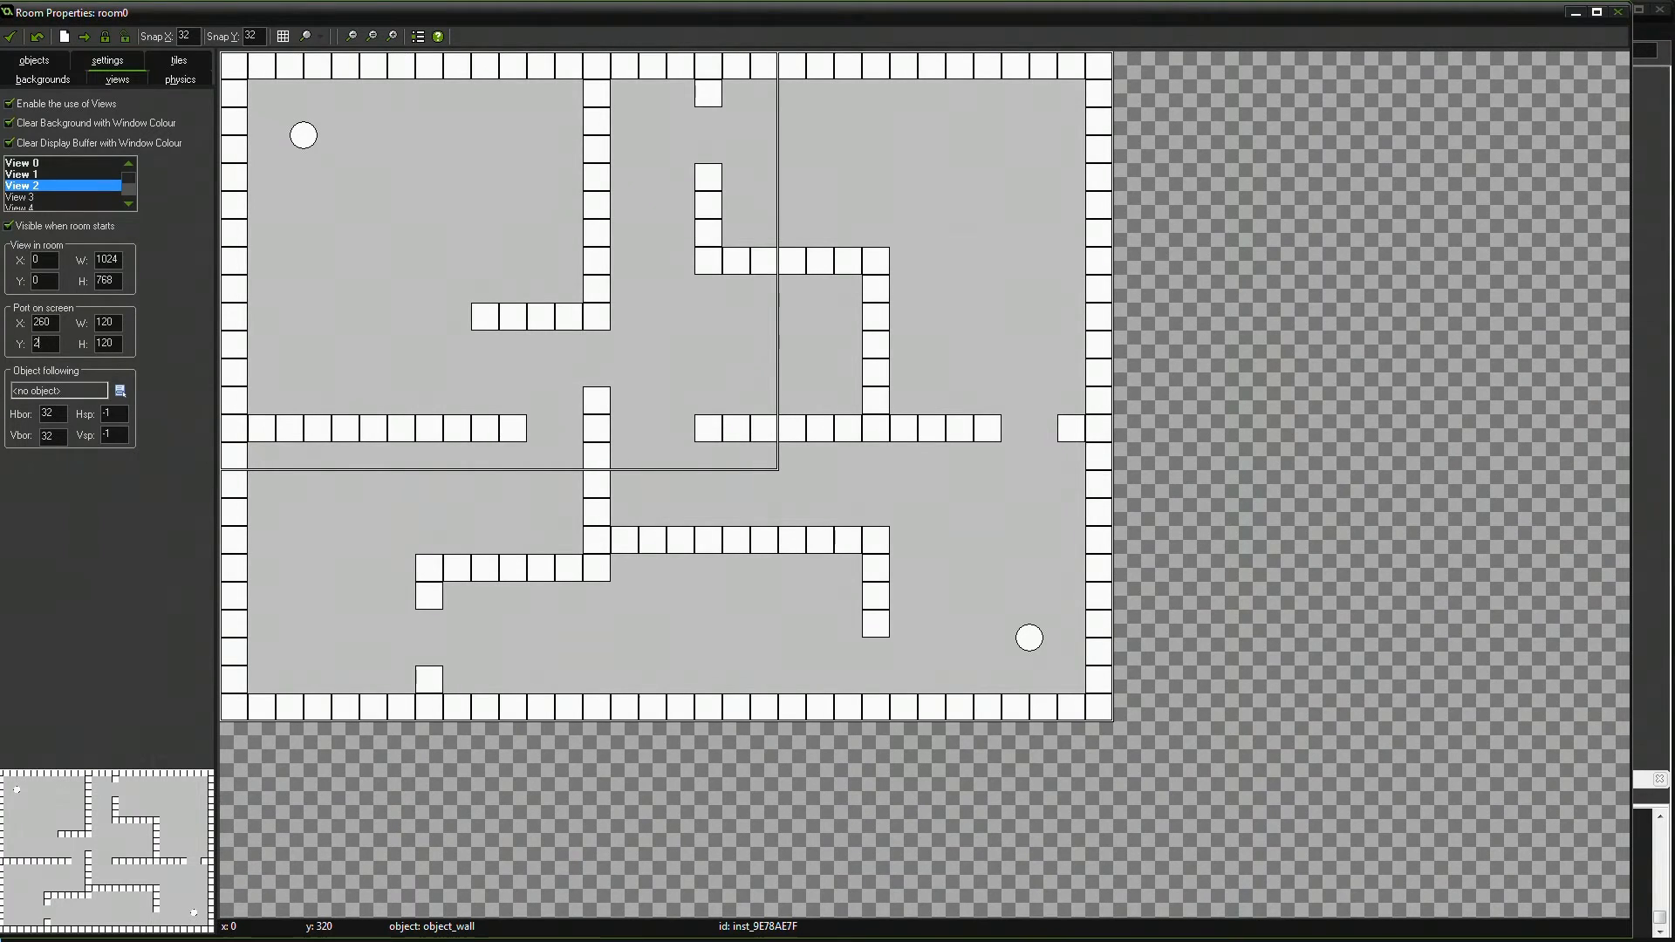
text(480)
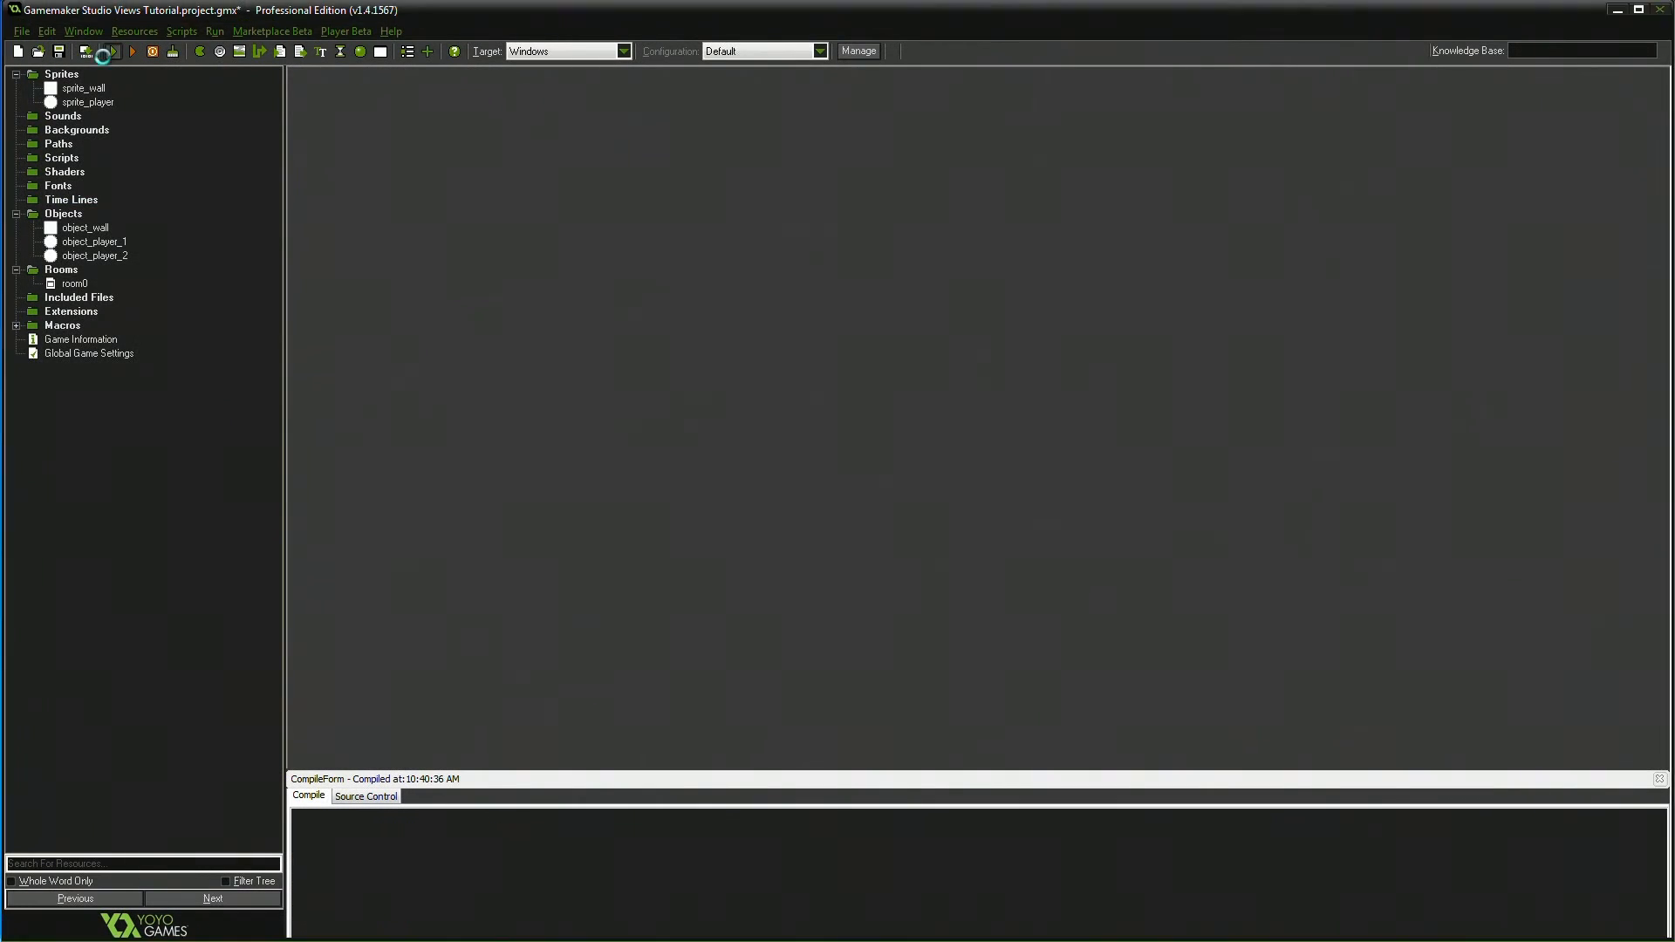
- Test-run the game to check the minimap, then reopen room0 for editing
click(131, 51)
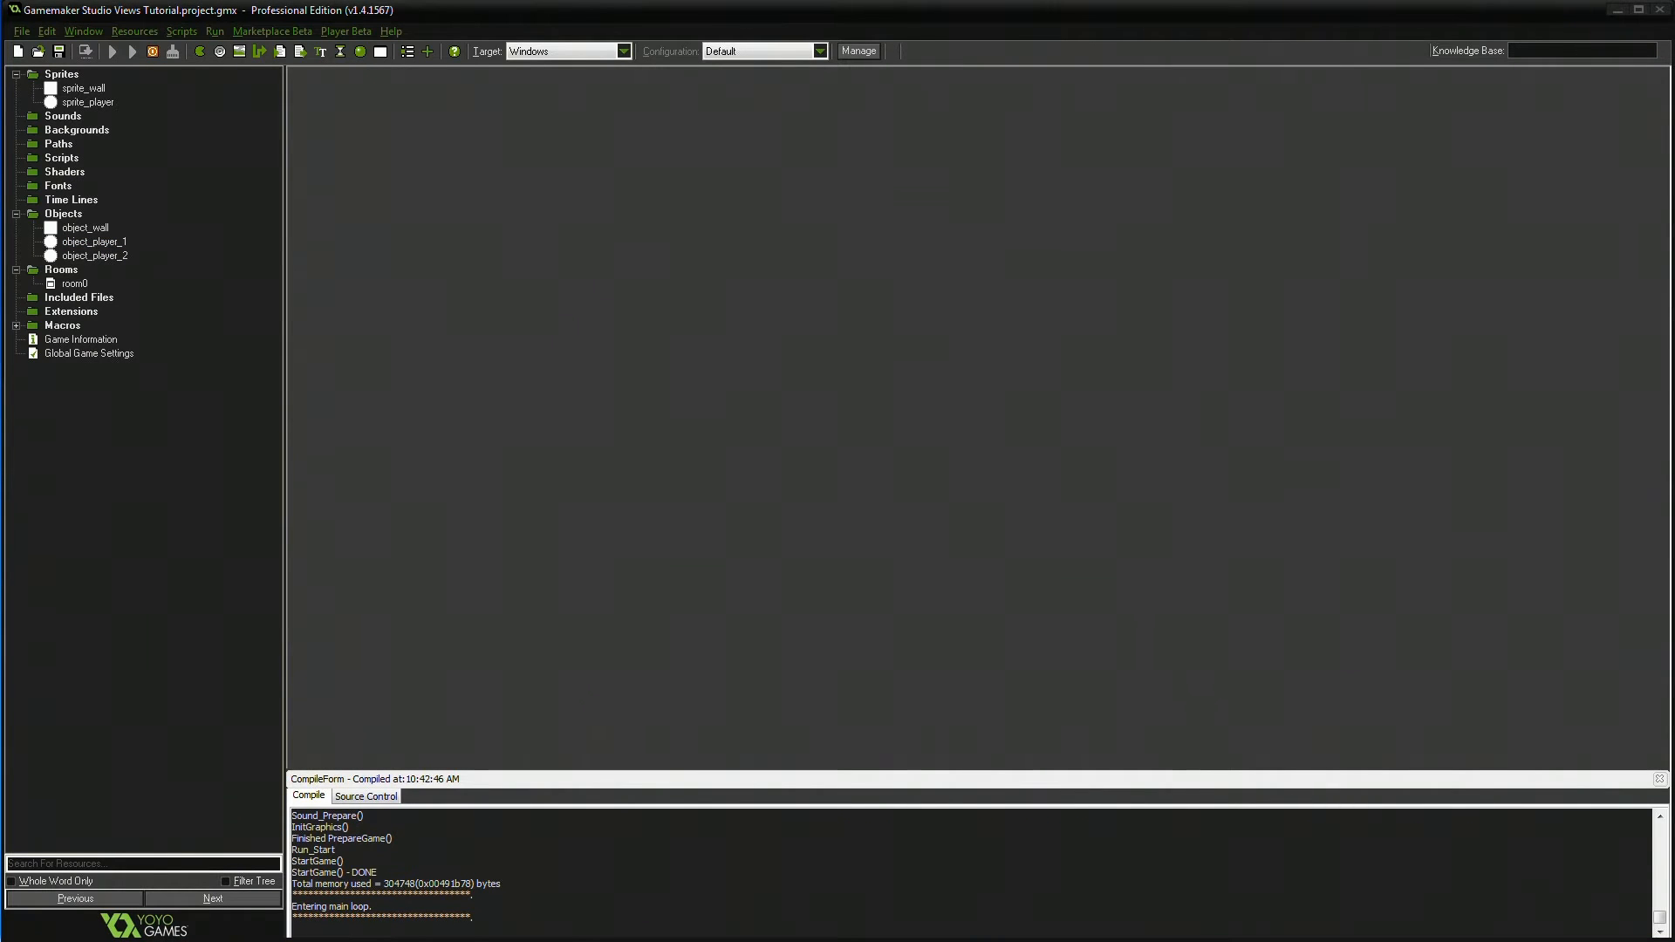
click(133, 51)
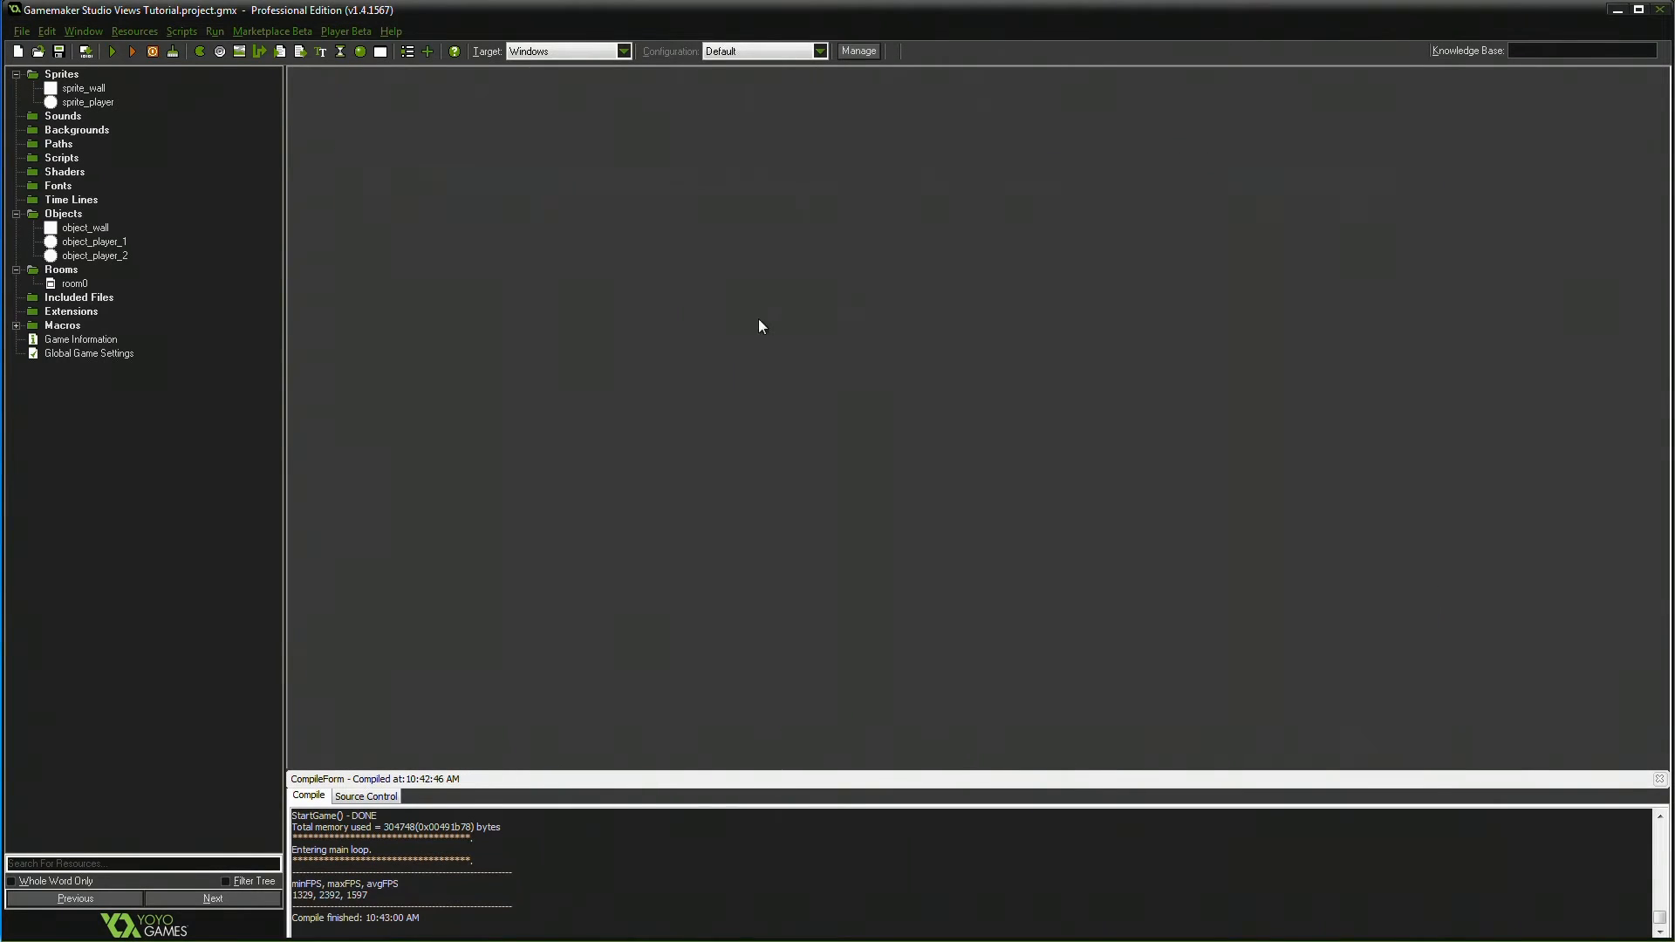
double_click(73, 283)
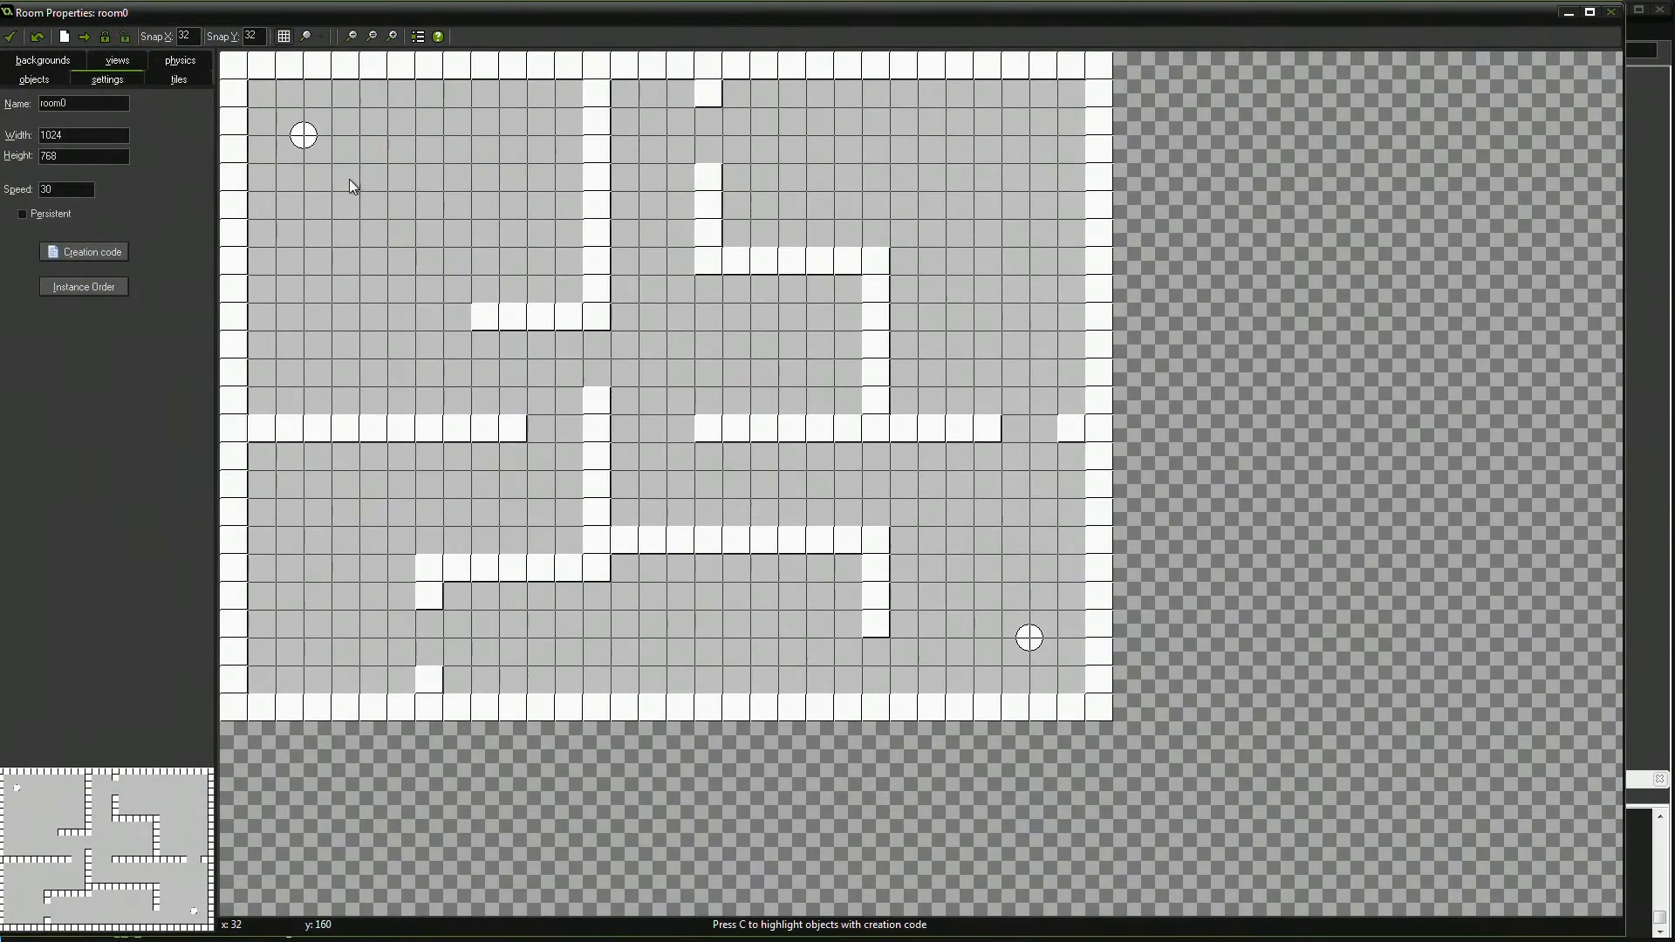
- Enlarge View 2's port to 200×200 and recentre its horizontal position
click(115, 60)
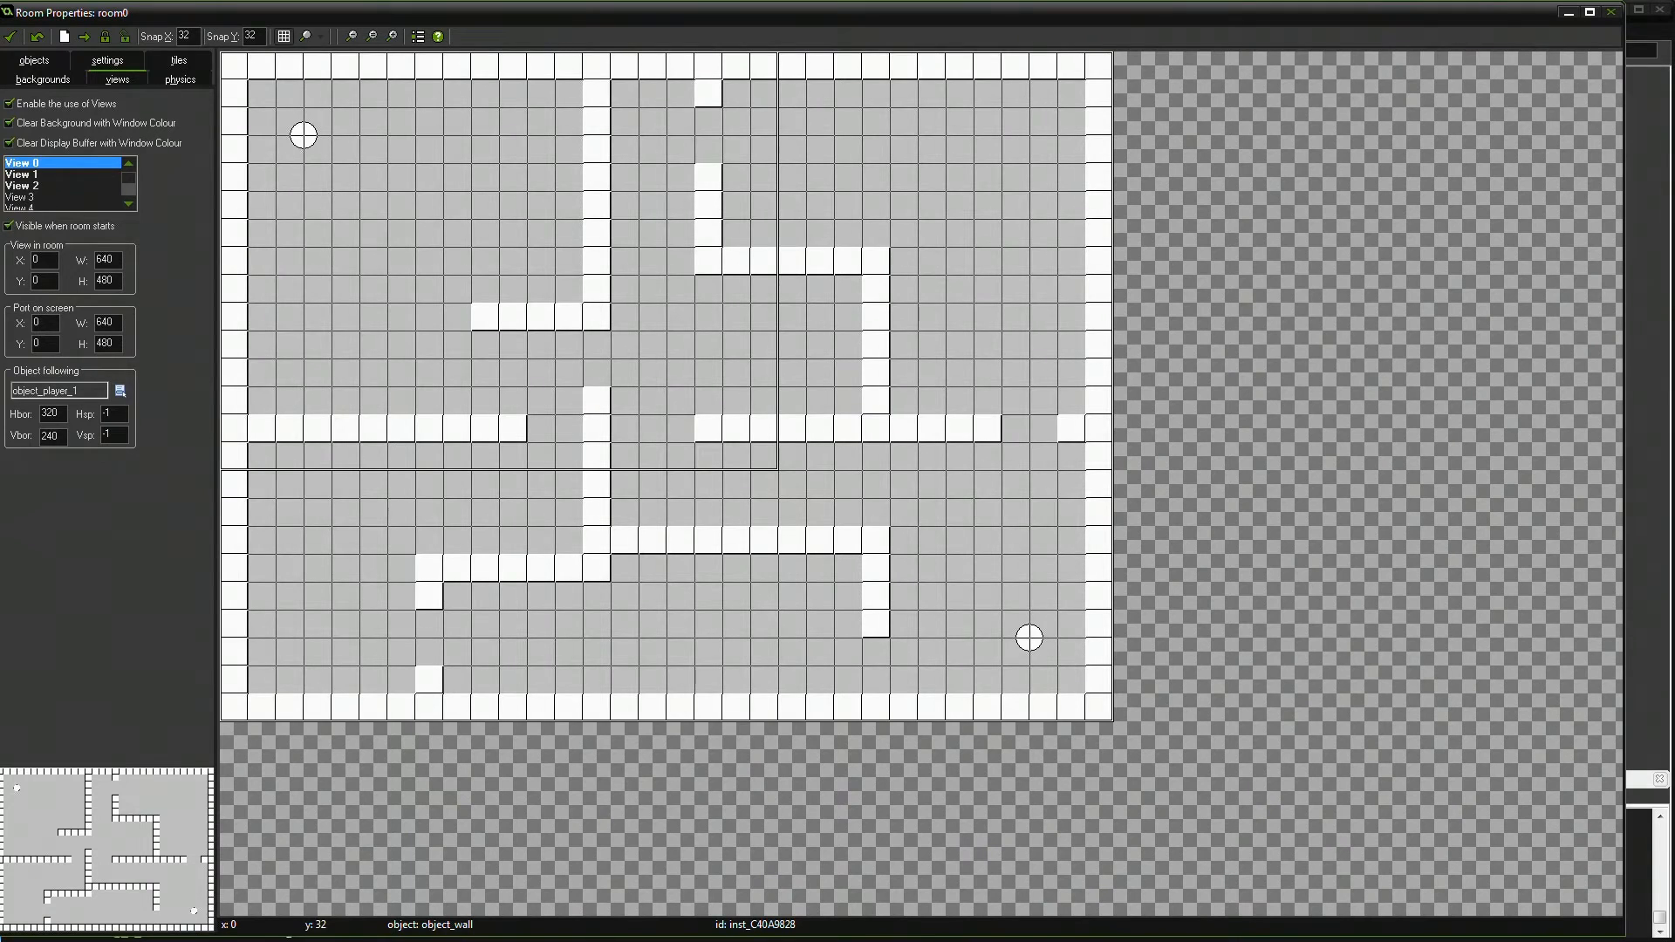
mouse_move(123, 234)
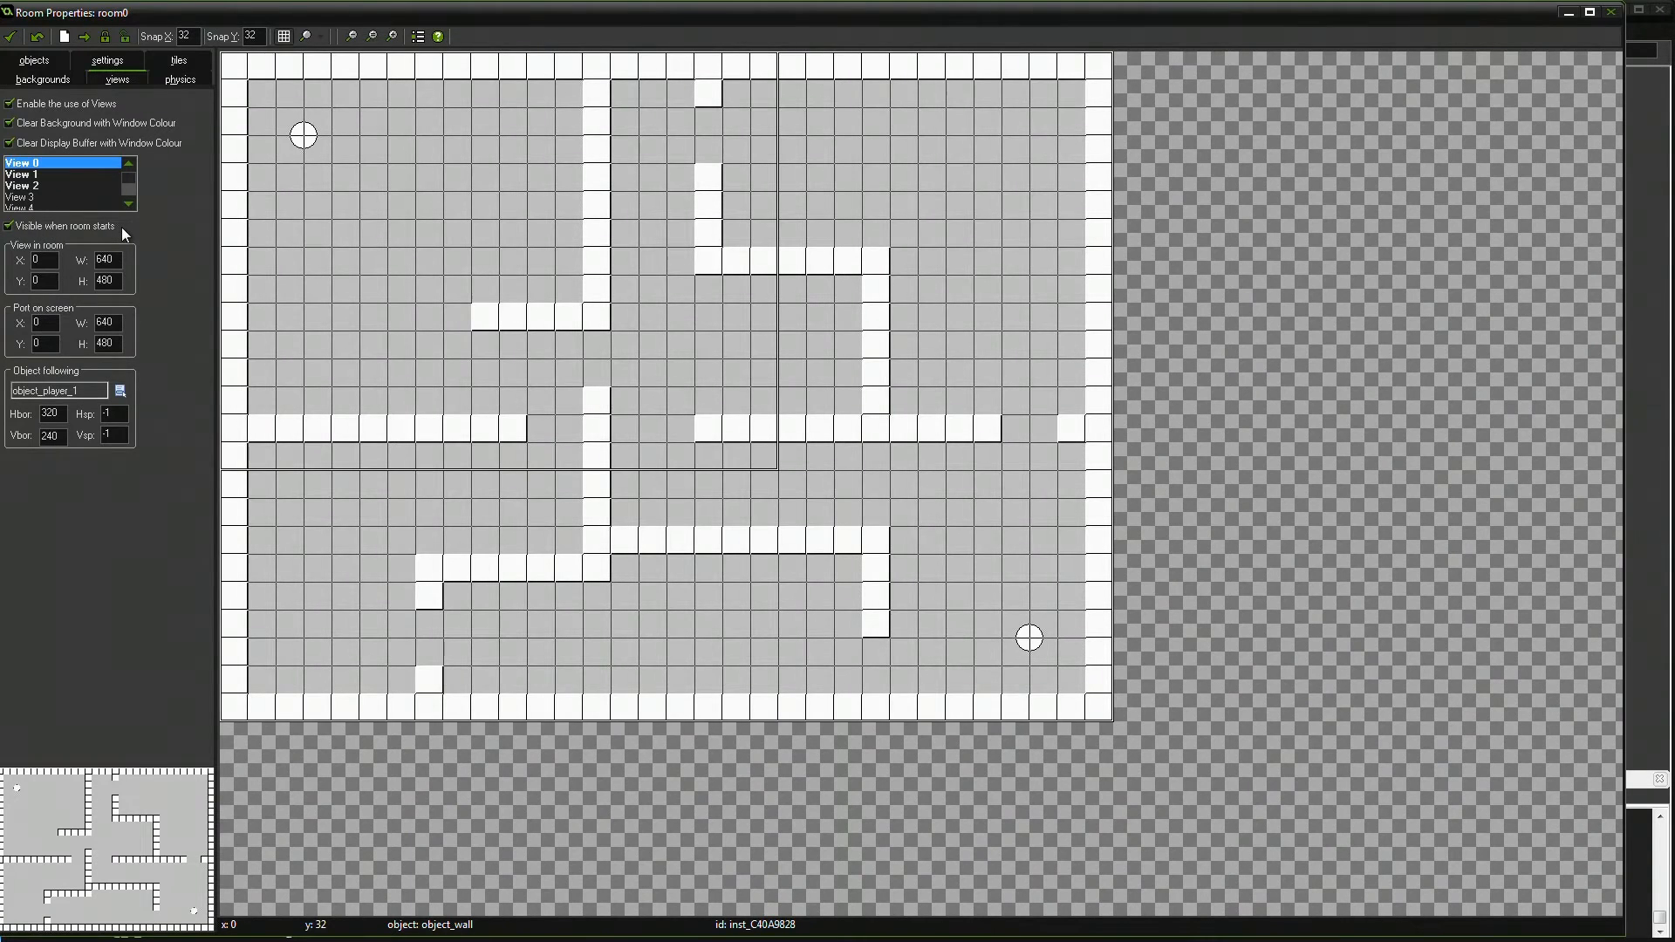
mouse_move(123, 231)
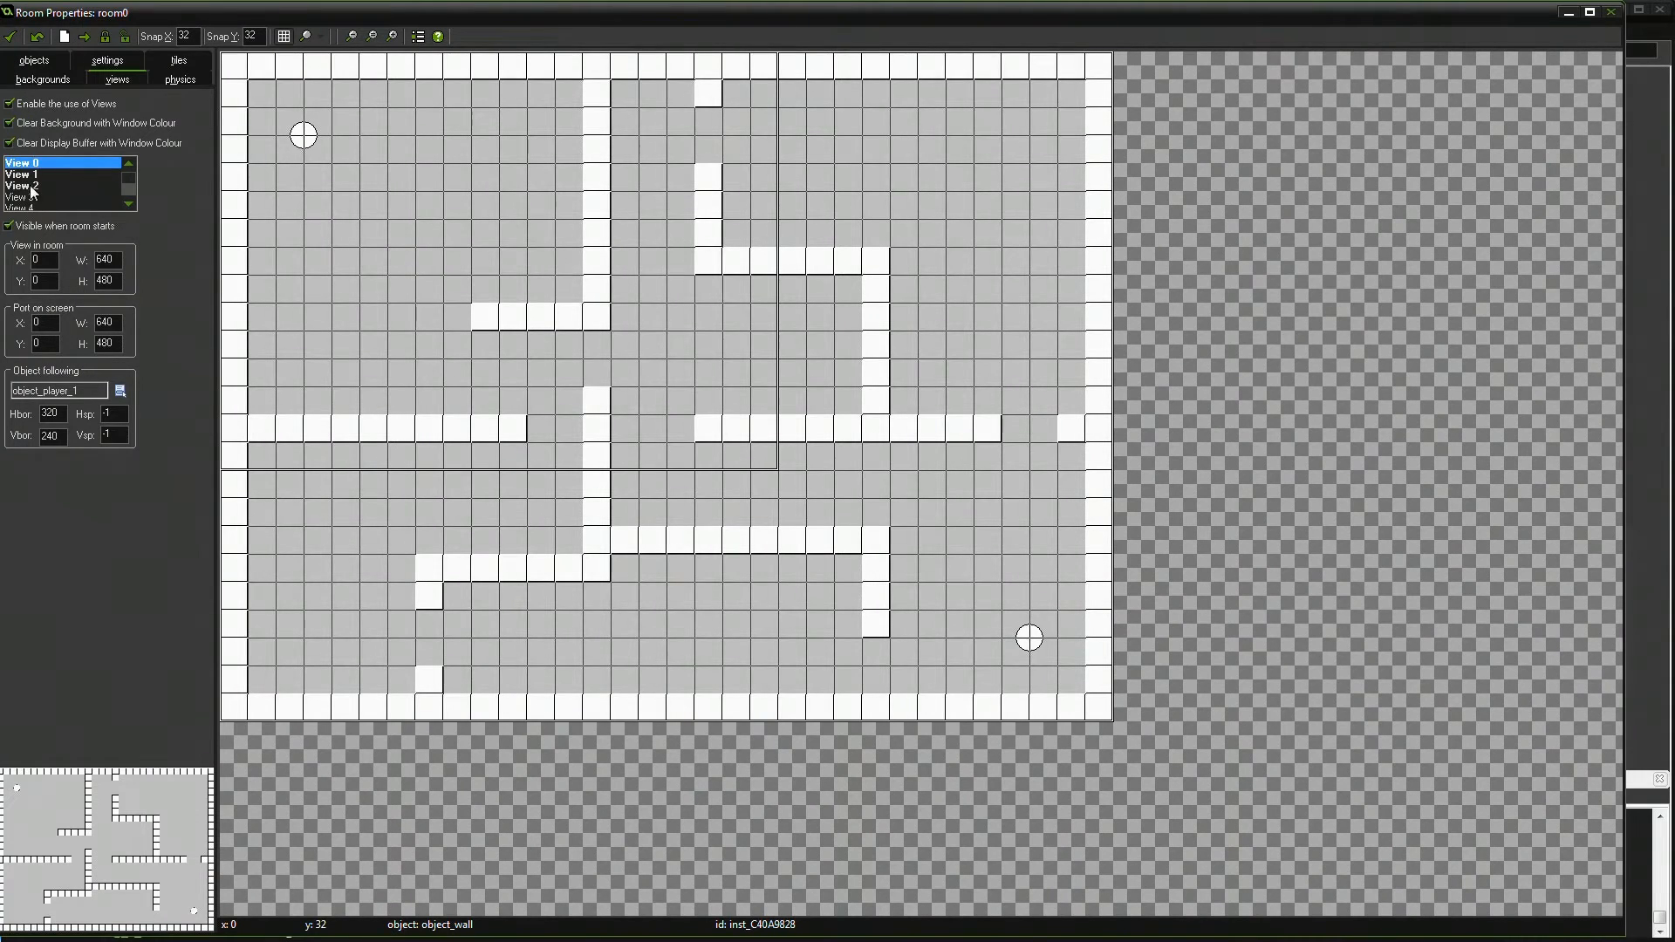
click(31, 187)
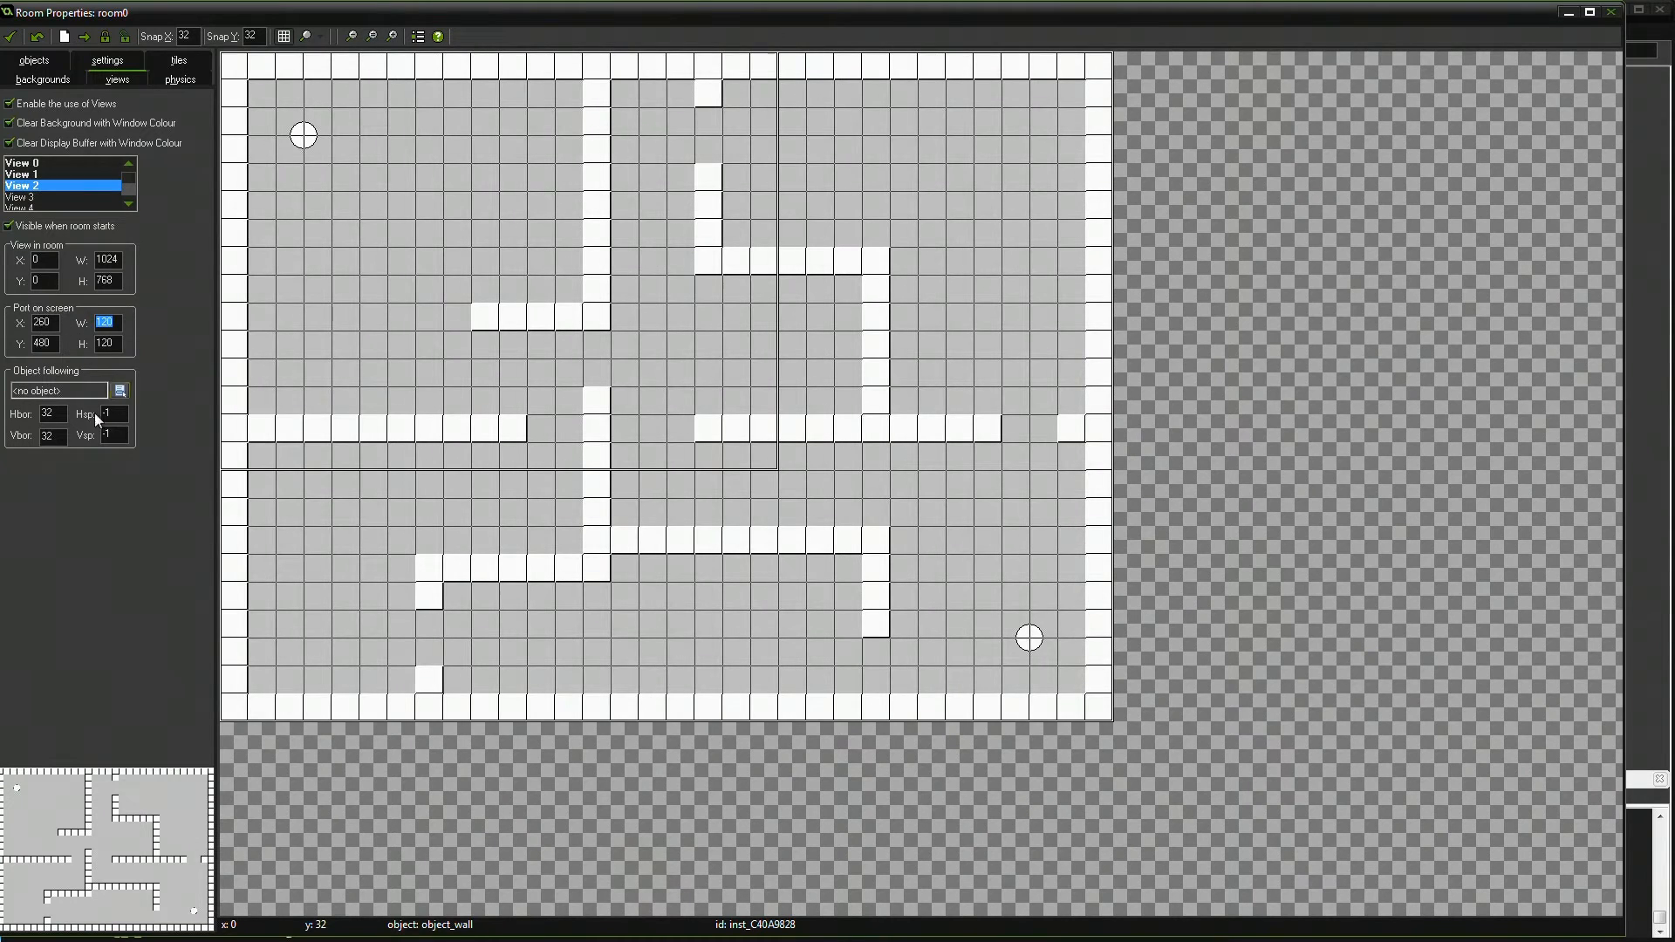
text(200)
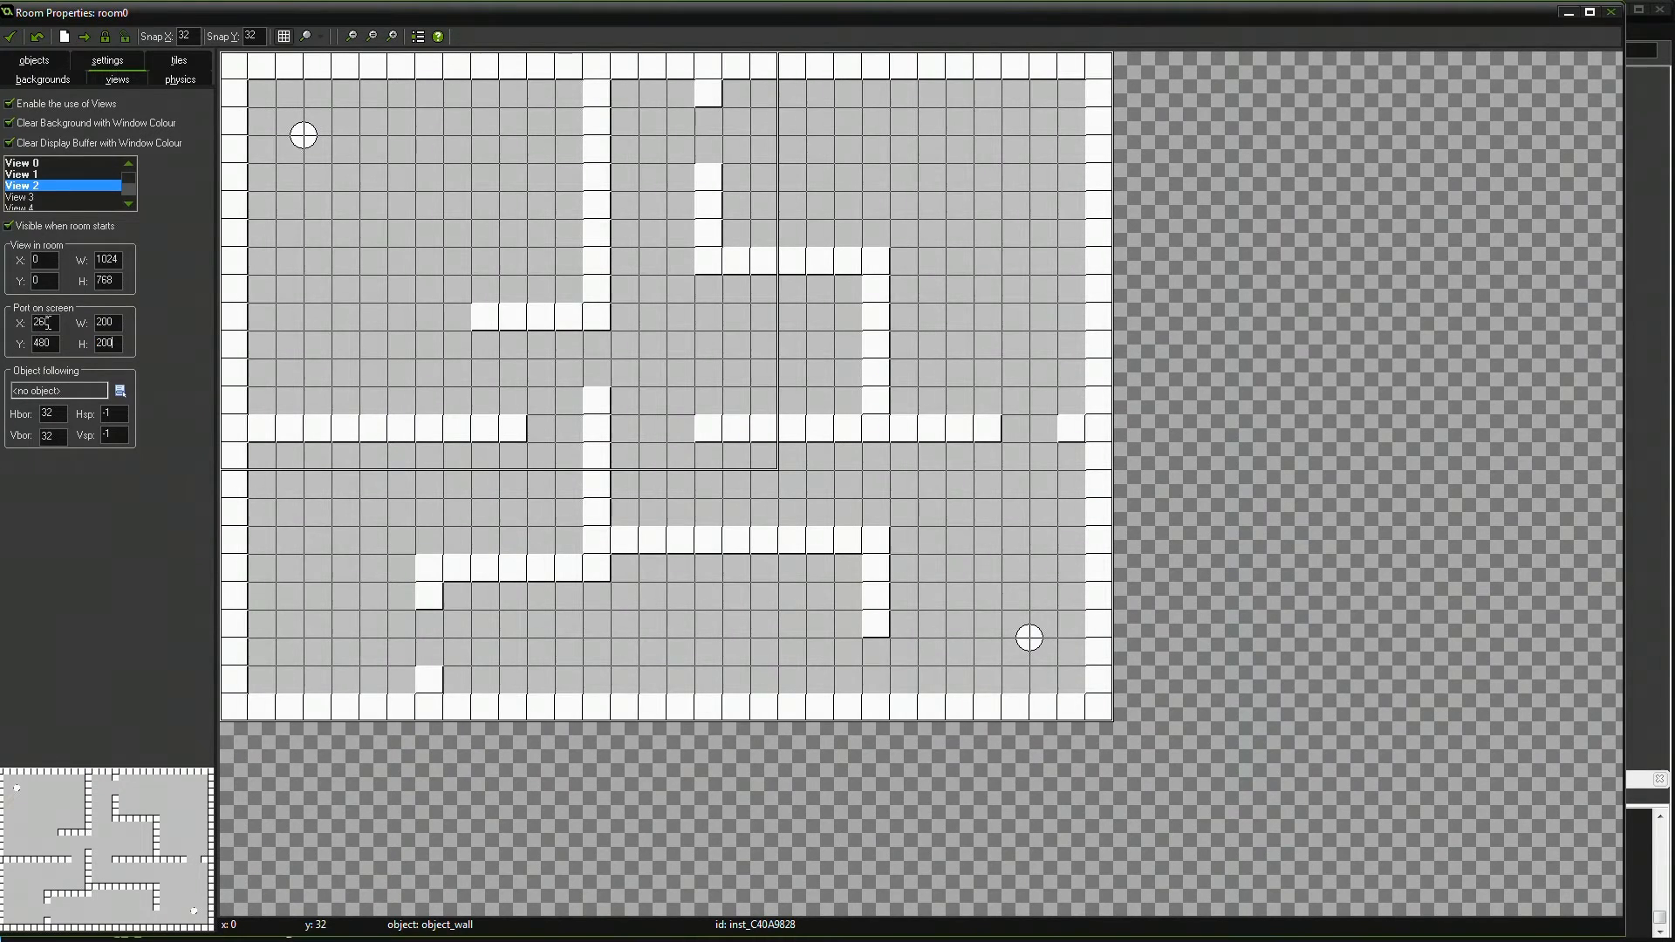
triple_click(41, 321)
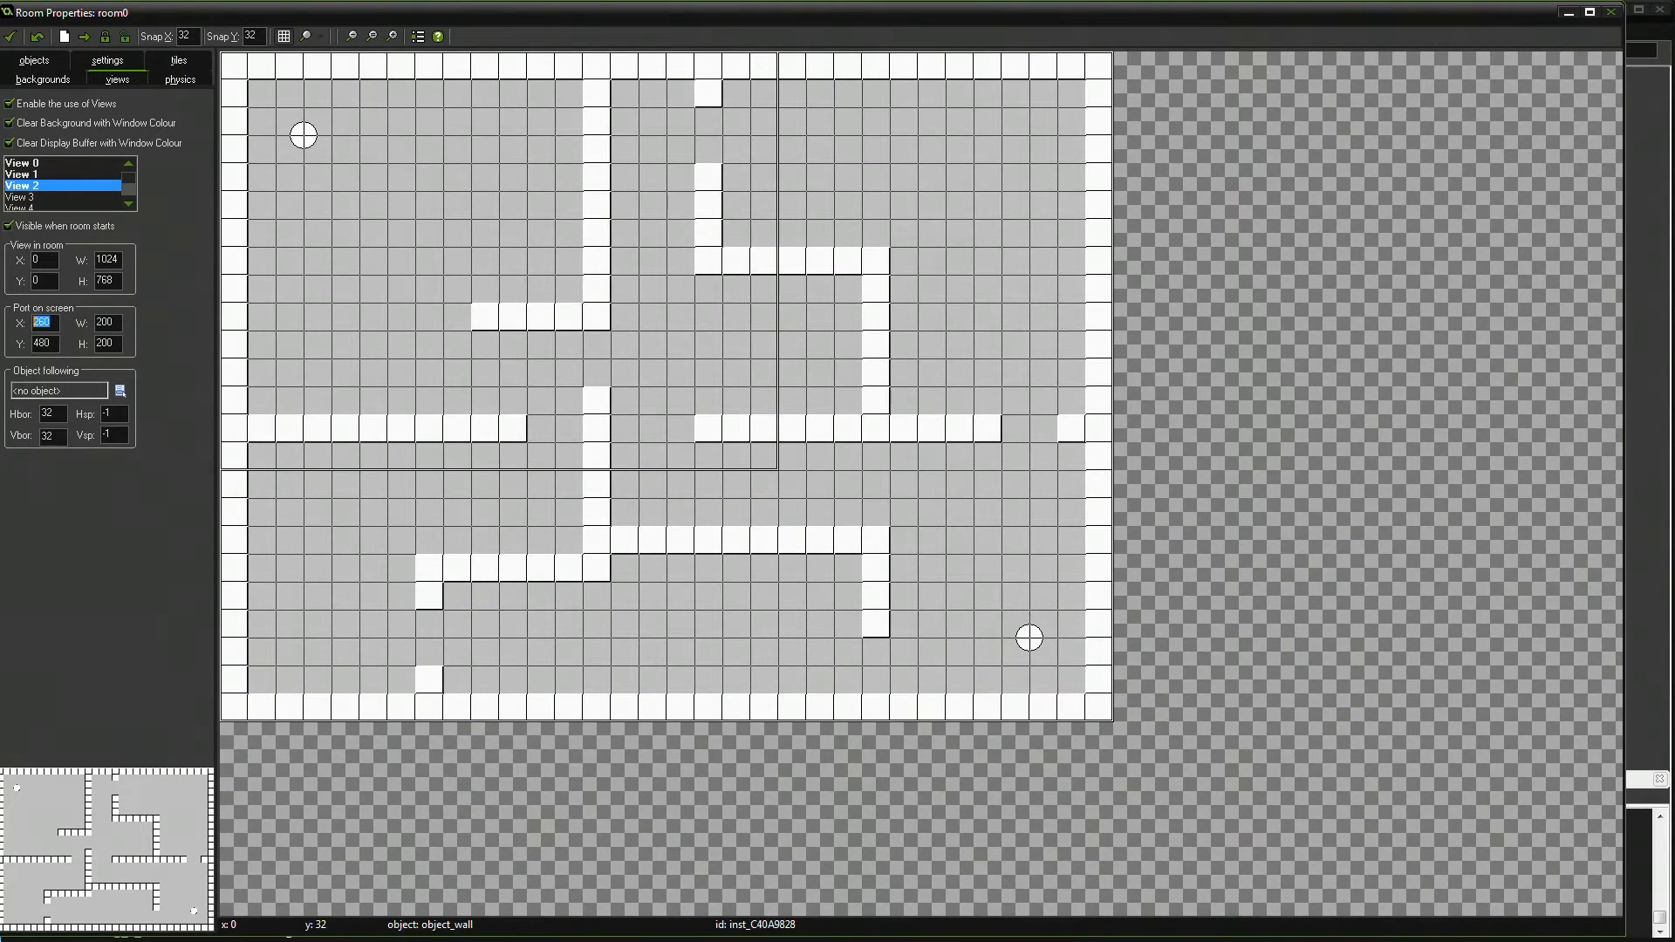
text(640)
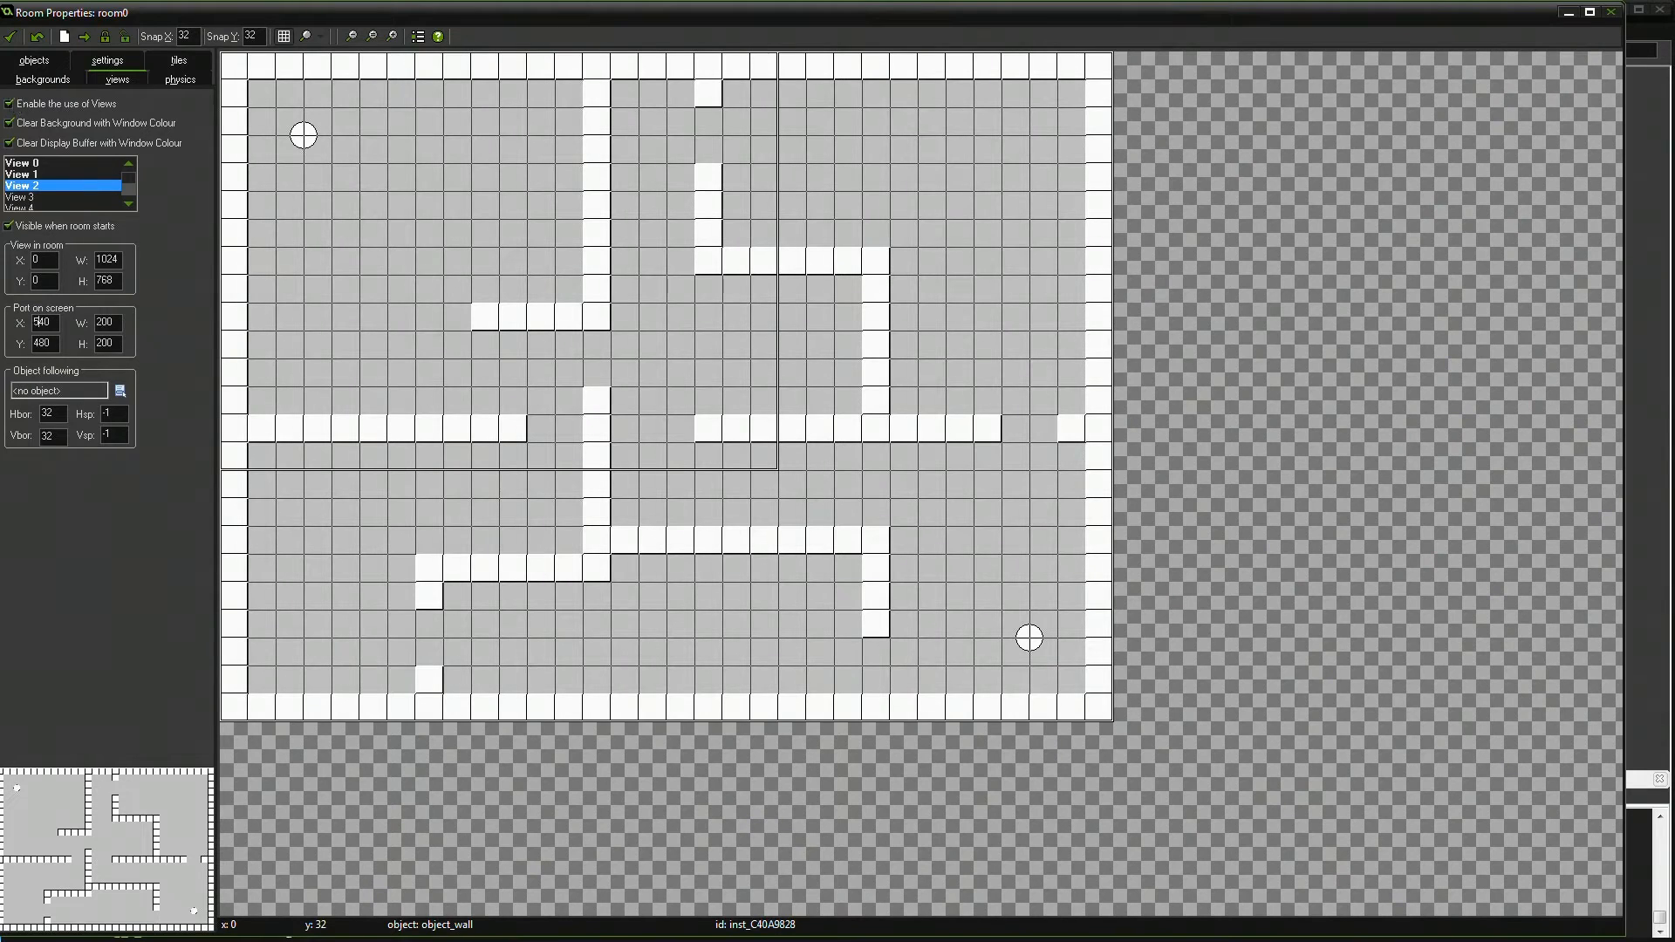
mouse_move(309, 70)
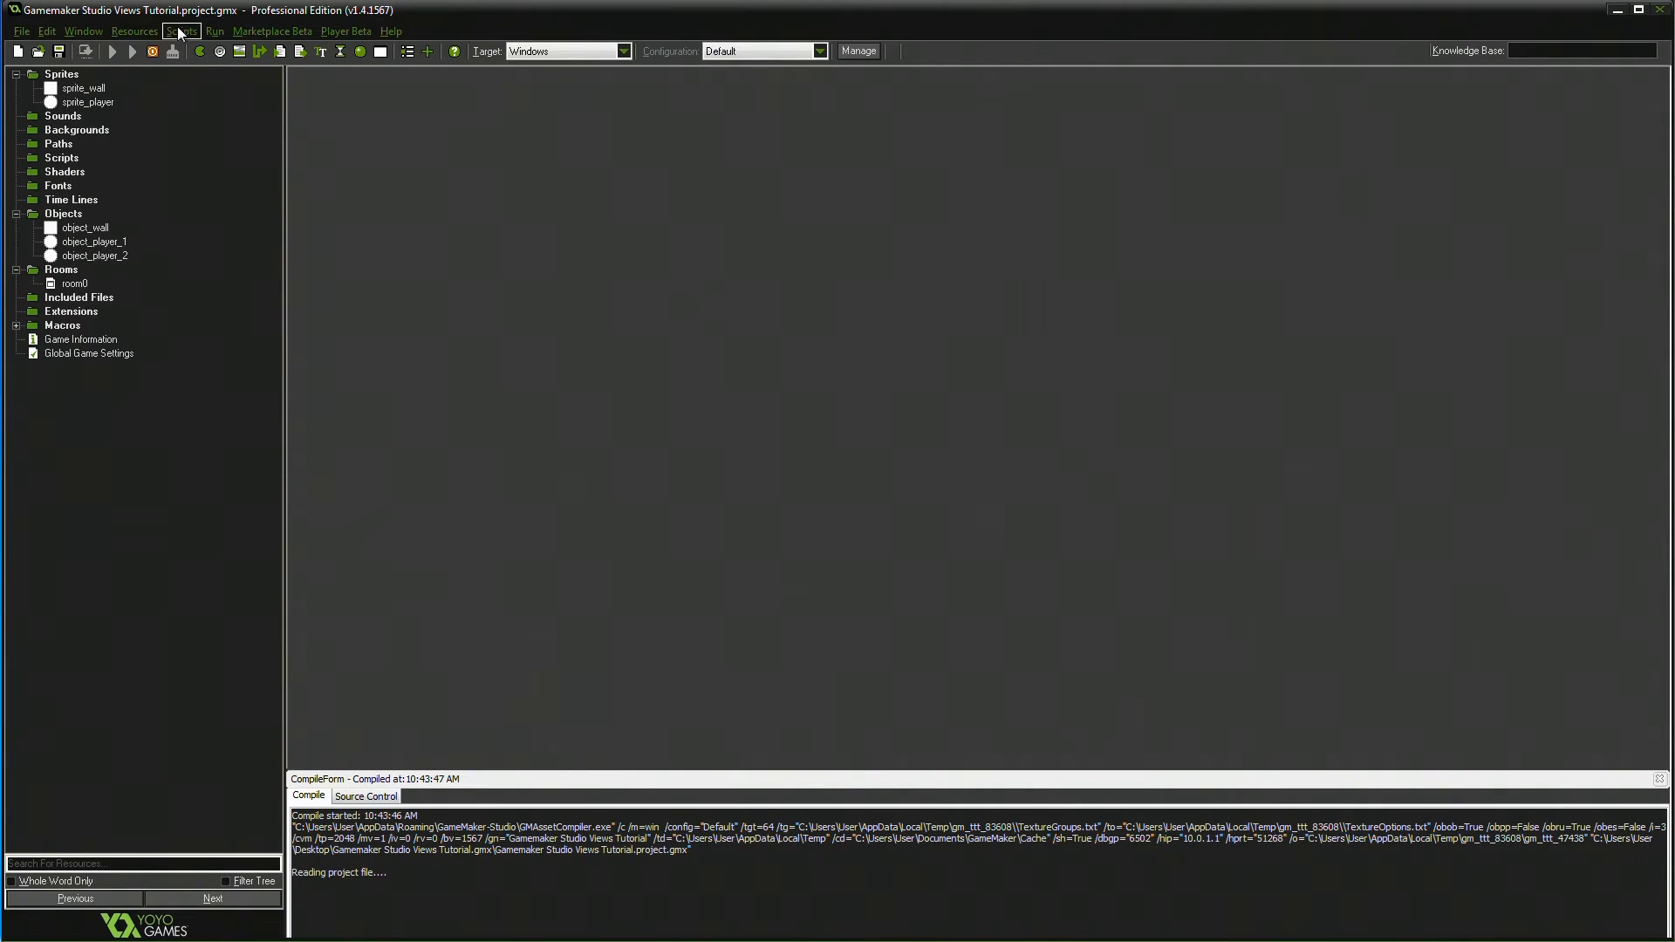
- Run the game again, then create a new empty object, object3
click(112, 51)
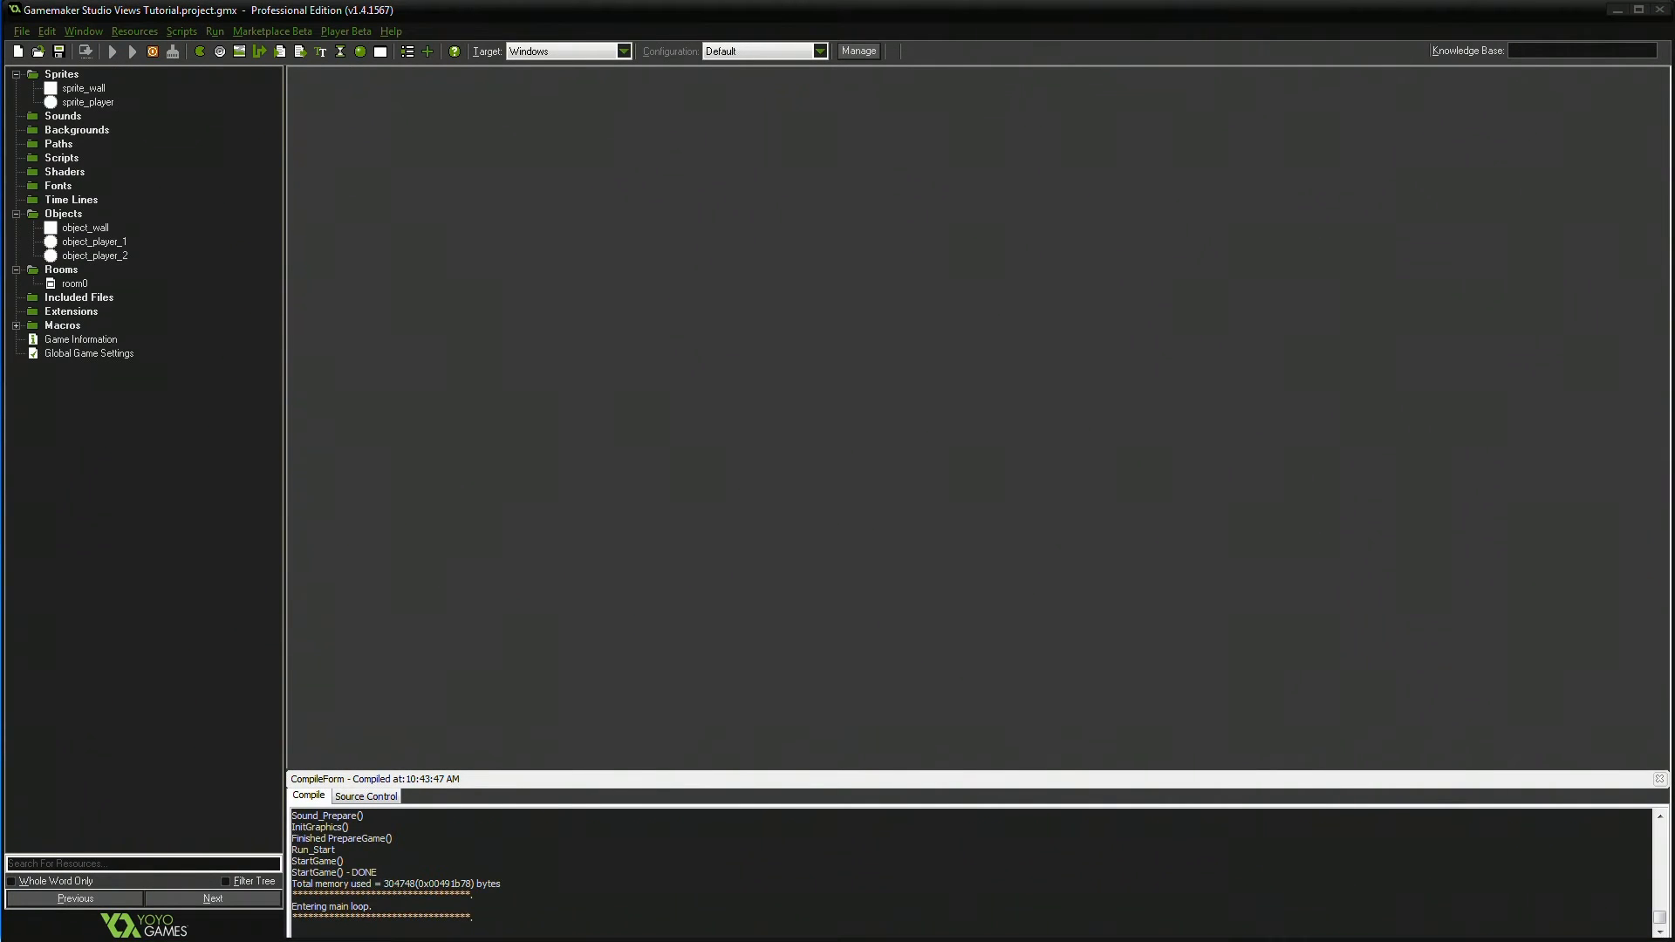
click(112, 51)
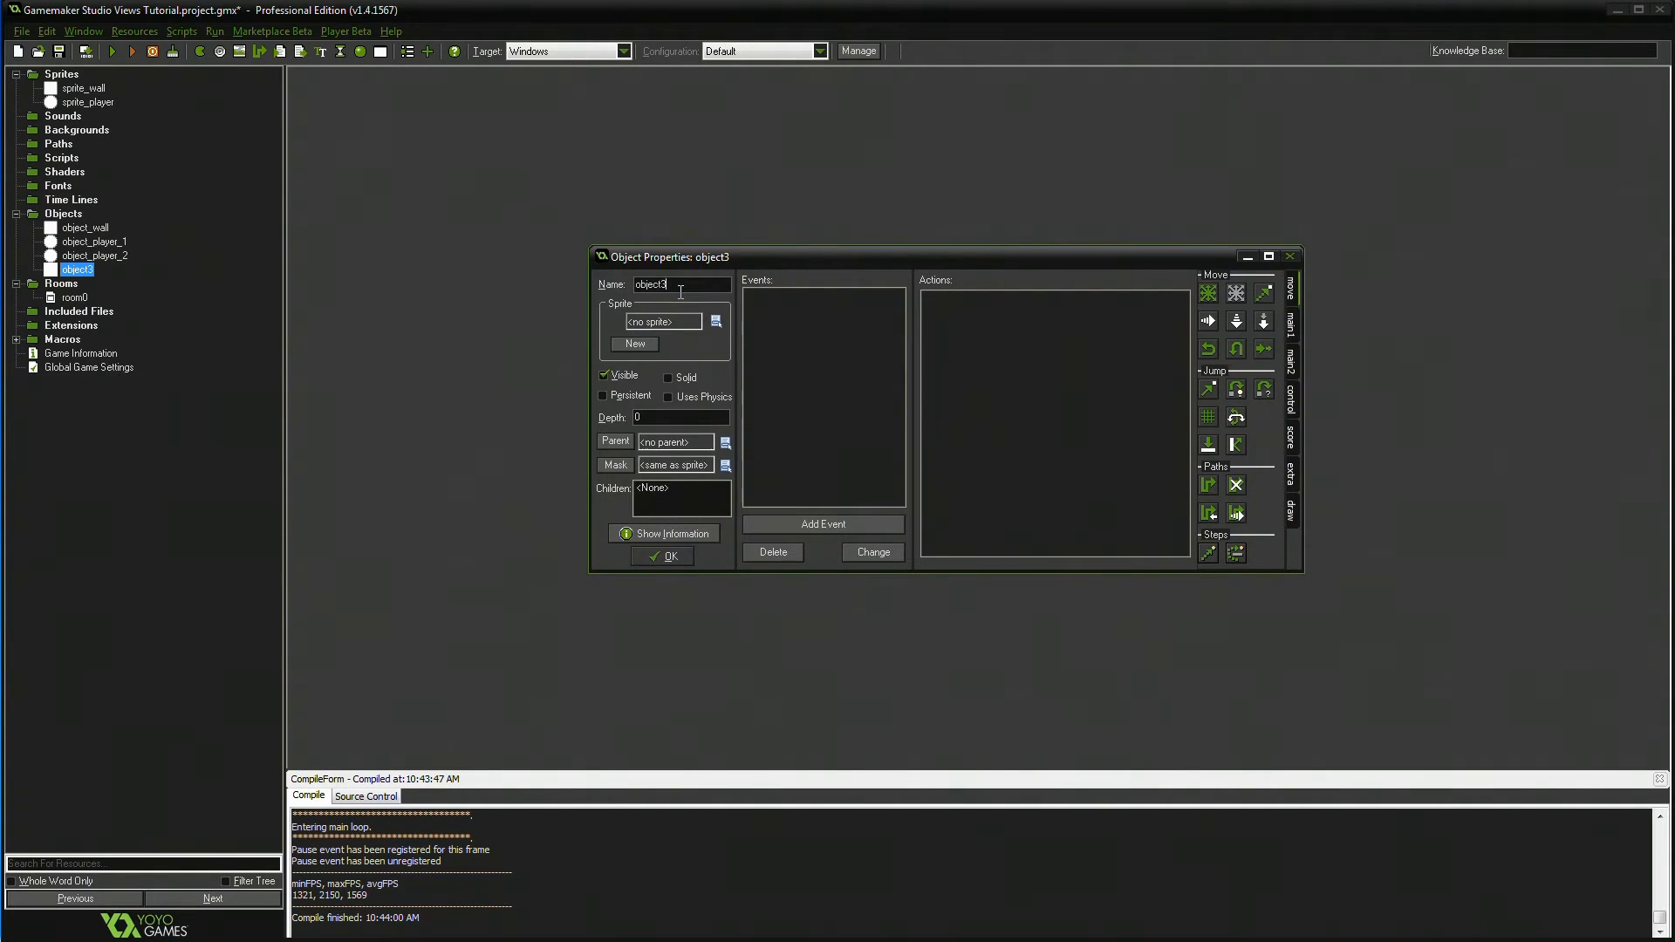
- Rename the object object_room_view_master and add a Create event with a code action
text(object_room)
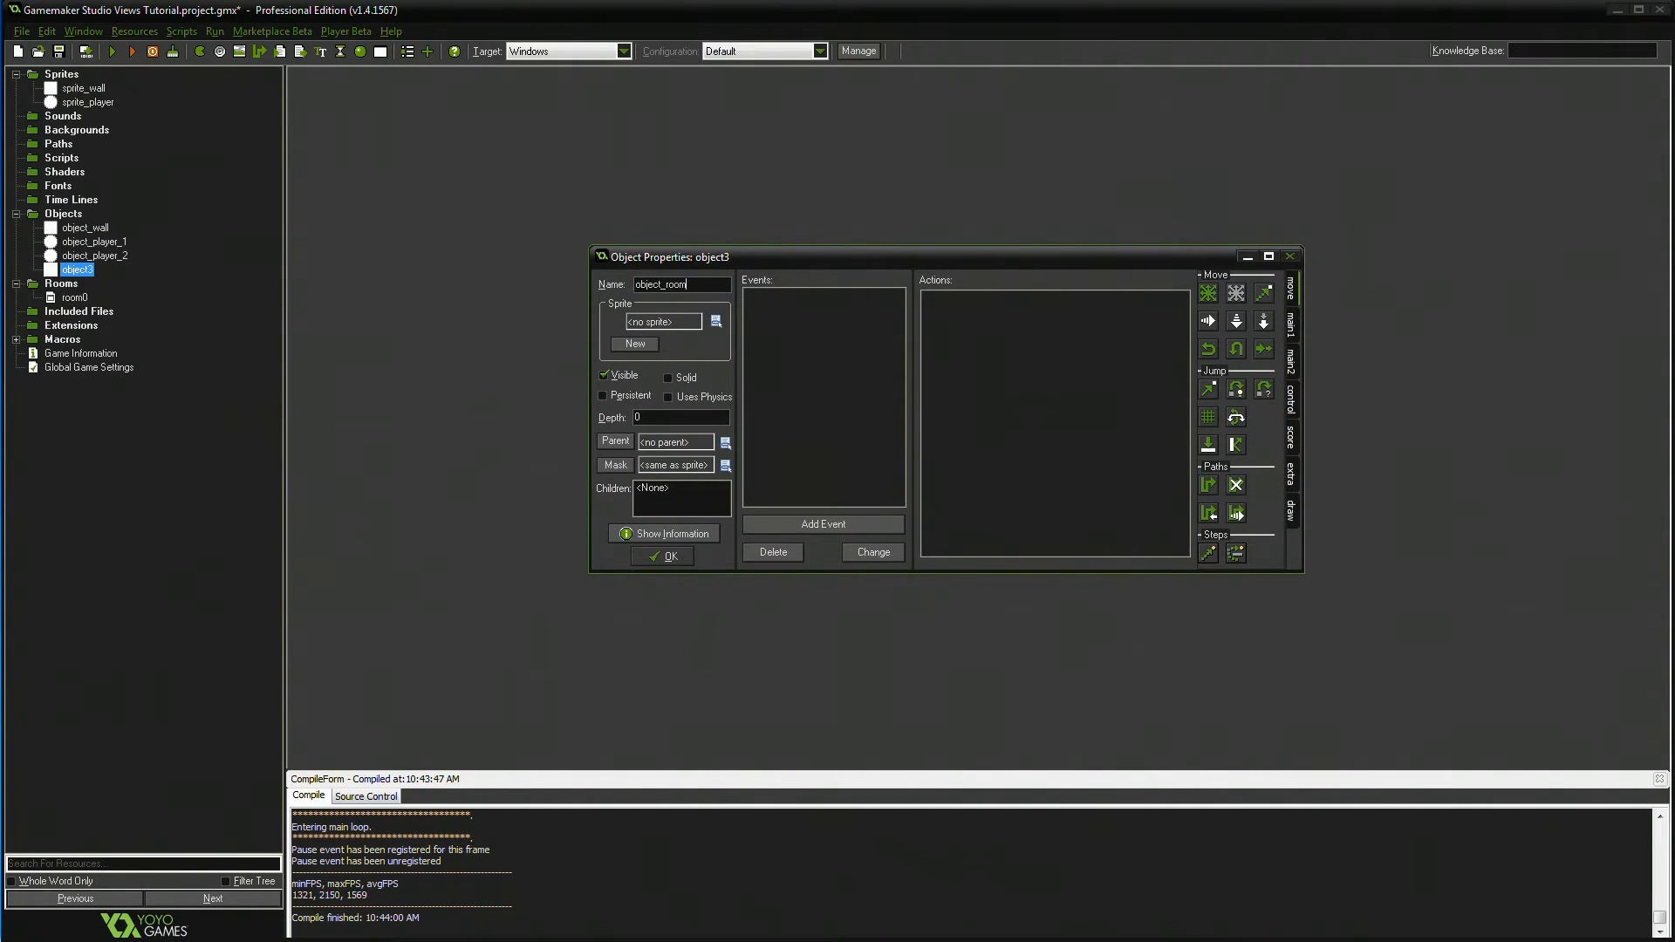
text(_view_master)
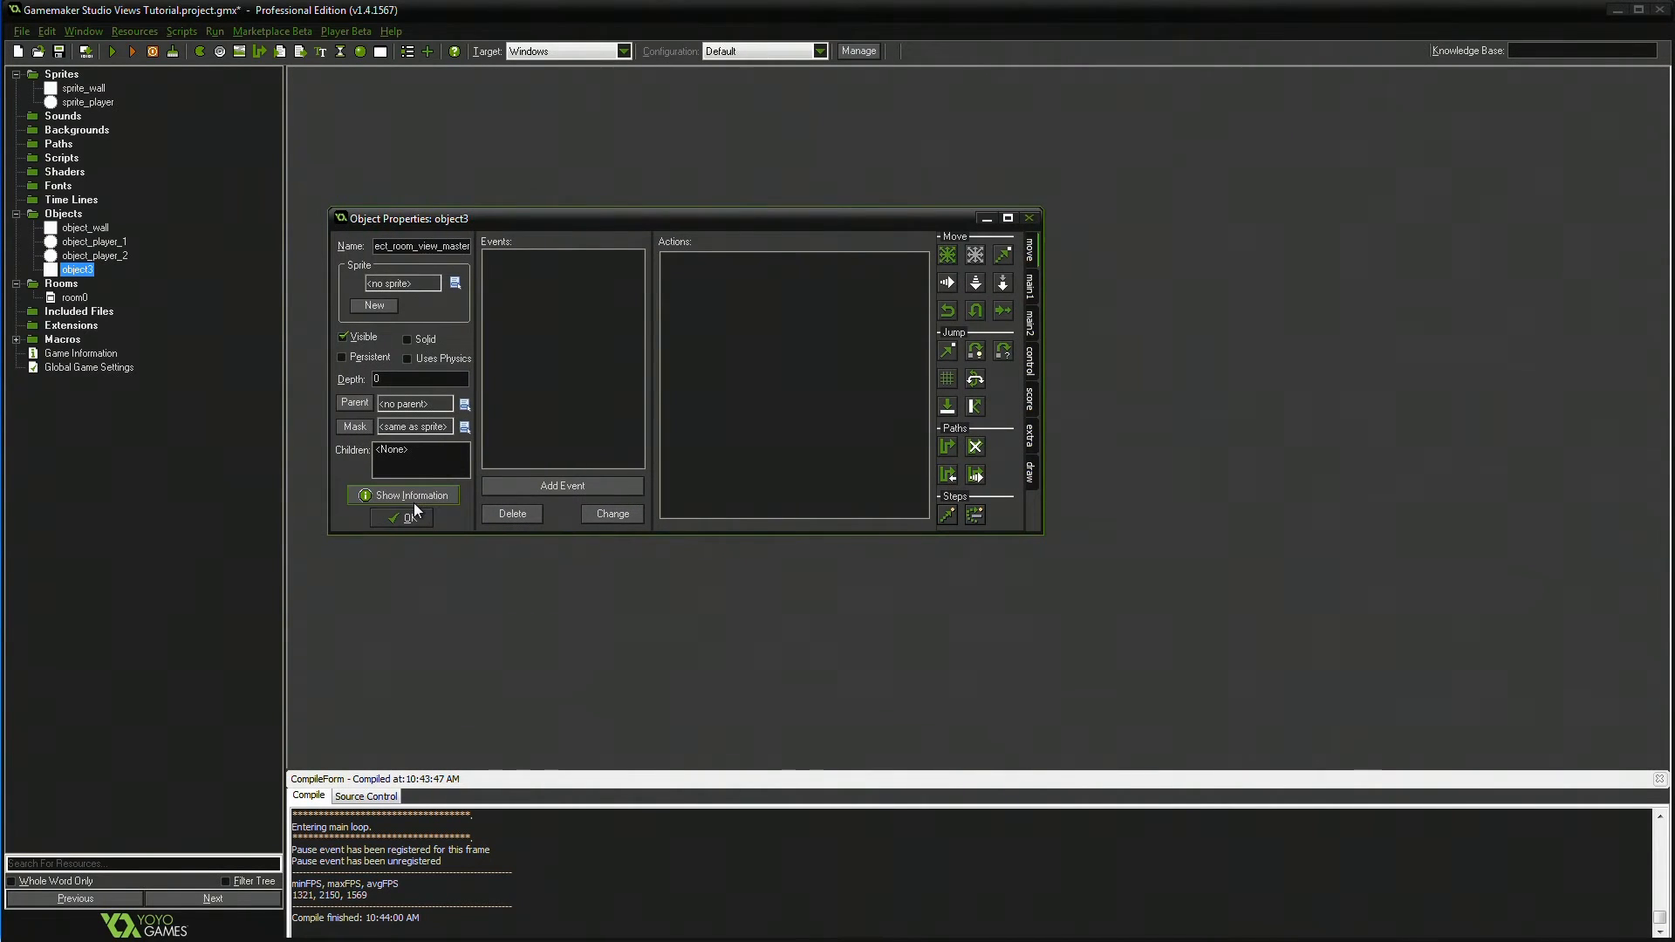
click(562, 485)
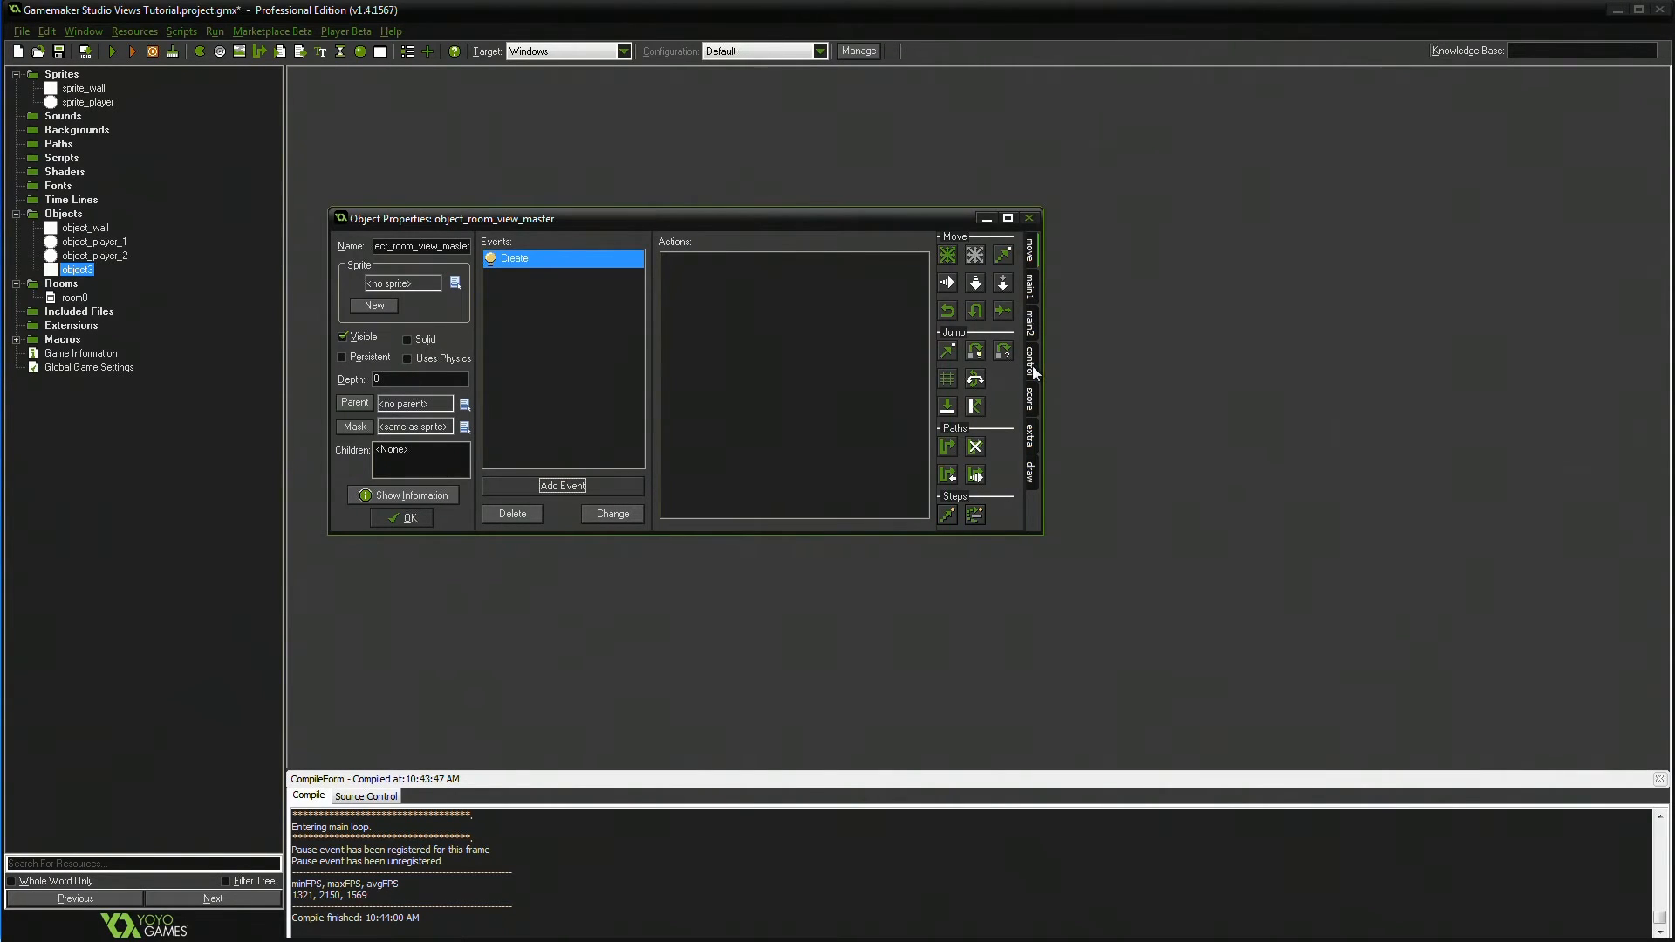
double_click(513, 258)
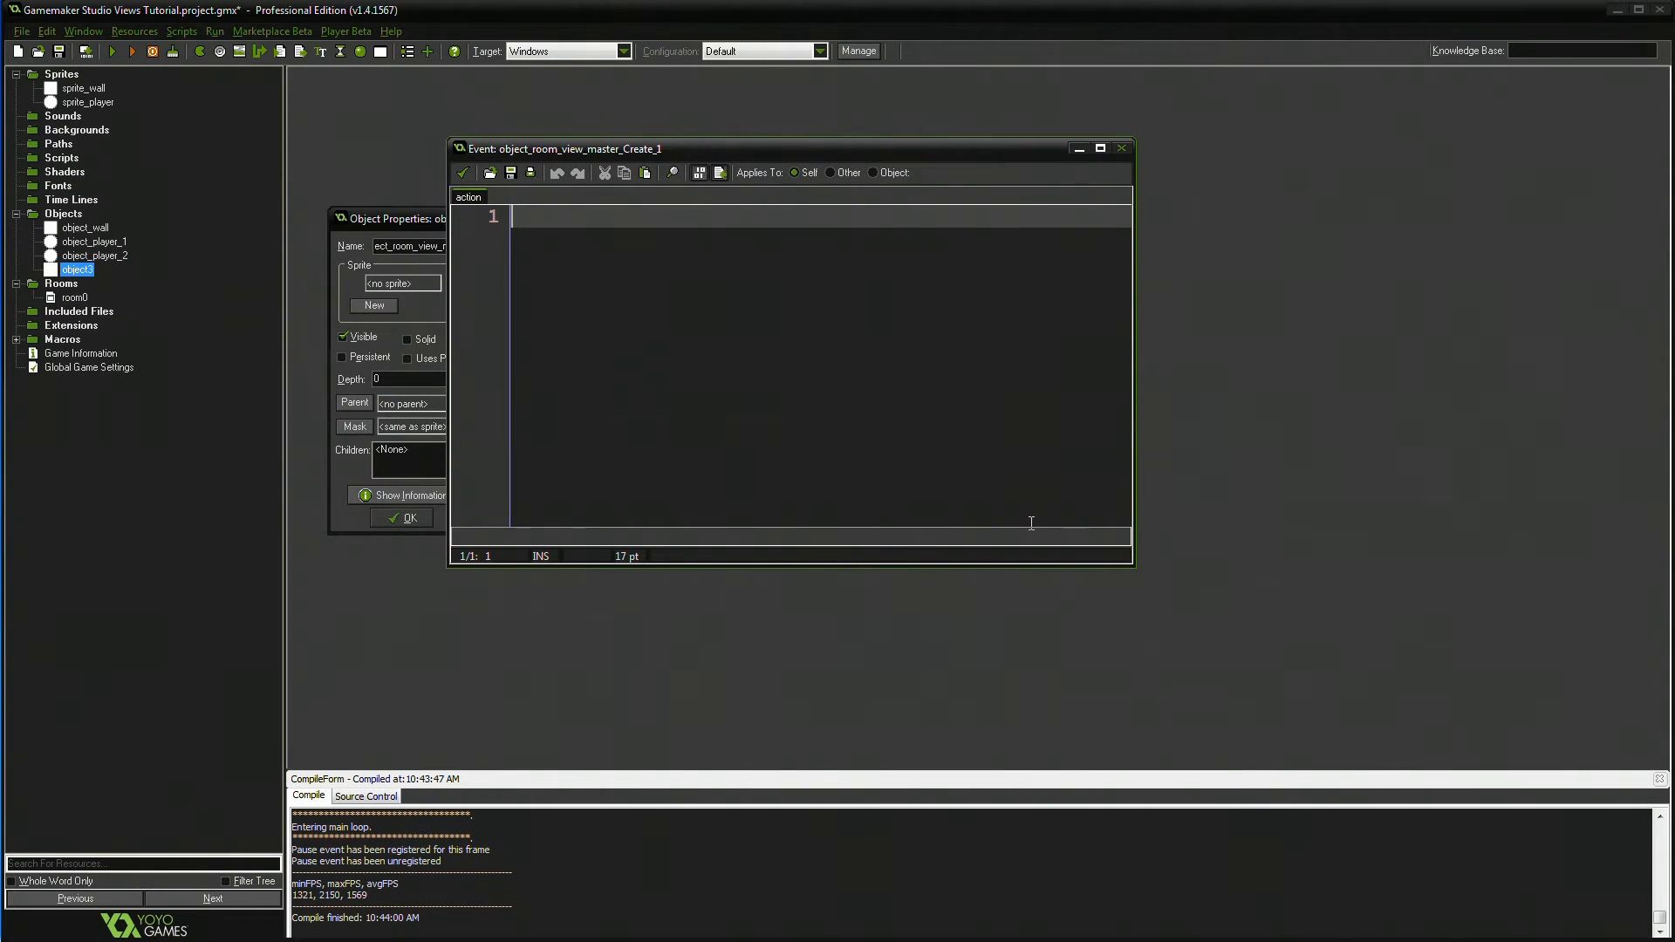
- Write room_set_view_enabled(room0,true); in the Create event code
text(room_)
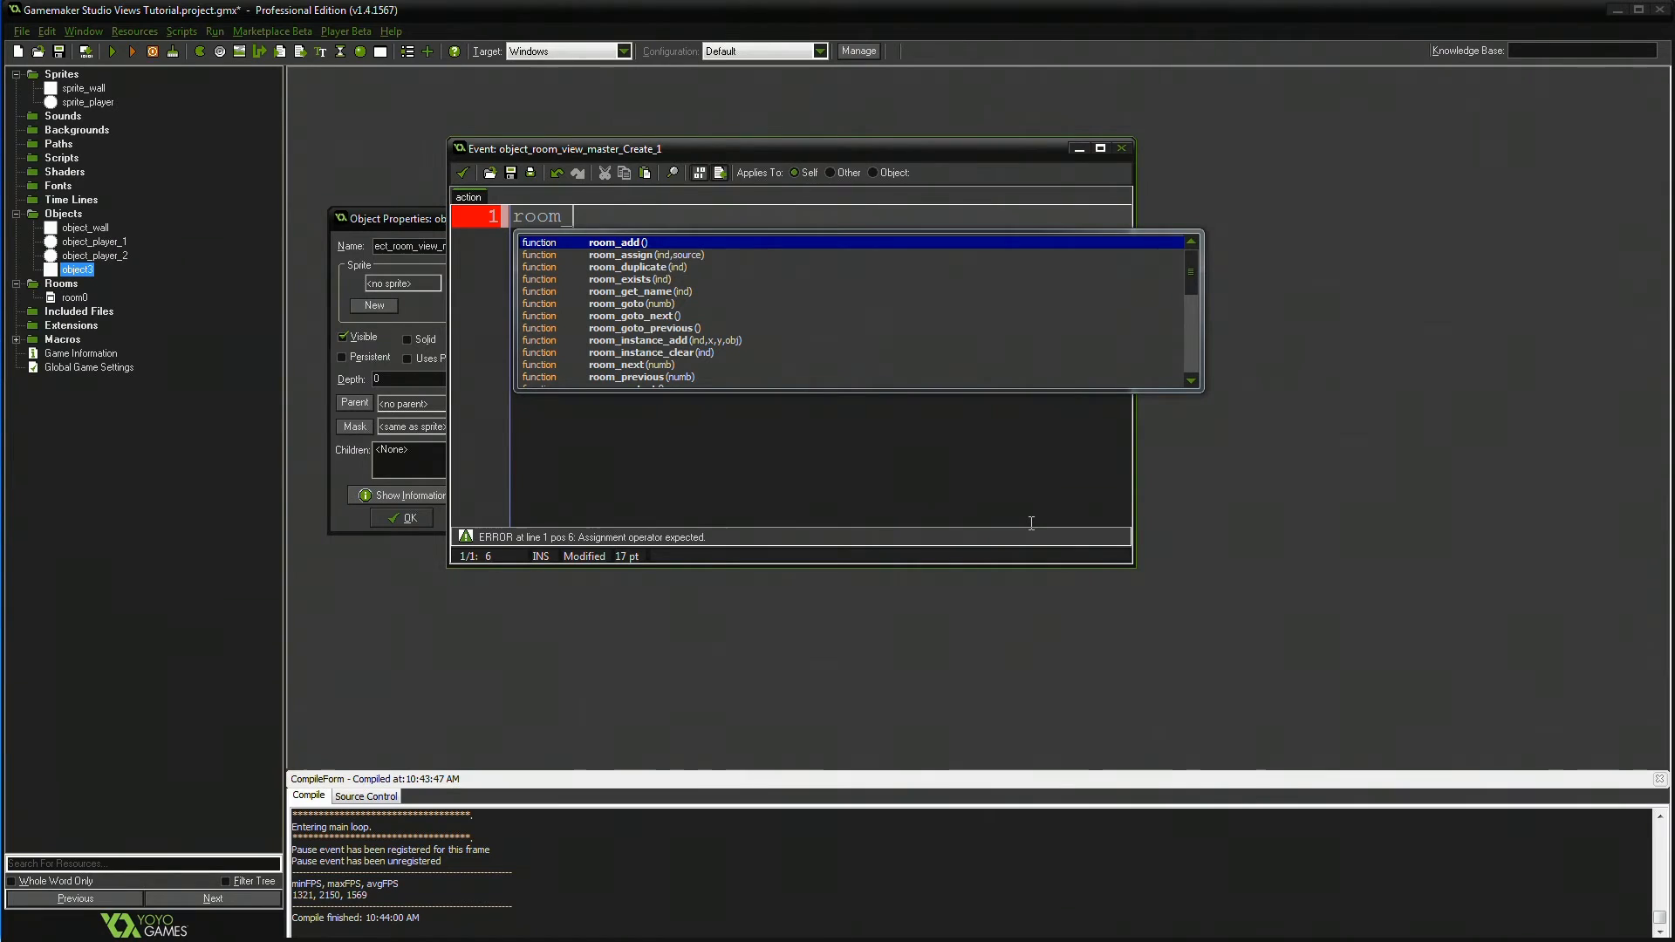
scroll(down, 3)
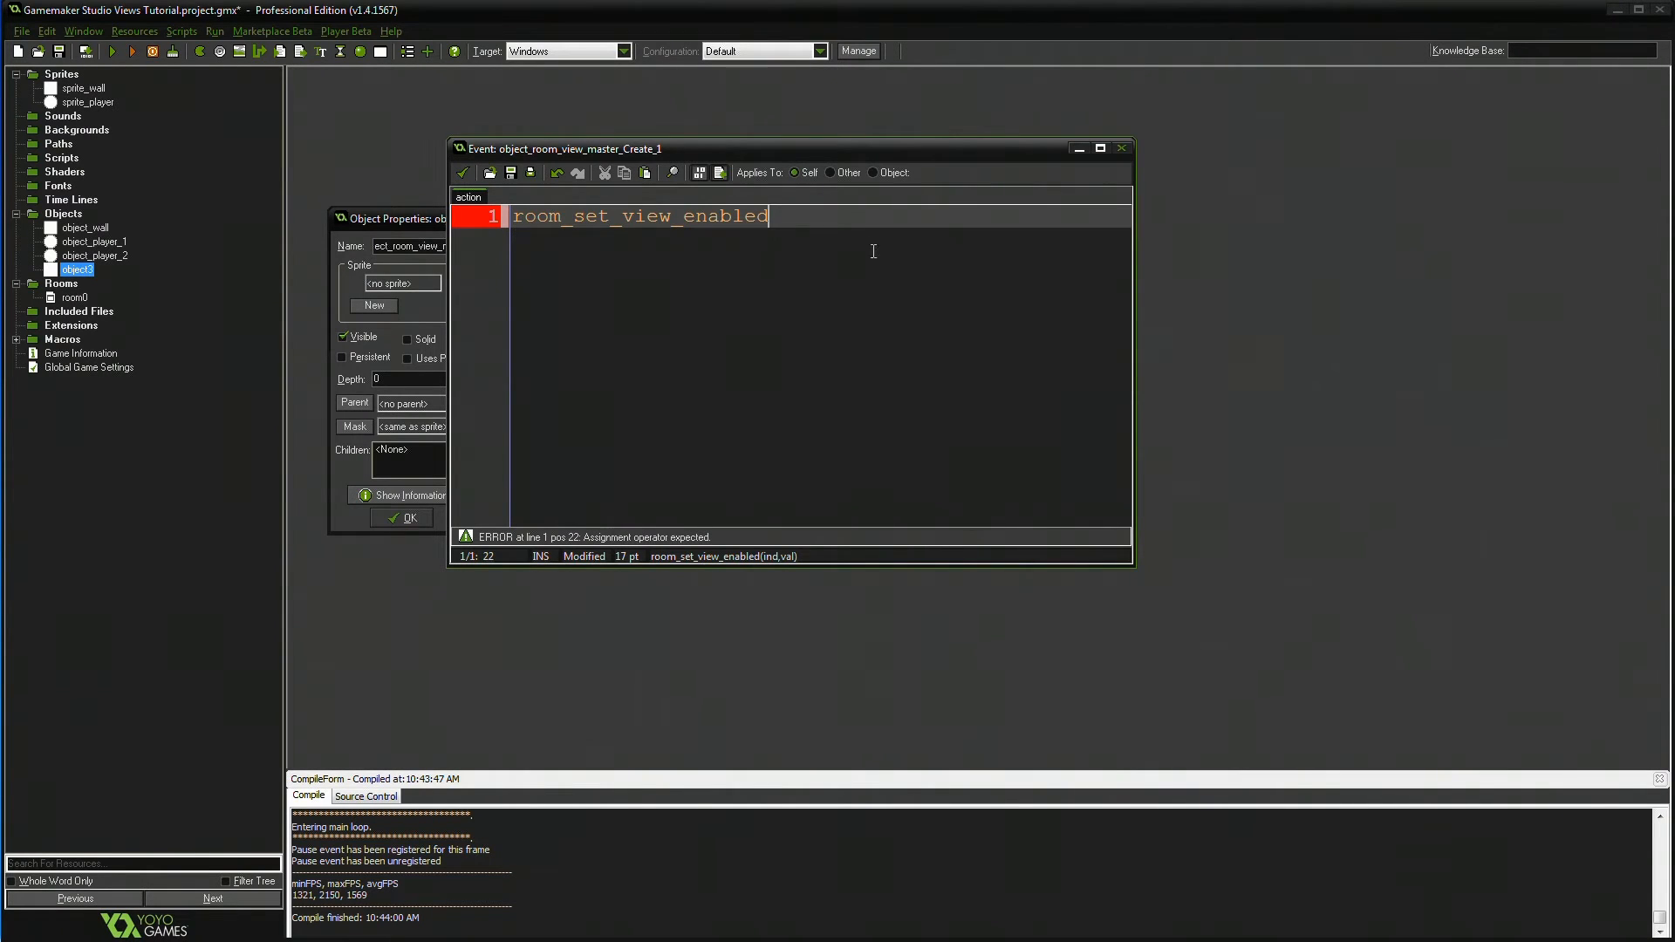
text(())
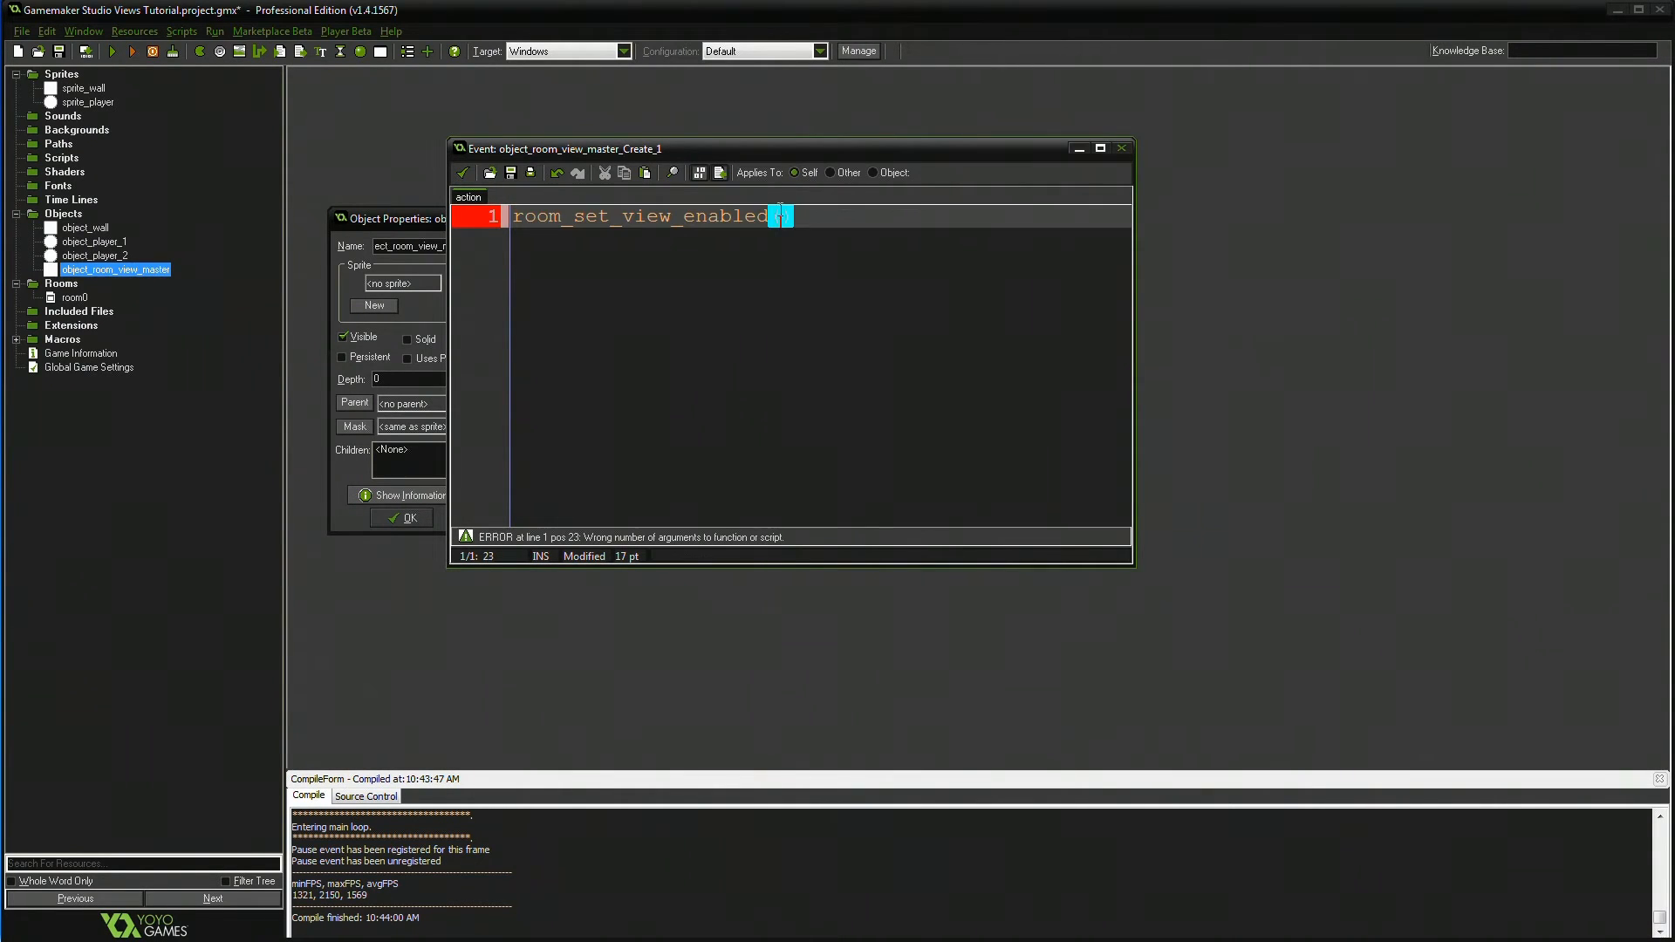
text(room_)
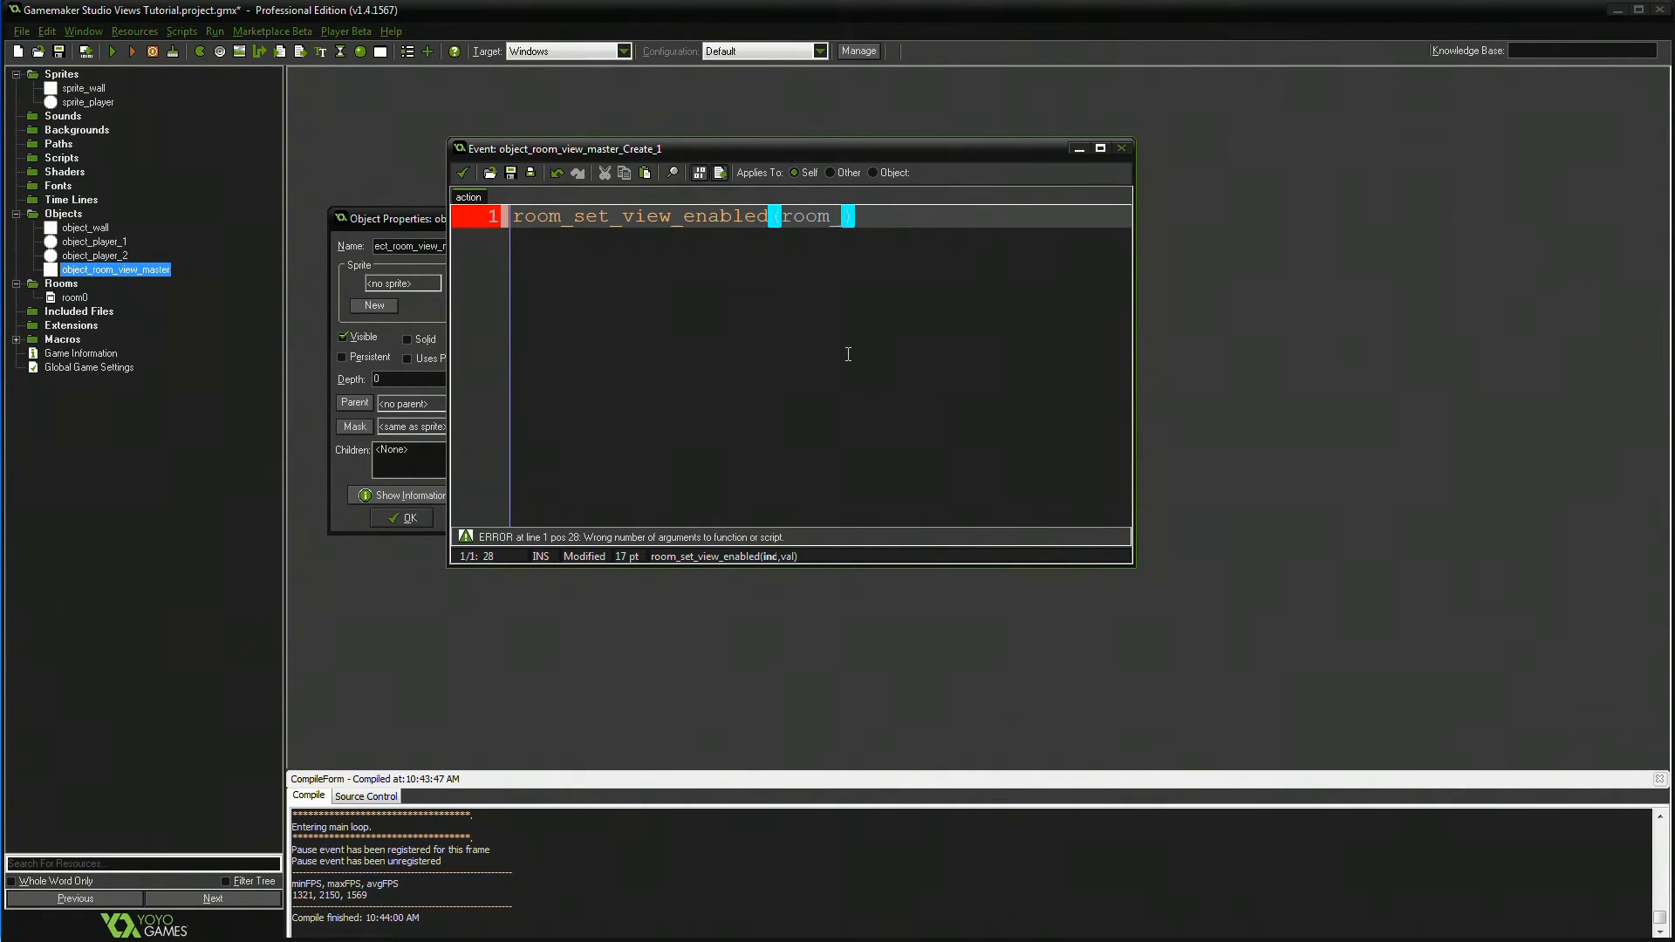
text(0)
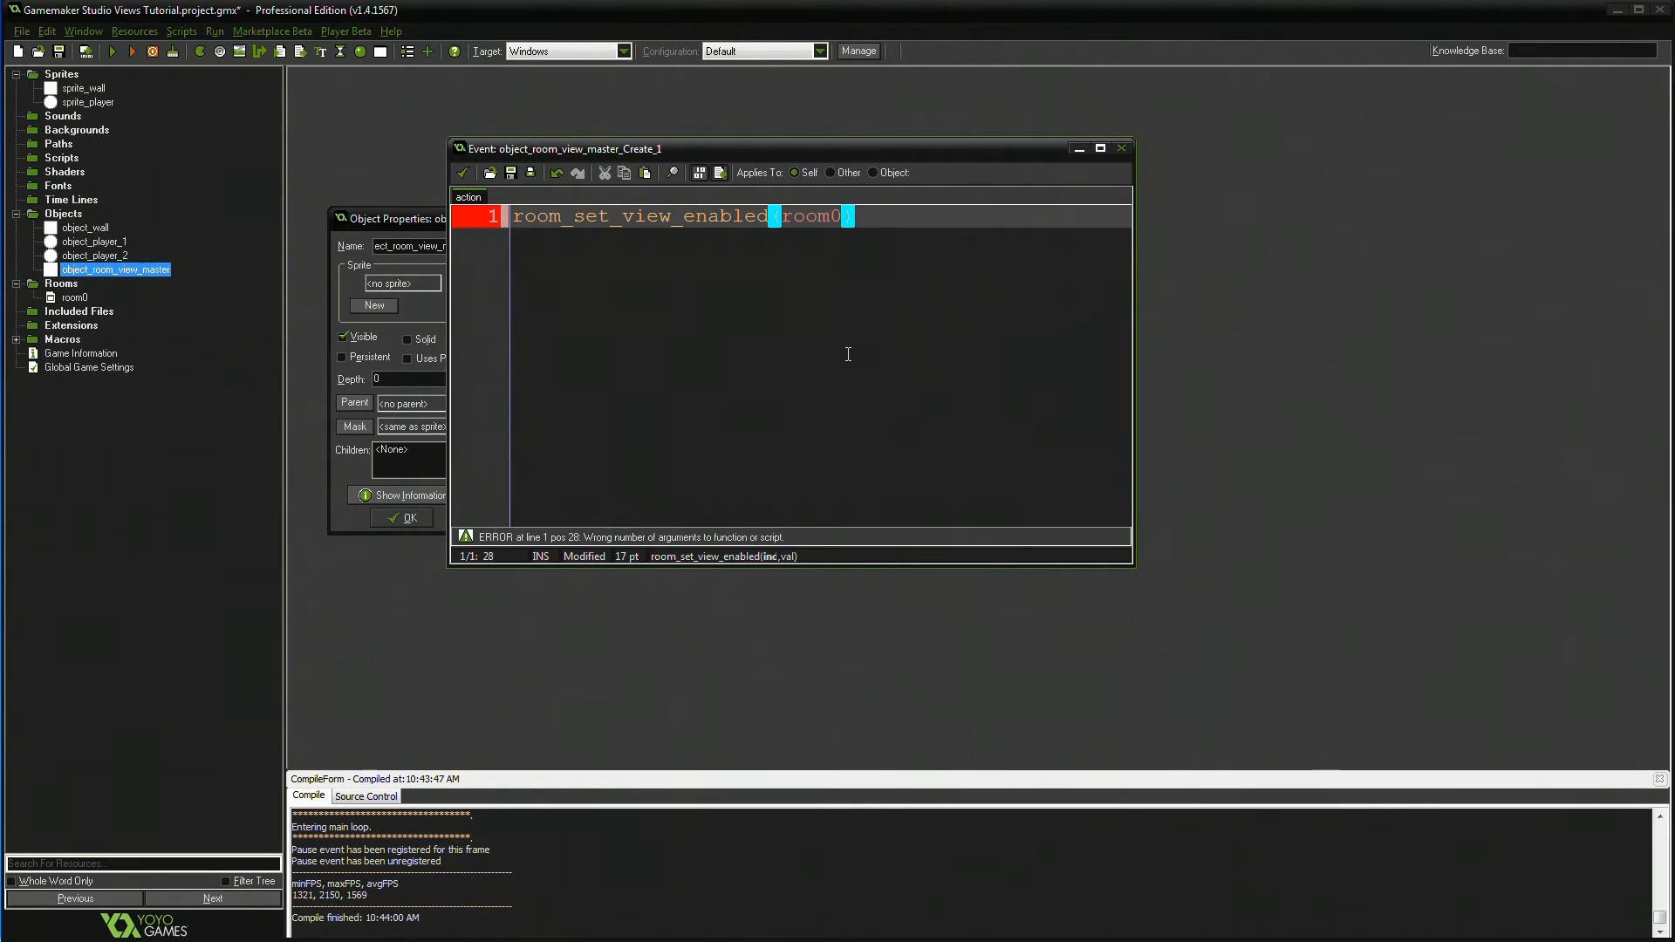
text(,tr)
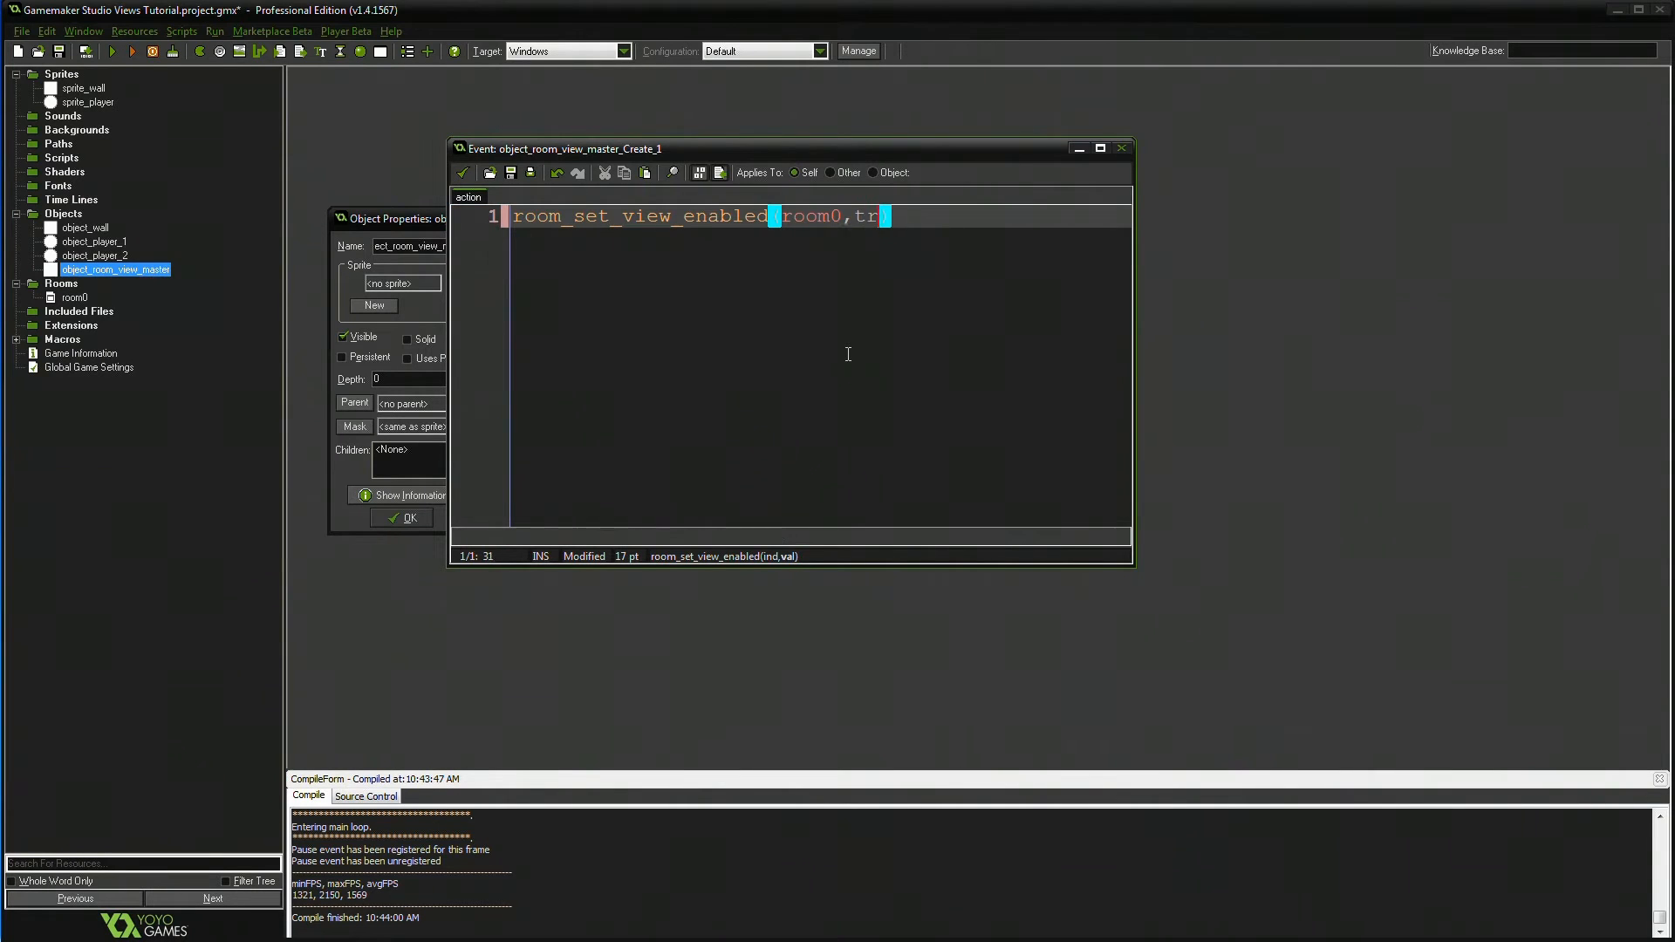
text(ue))
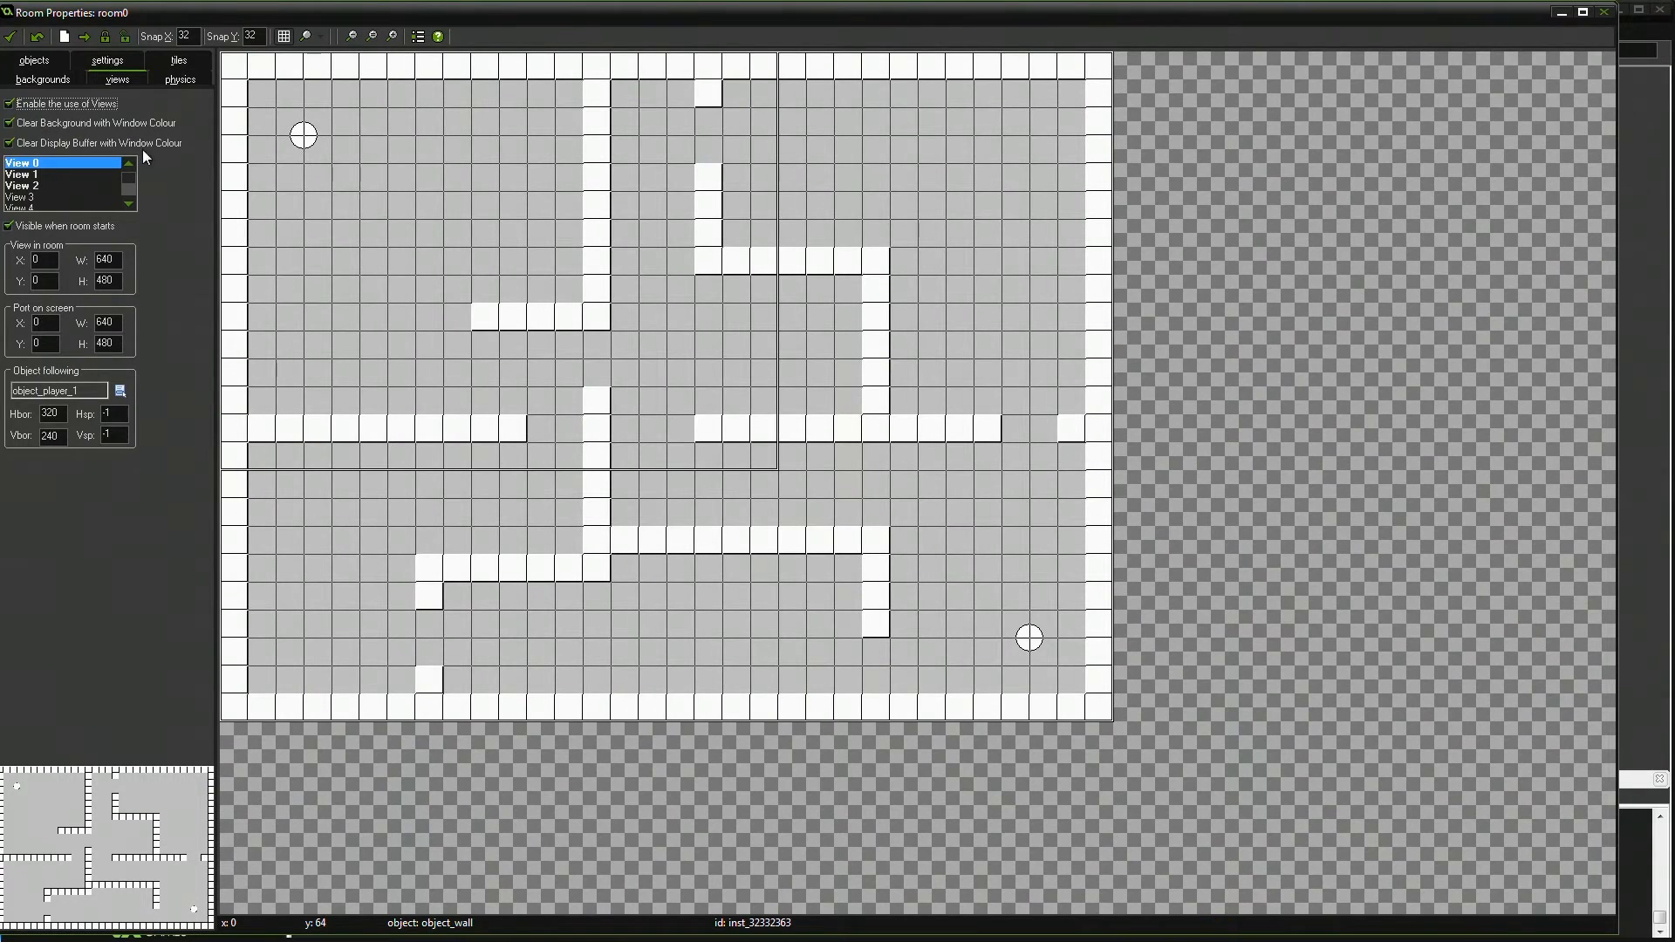
- Turn off views in room0, close the room and test-run the game
click(8, 142)
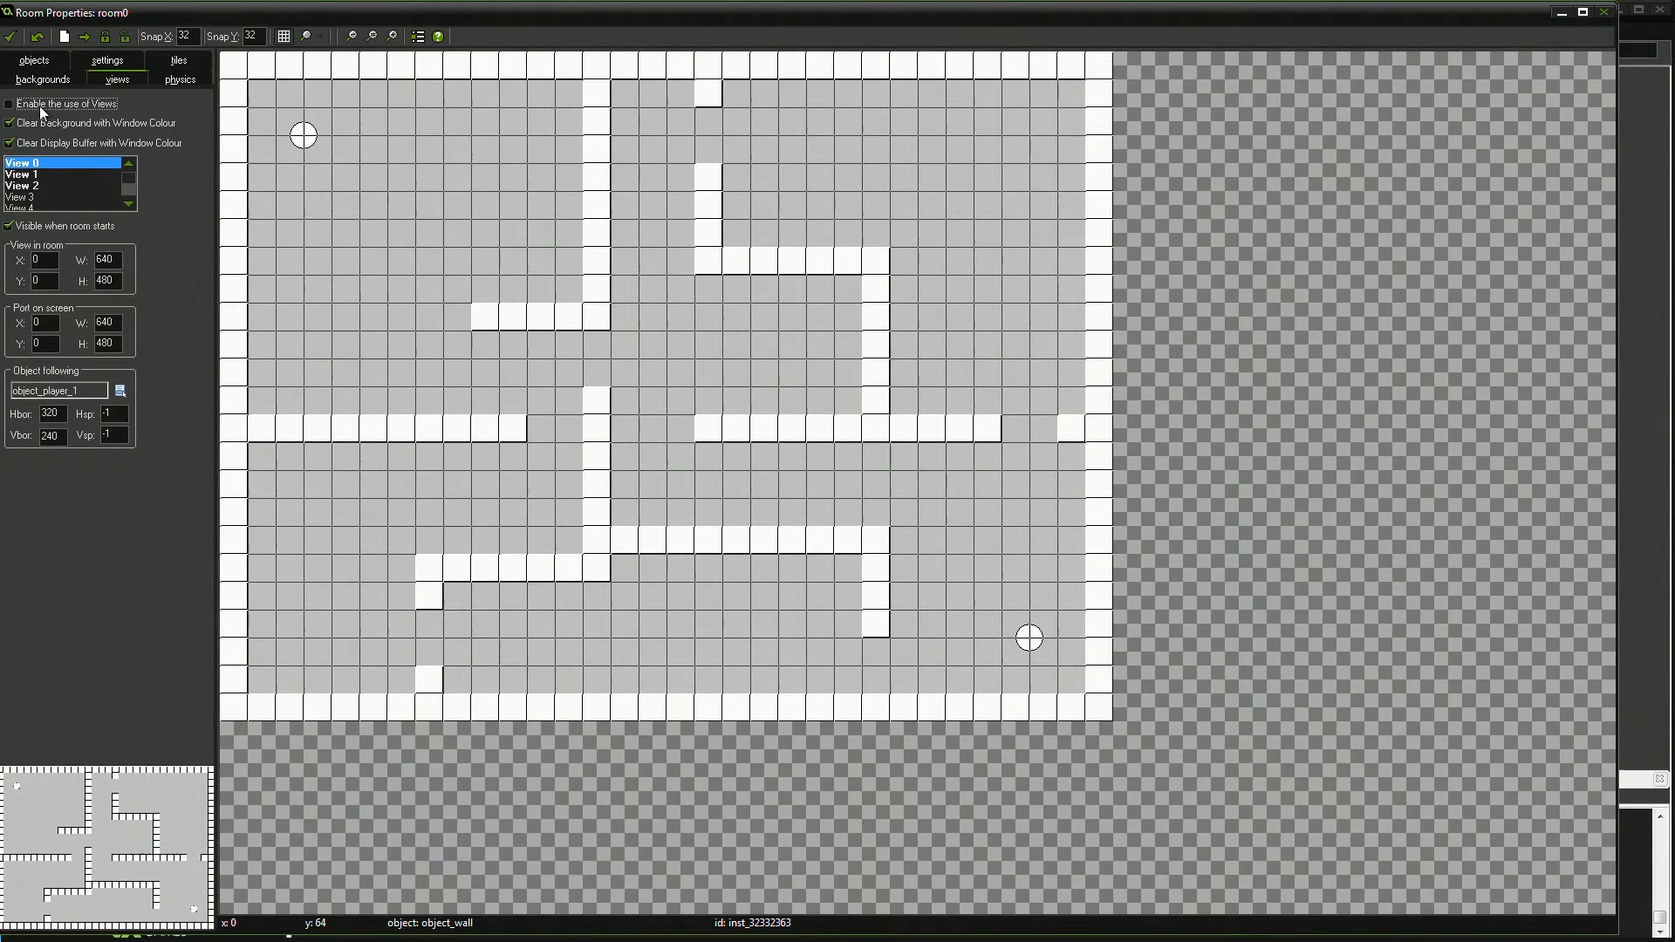
click(33, 78)
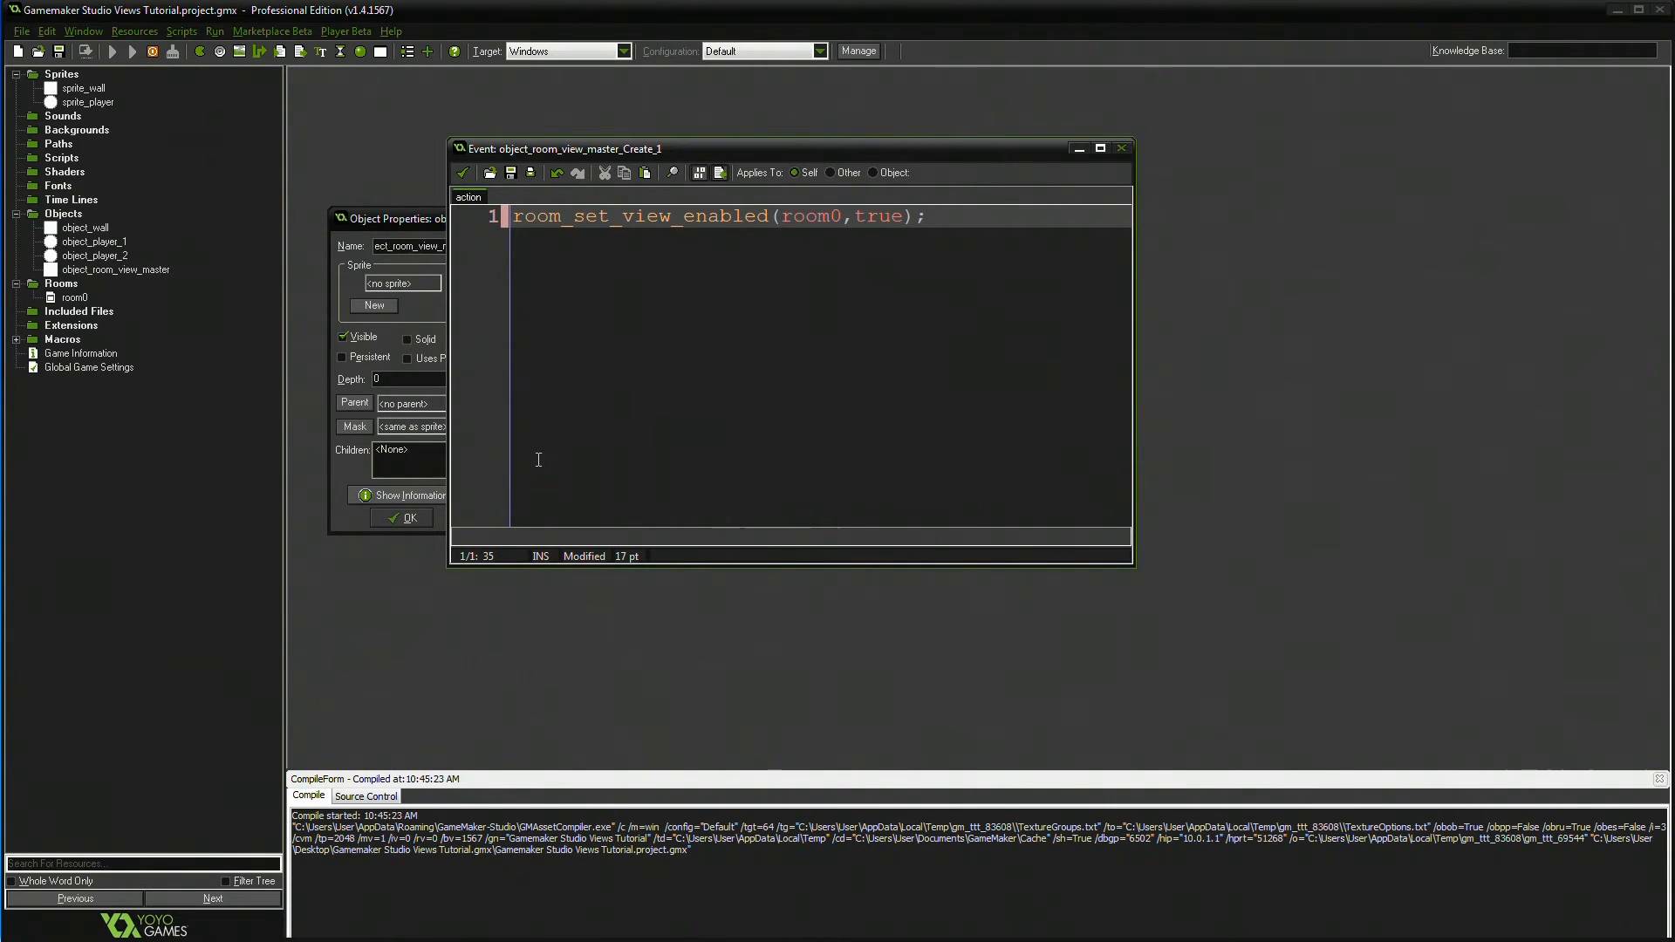
click(112, 50)
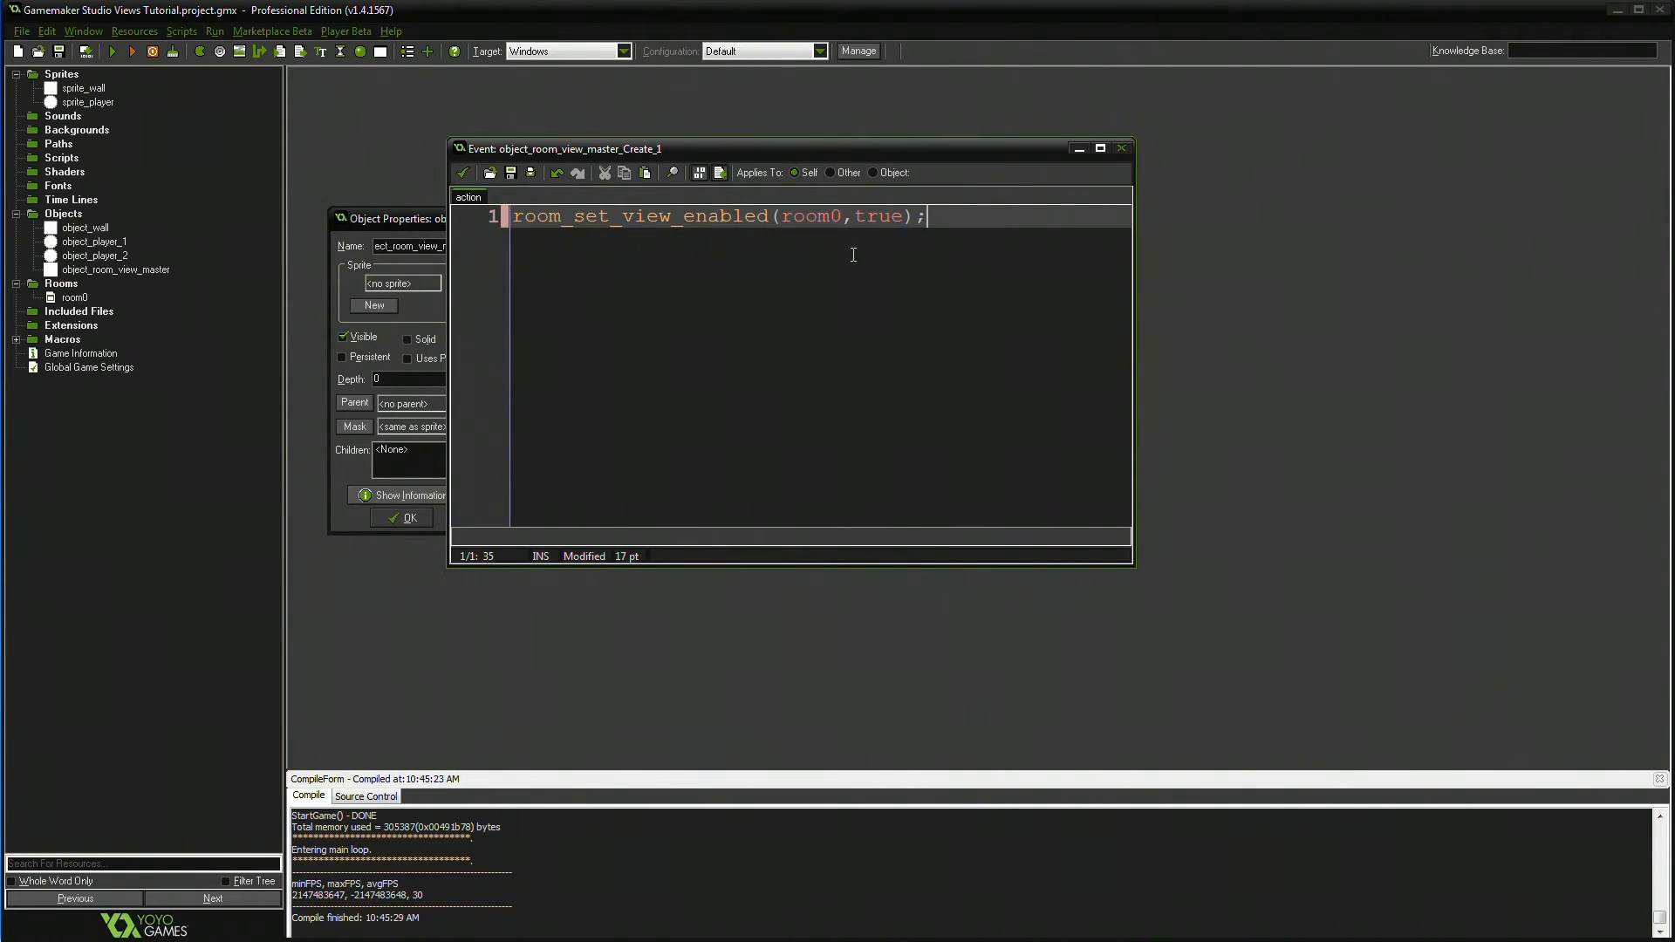
- Clear the code and delete the Create event from object_room_view_master
click(465, 173)
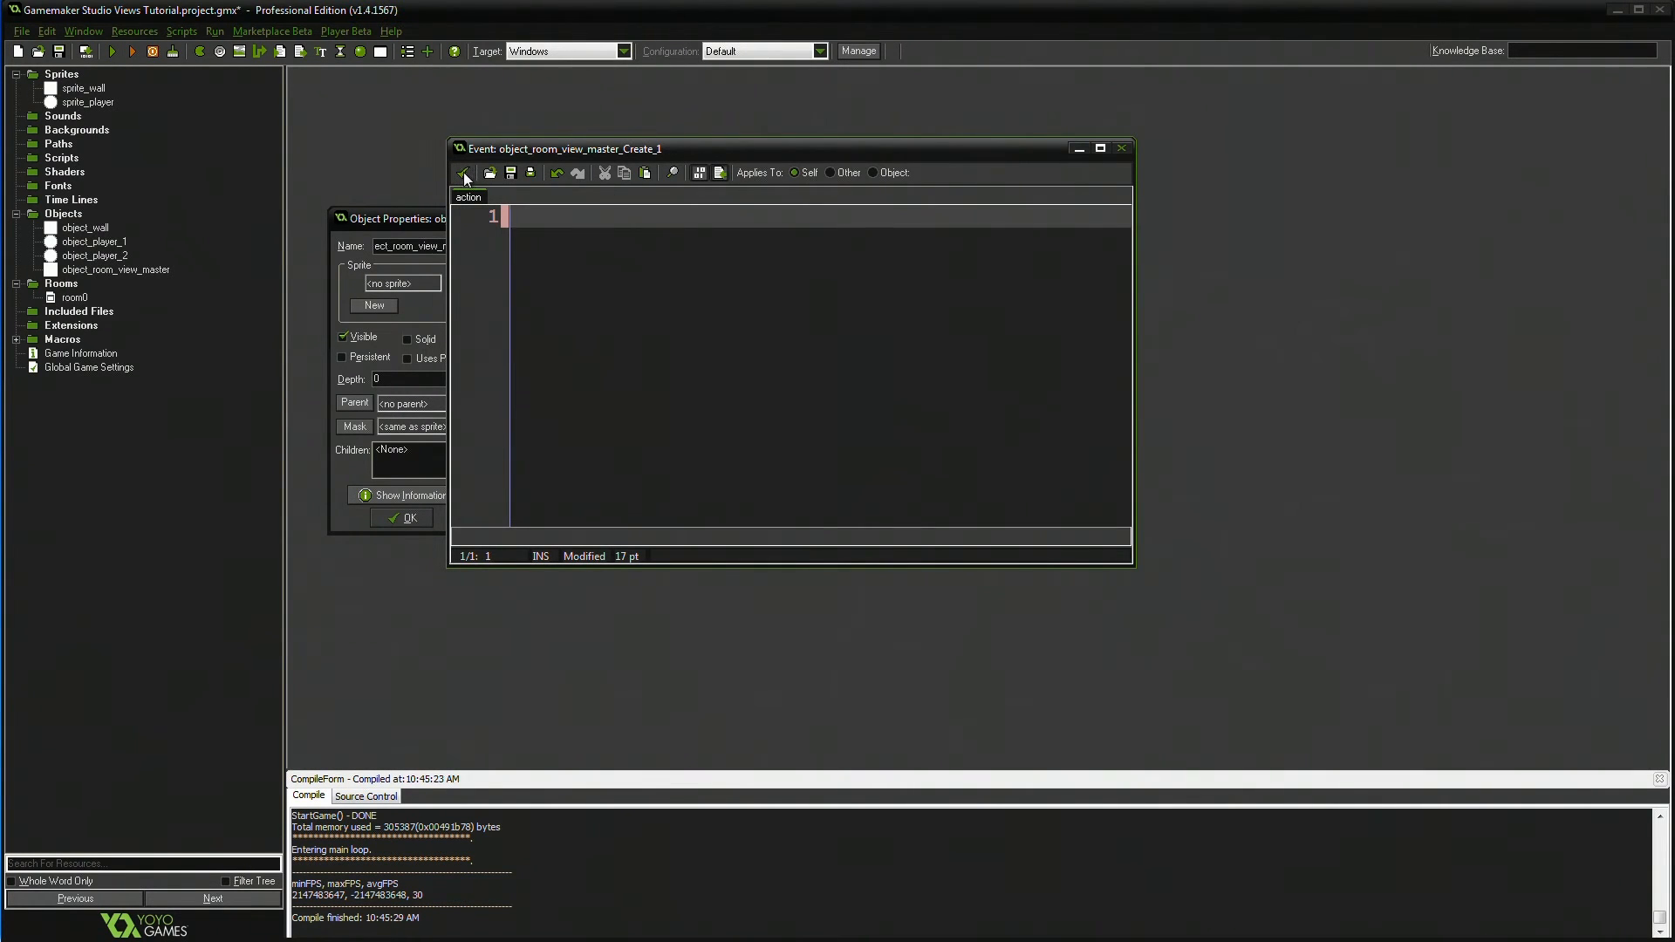
click(511, 513)
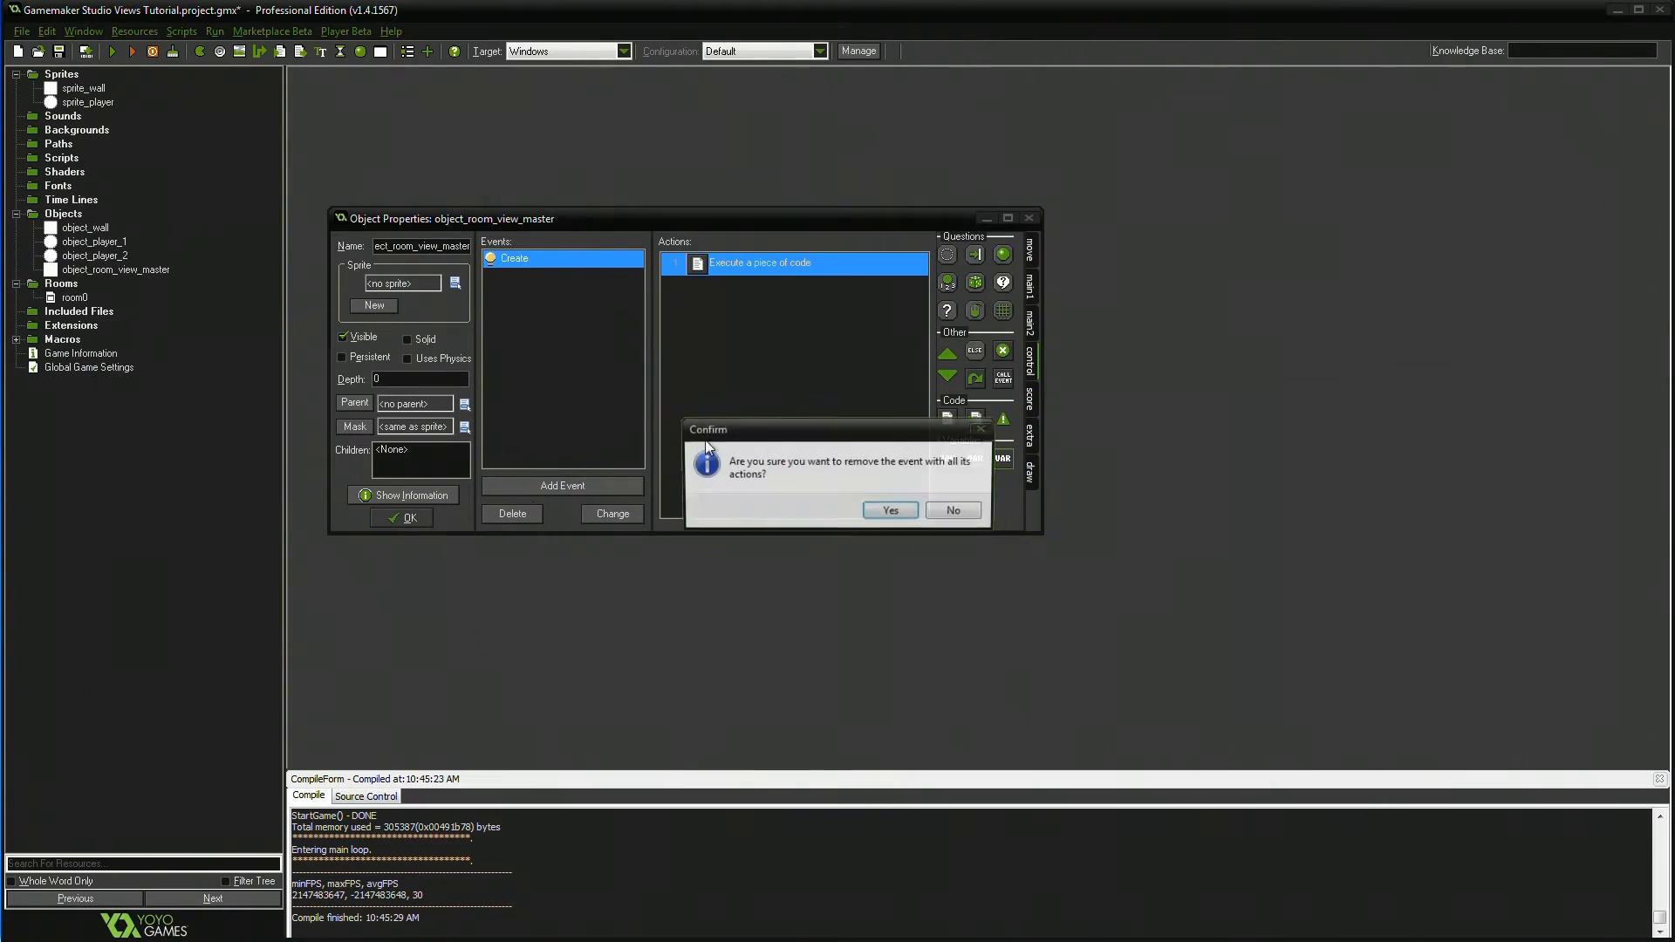
click(888, 509)
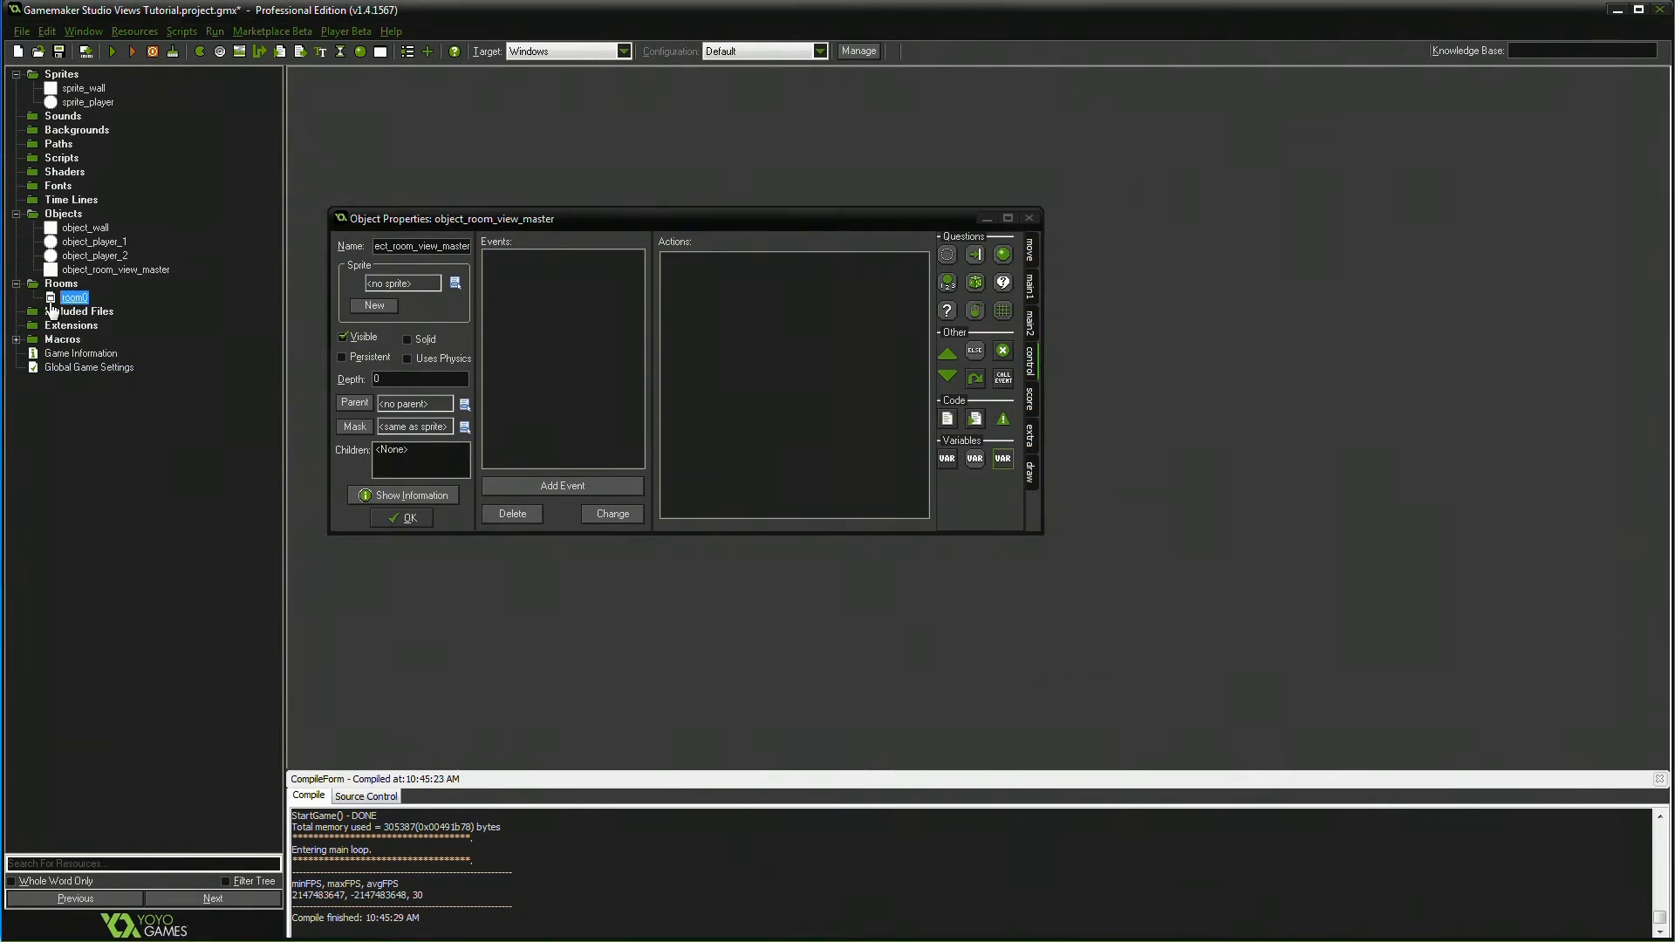
- Add a new Create event whose code sets var_view_scale_00 = 1;
double_click(73, 296)
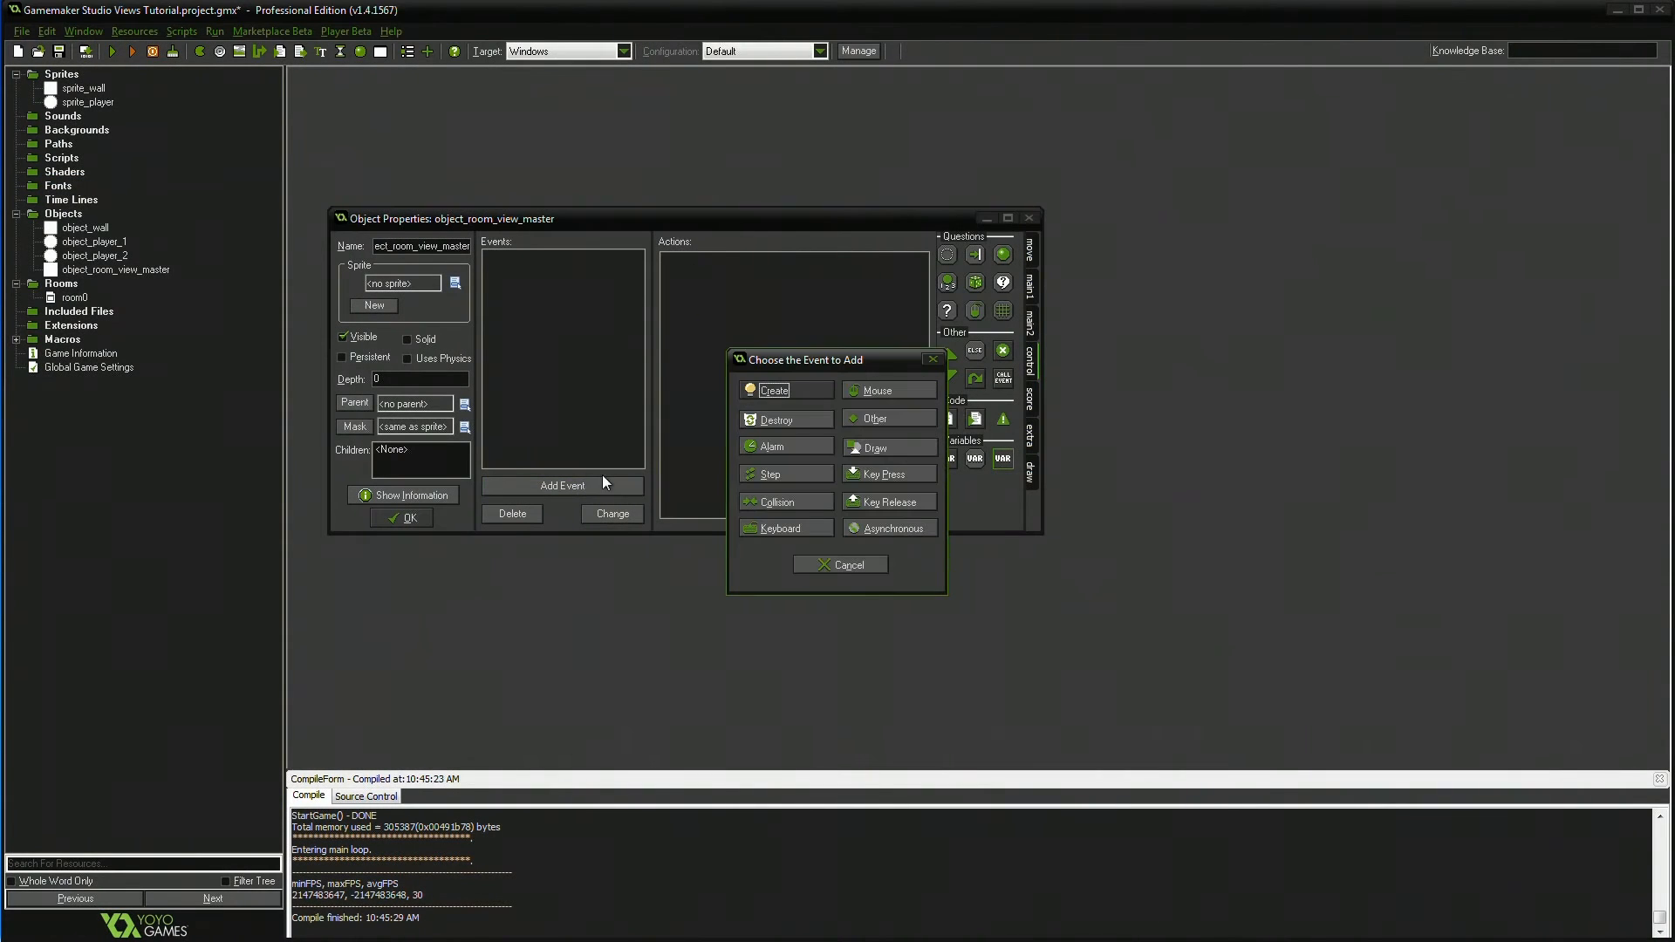
click(773, 389)
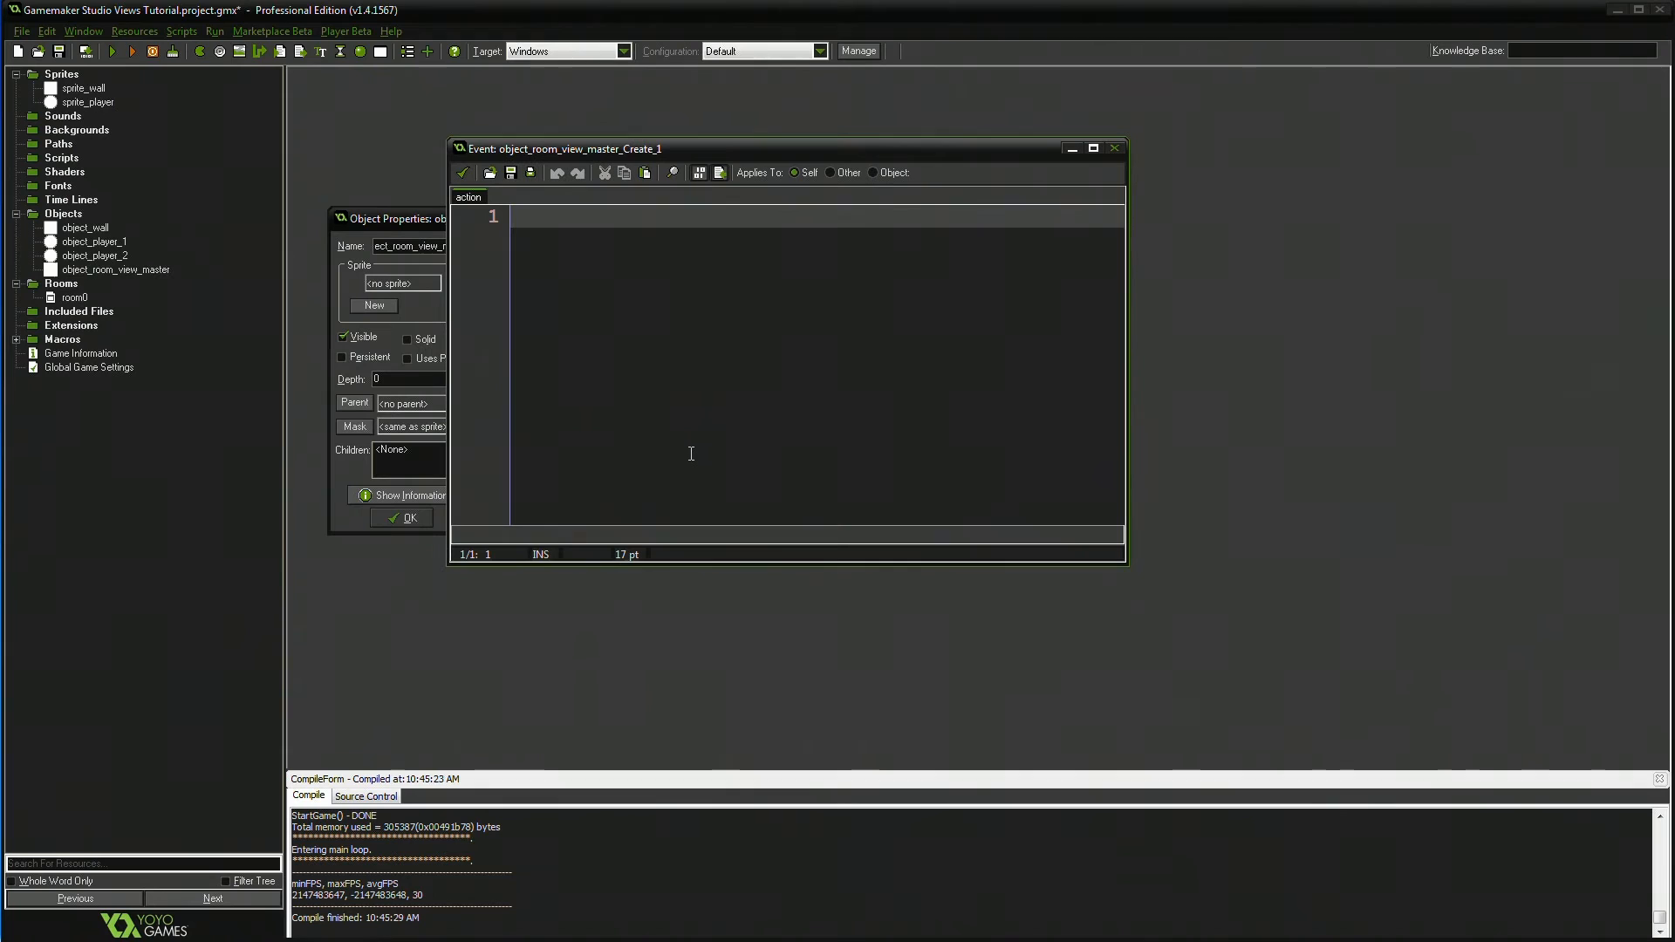
text(var)
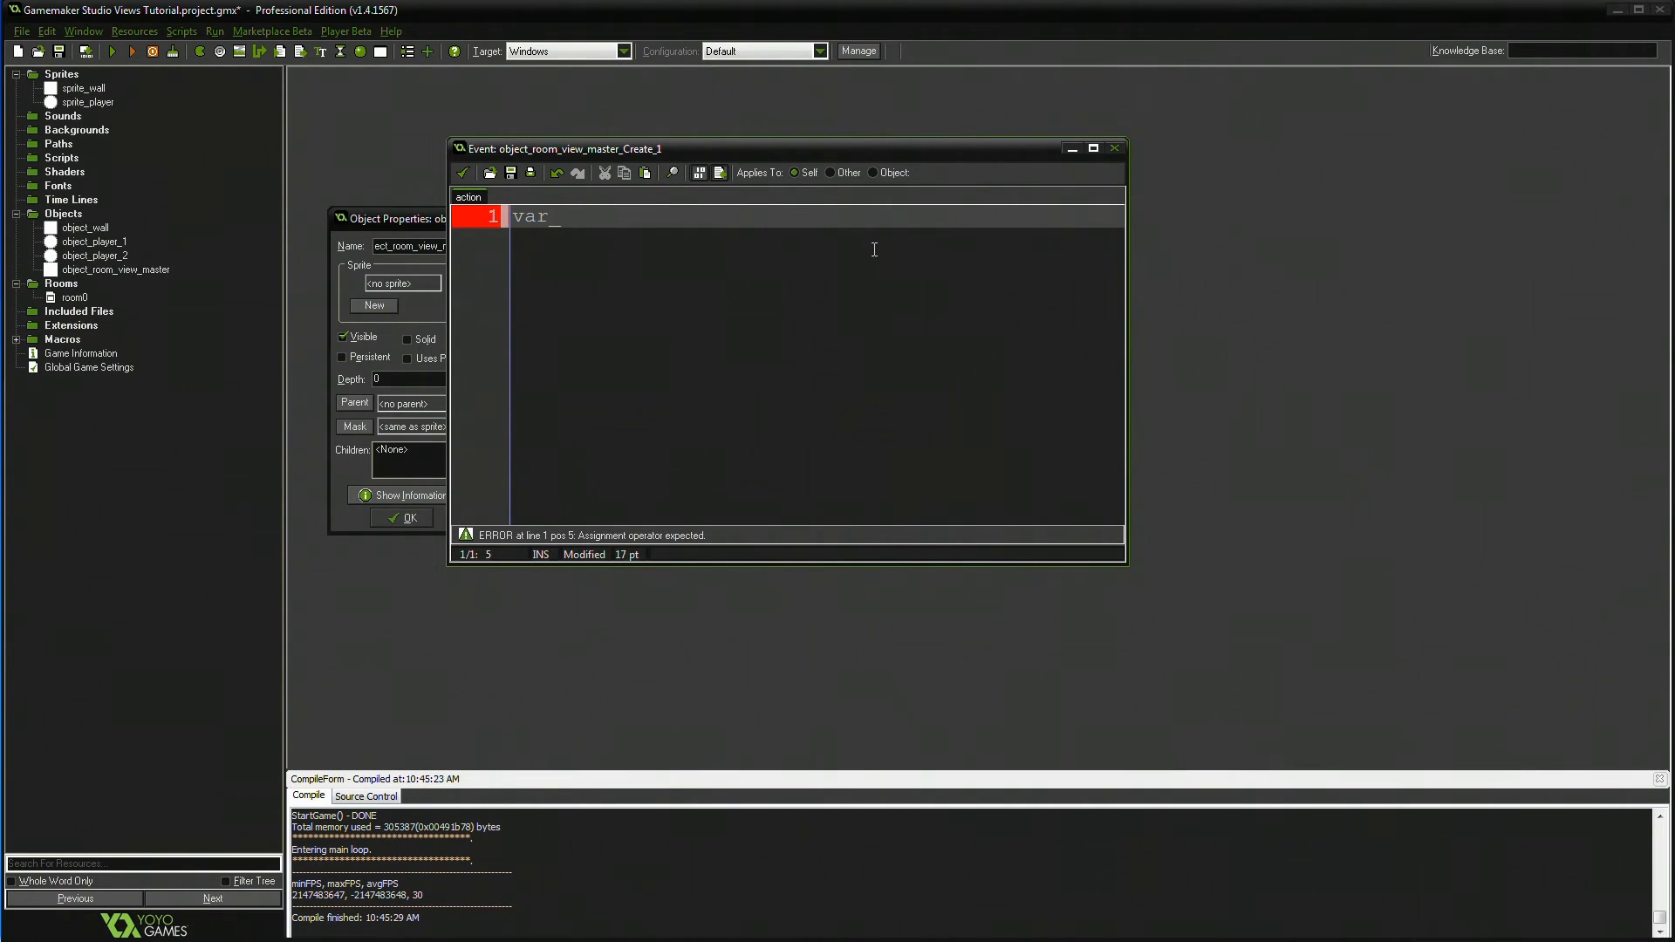
text(_view_)
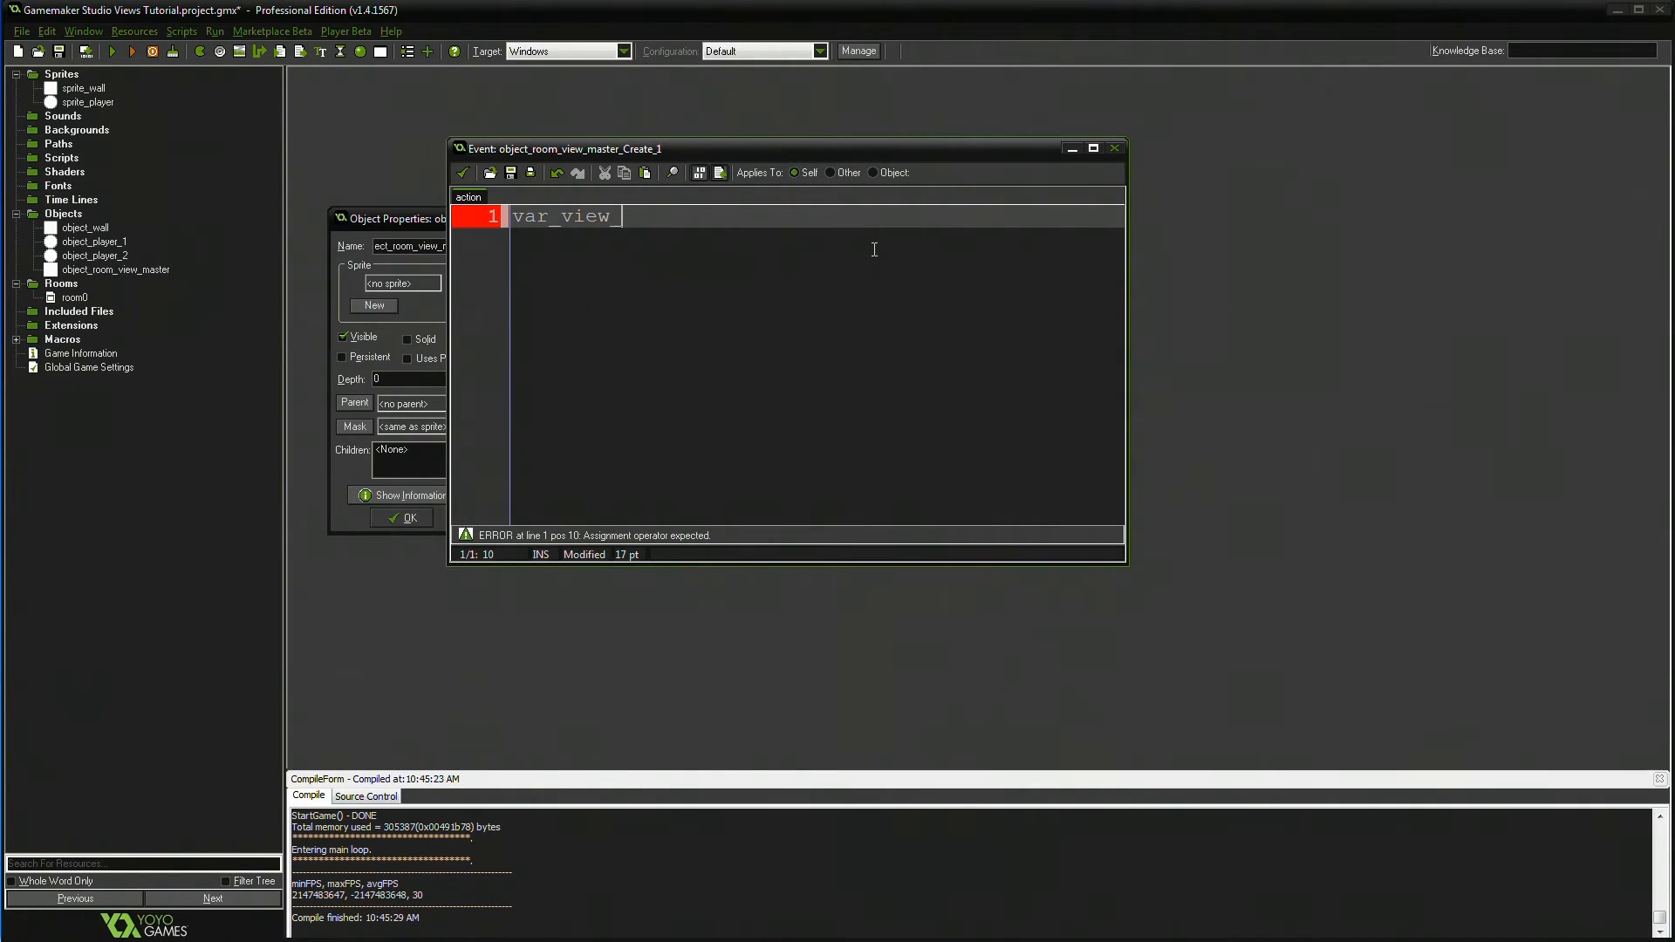
text(sc)
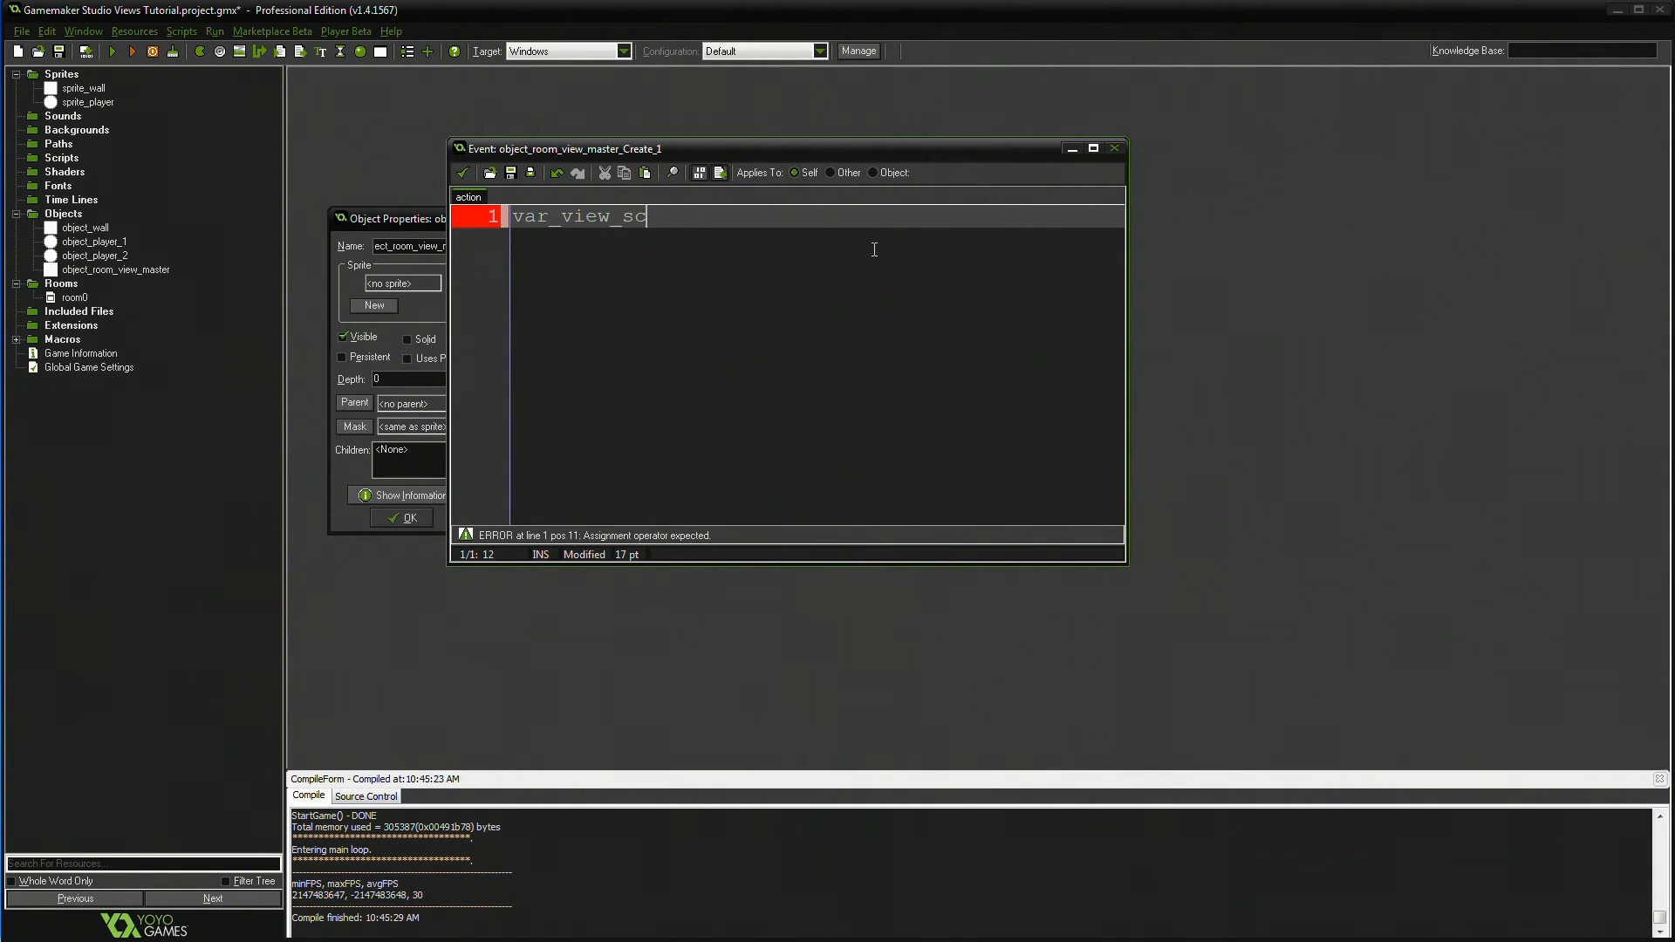
text(ale_00 =)
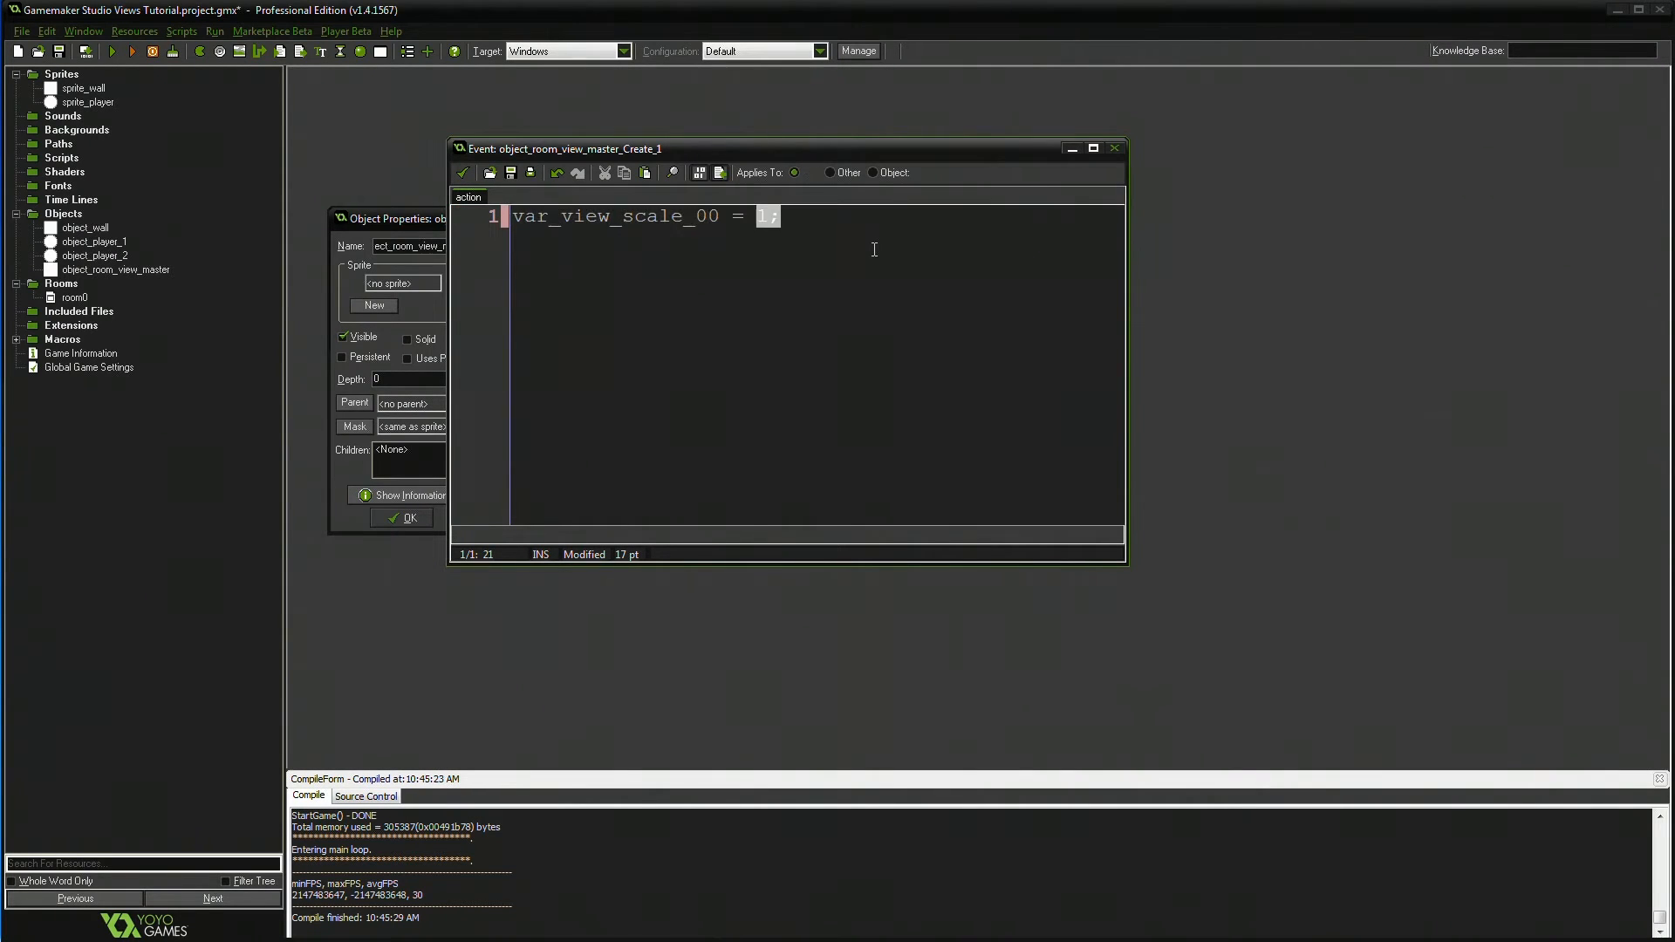
text(1;)
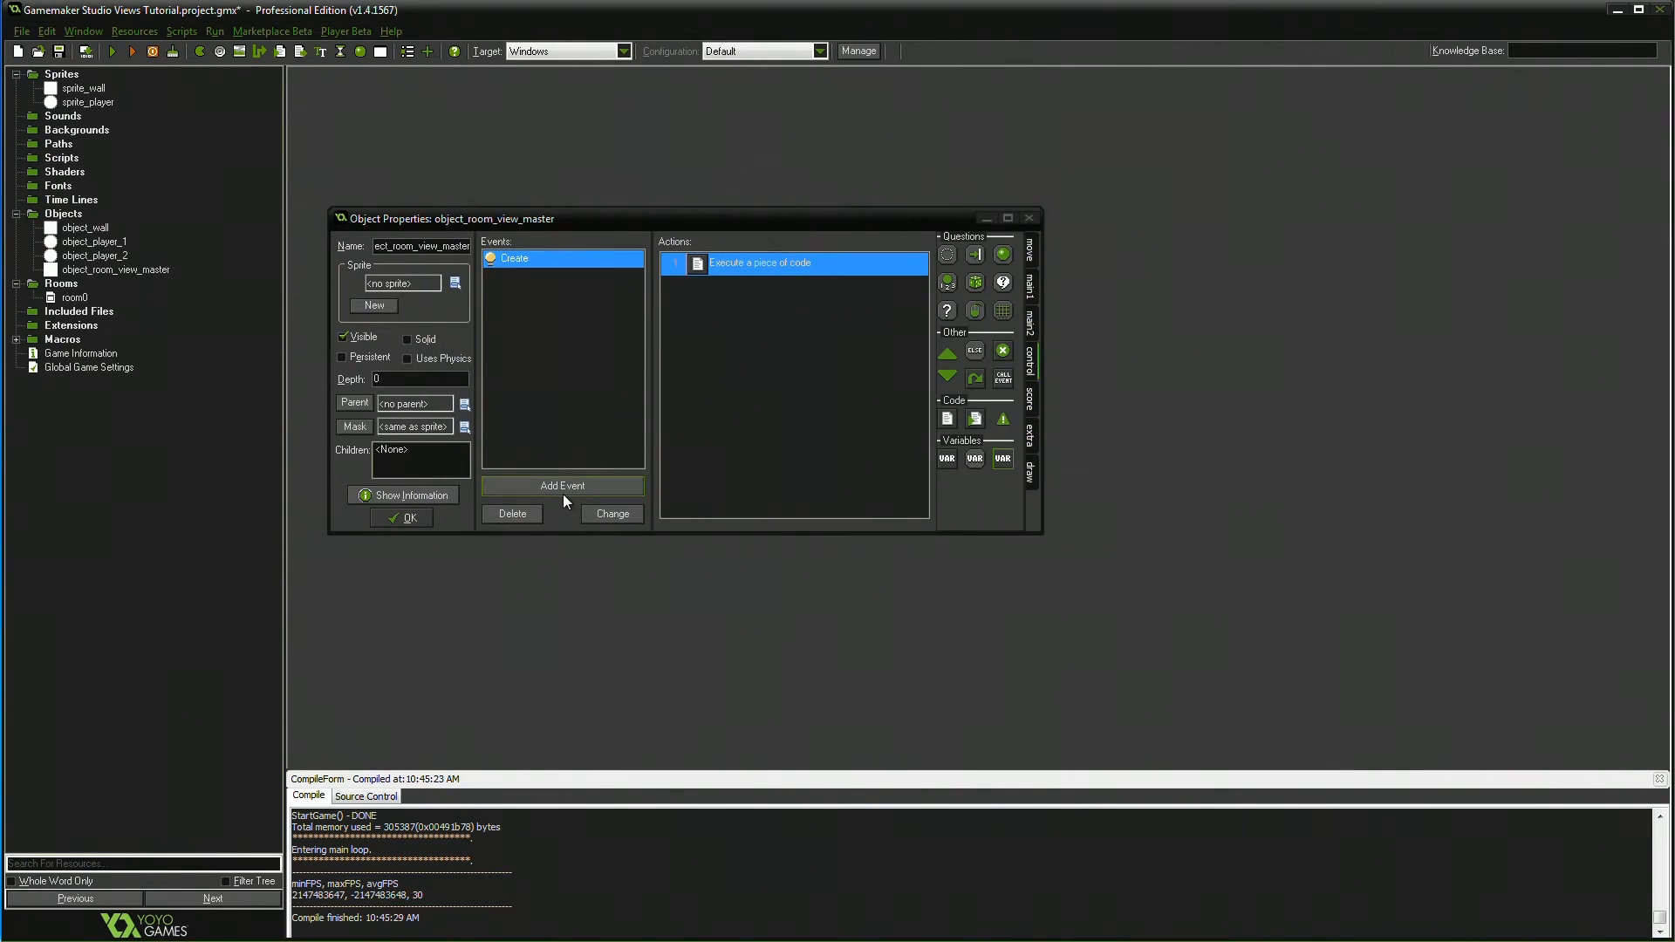
- Add a Begin Step event with code lowering var_view_scale_02 by 0.01 on mouse_wheel_down()
click(564, 485)
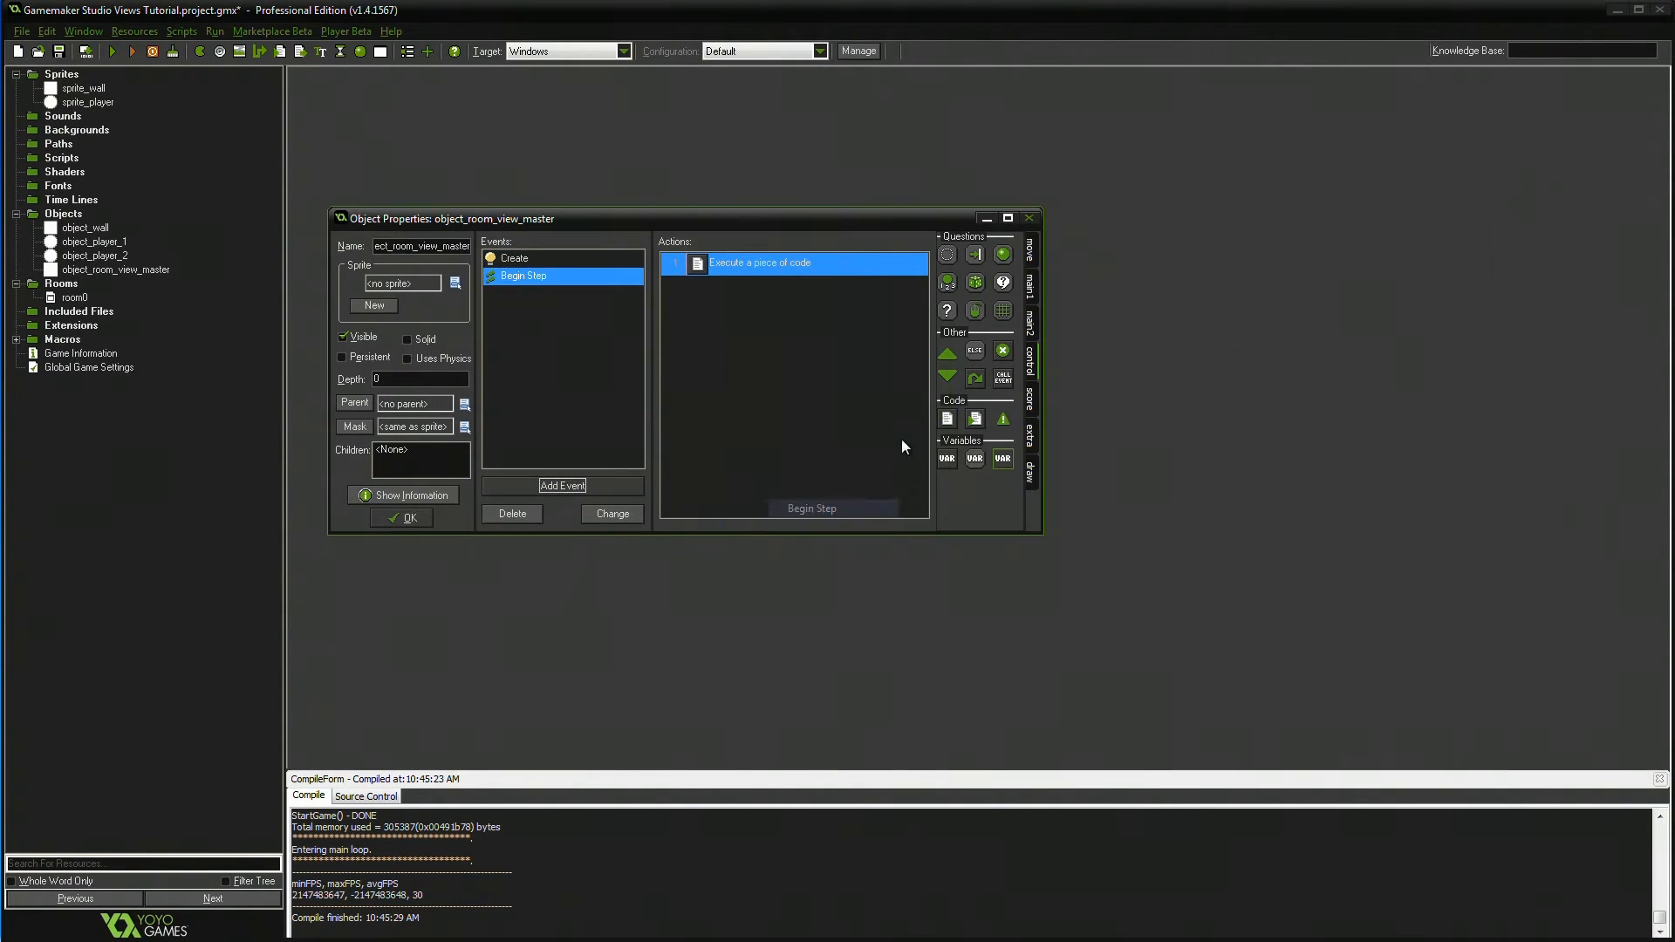
double_click(759, 264)
text(if)
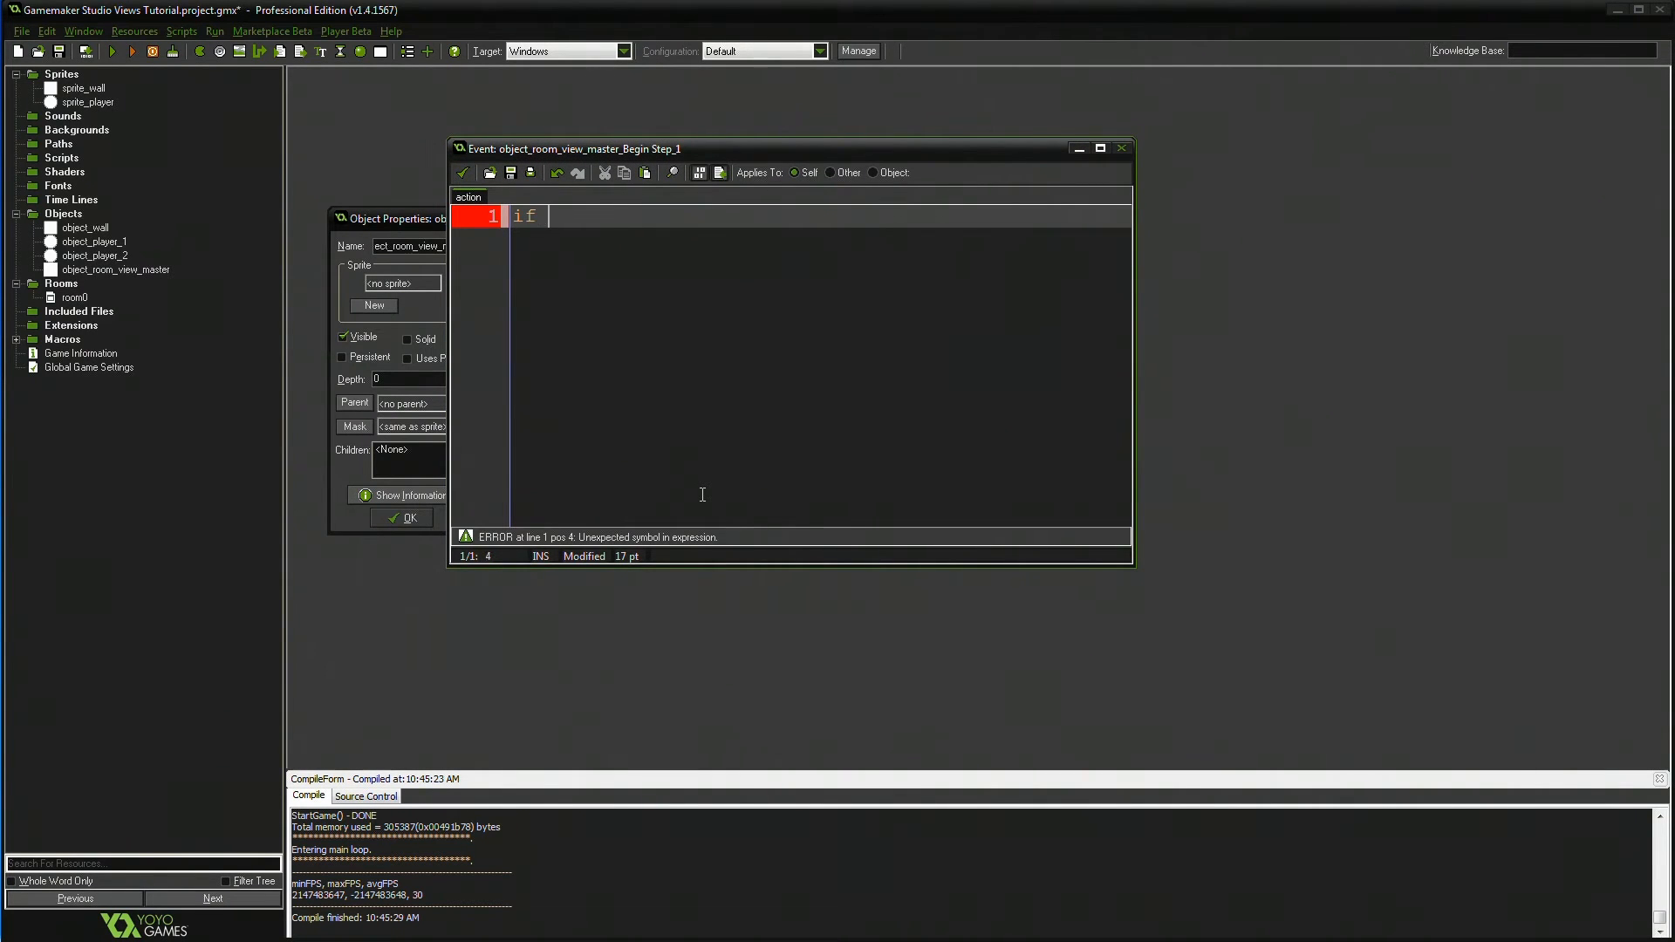
text(mouu)
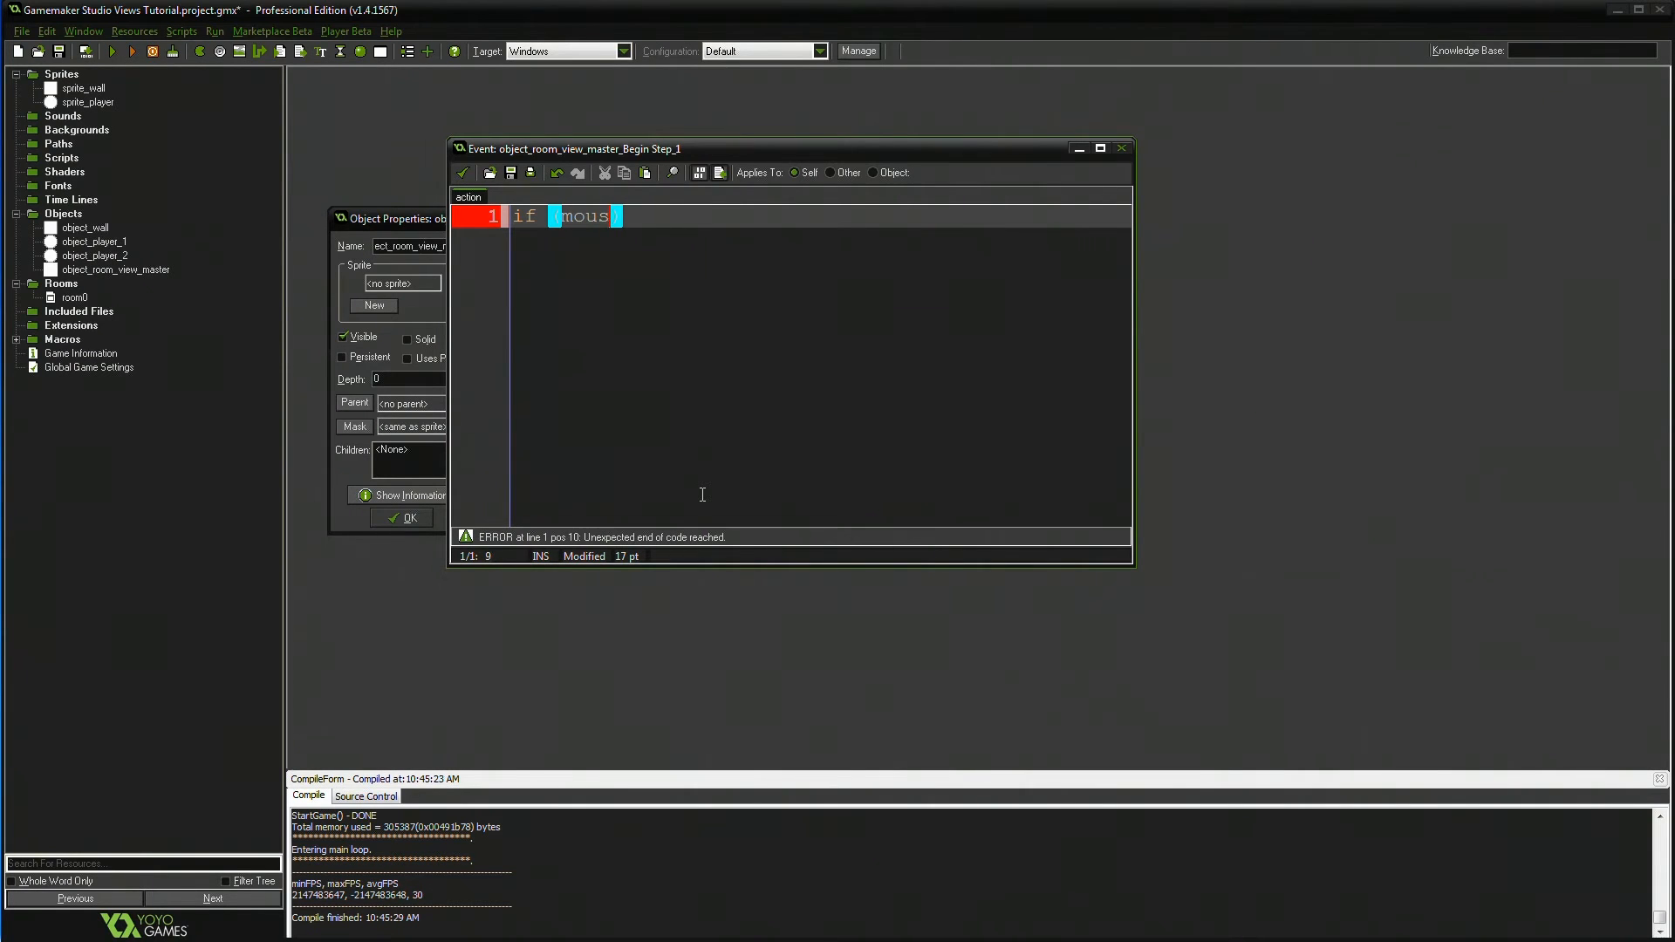
text(e)
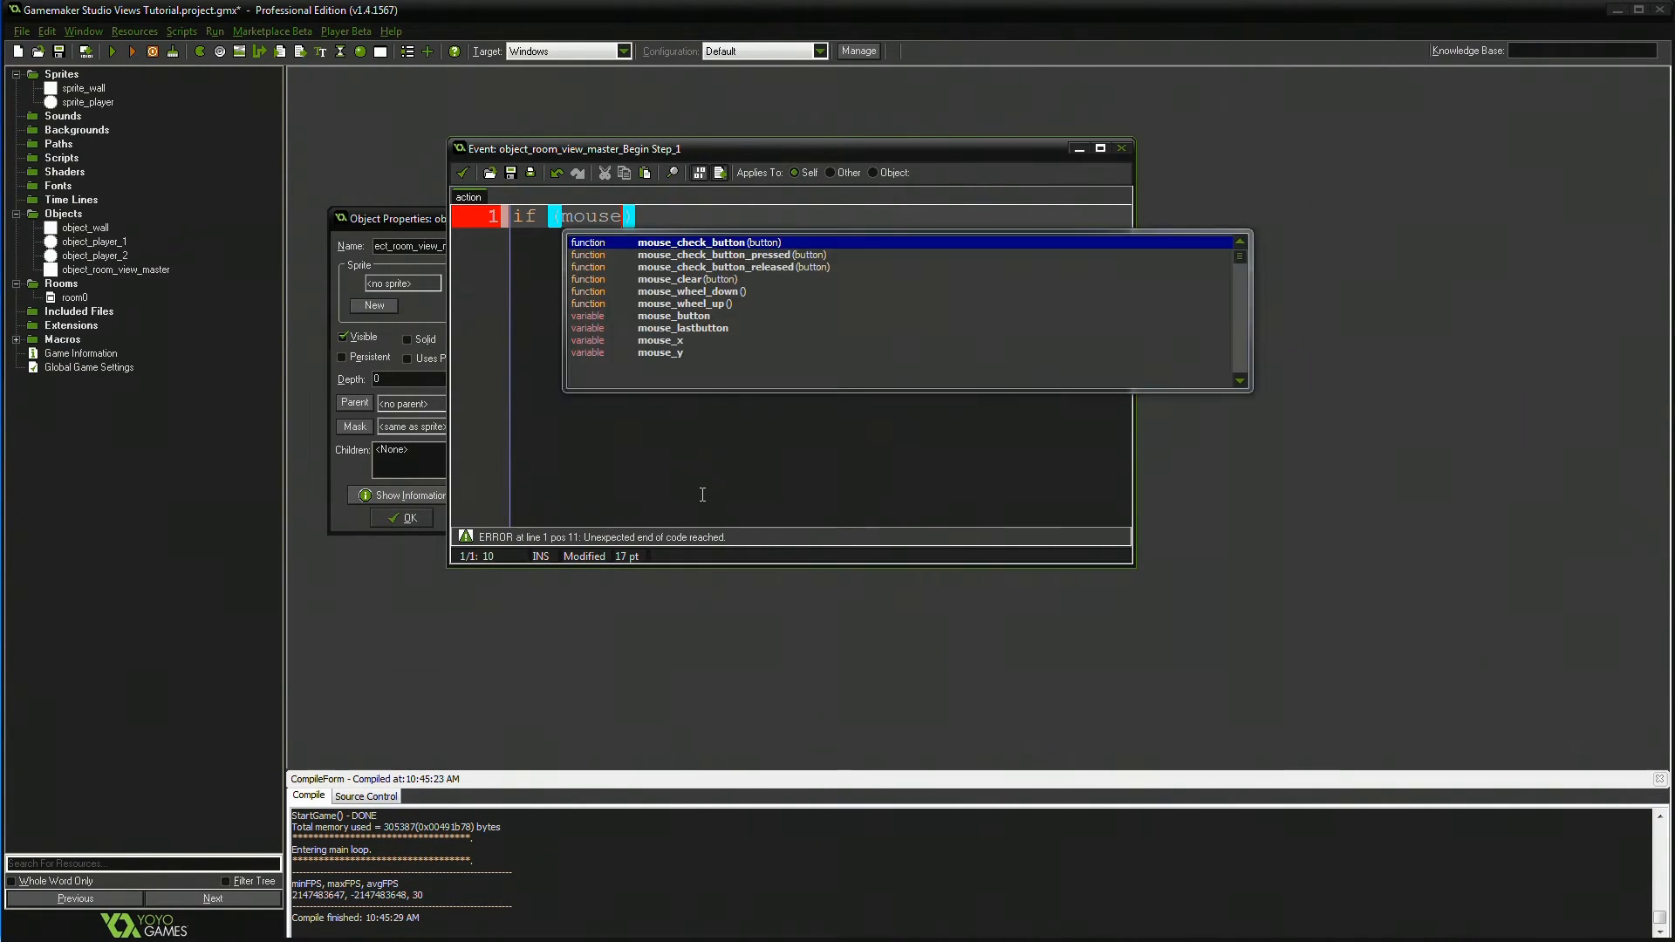
text(_wheel_down)
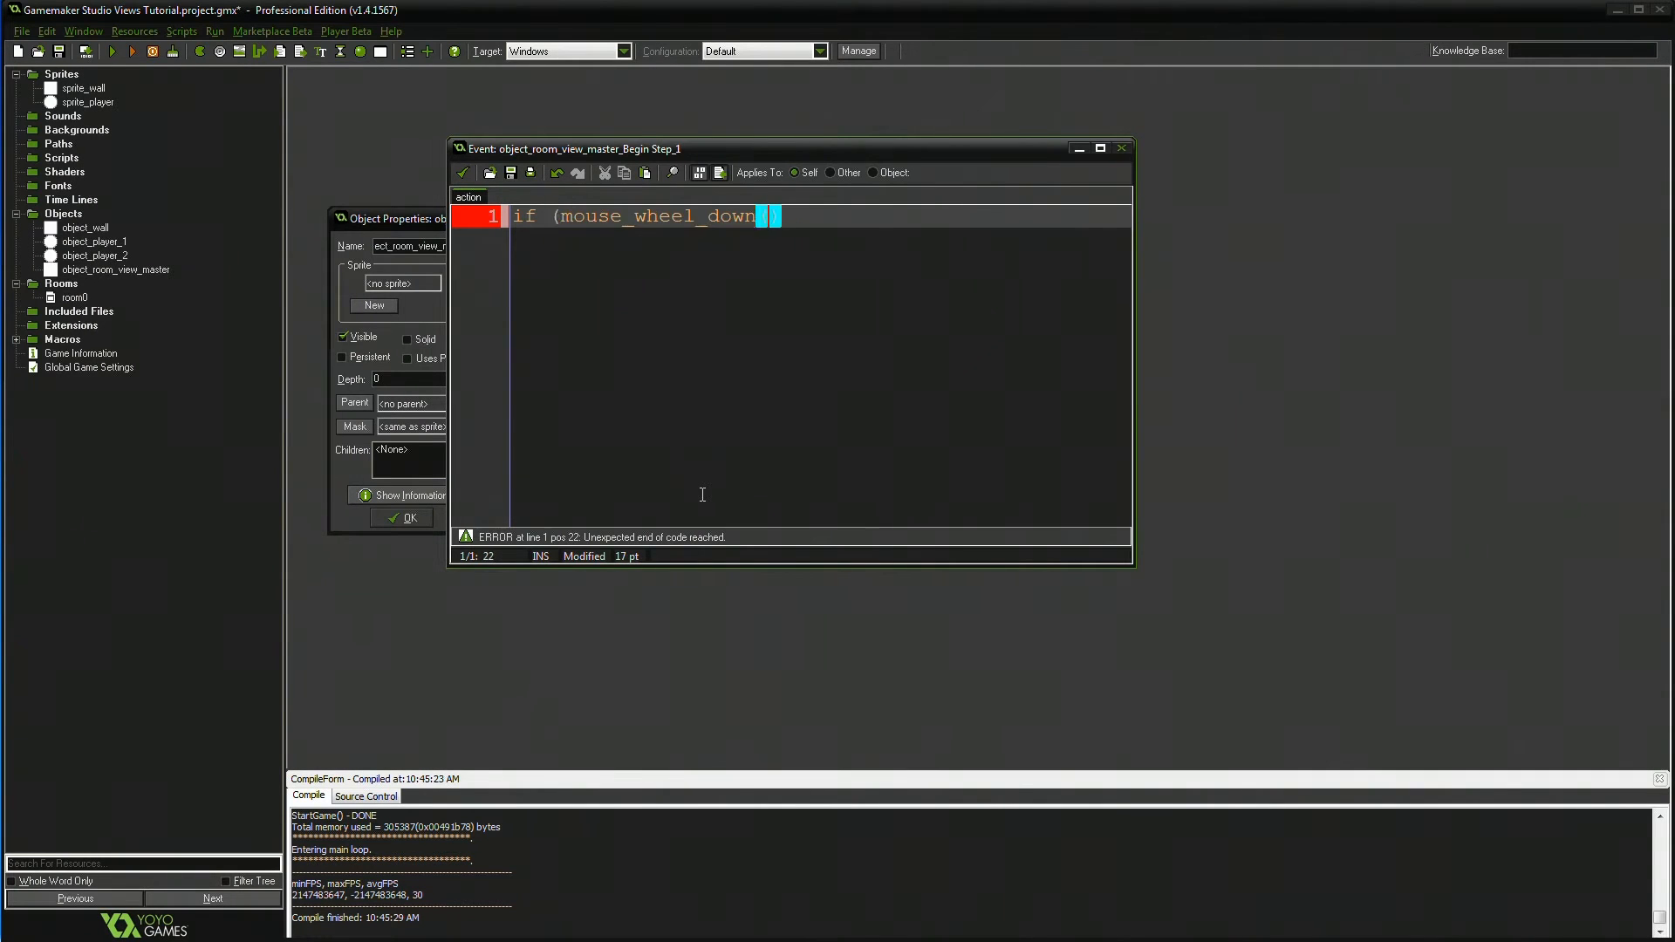
text(())
text(var_view_scale_02 -)
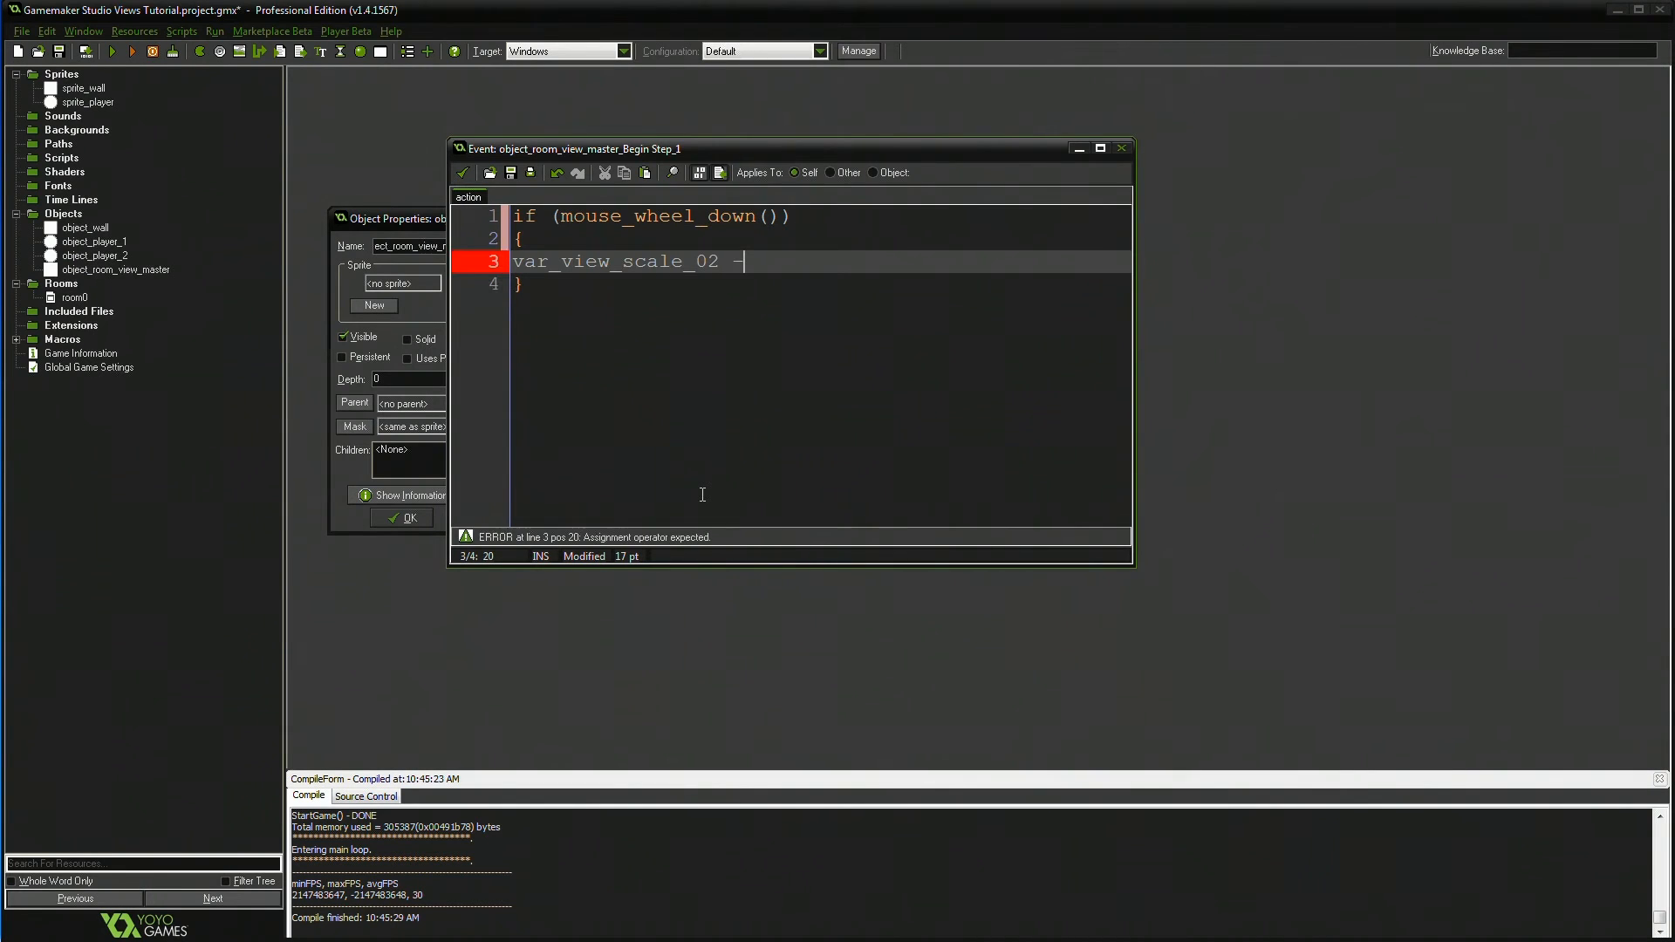
text(=)
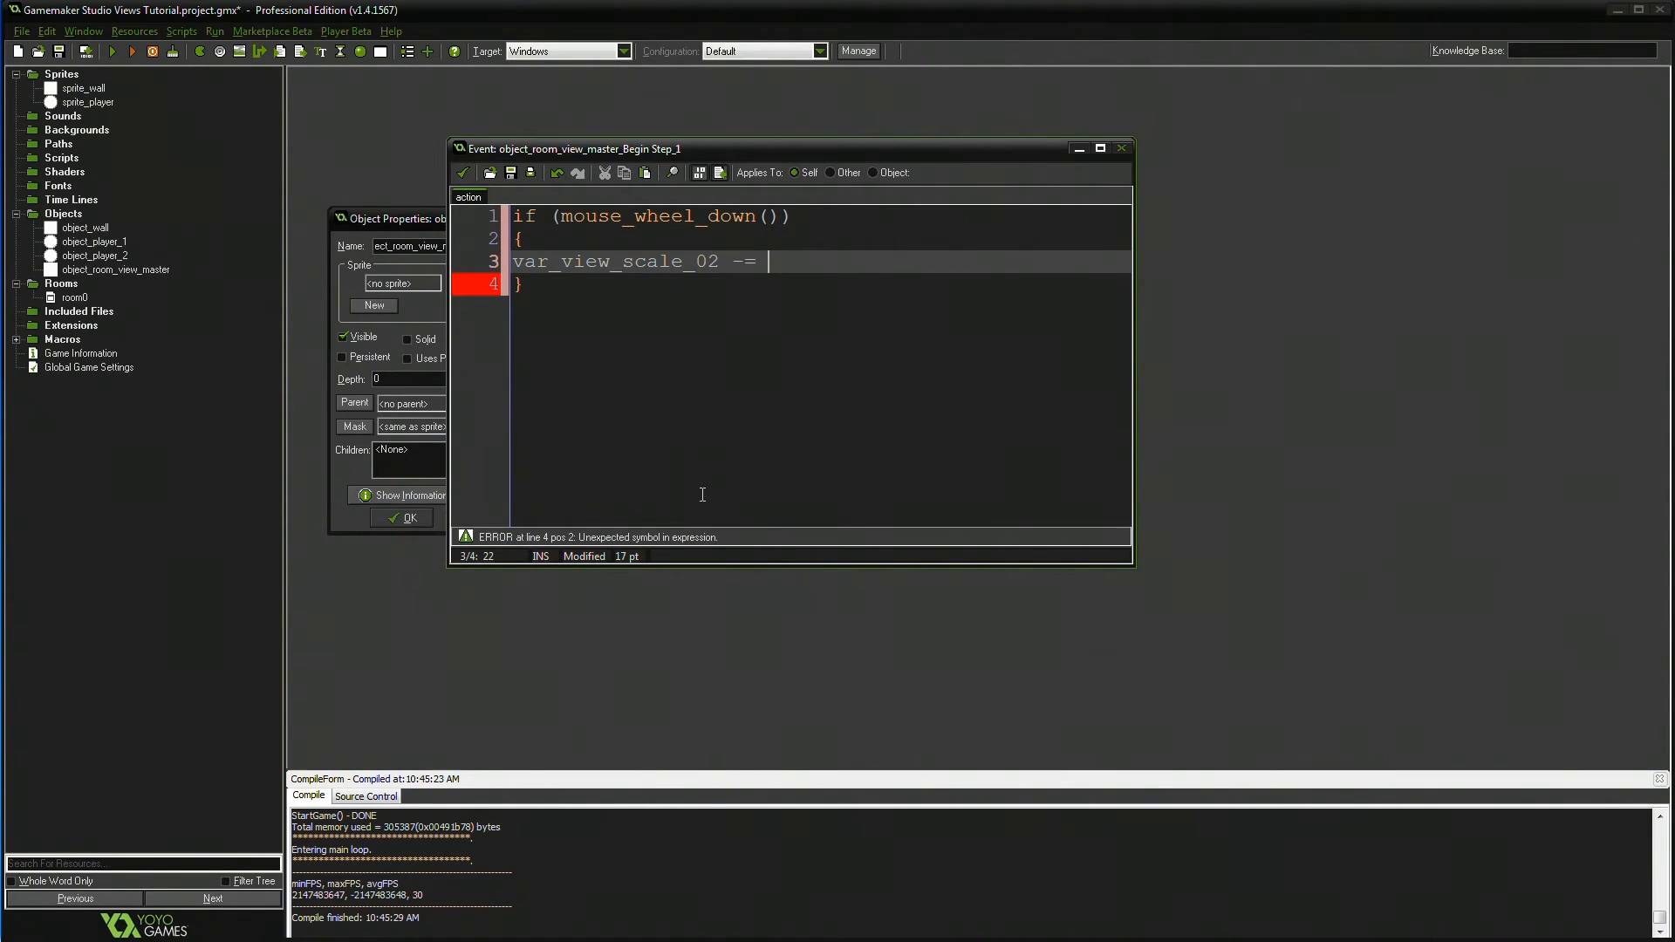
text(0.0)
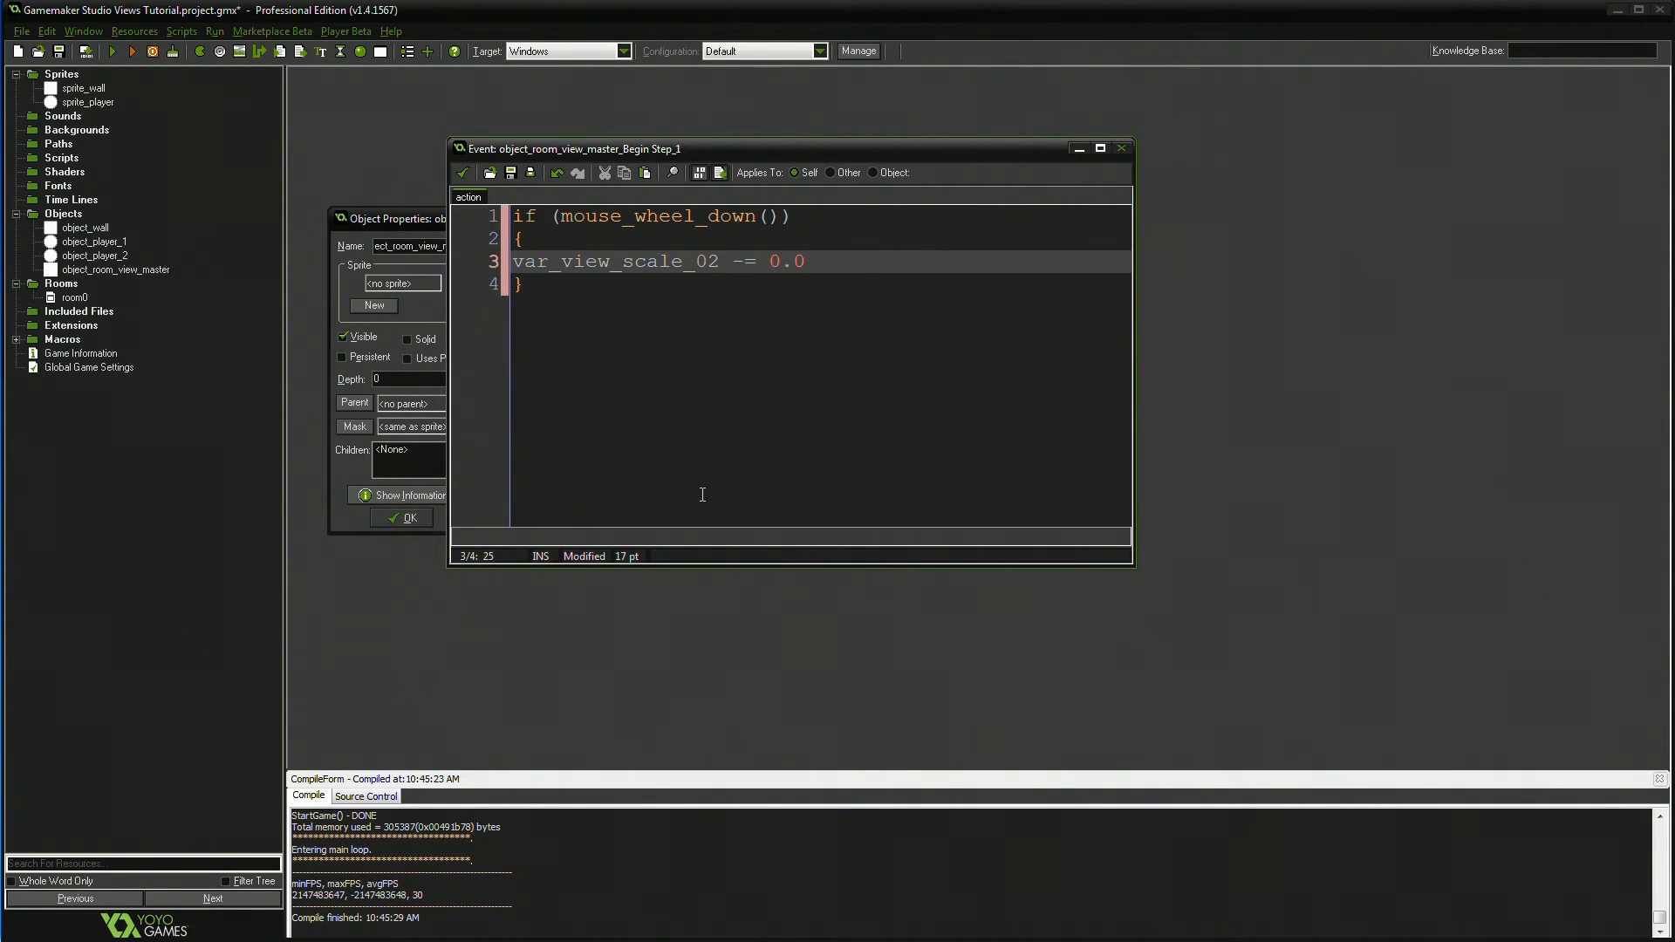
text(1;)
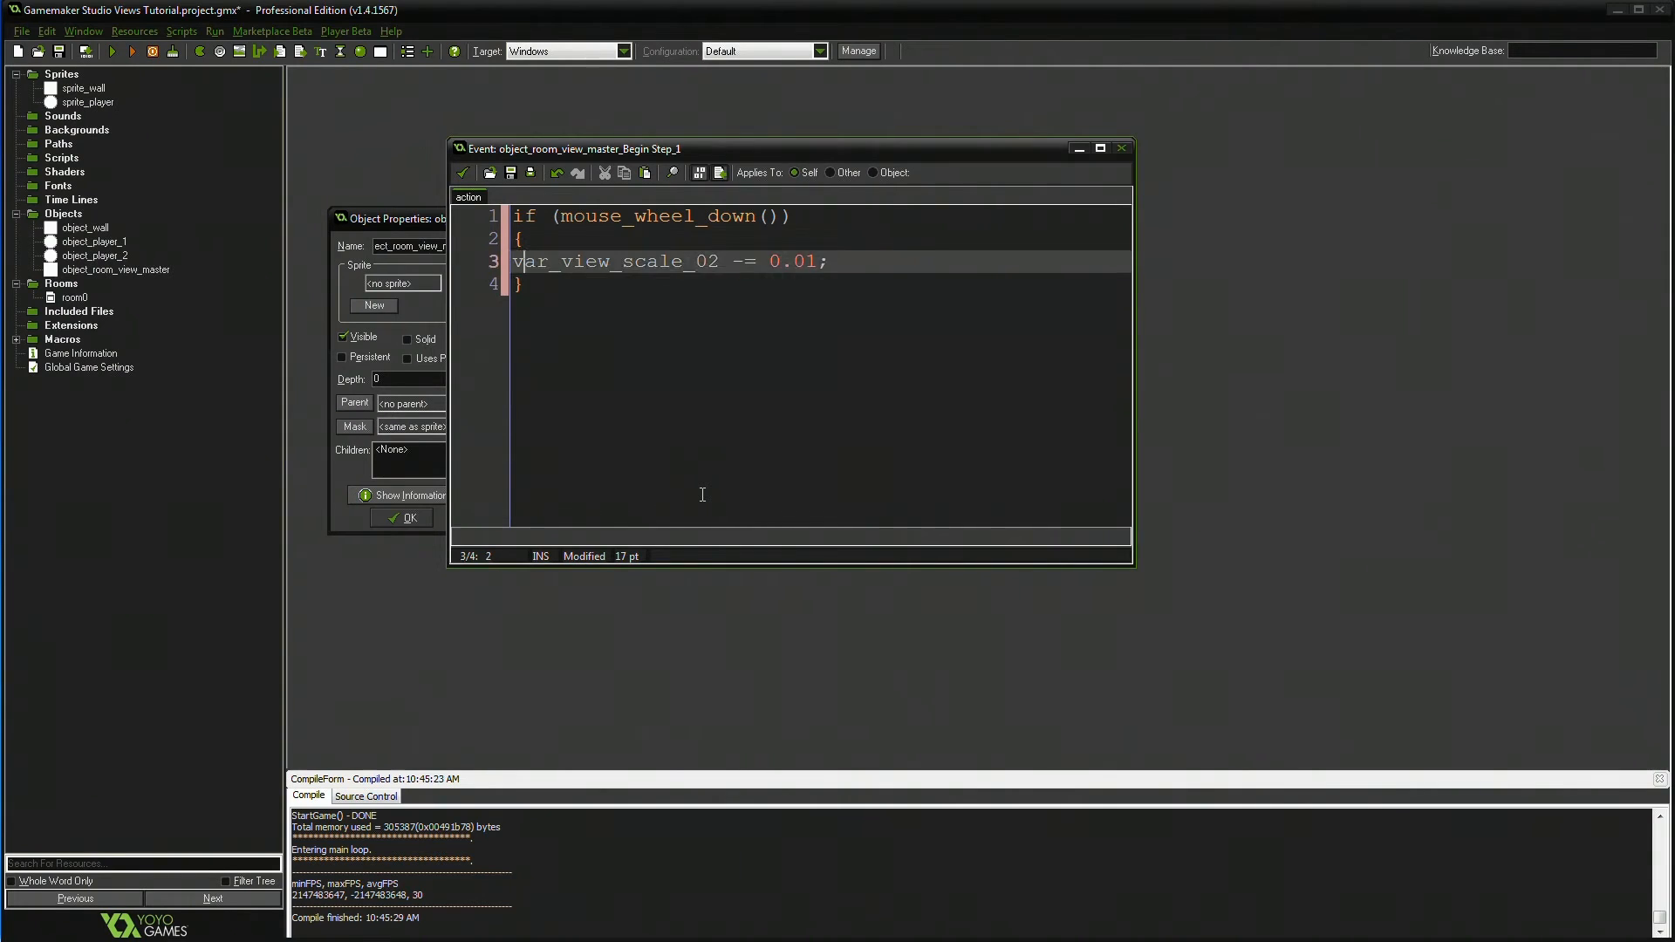
- Start the view width line below the wheel block and bring up room0's view settings
key(enter)
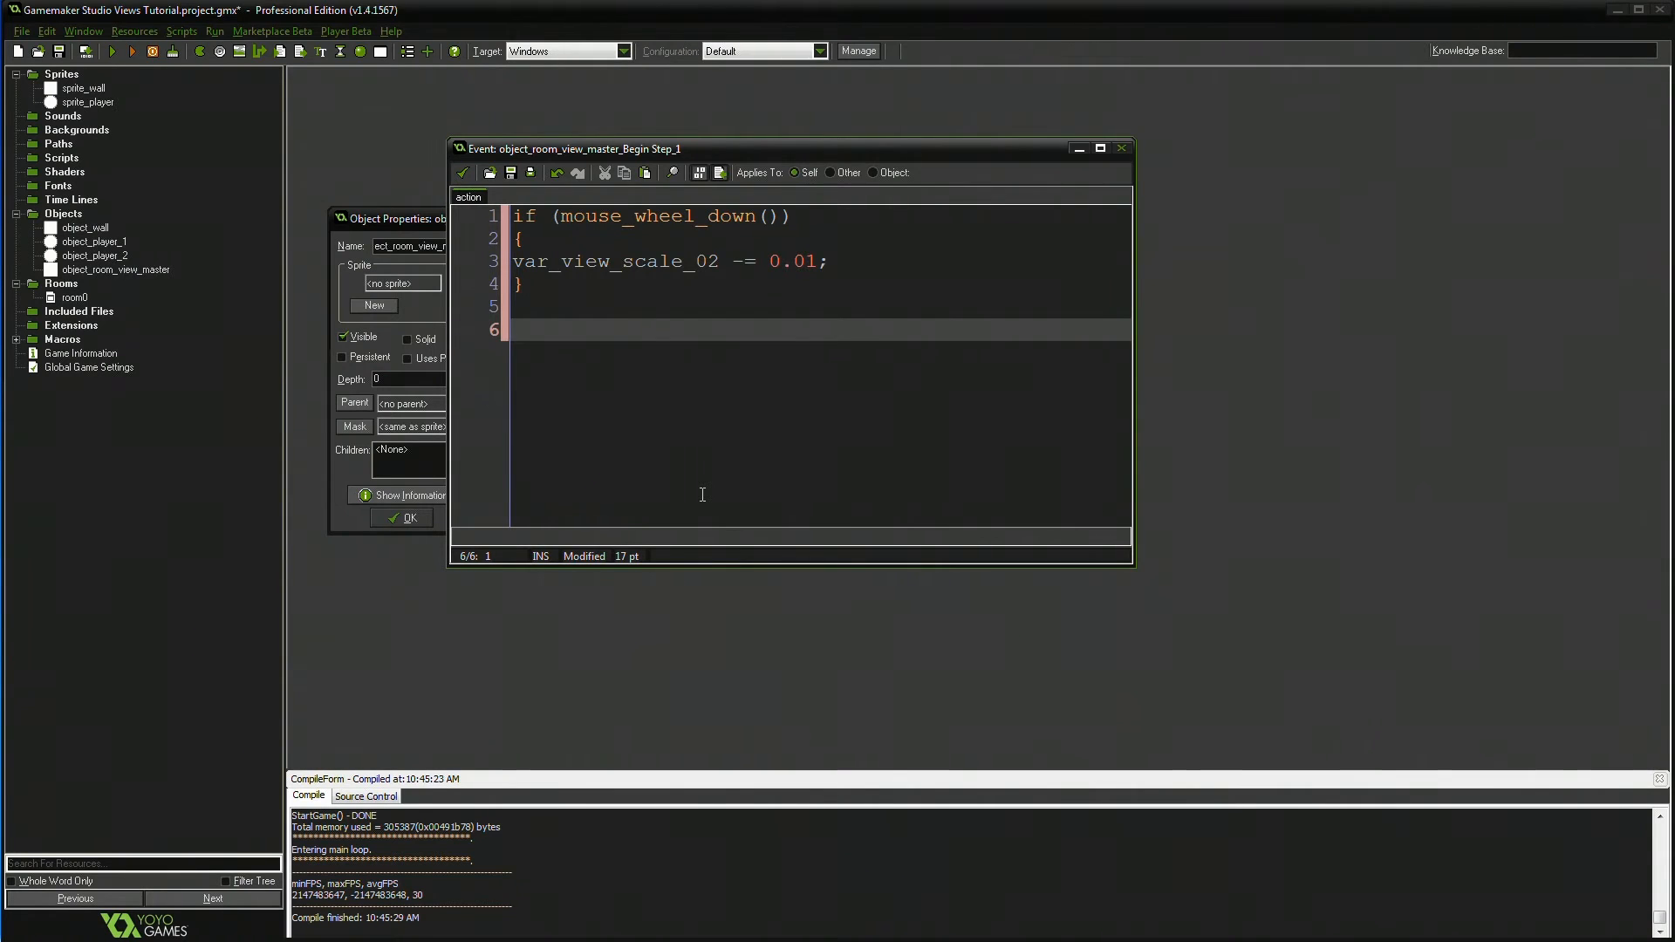
text(view)
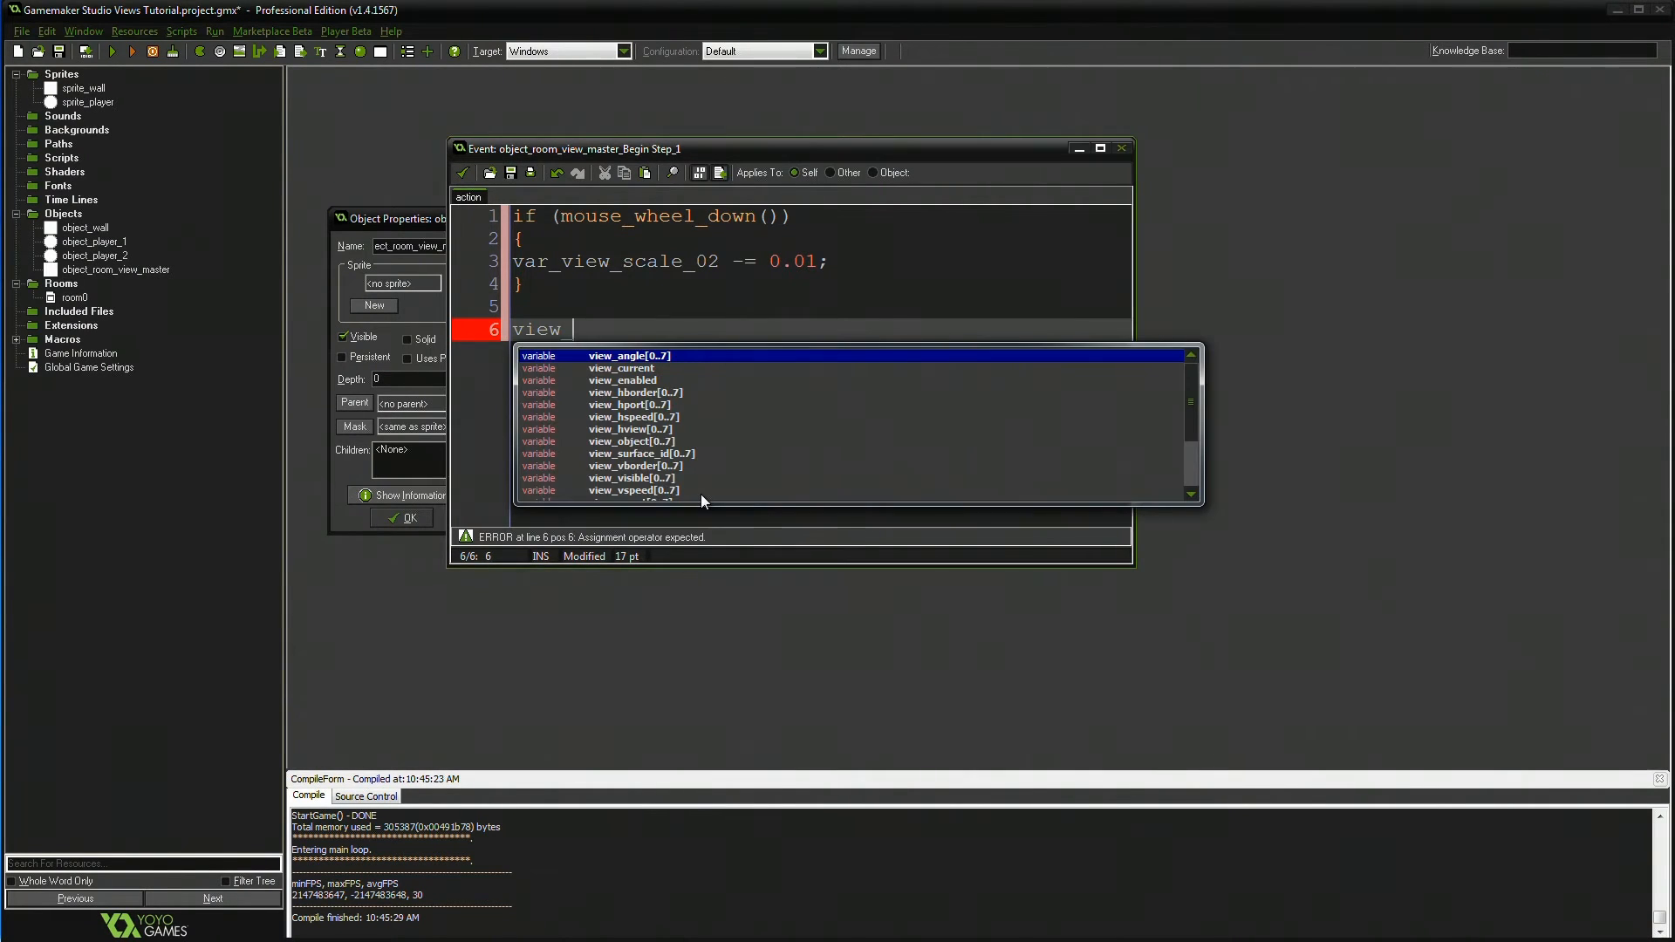
text(w)
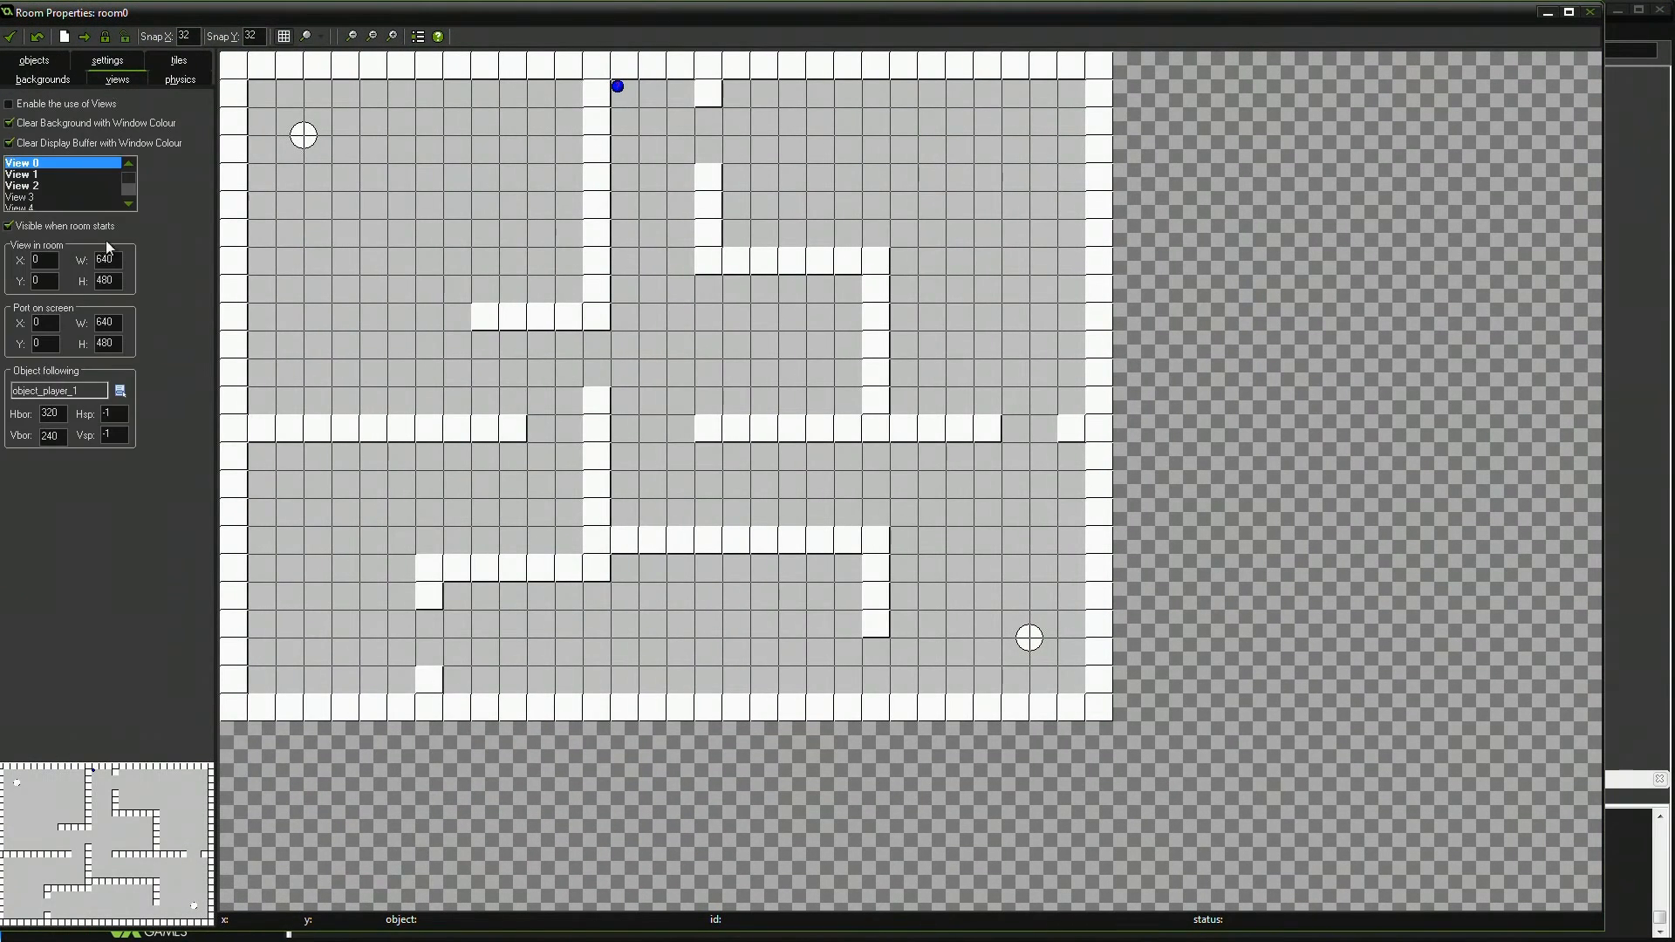
- Set view_wview[2] = 1024*var_view_scale_02 and view_hview[2] = 768*var_view_scale_02
click(21, 185)
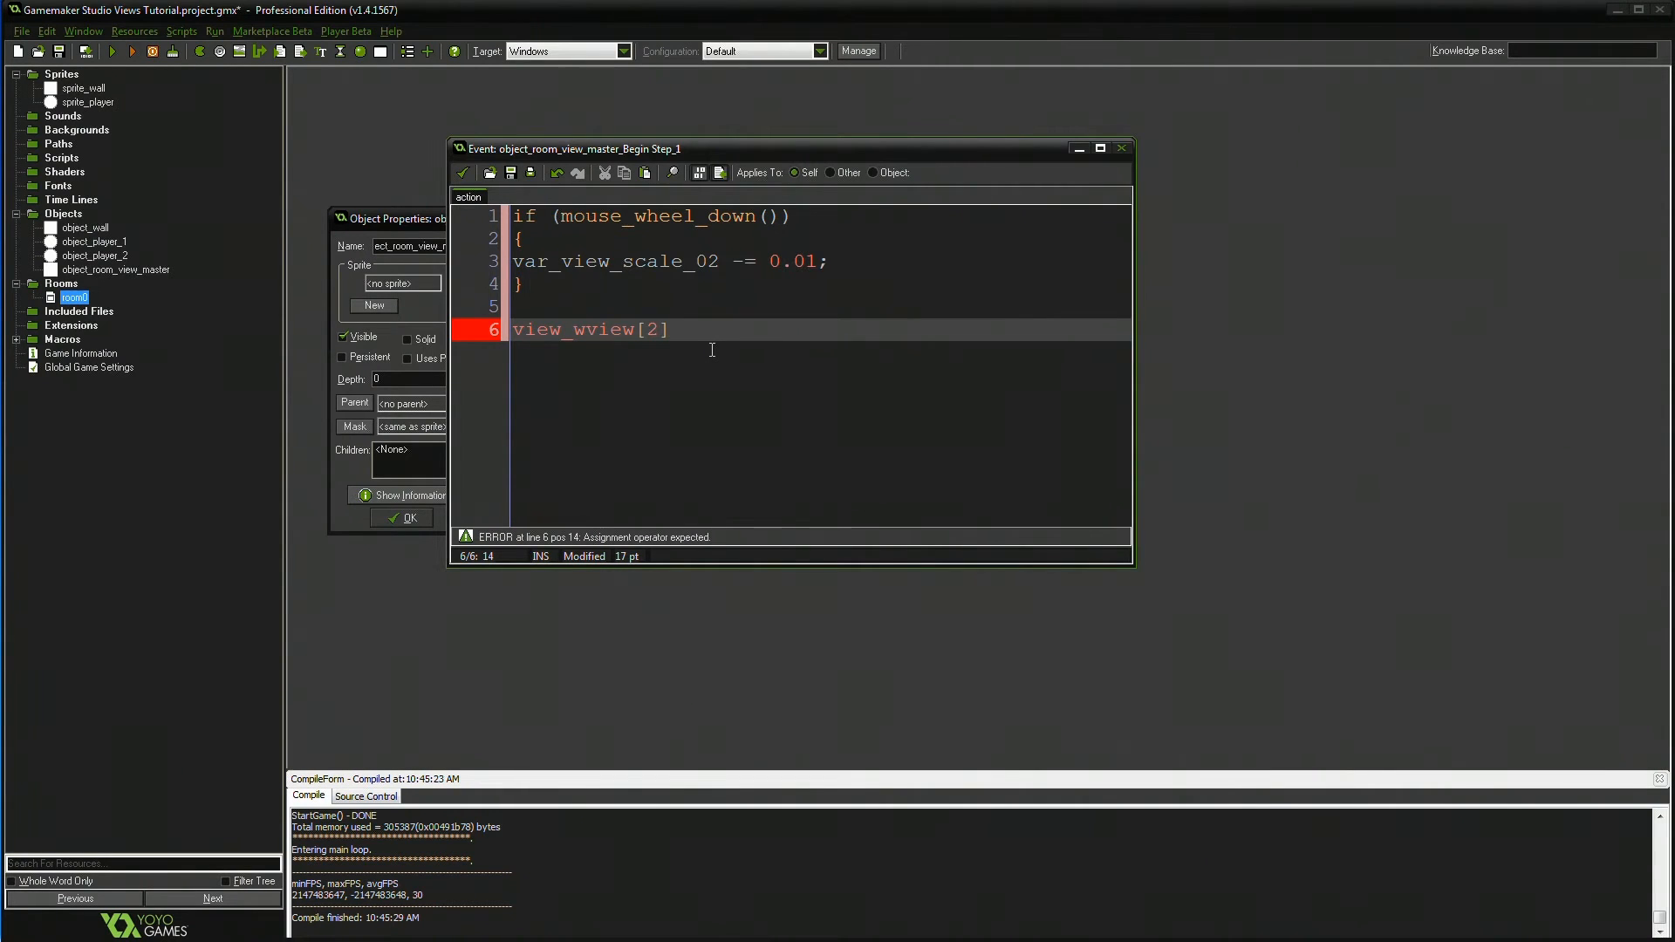
text(=)
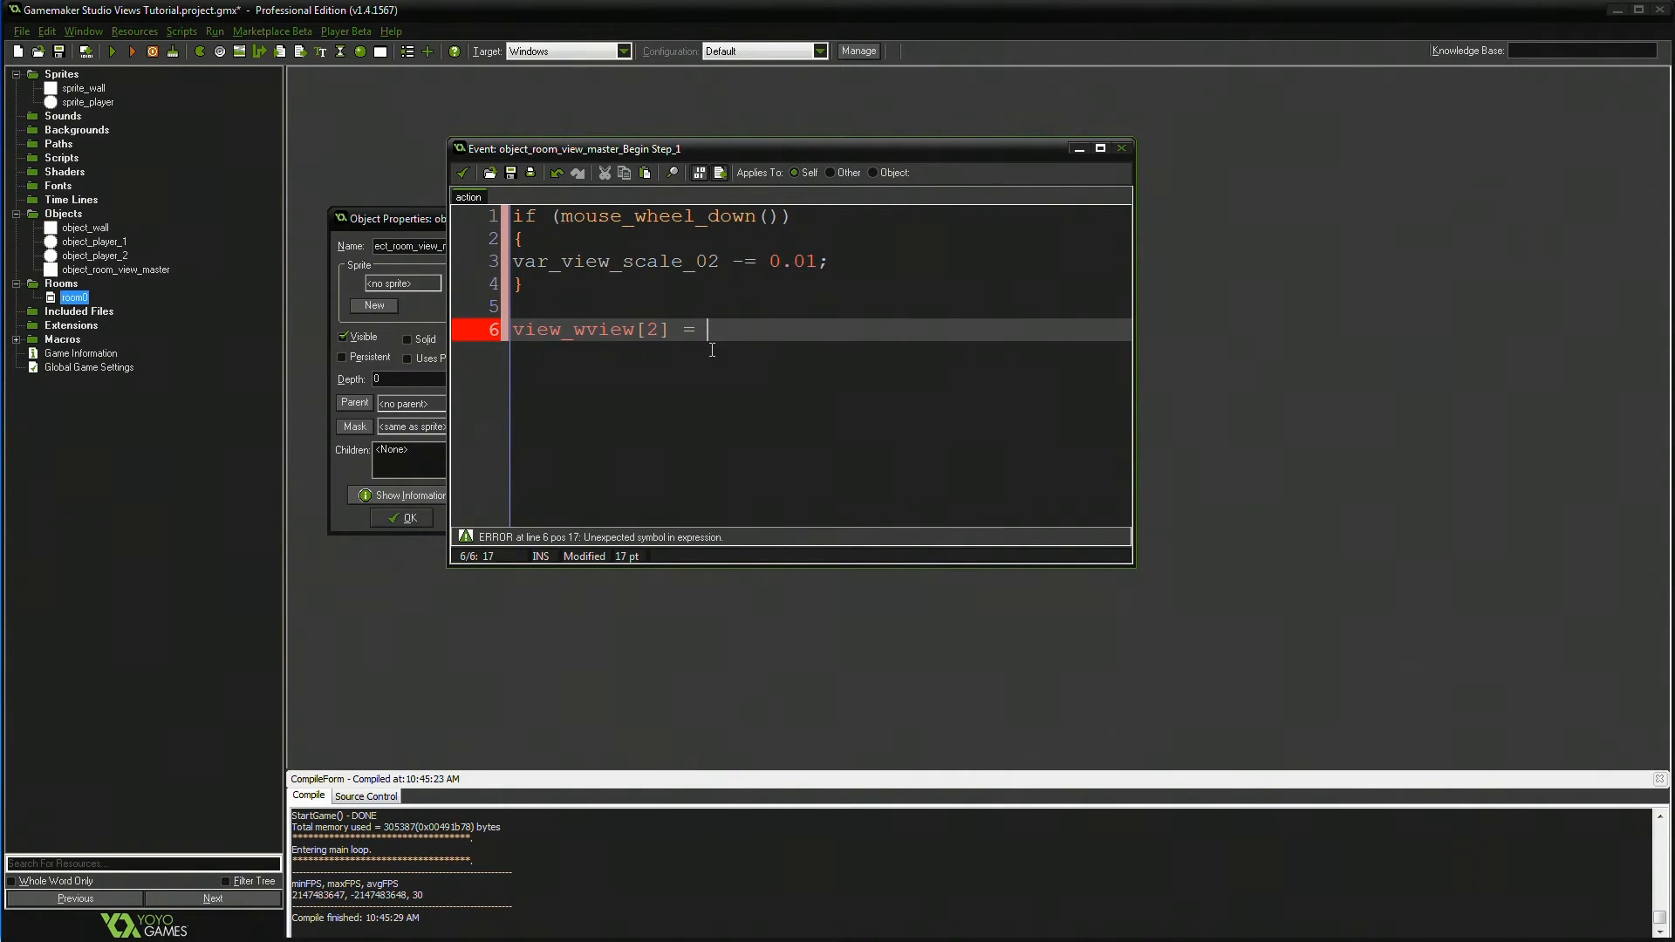
text(1024*)
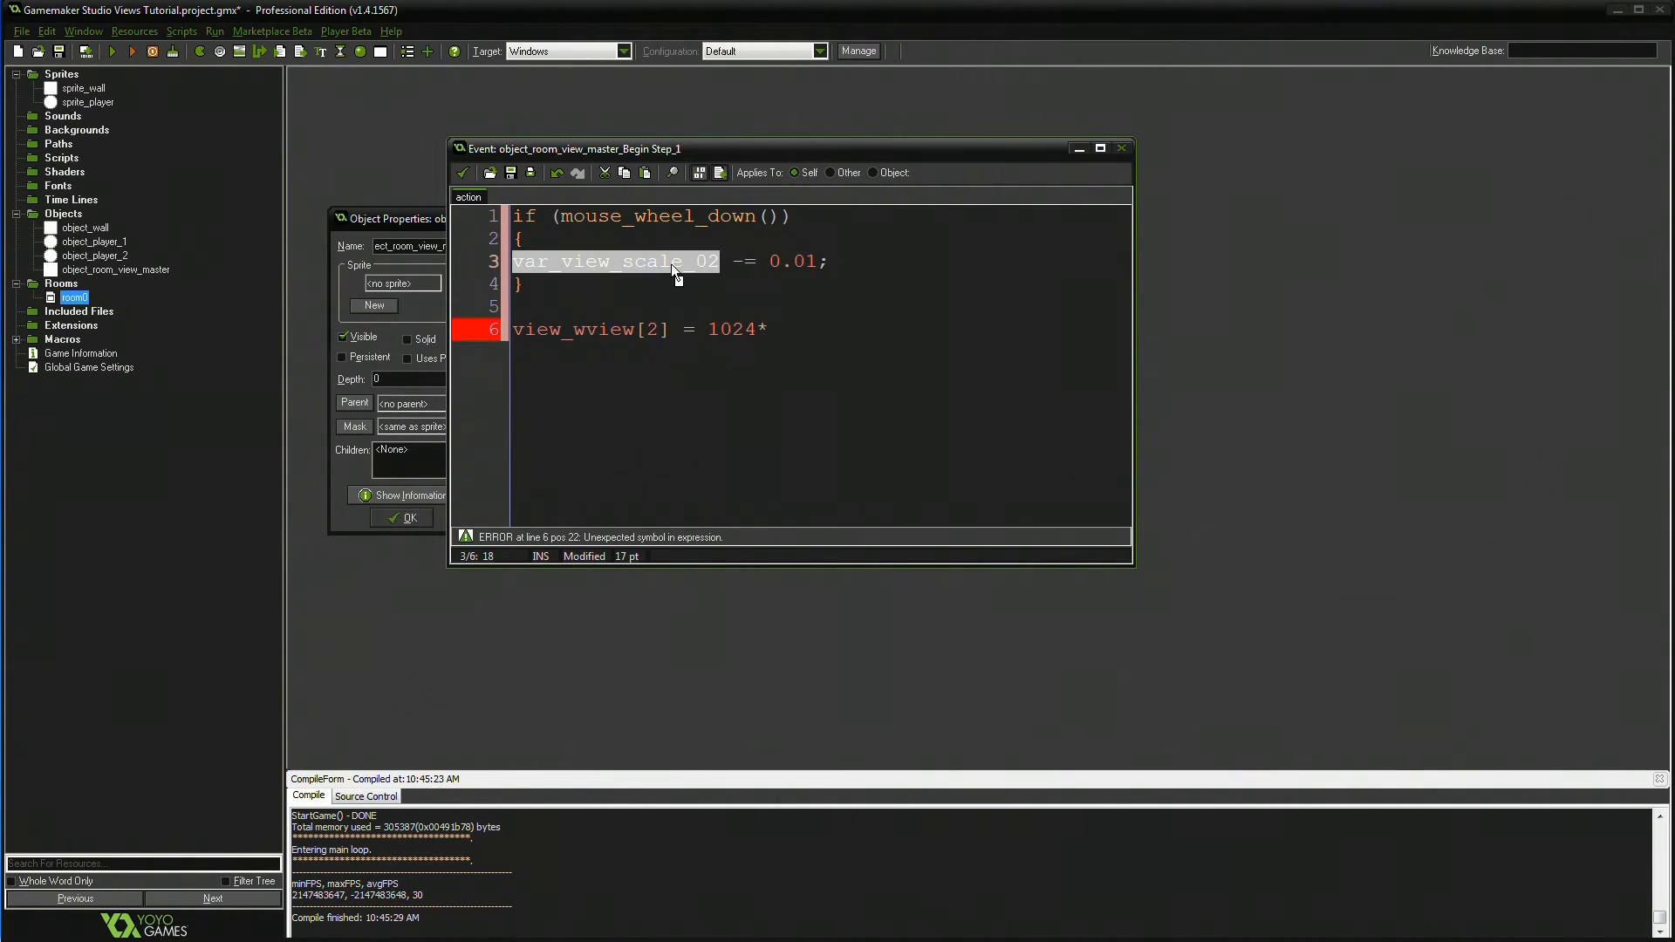
text(var_view_scale_02)
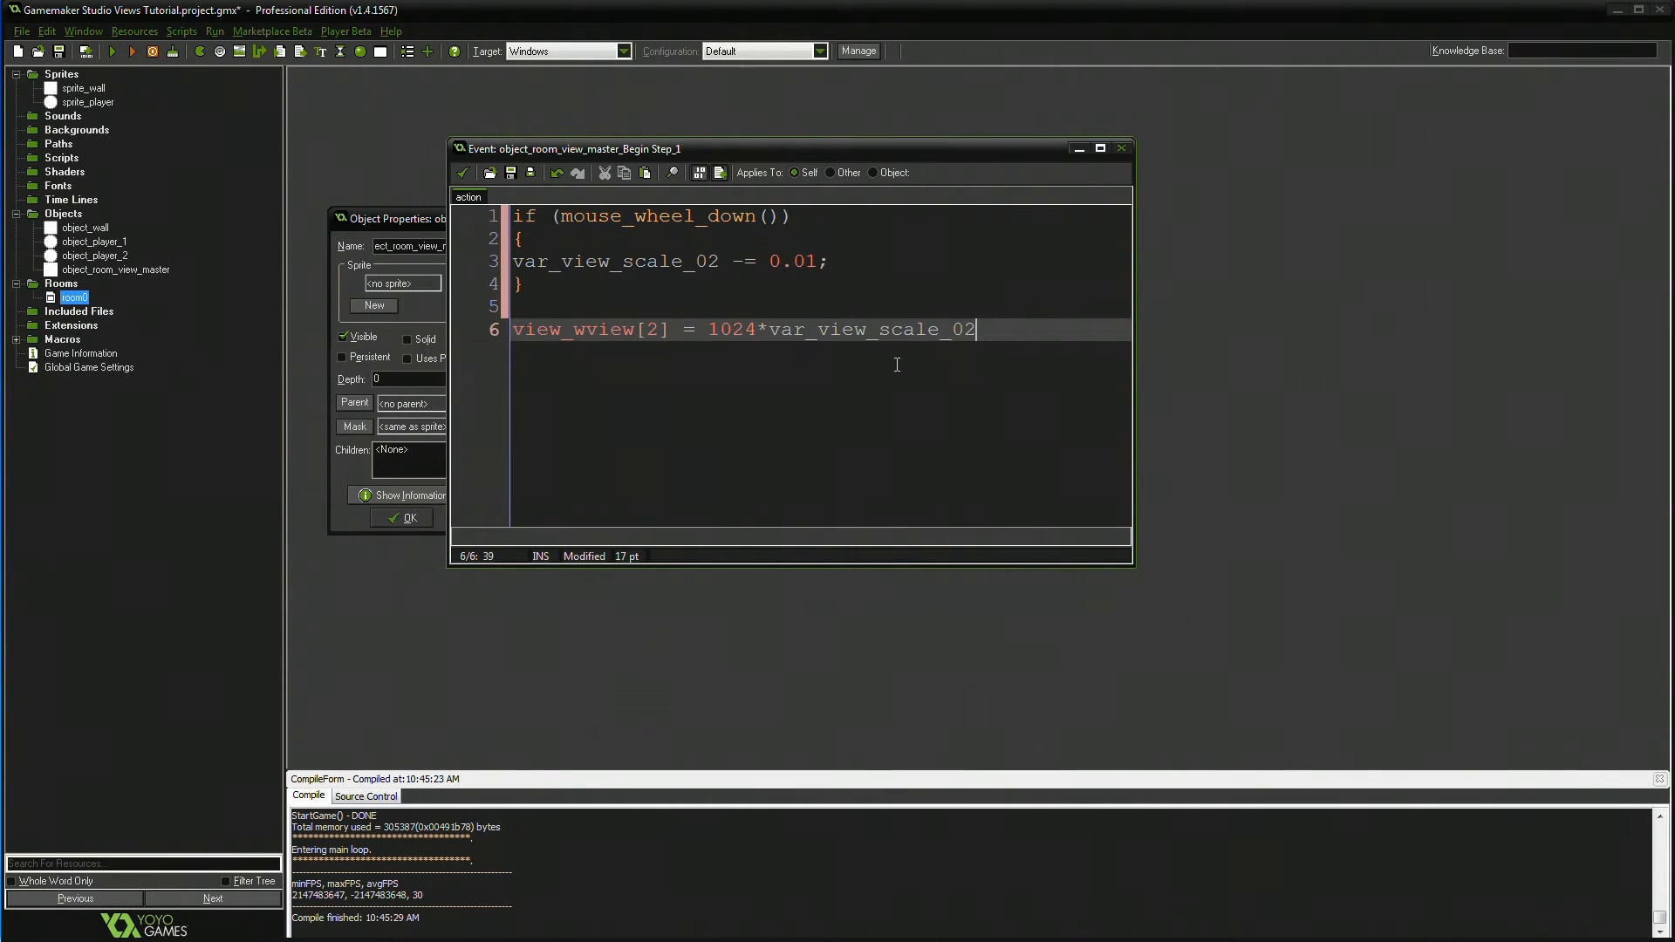
text(;)
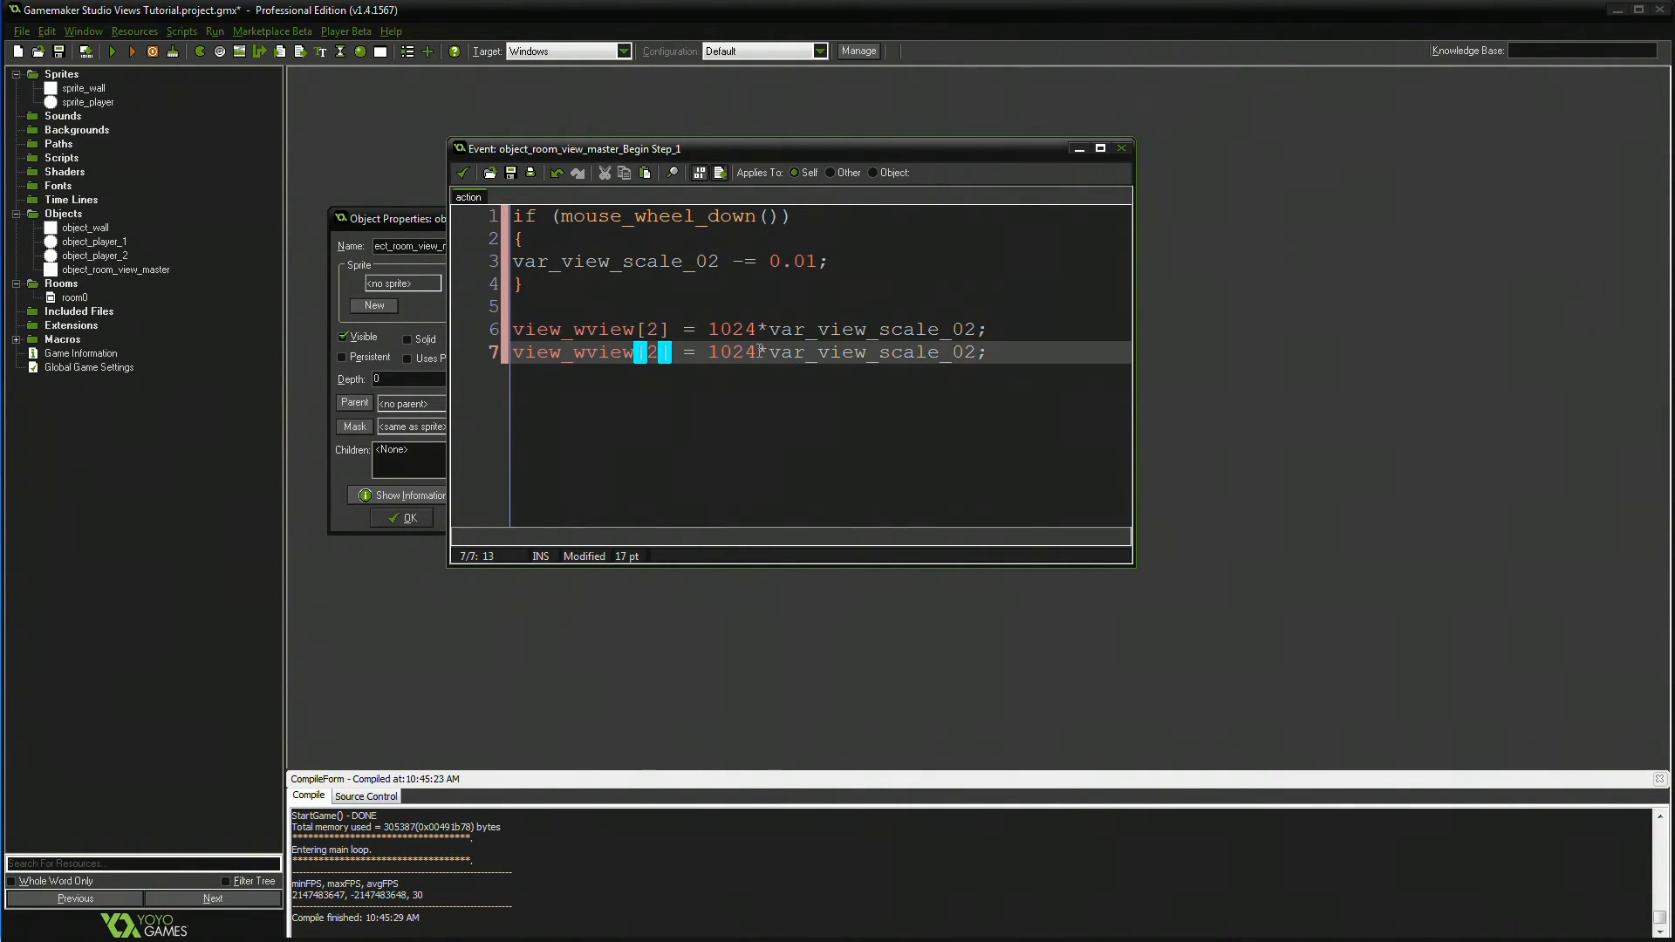
double_click(731, 353)
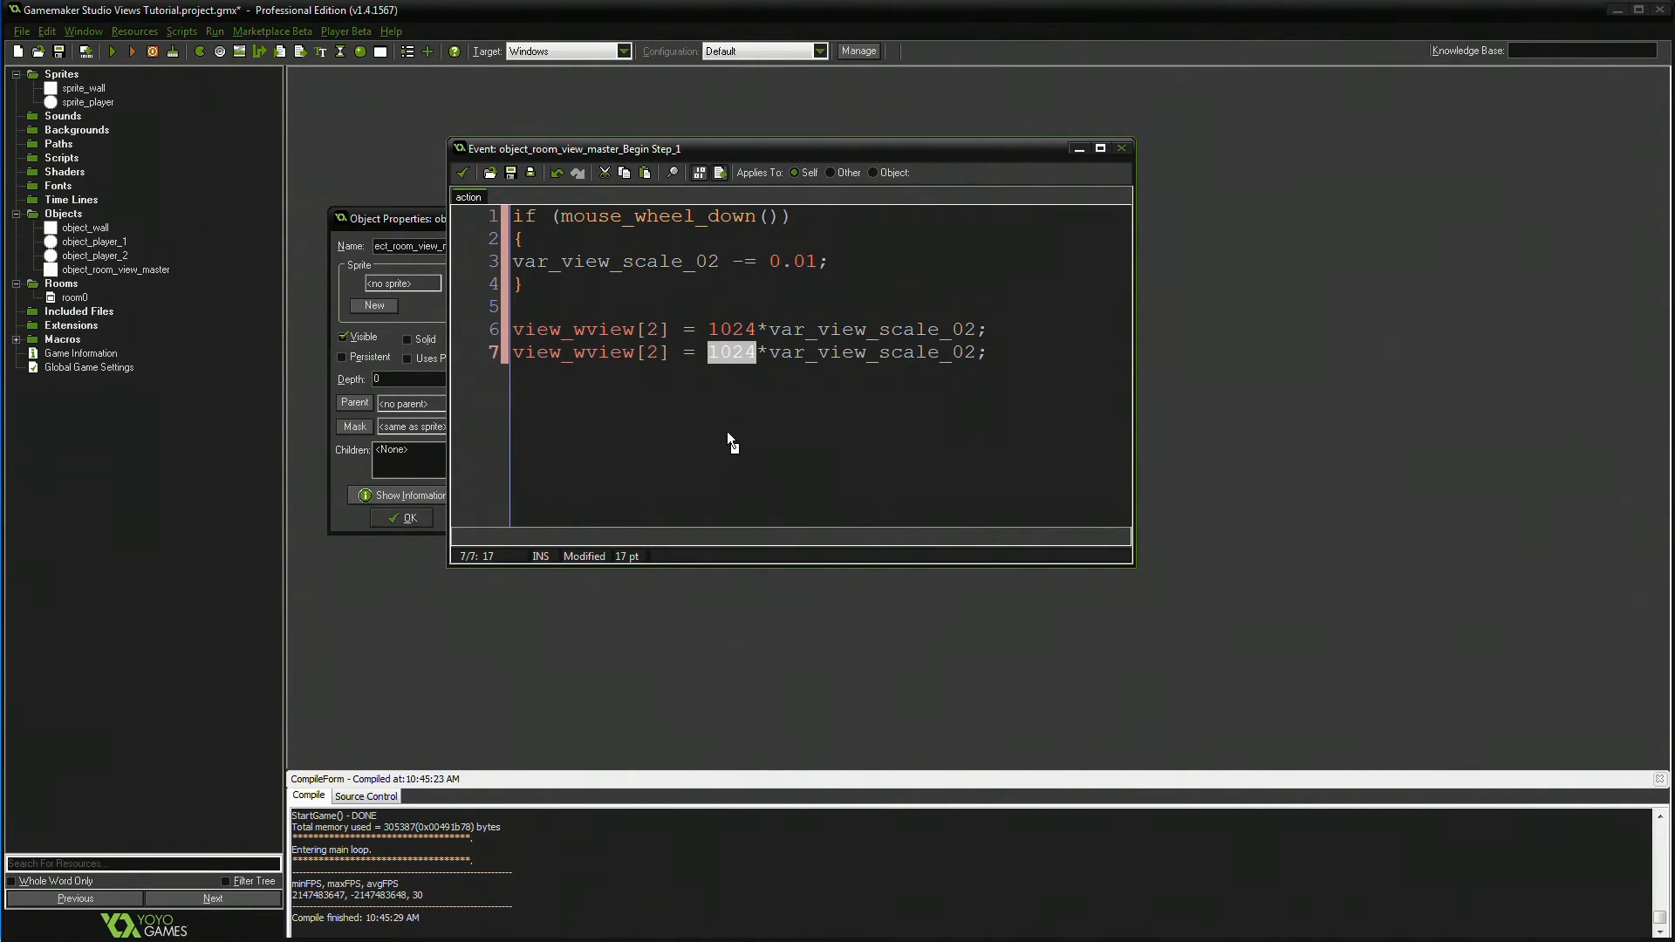
text(768)
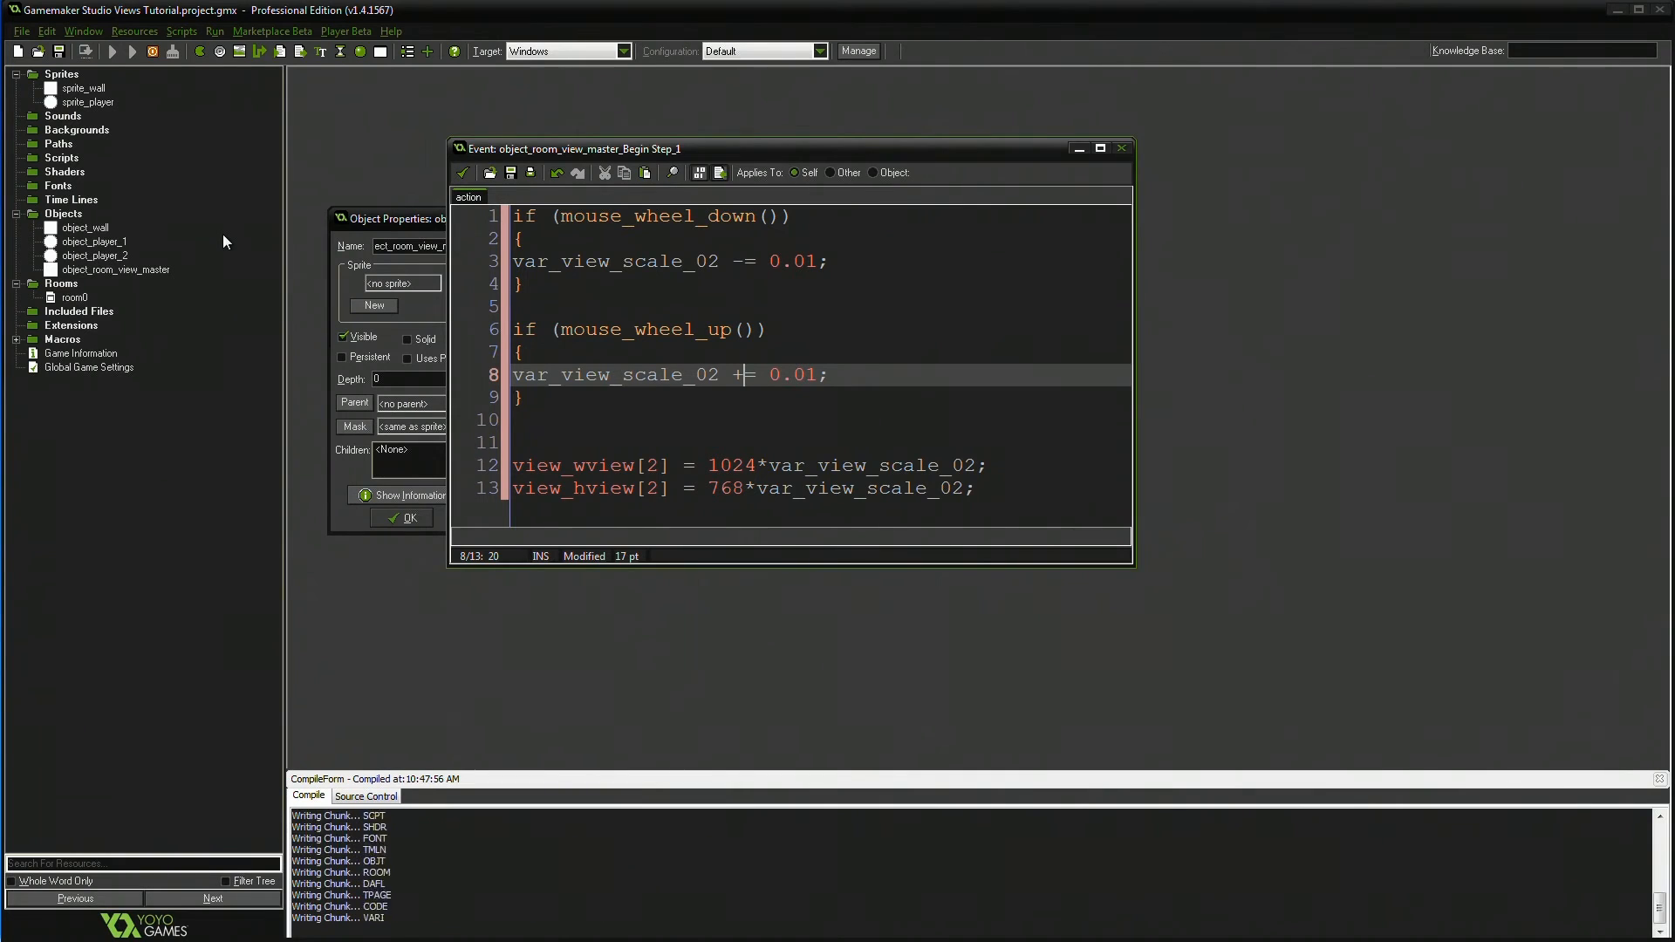
- Run the game to test the mouse-wheel scaling of var_view_scale_02
click(112, 51)
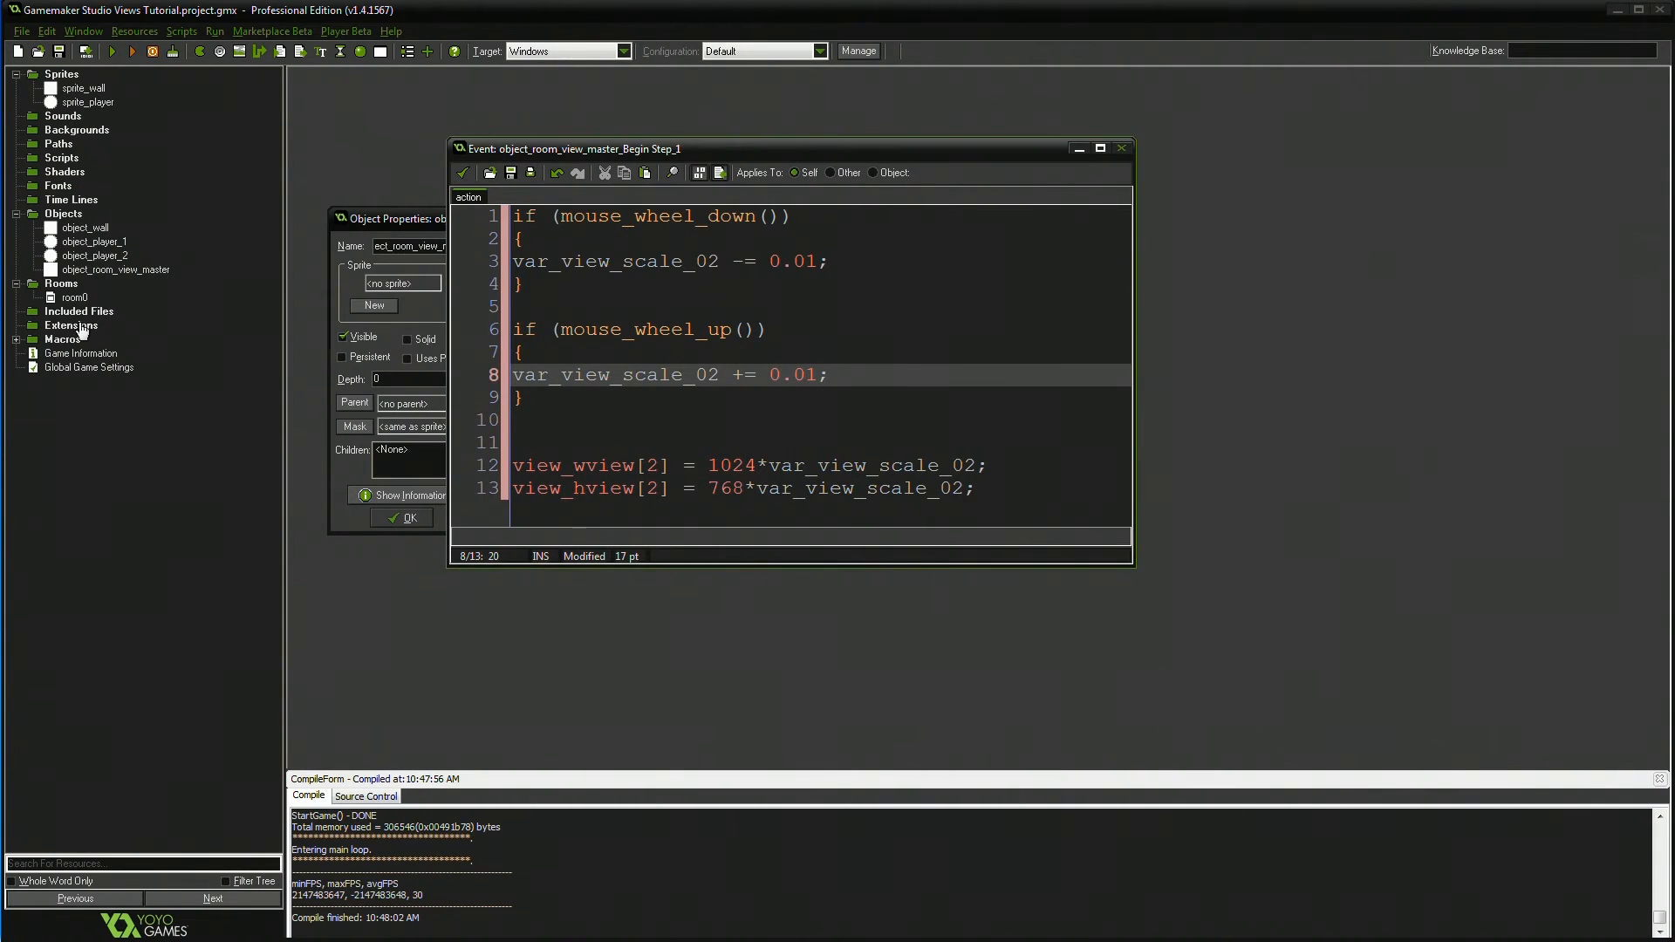
double_click(70, 297)
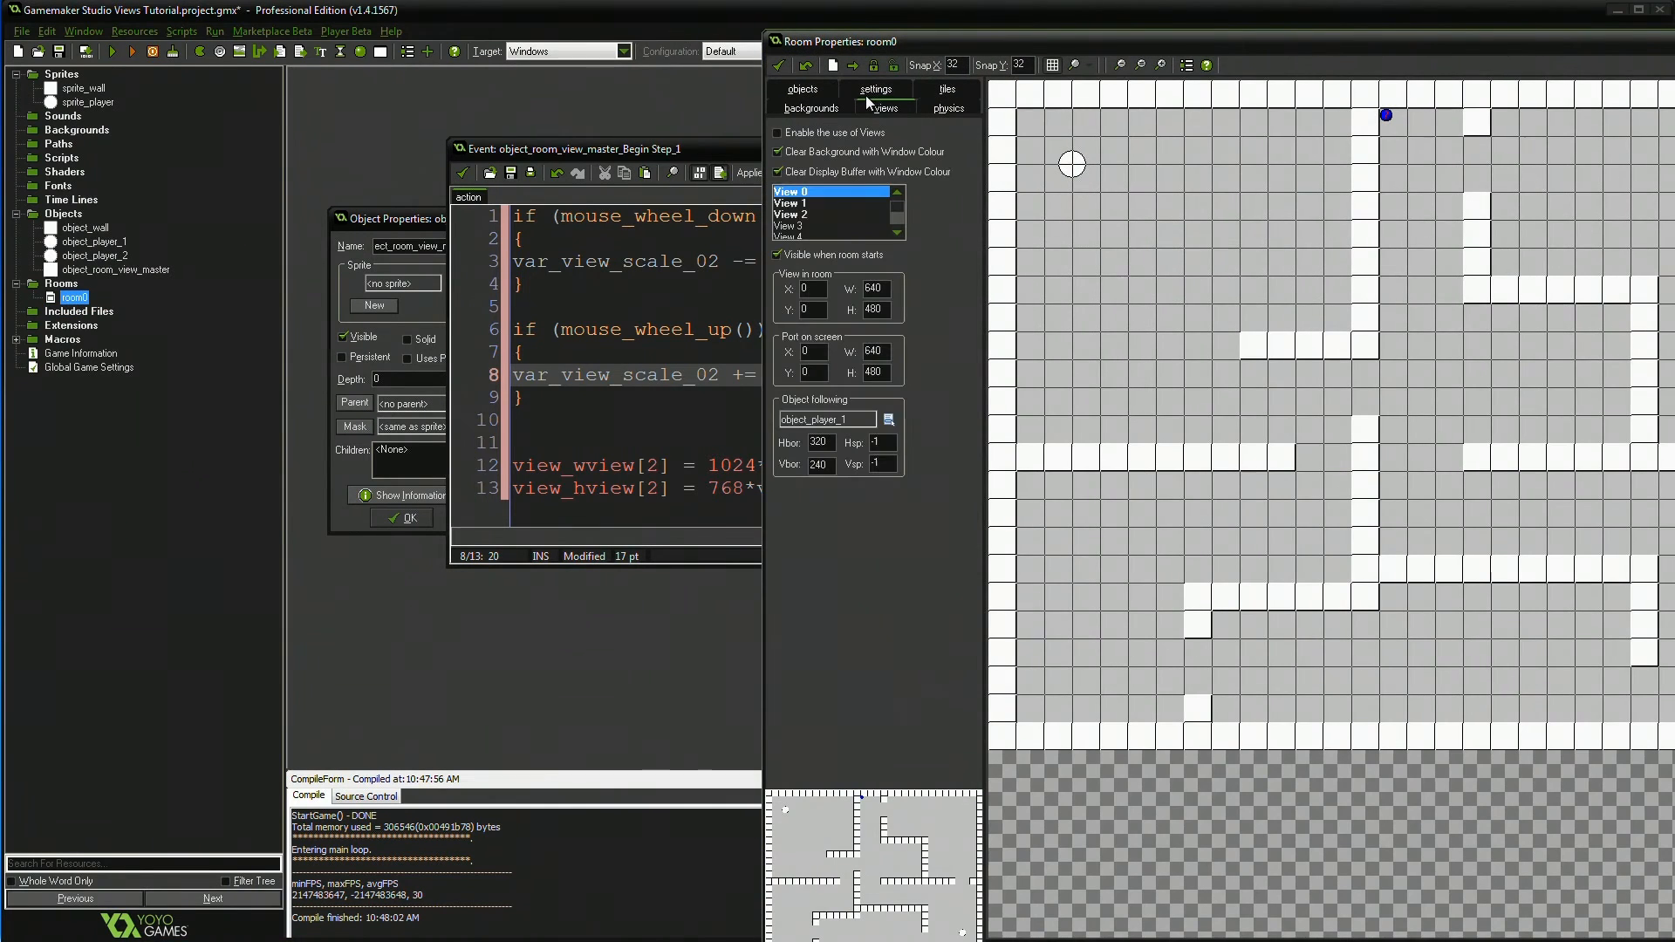
click(811, 108)
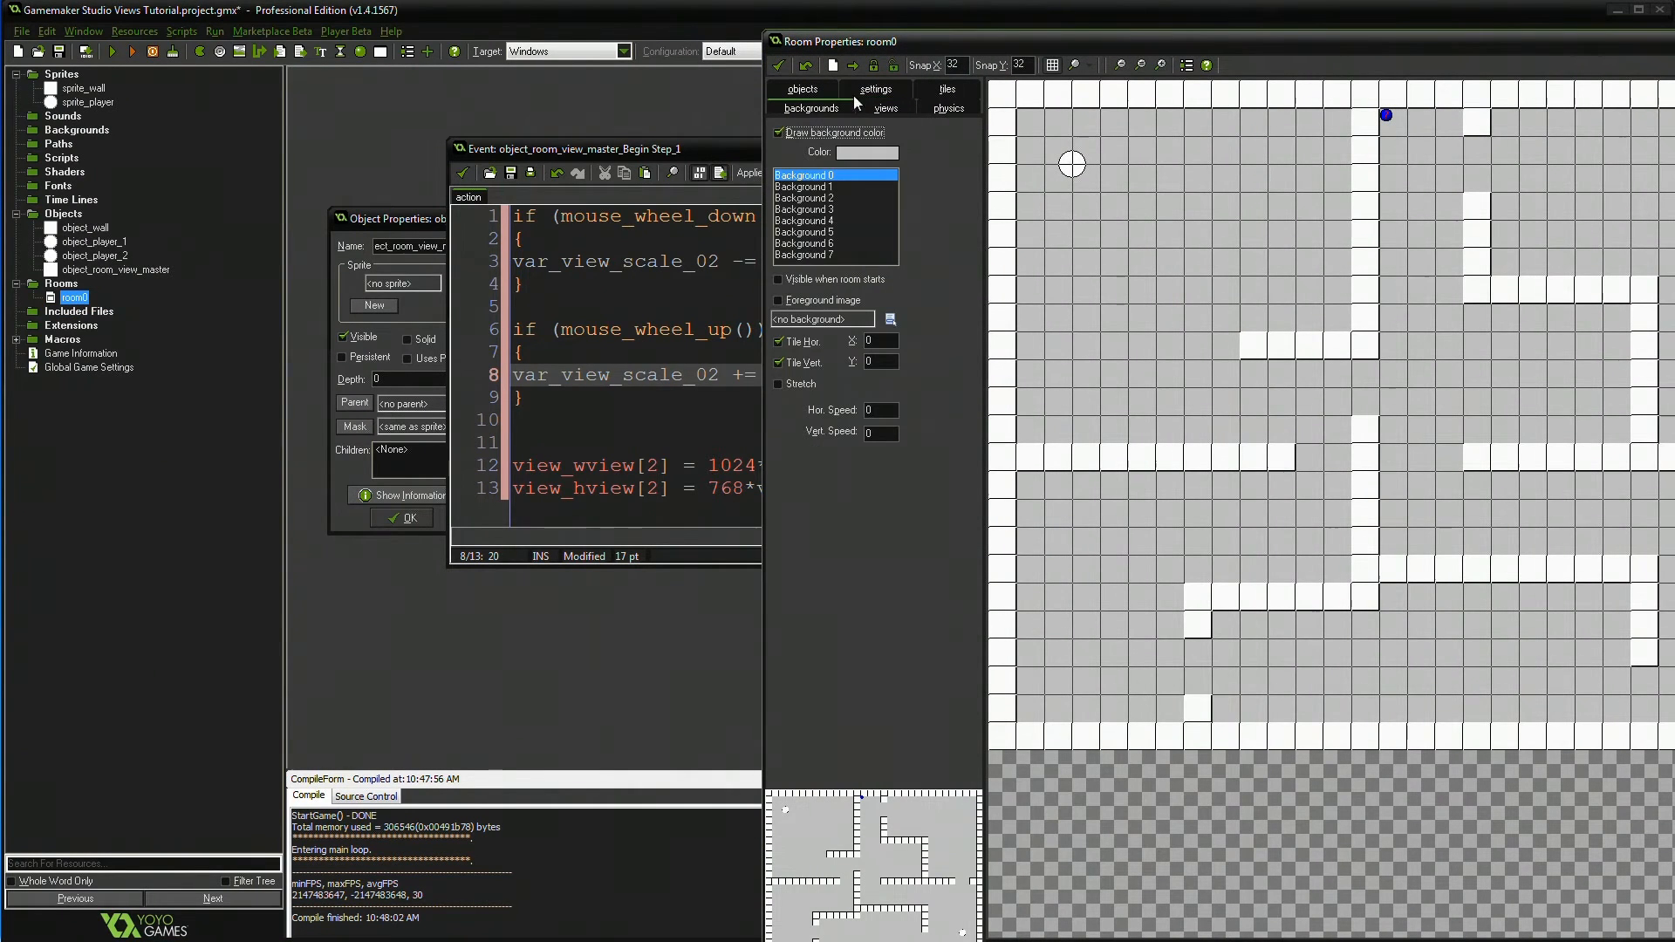
click(885, 108)
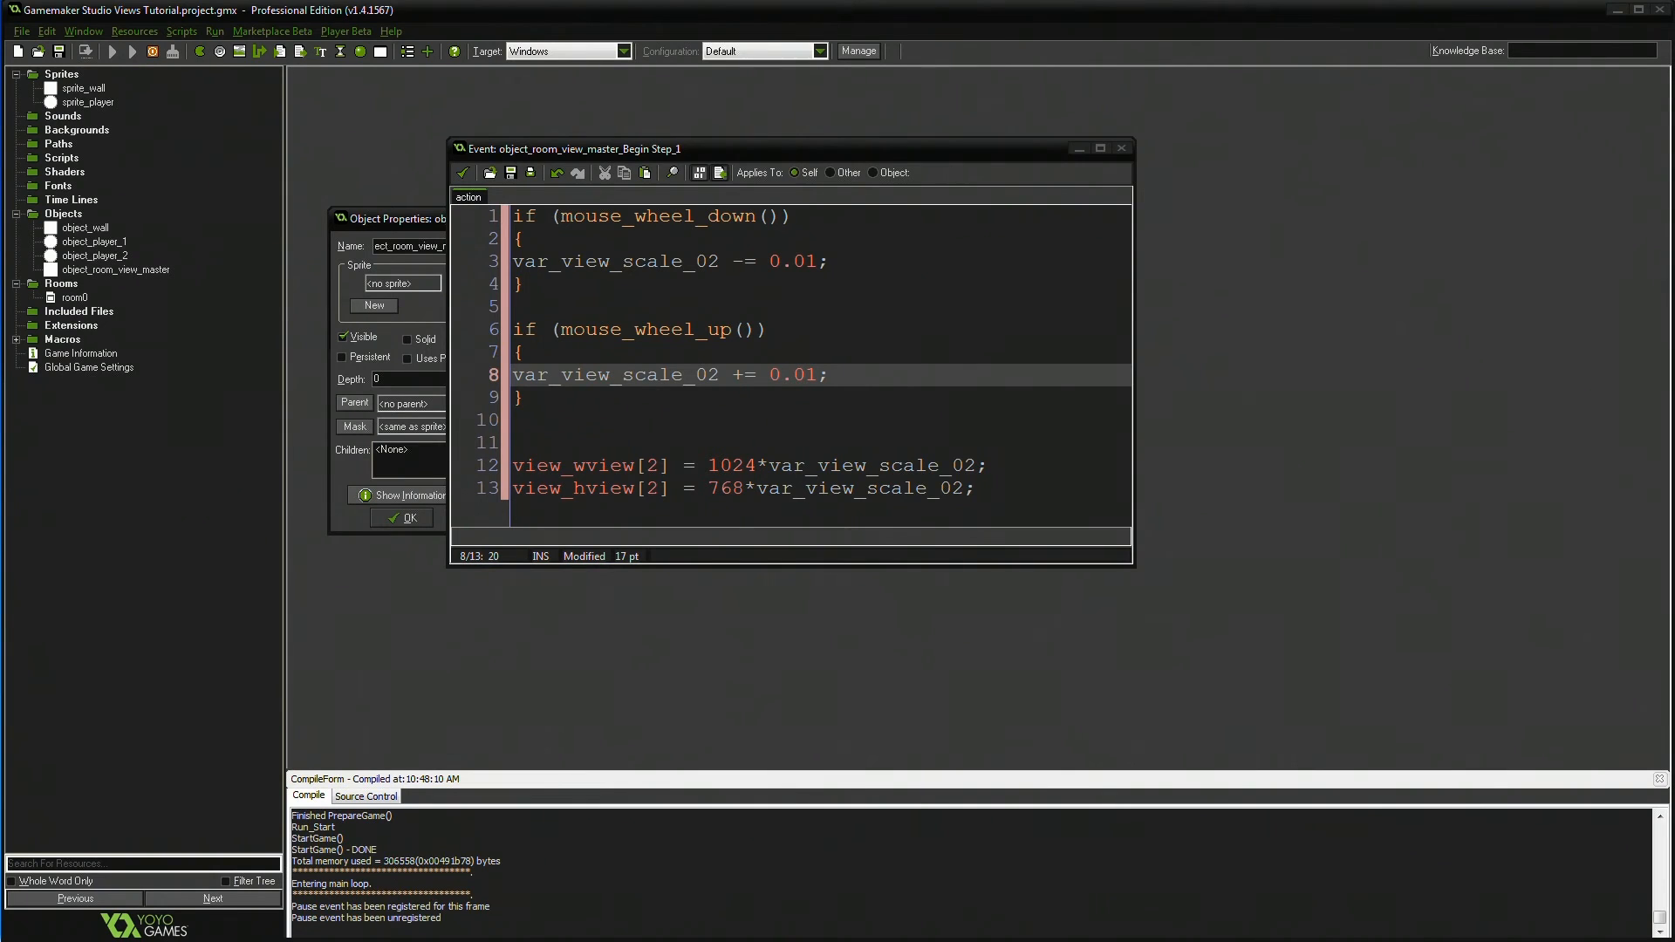
click(112, 50)
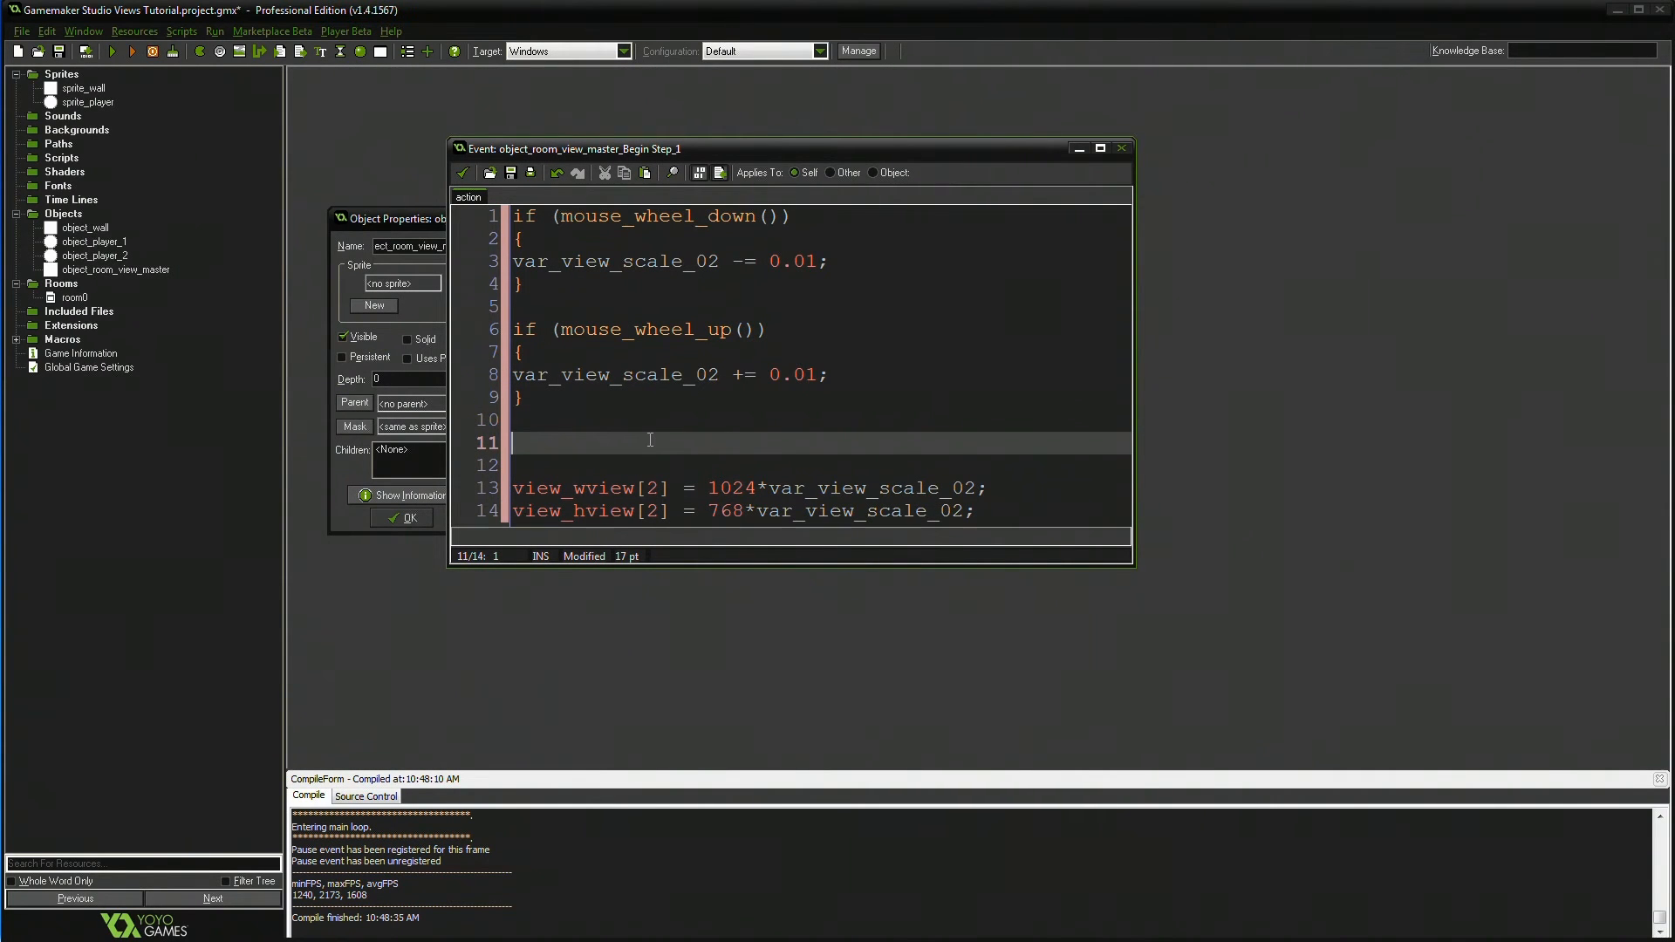
- Write a keyboard_check_pressed(ord("Q")) block adding 0.01 to var_view_scale_00, with a matching Z block
key(Backspace)
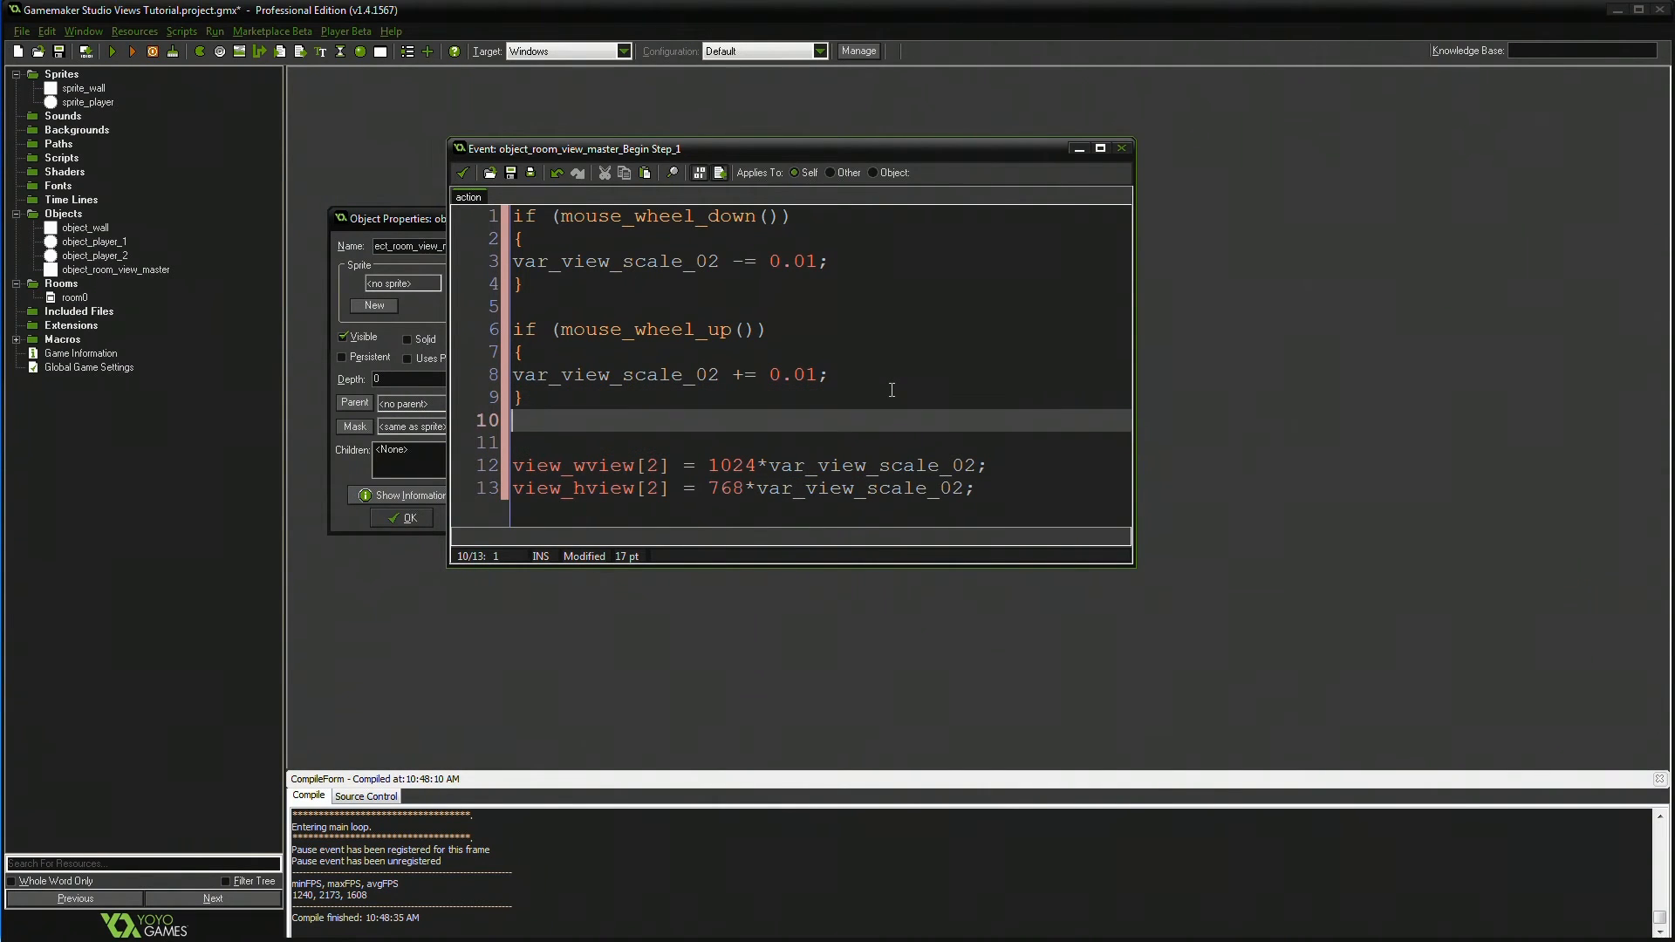
text(if ())
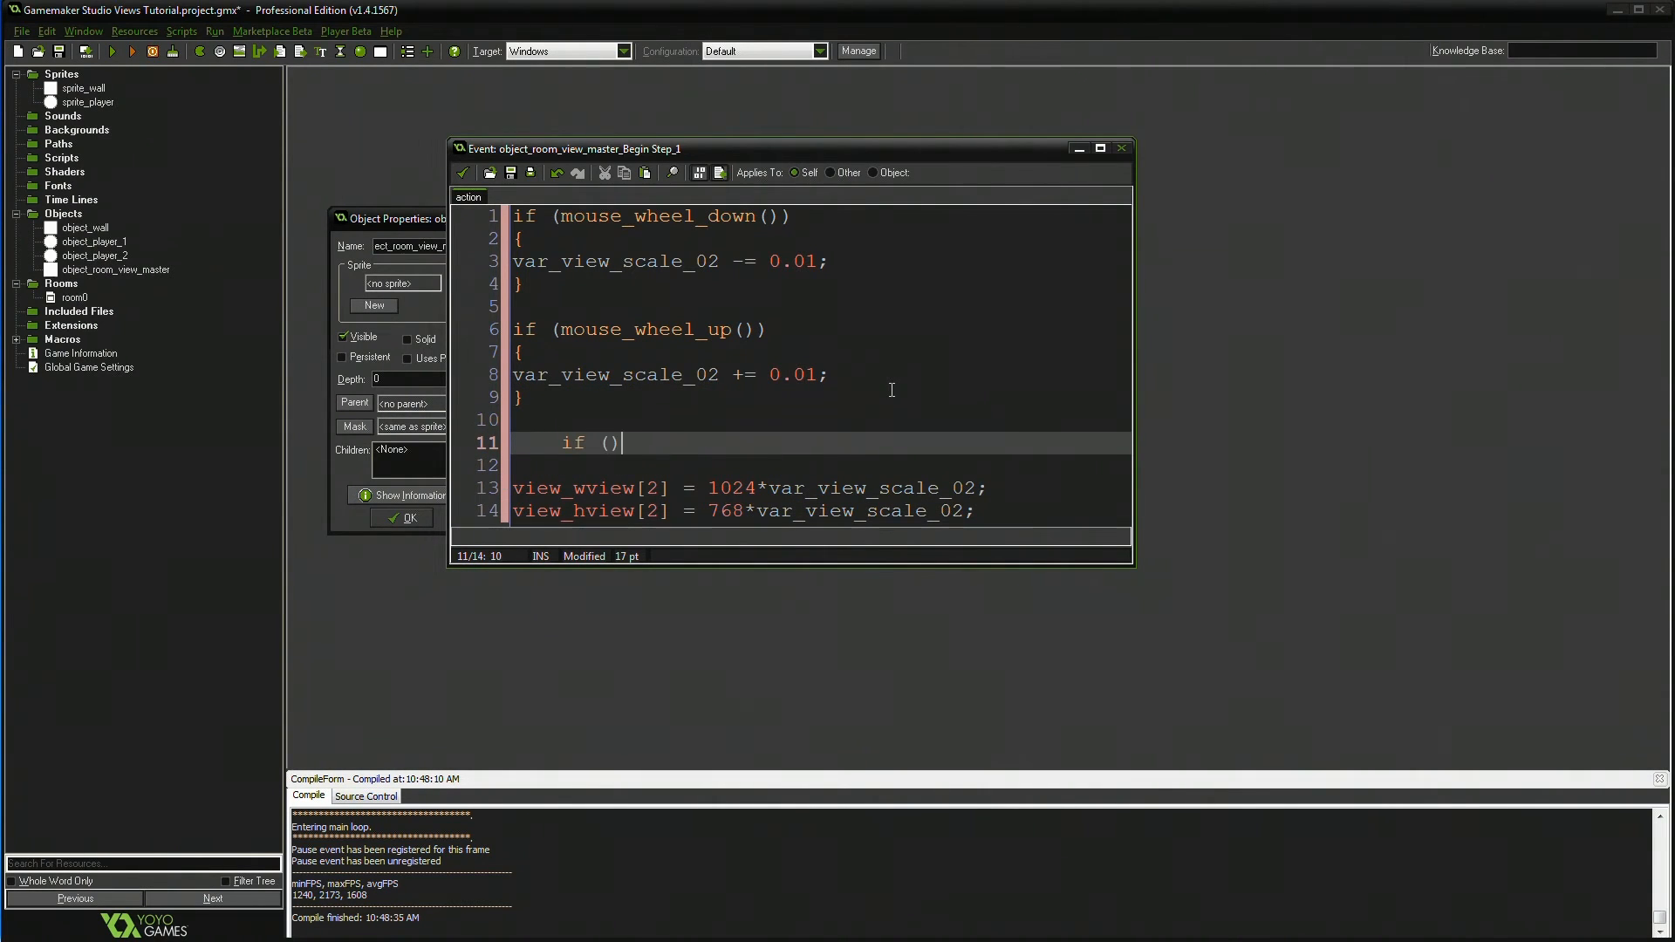
text(keyboard_check_pressed()
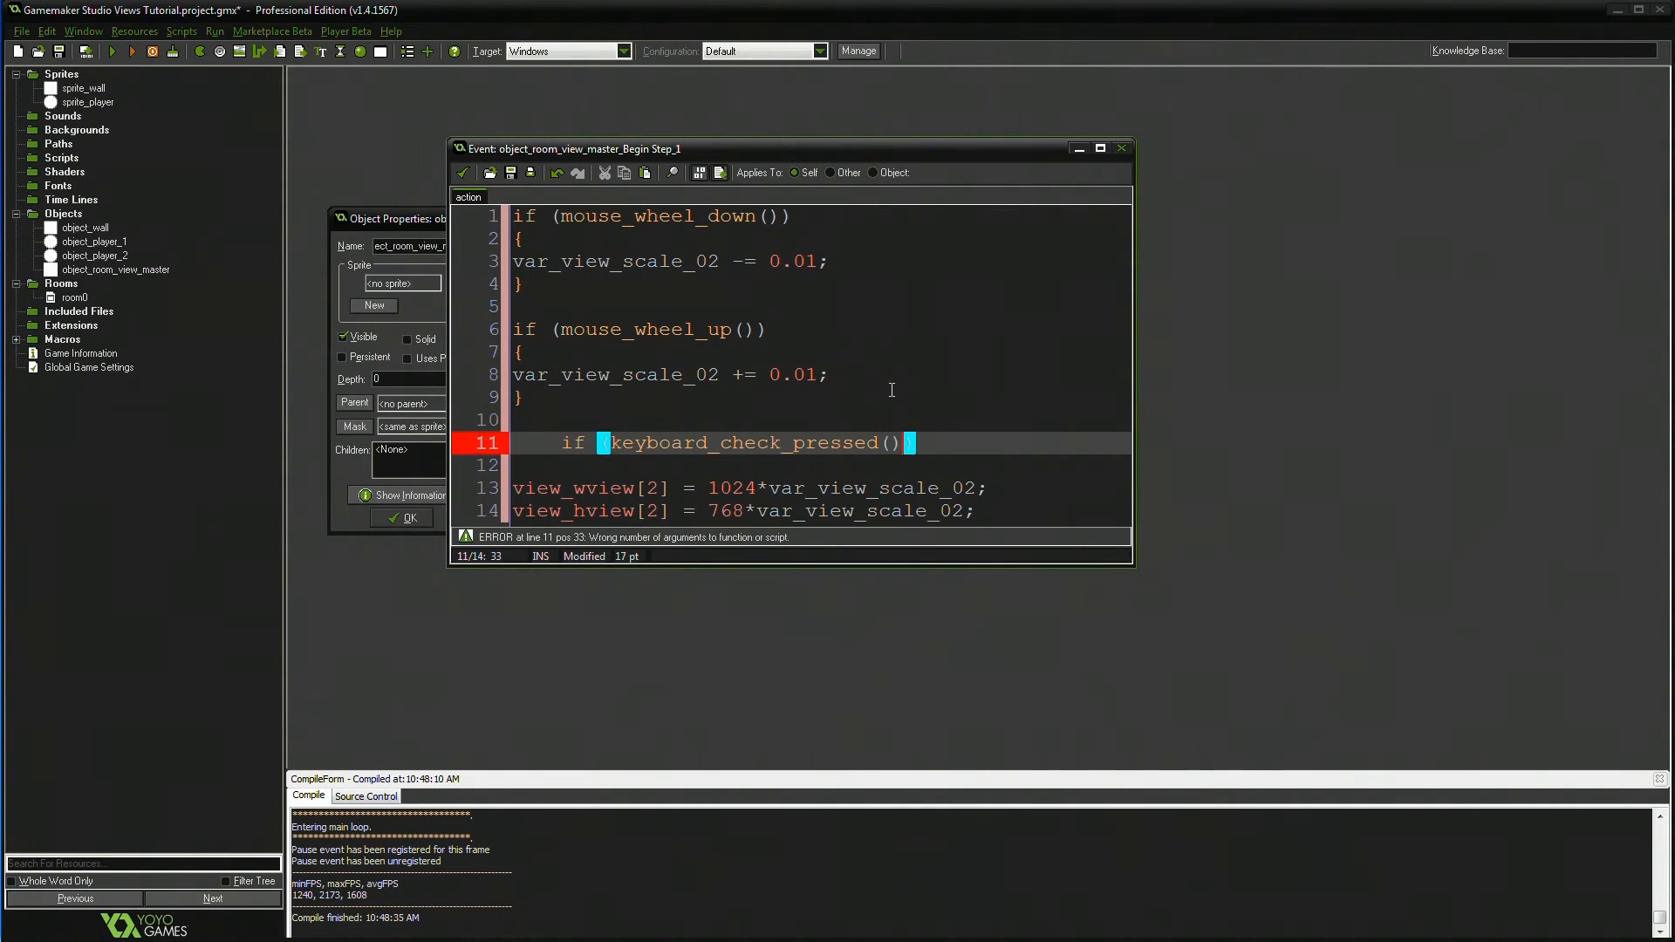
text(ord(")
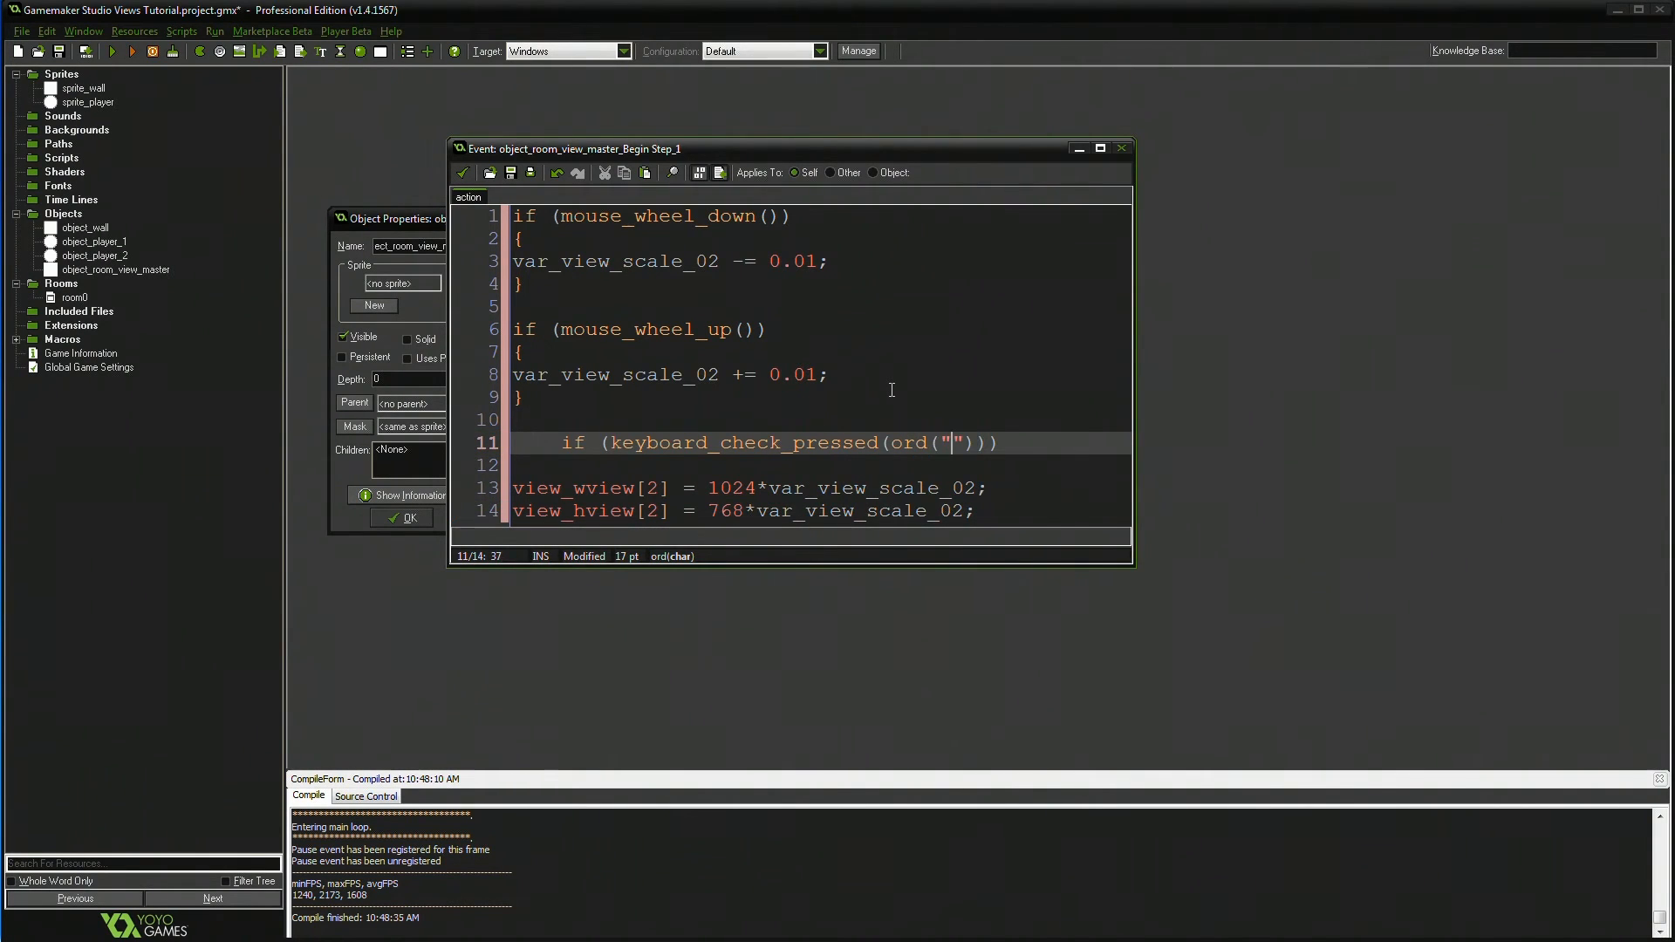
text(Q)
click(803, 464)
text({)
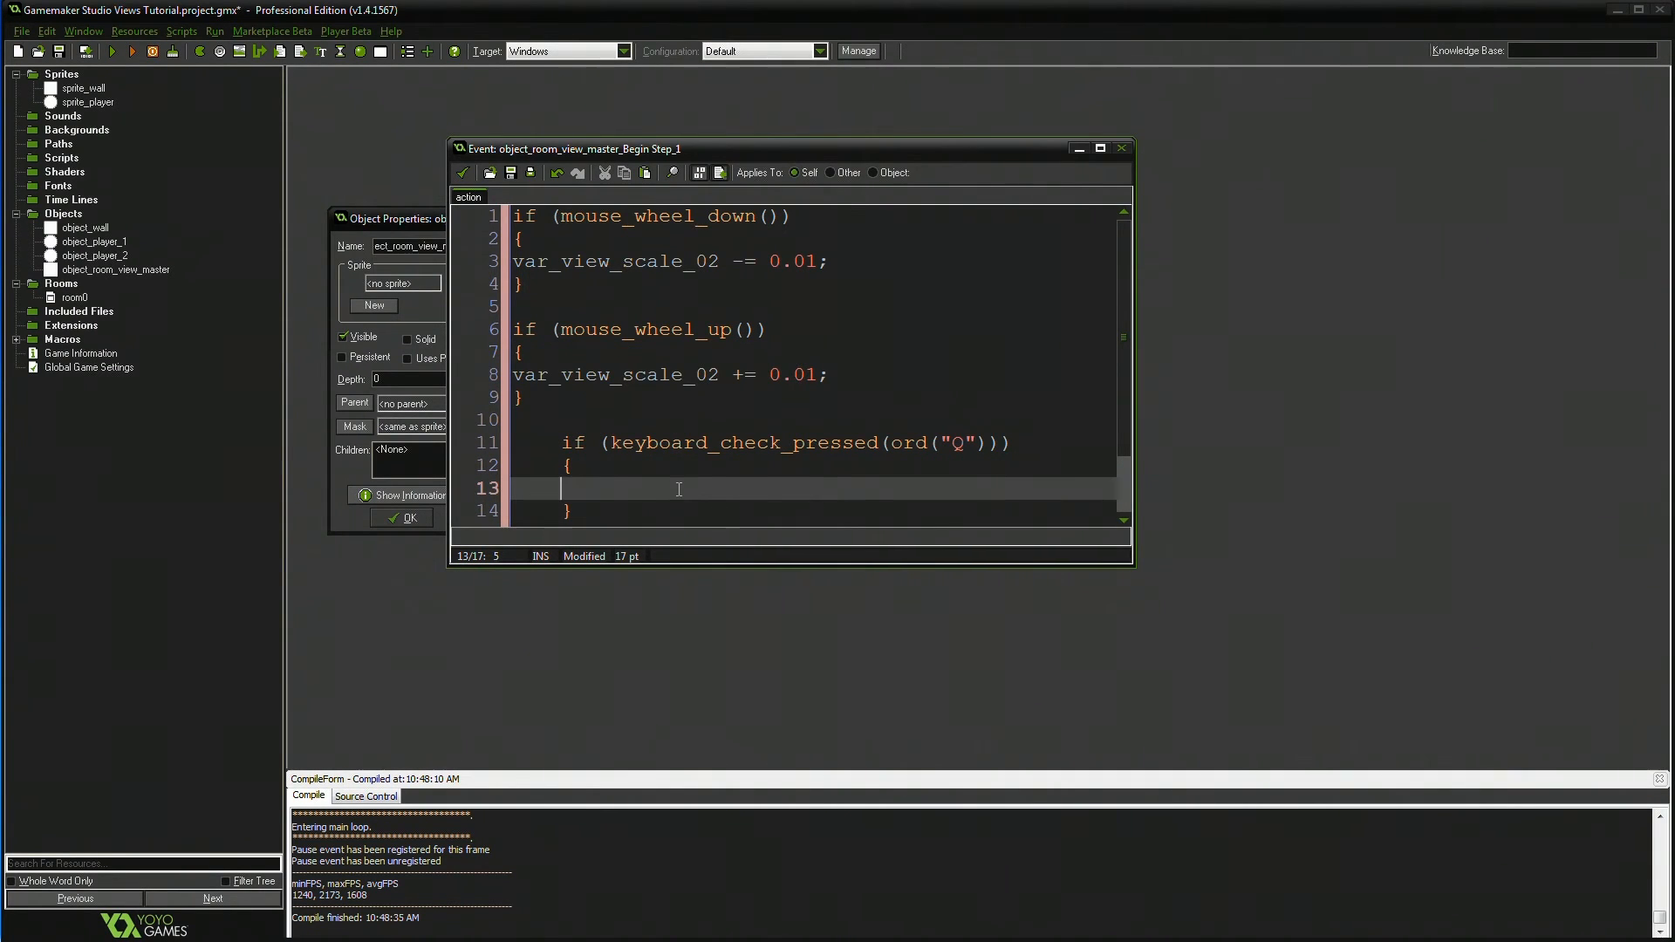
text(var_view_scale_00 += 0)
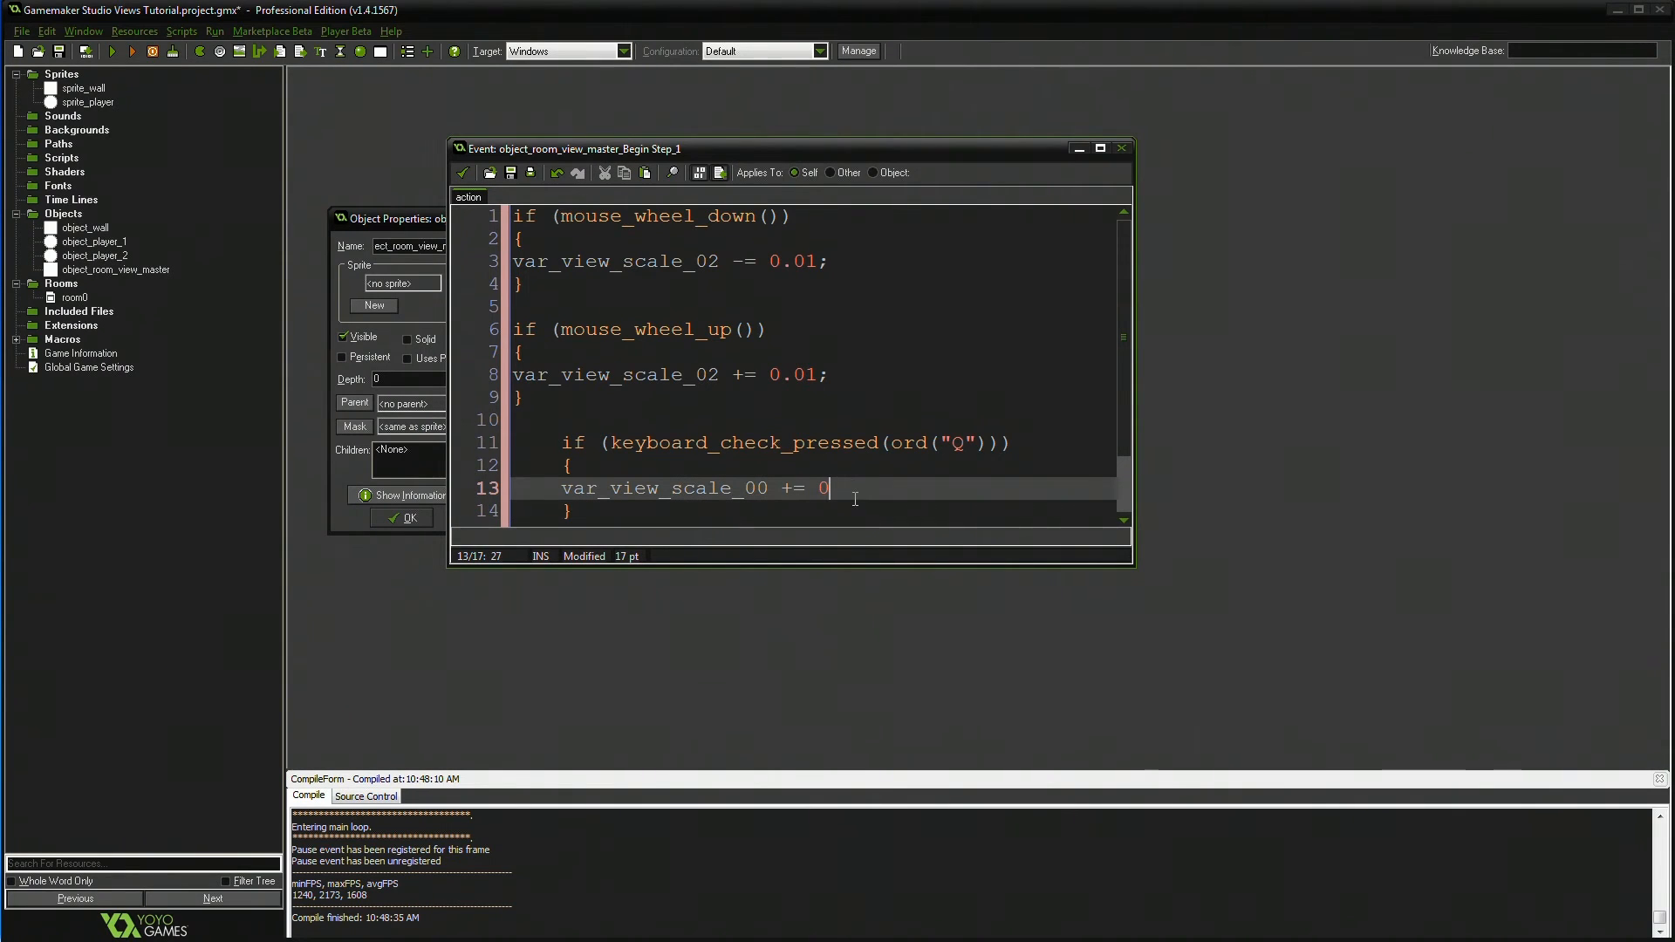
text(.01;)
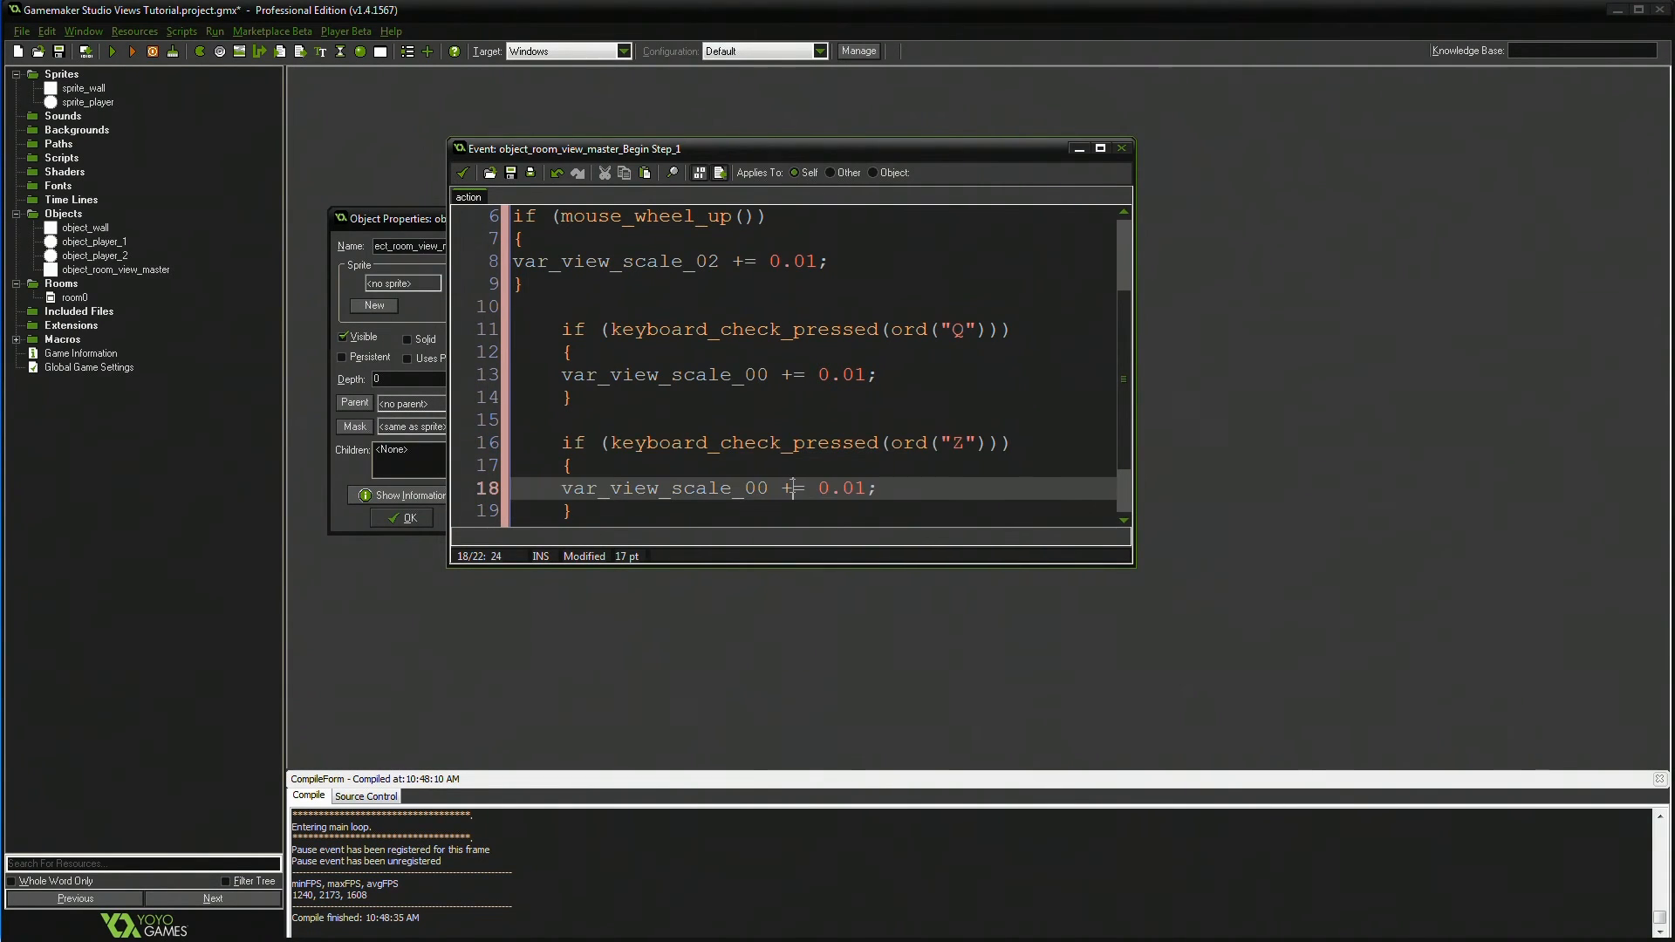
scroll(down, 3)
text(-)
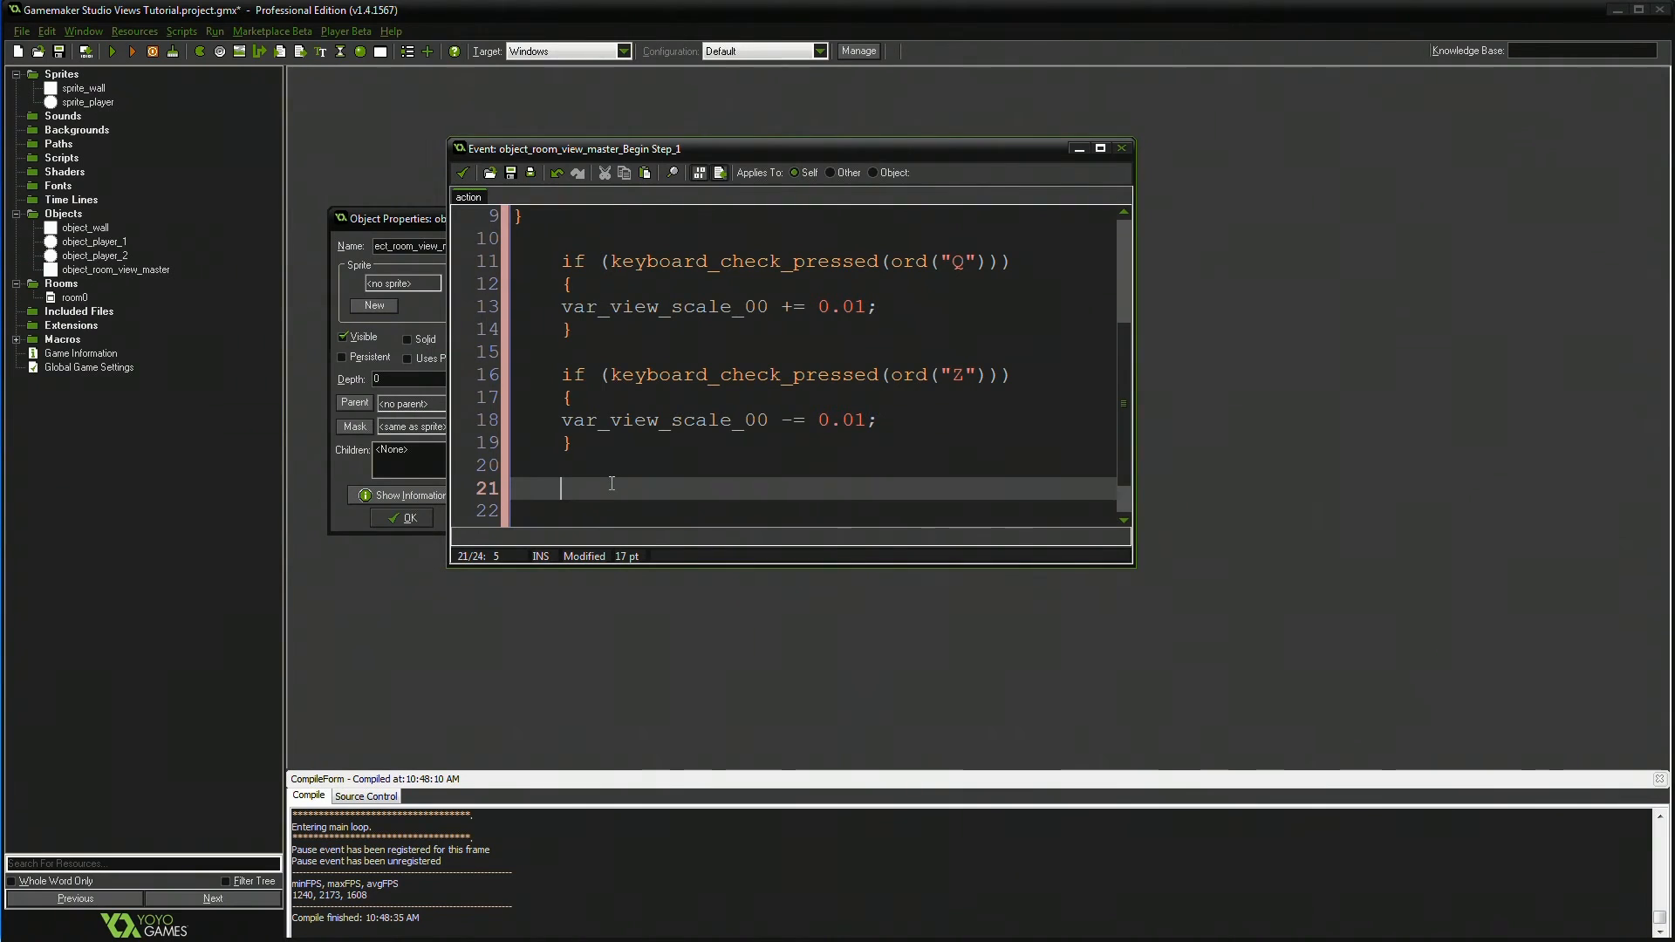
- Set view 0 to 640×480 and view 2 to 1024×768 times their scale variables, then run the game
text(view_wview[2] = 1024*var_view_scale_02;)
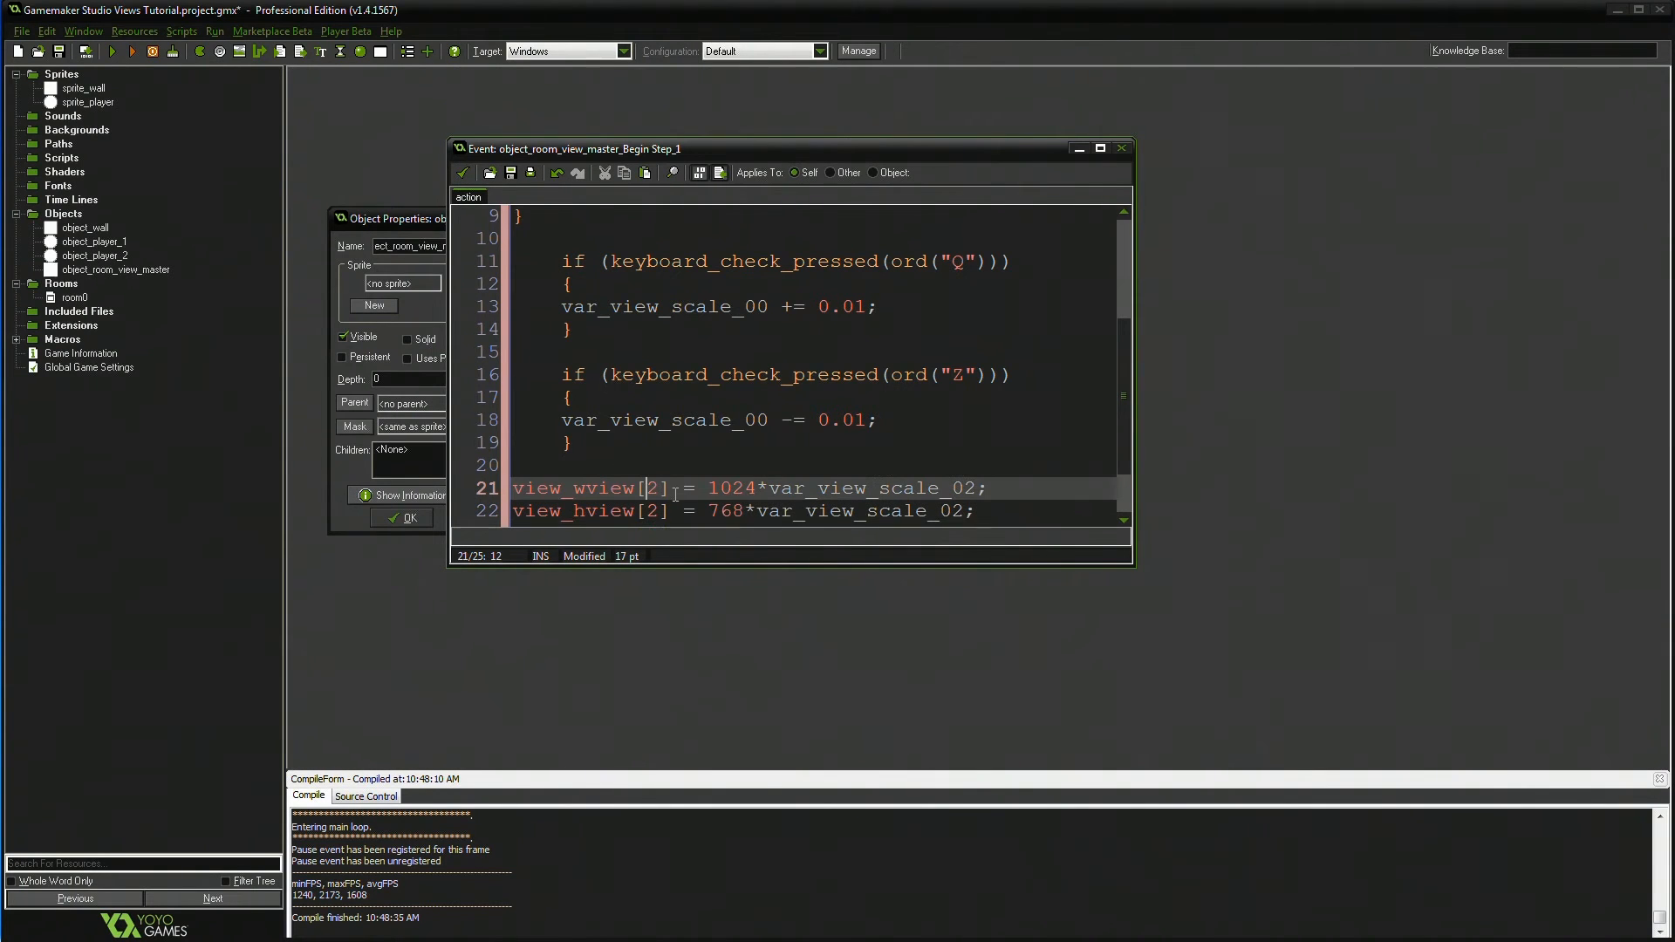
text(1)
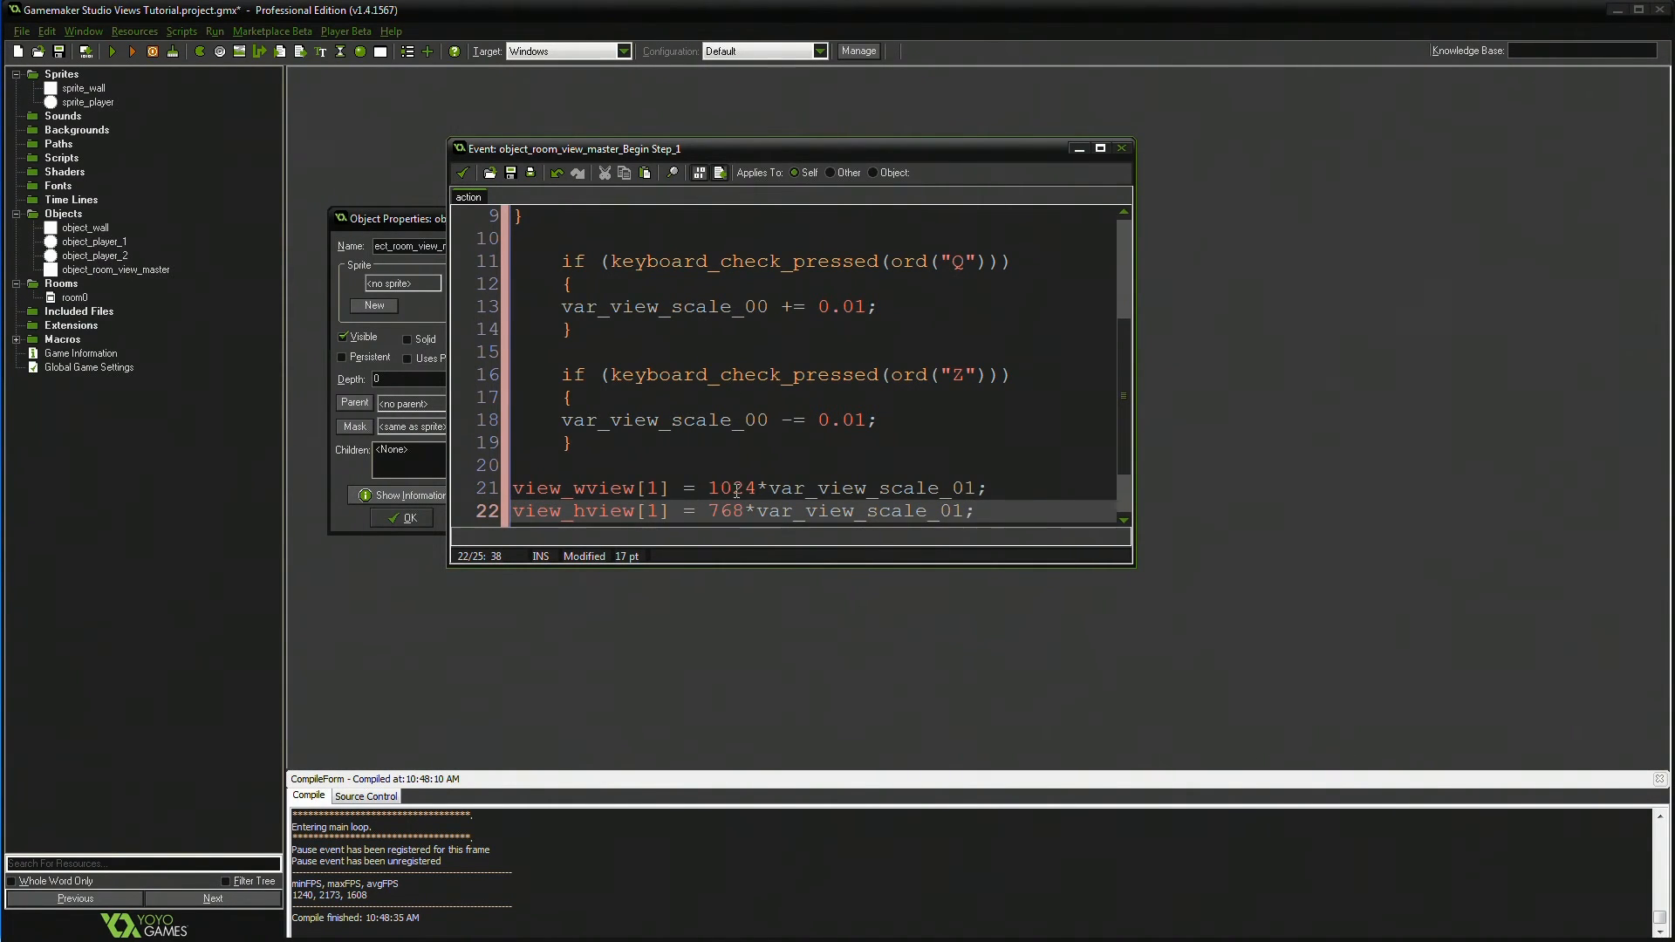
double_click(729, 487)
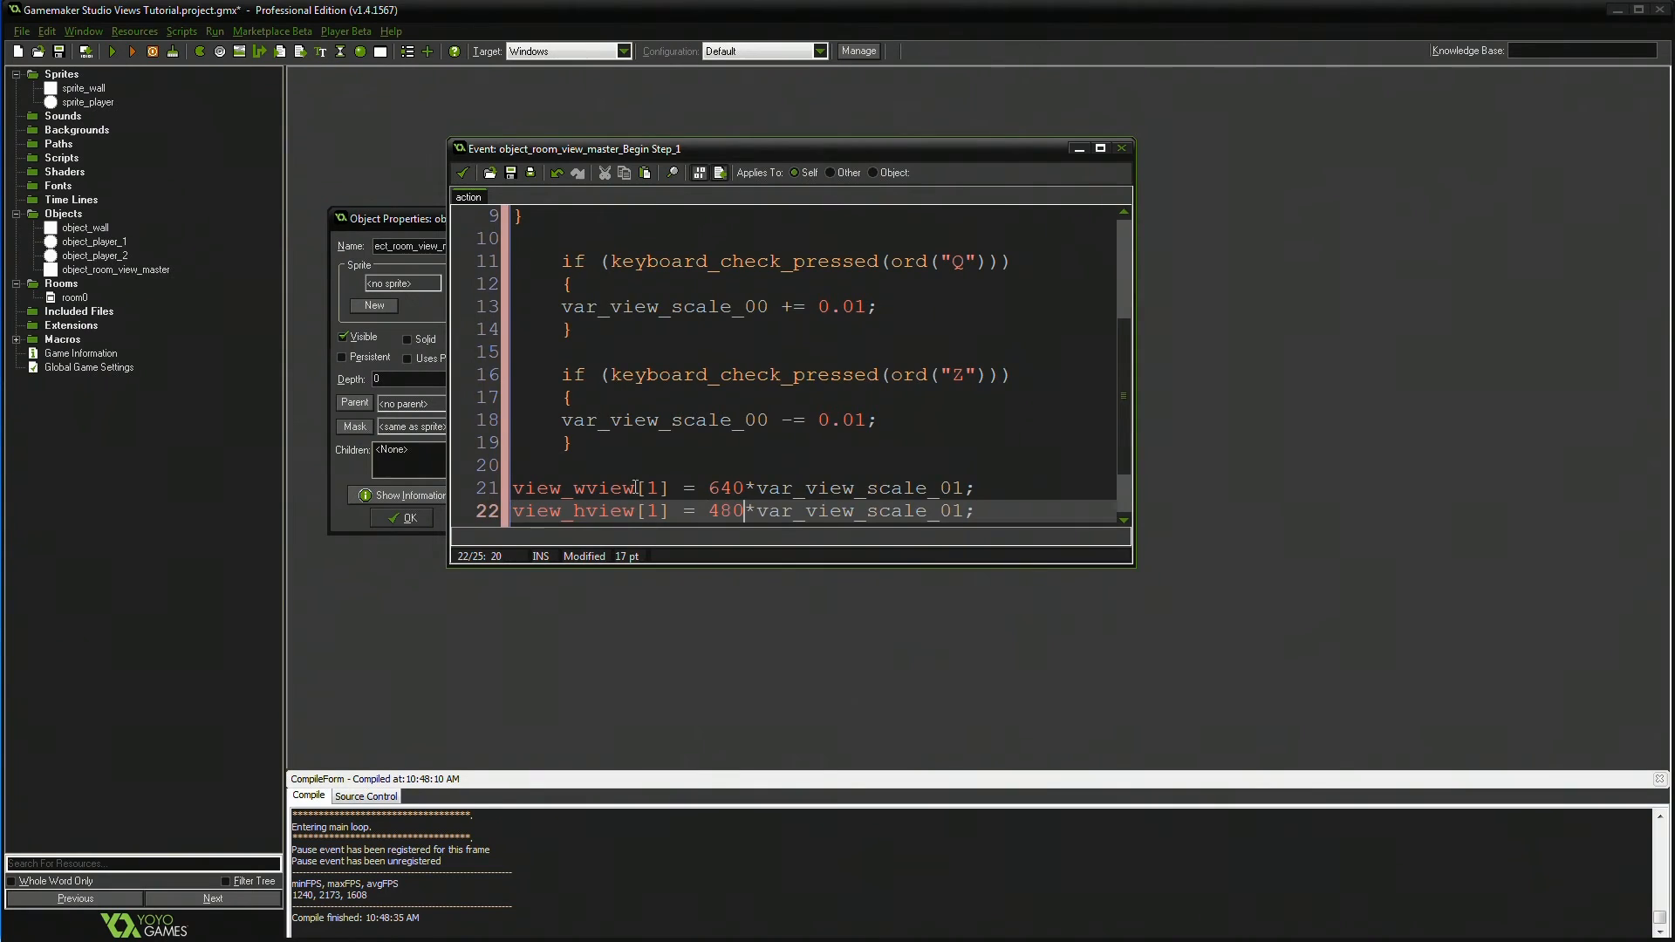
scroll(down, 3)
text(0)
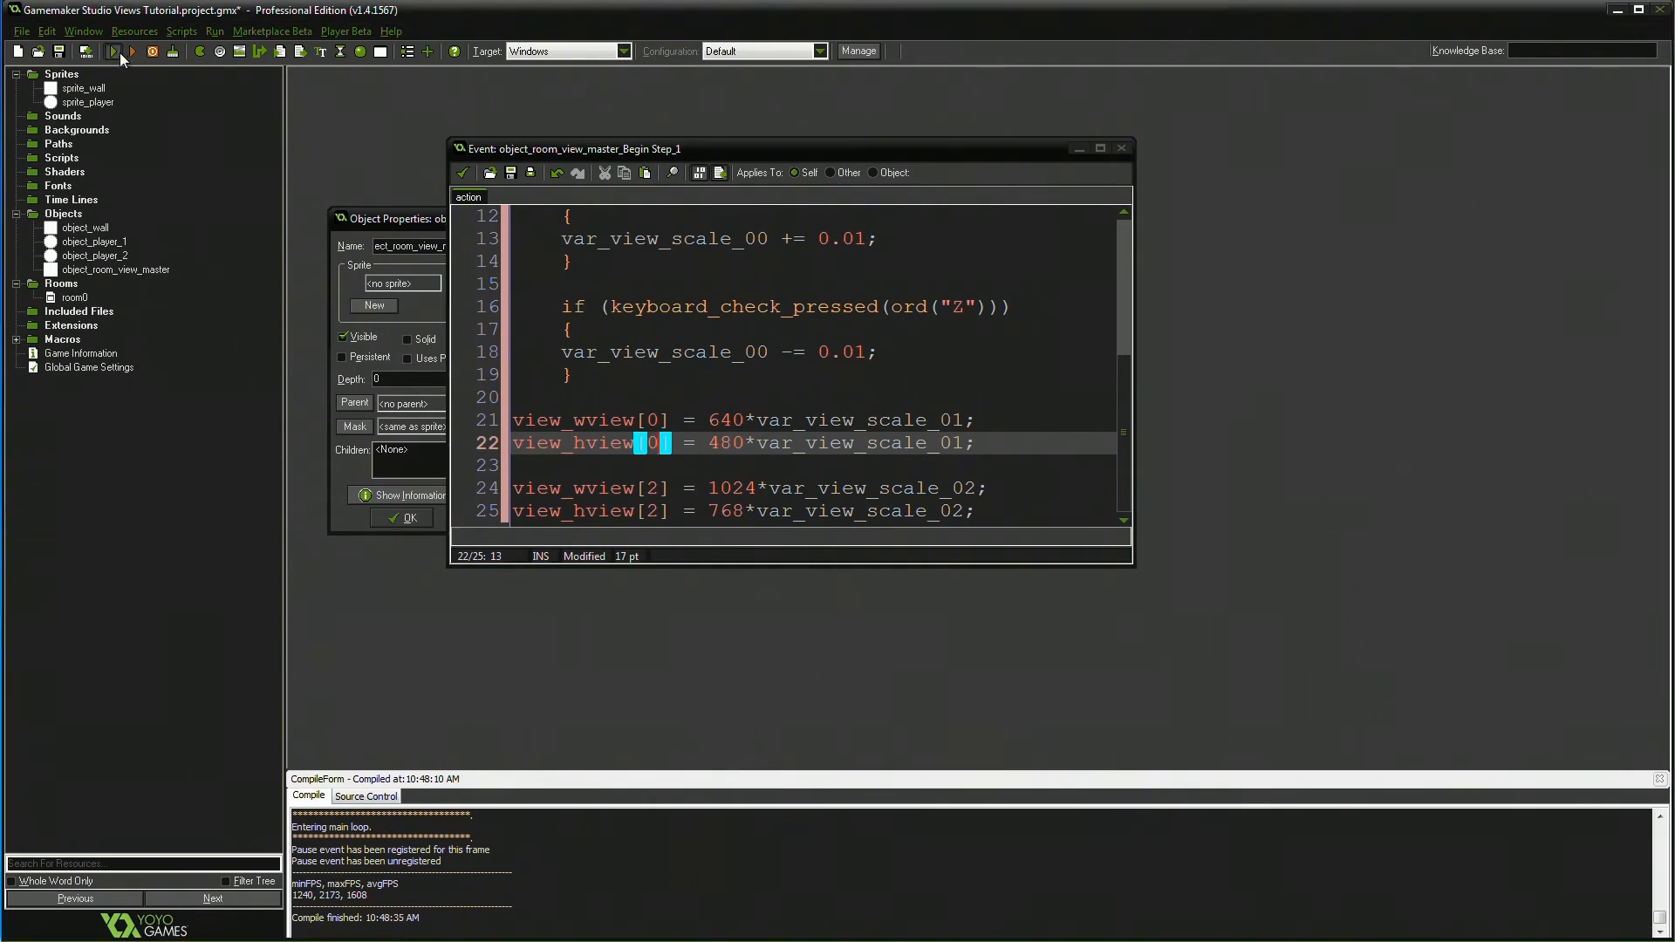
click(114, 50)
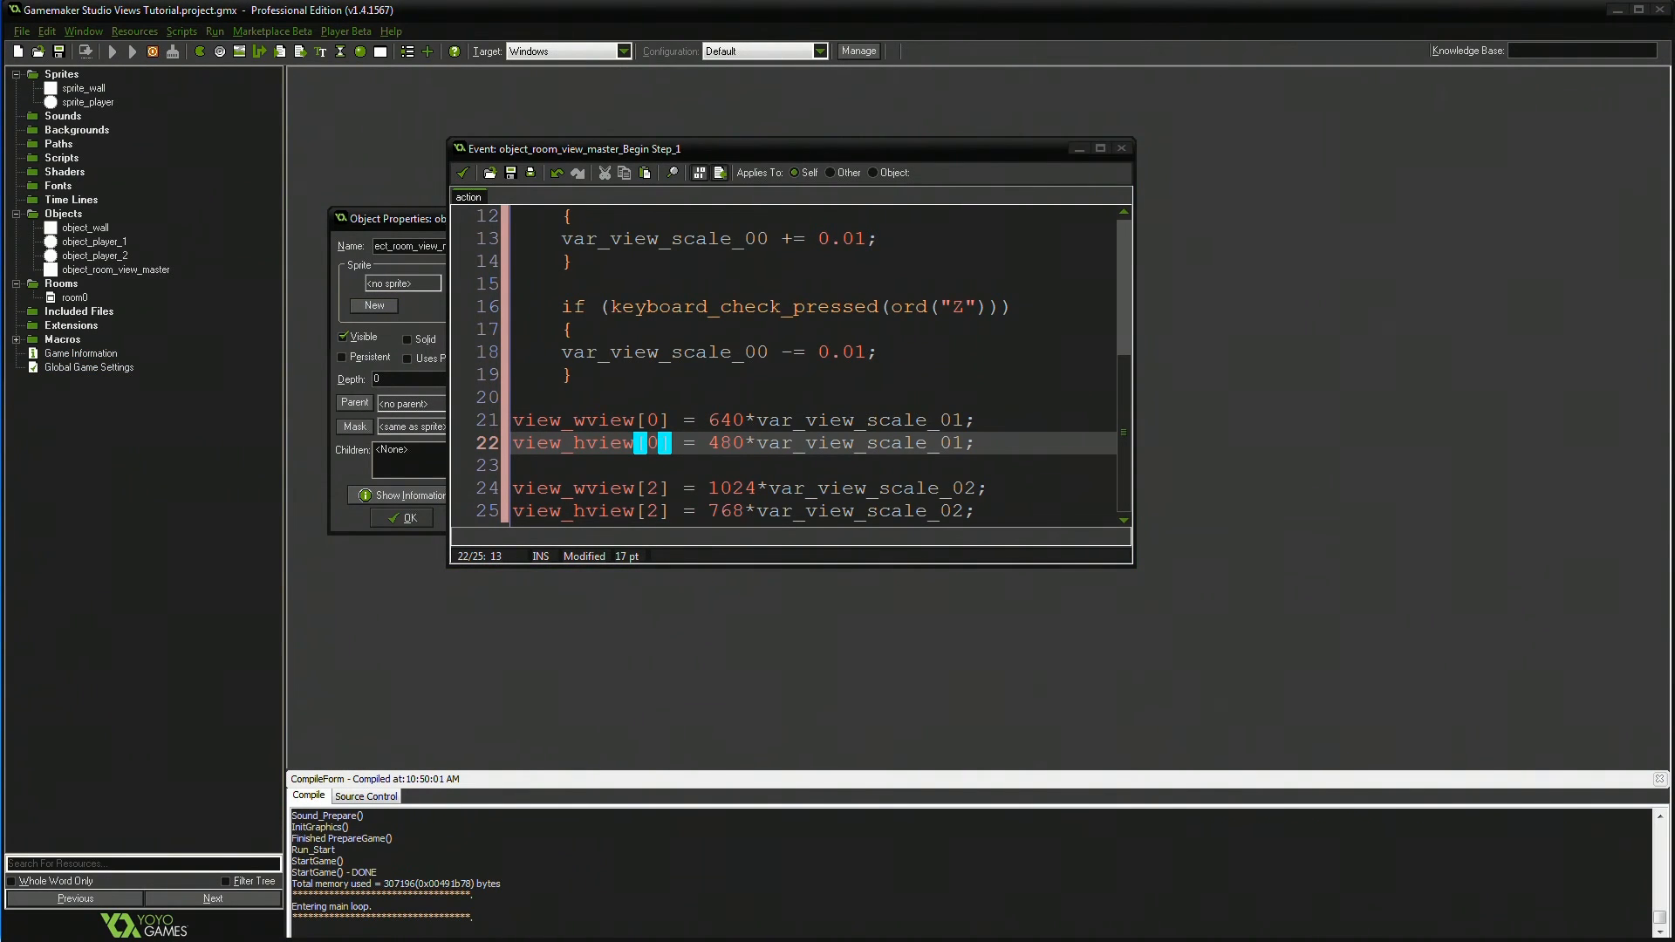
click(130, 51)
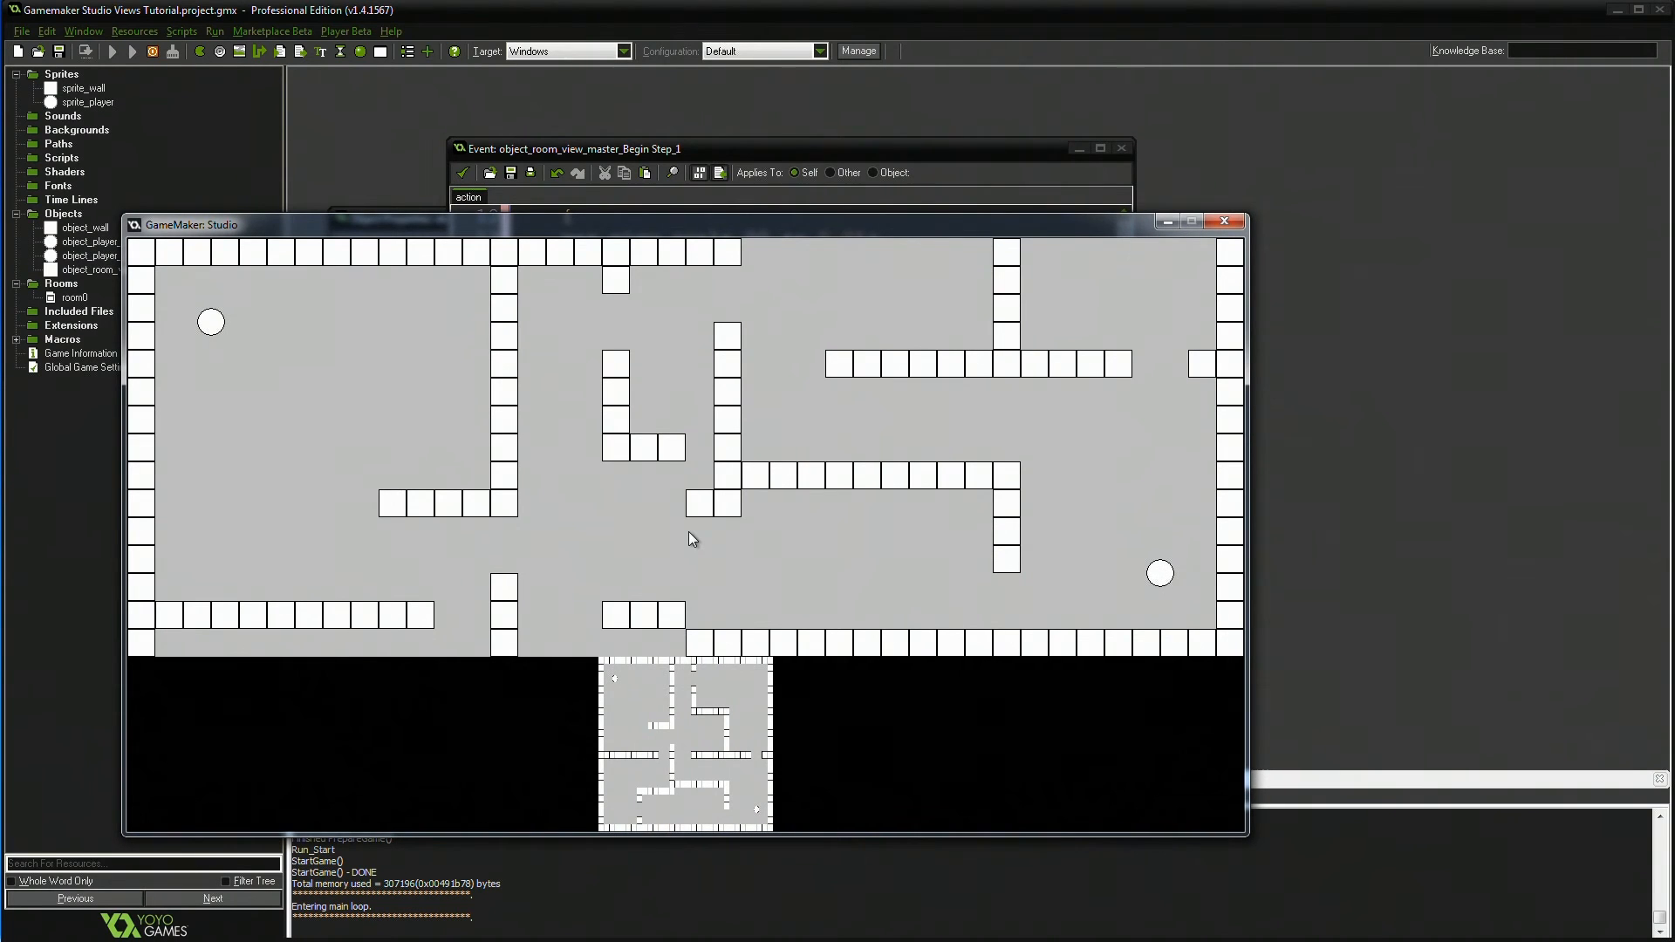
mouse_move(426, 482)
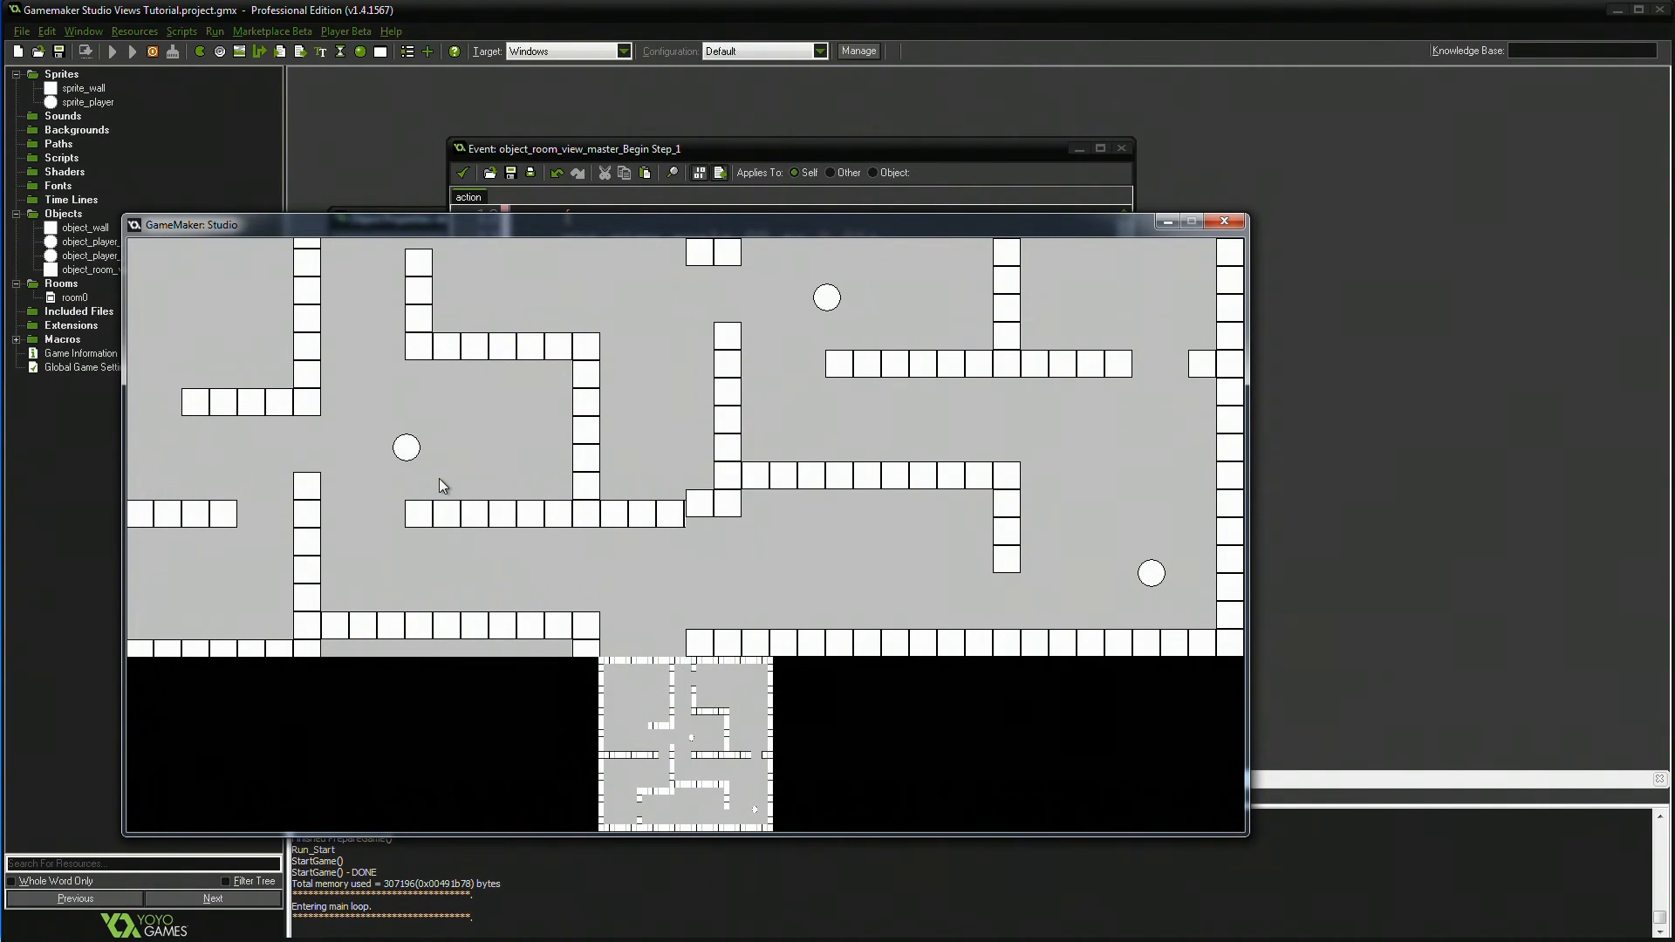
mouse_move(534, 417)
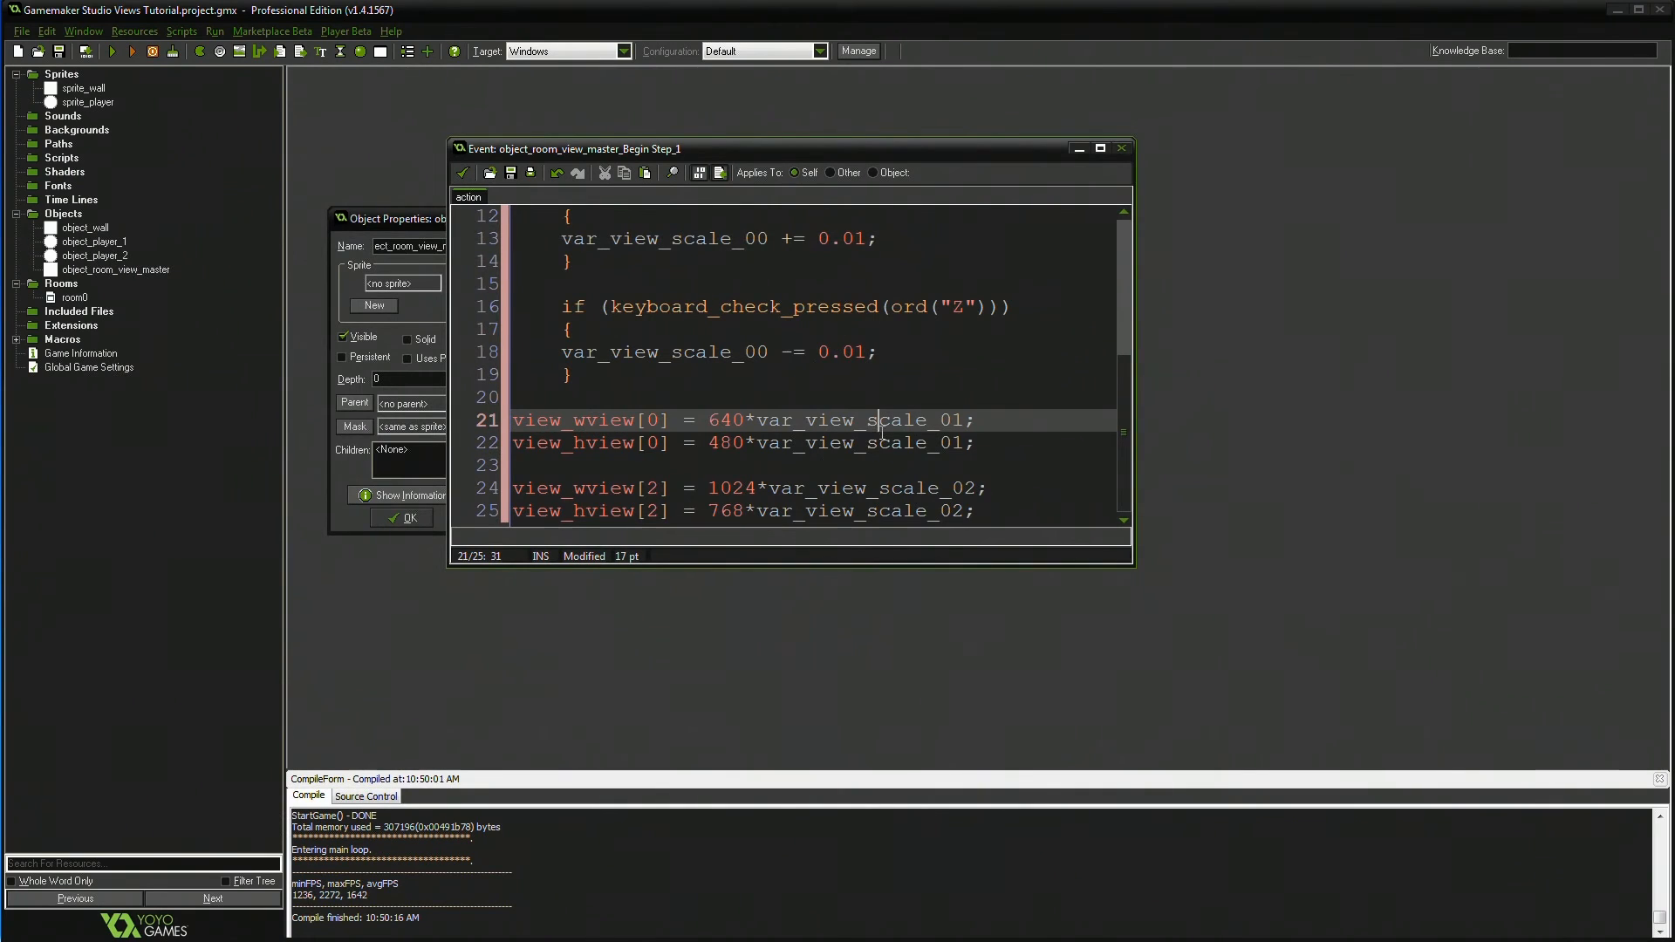
- Swap view 0's width and height multiplier to var_view_scale_00
double_click(845, 419)
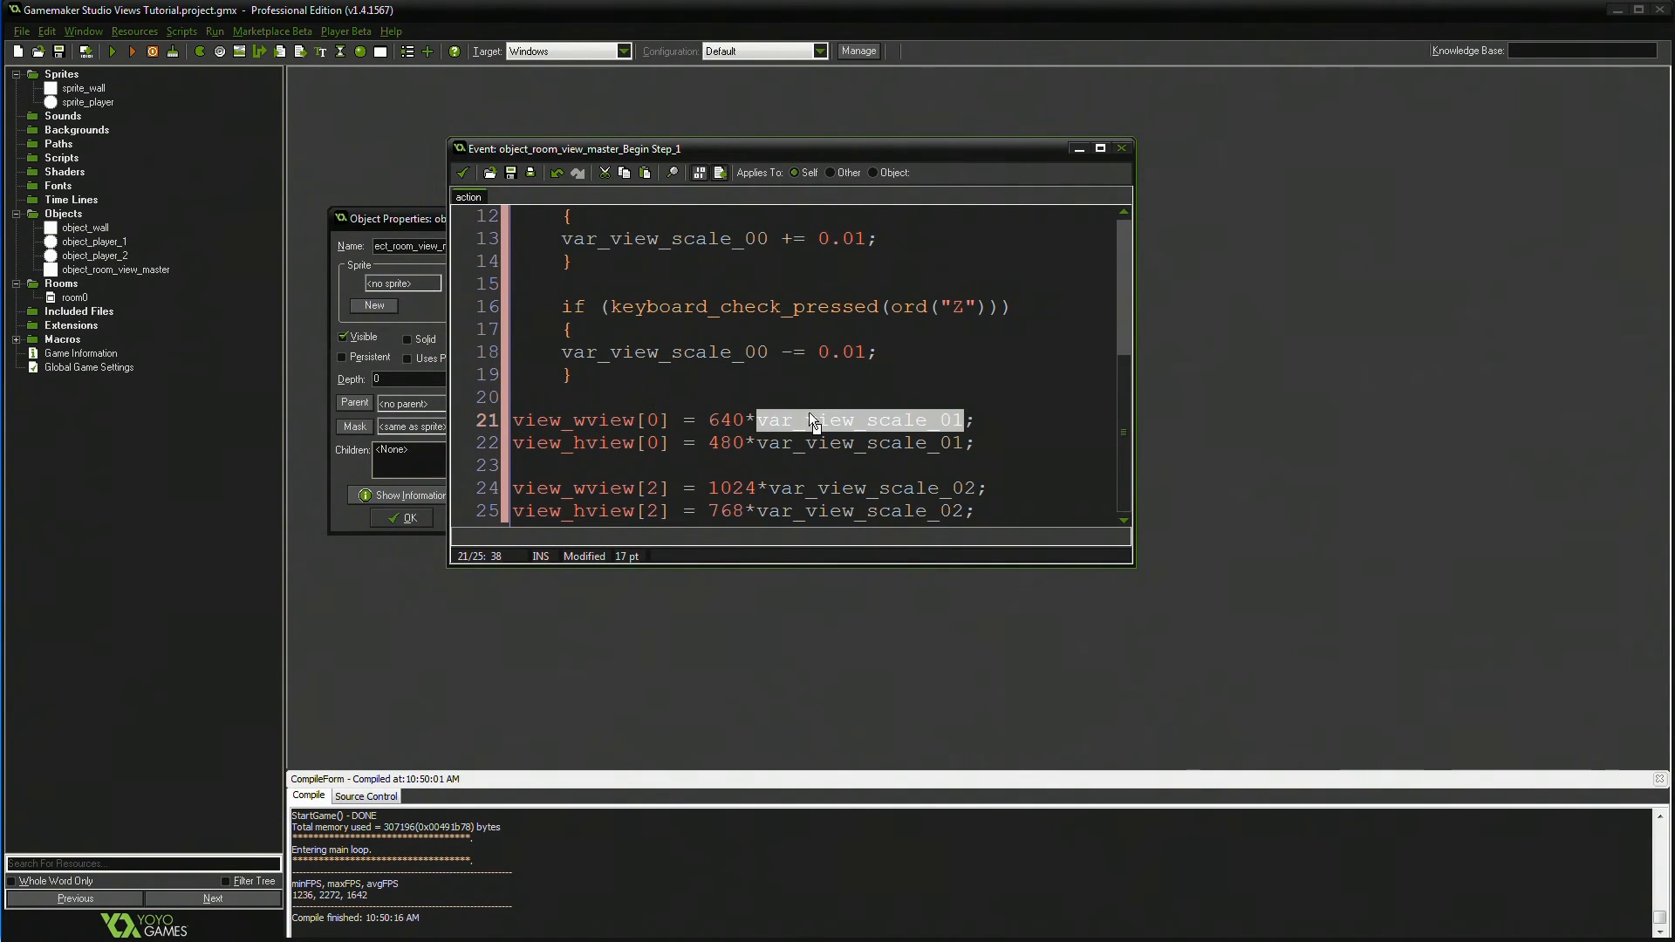
text(var_view_scale_00)
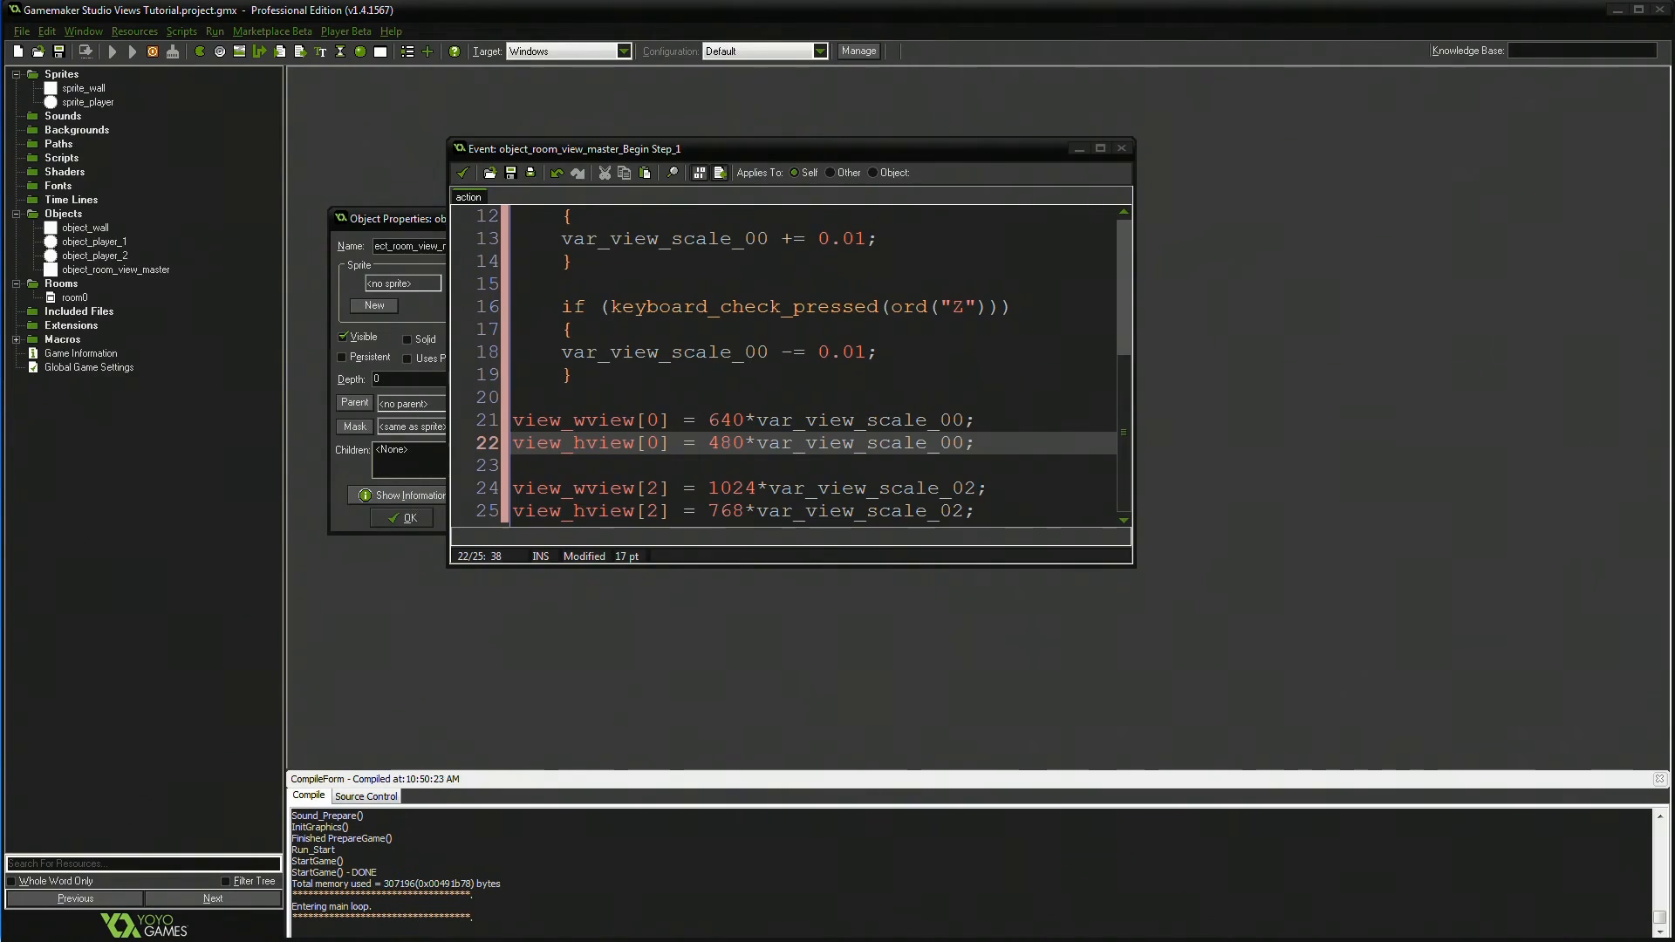
click(112, 50)
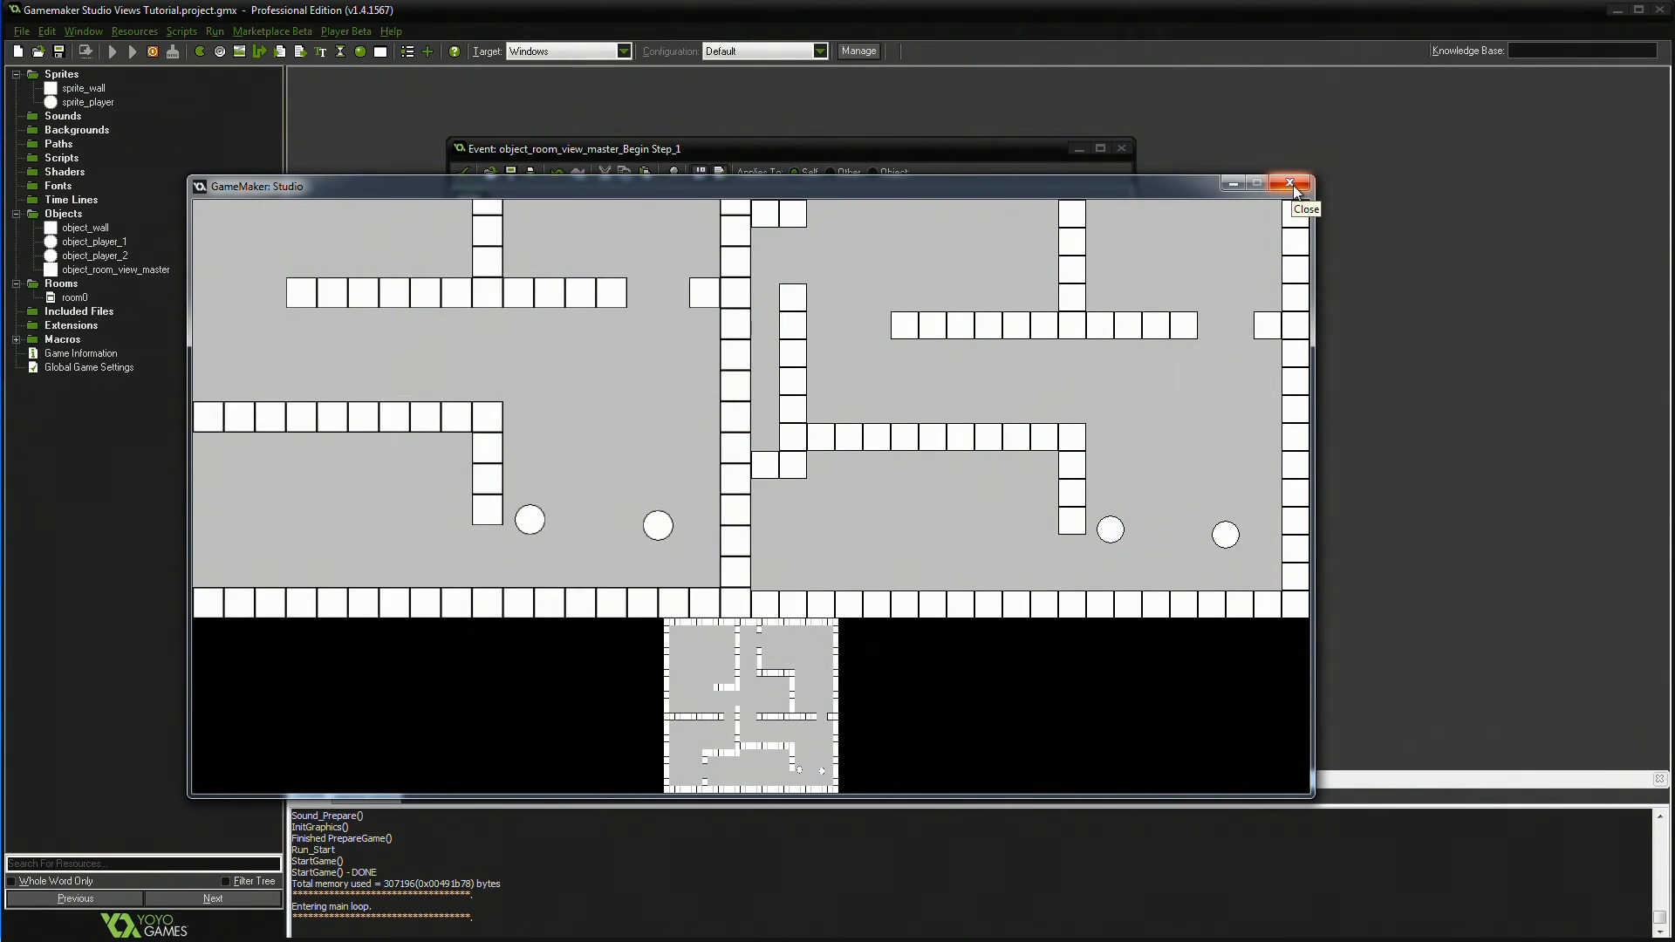
click(1290, 183)
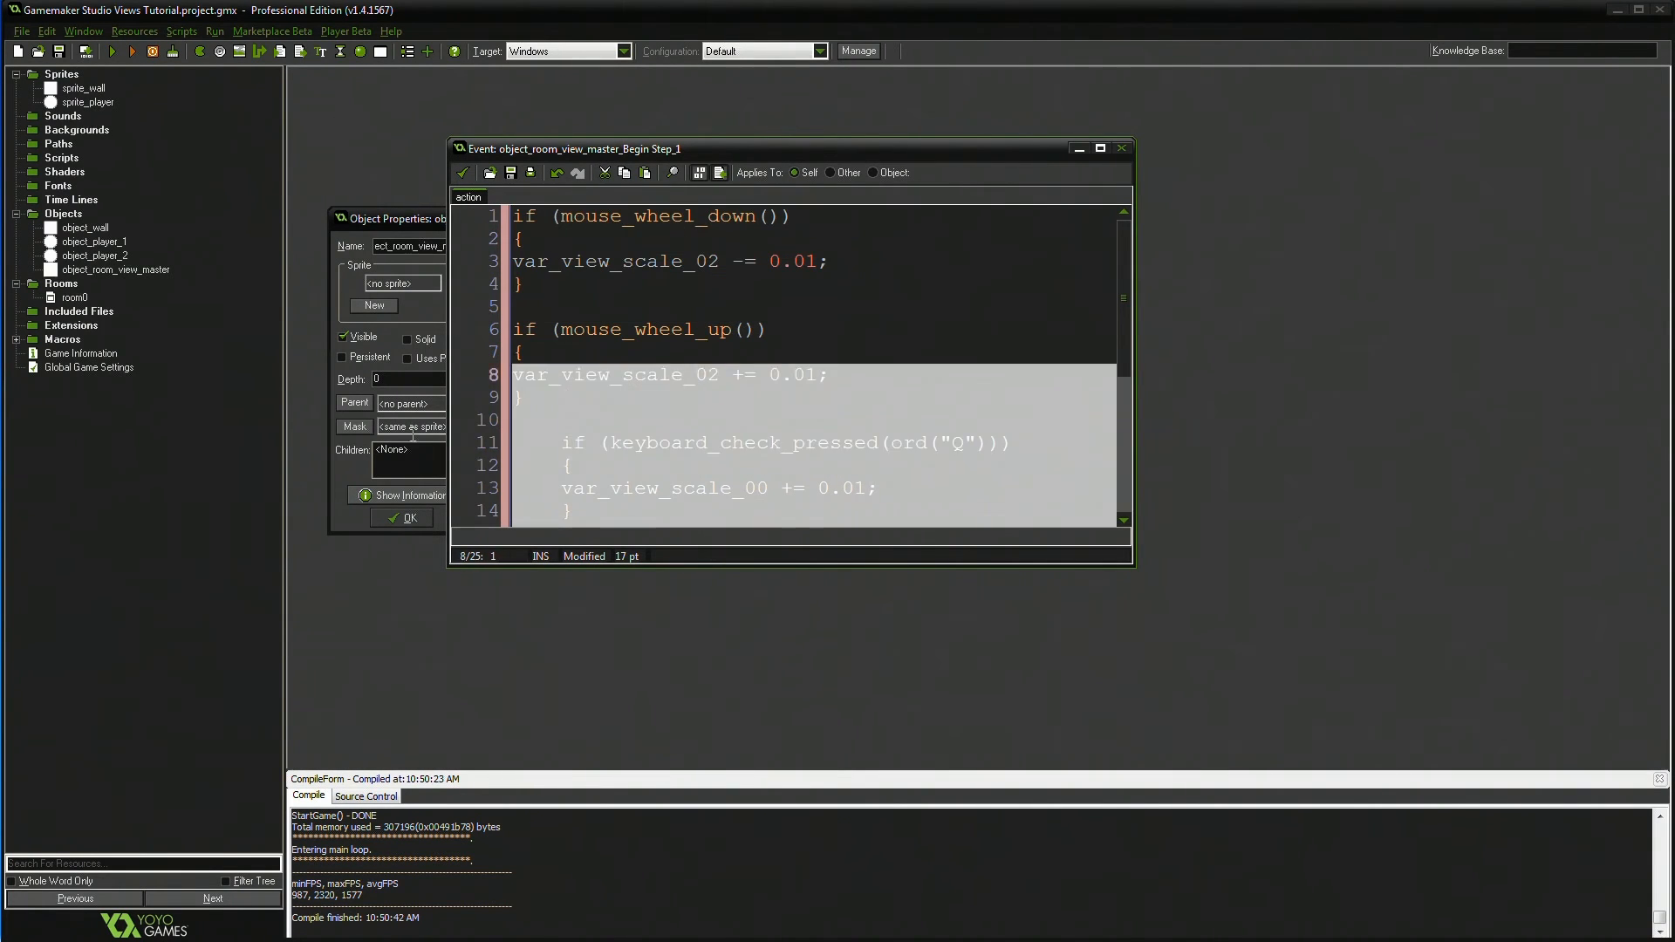
- Replace the copied Q/Z key checks with vk_numpad1 and vk_numpad4 acting on var_view_scale_01
scroll(down, 3)
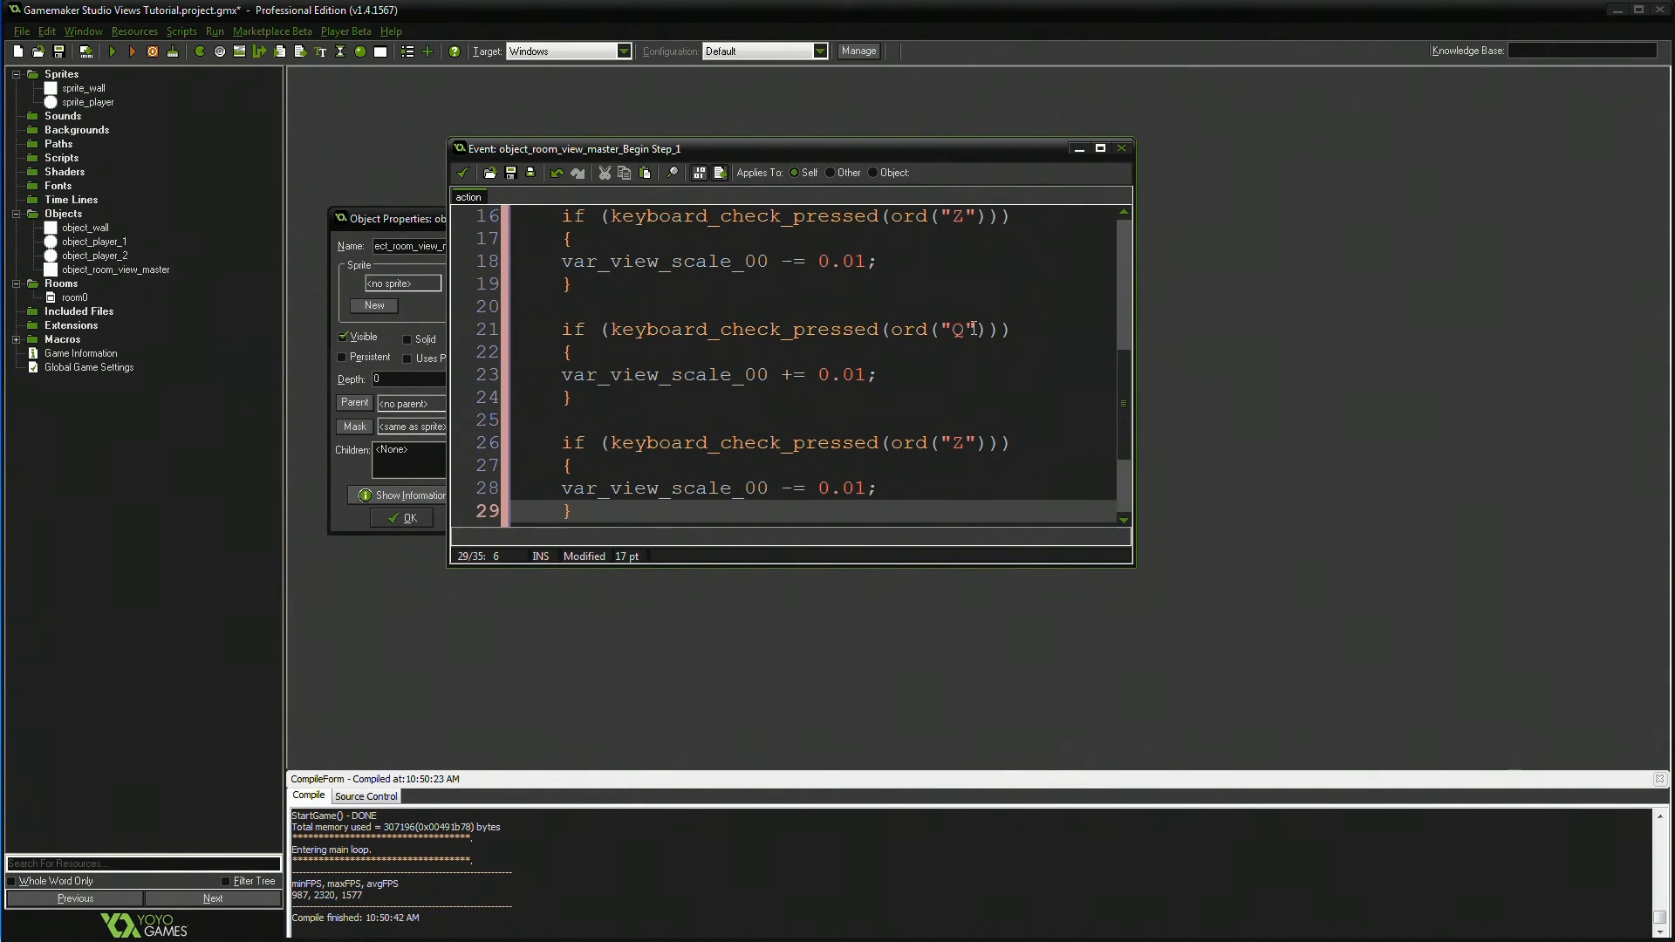
double_click(937, 330)
text(vk_)
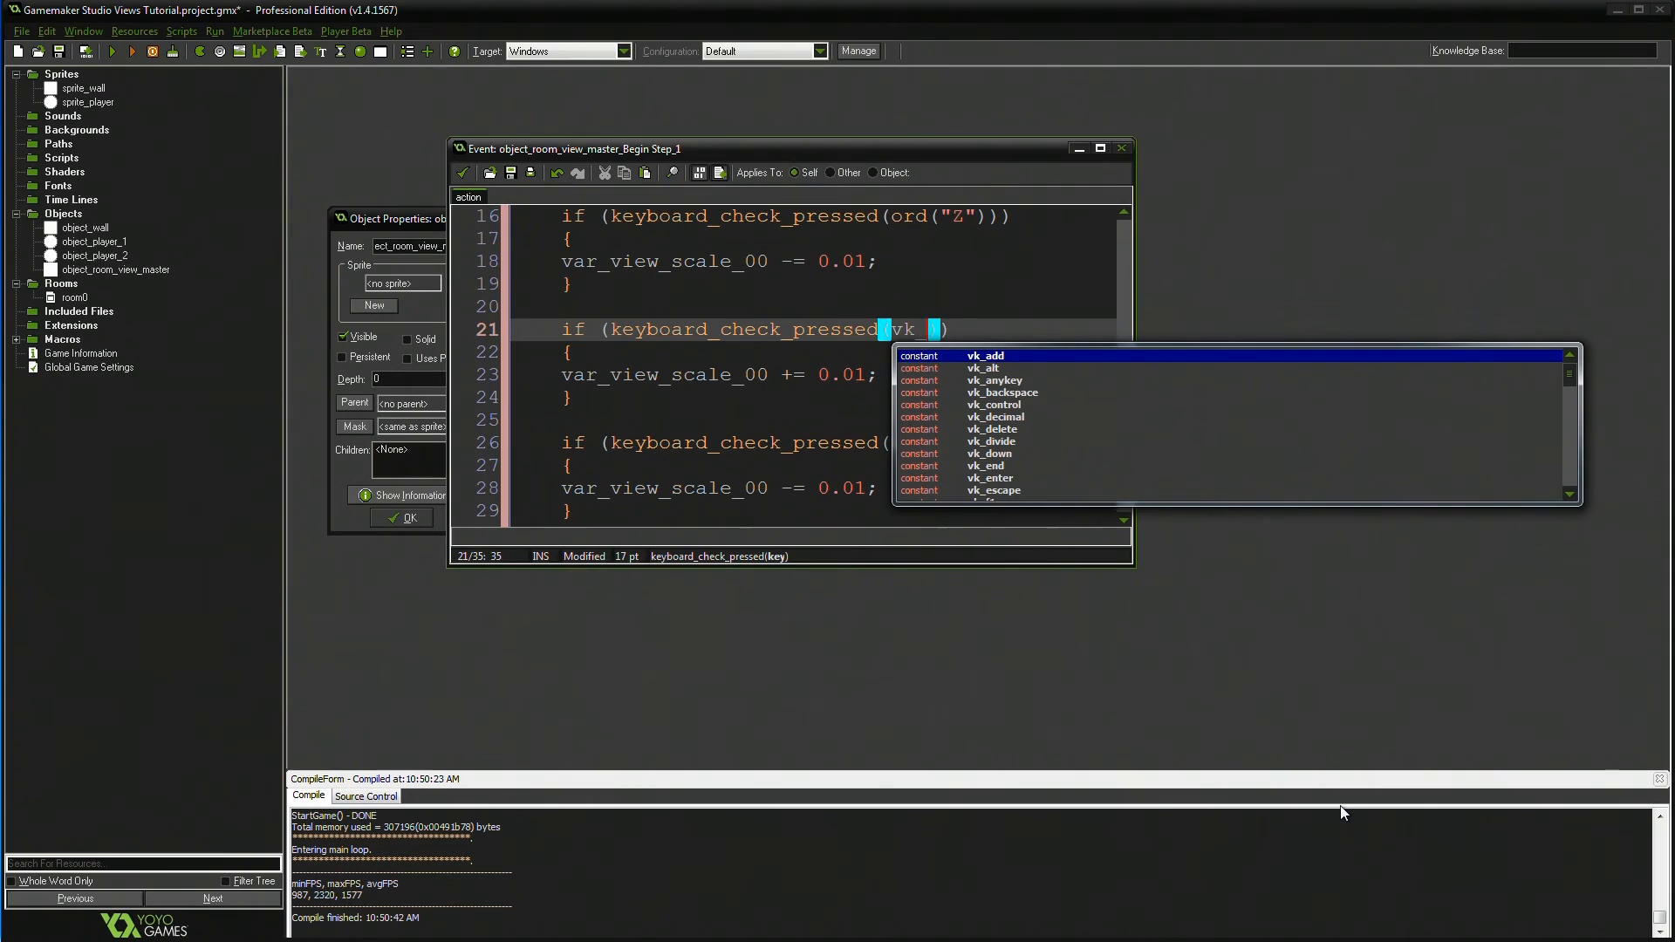
text(n)
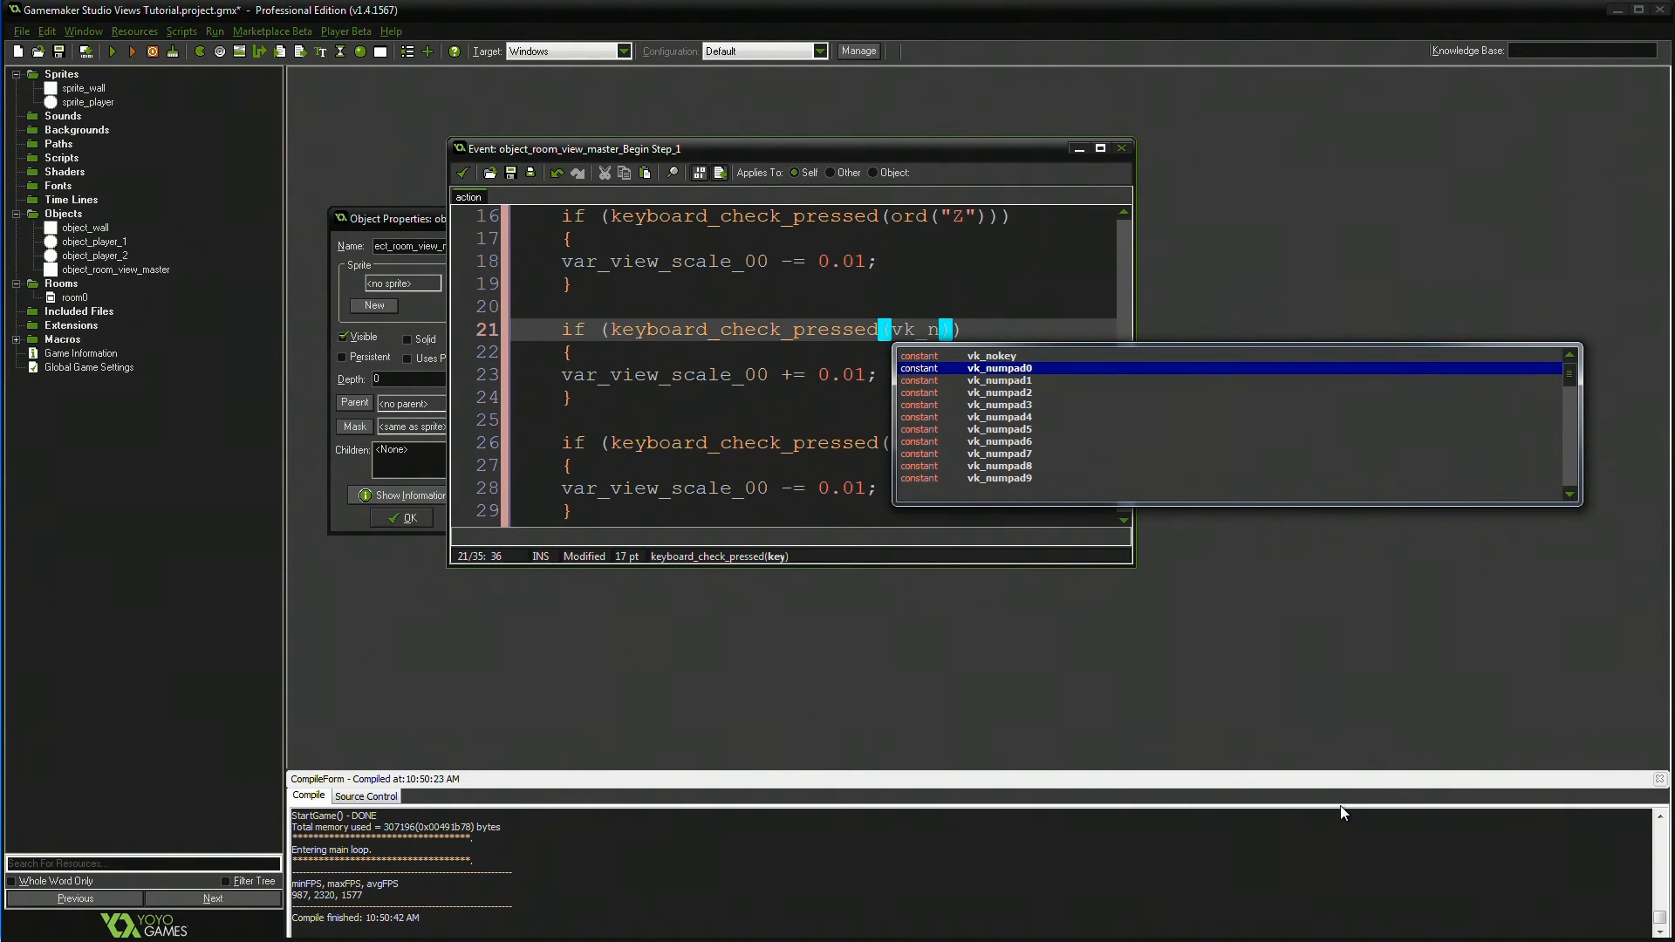
key(Down)
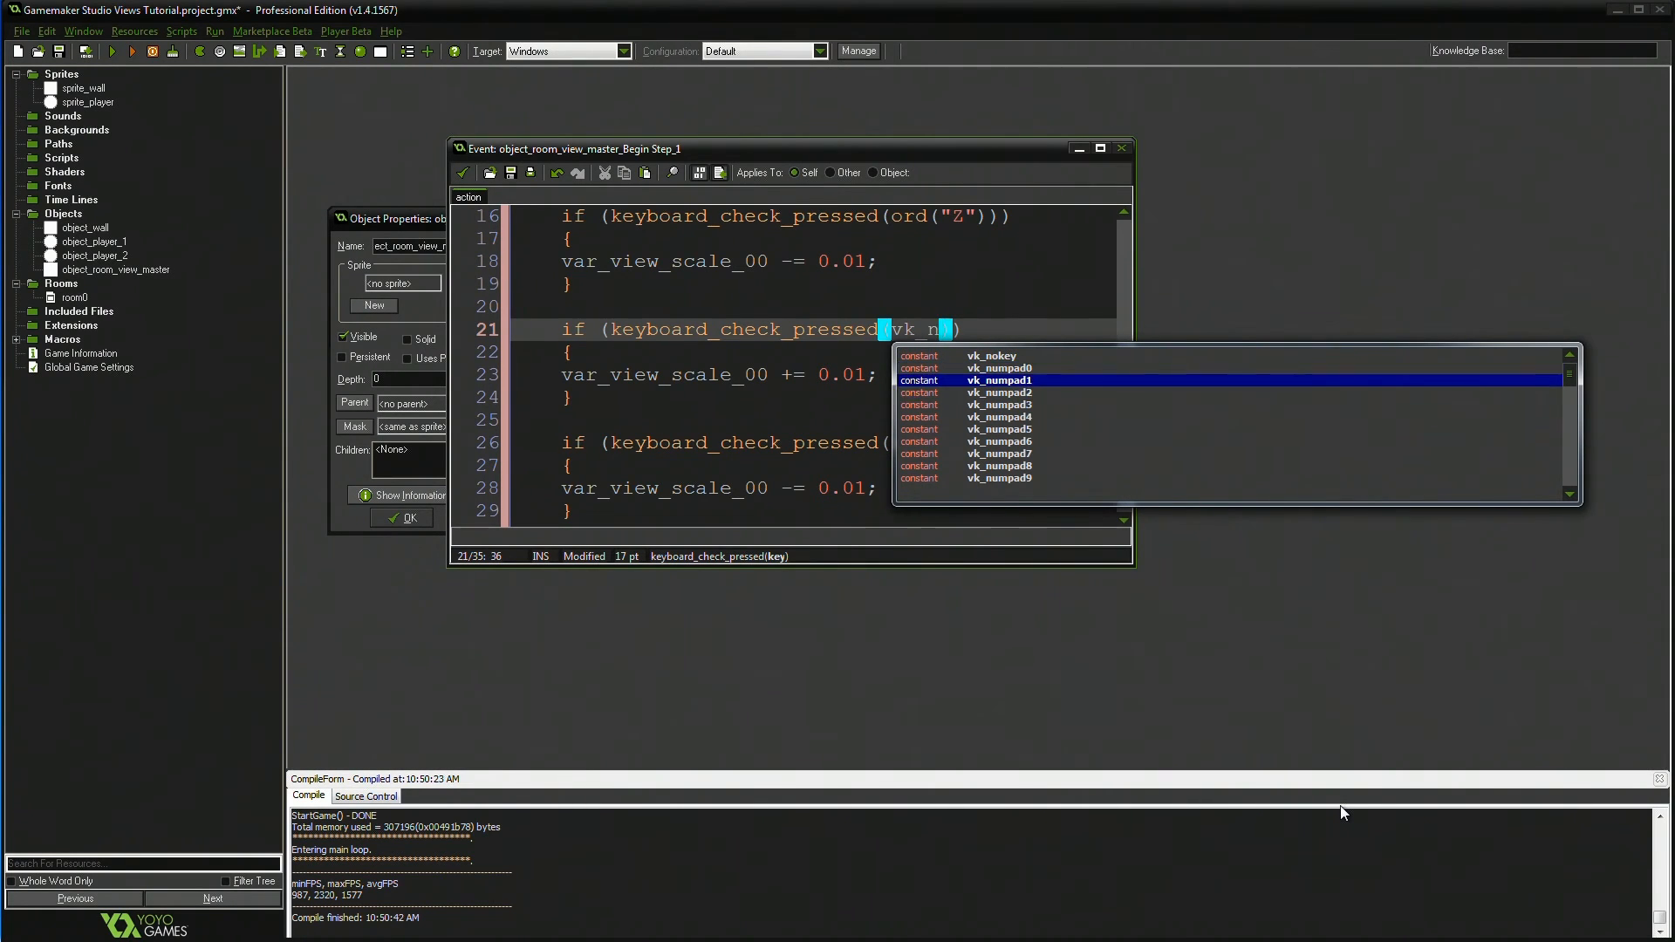
click(998, 379)
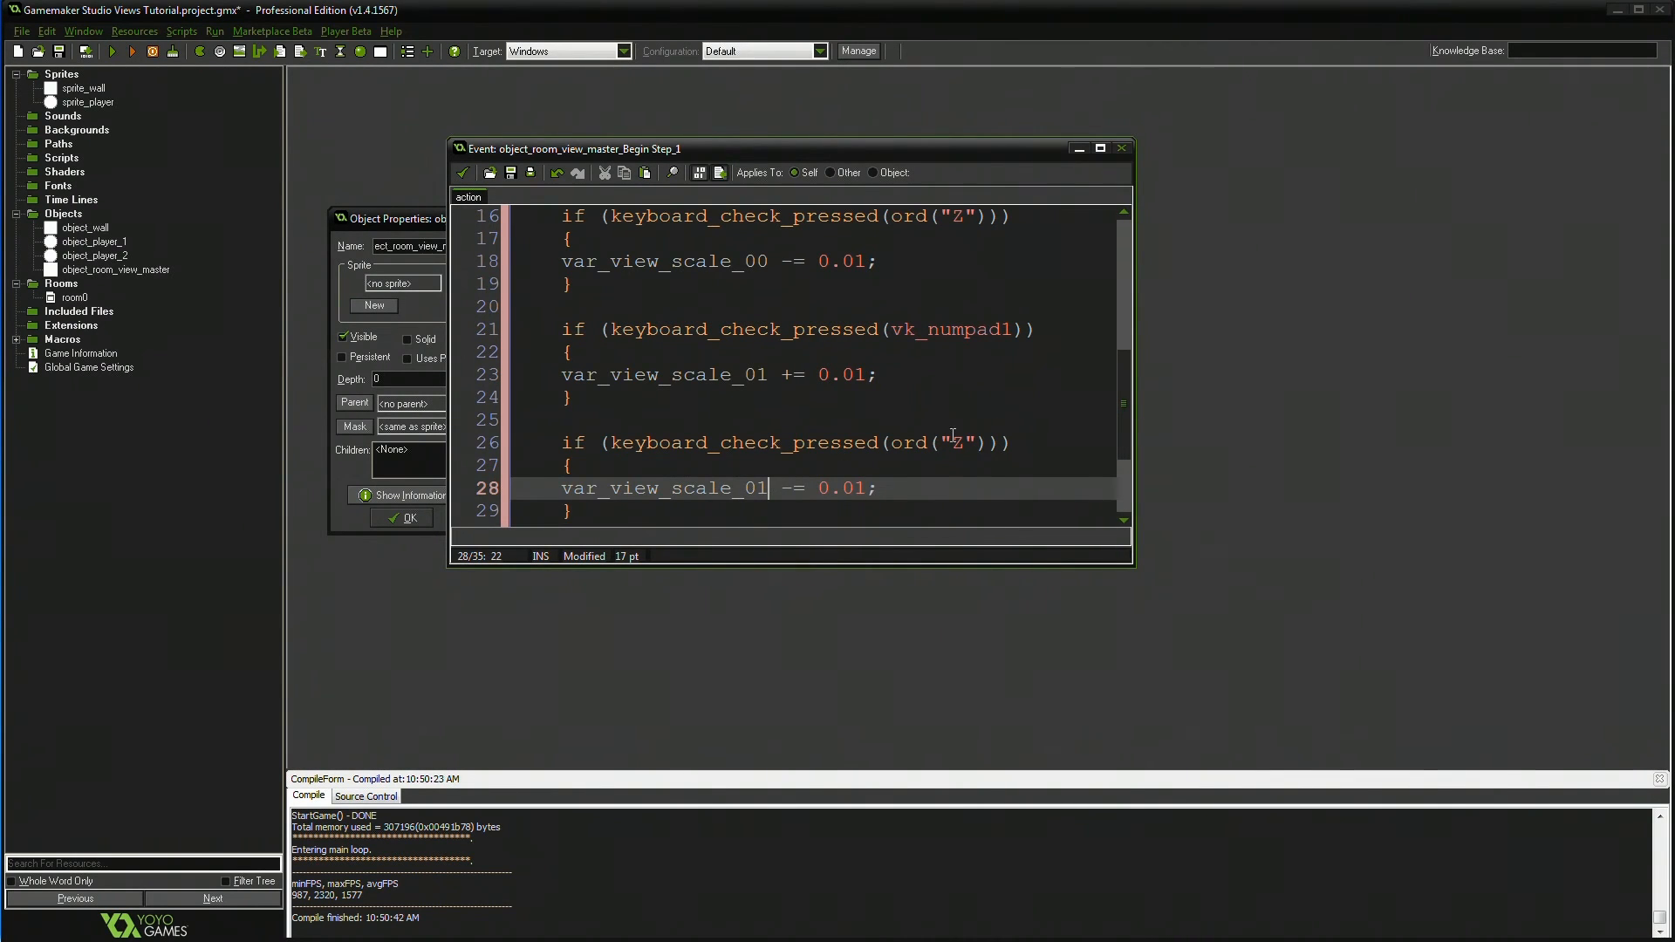
right_click(951, 441)
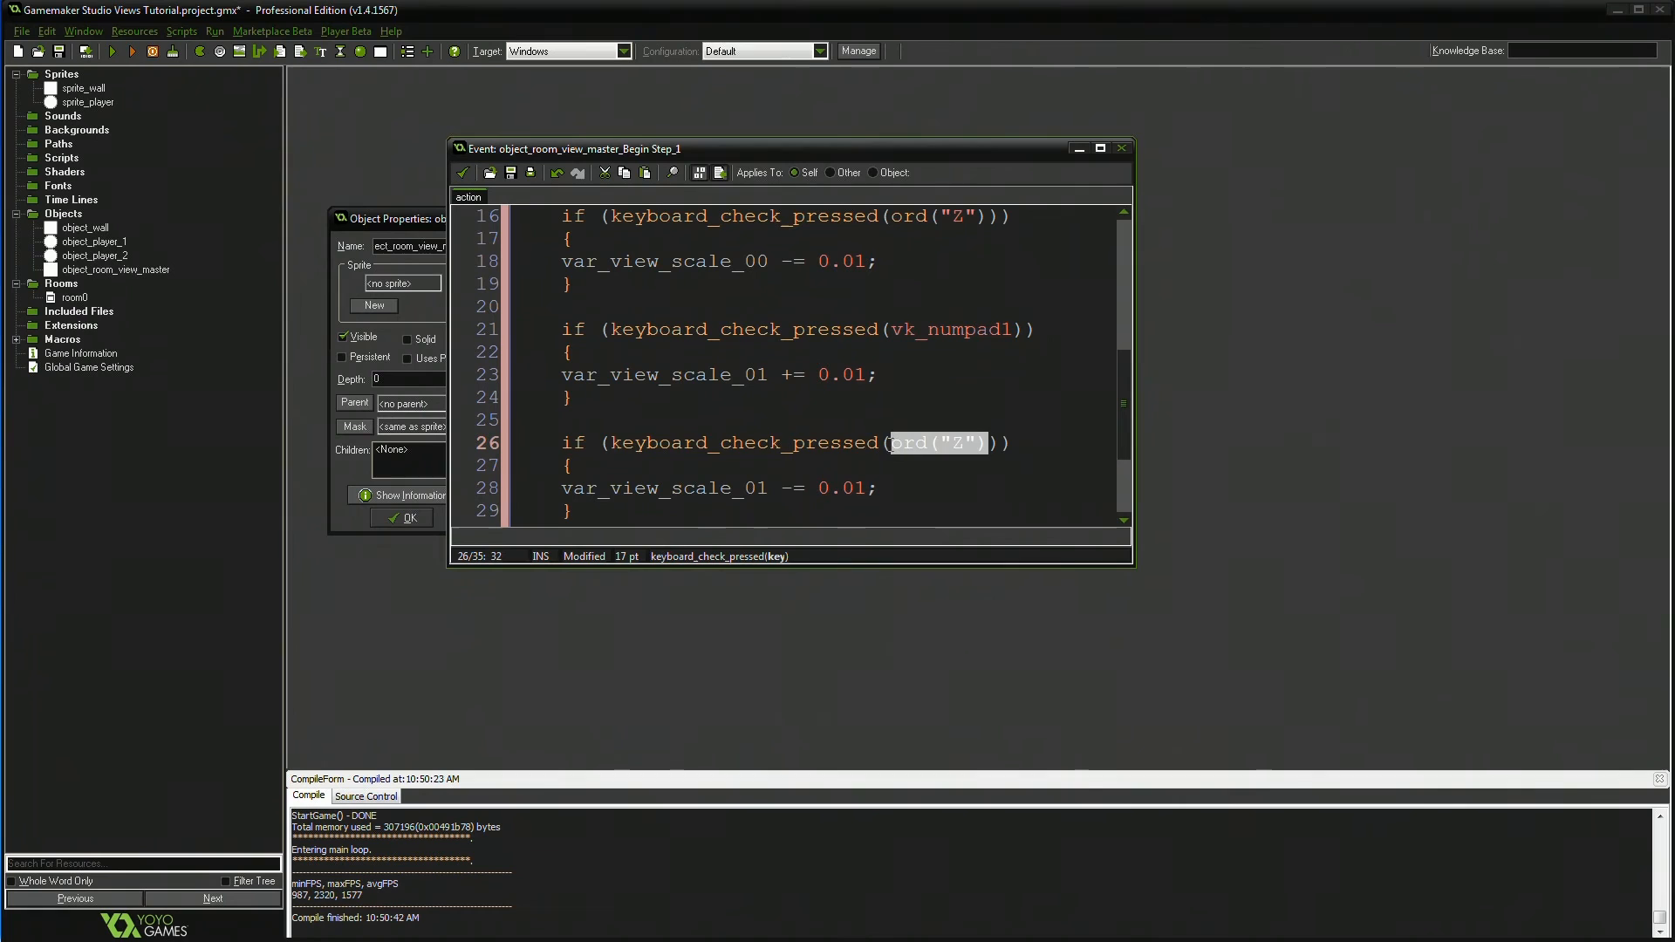
text(vk_numpad)
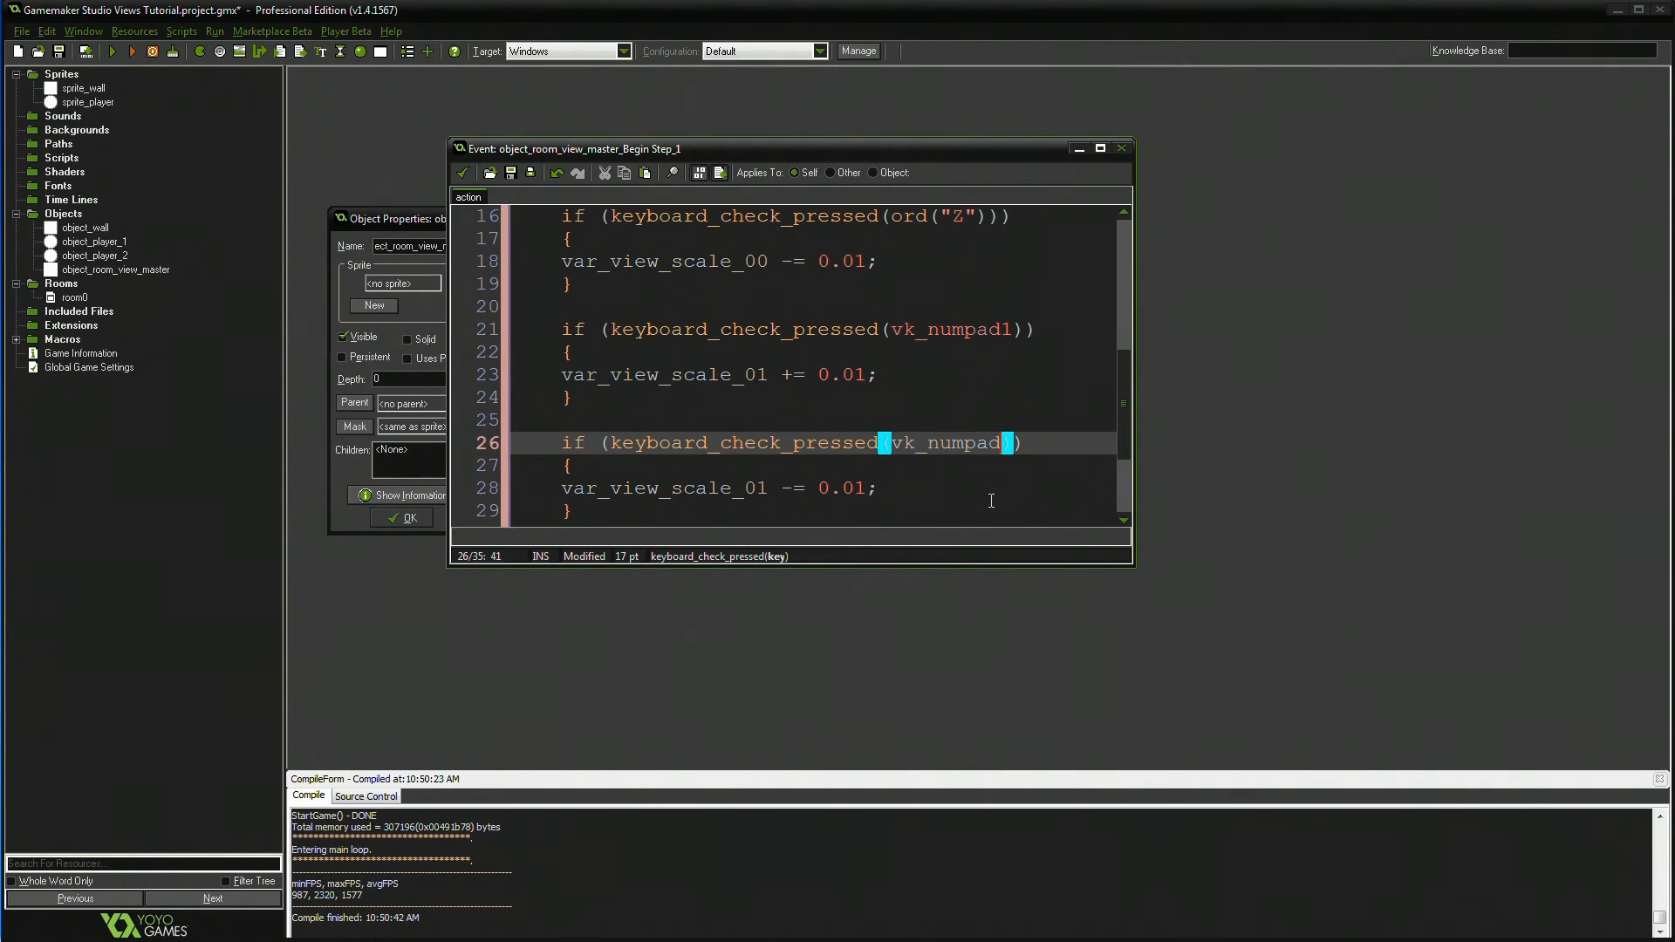
text(4)
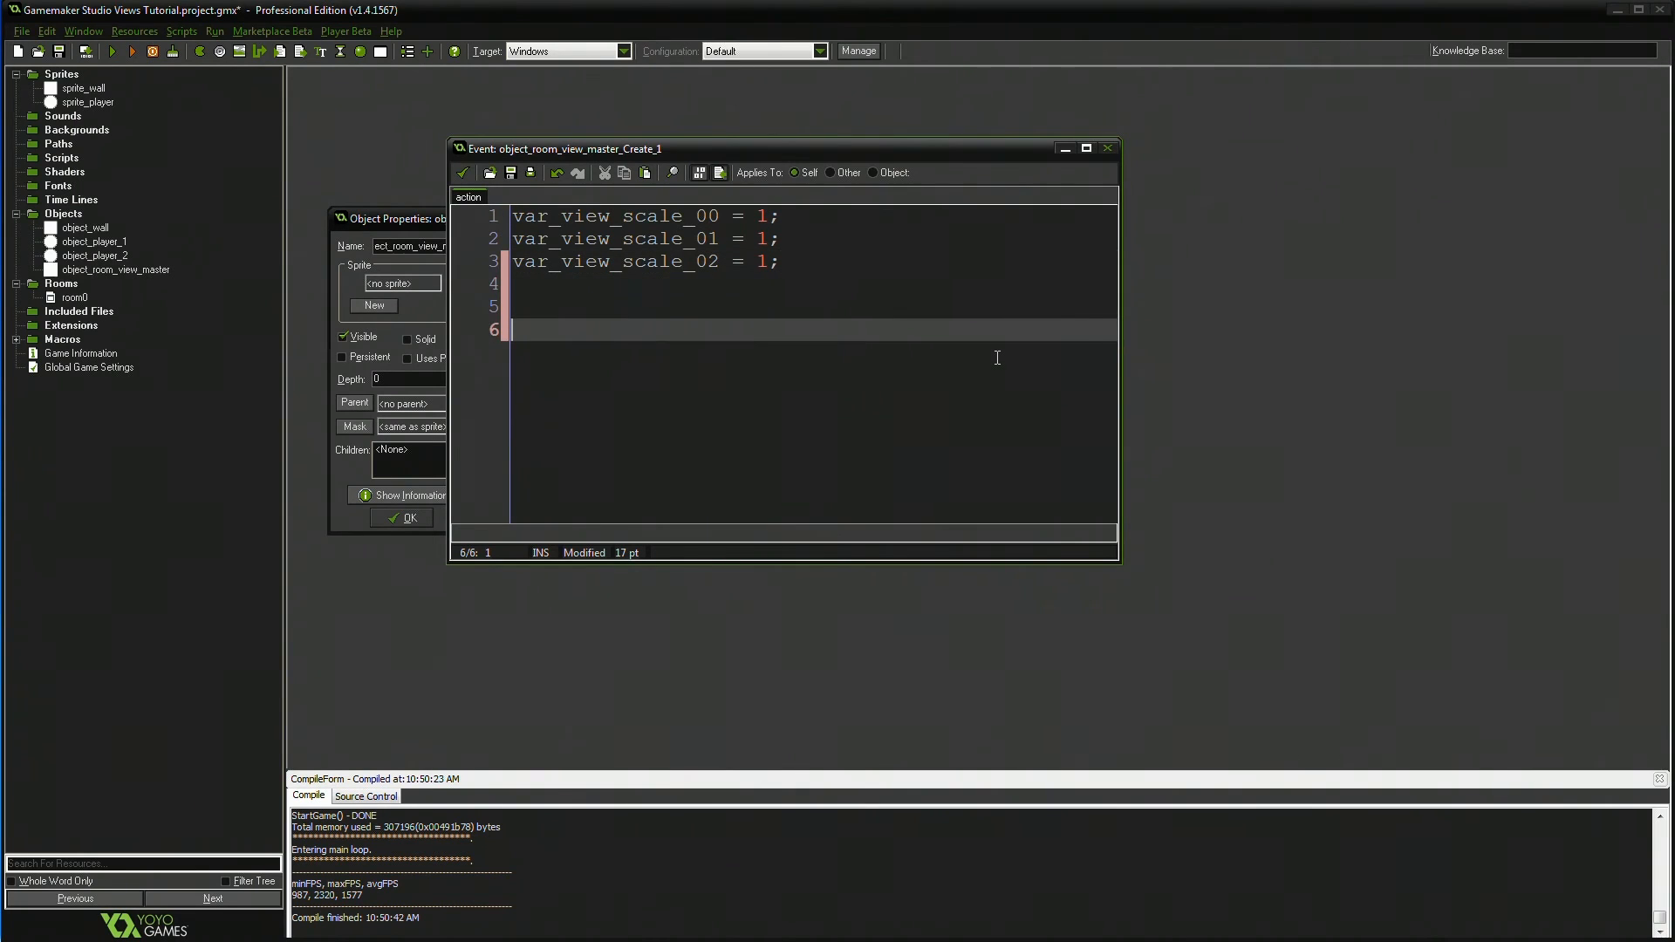
- Add view_enabled = true; to the Create code, then bring up room0's settings
text(view)
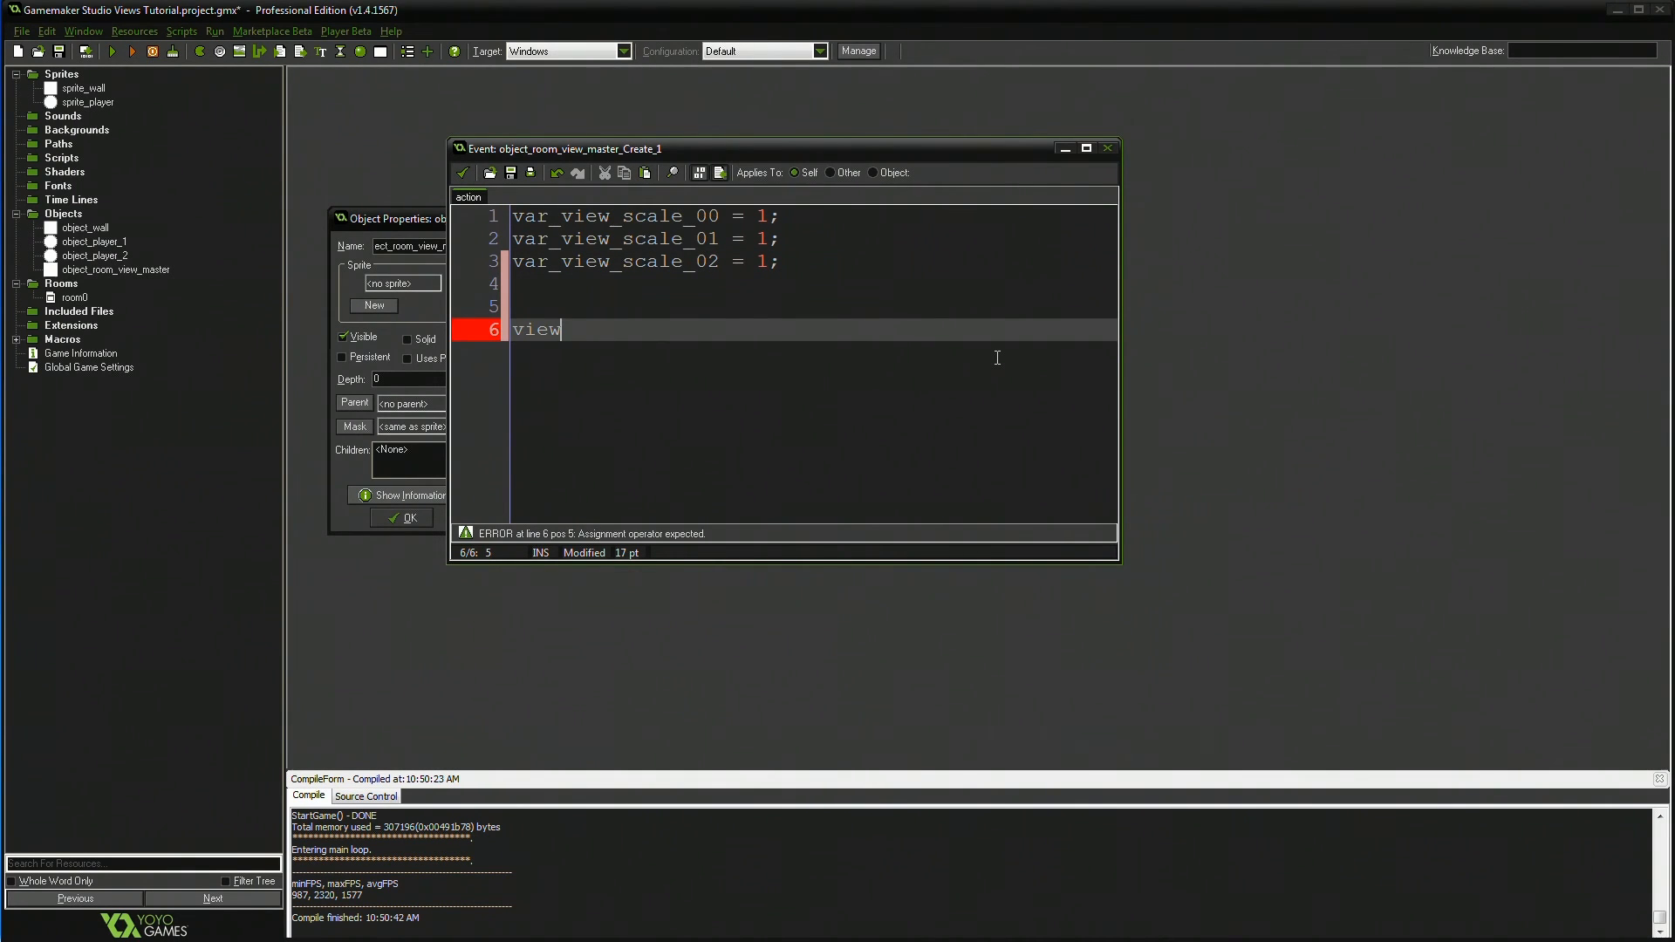
key(Backspace)
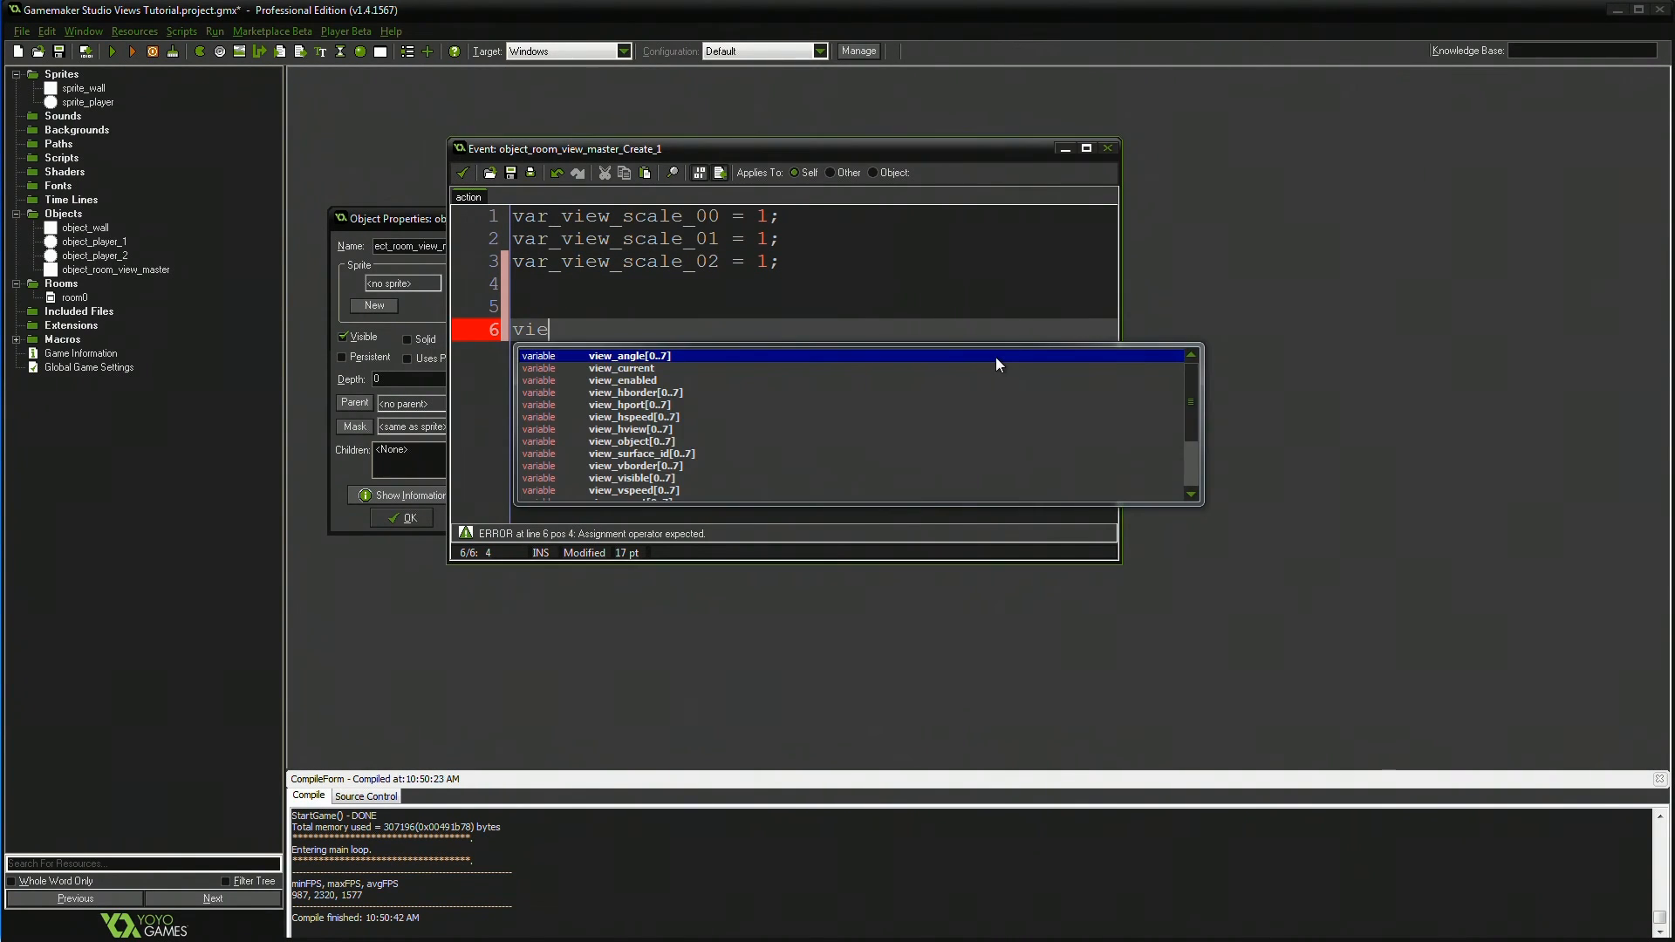
text(w_enabled = tr)
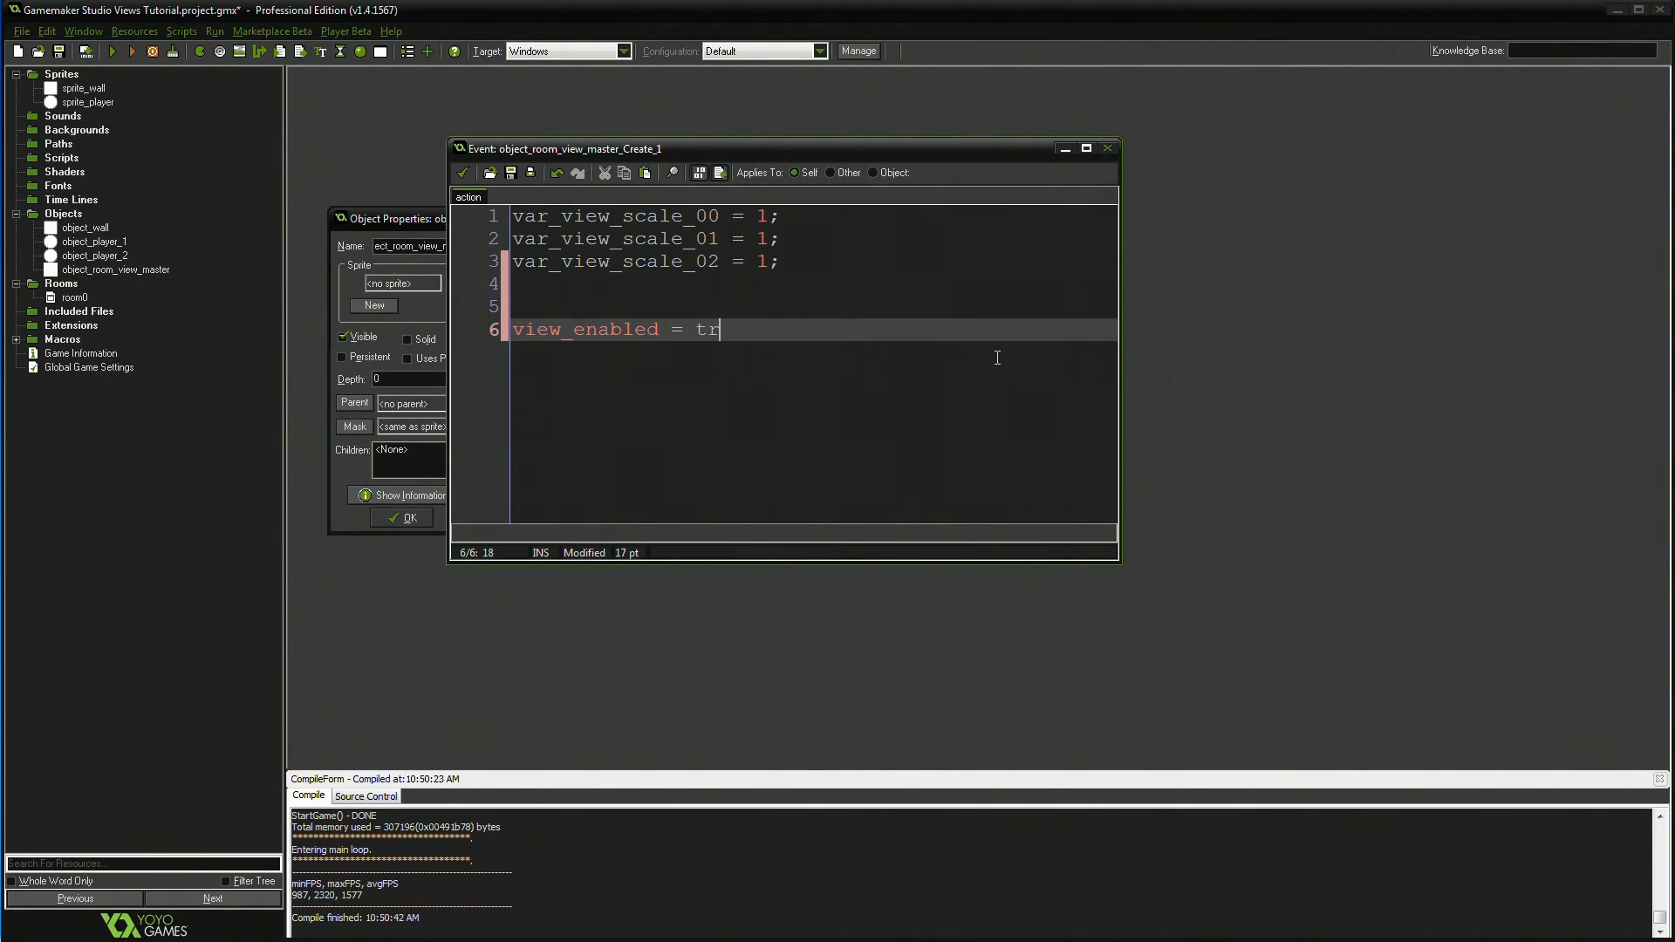
text(ue;)
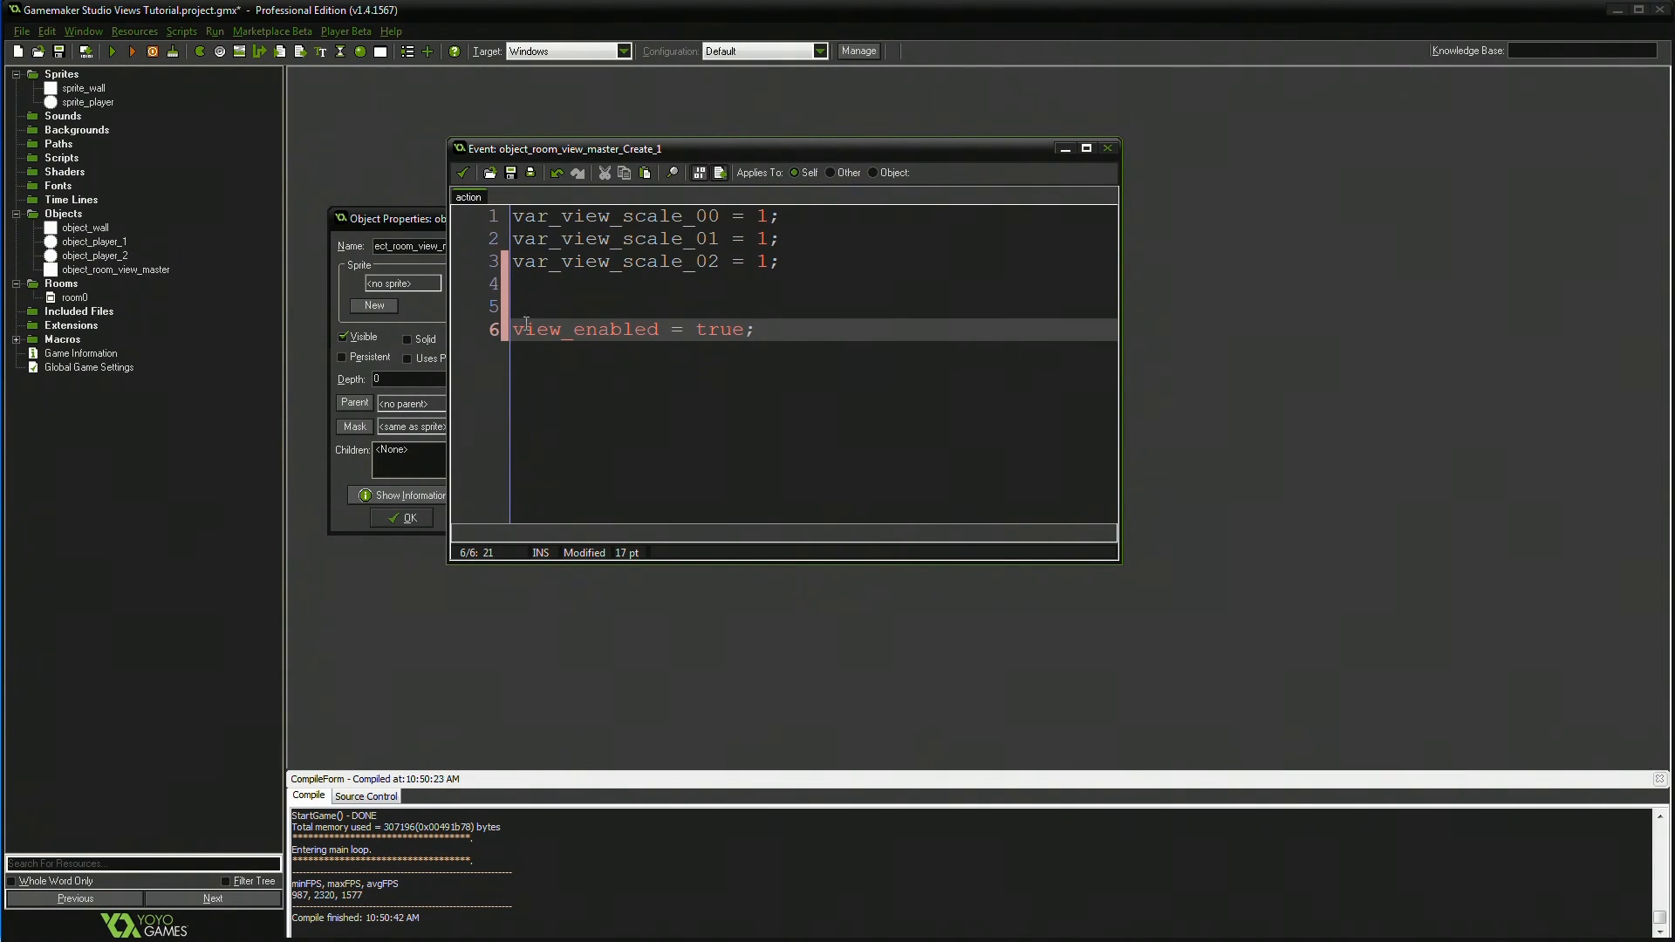
double_click(72, 296)
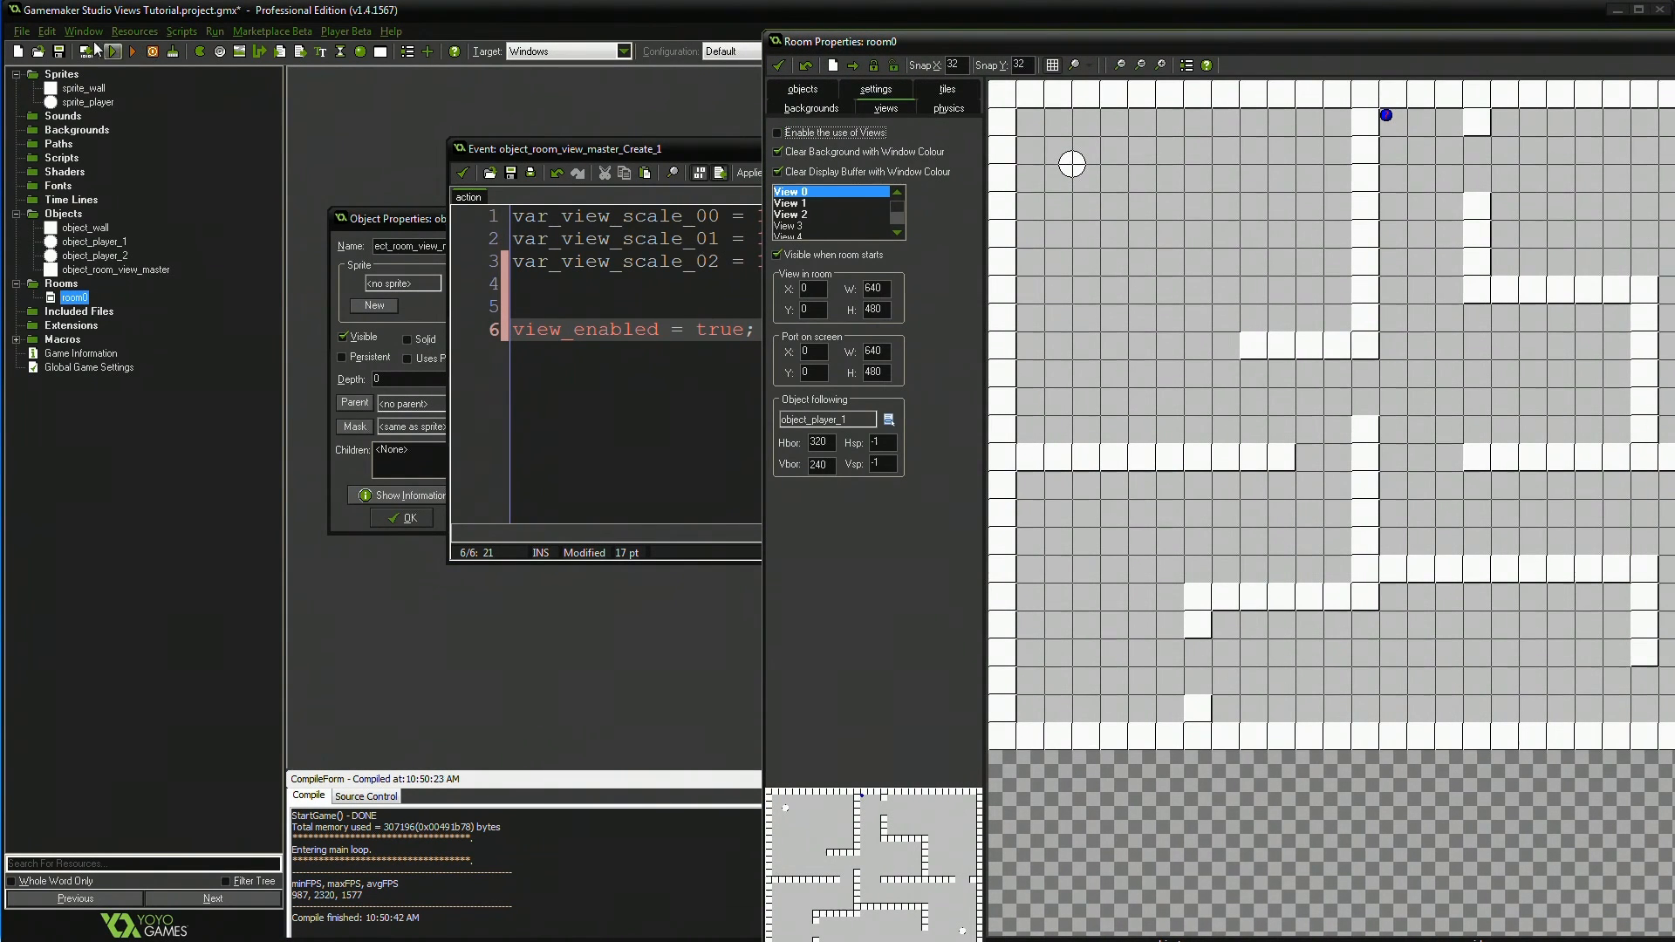
- Run the game, then reopen the view master's Begin Step code
click(112, 51)
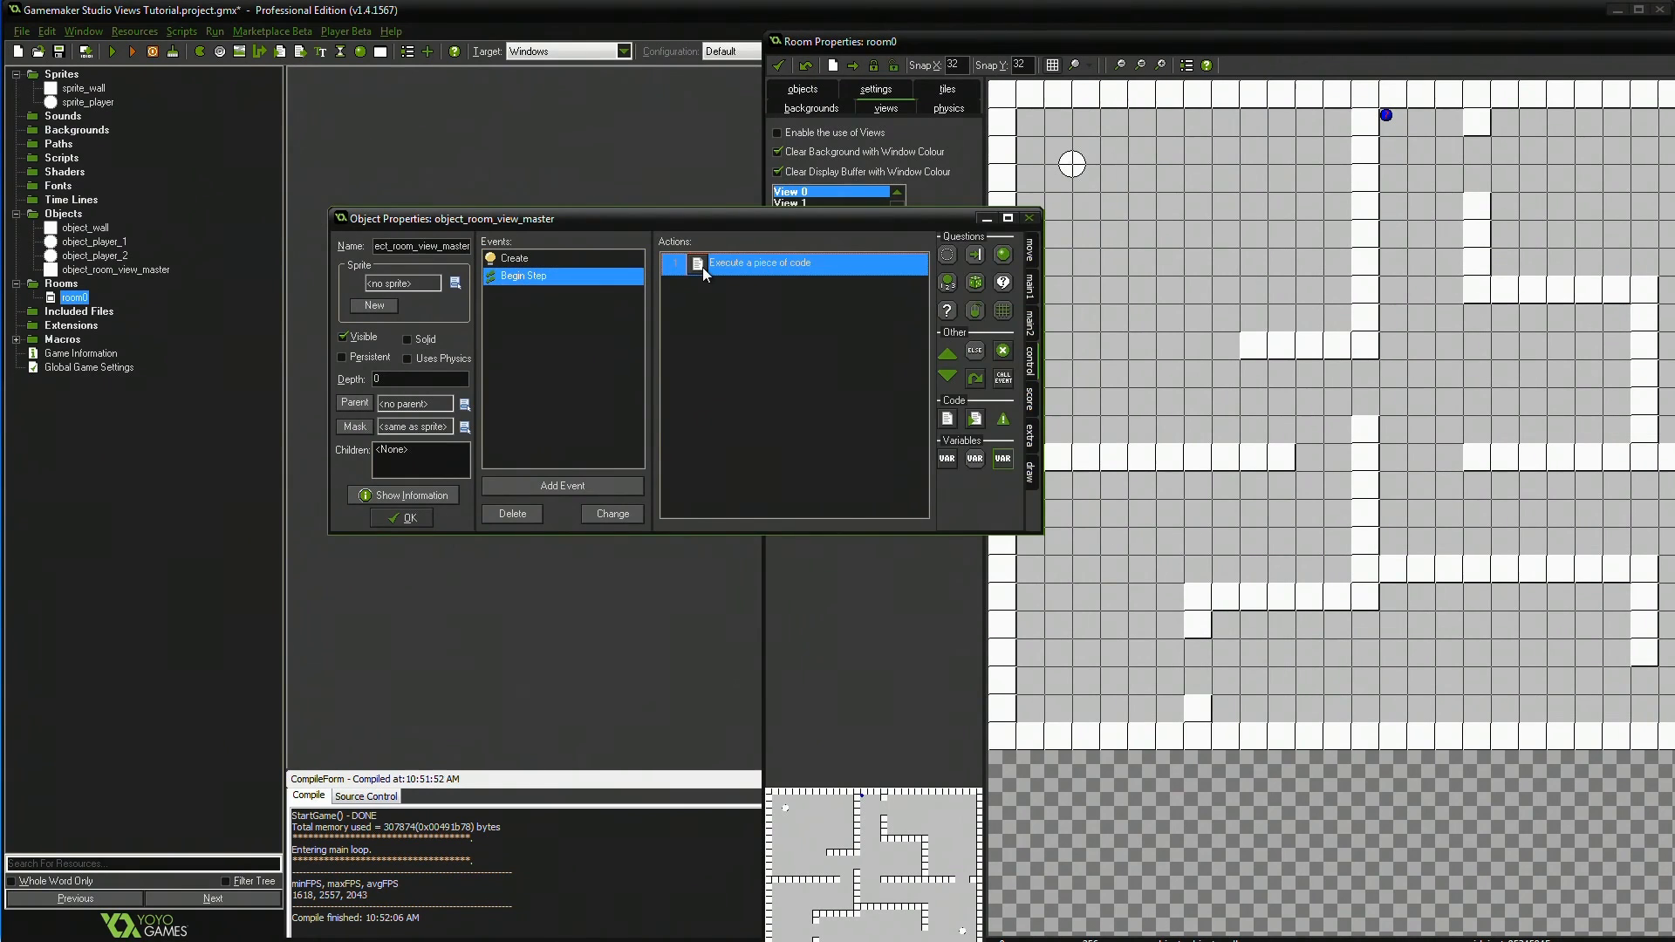
double_click(759, 264)
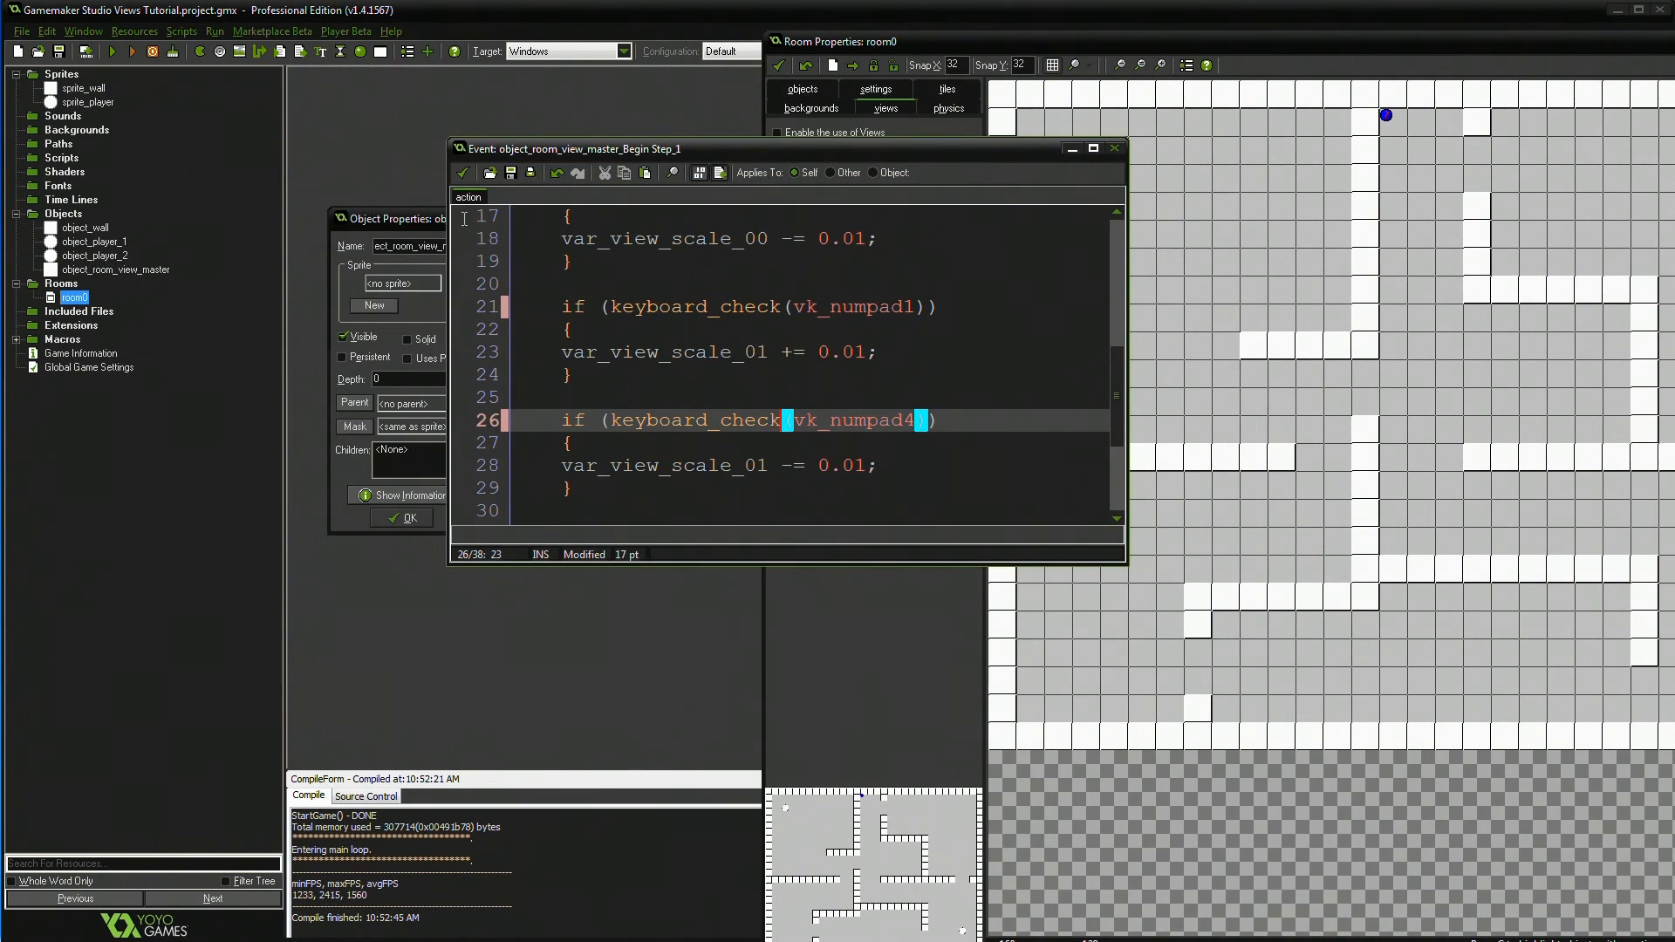
- Start a view_xview line below the view size lines, then erase it back to 'view'
scroll(down, 3)
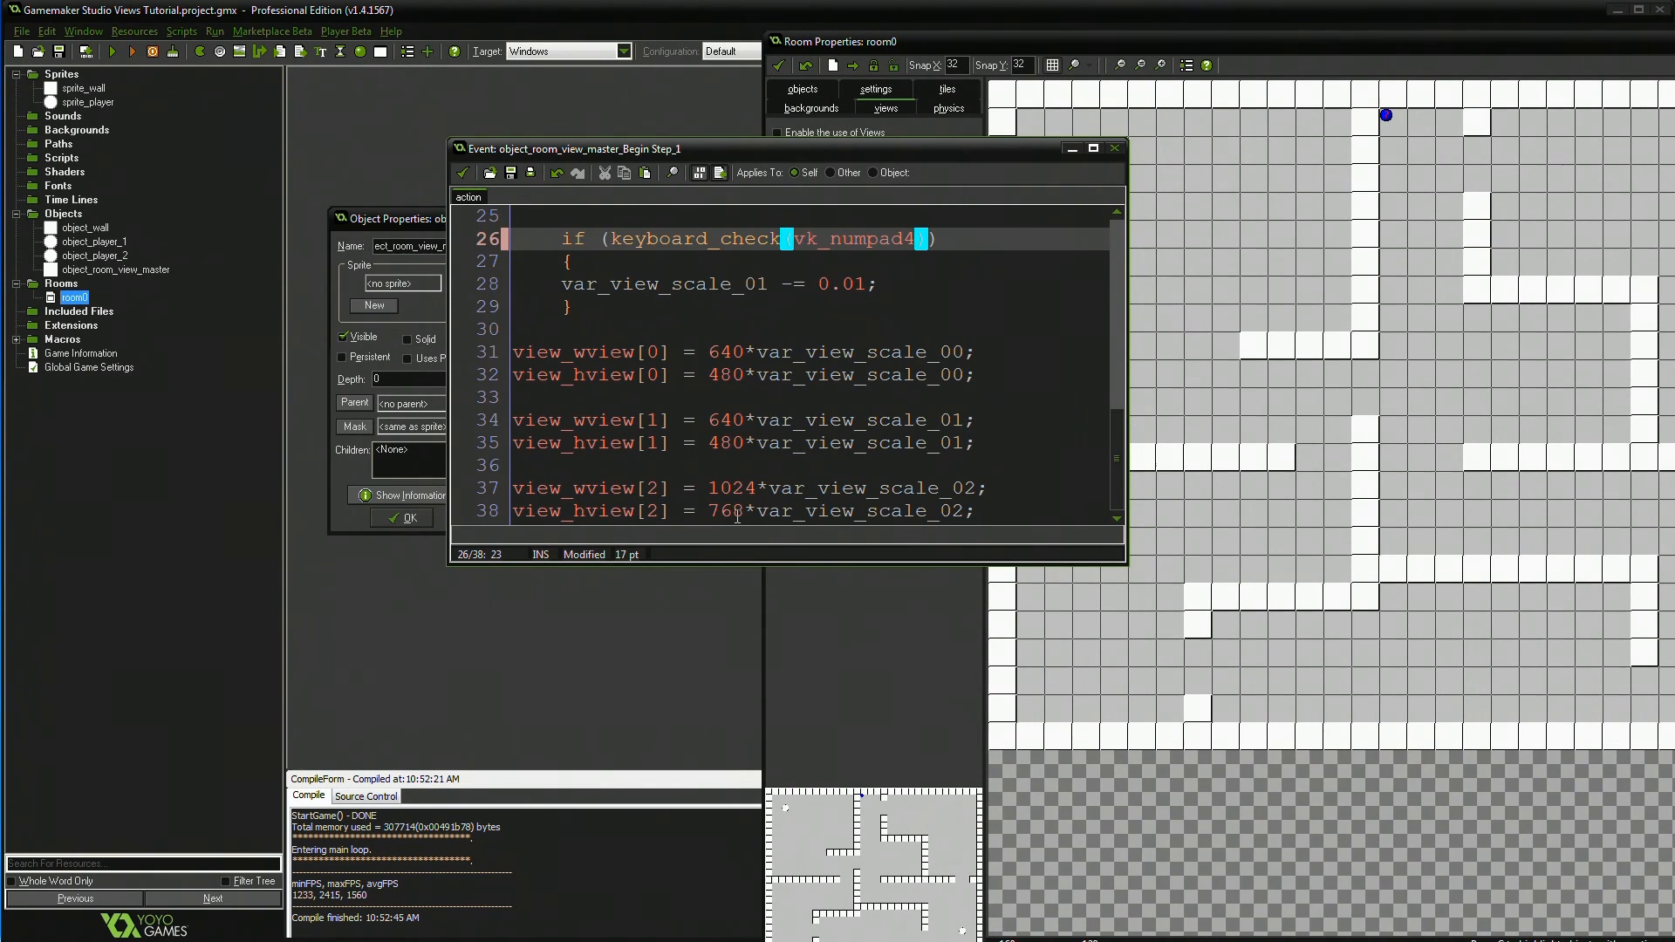
click(975, 512)
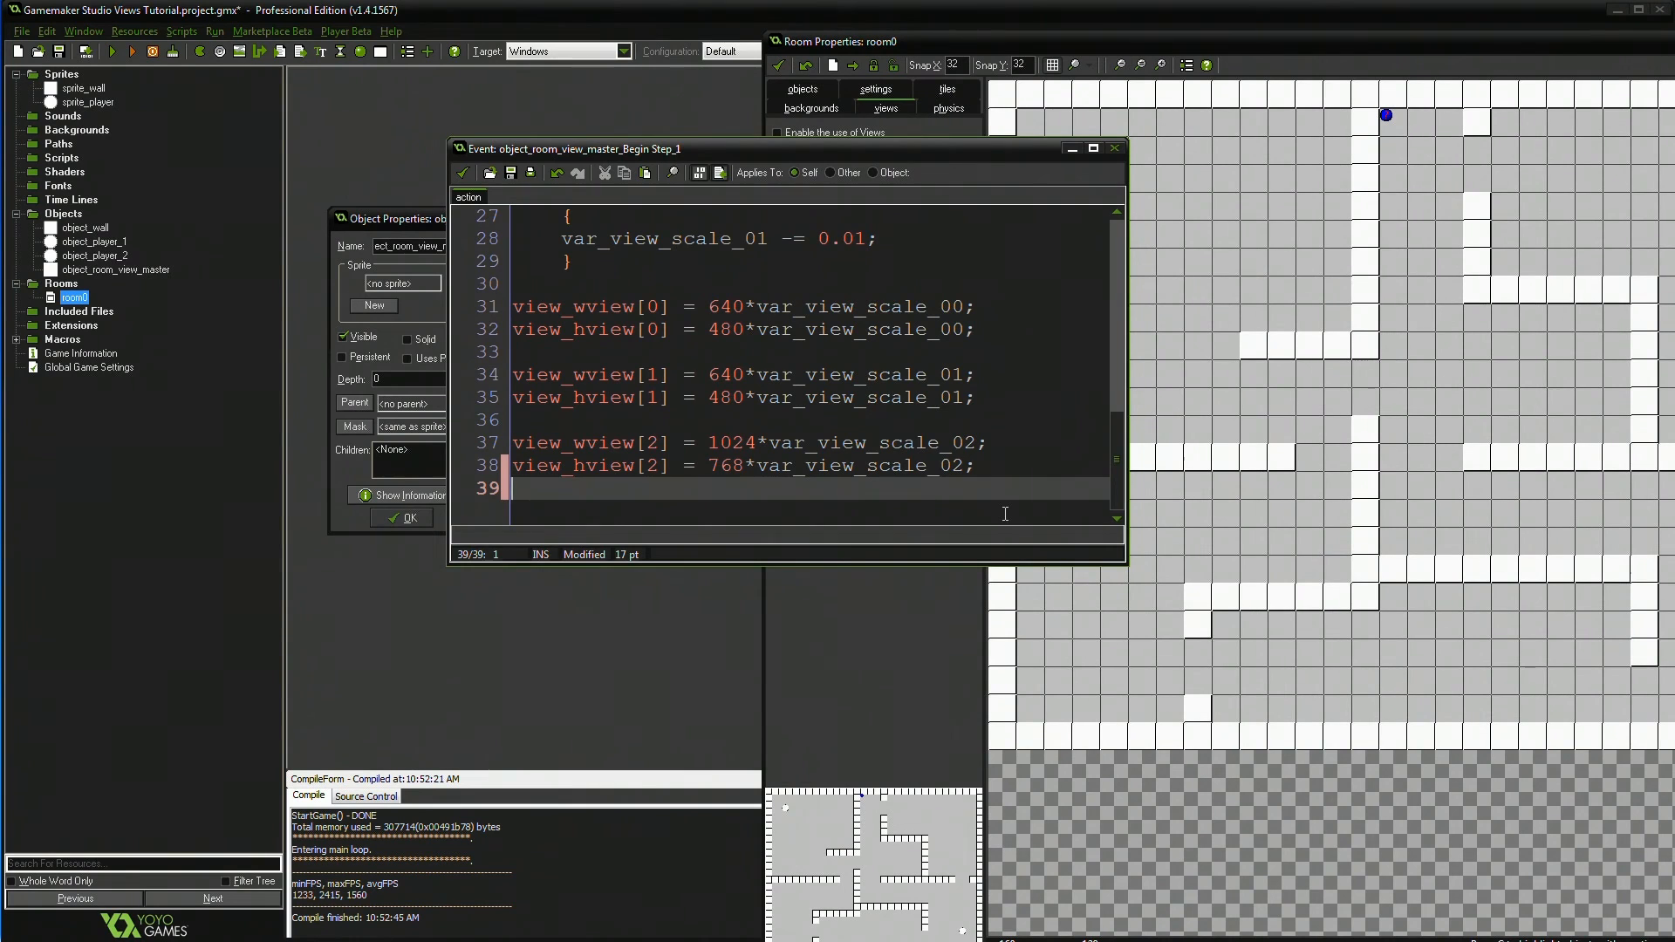
text(view)
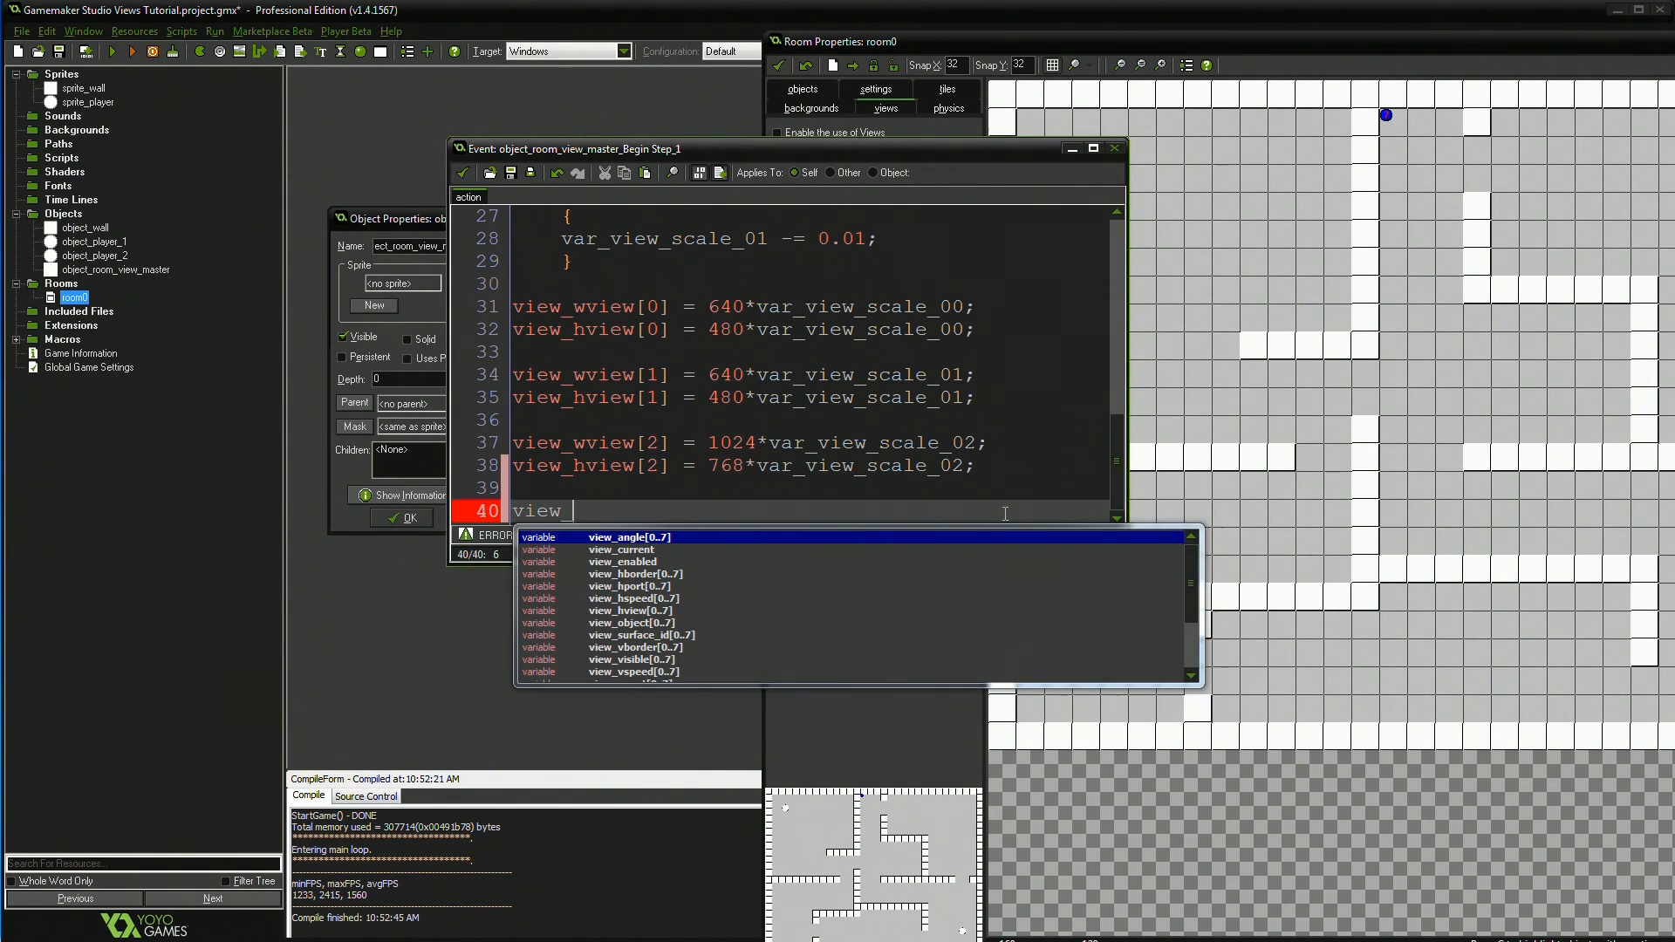
text(_xview[0)
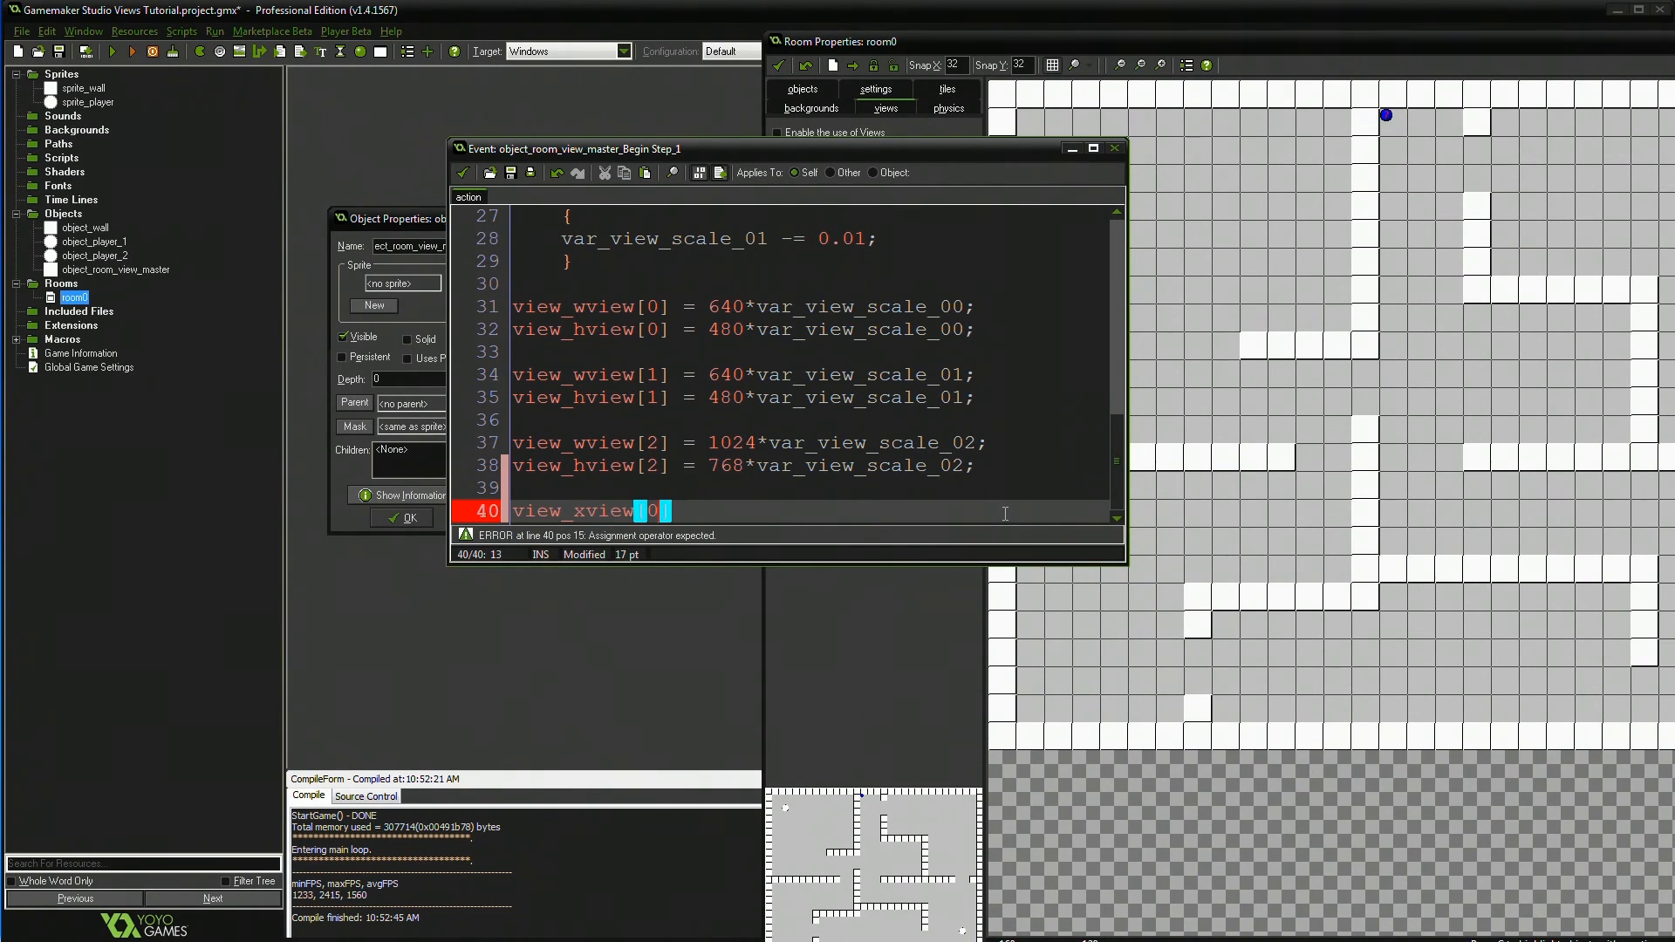
text([2])
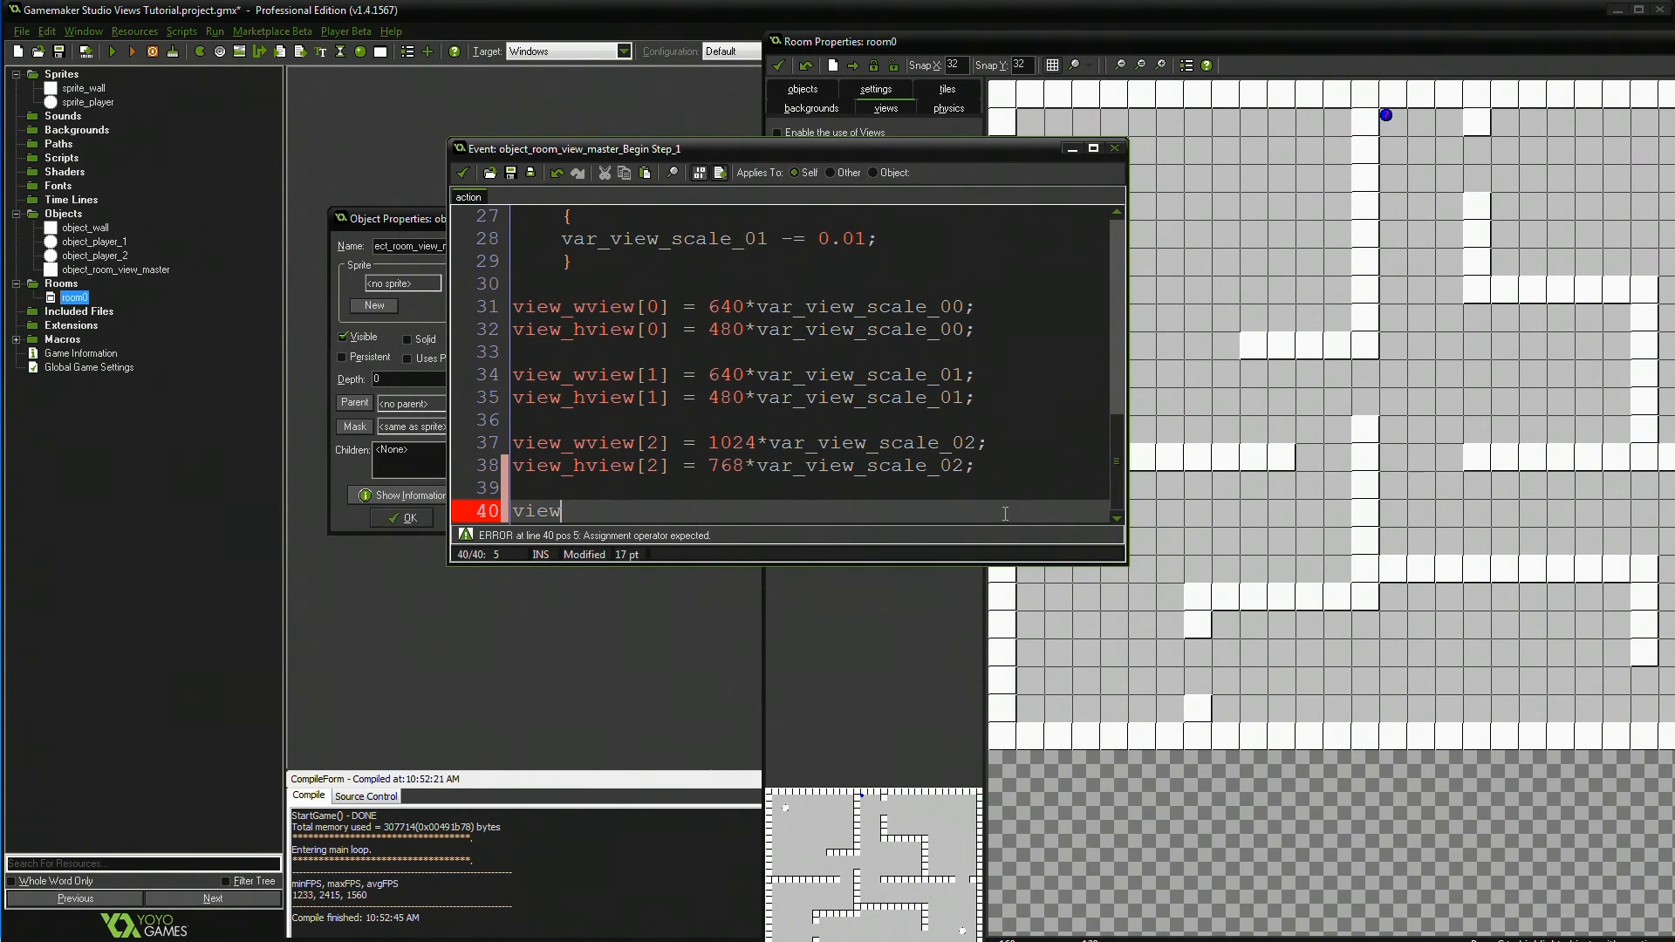
key(BackSpace)
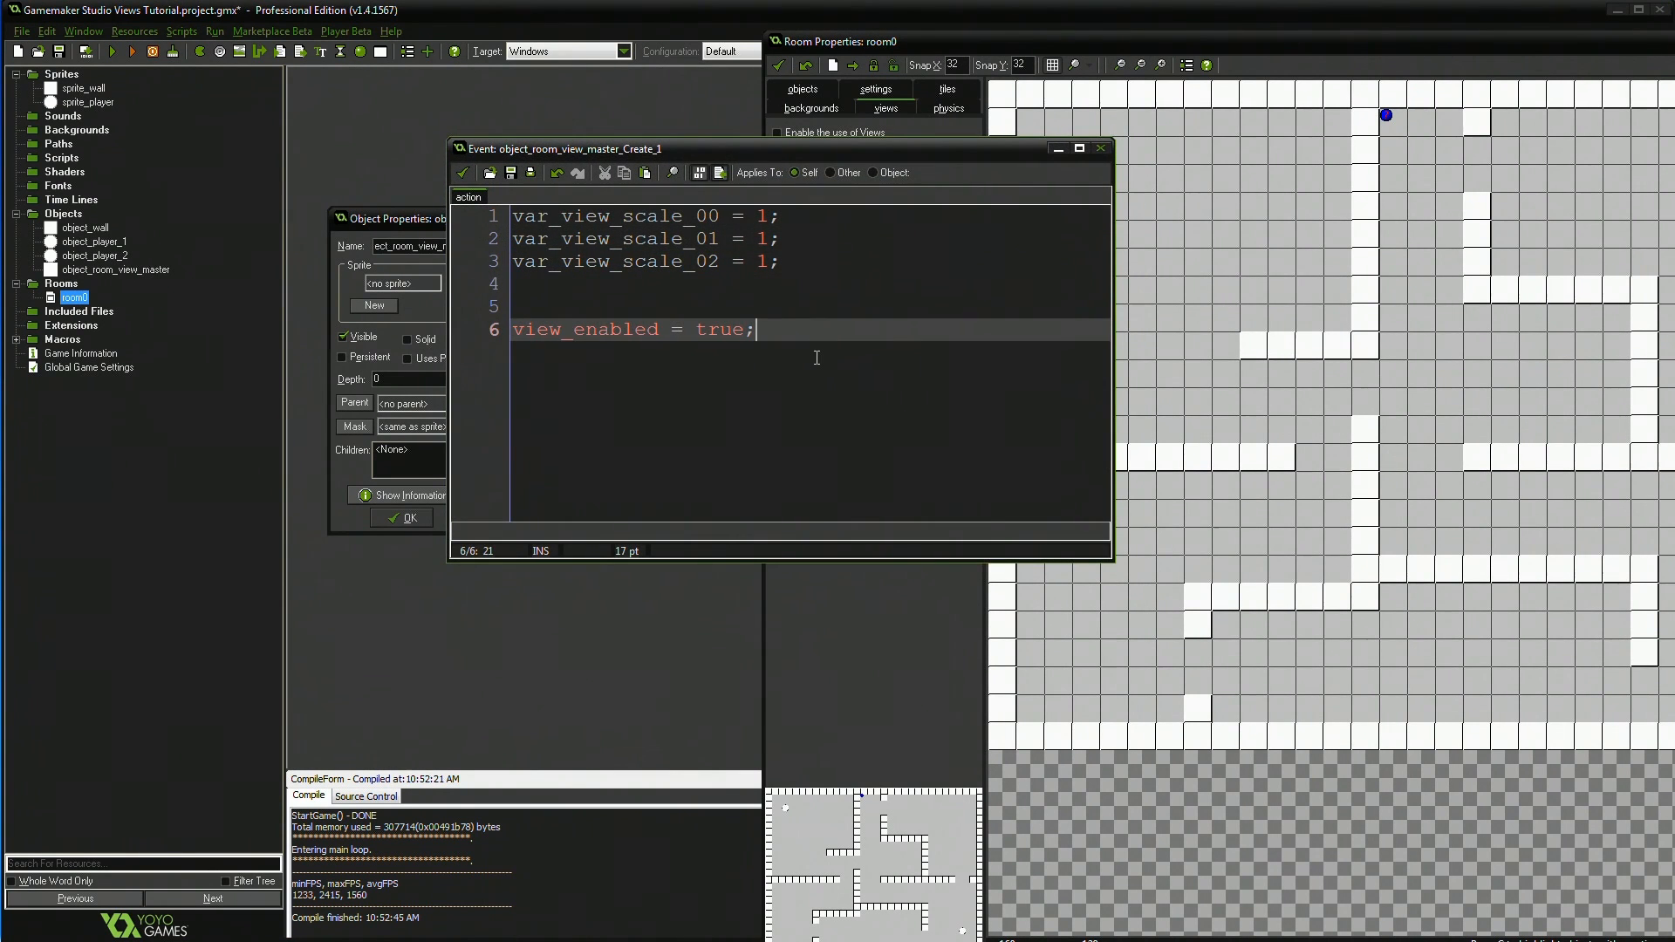
- Browse the autocomplete list of view variables, then close the Create event code
text(vie)
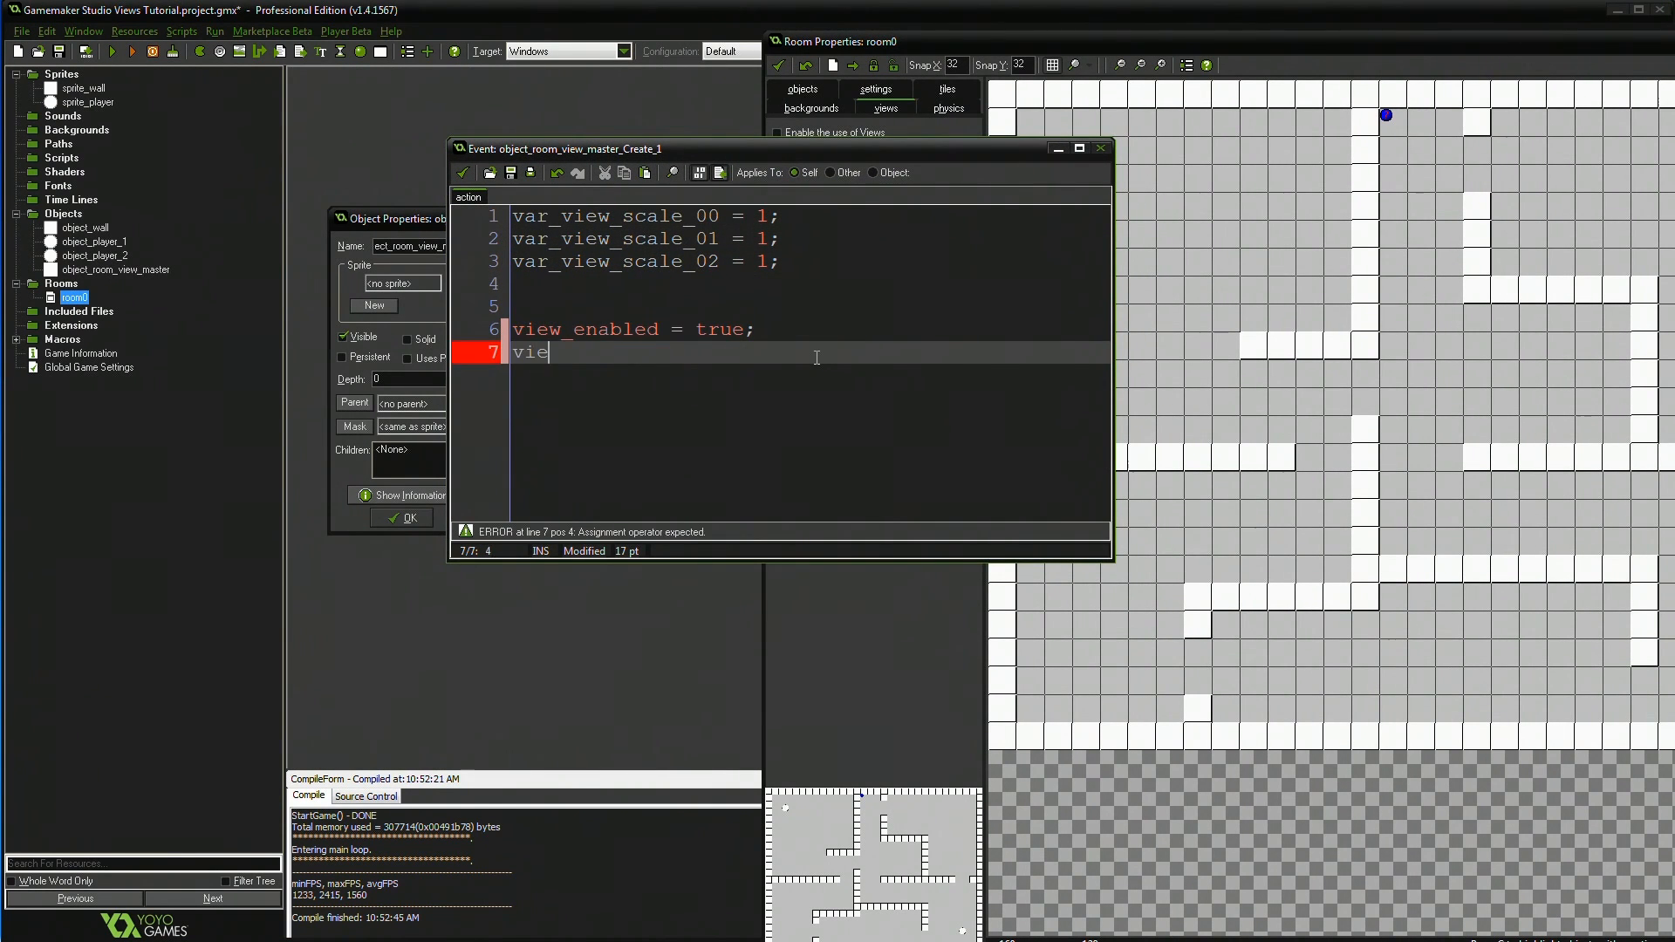
text(w_)
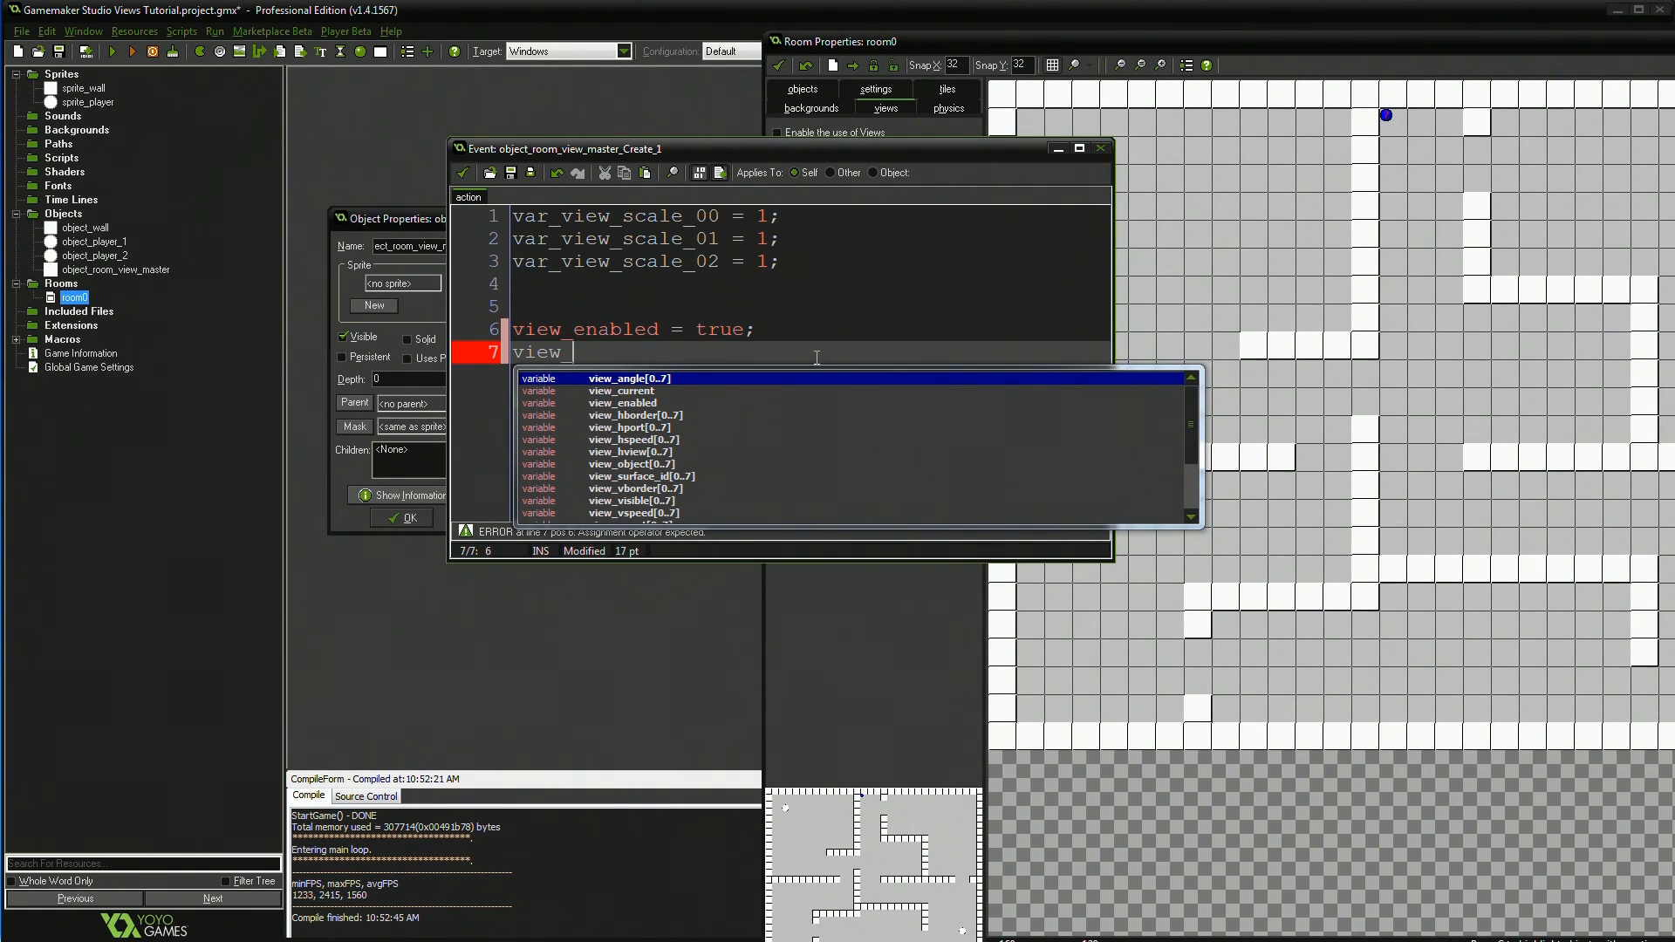
key(Down)
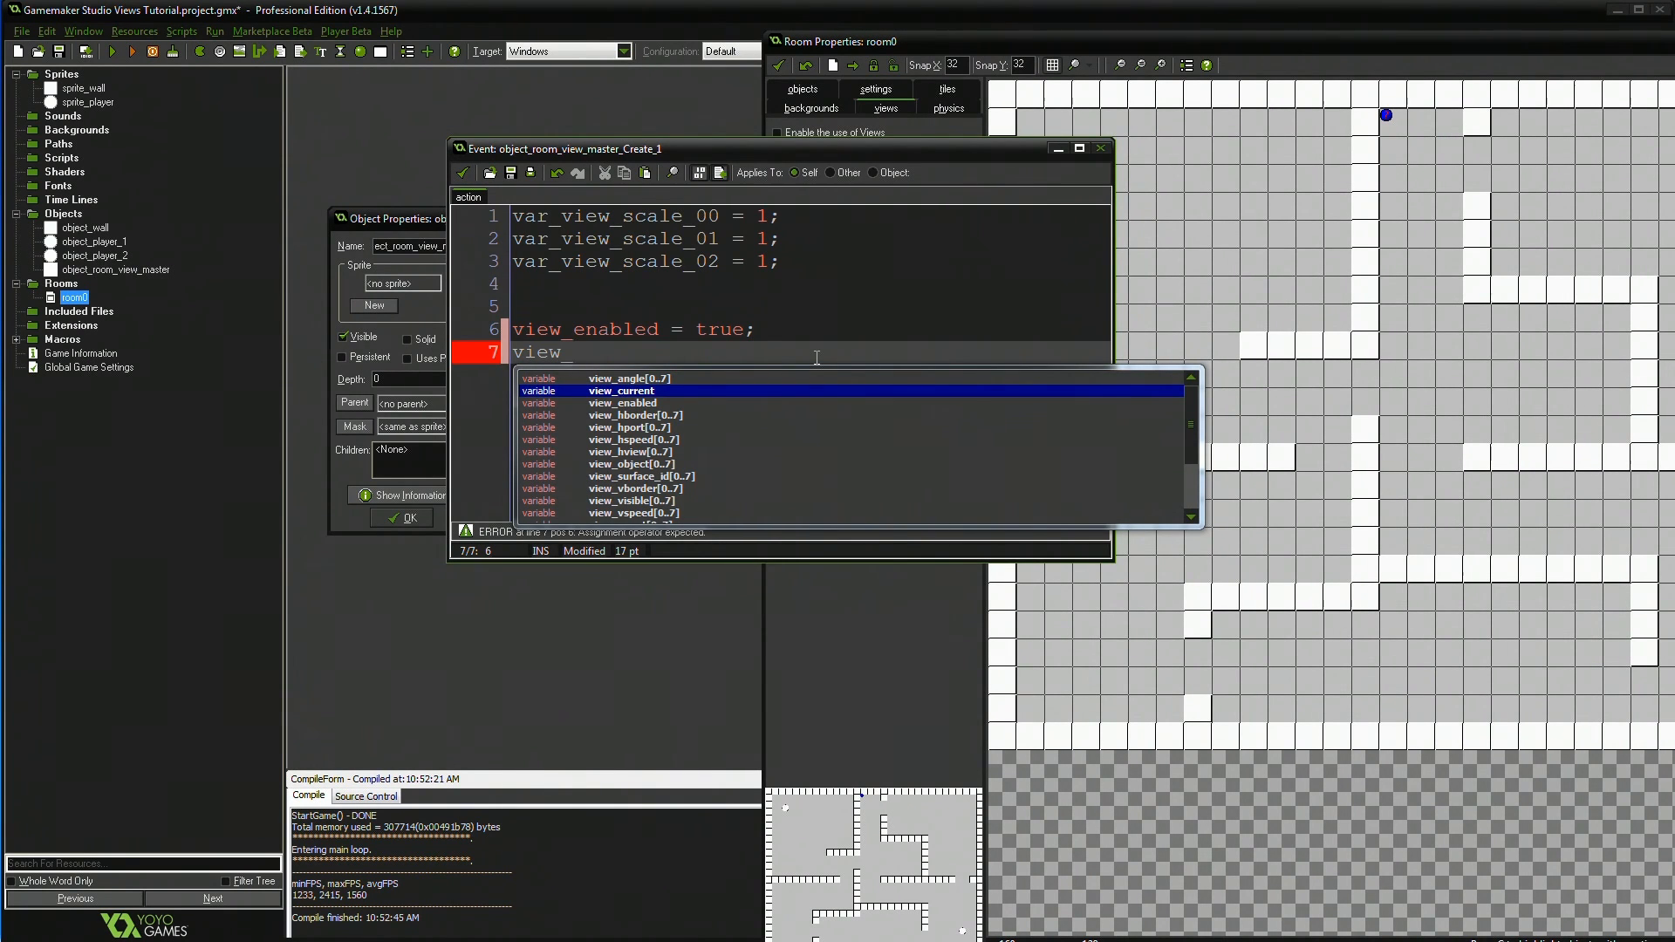
key(Down)
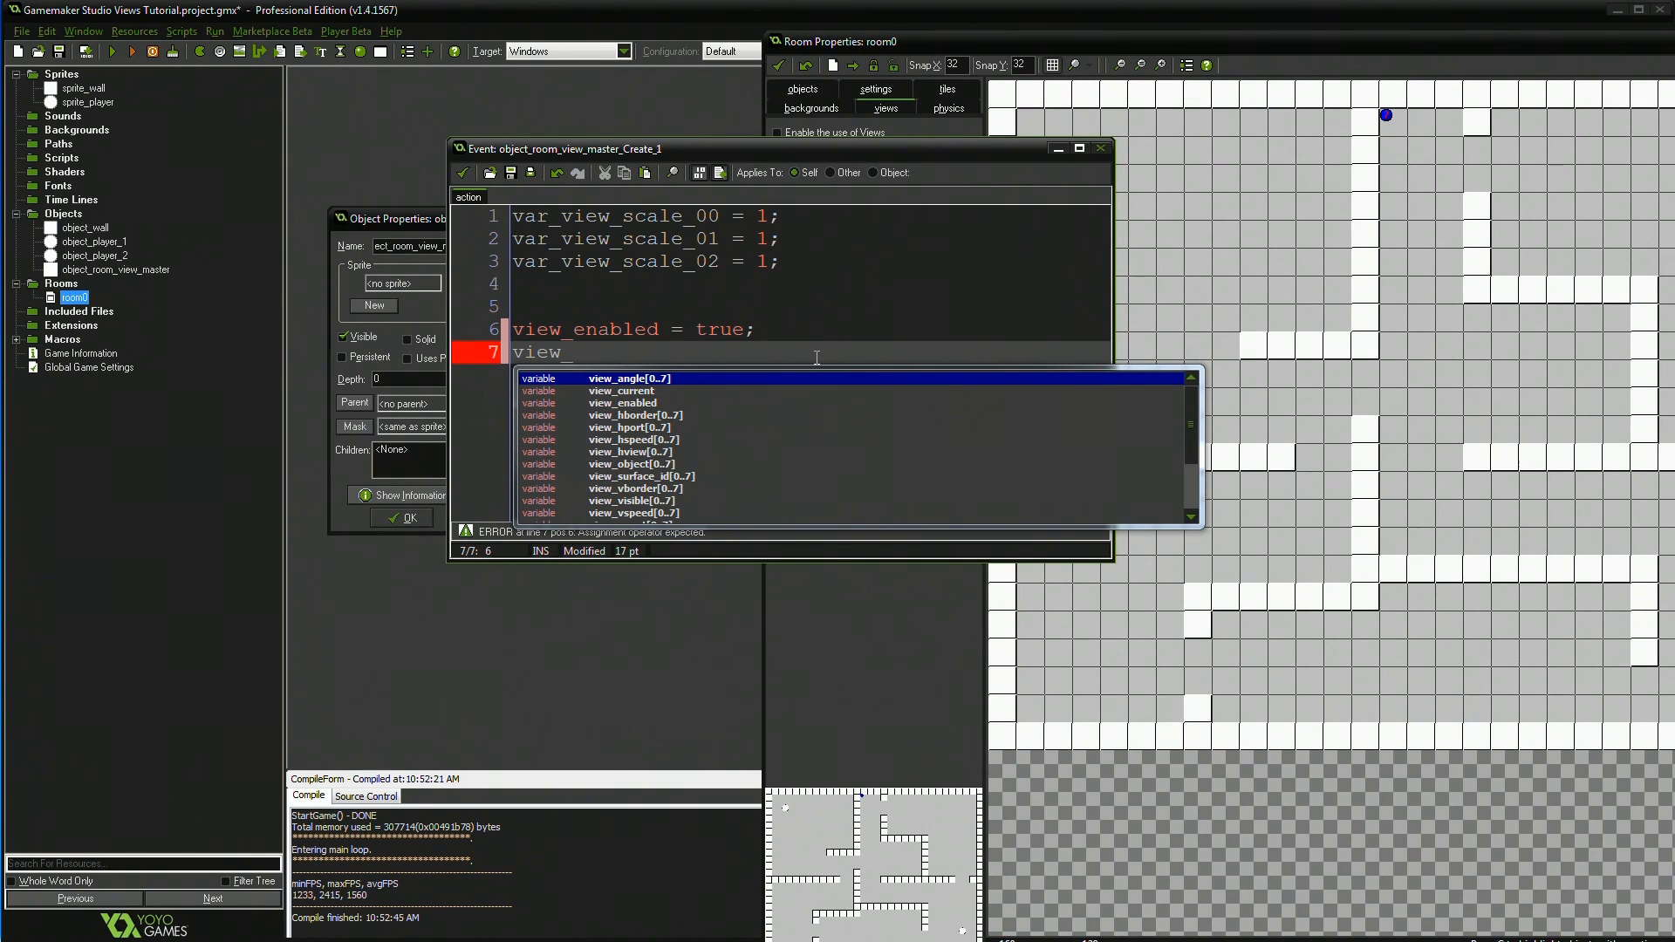
scroll(down, 3)
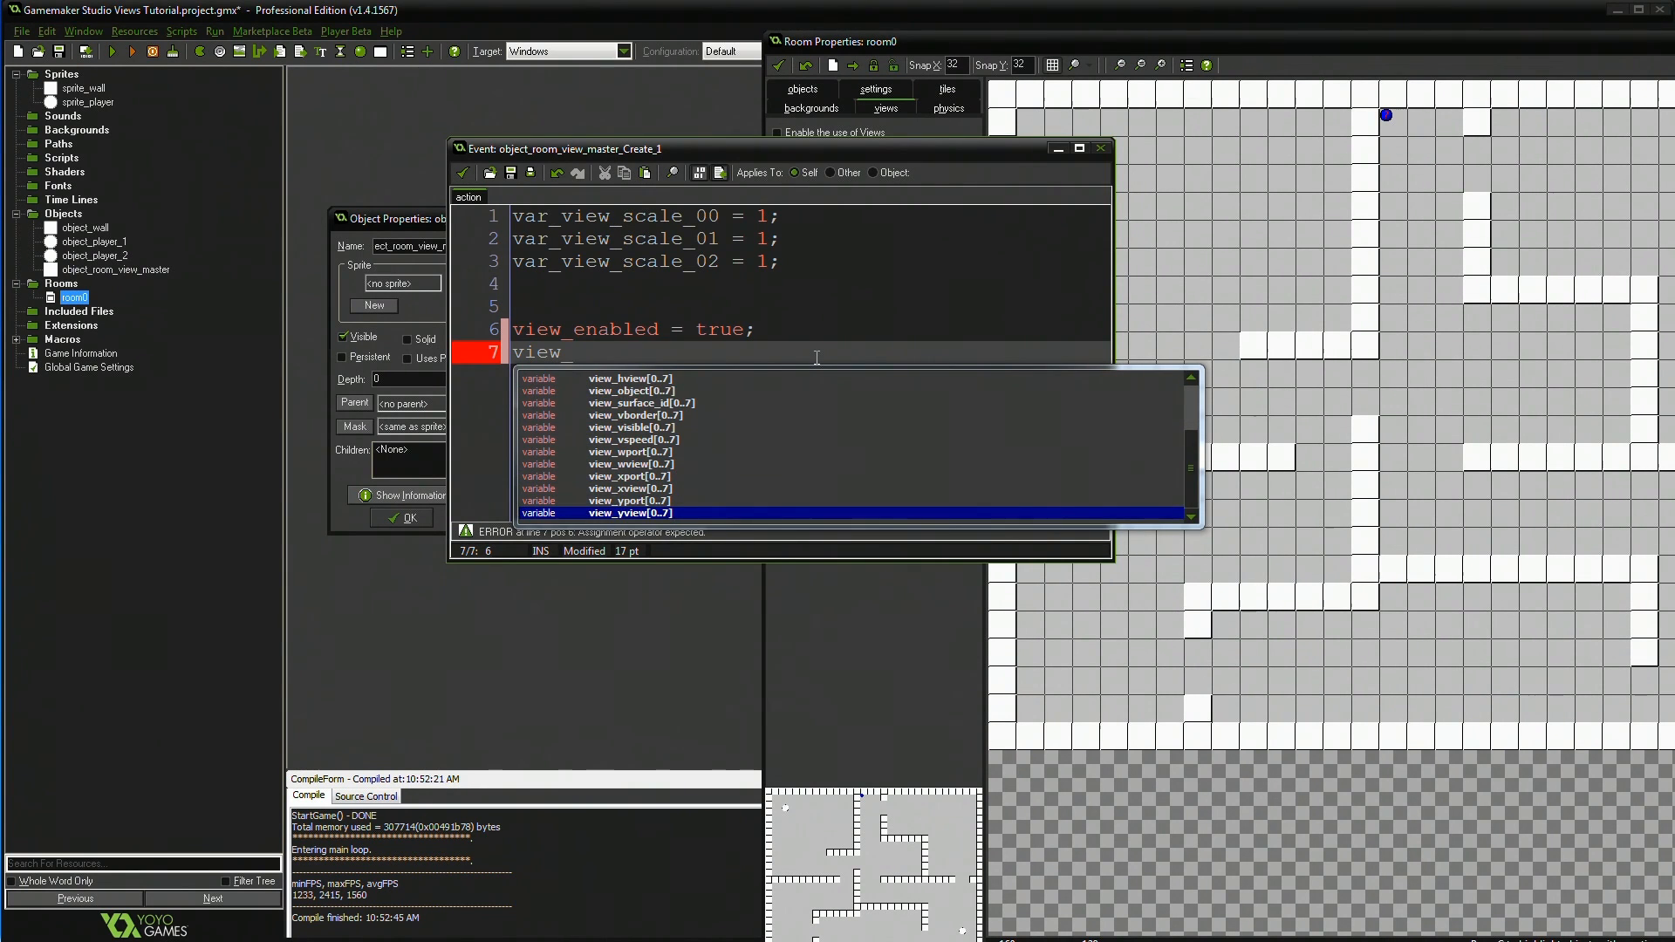
key(Up)
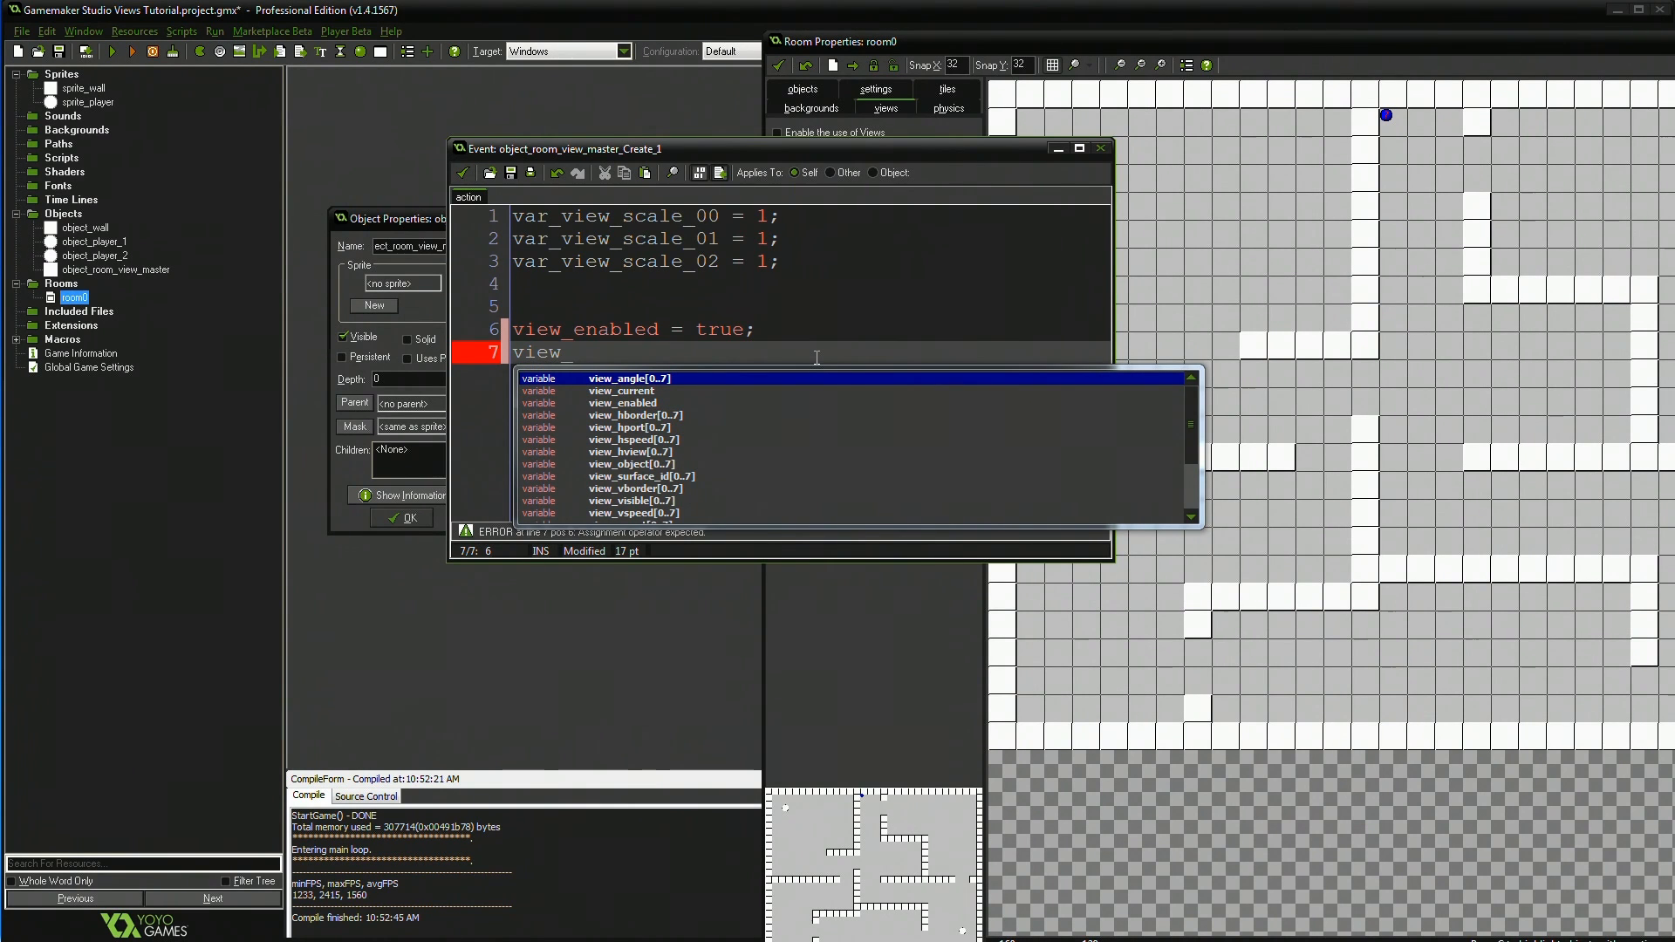
key(Backspace)
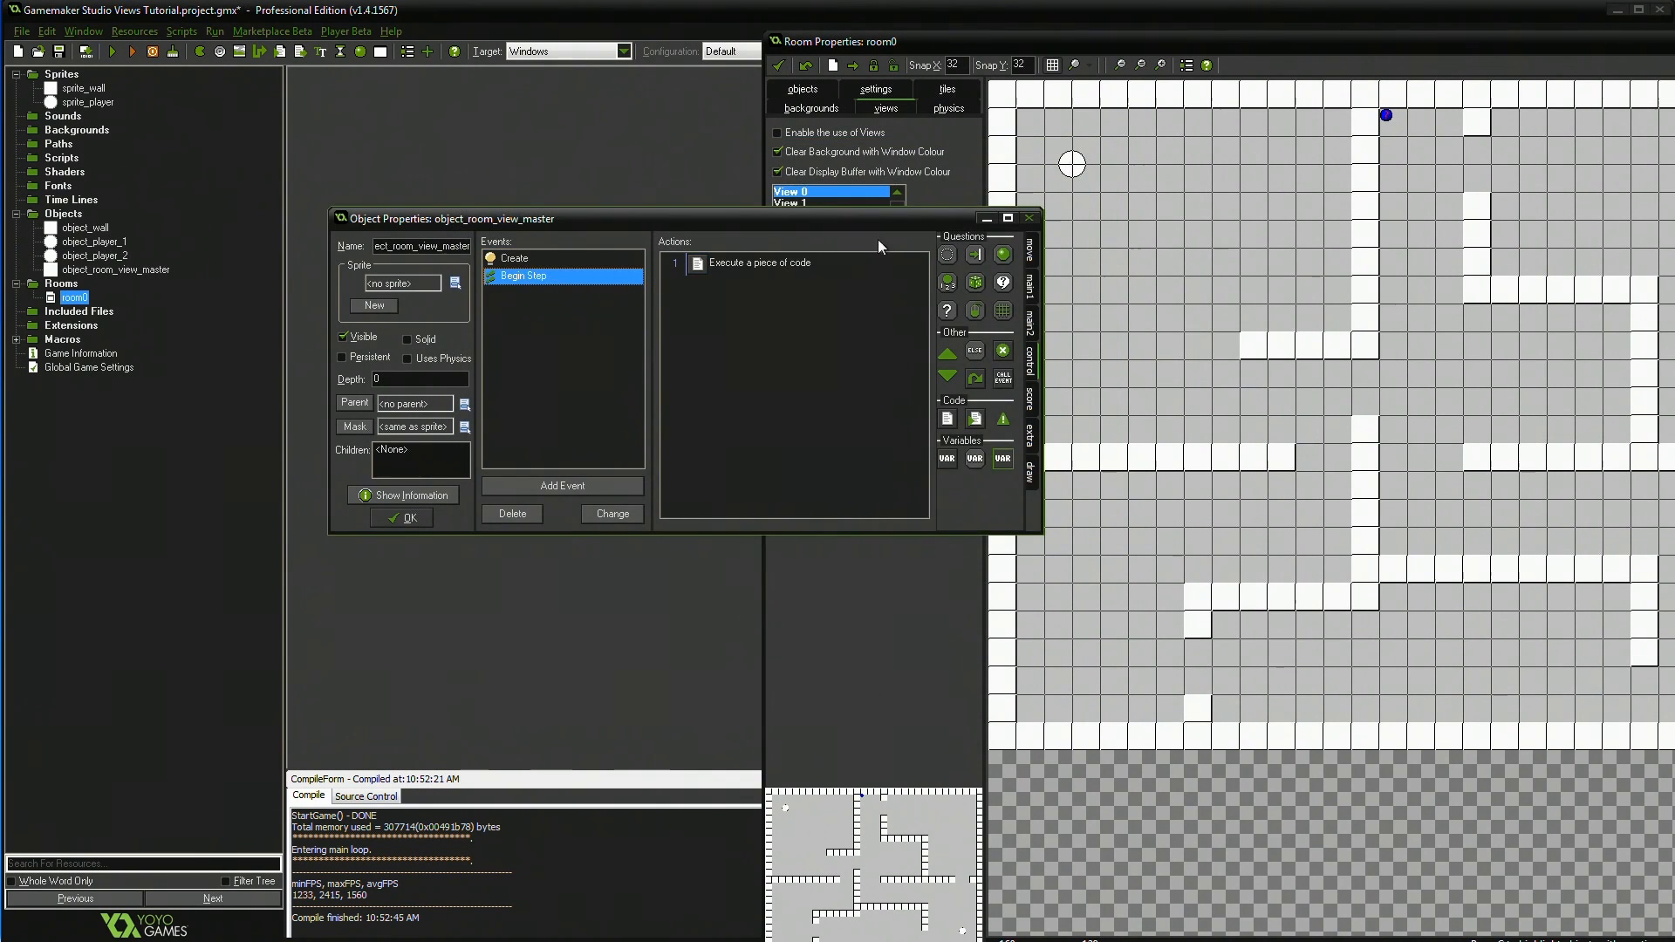
- Add a view_angle[0] line with ++ after the view 0 size lines and attempt a run
double_click(759, 263)
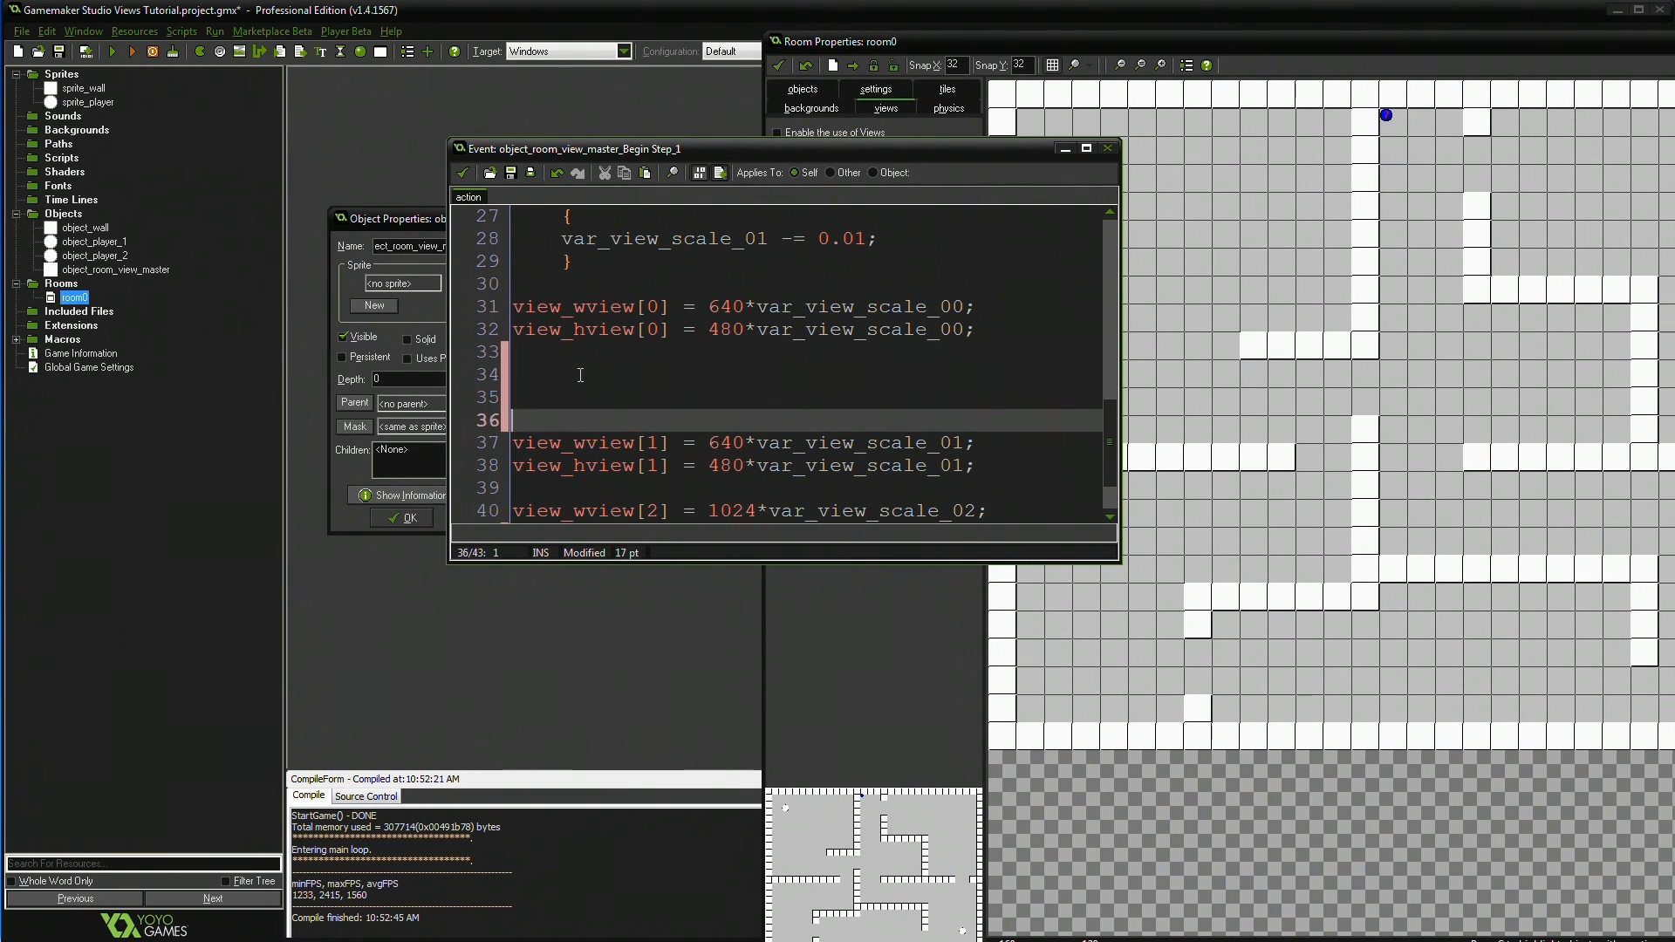
text(view_wview[0])
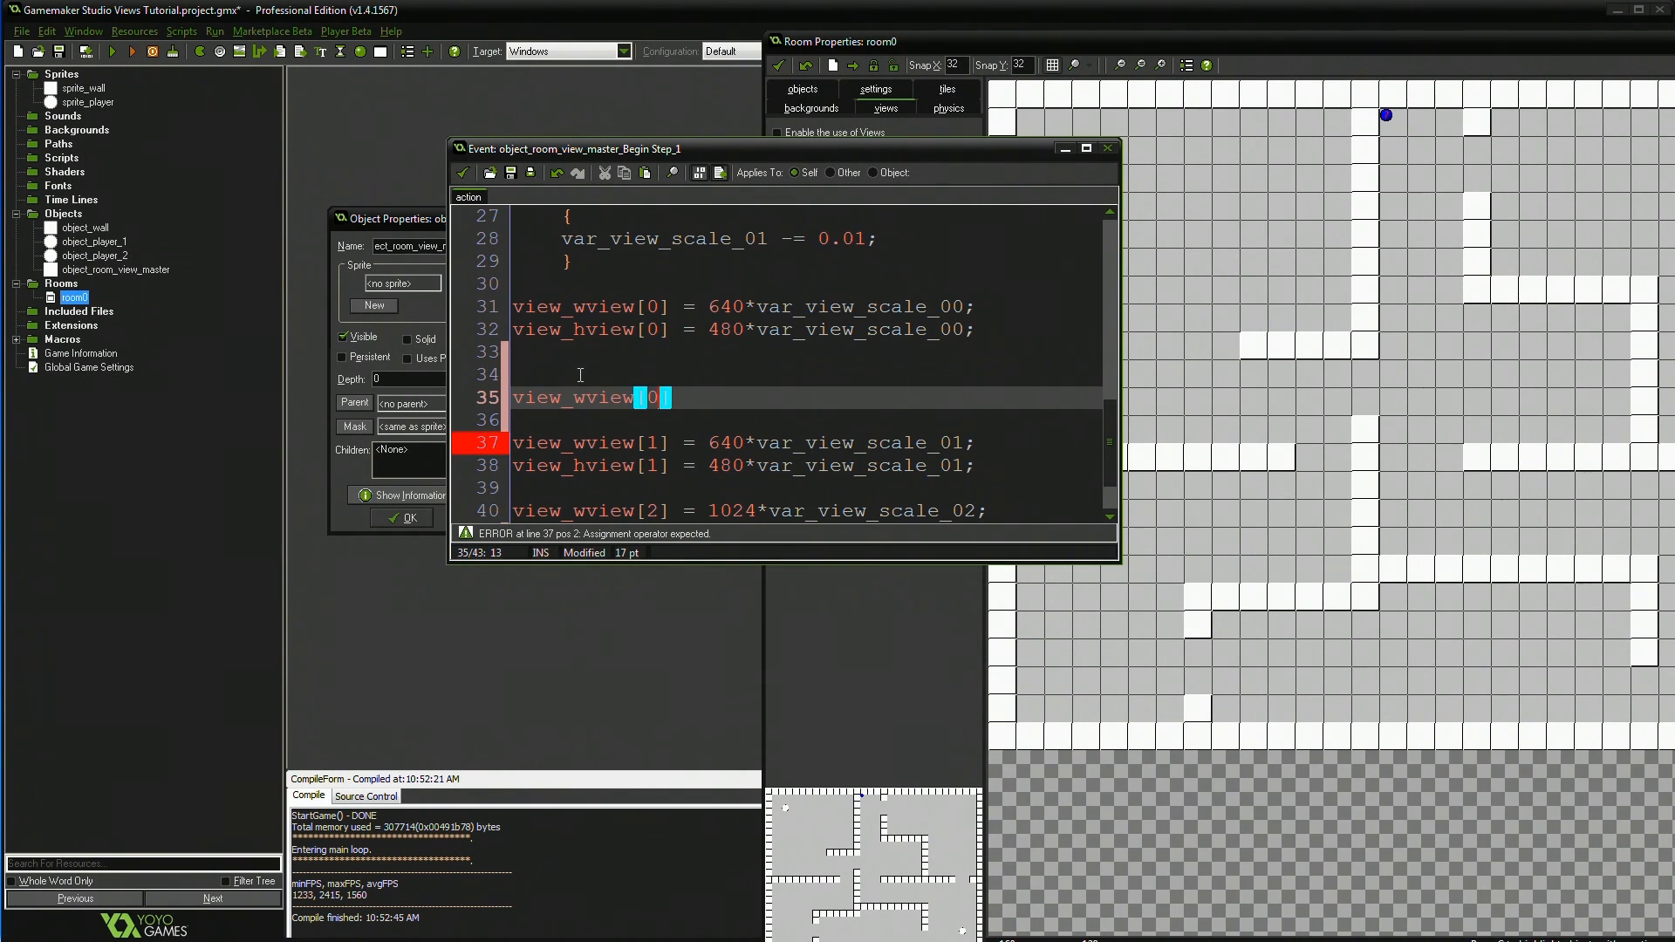
key(Delete)
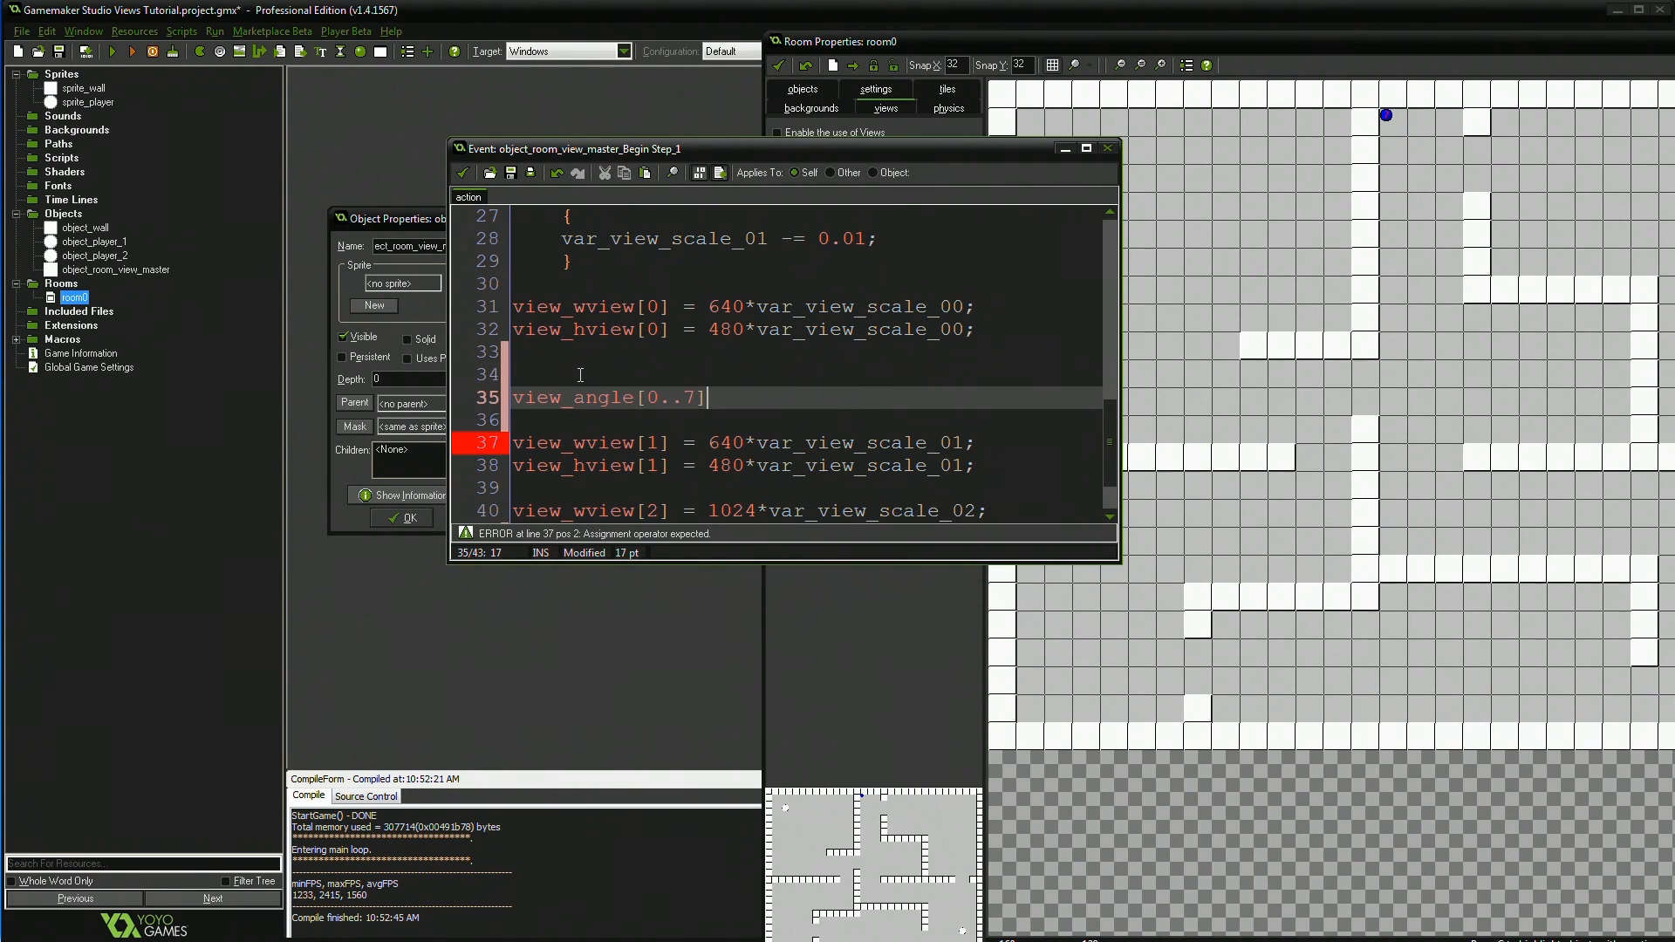
key(Backspace)
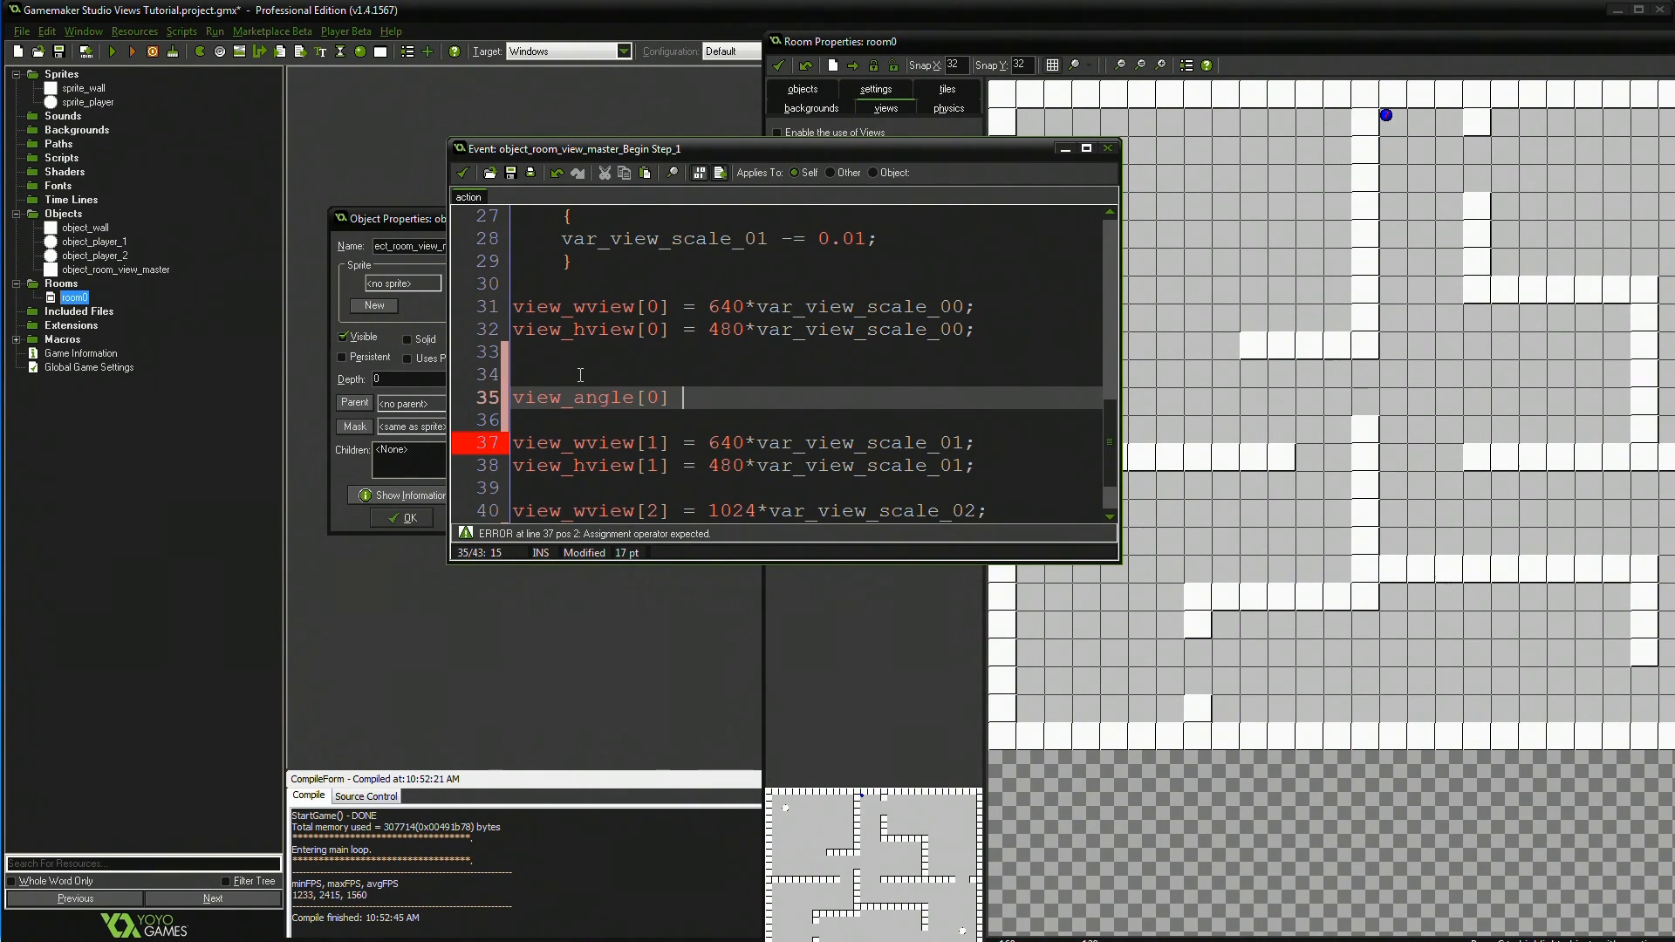
text(=)
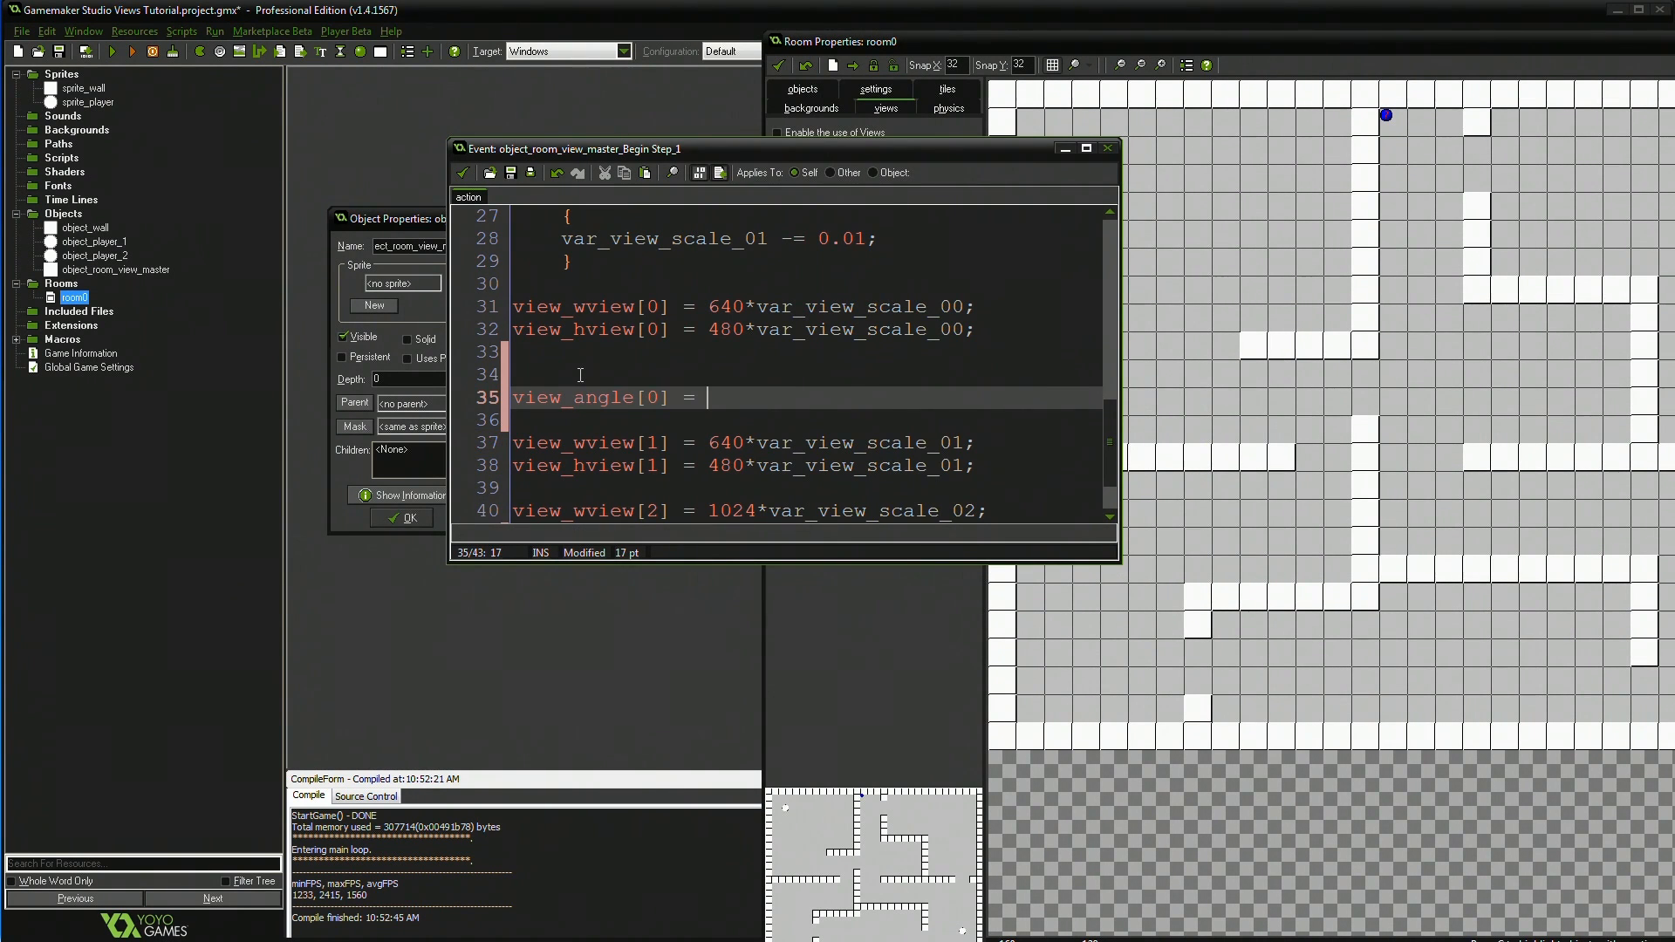
text(++)
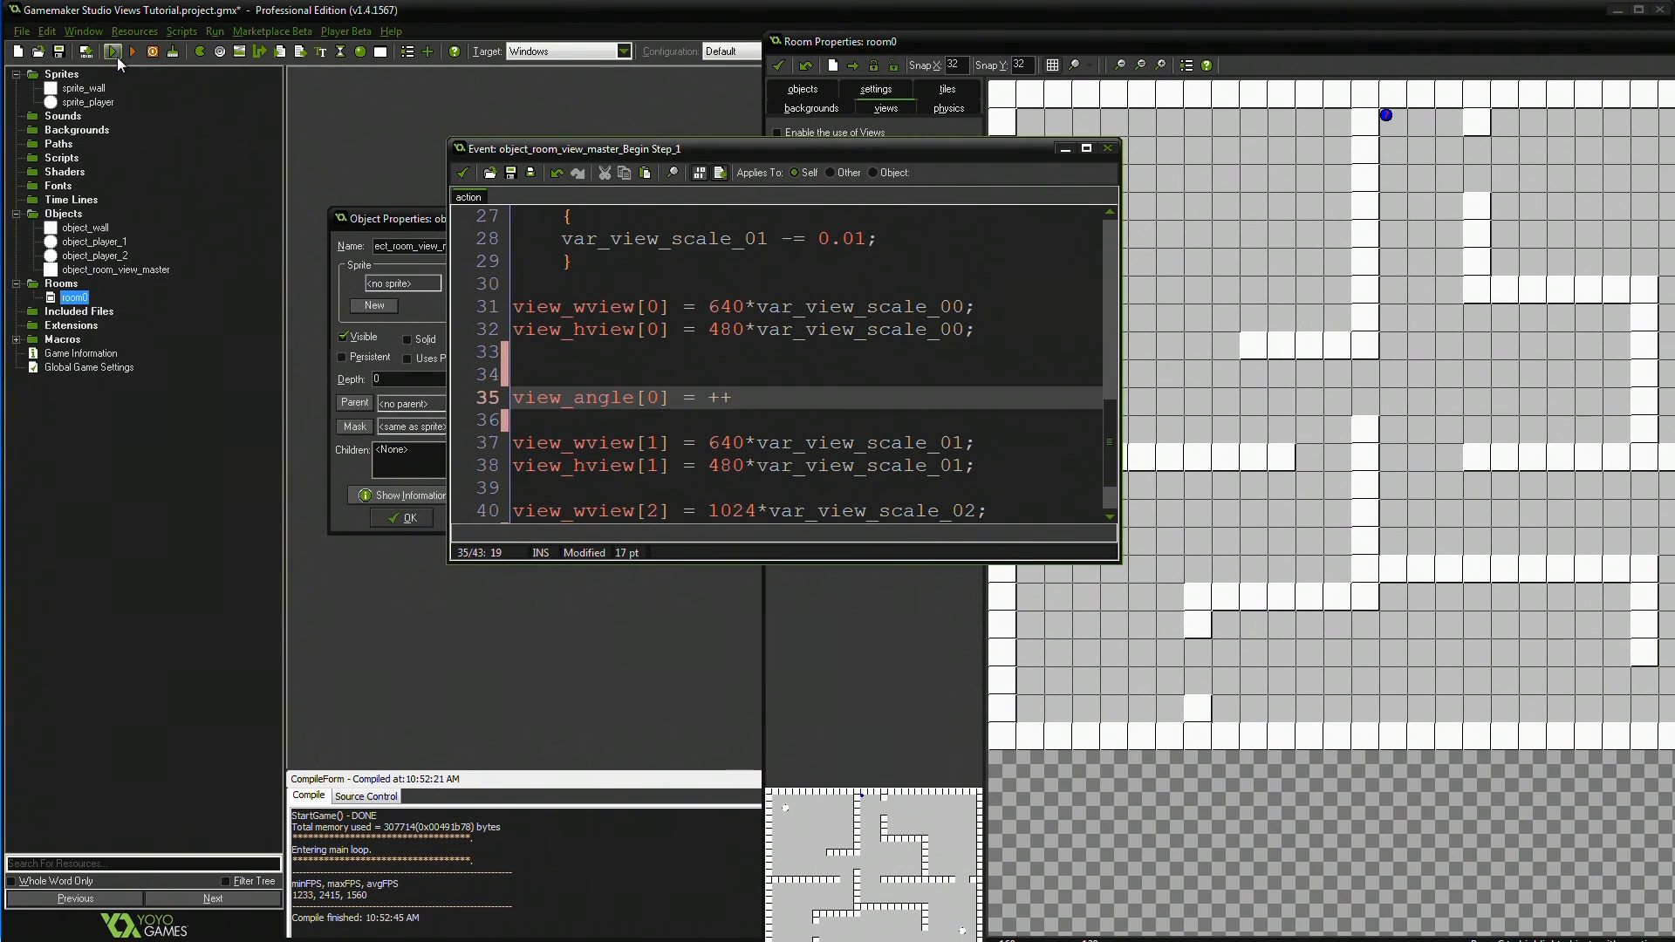
click(111, 50)
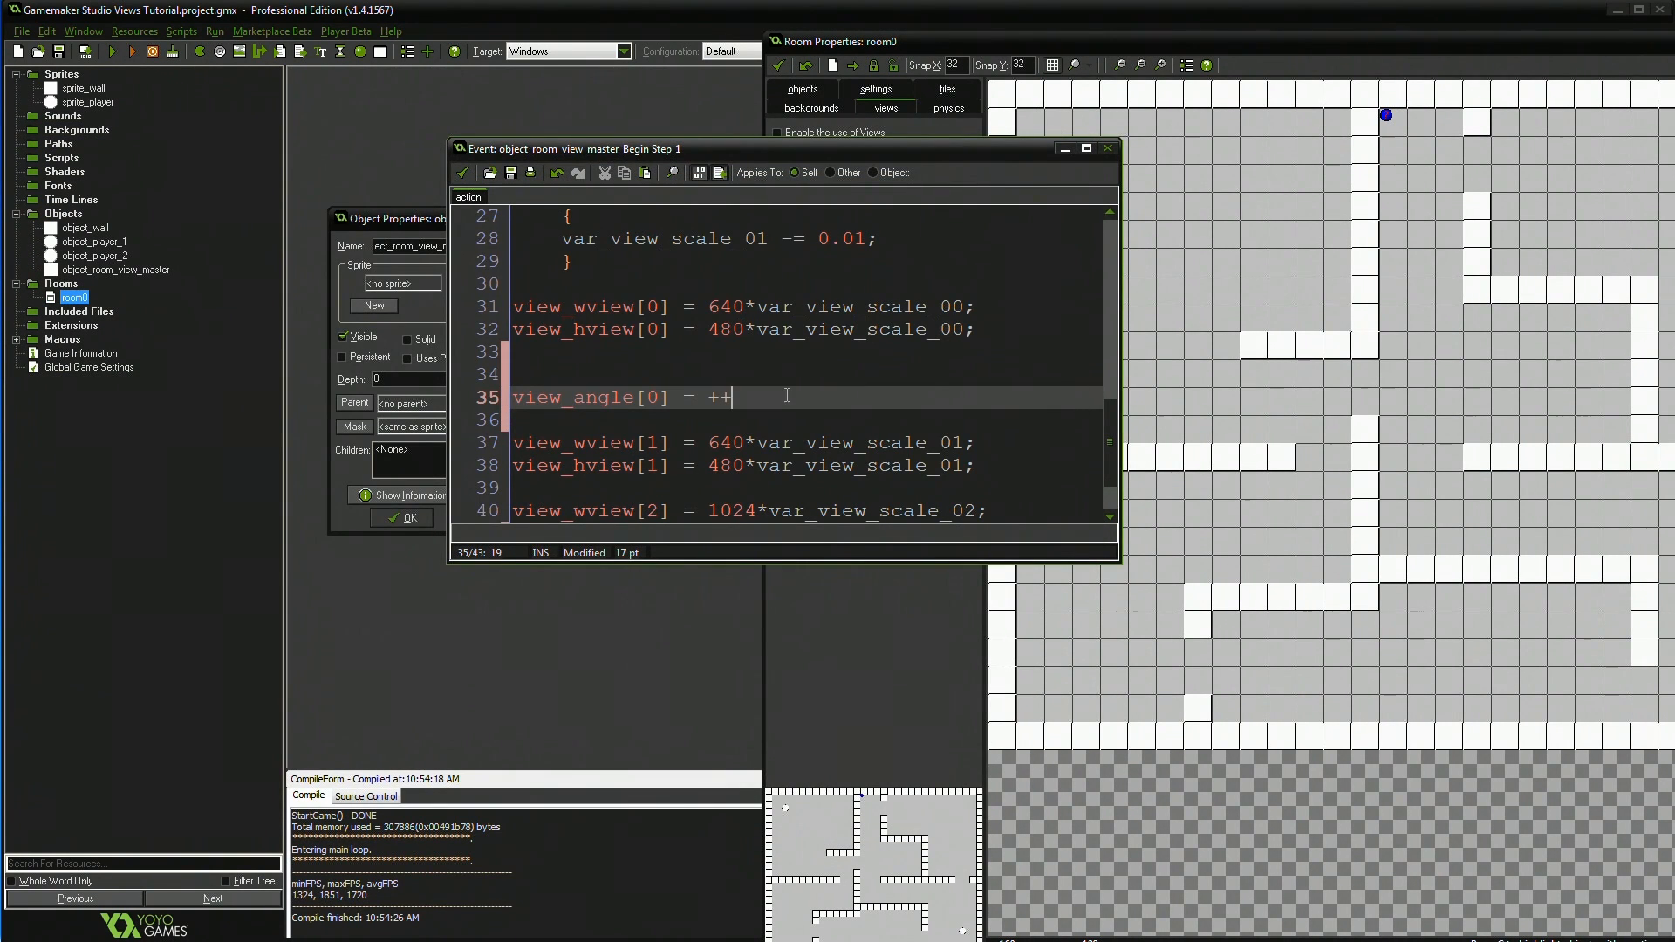
- Correct the line to view_angle[0] += 1 and run the game to test the rotation
key(BackSpace)
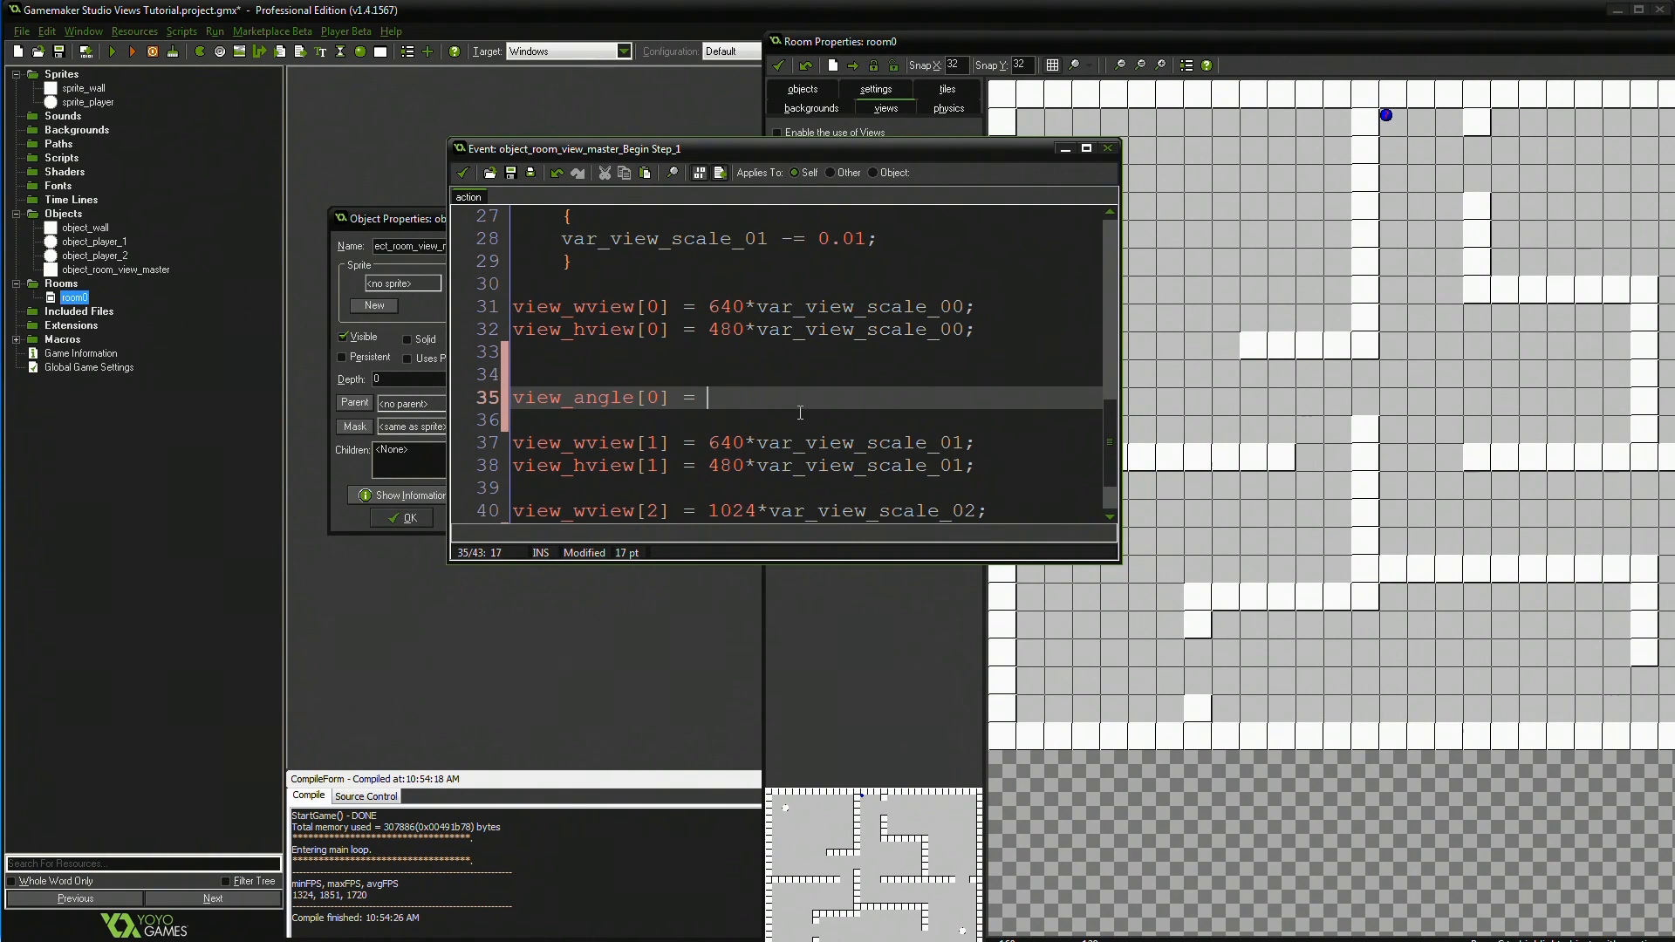
text(+)
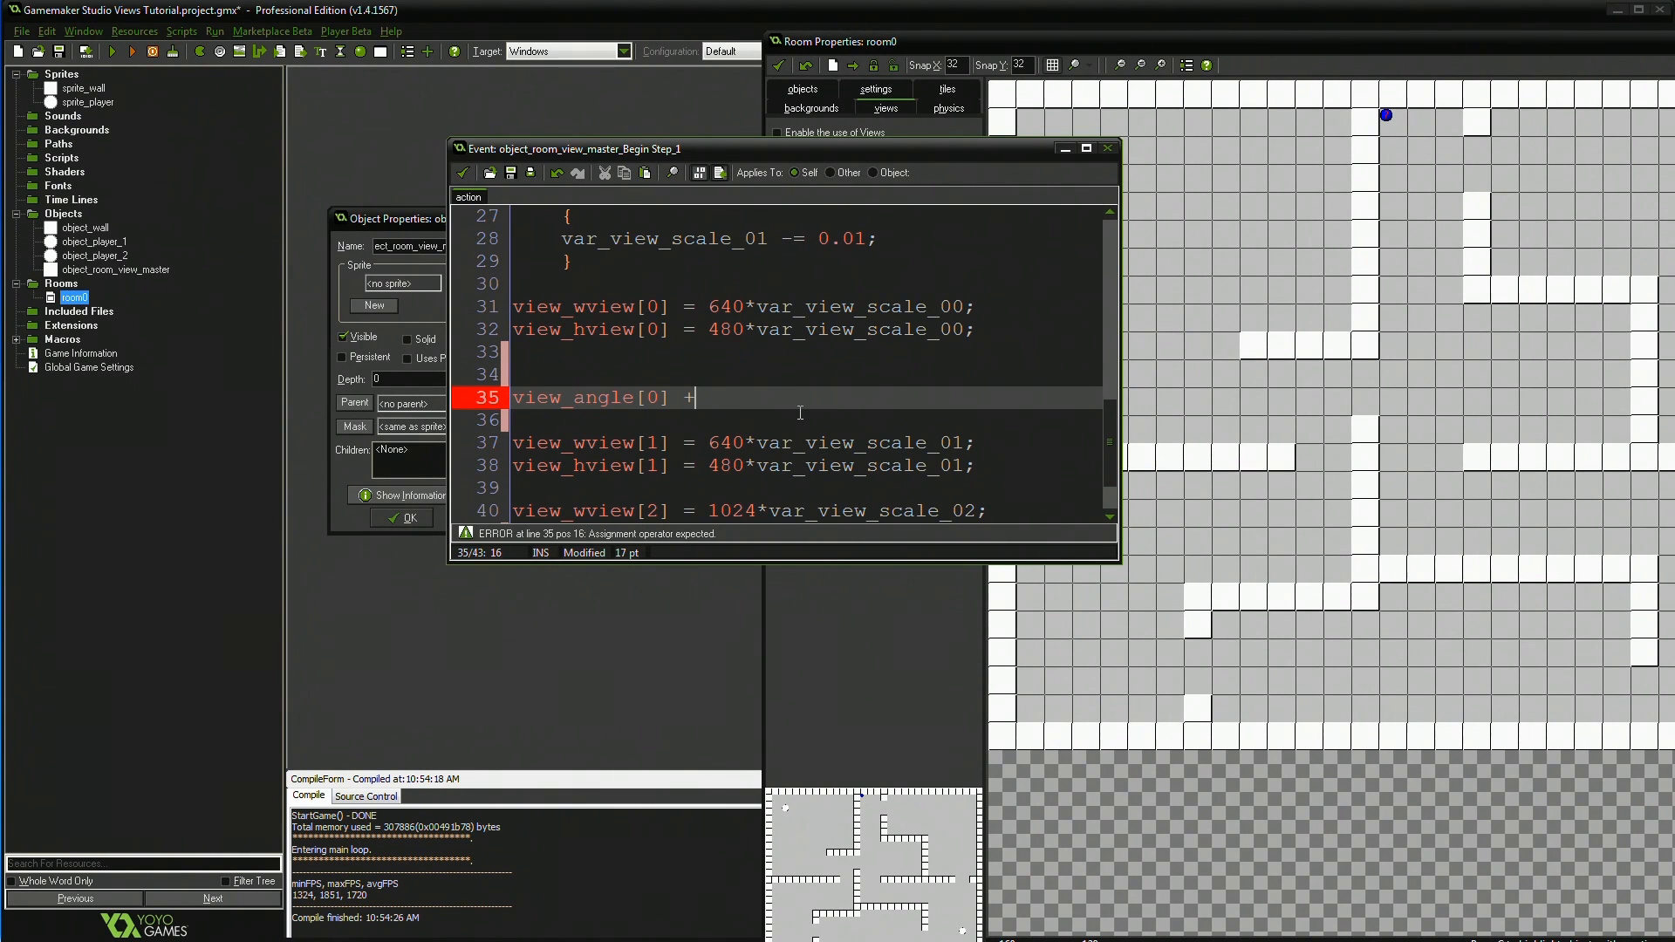
text(= 1)
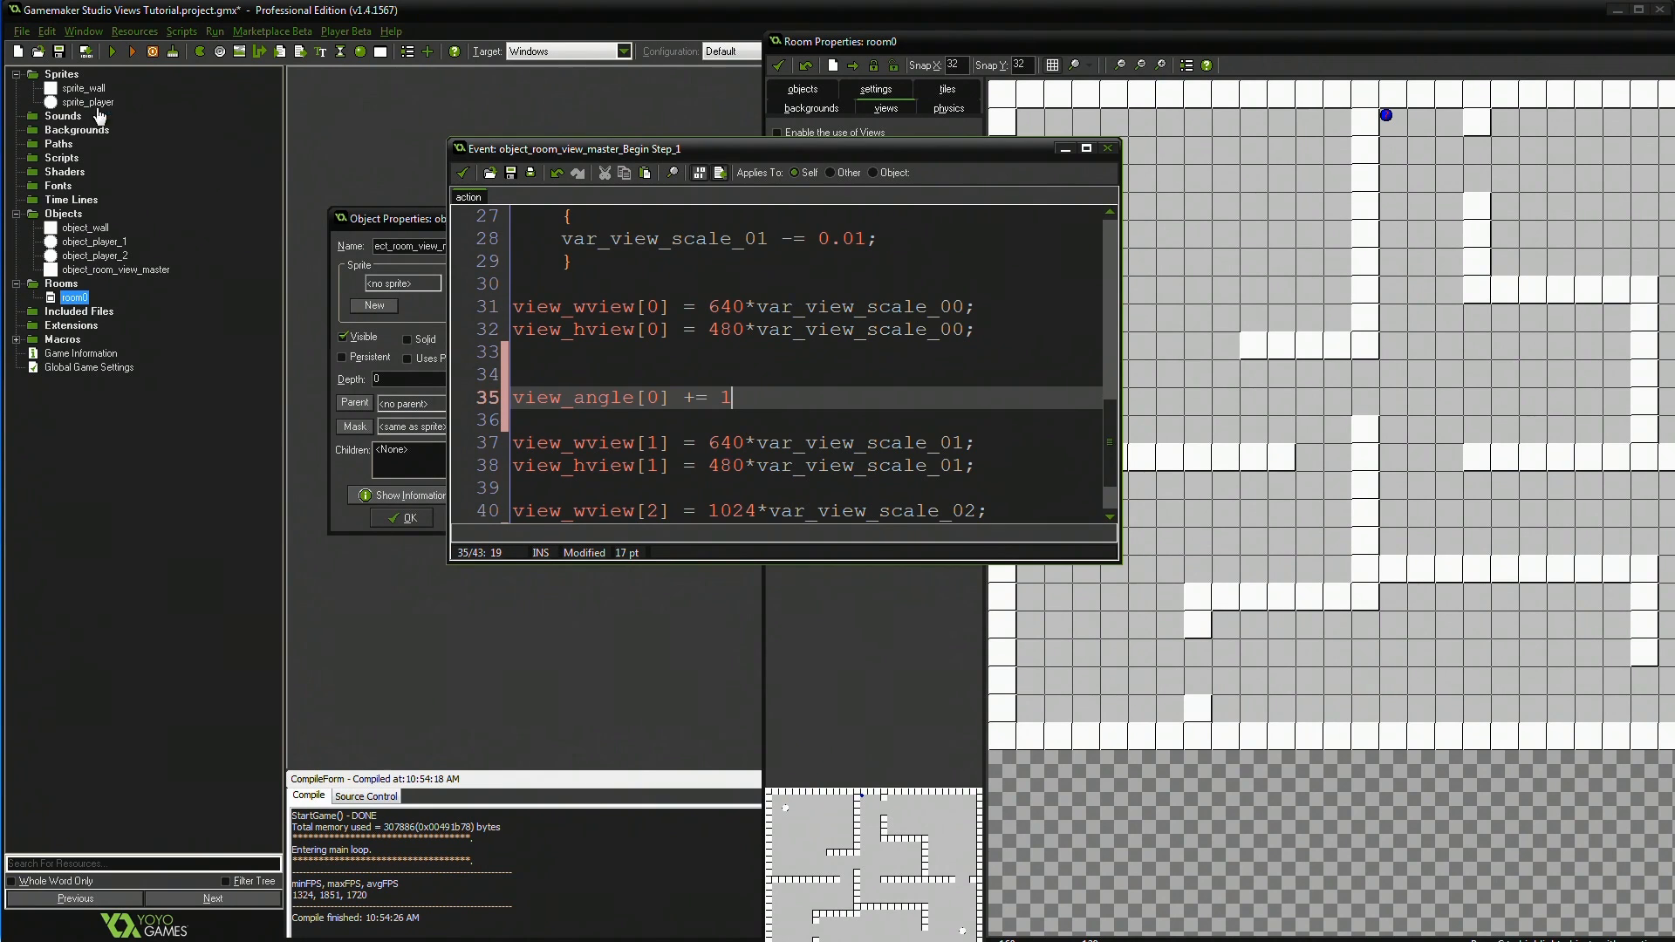
click(112, 51)
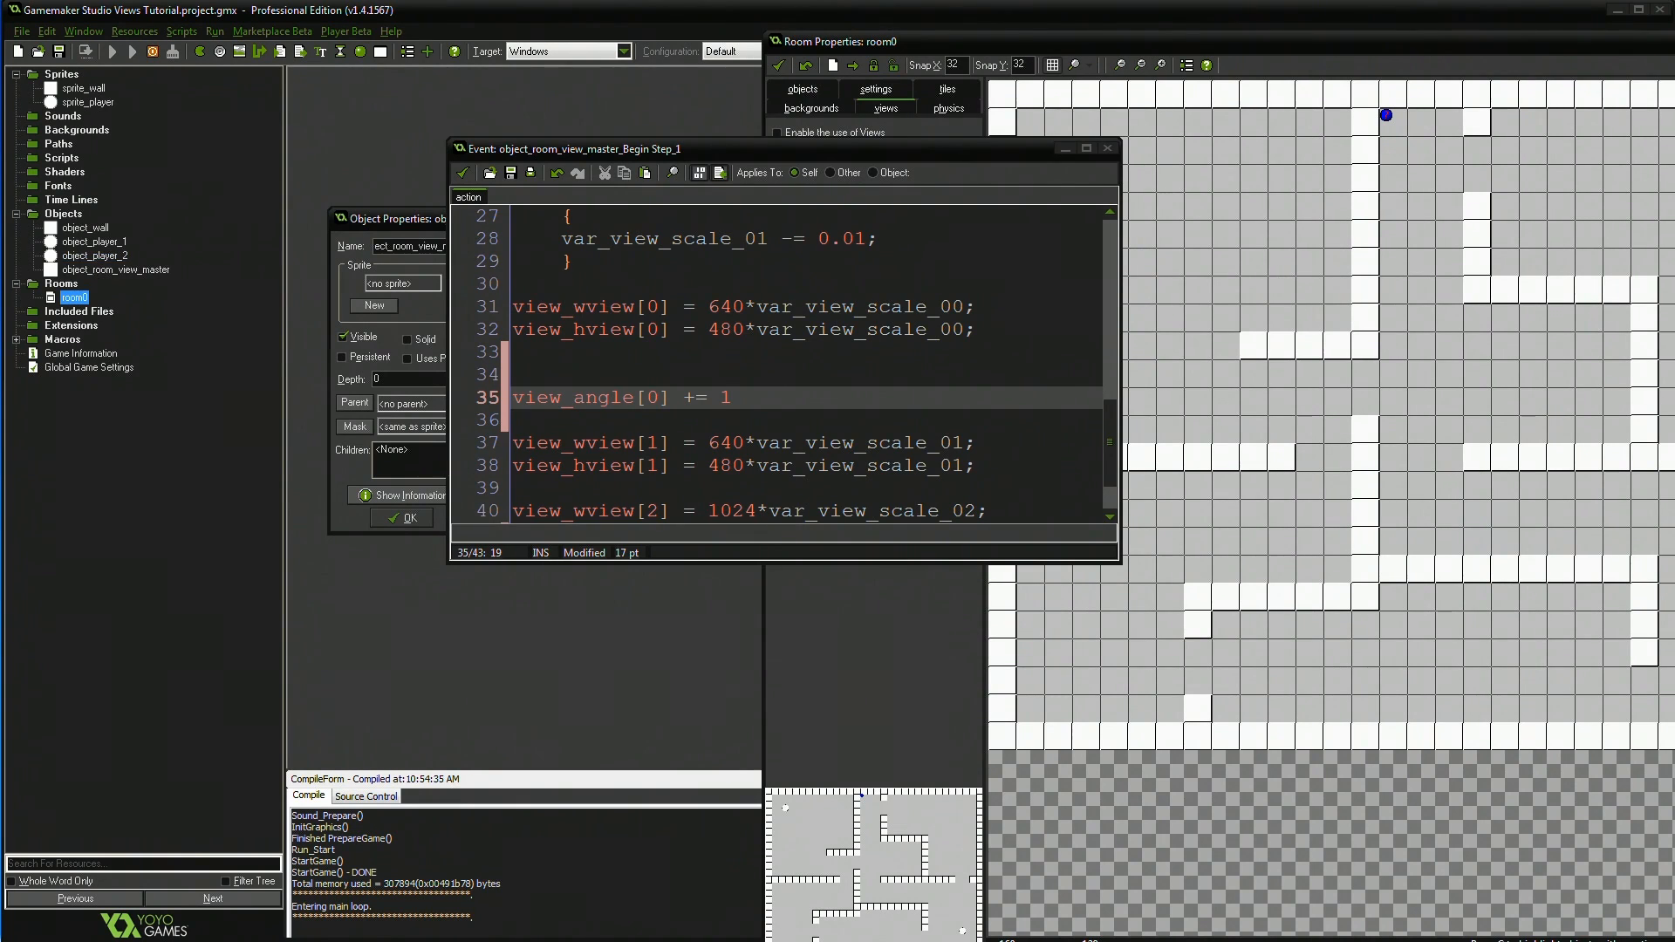
click(112, 50)
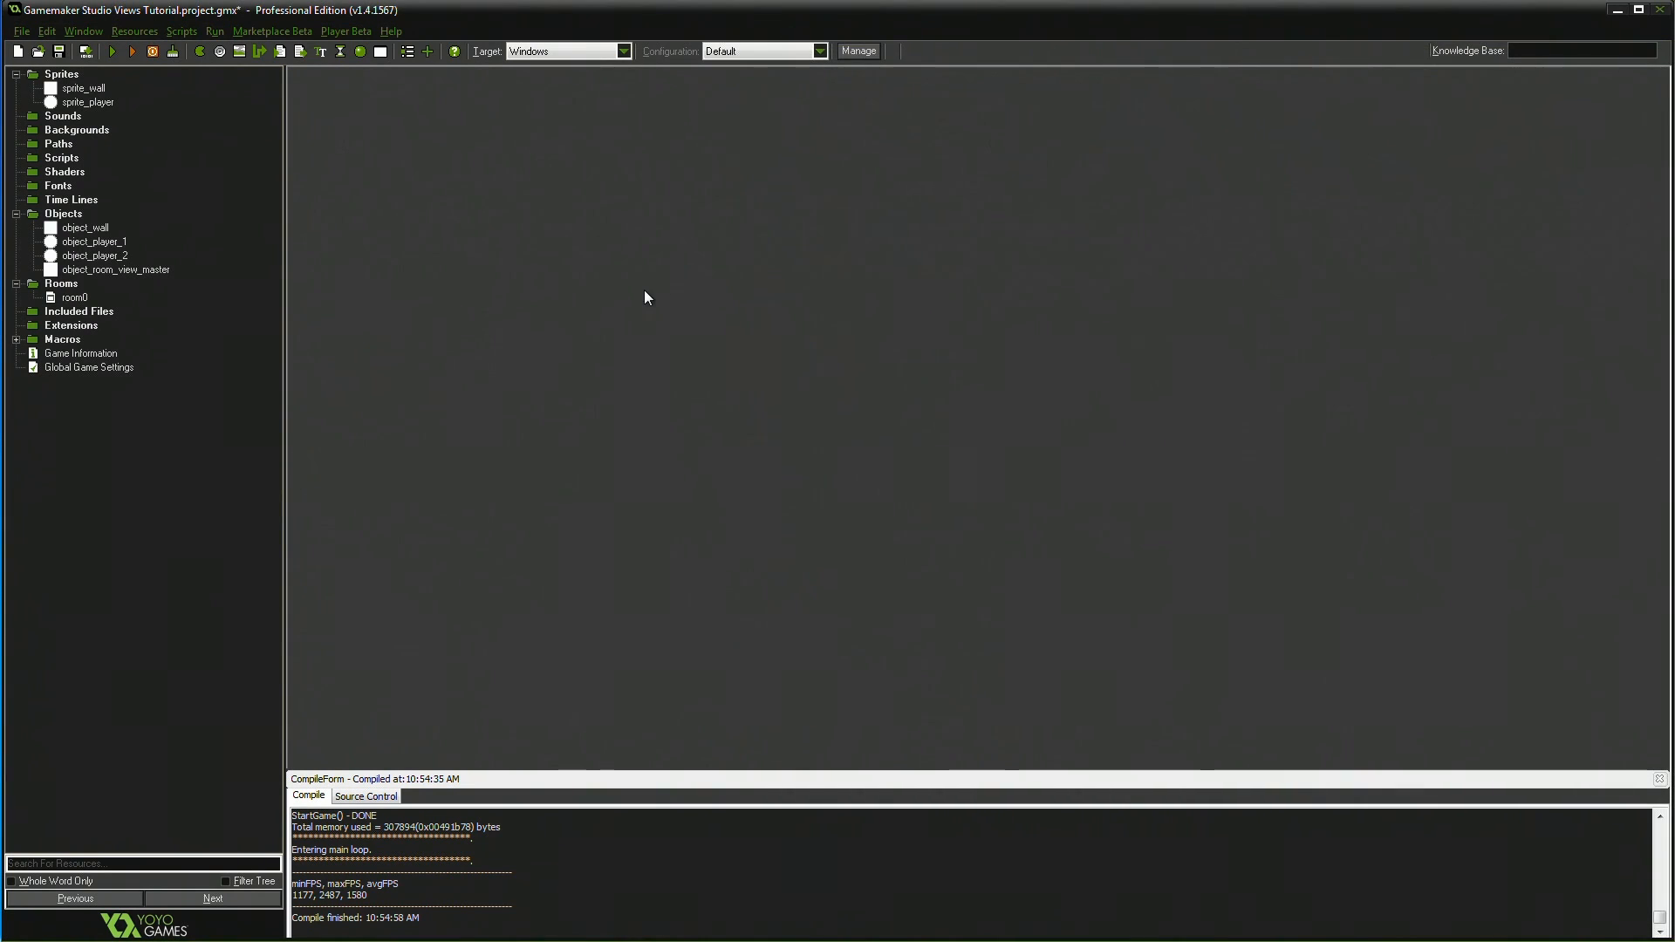
mouse_move(651, 312)
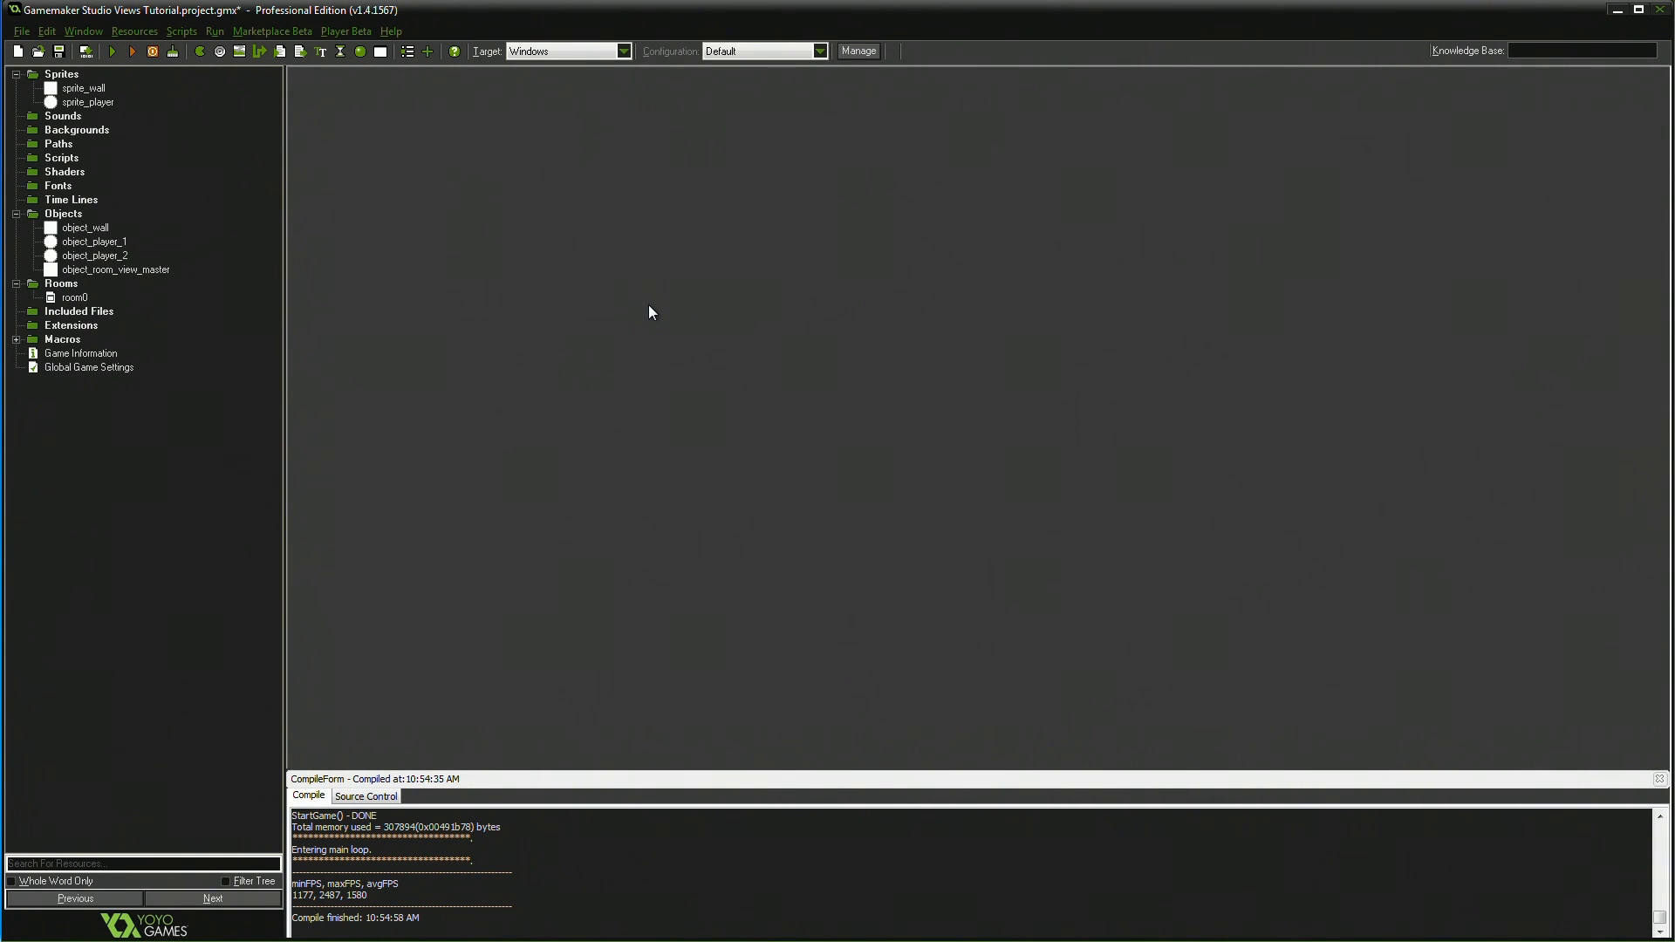
mouse_move(739, 159)
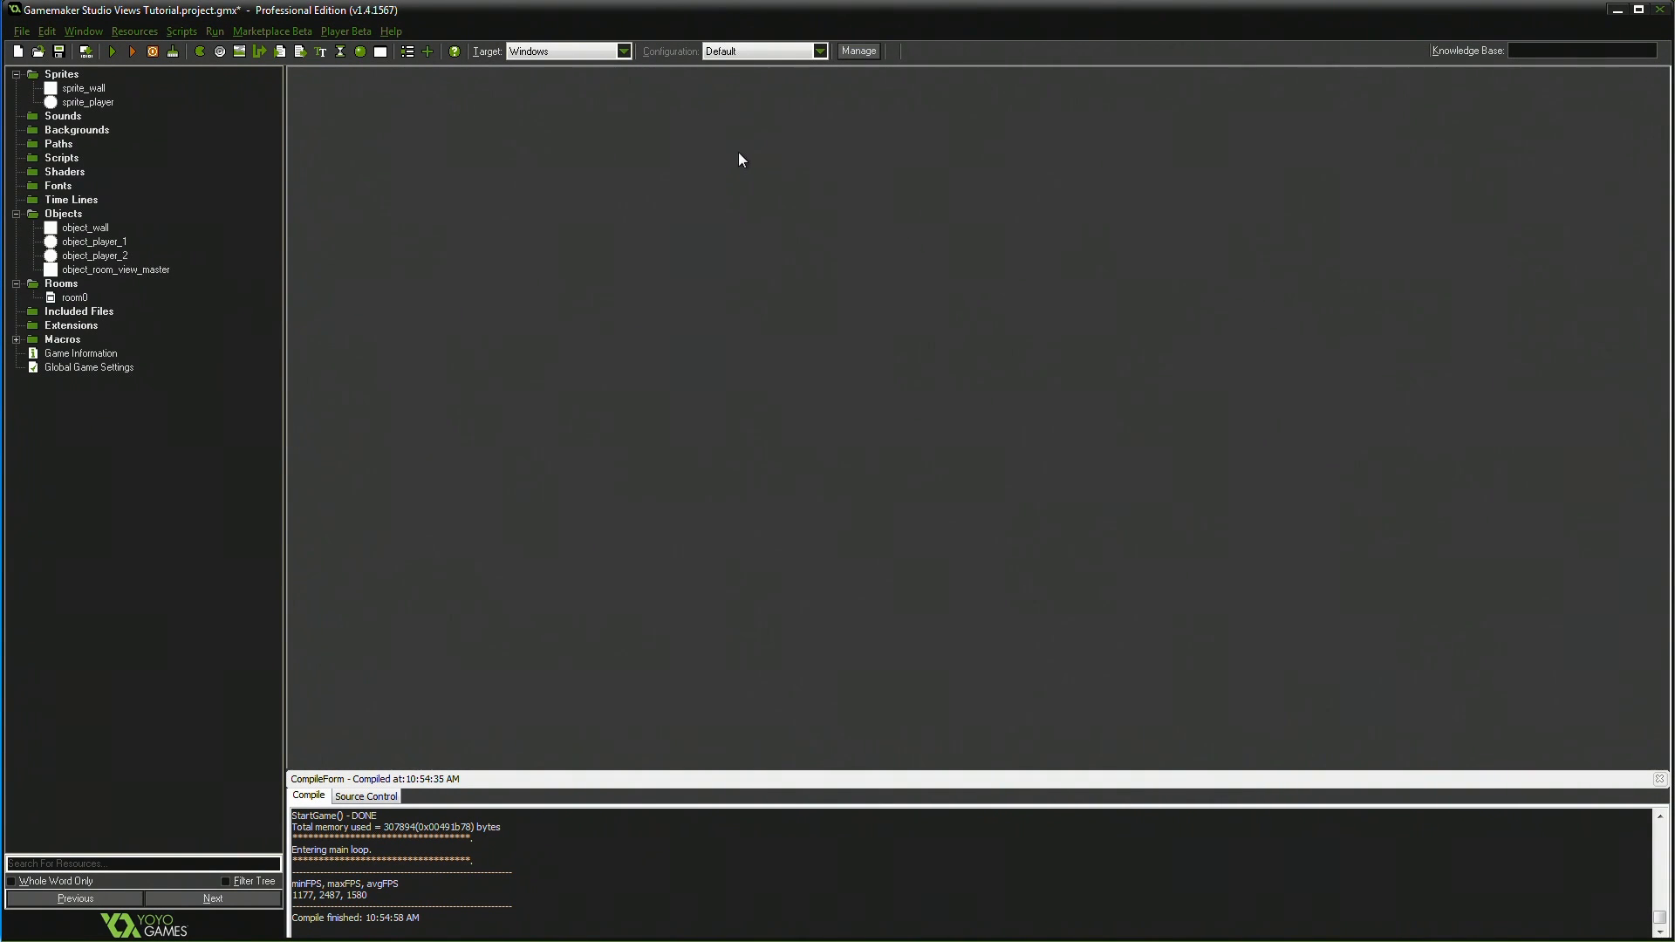